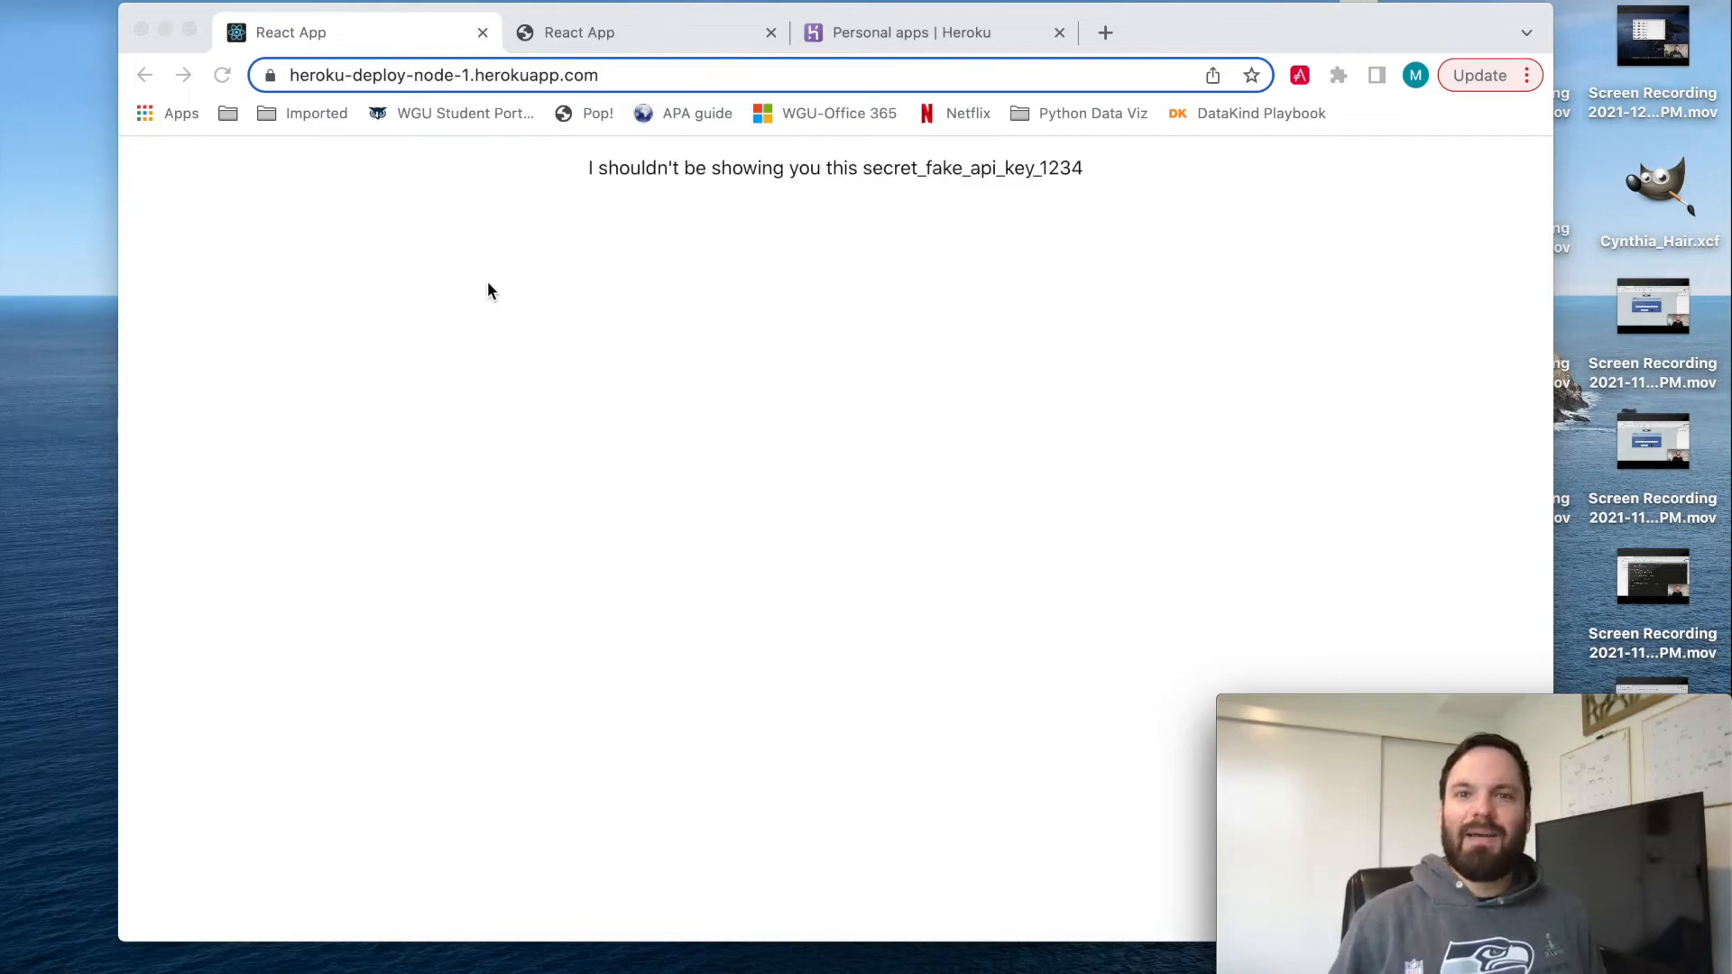
{"action": "mouse_move", "coordinate": [913, 298]}
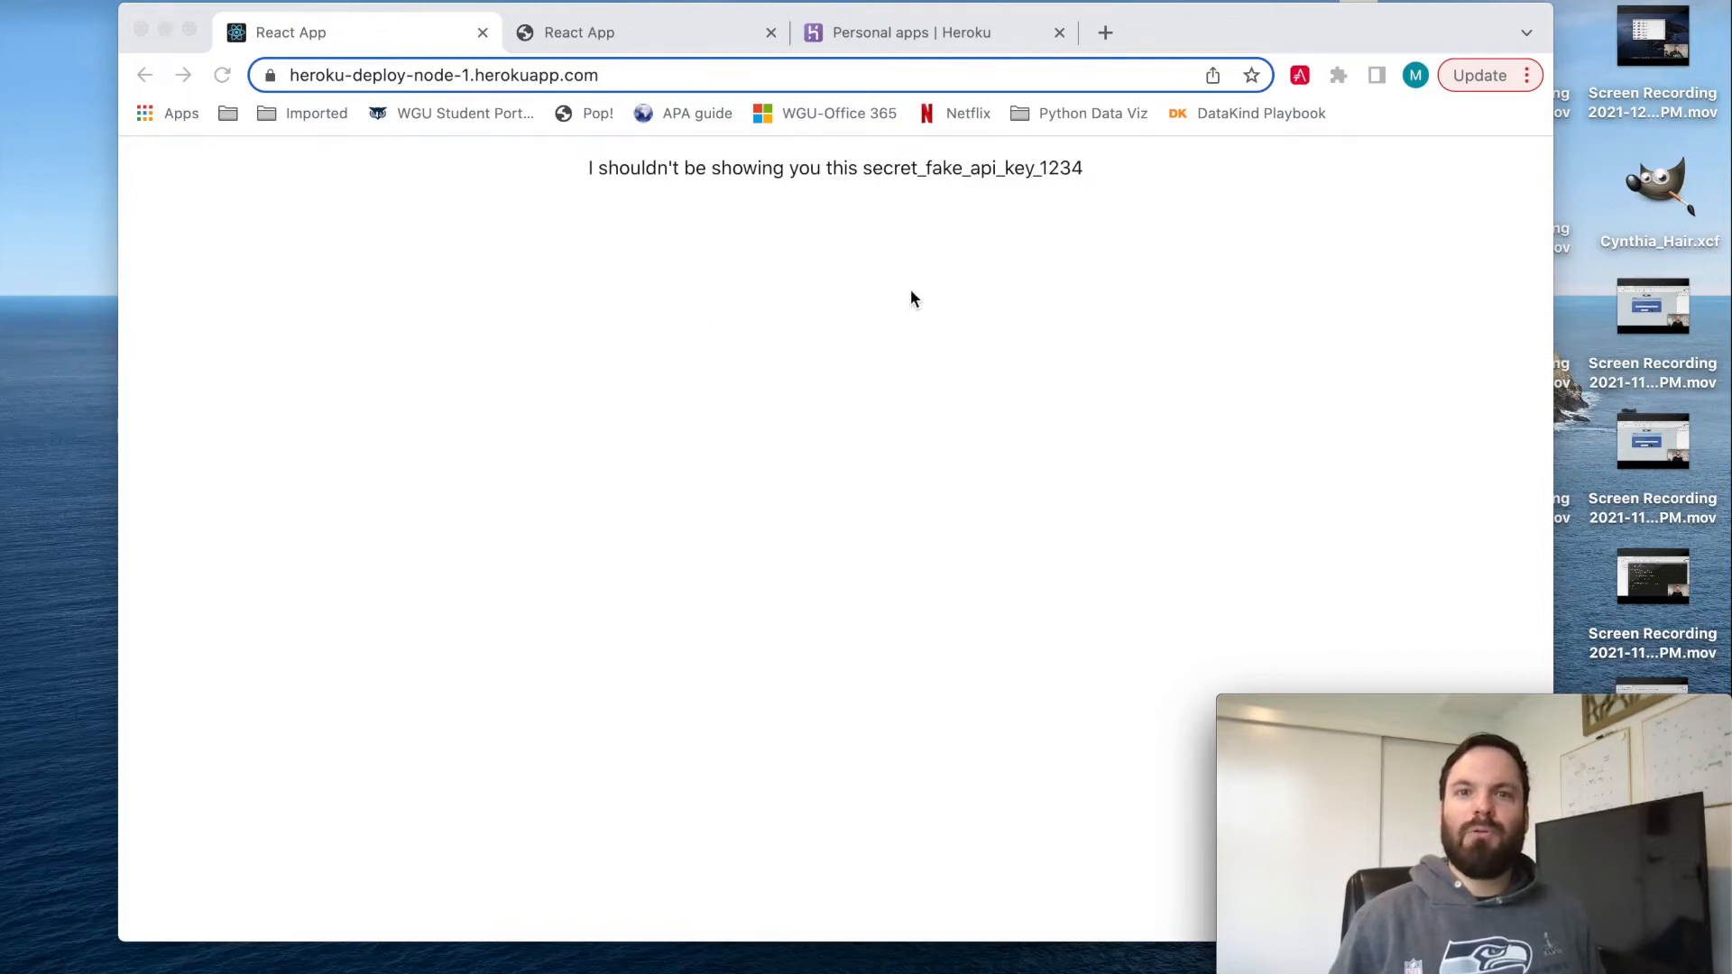
{"action": "mouse_move", "coordinate": [908, 289]}
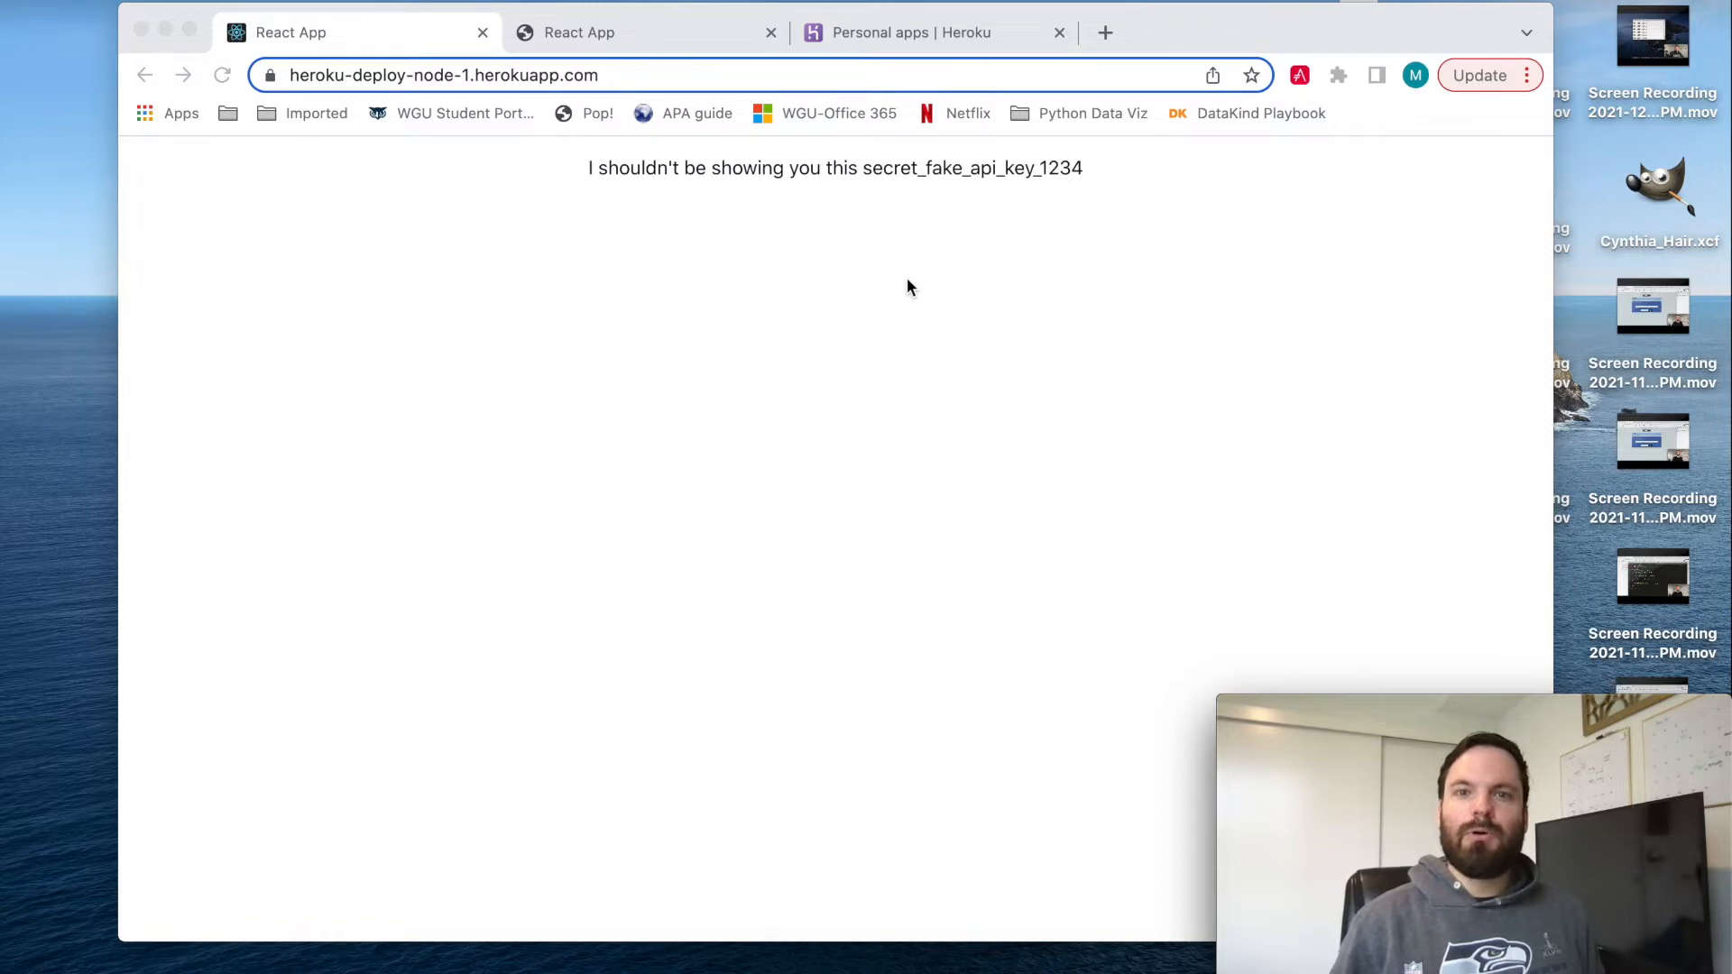
{"action": "mouse_move", "coordinate": [942, 215]}
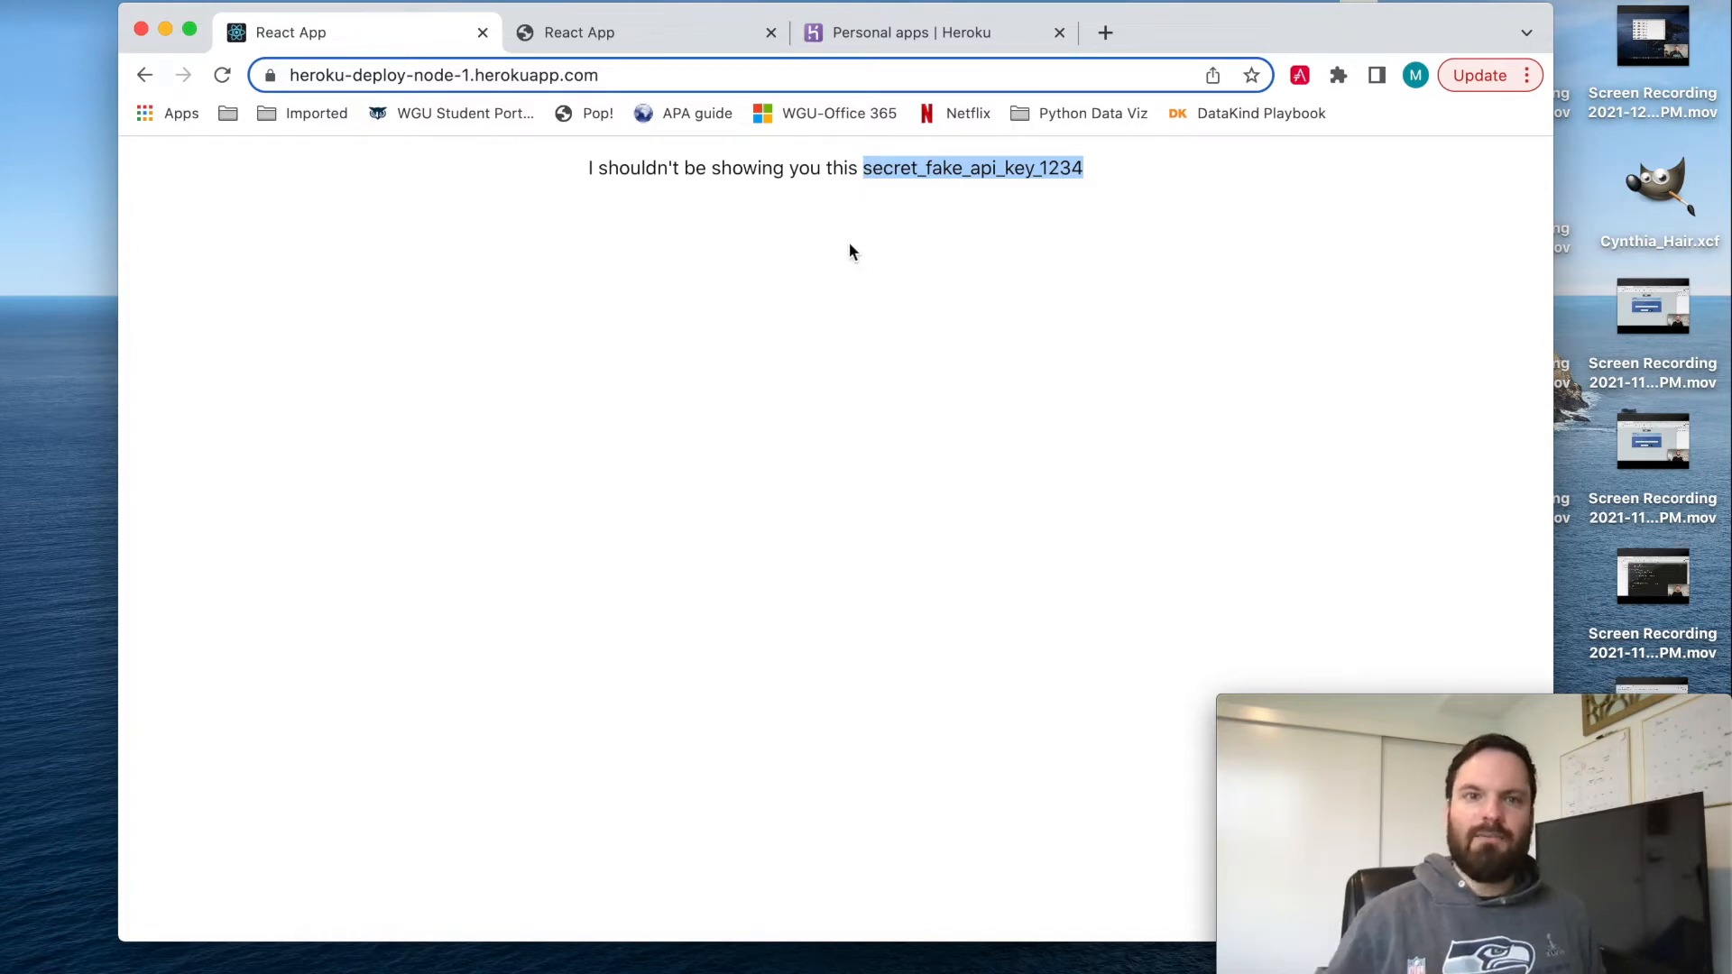
{"action": "mouse_move", "coordinate": [828, 240]}
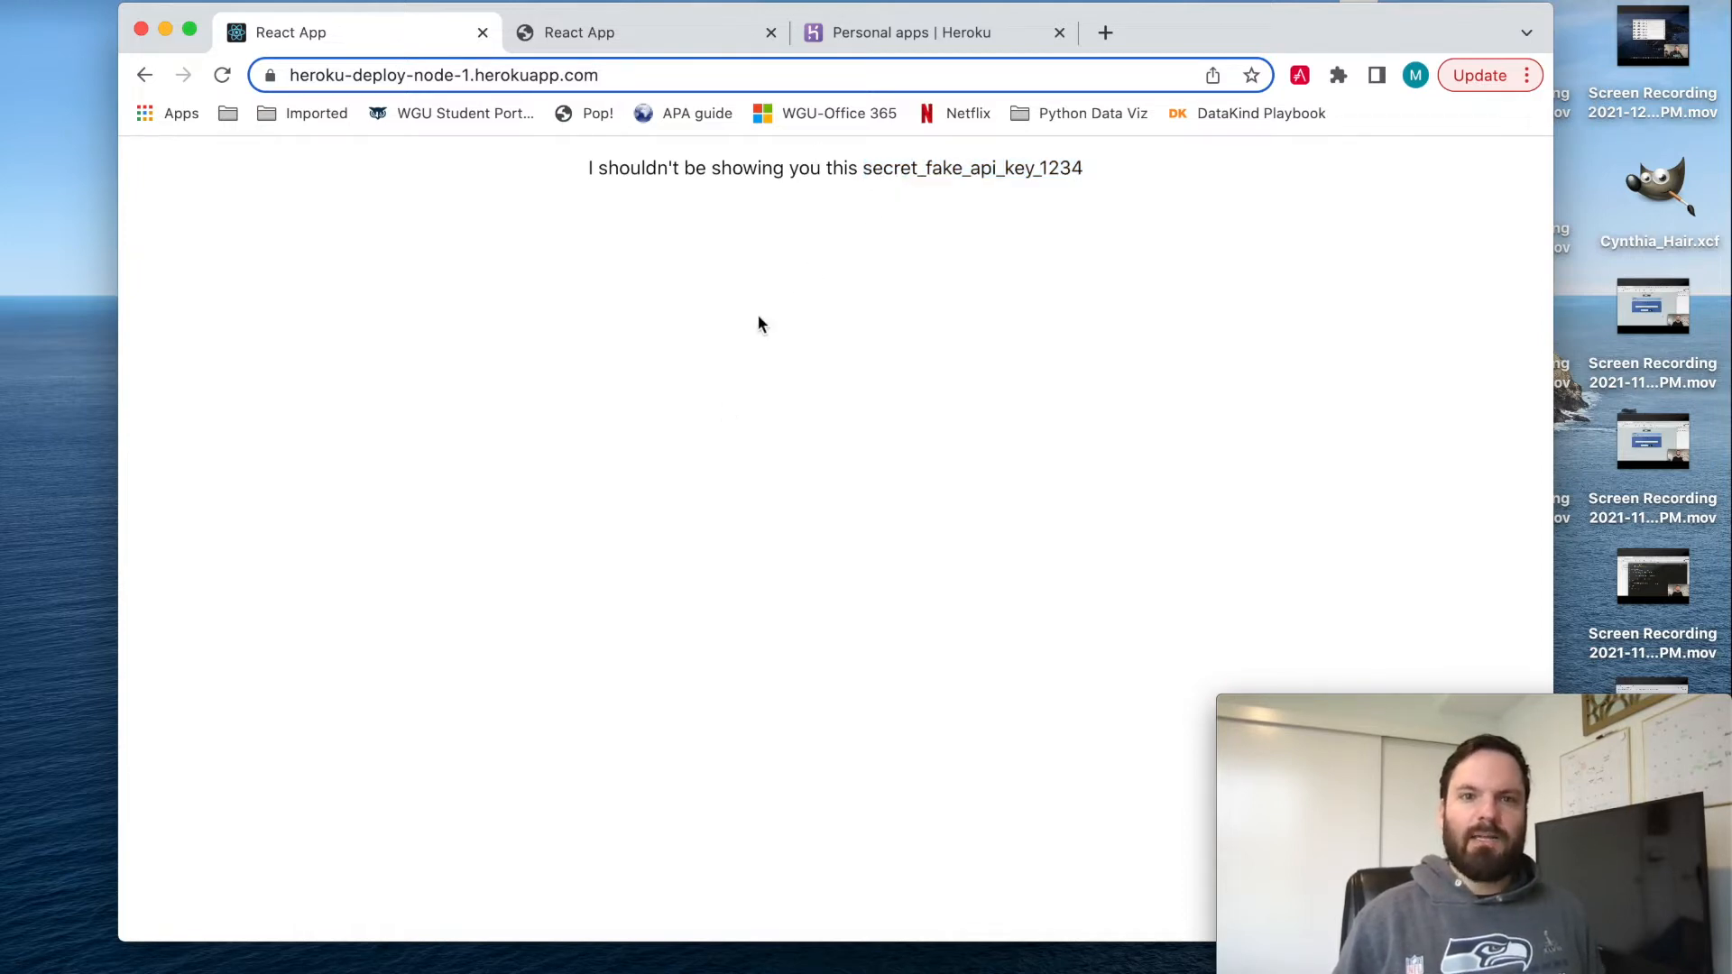
{"action": "mouse_move", "coordinate": [1088, 181]}
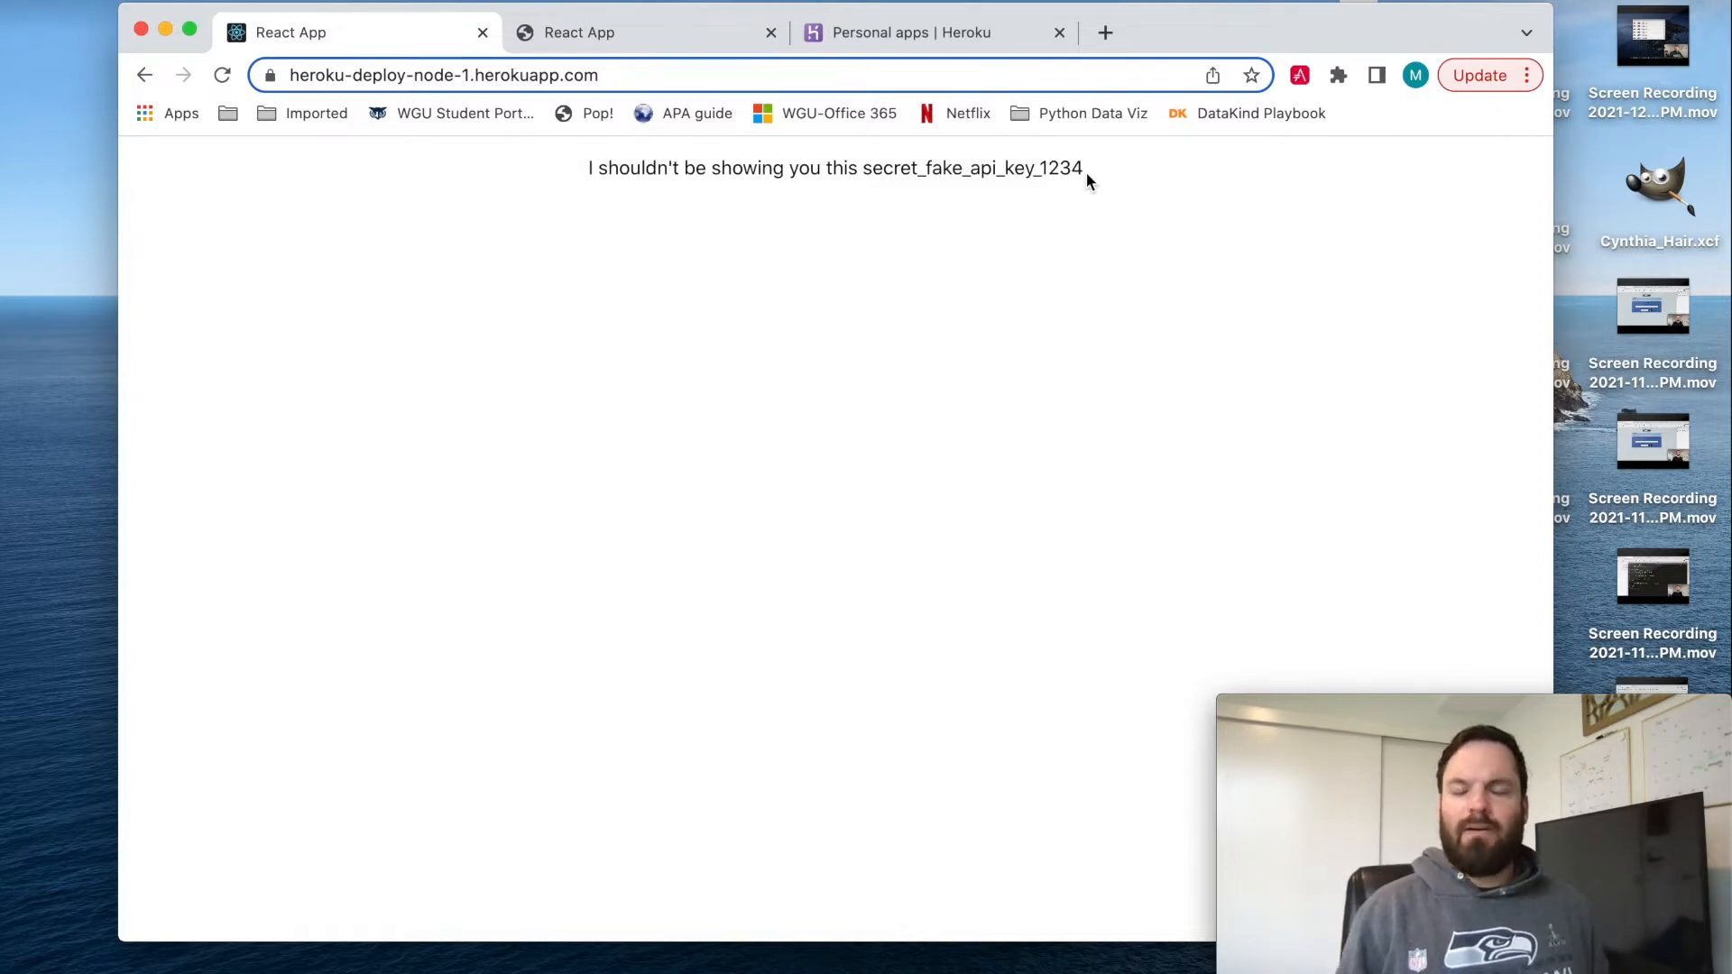
{"action": "mouse_move", "coordinate": [976, 201]}
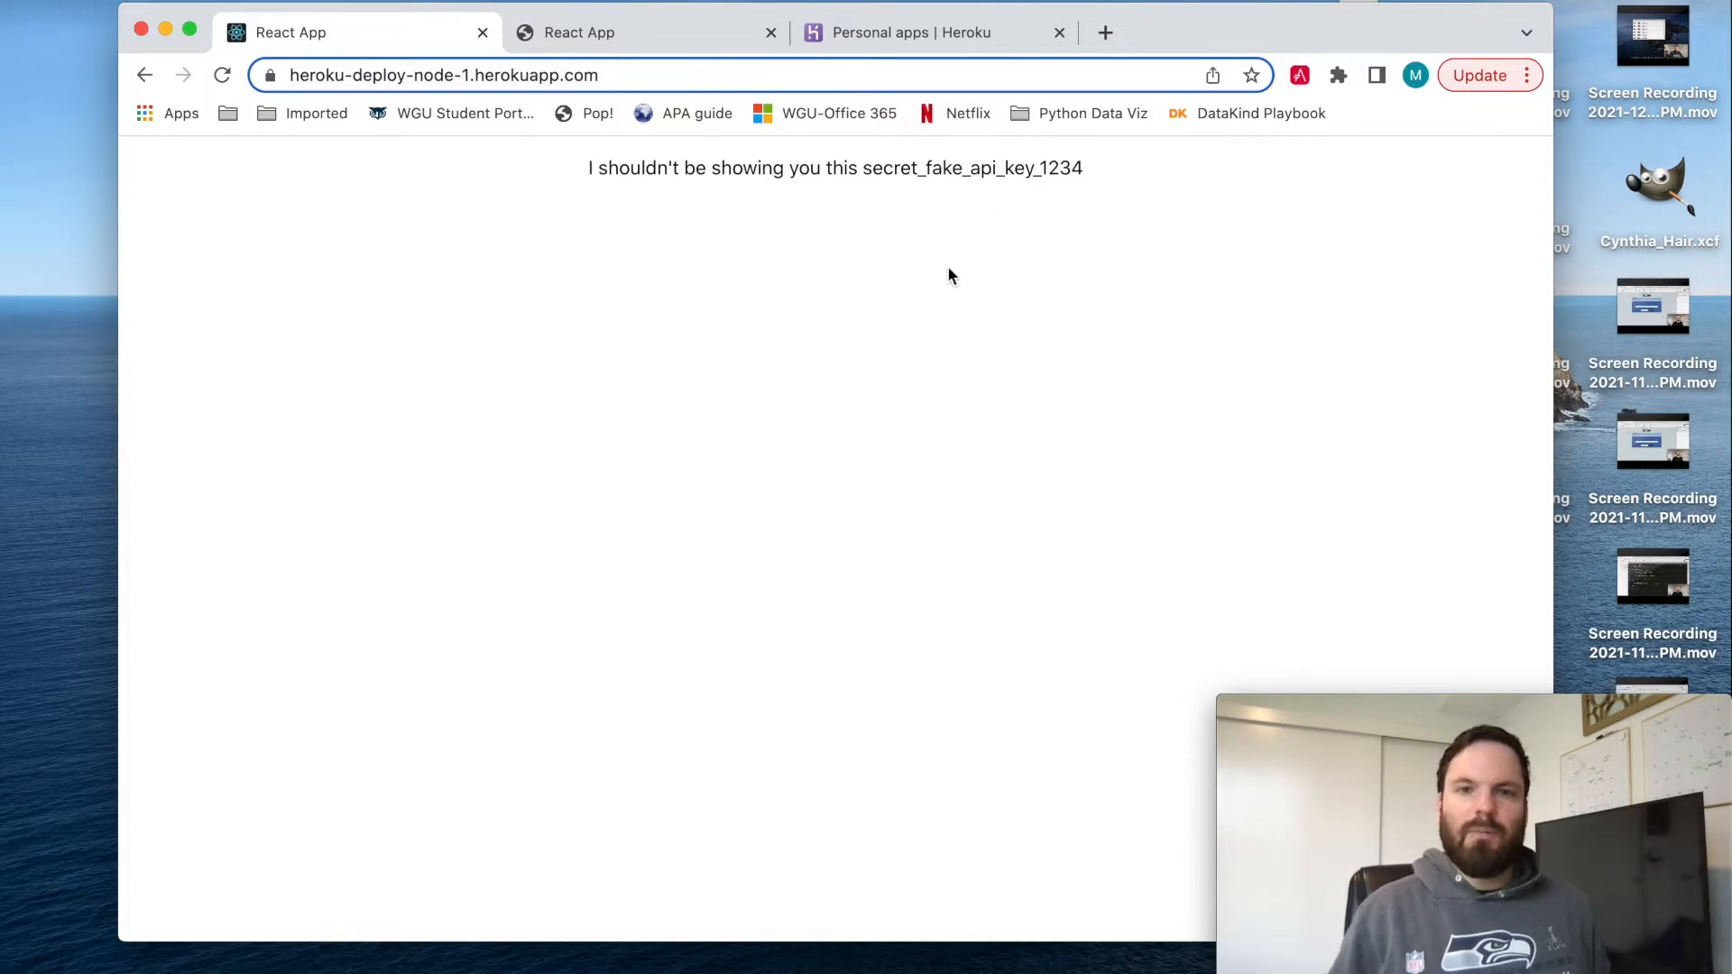
{"action": "mouse_move", "coordinate": [938, 310]}
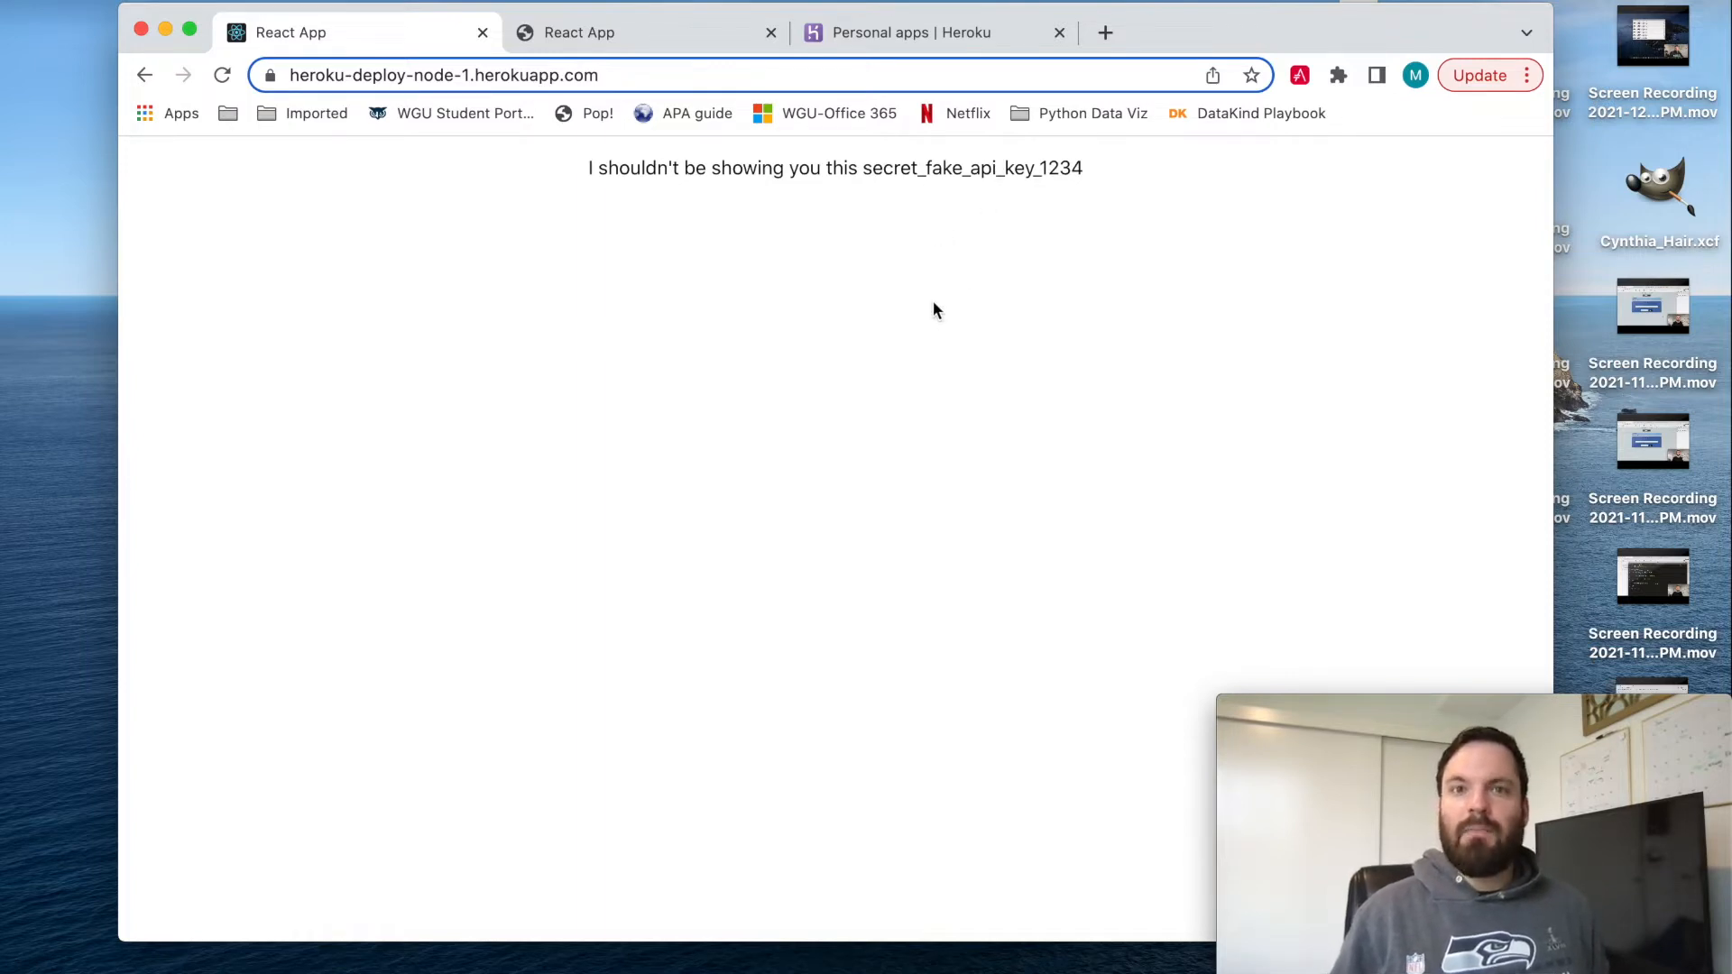
{"action": "mouse_move", "coordinate": [882, 428]}
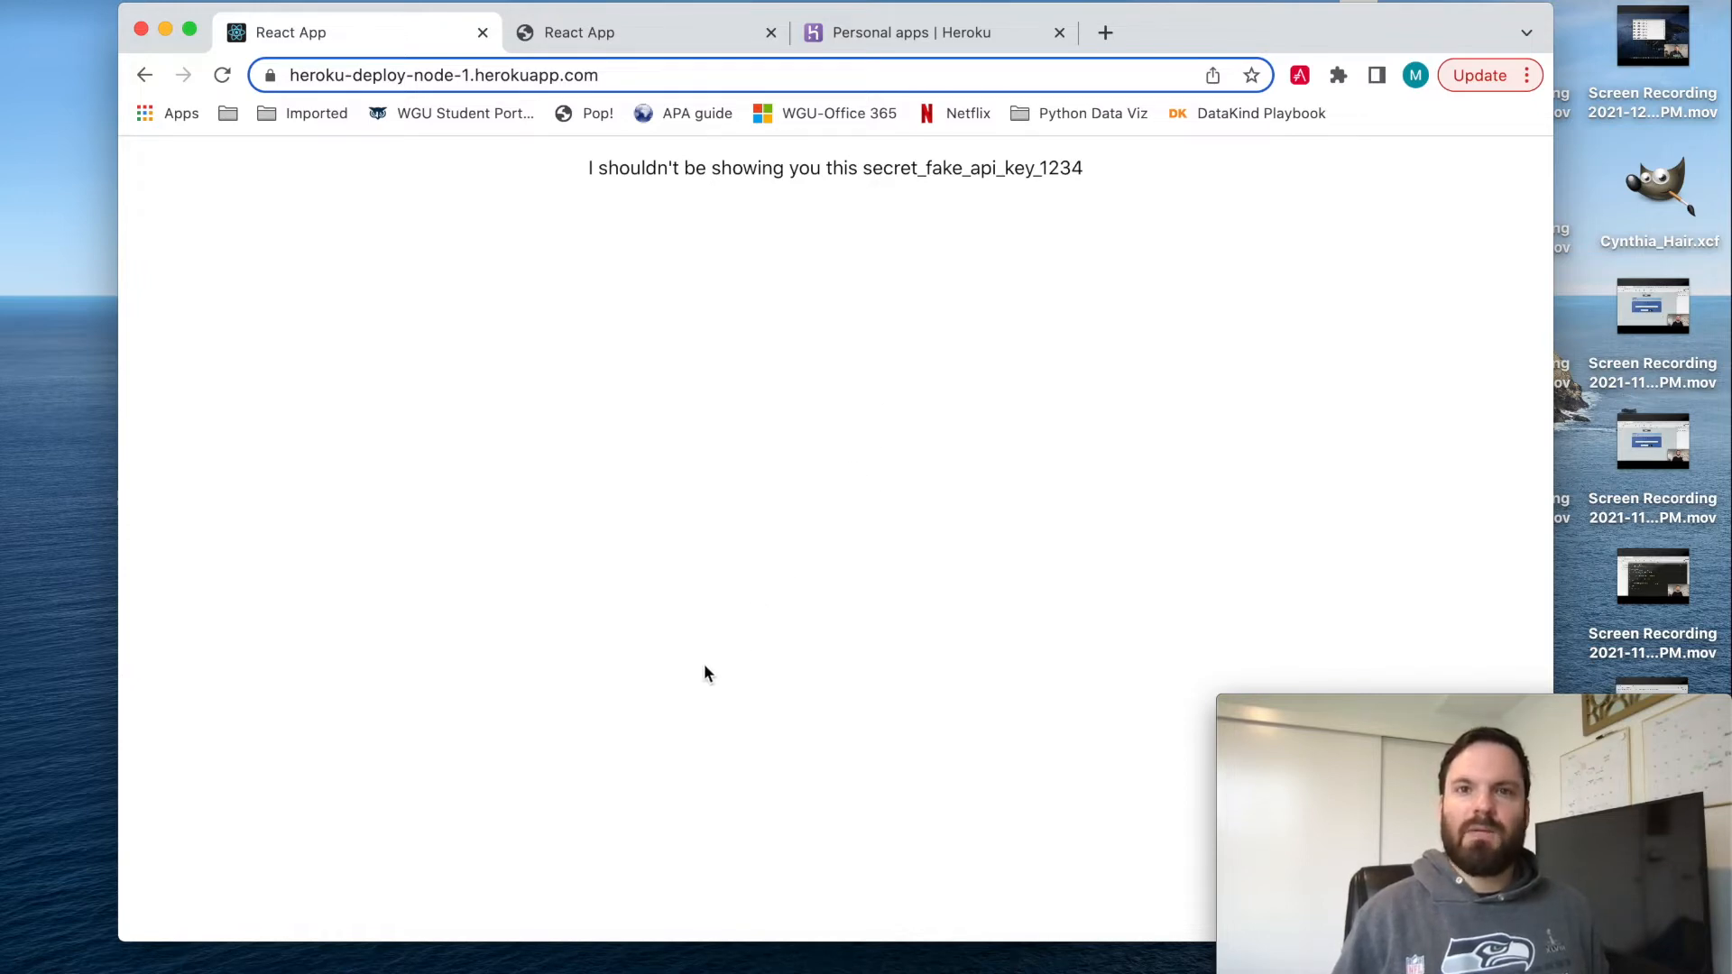
{"action": "mouse_move", "coordinate": [1041, 904]}
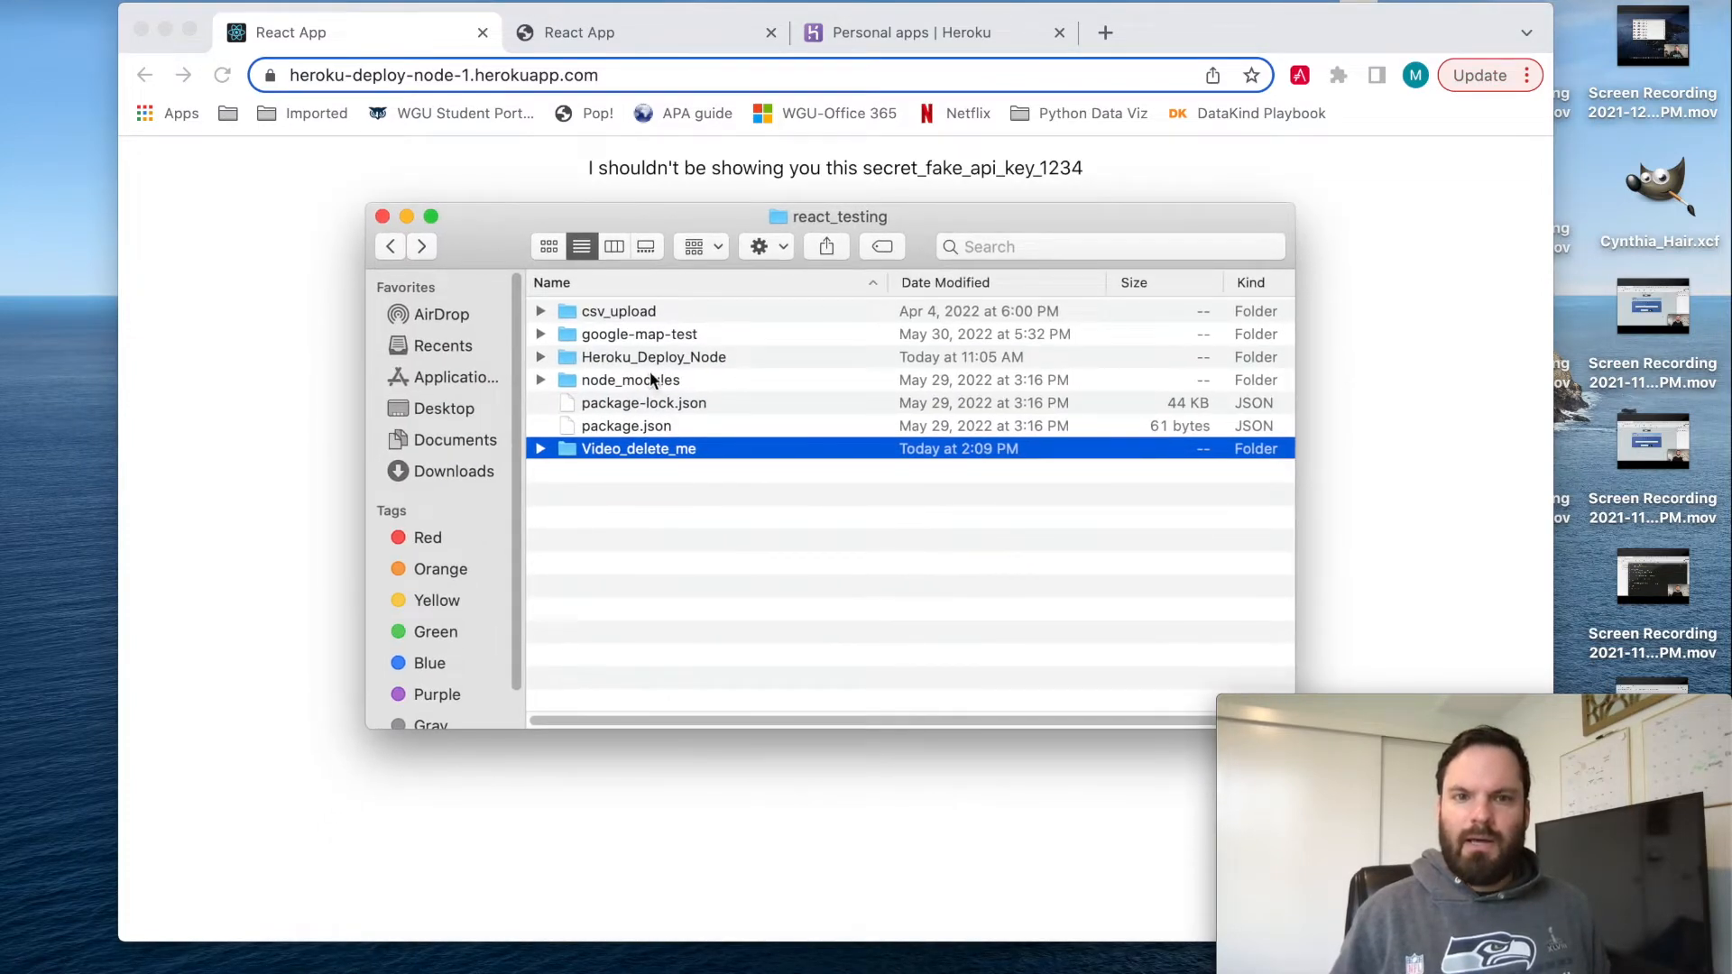
{"action": "double_click", "coordinate": [653, 357]}
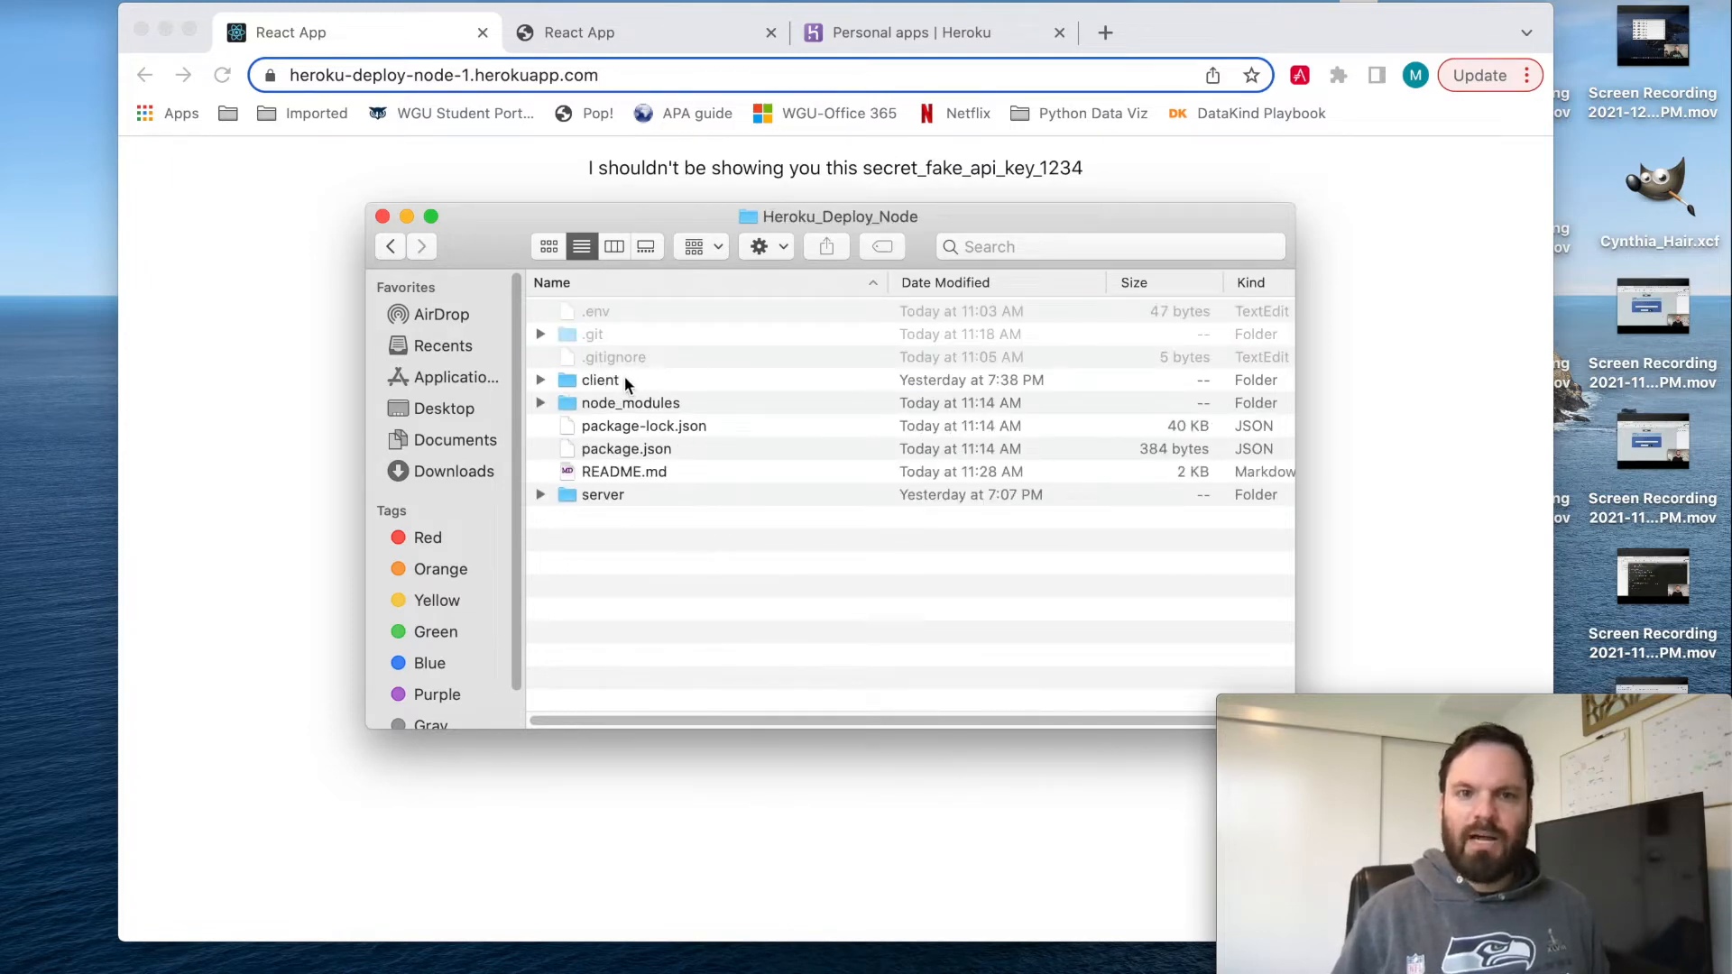
{"action": "double_click", "coordinate": [601, 379]}
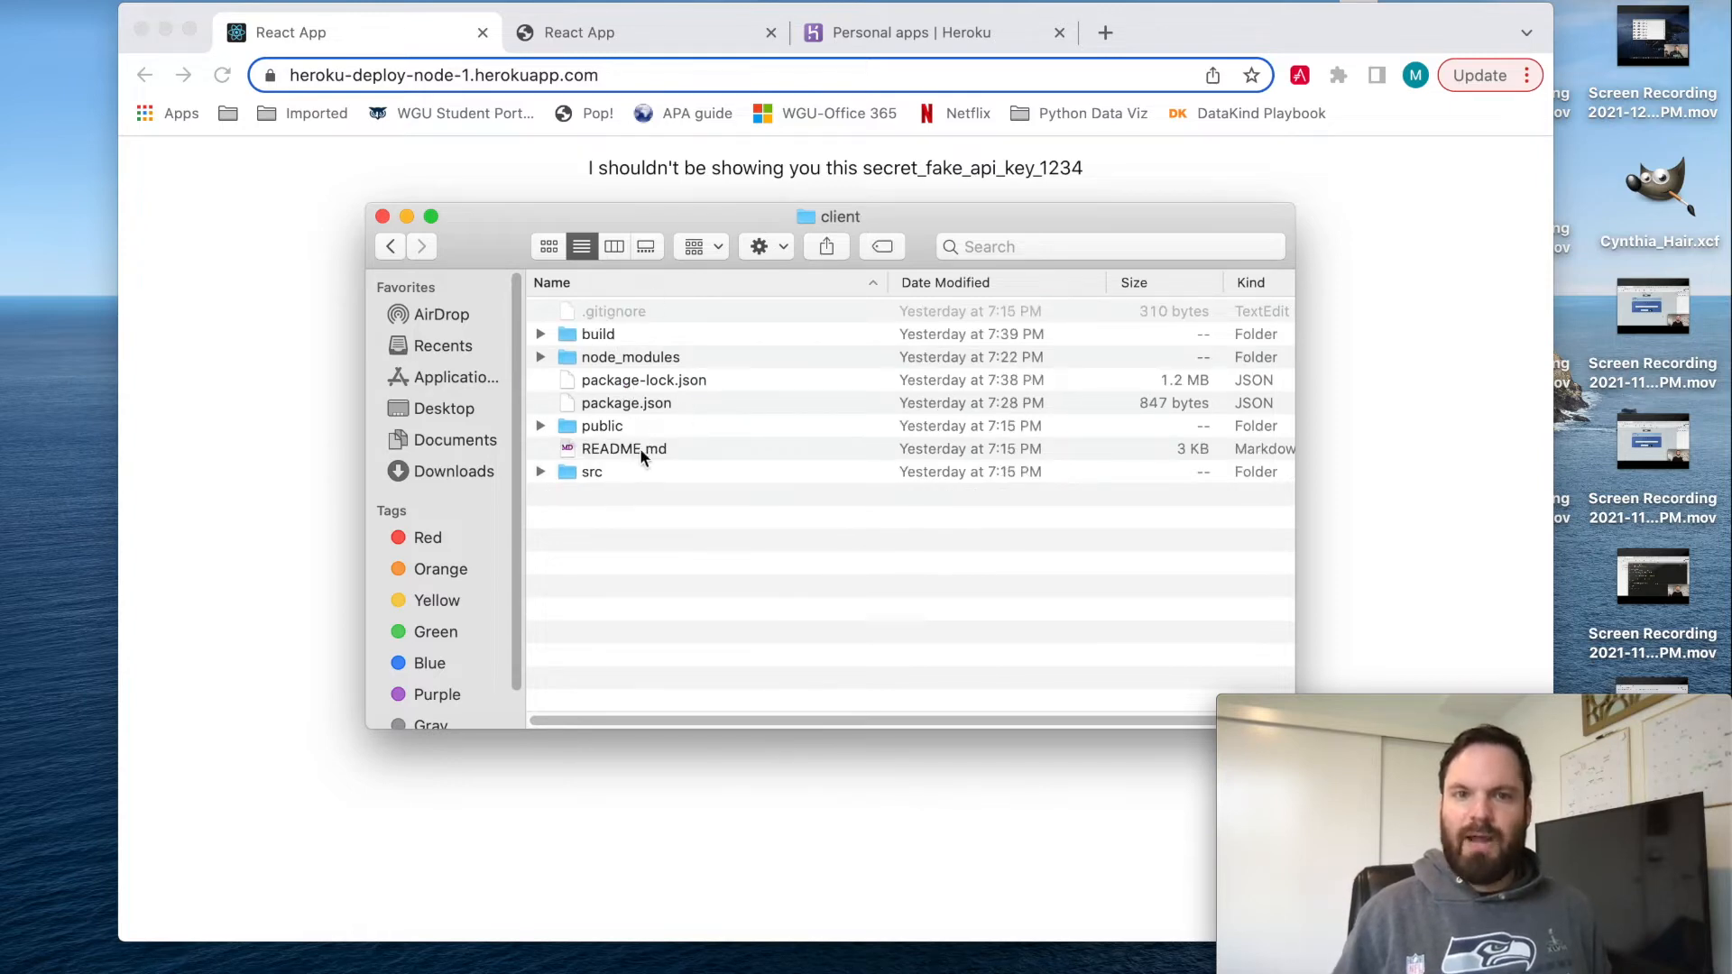
{"action": "mouse_move", "coordinate": [389, 248]}
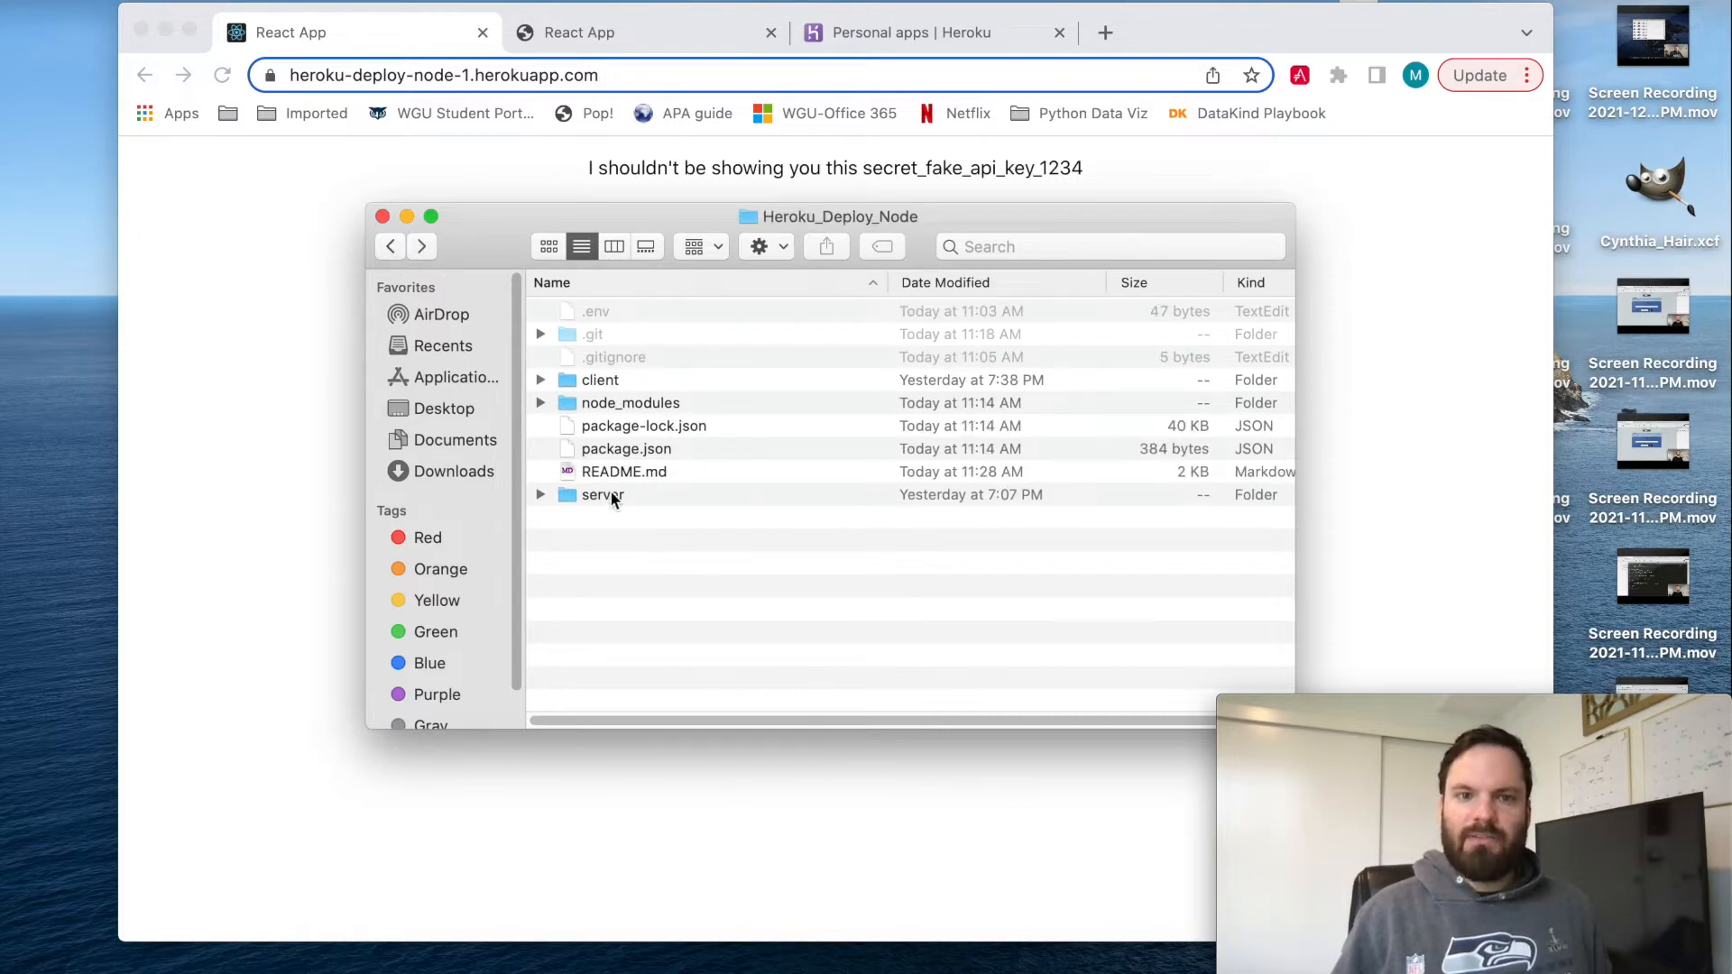
{"action": "double_click", "coordinate": [603, 495]}
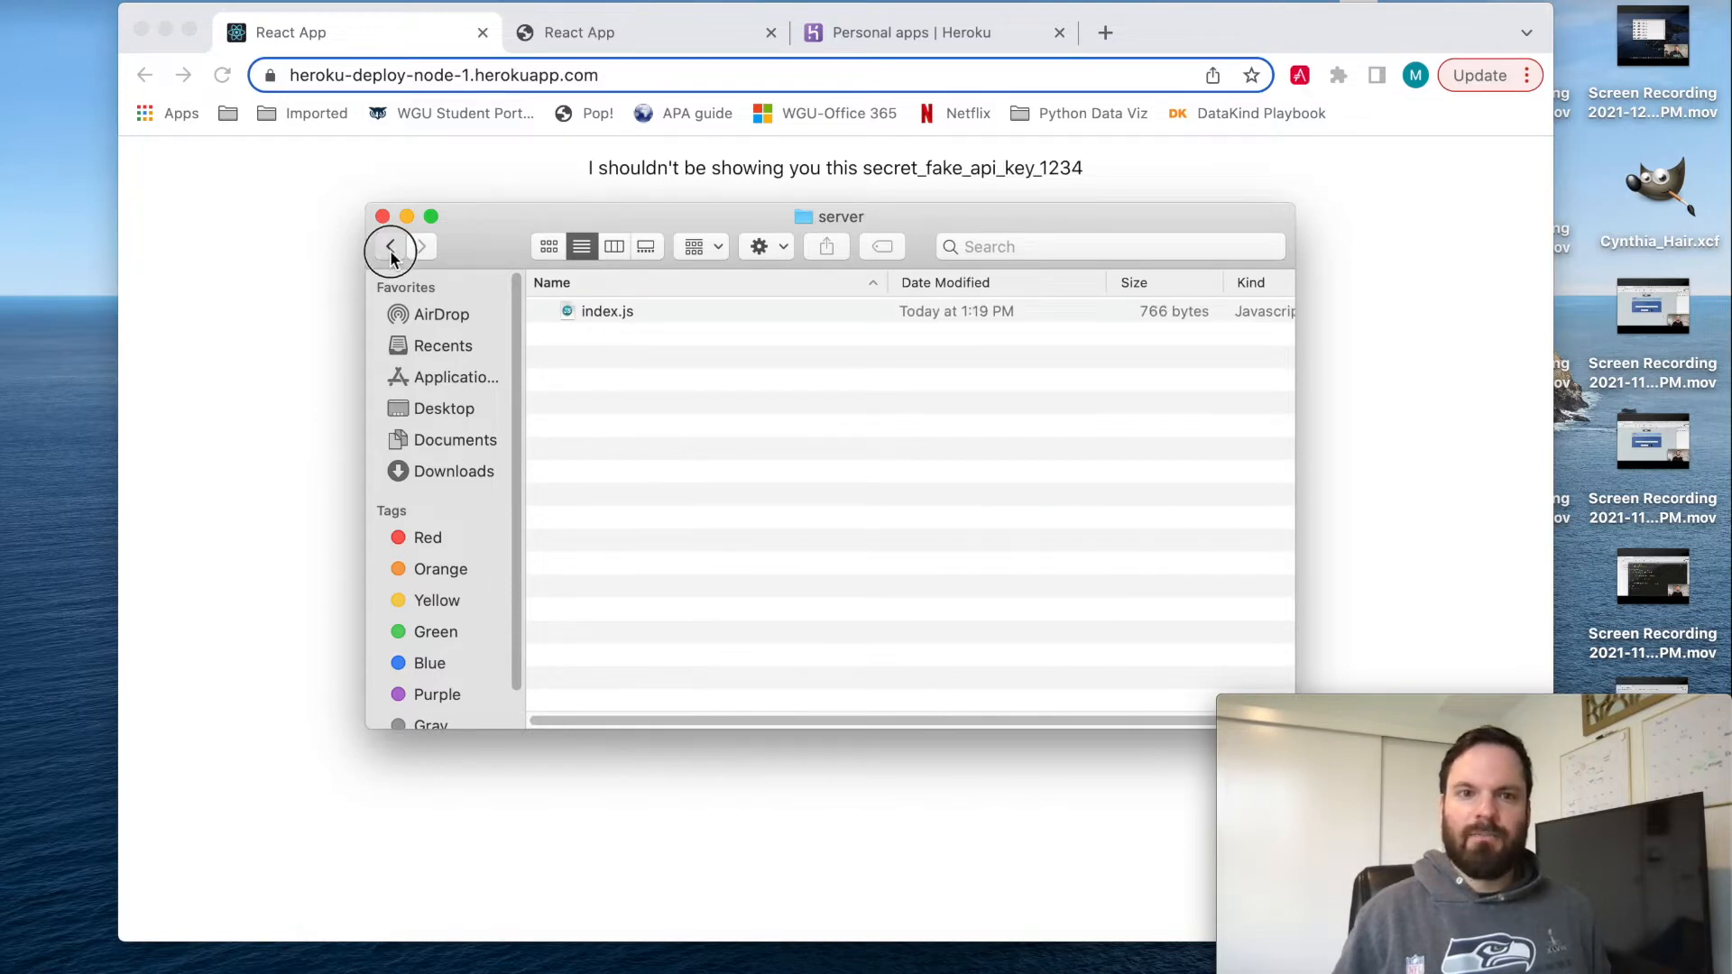
{"action": "left_click", "coordinate": [390, 246]}
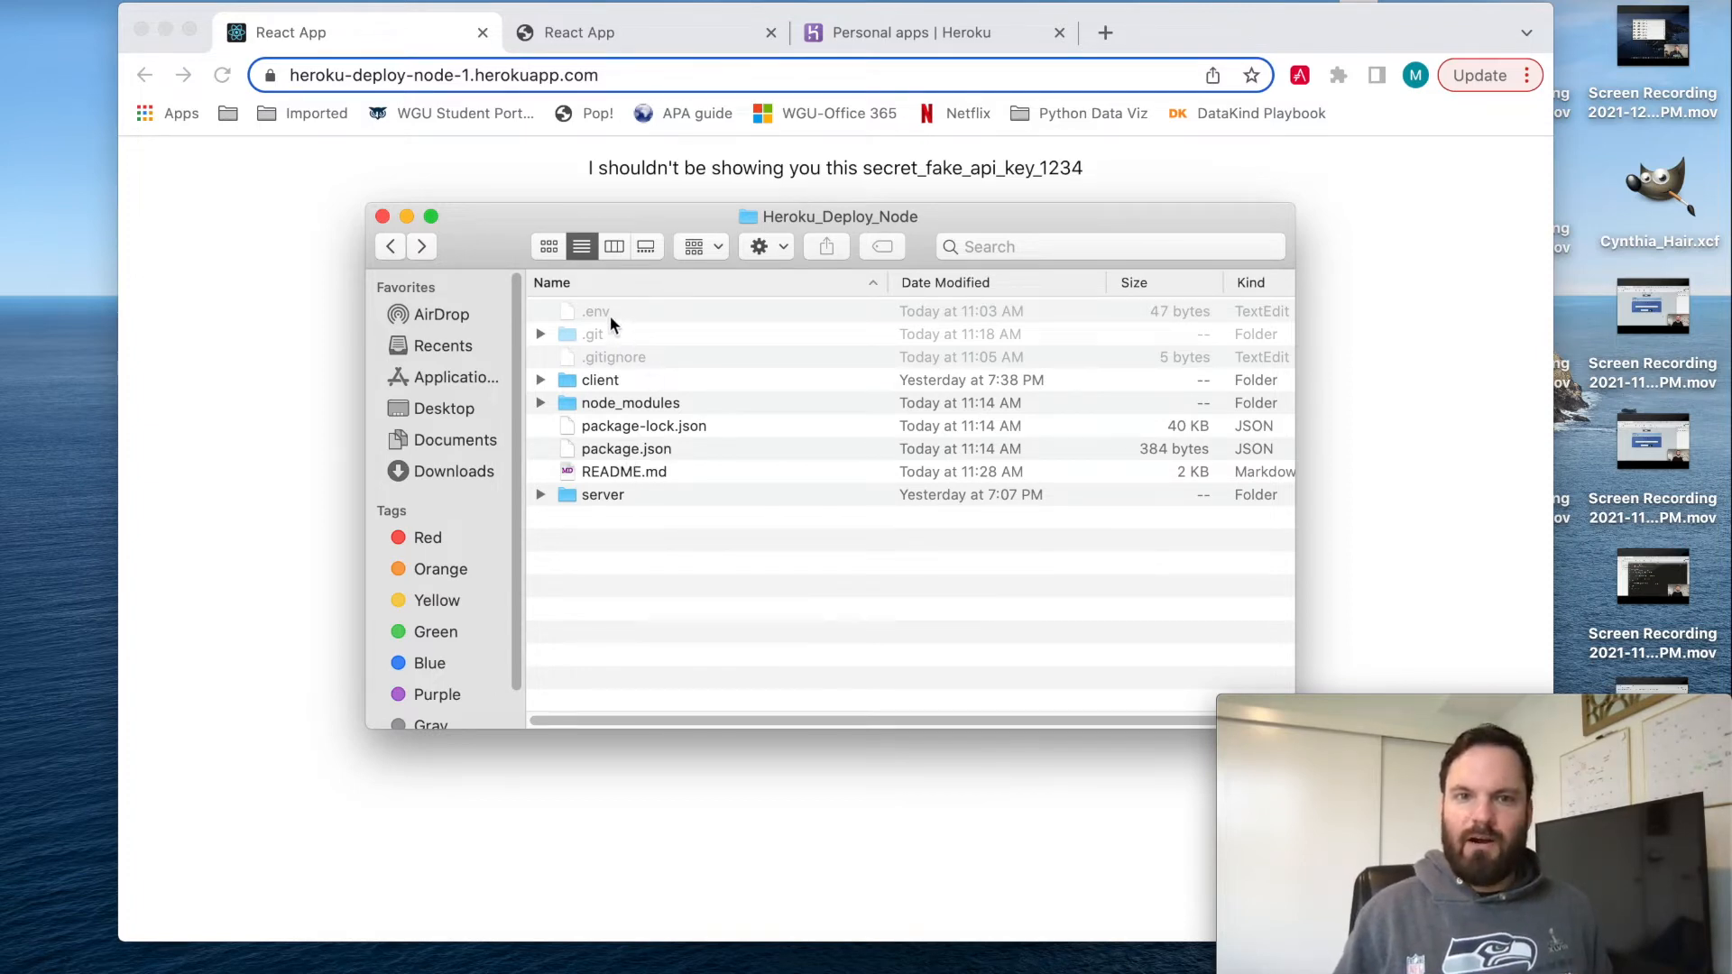
{"action": "mouse_move", "coordinate": [655, 372]}
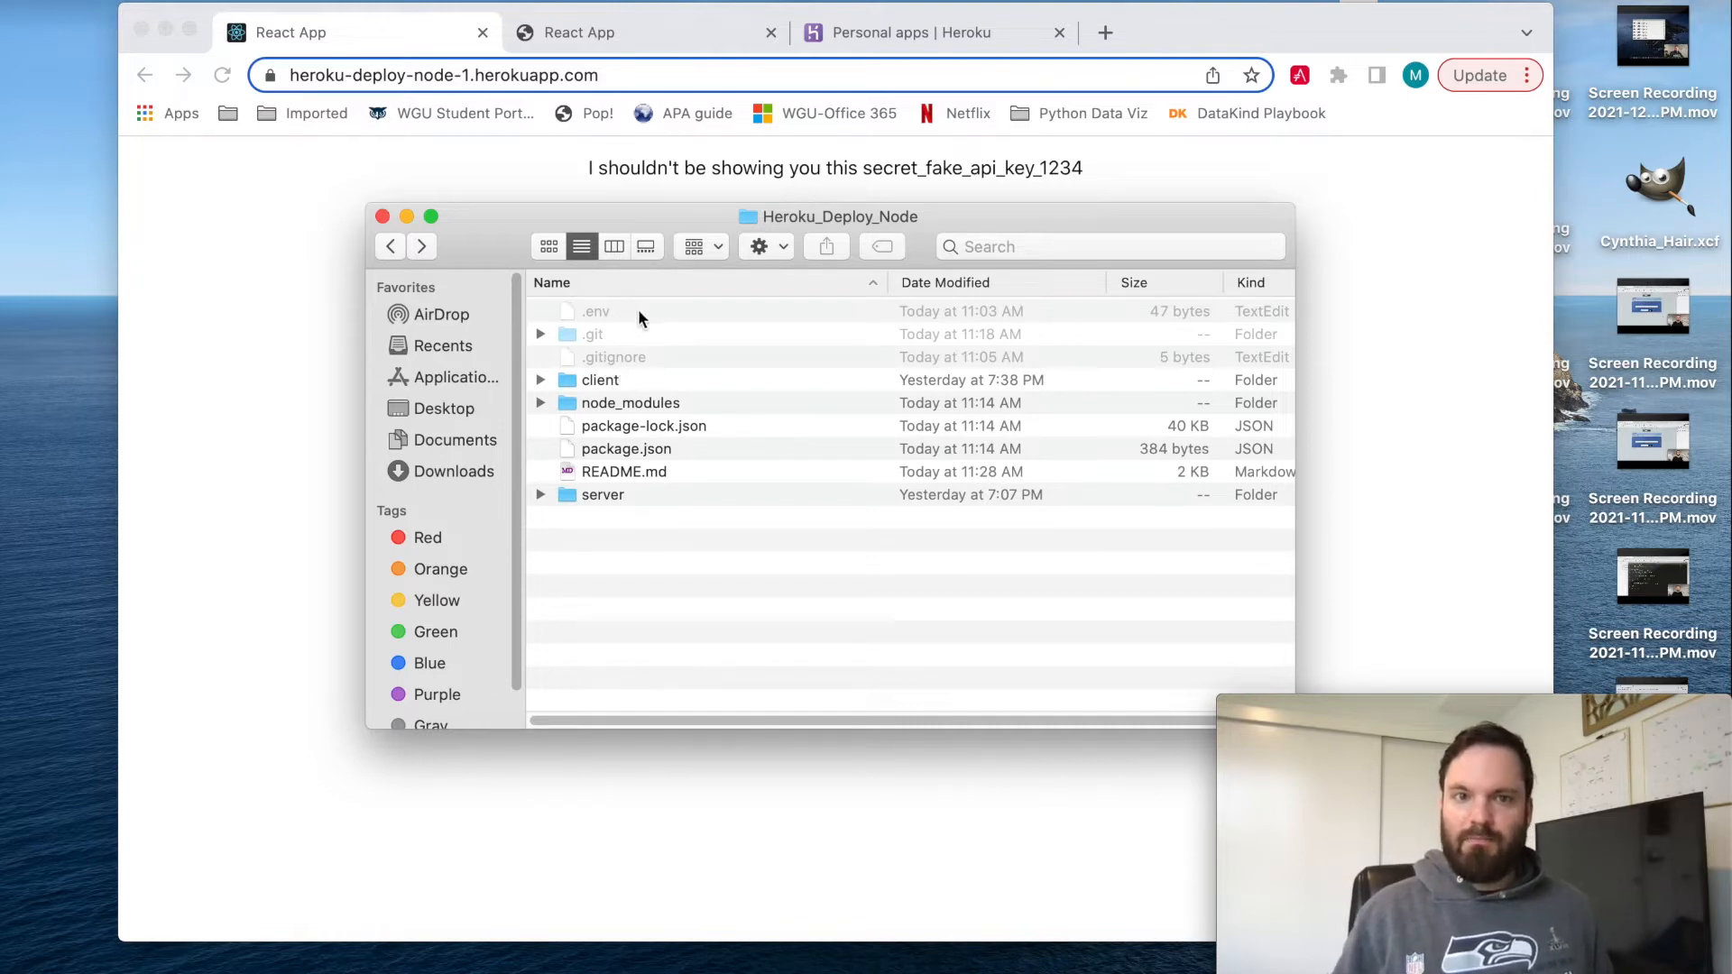
{"action": "mouse_move", "coordinate": [589, 319]}
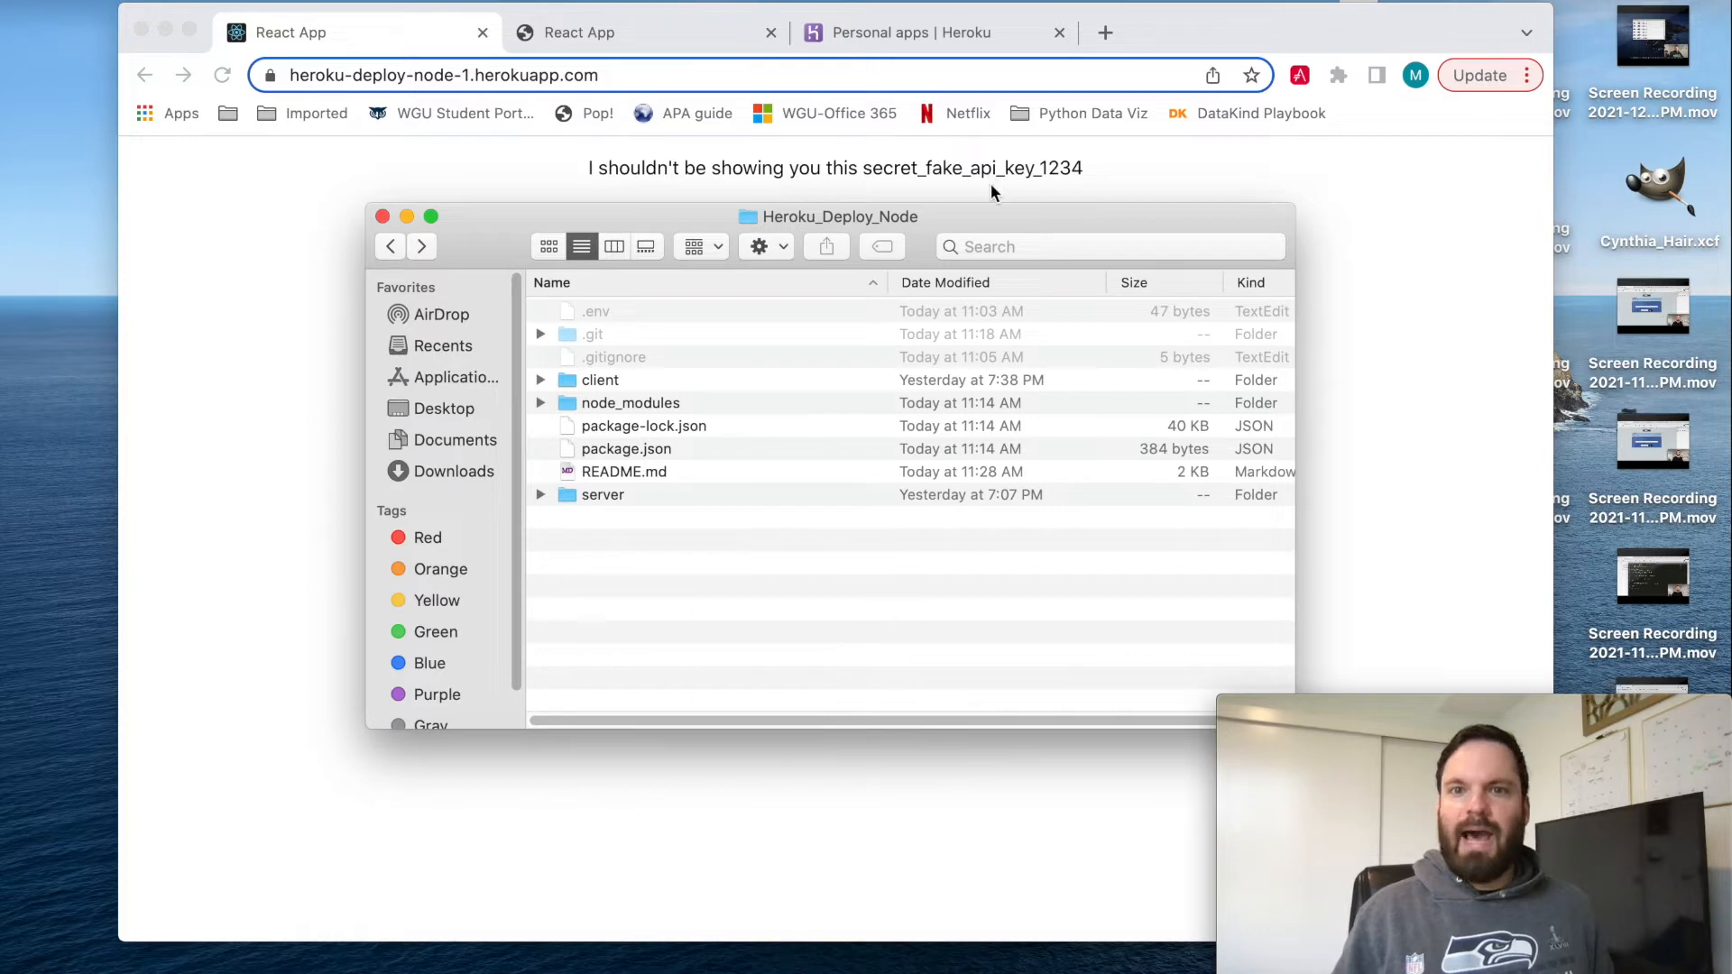
{"action": "mouse_move", "coordinate": [906, 175]}
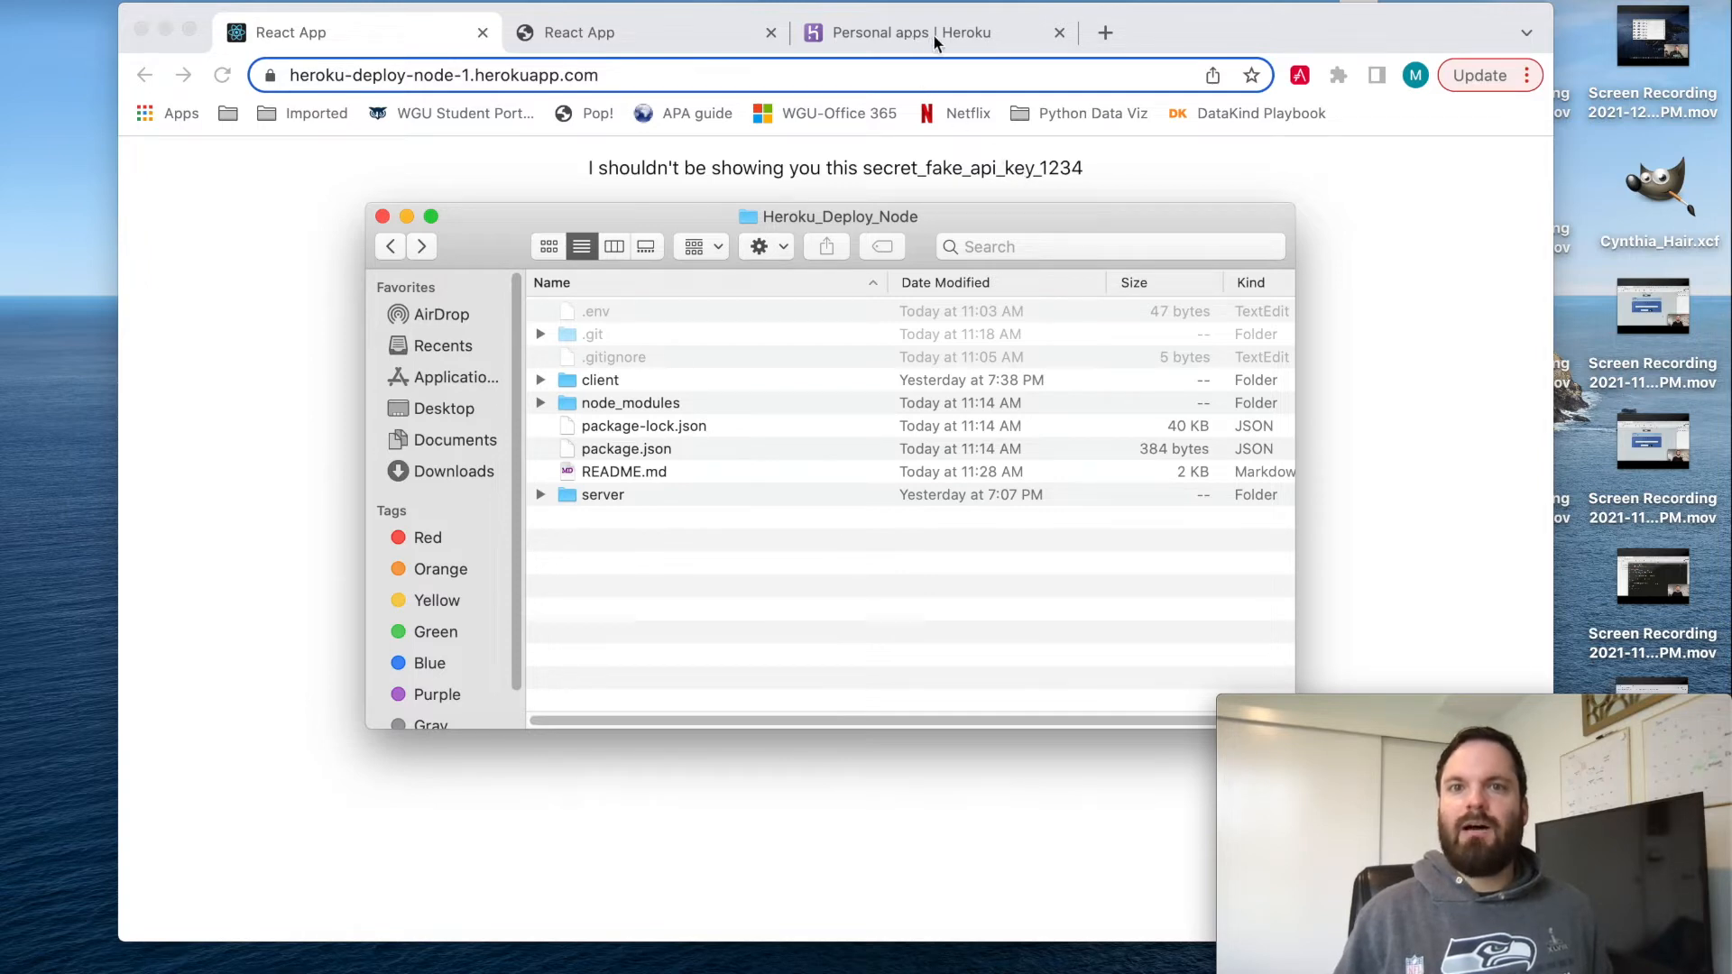
{"action": "mouse_move", "coordinate": [947, 170]}
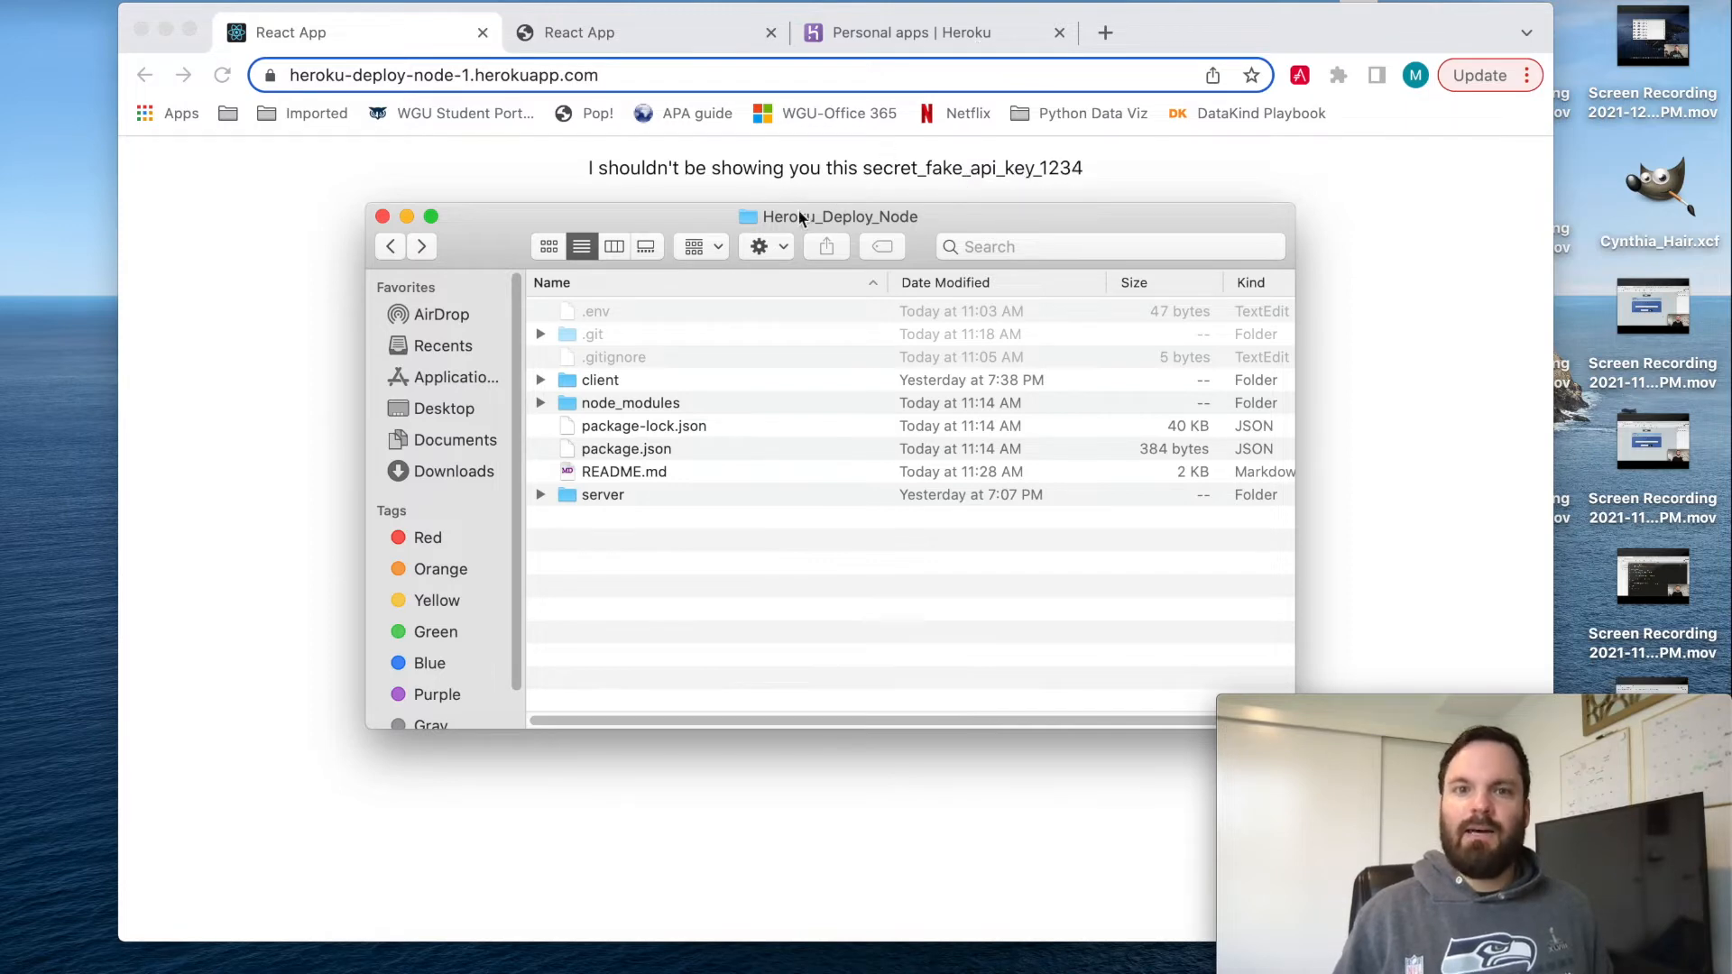
{"action": "double_click", "coordinate": [603, 495]}
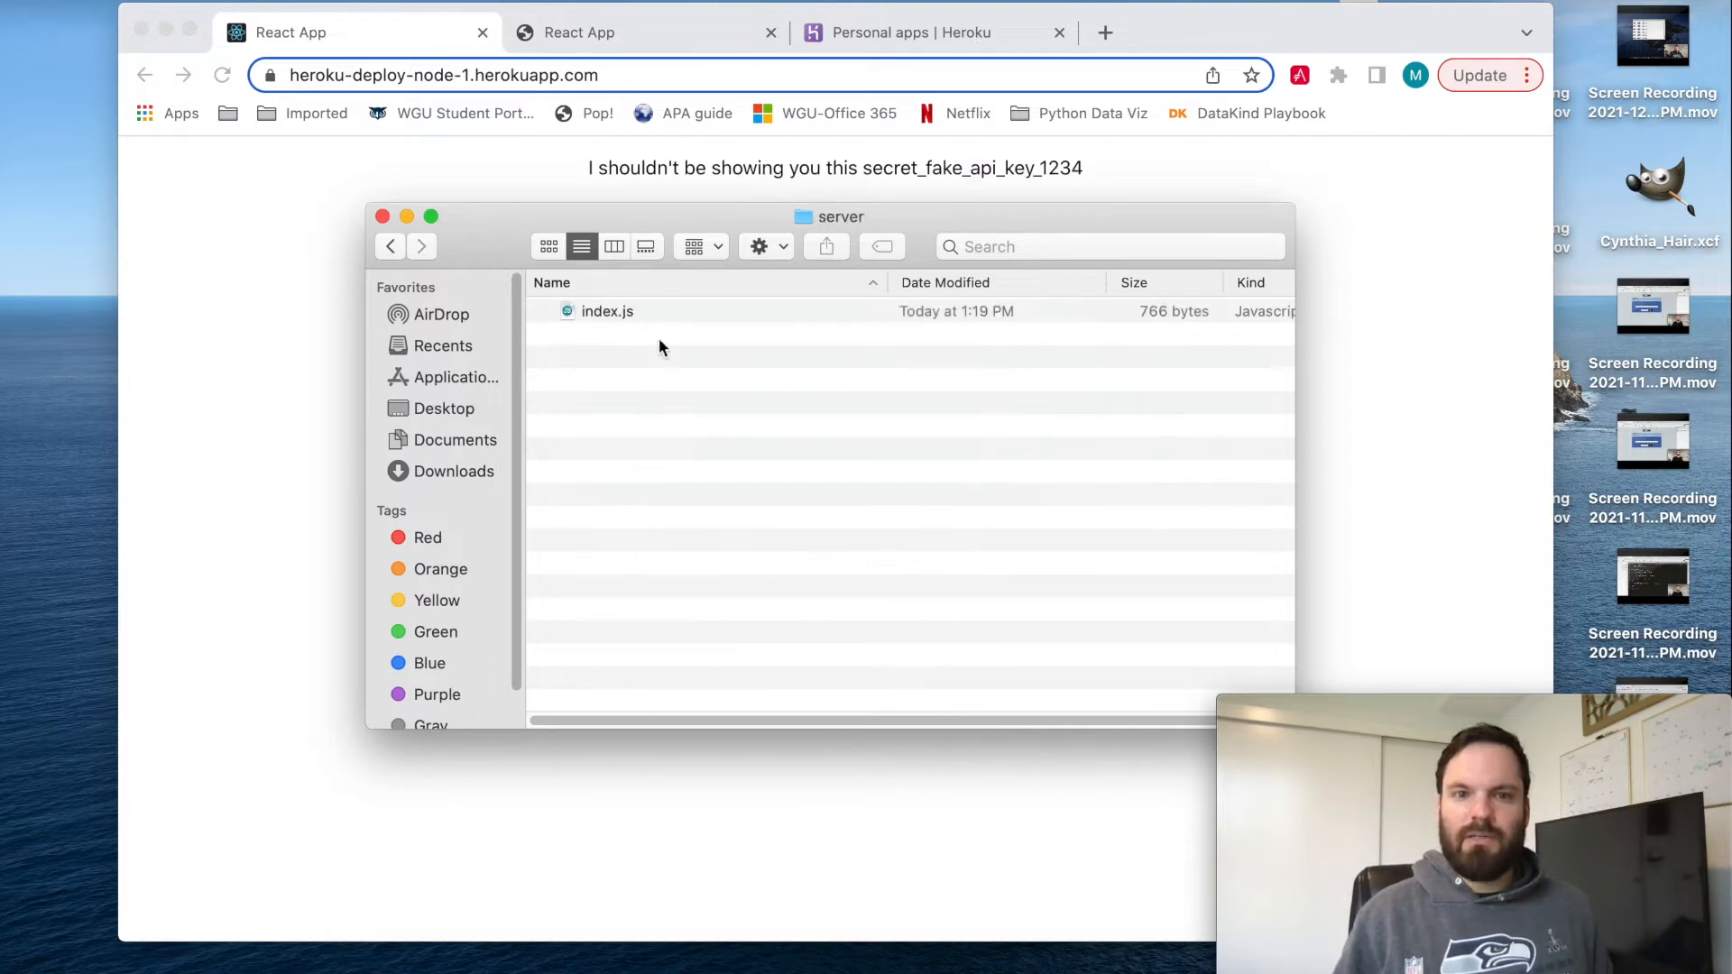
{"action": "mouse_move", "coordinate": [925, 141]}
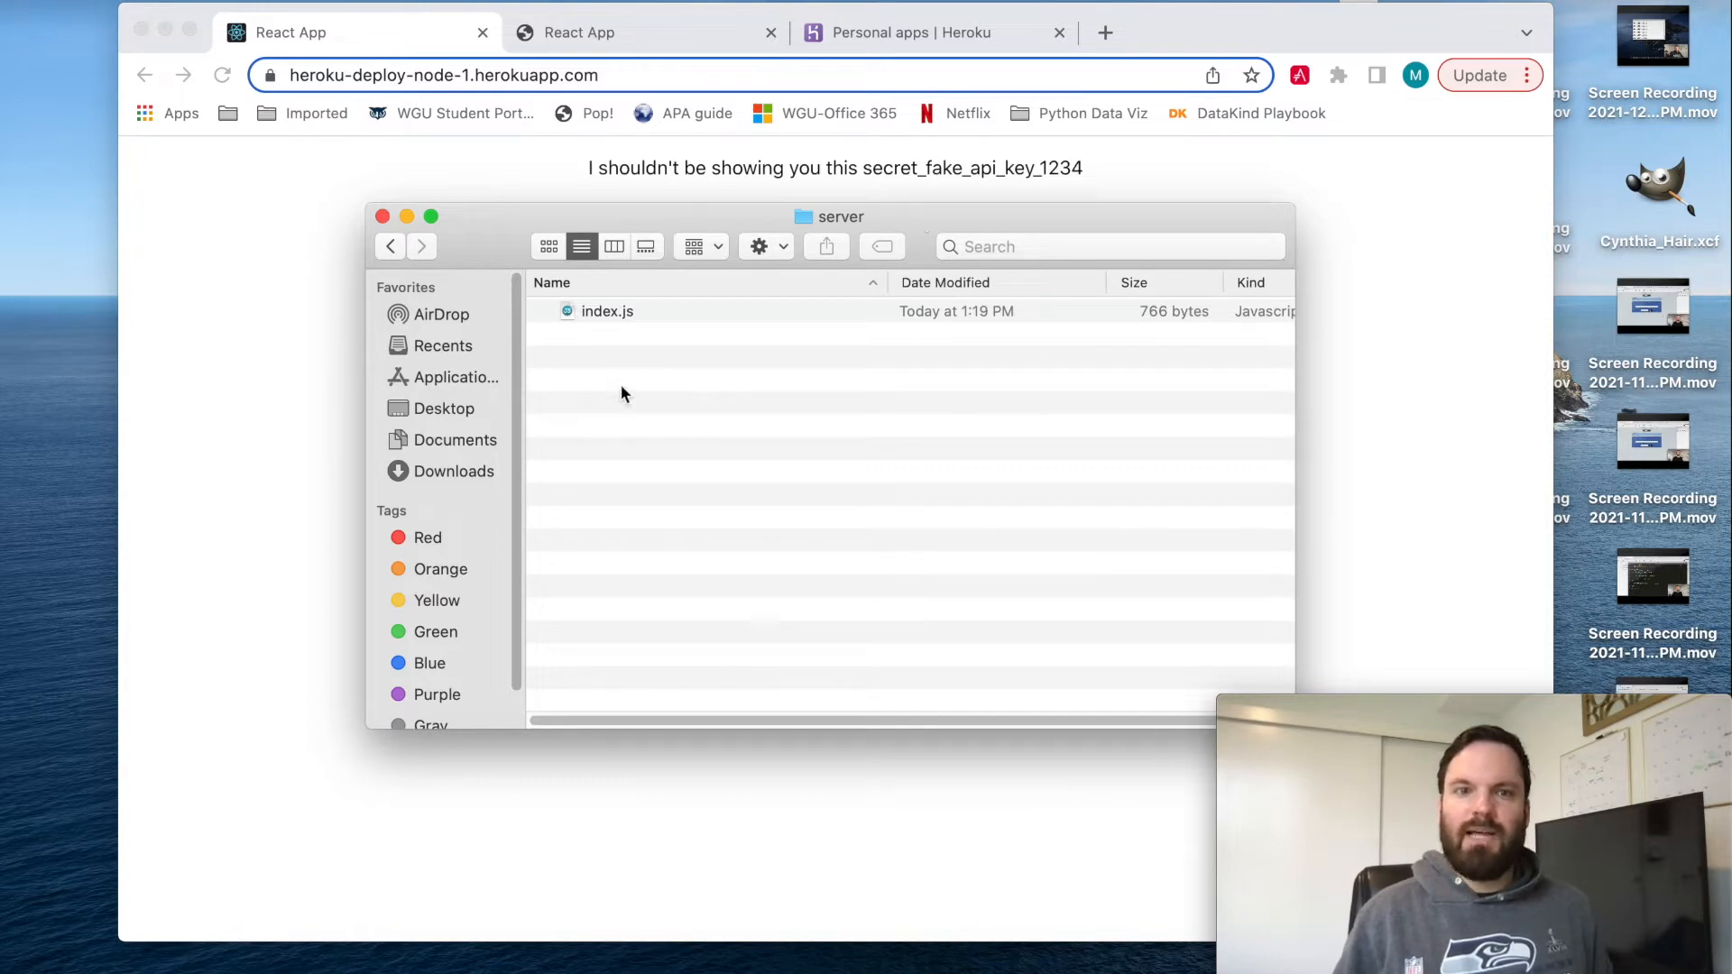
{"action": "mouse_move", "coordinate": [762, 435]}
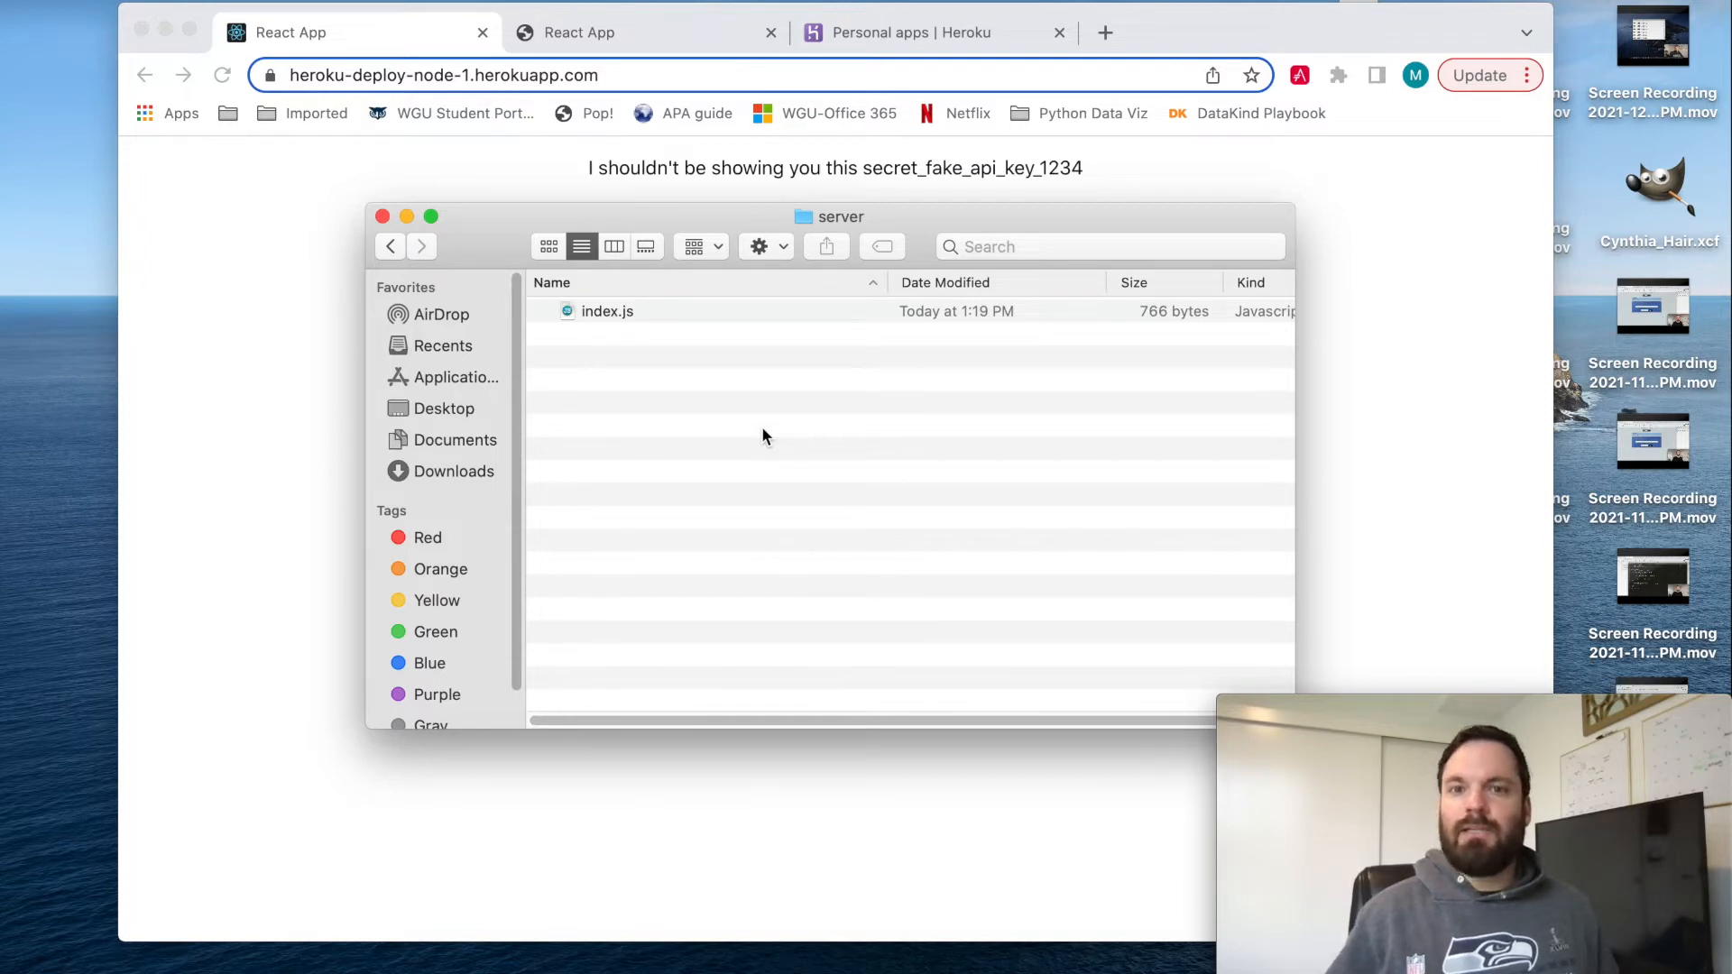
{"action": "mouse_move", "coordinate": [657, 341]}
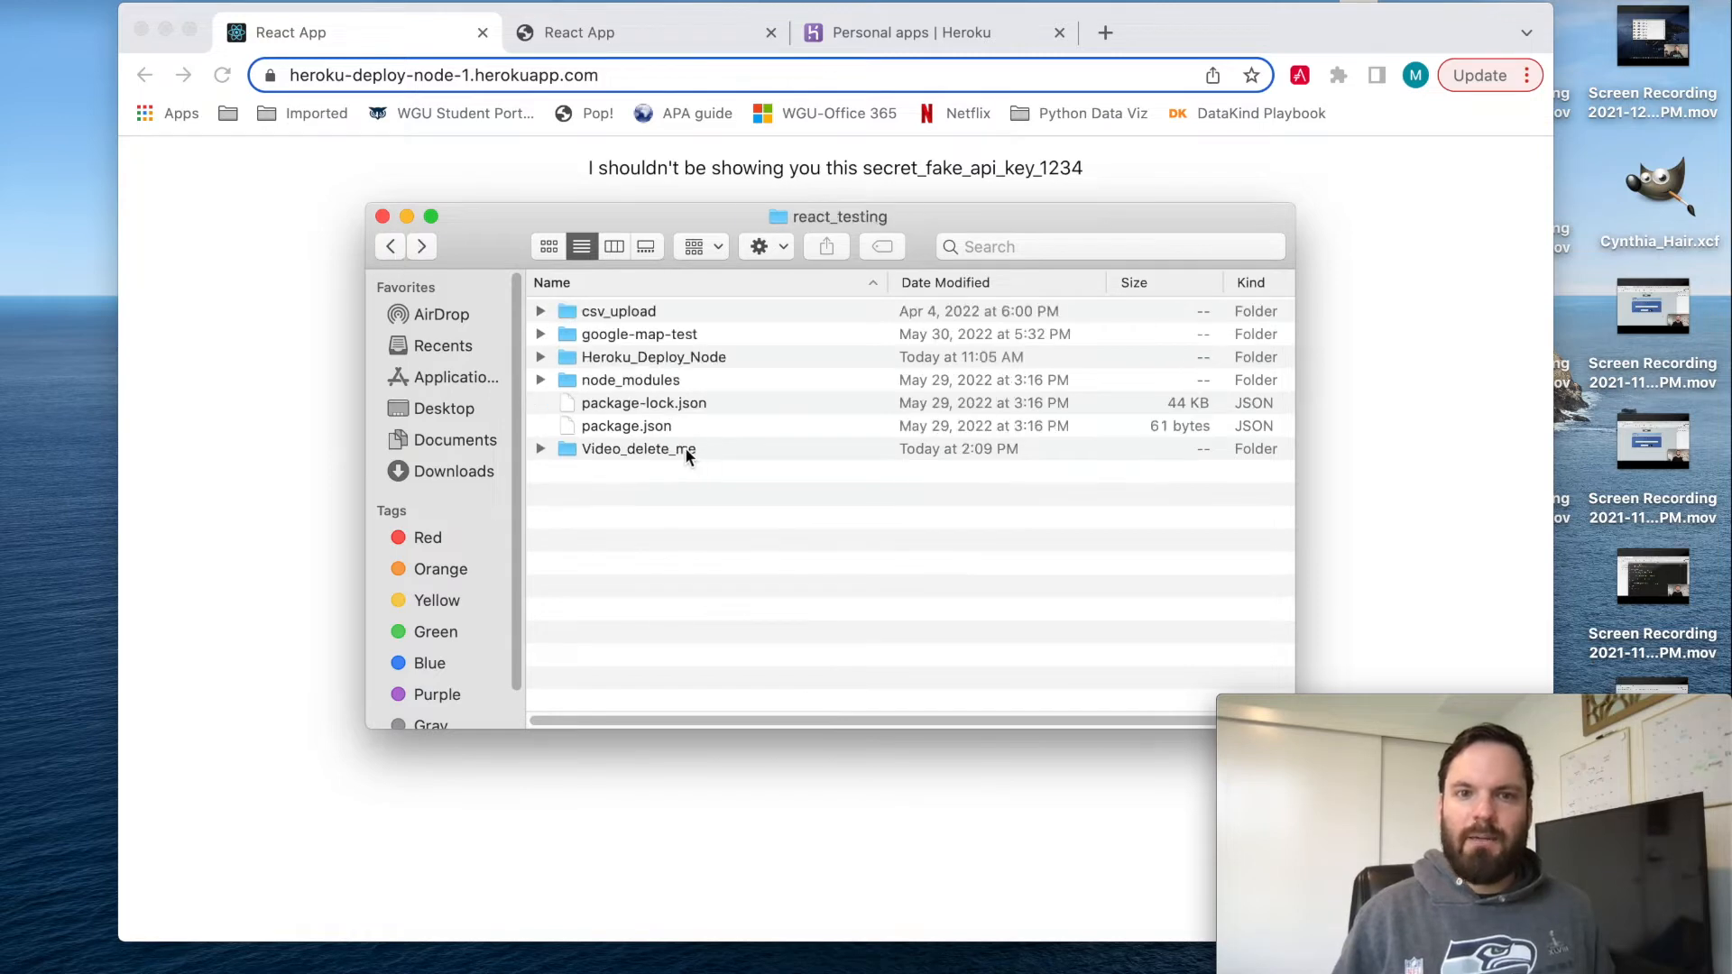
Open the empty Video_delete_me folder and run npm init -y to create package.json.
{"action": "double_click", "coordinate": [638, 450]}
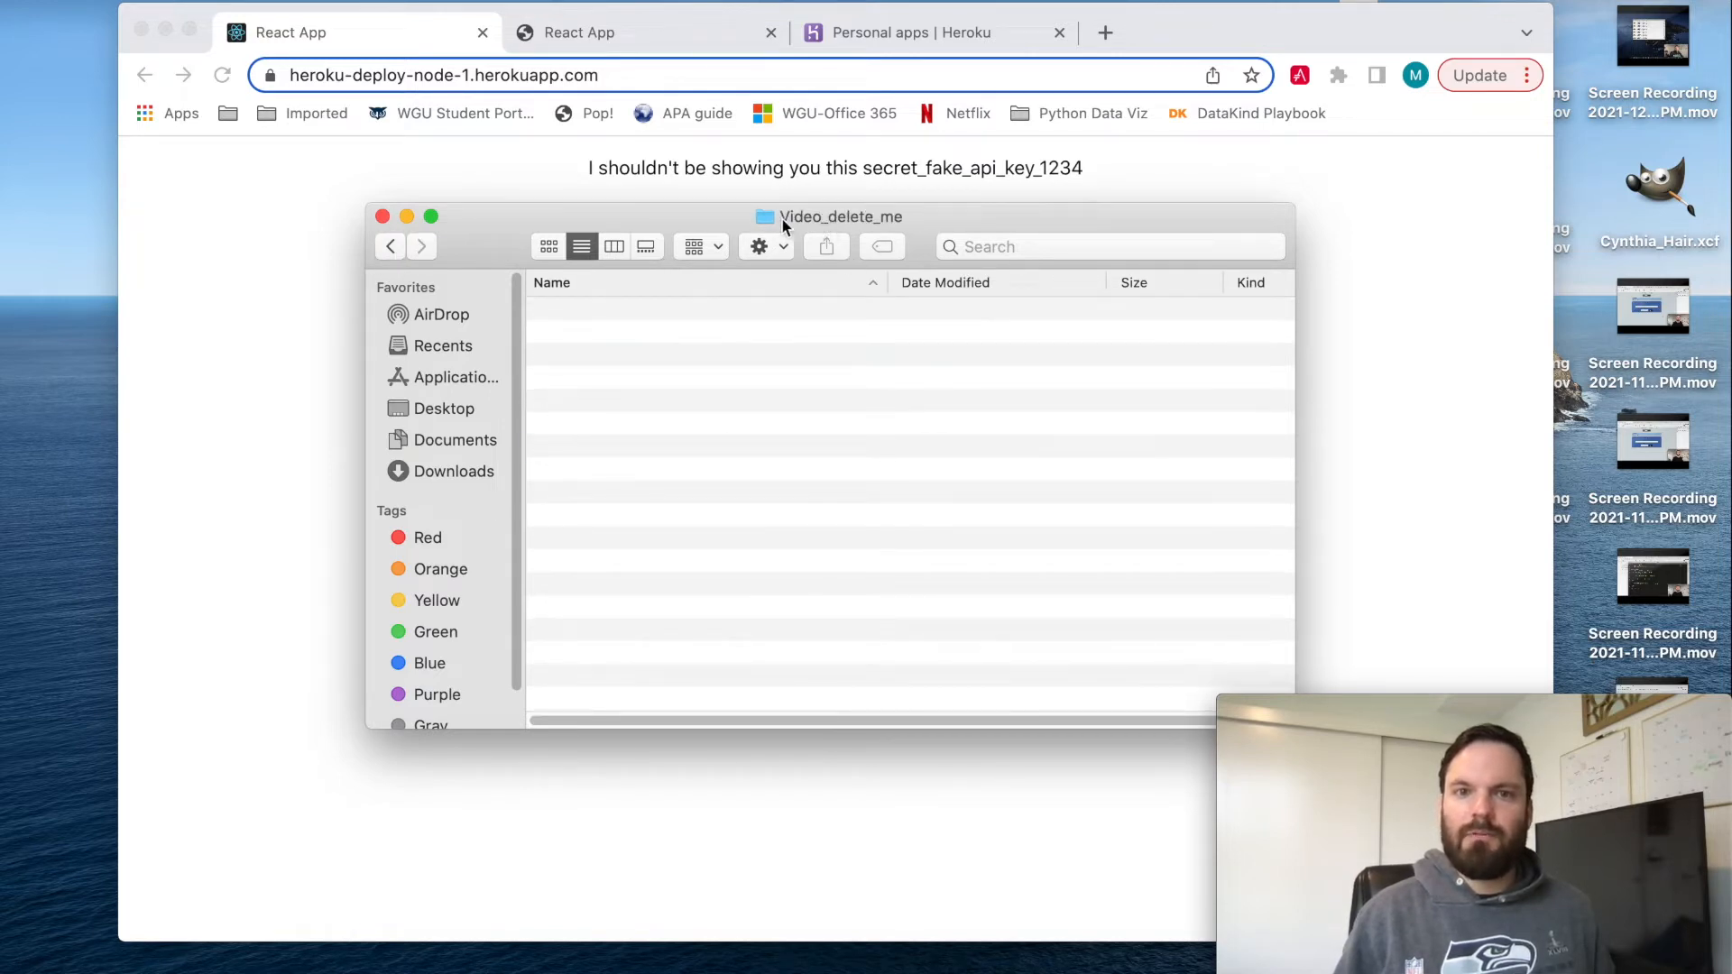
{"action": "mouse_move", "coordinate": [484, 230]}
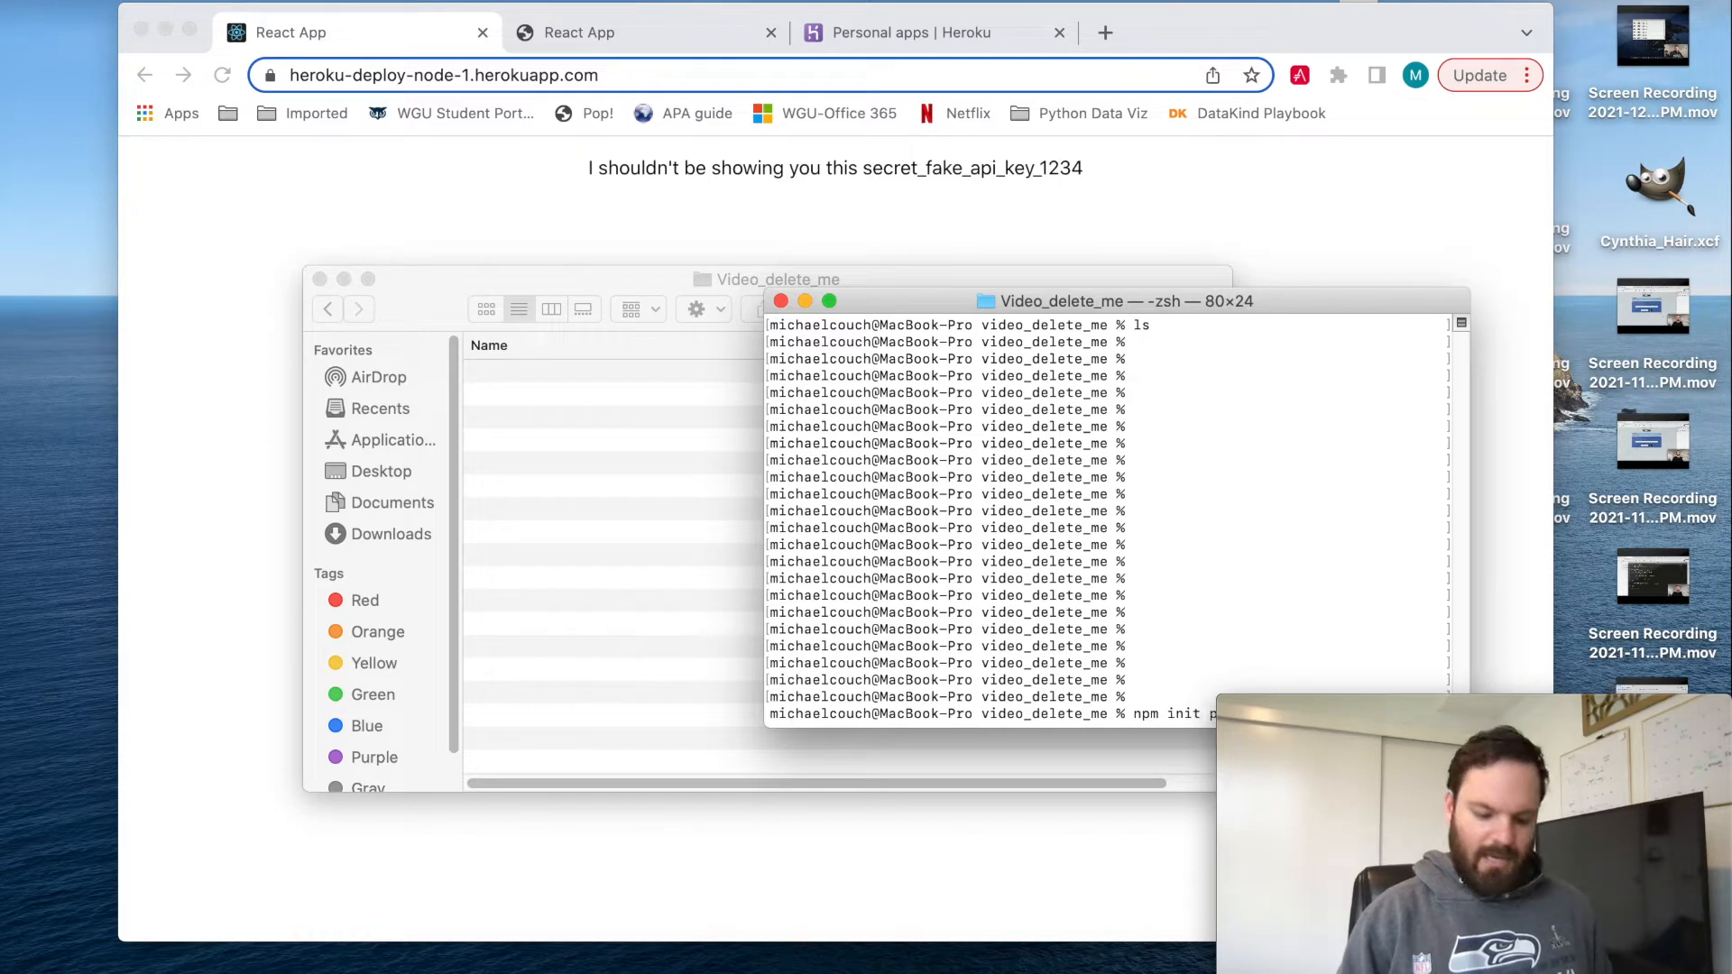
{"action": "mouse_move", "coordinate": [1292, 318]}
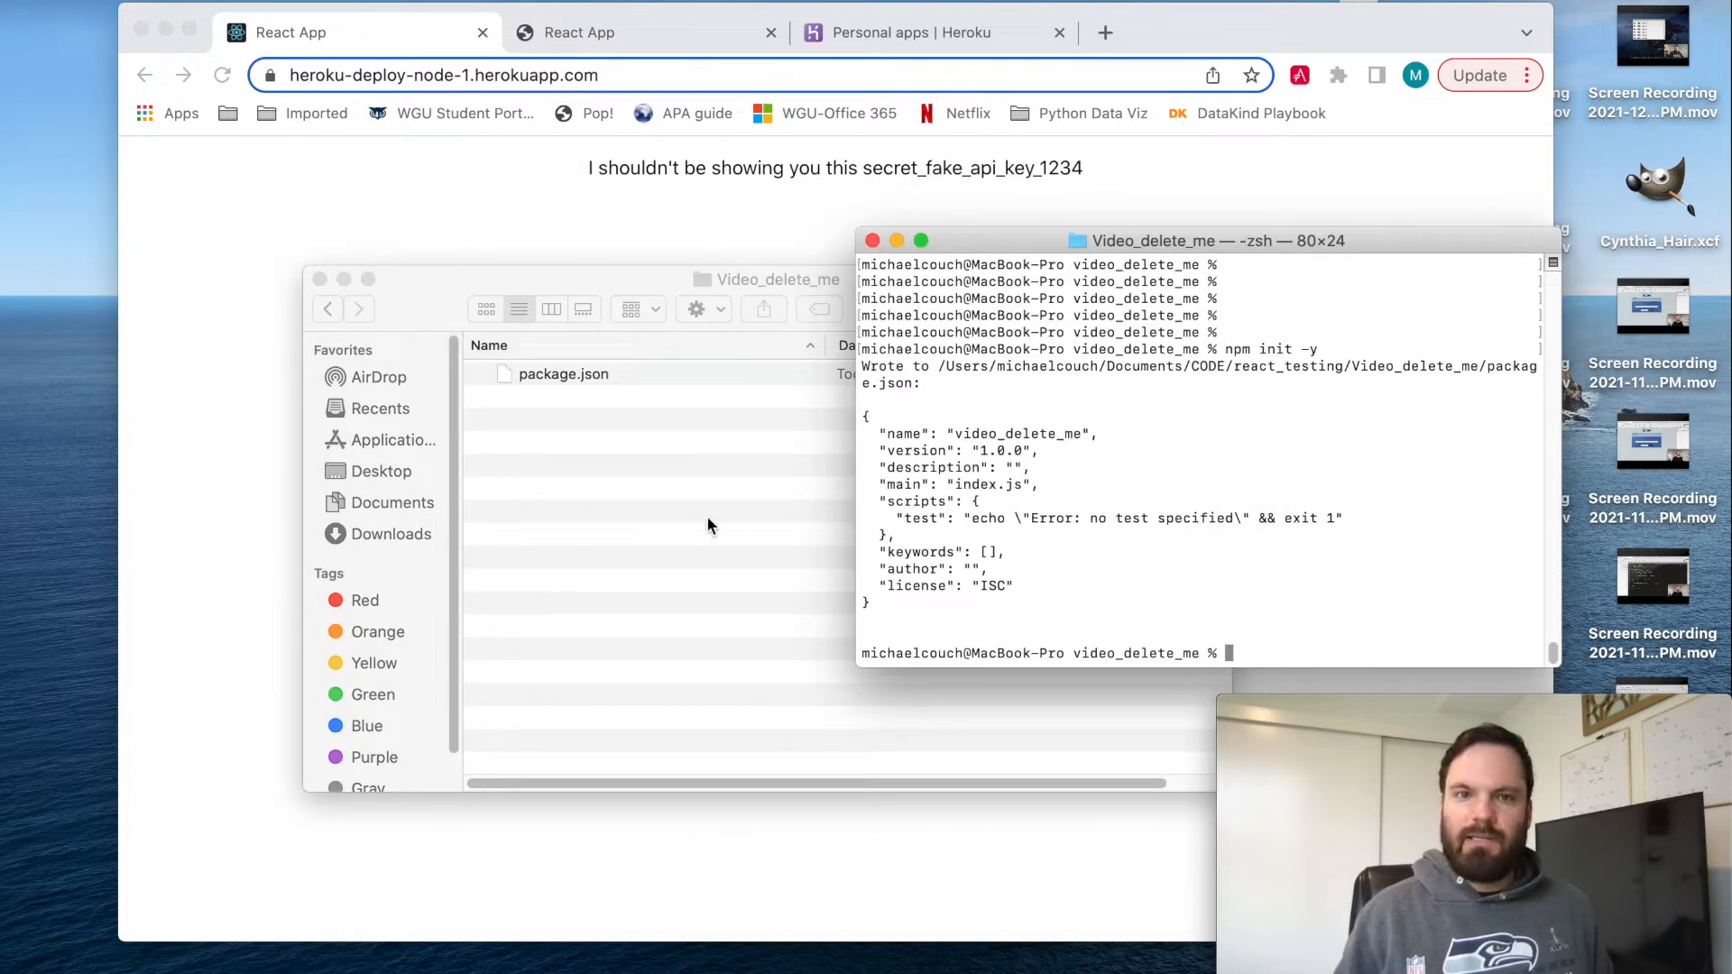
{"action": "left_click", "coordinate": [696, 309]}
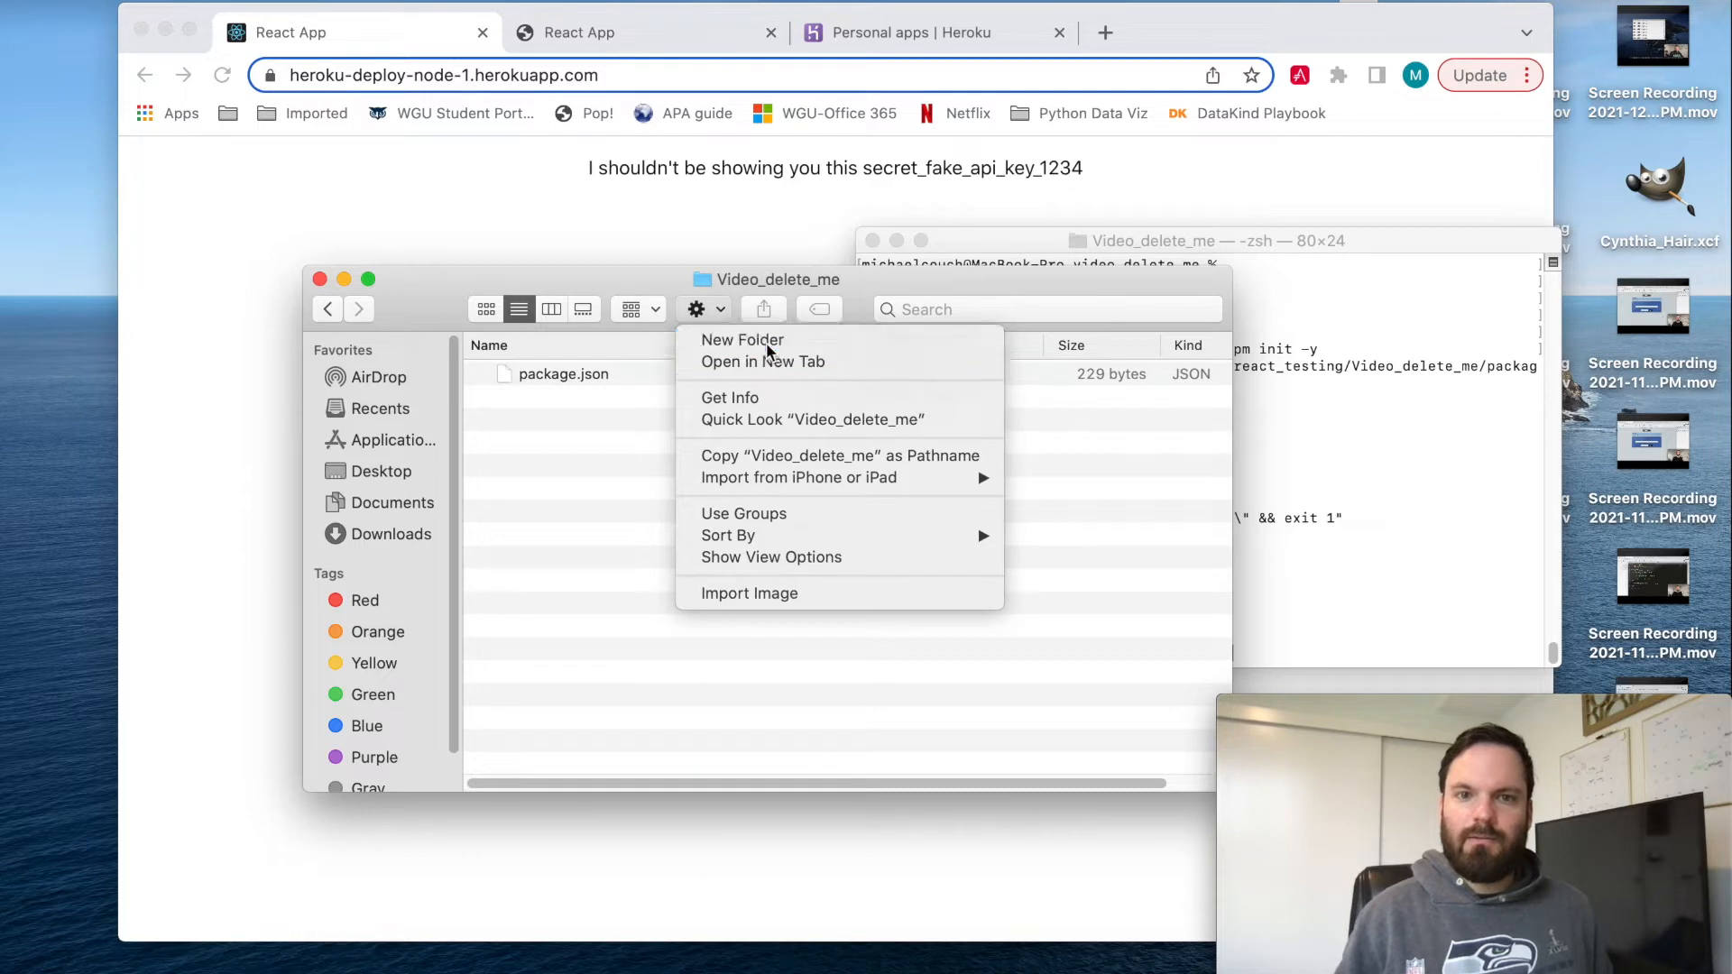
Create a new folder named server inside Video_delete_me.
{"action": "left_click", "coordinate": [742, 339]}
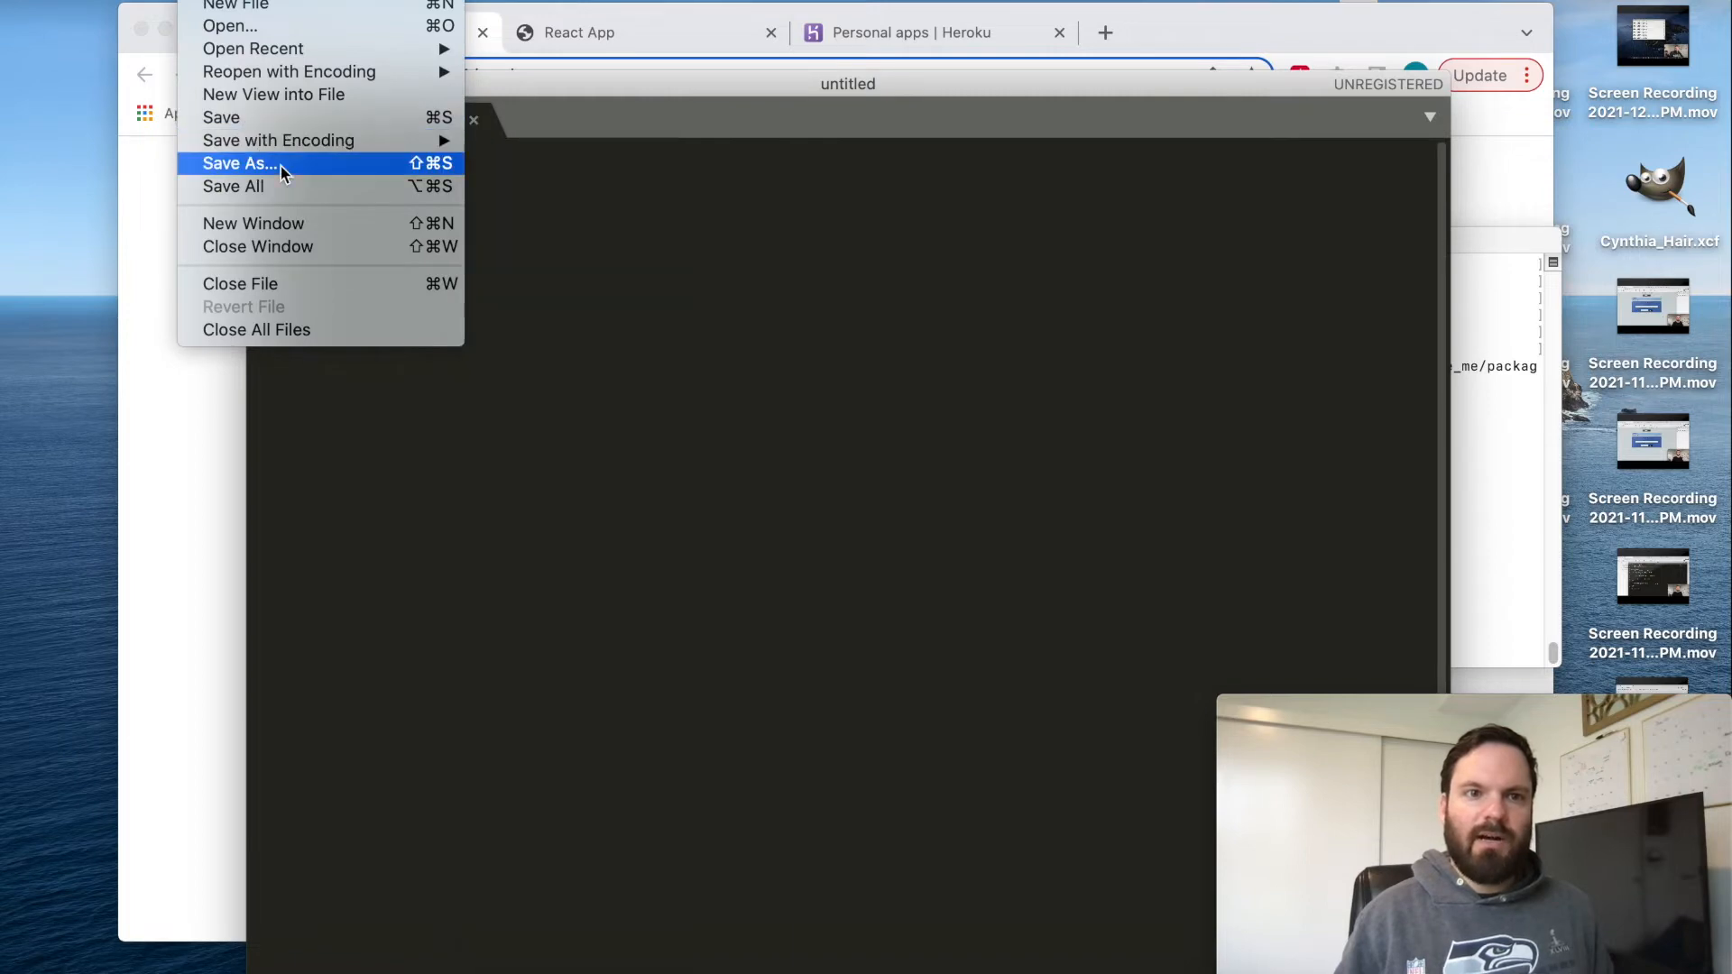
Save the untitled file as index.js inside Video_delete_me/server.
{"action": "left_click", "coordinate": [237, 163]}
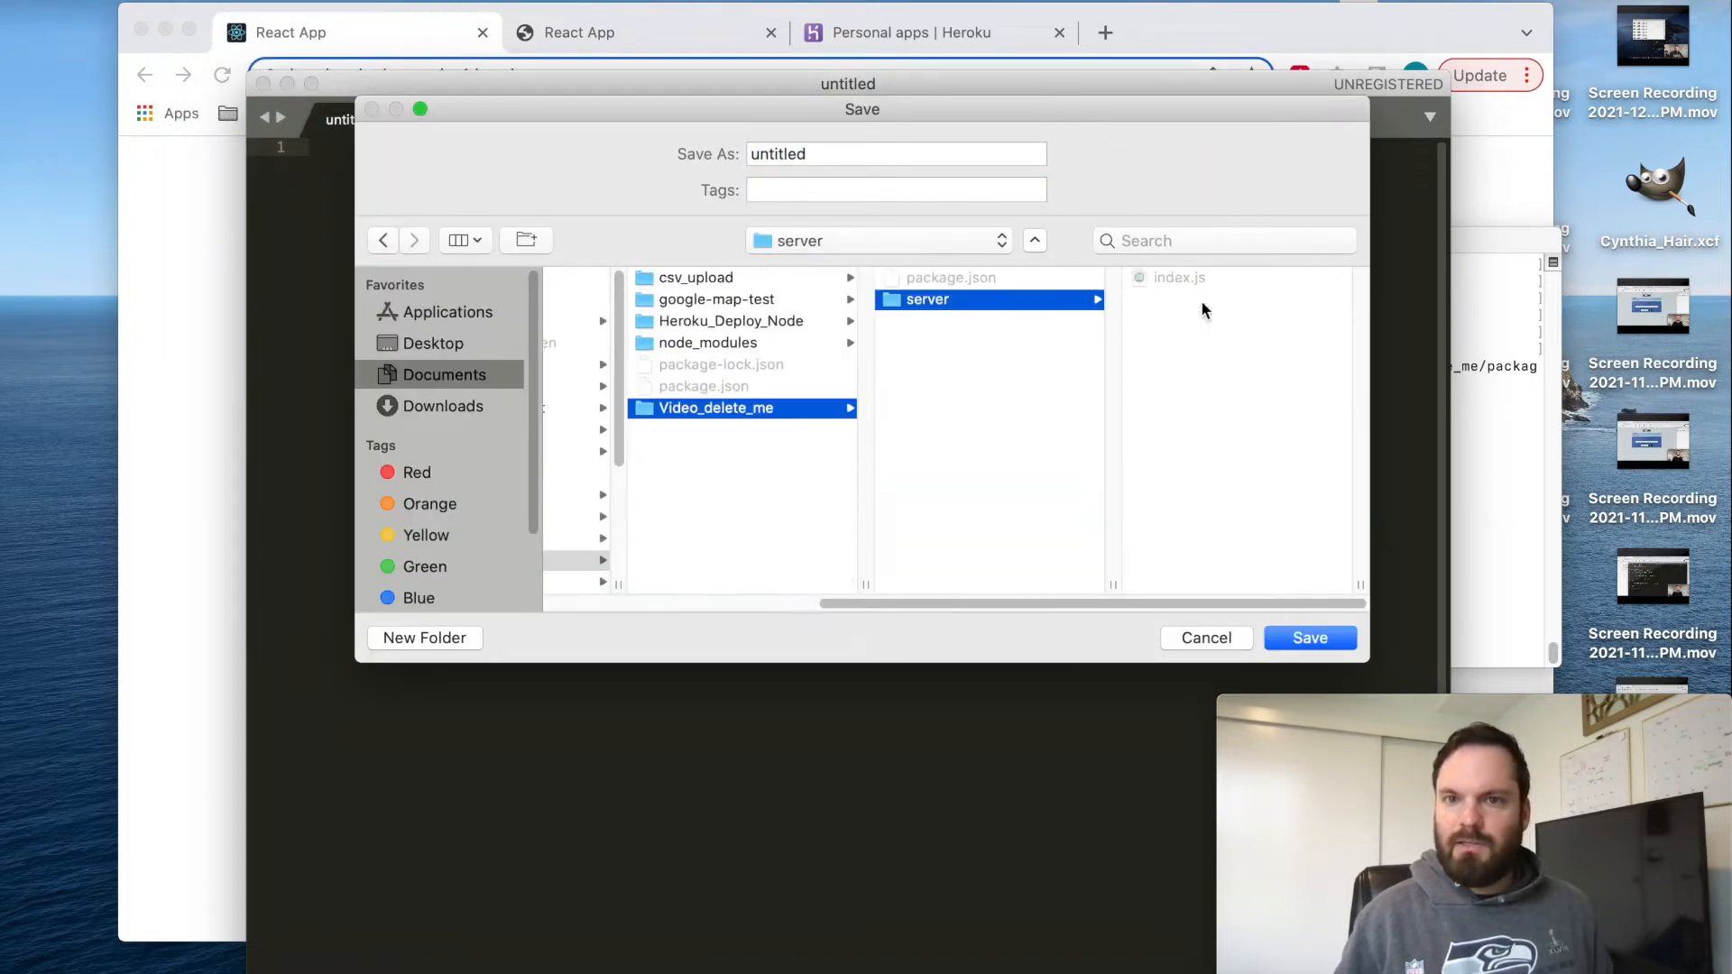
{"action": "type", "text": "inde"}
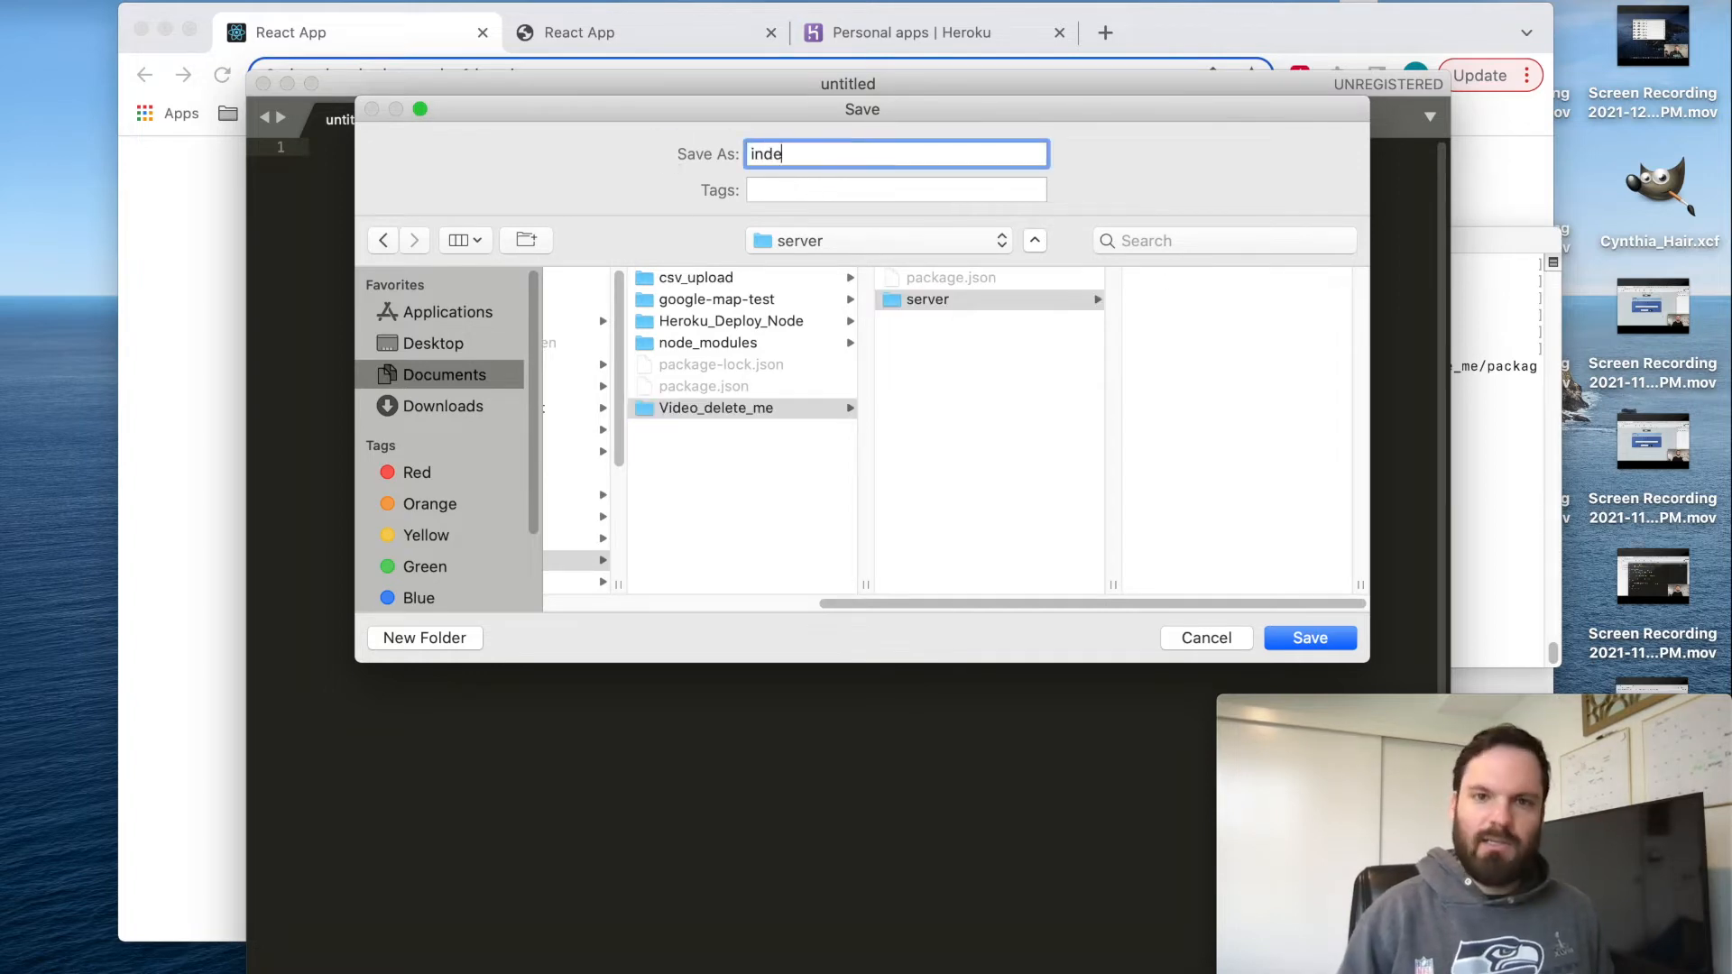
{"action": "left_click", "coordinate": [1310, 637]}
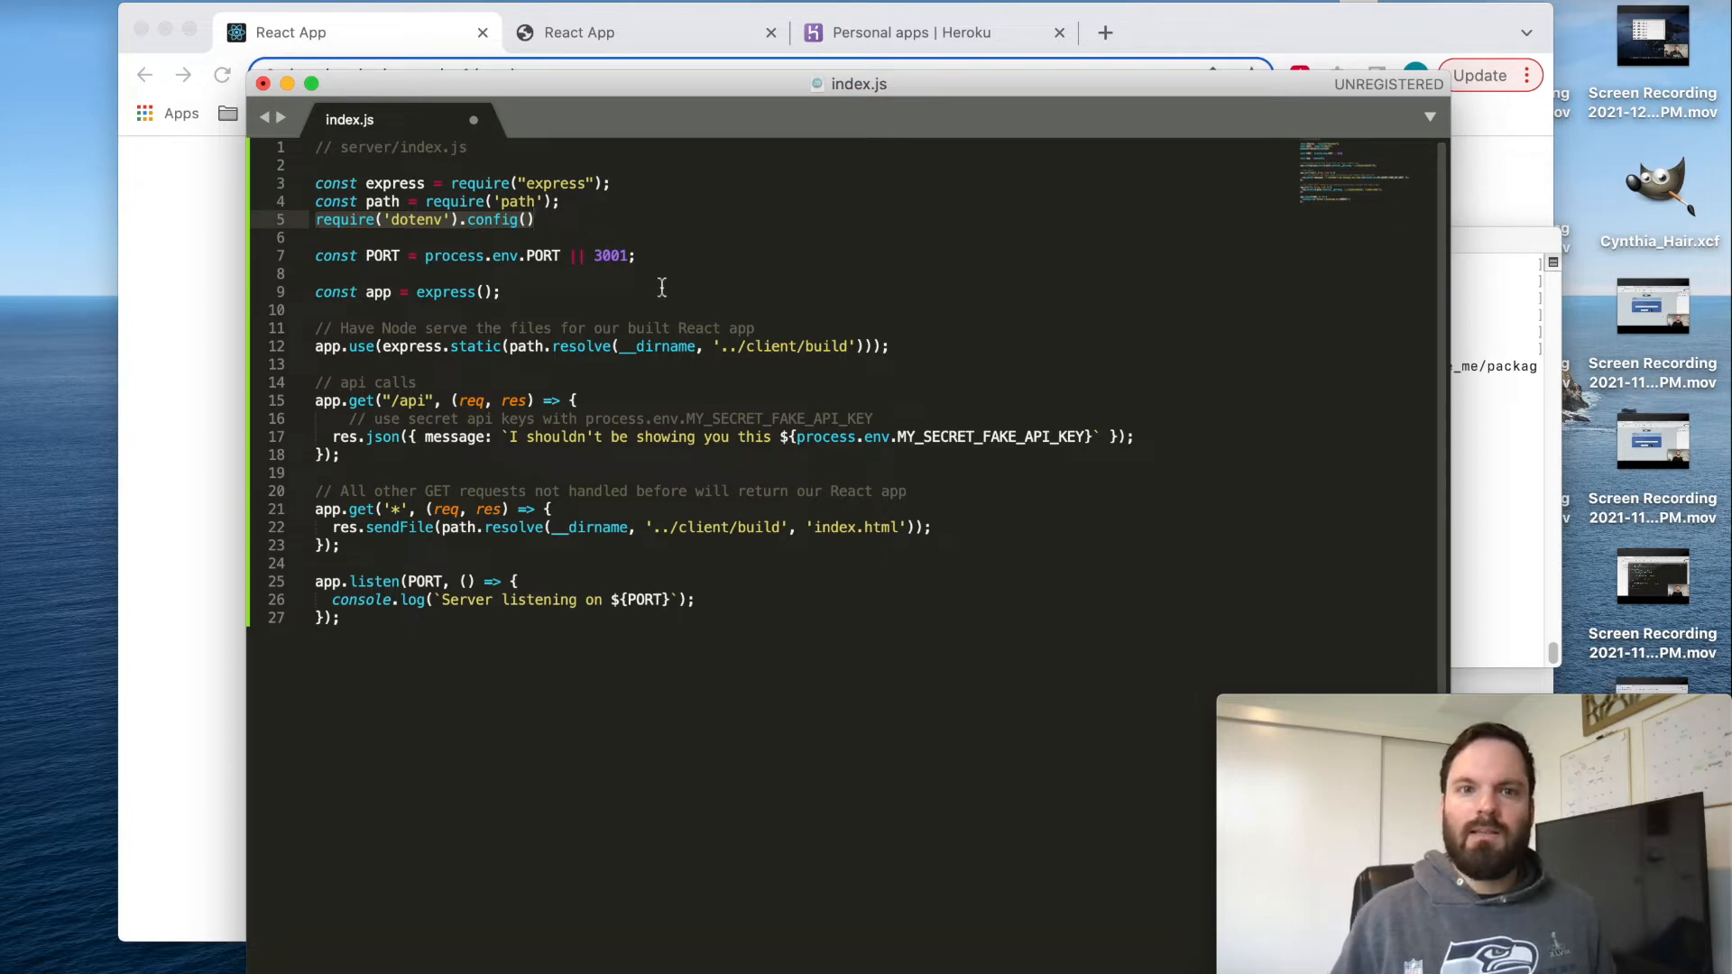
{"action": "mouse_move", "coordinate": [422, 232]}
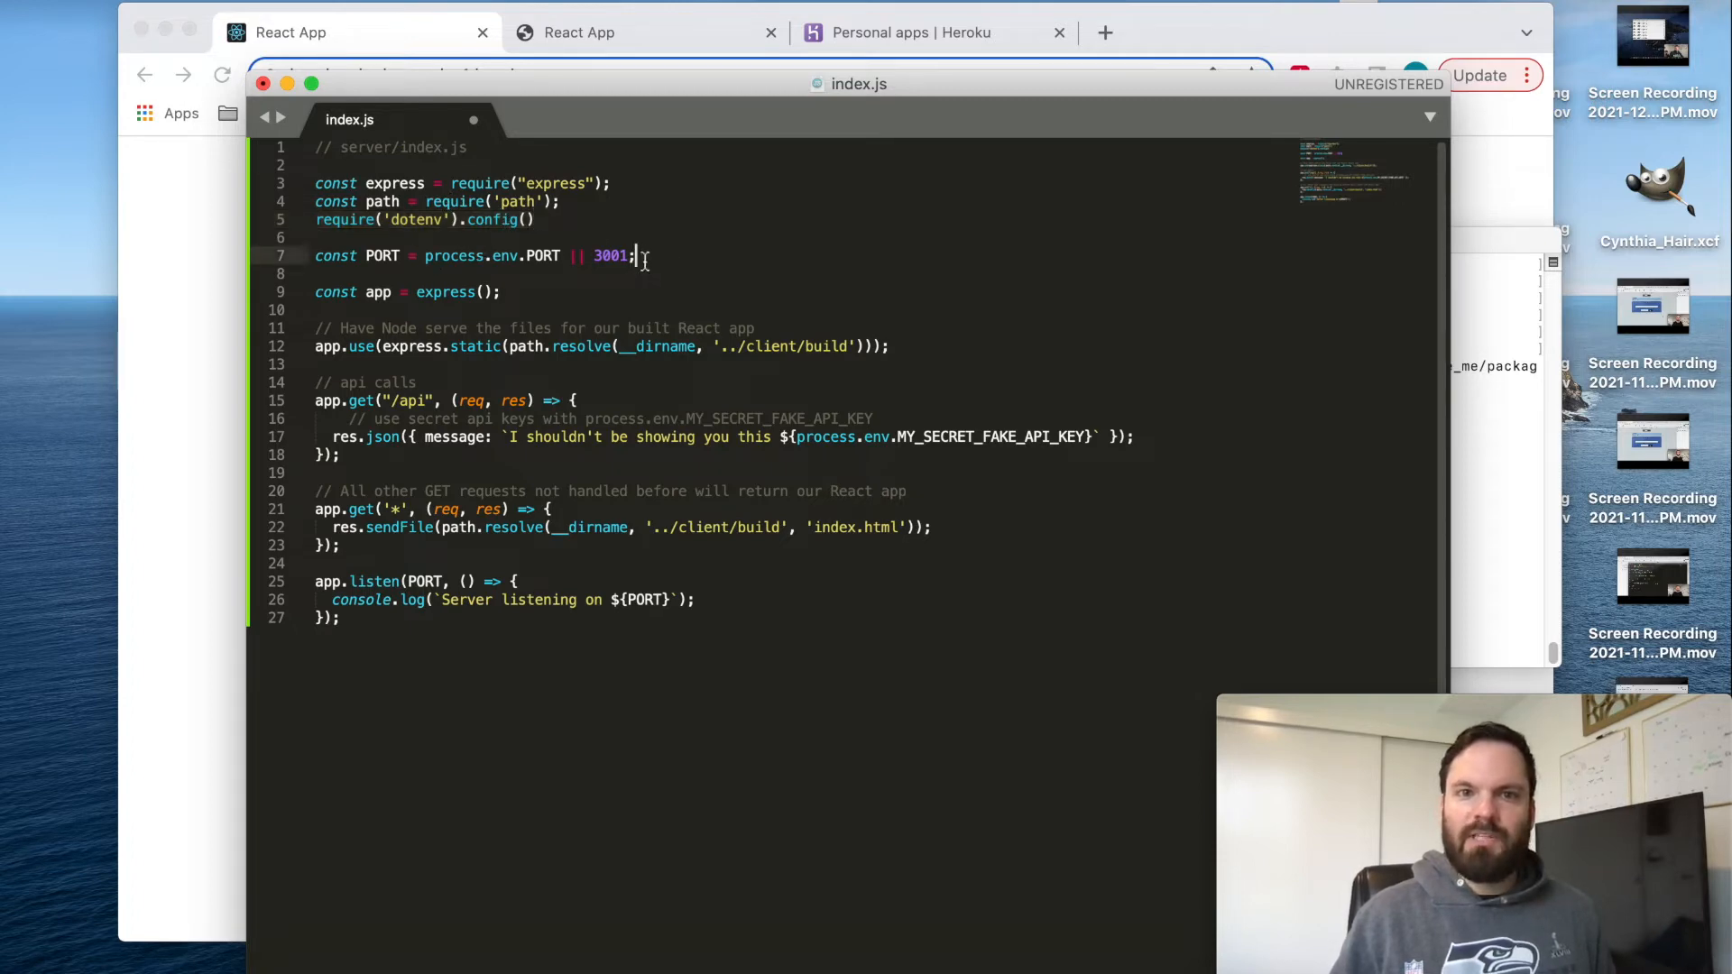
{"action": "double_click", "coordinate": [610, 254]}
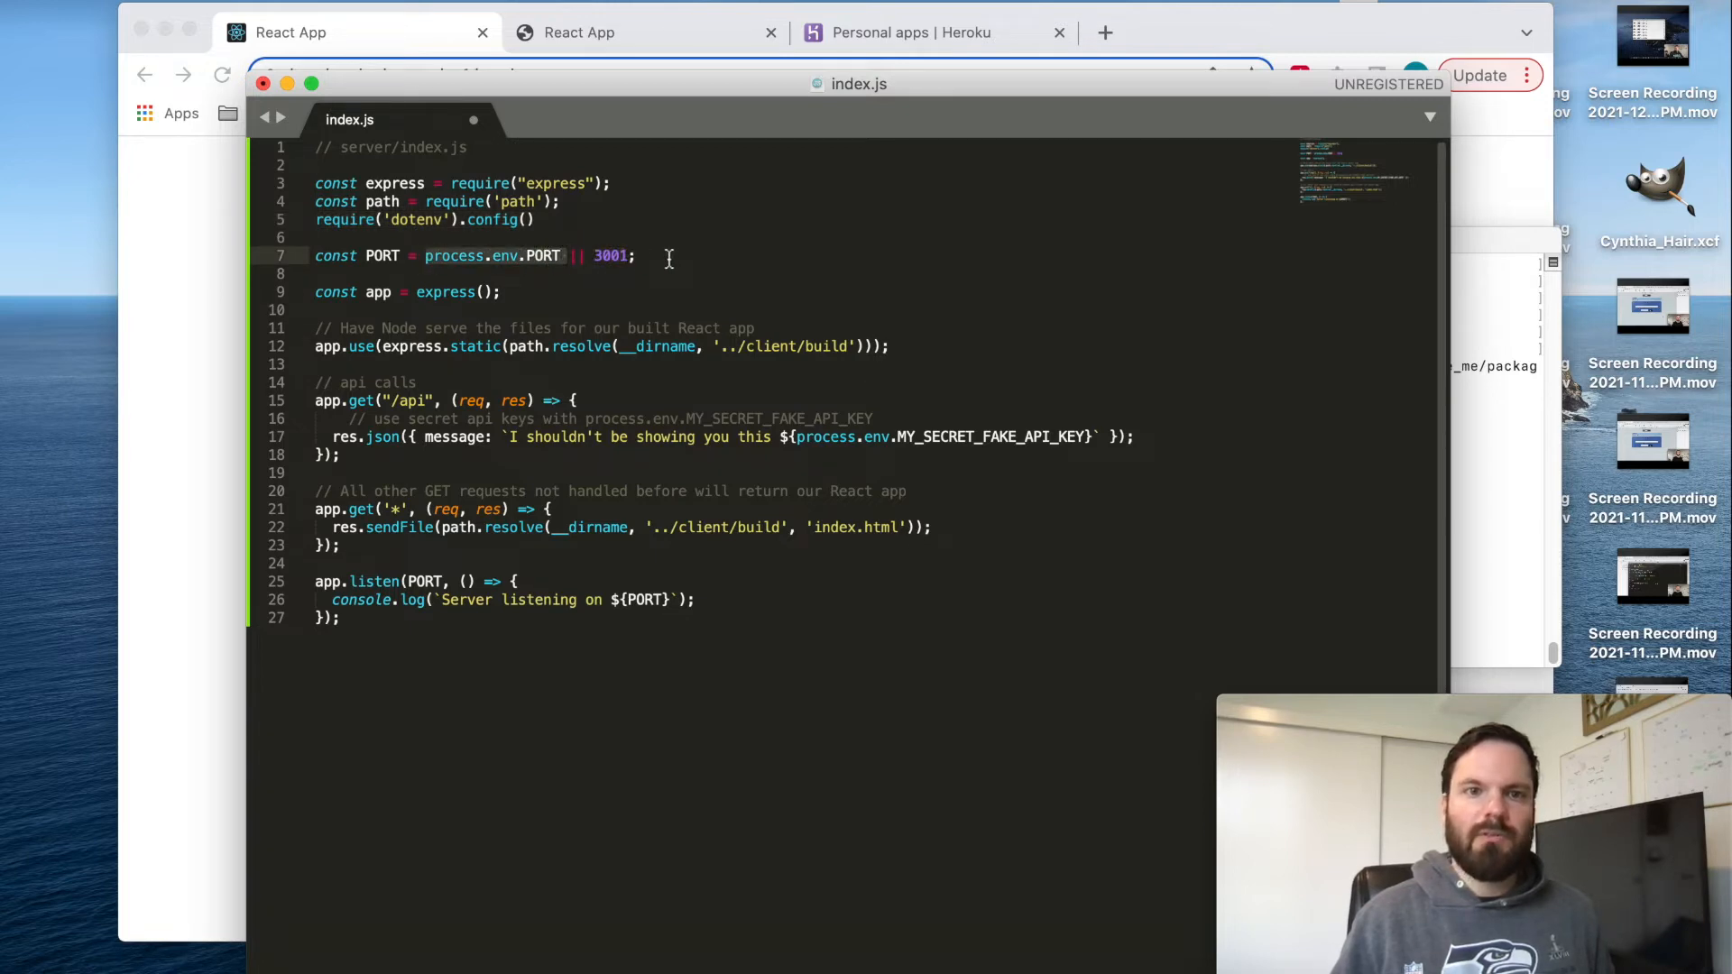
{"action": "left_click", "coordinate": [397, 292]}
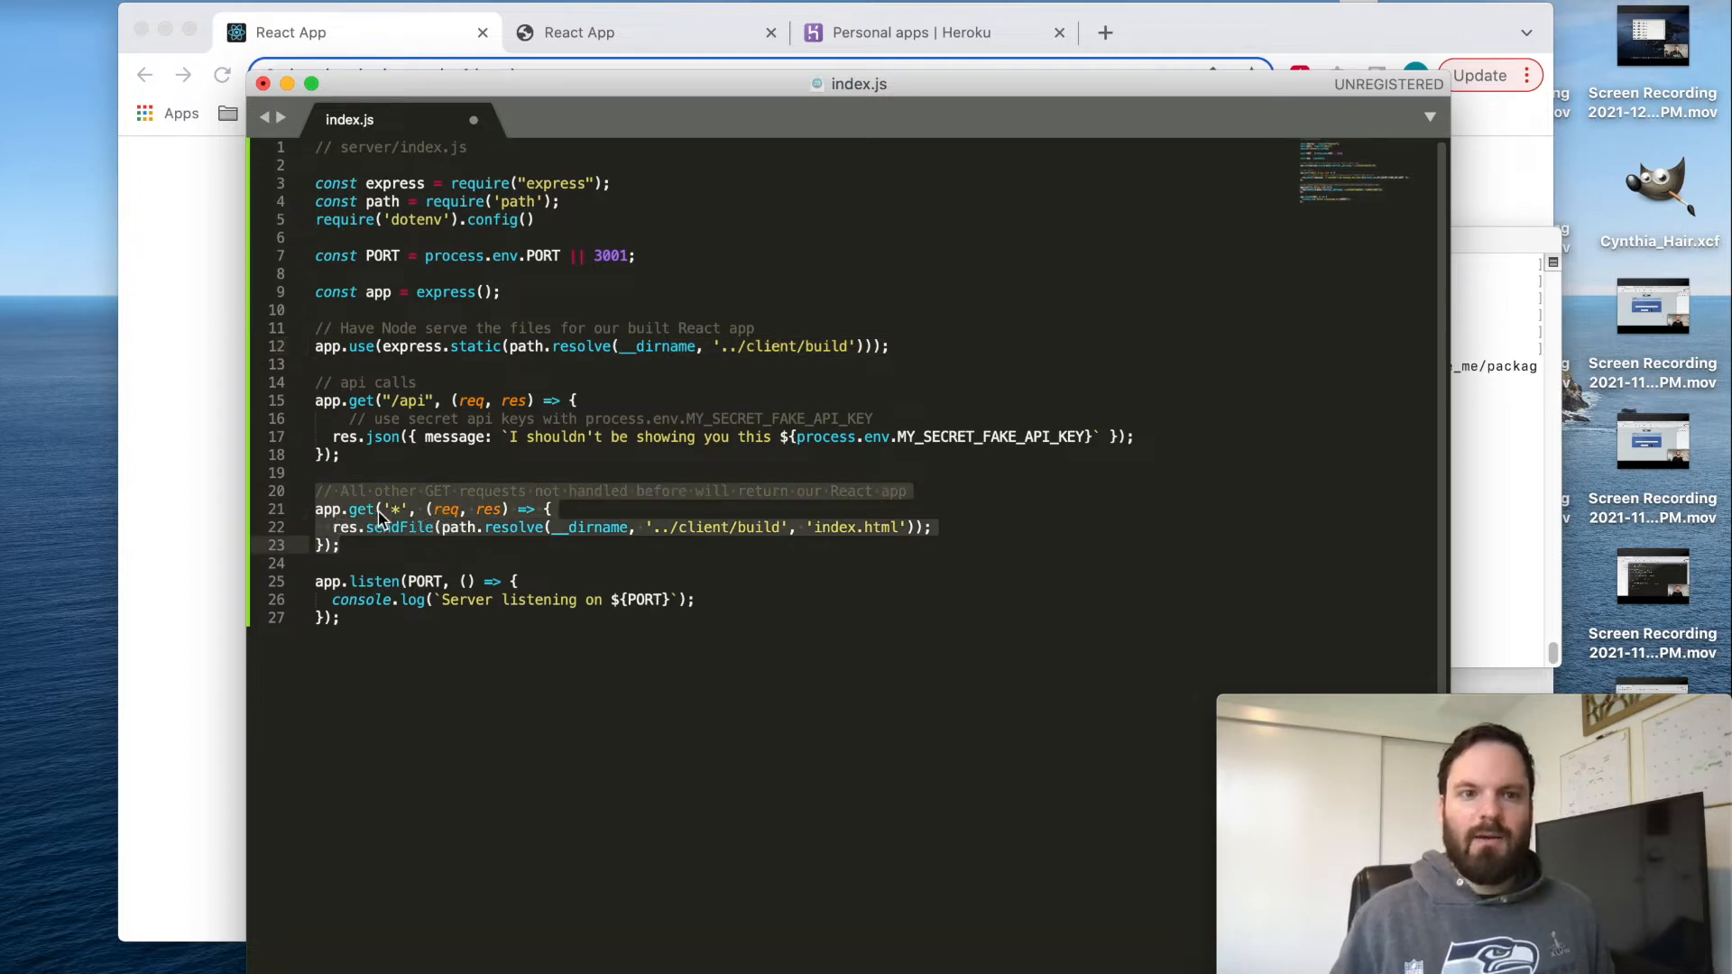
{"action": "mouse_move", "coordinate": [383, 509]}
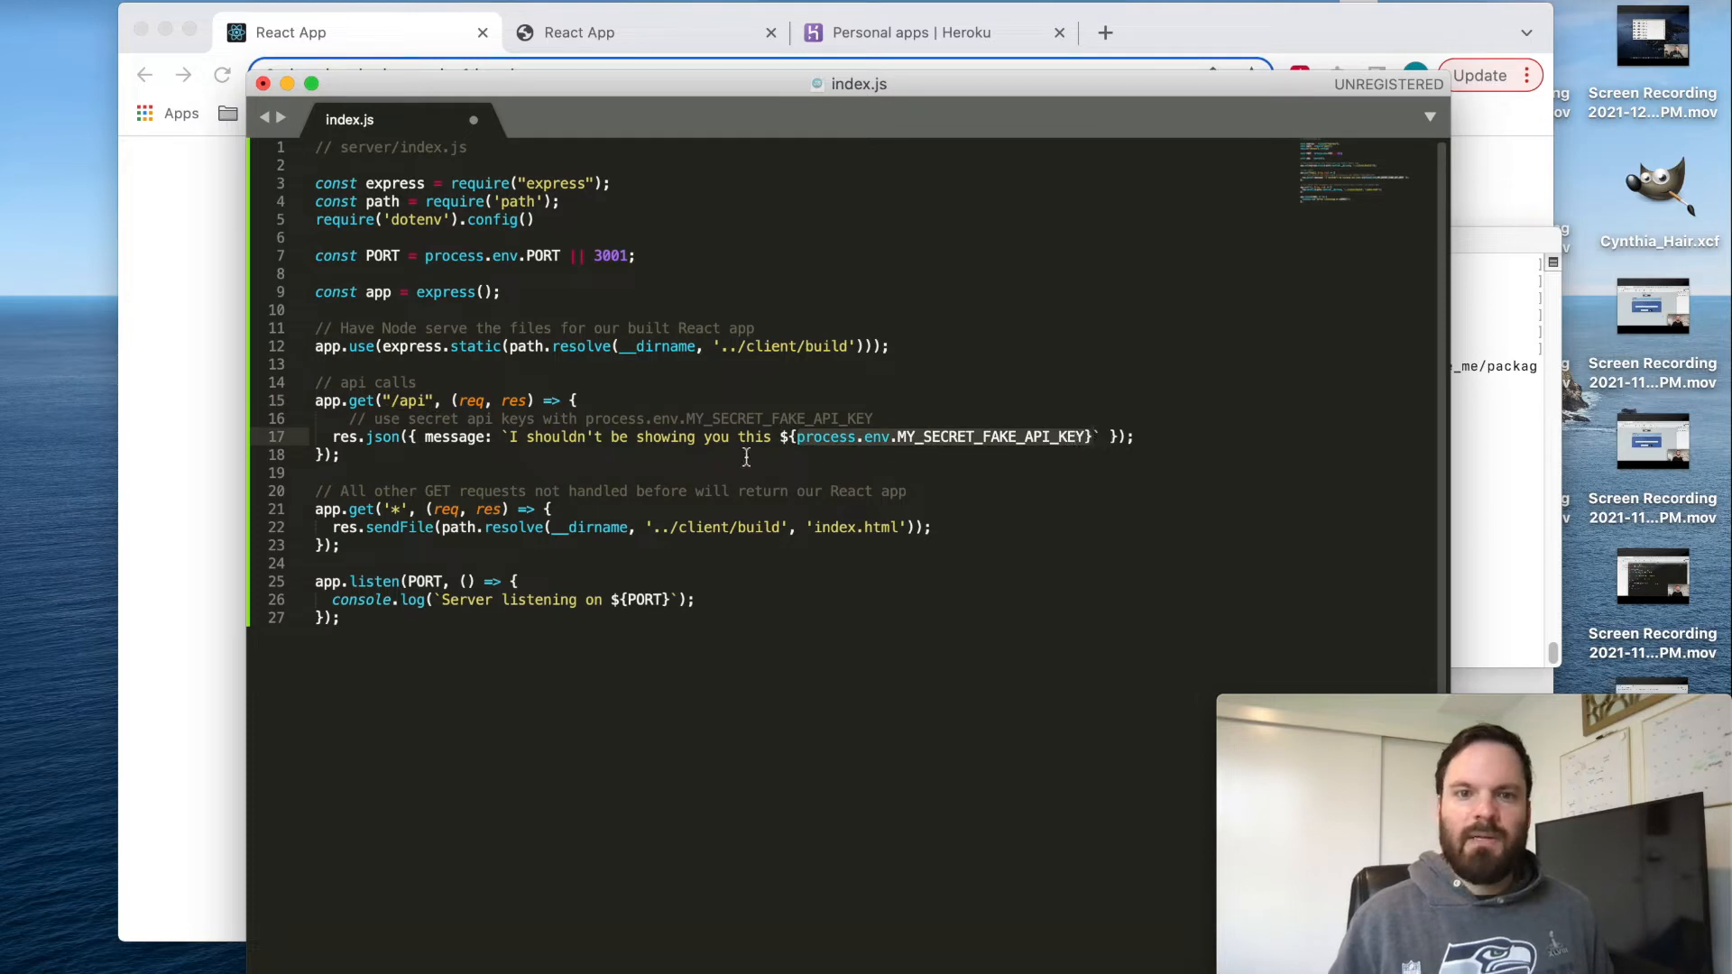
{"action": "left_click", "coordinate": [759, 437]}
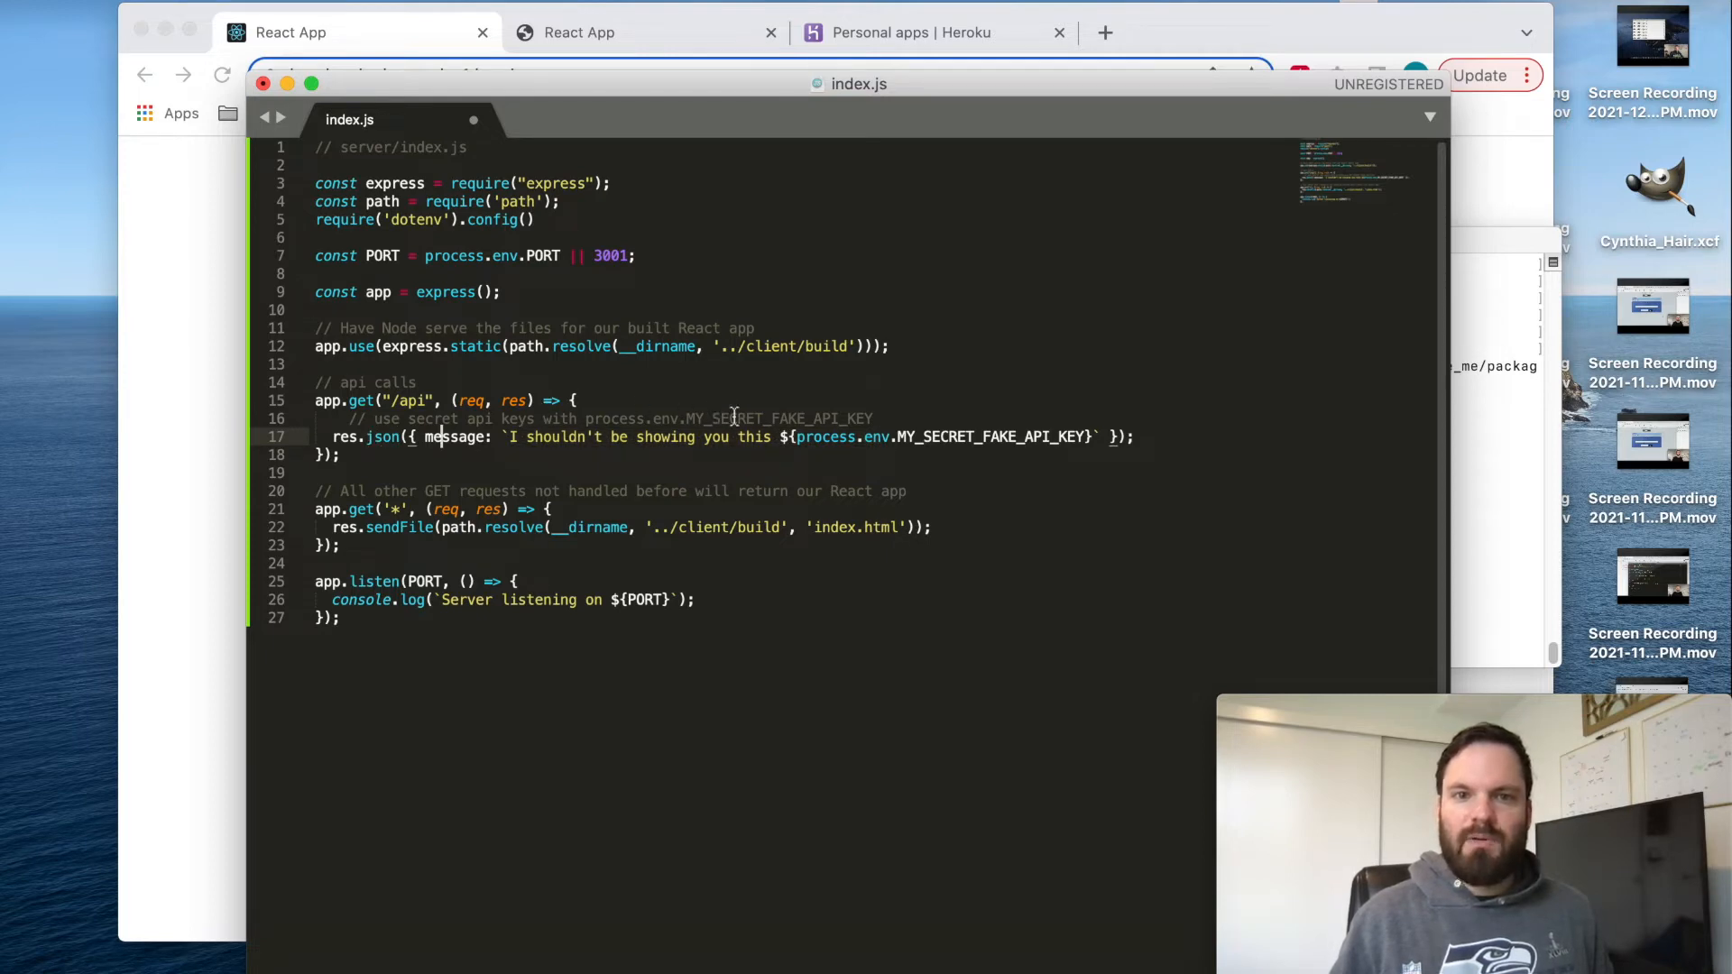
{"action": "mouse_move", "coordinate": [723, 455]}
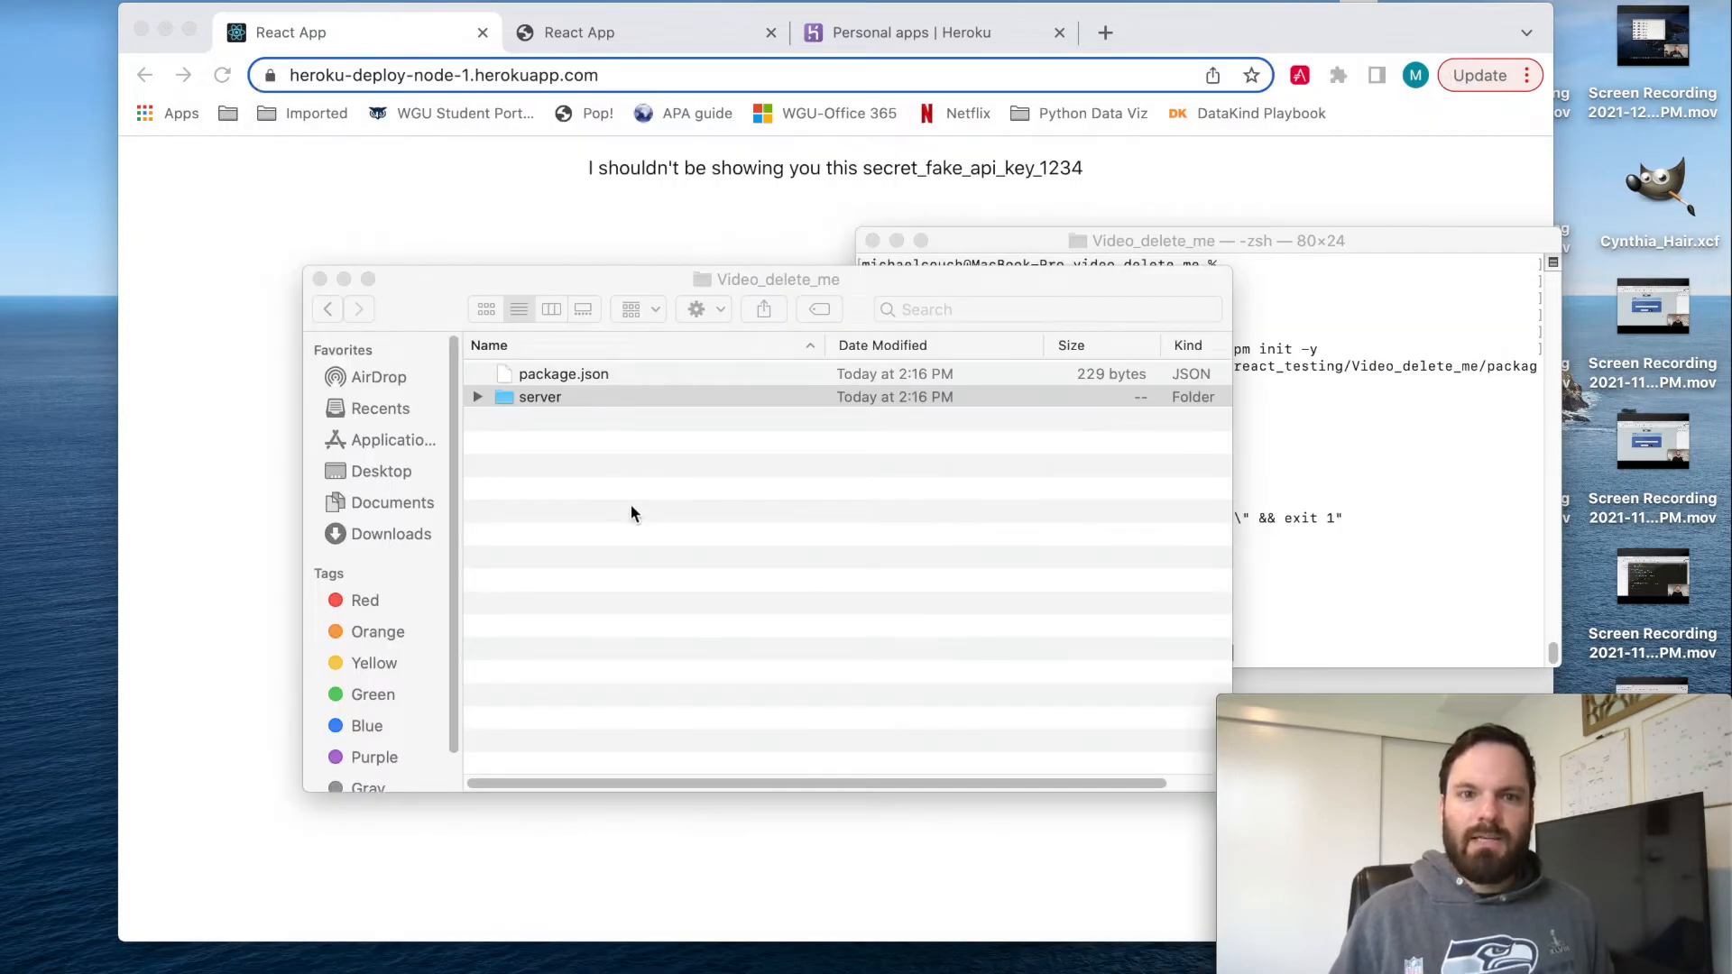
Run npx create-react-app client in the project root.
{"action": "left_click", "coordinate": [539, 397]}
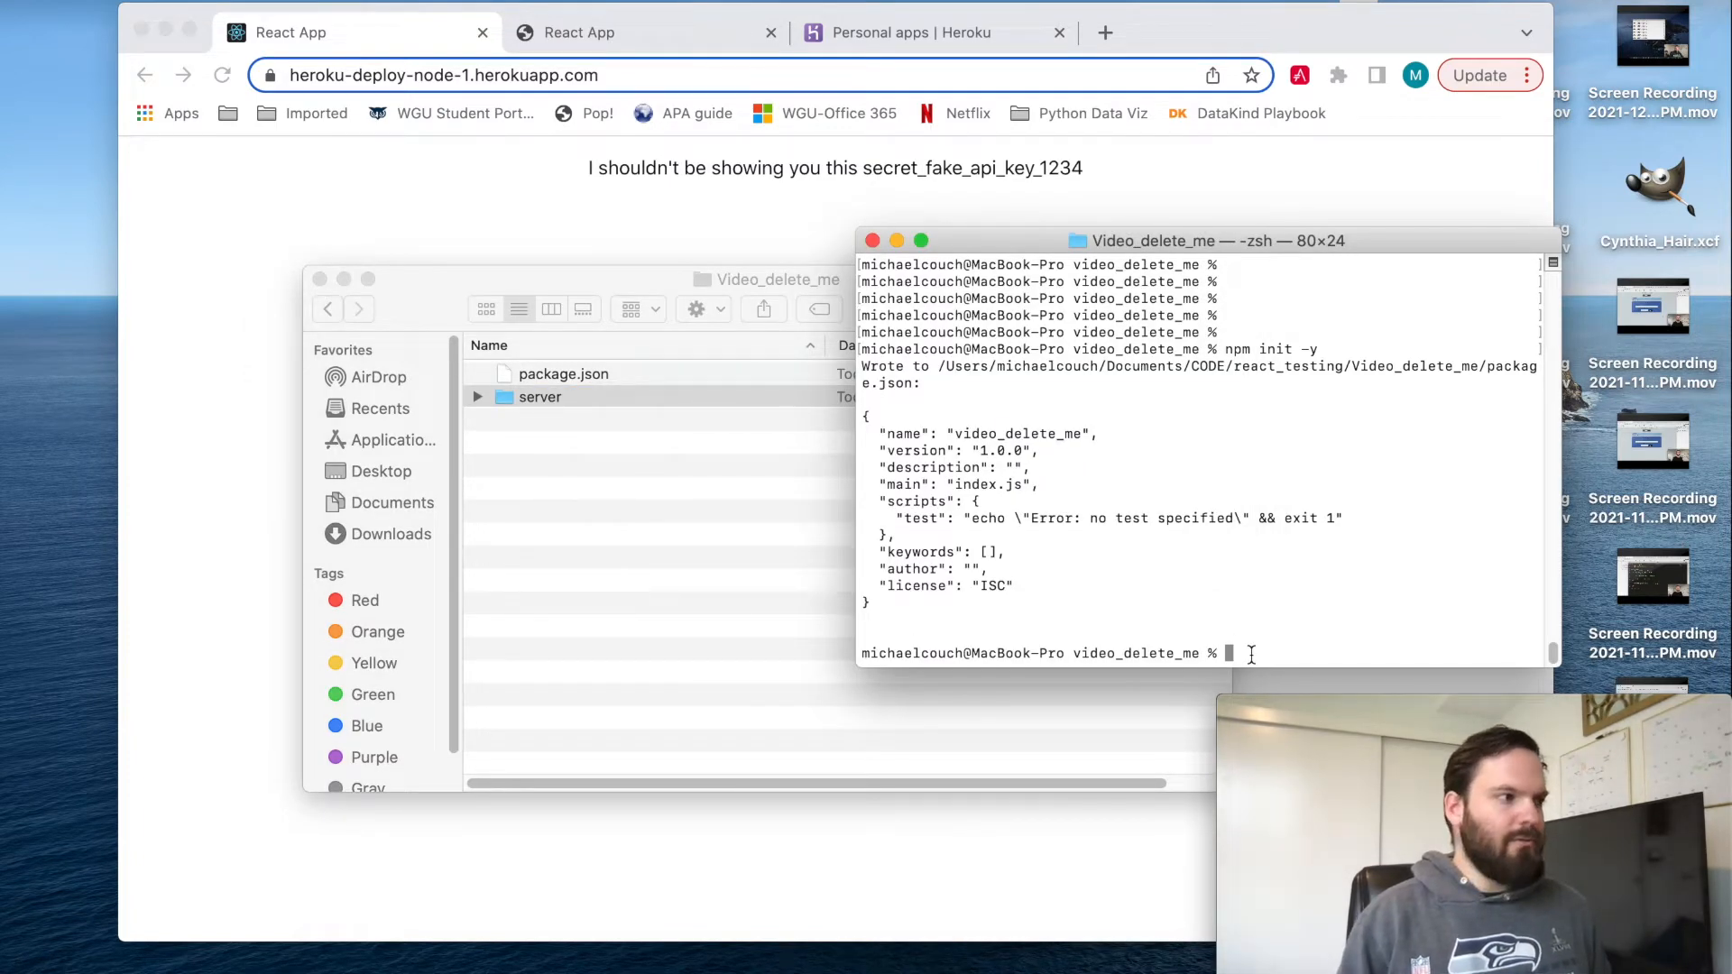
{"action": "type", "text": "npx create-react"}
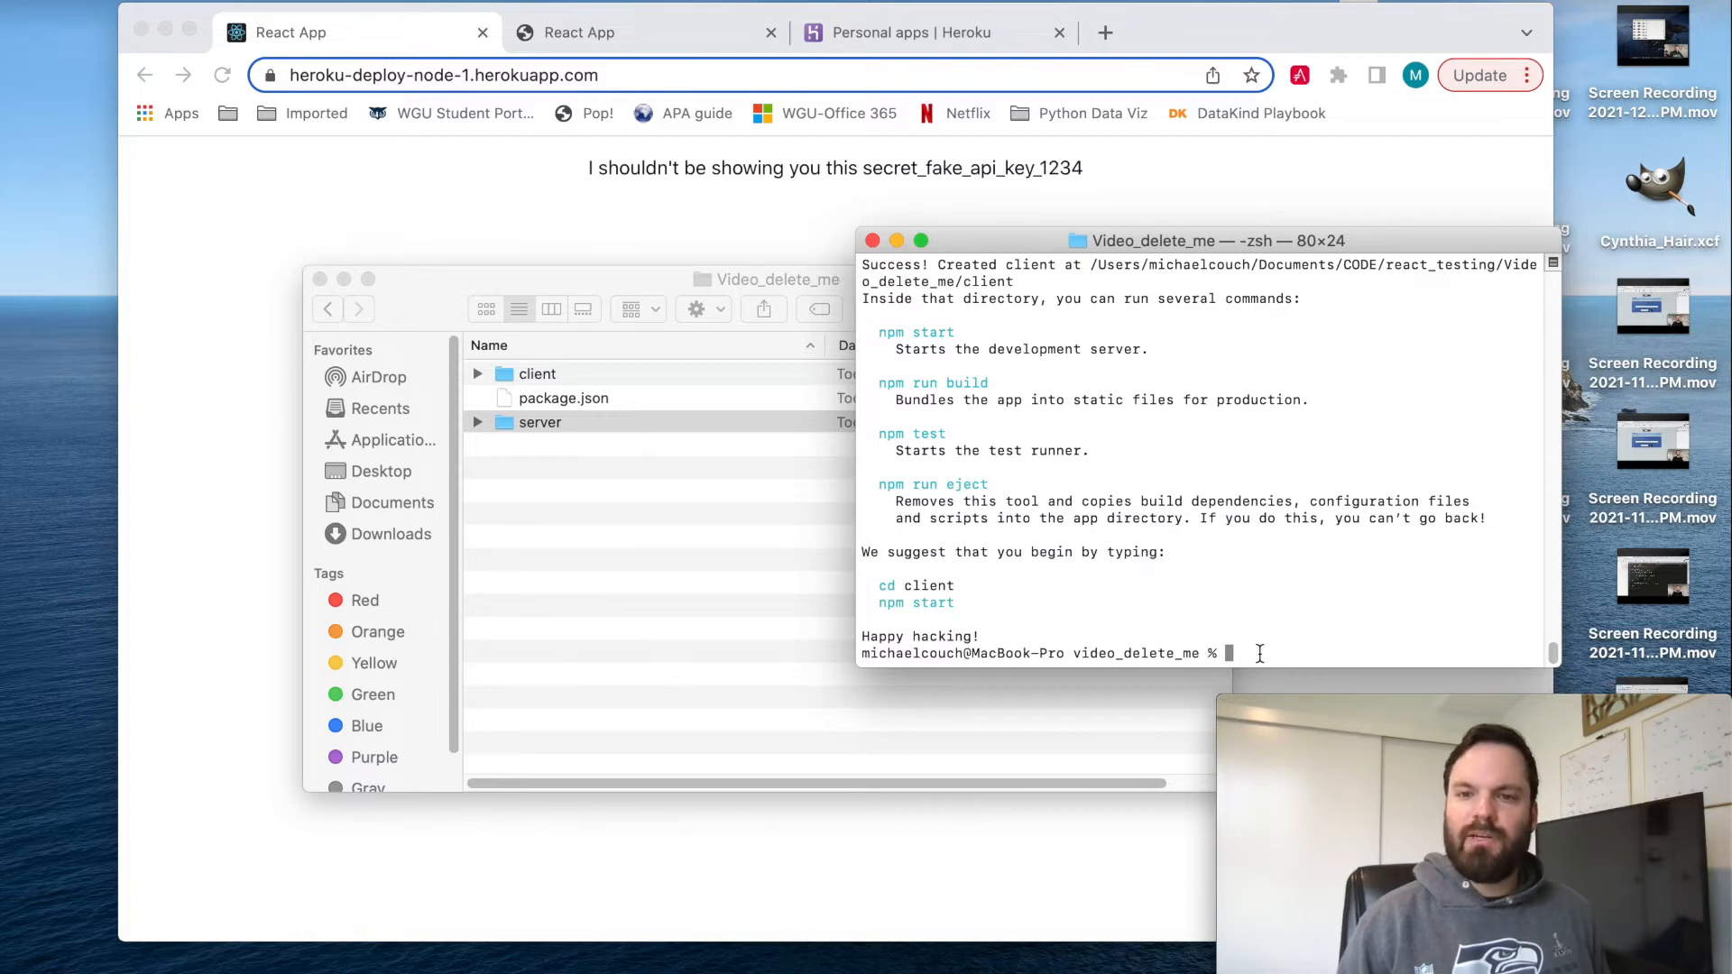
Remove the client's own .git folder with rm -rf and return to the project root.
{"action": "type", "text": "cd client"}
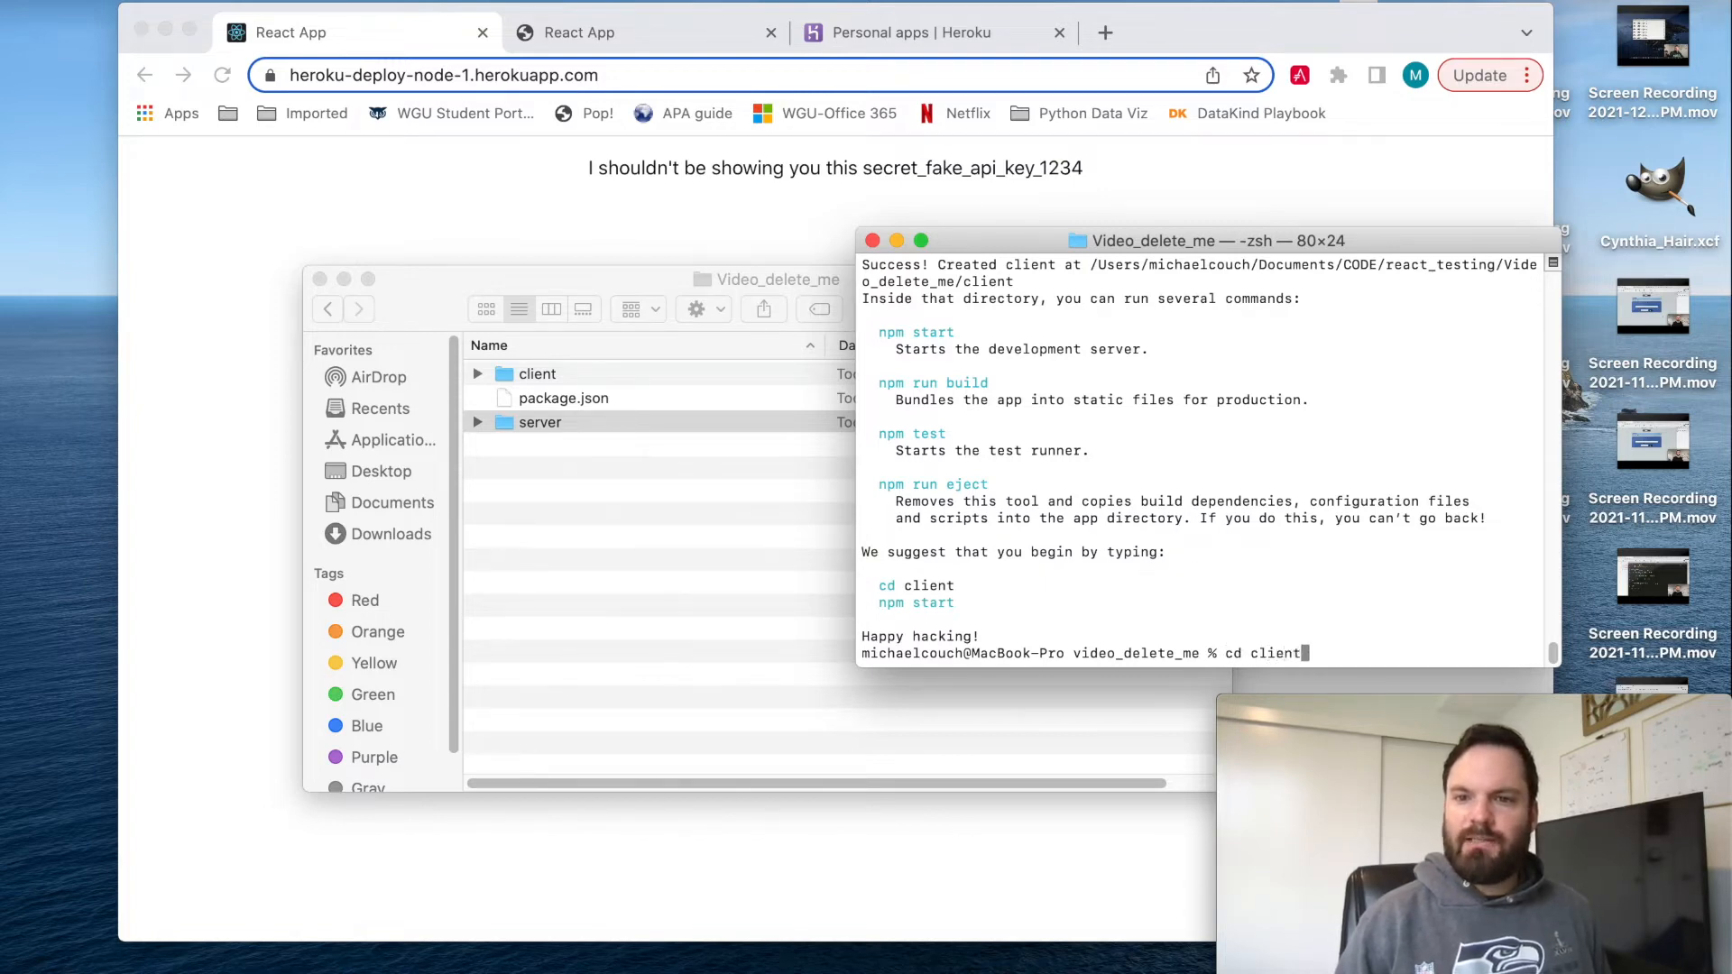
{"action": "type", "text": "rm -rf"}
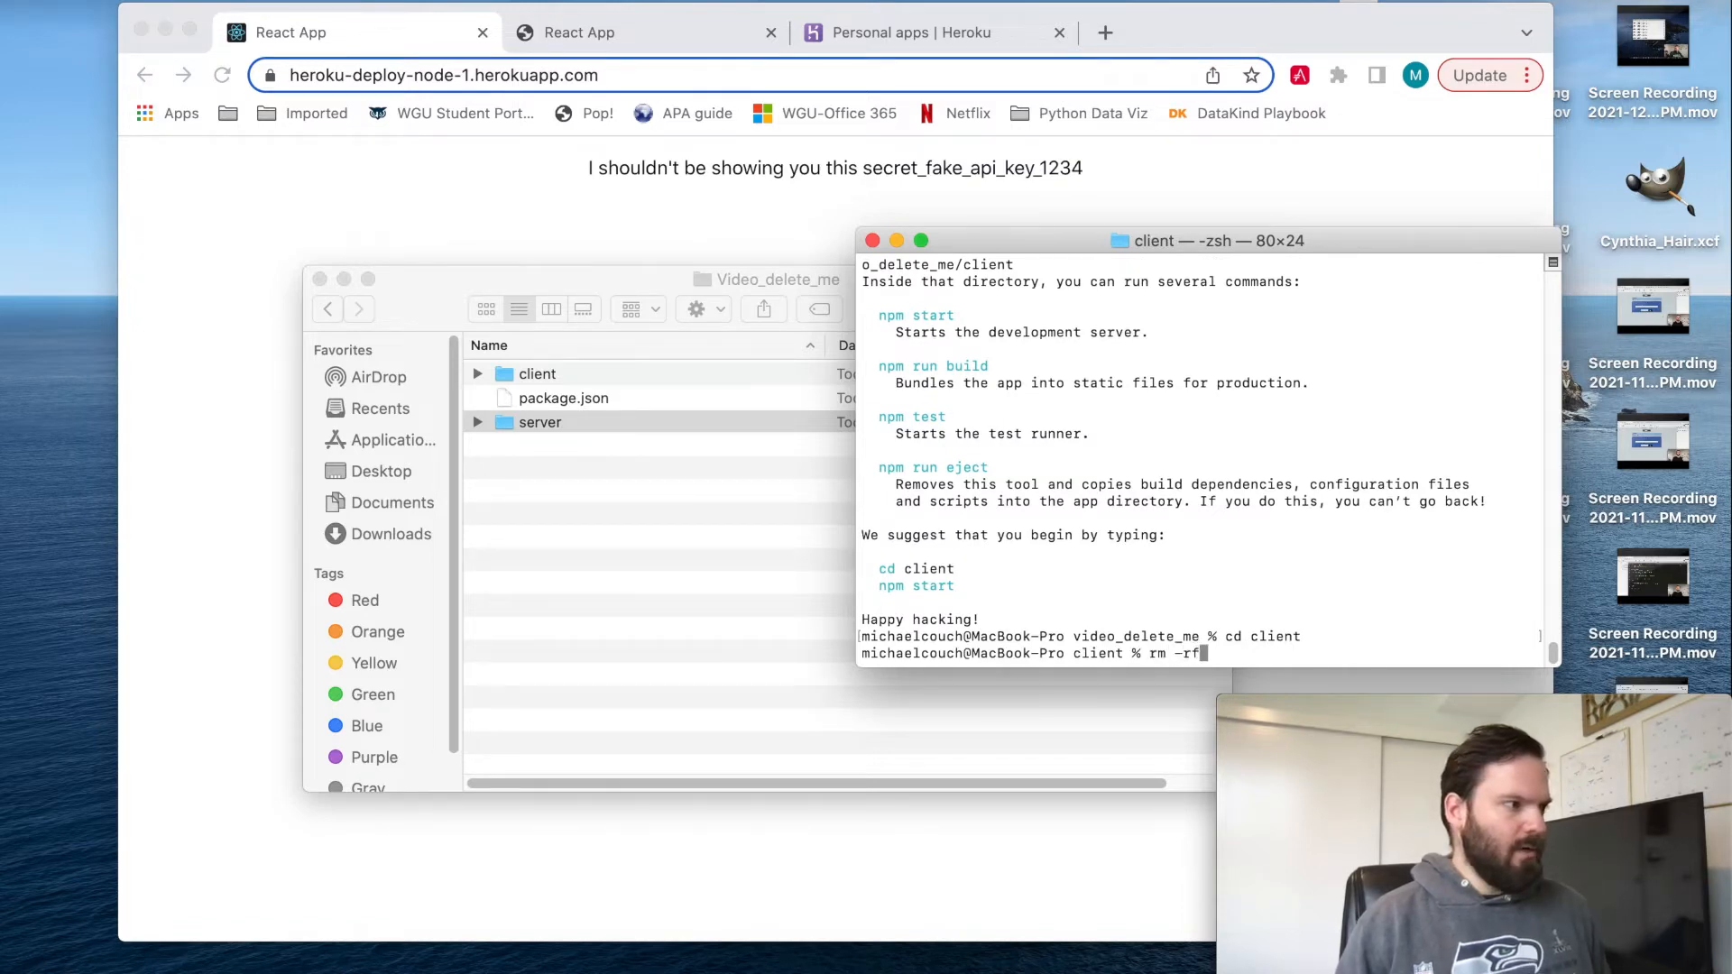
{"action": "type", "text": ".git"}
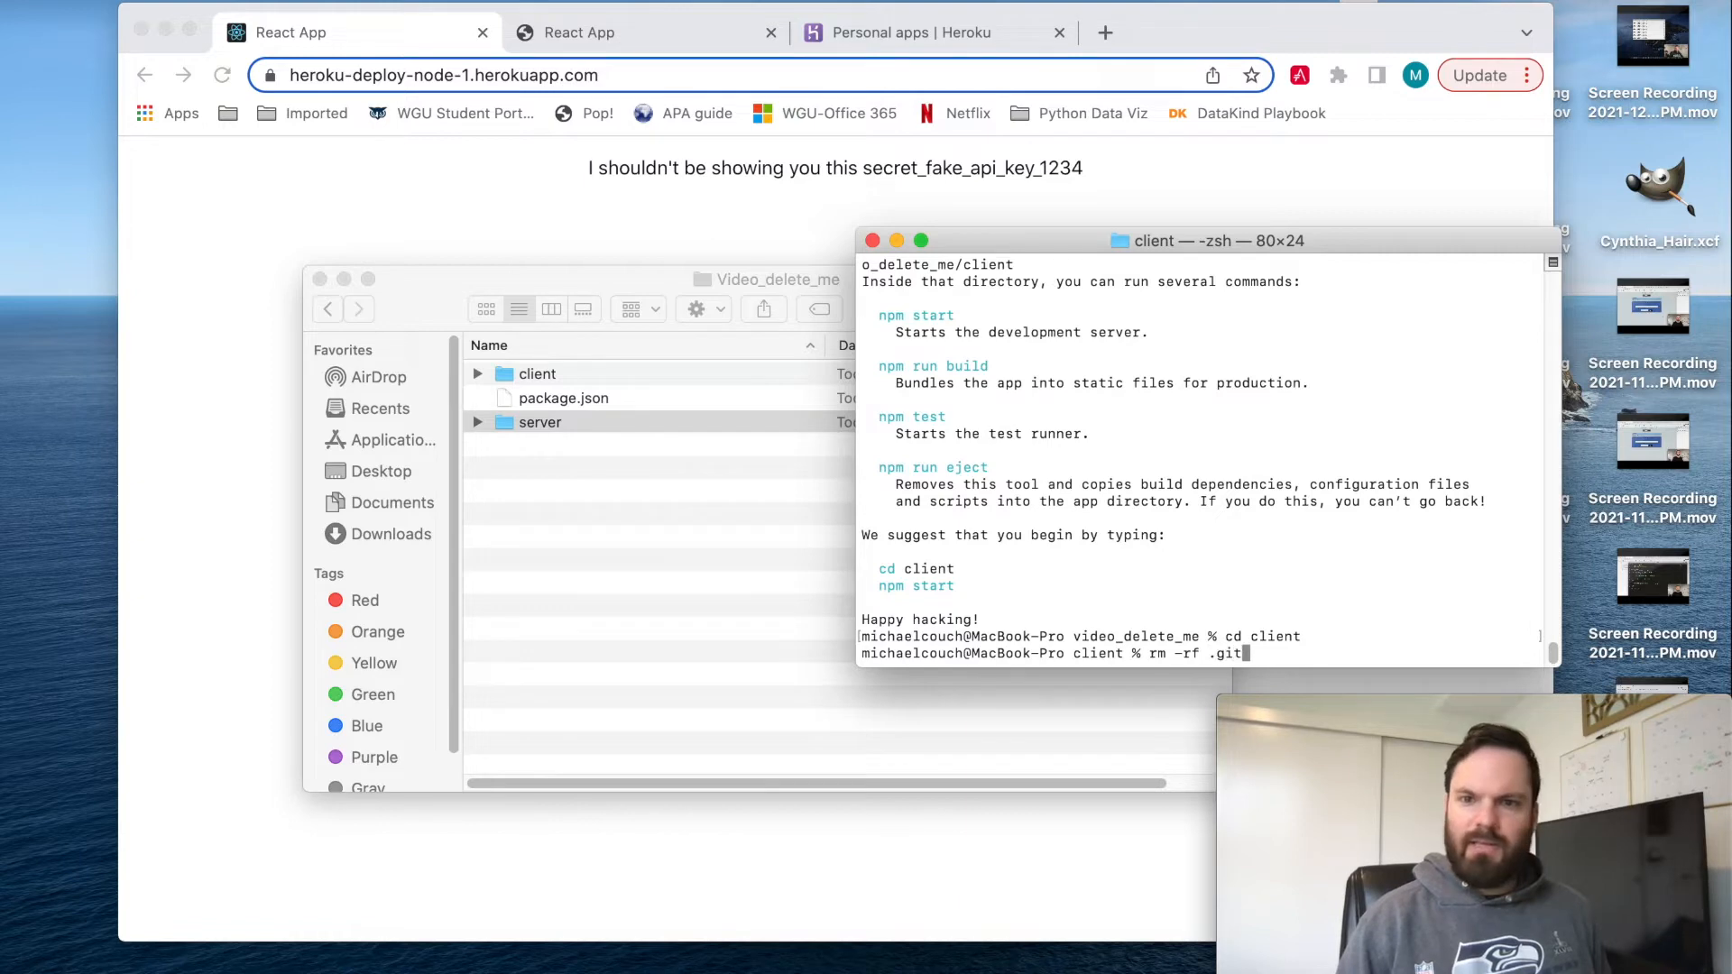
{"action": "key", "text": "Return"}
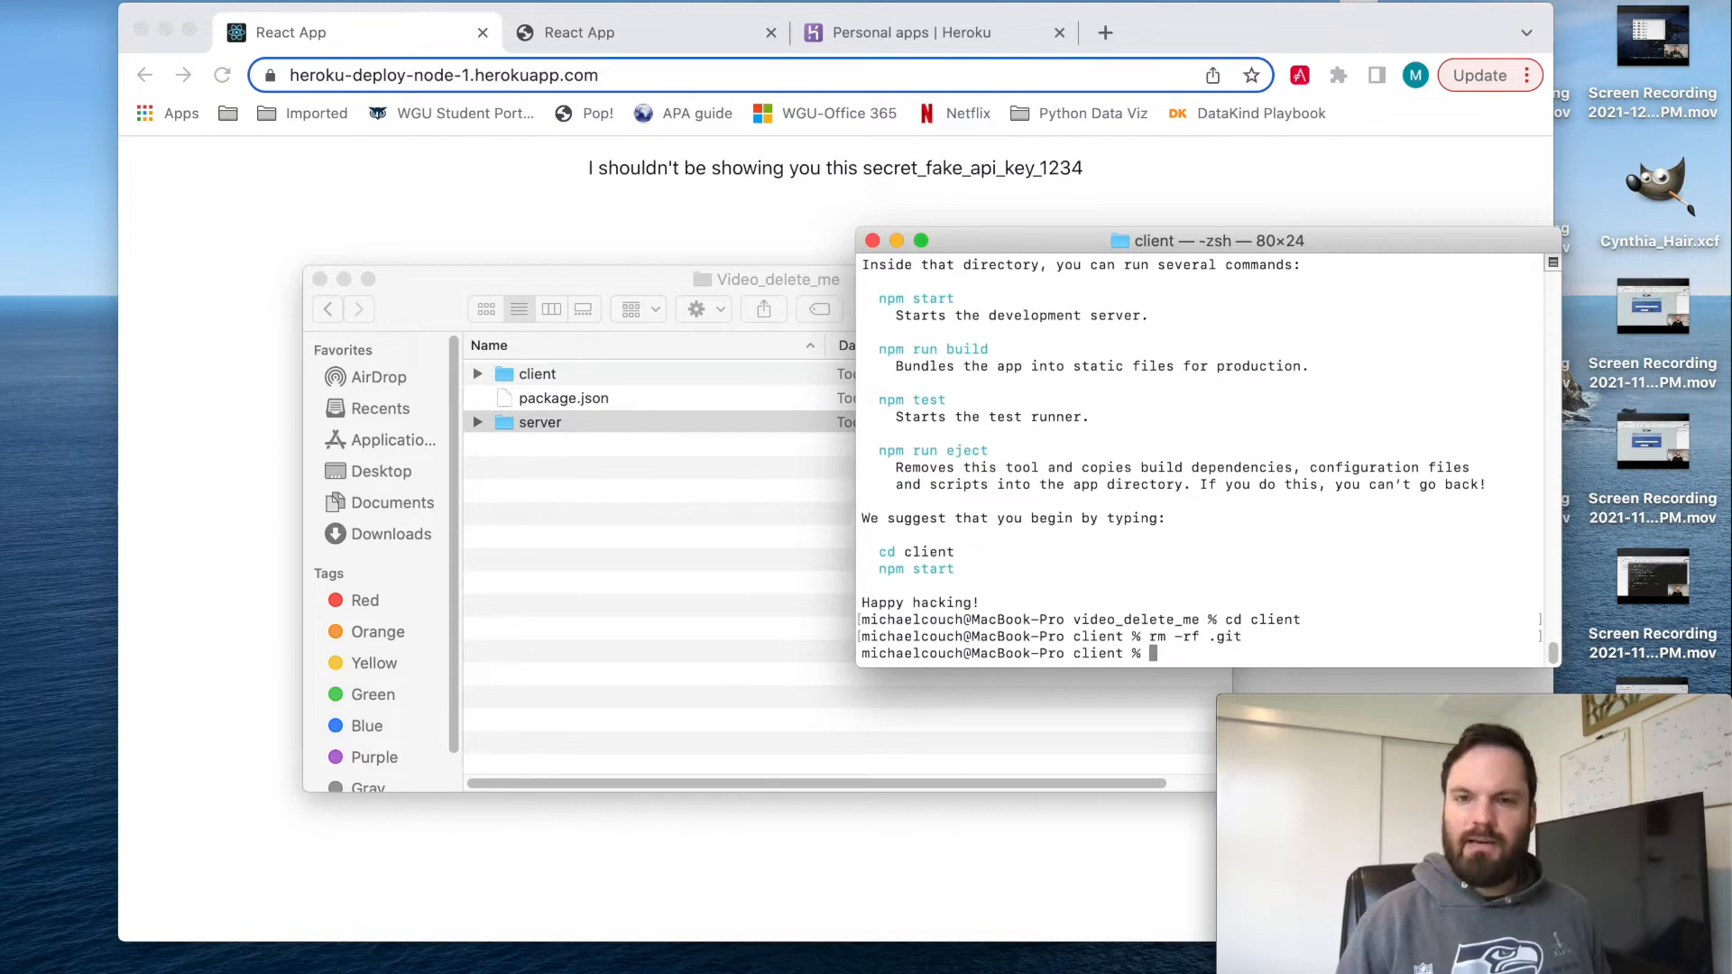
{"action": "type", "text": "cd .."}
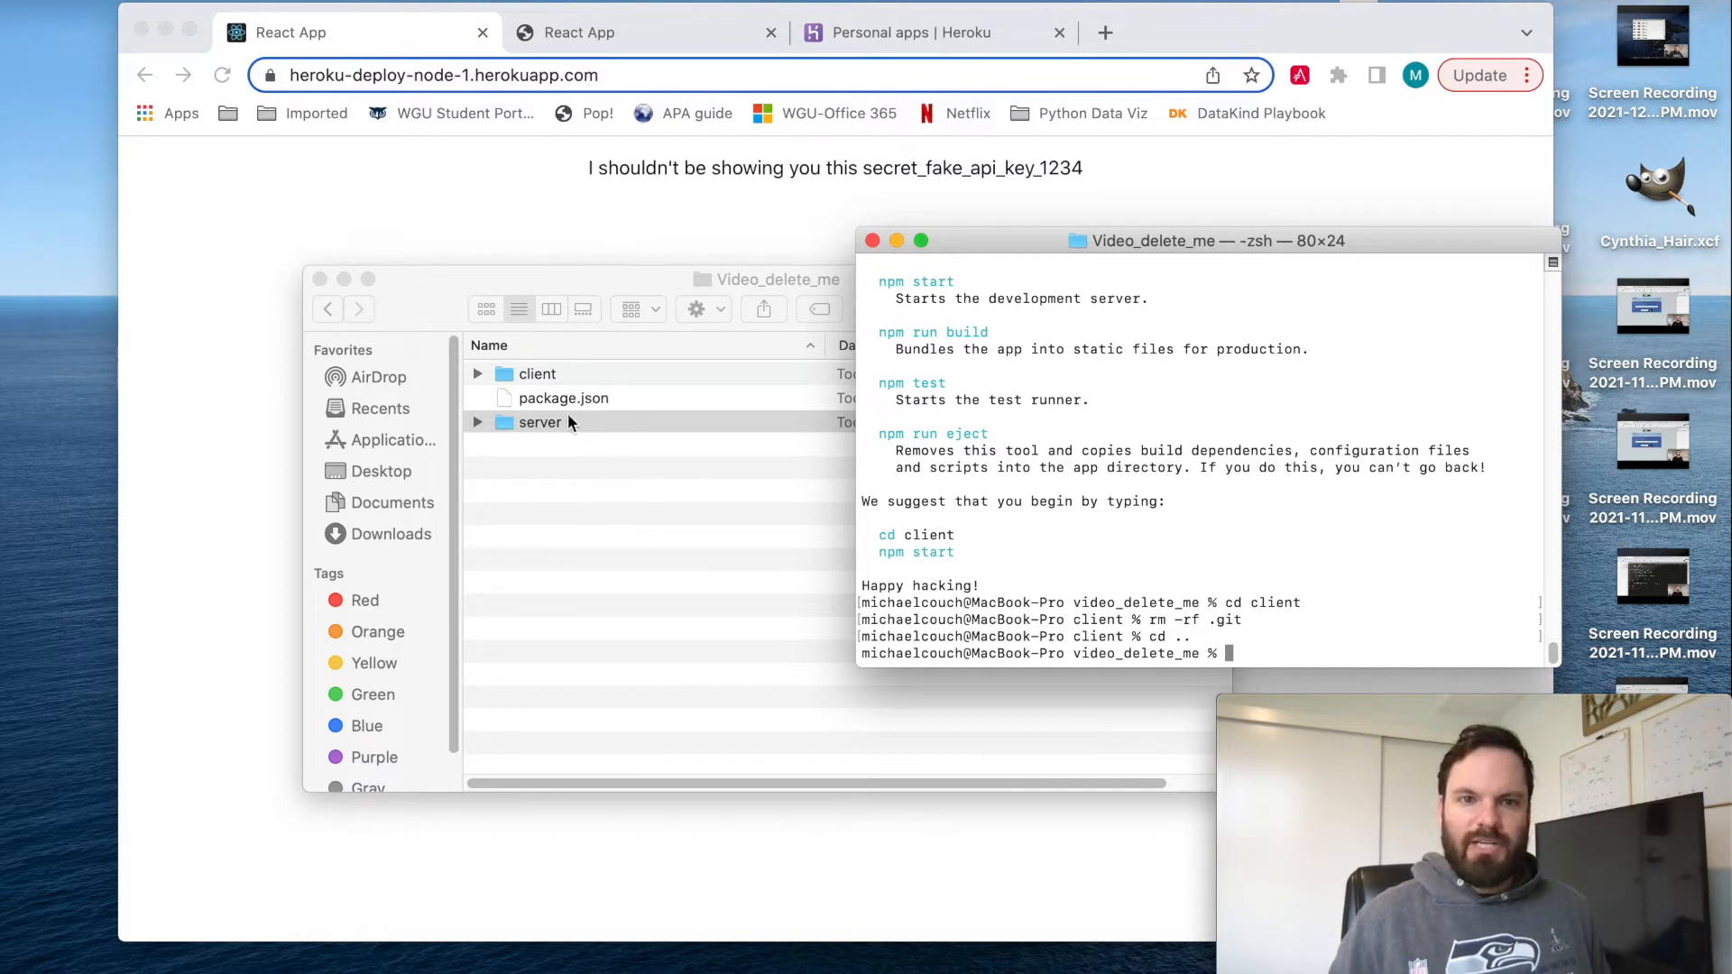
Add a "start": "node server/index.js" script to package.json.
{"action": "left_click", "coordinate": [563, 397]}
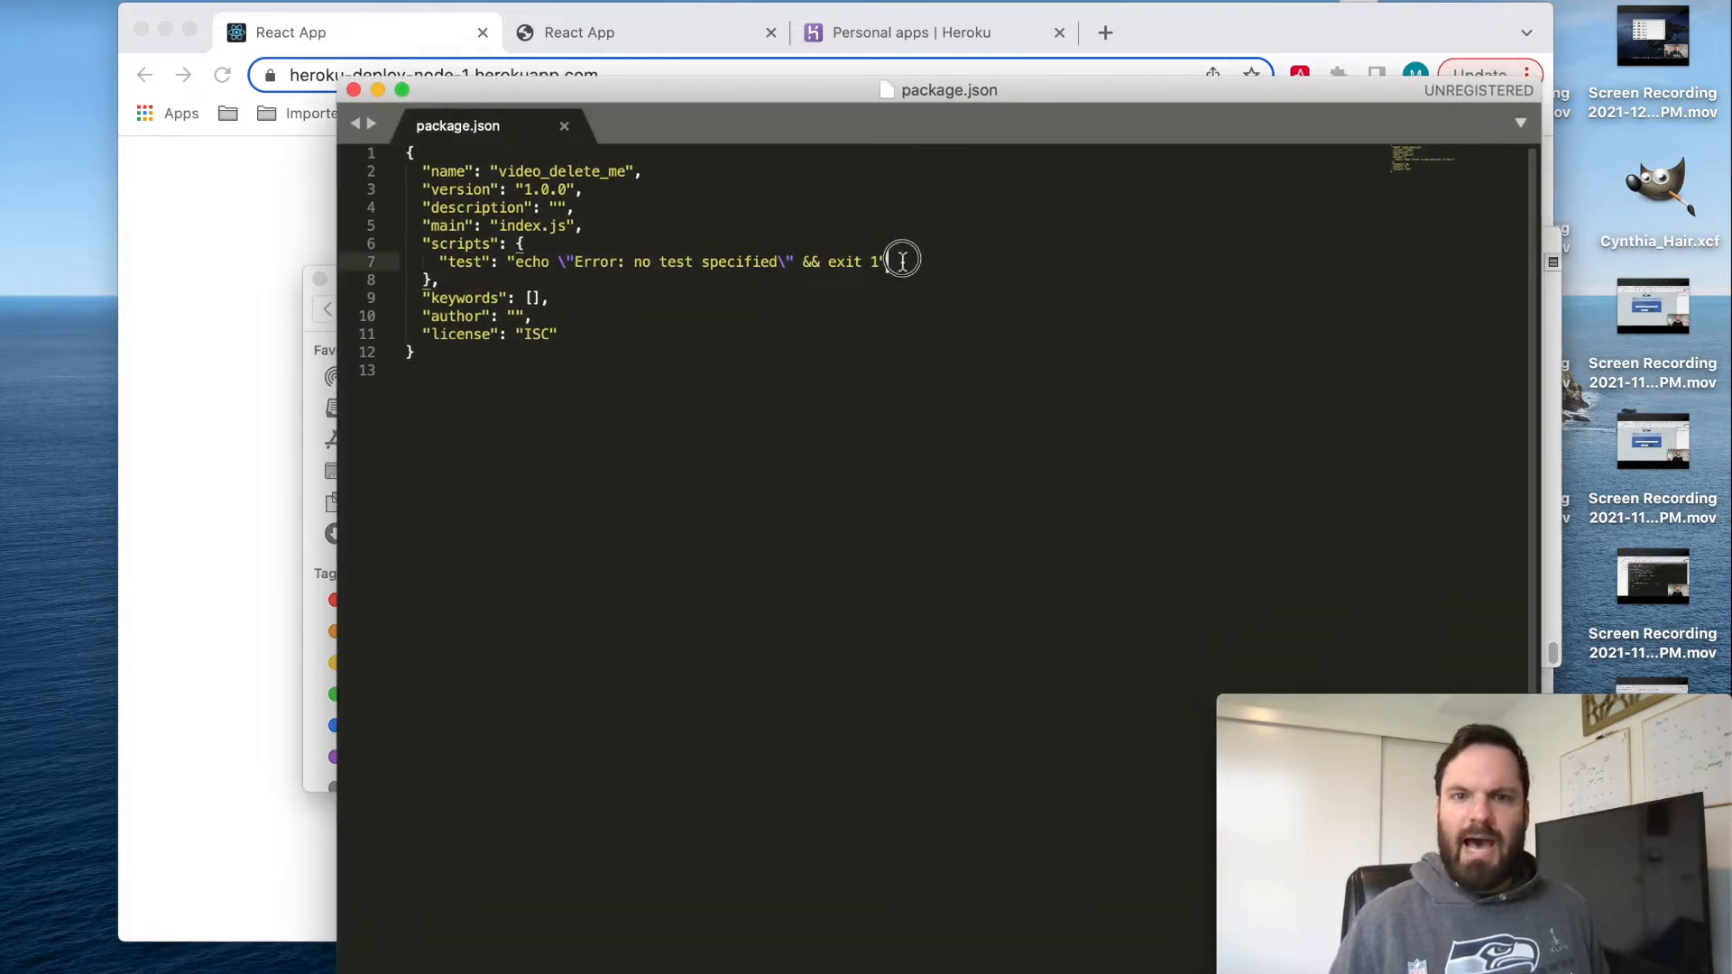
{"action": "key", "text": "Enter"}
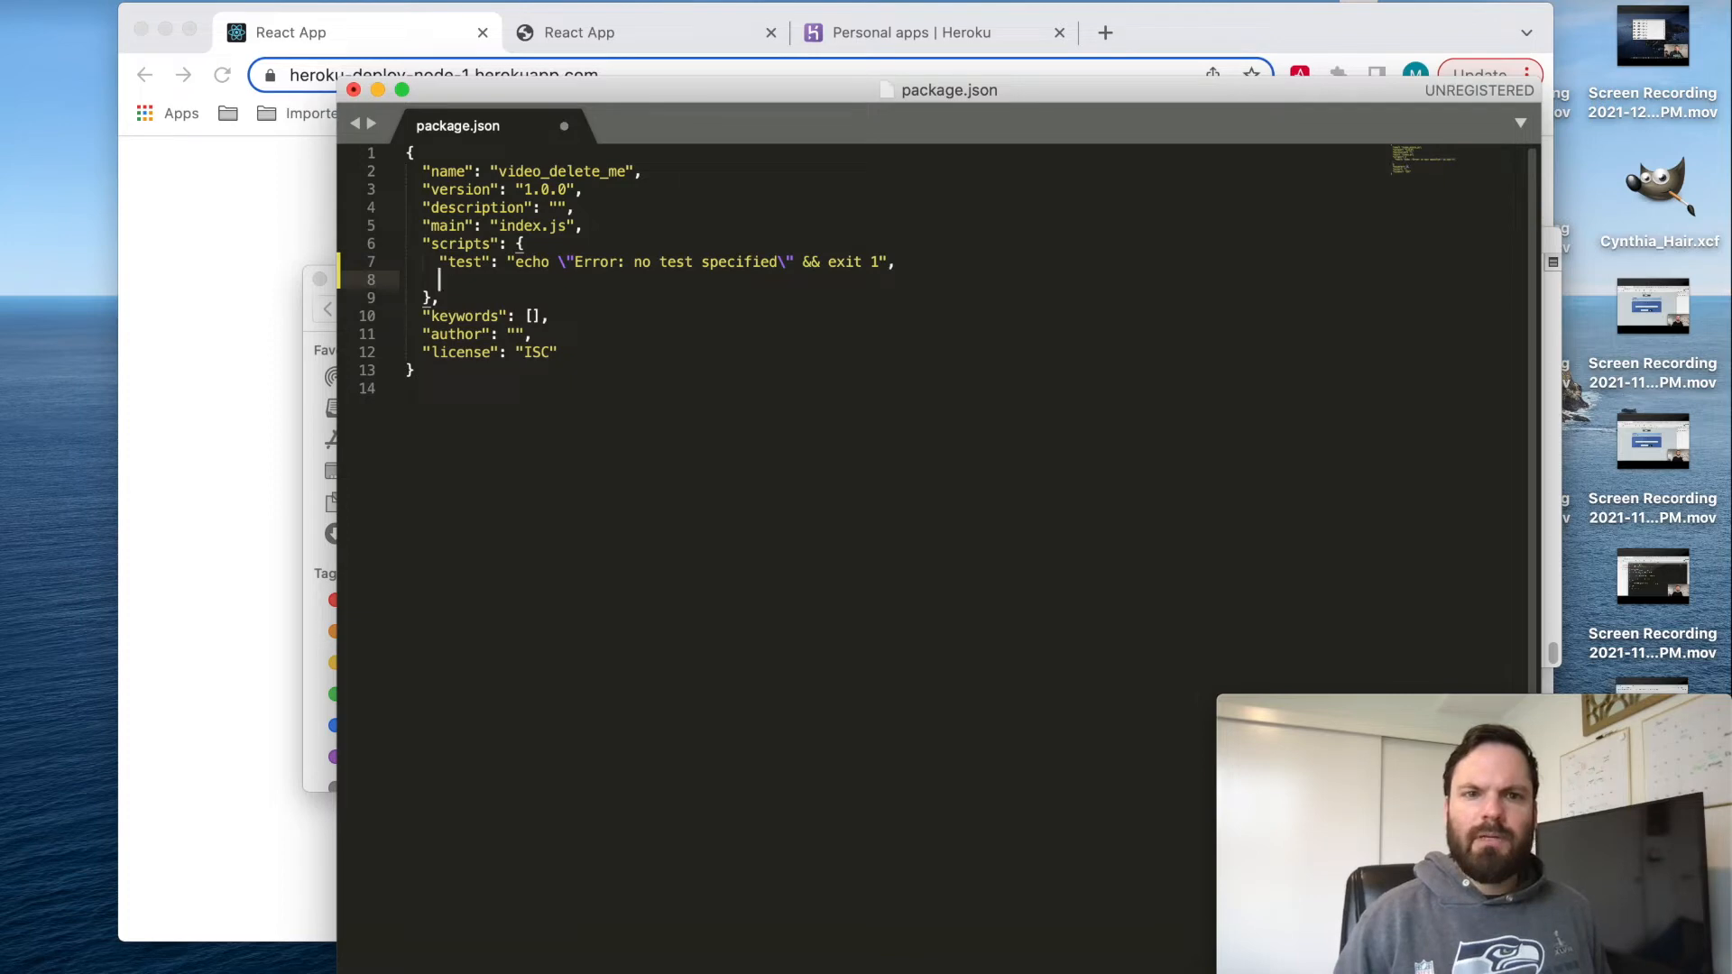
{"action": "type", "text": "\"start\""}
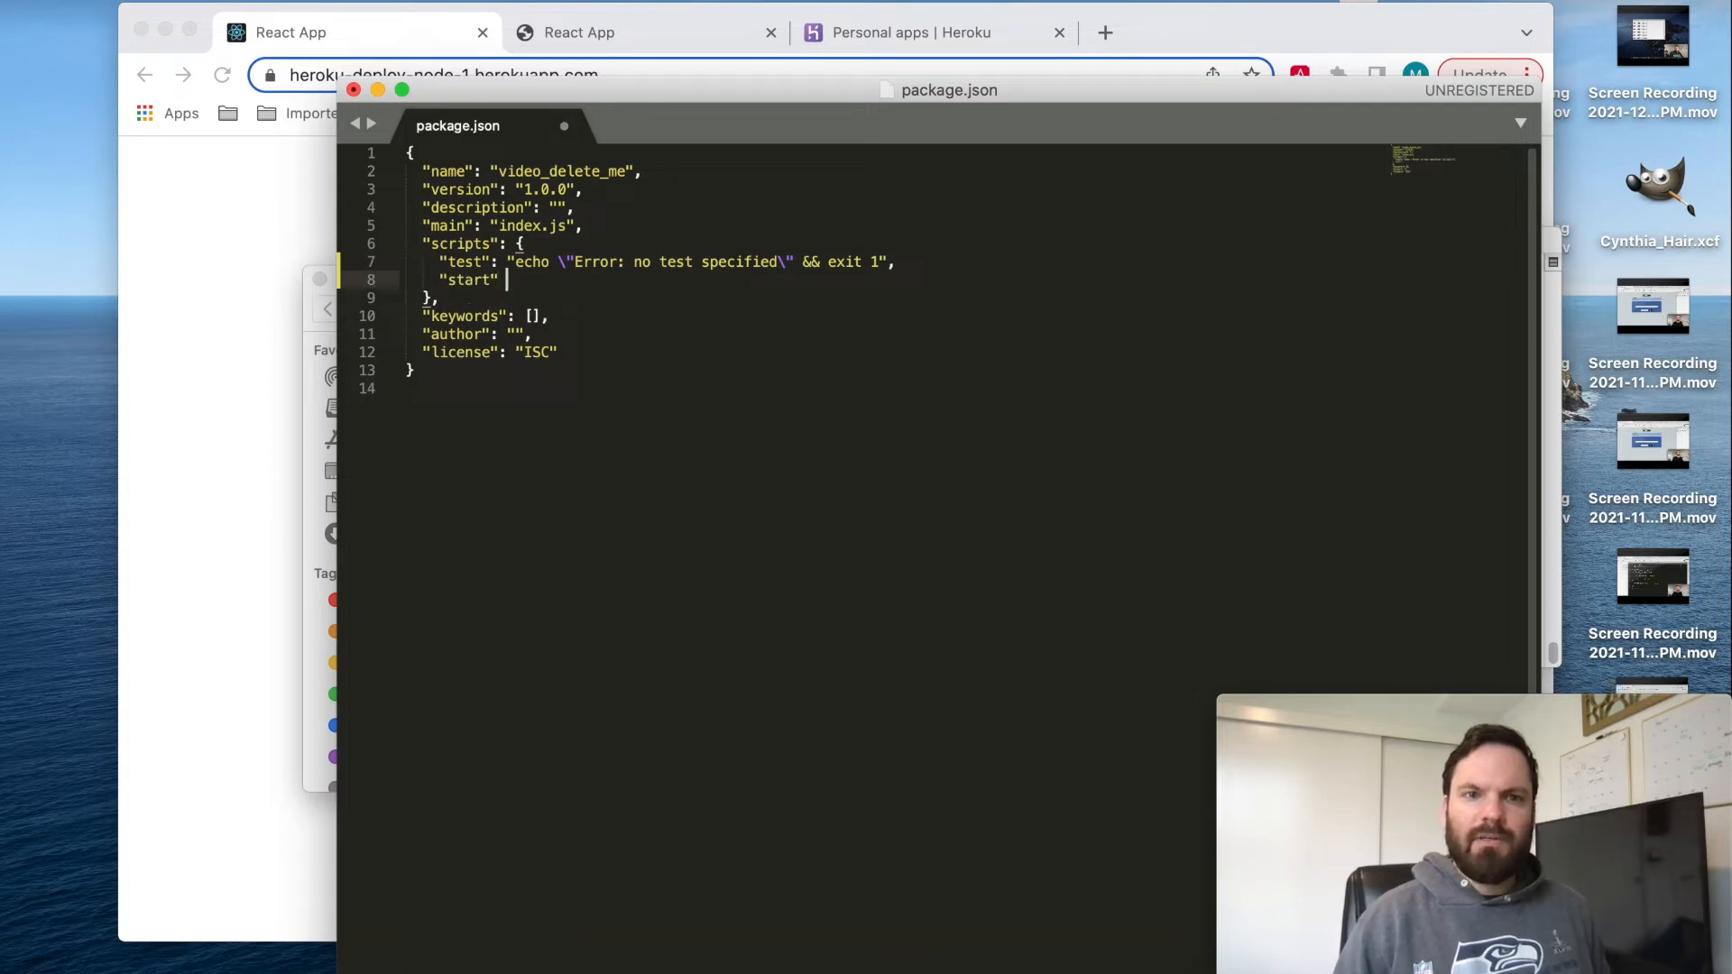
{"action": "type", "text": ": \"\""}
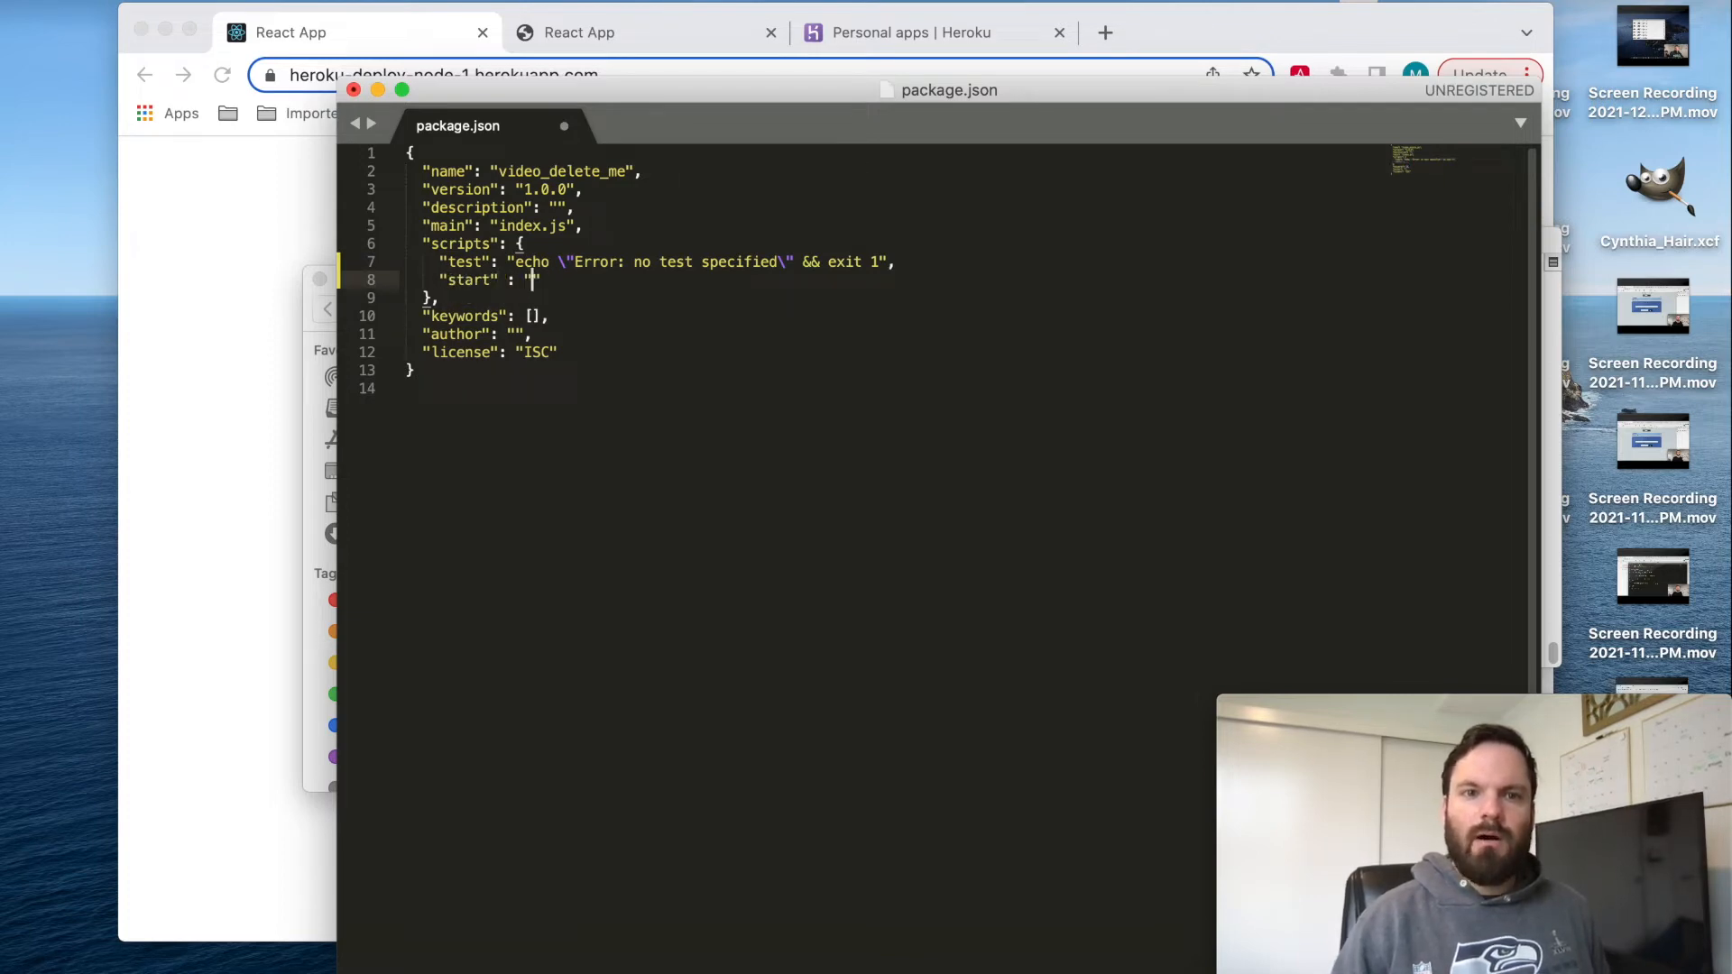
{"action": "type", "text": "node"}
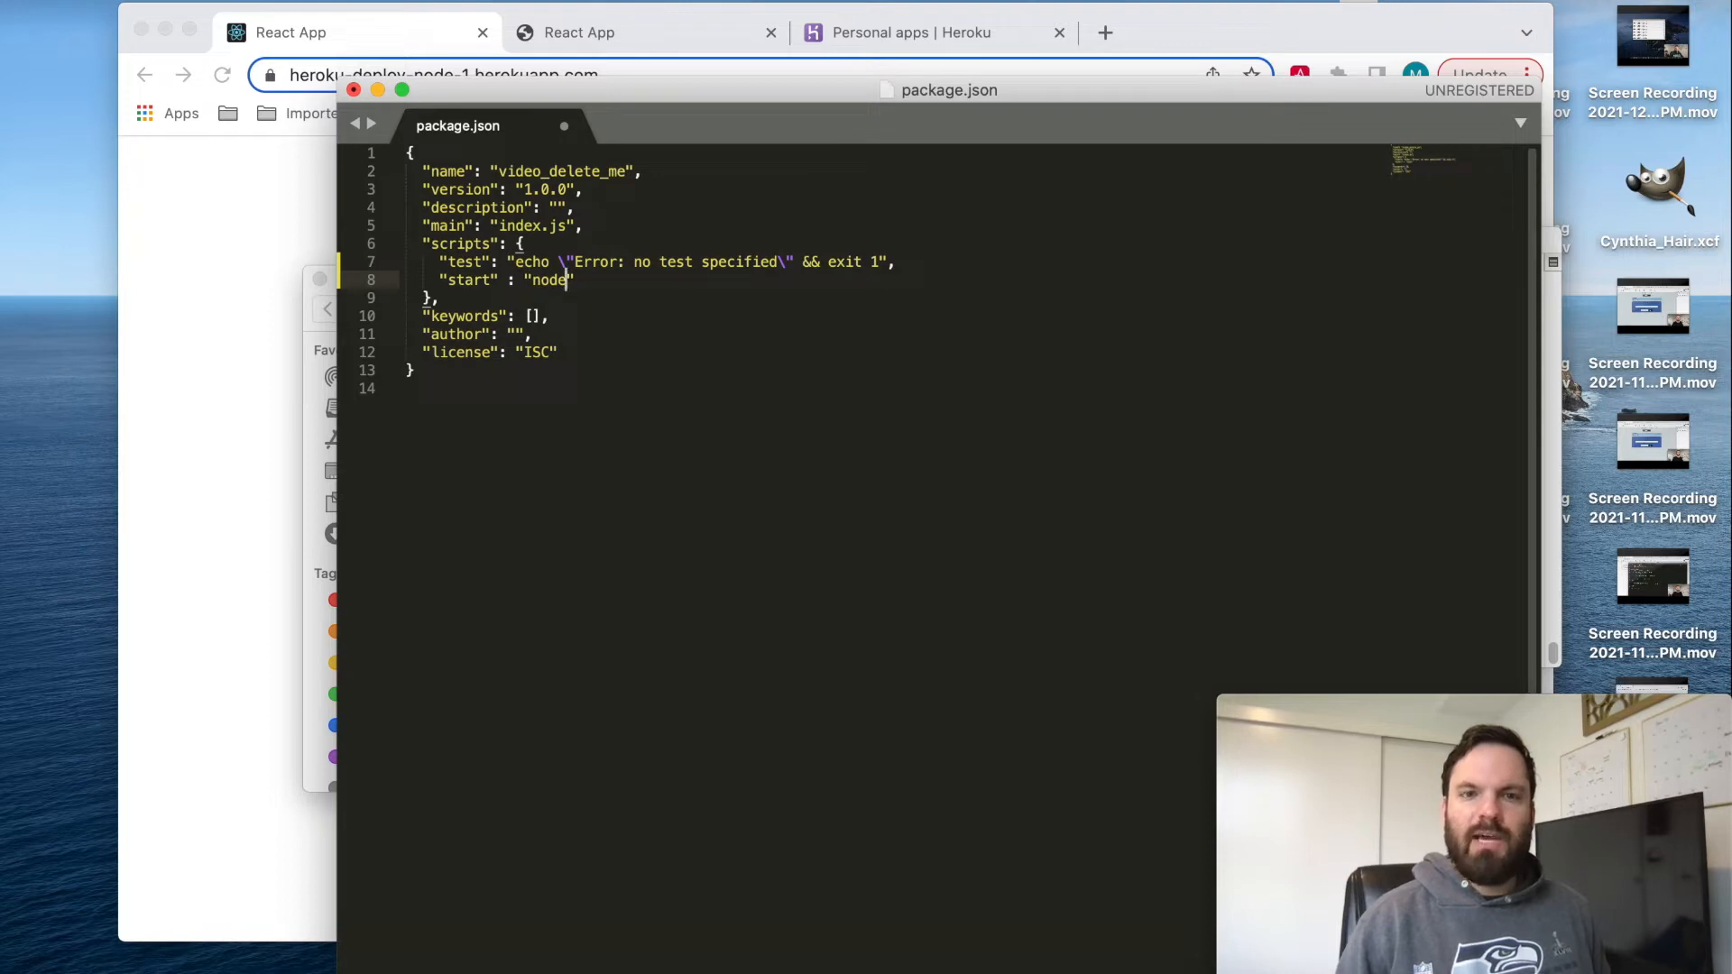
{"action": "type", "text": "s"}
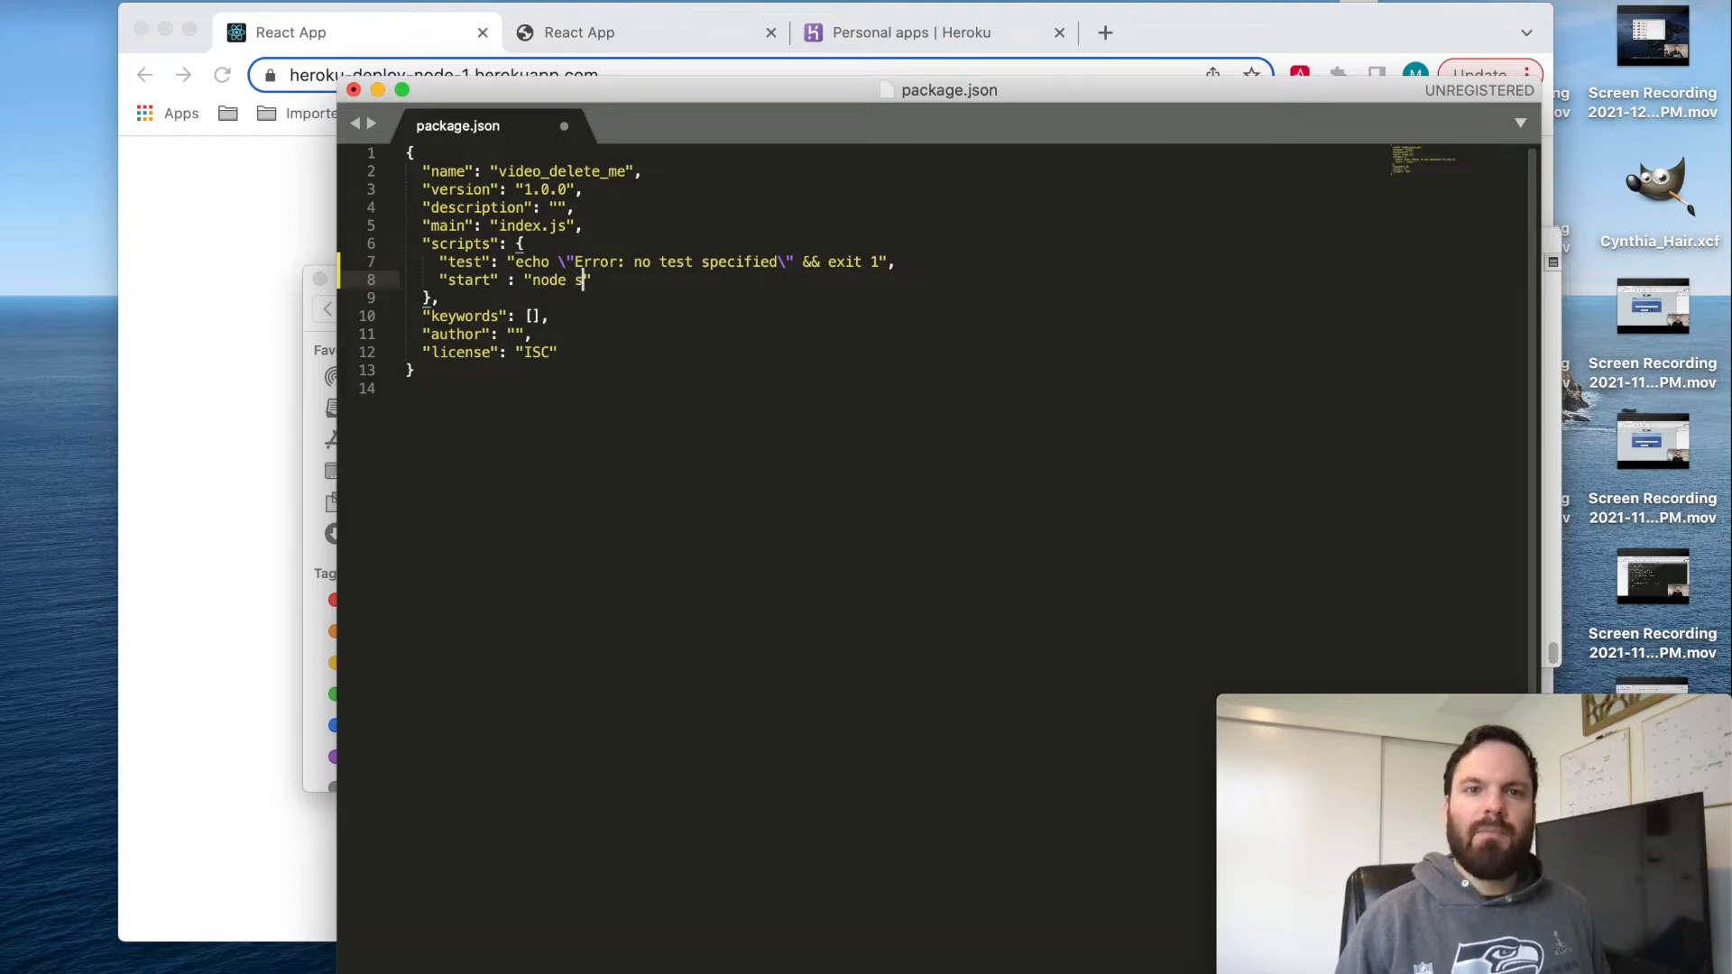
{"action": "type", "text": "erver/index.js"}
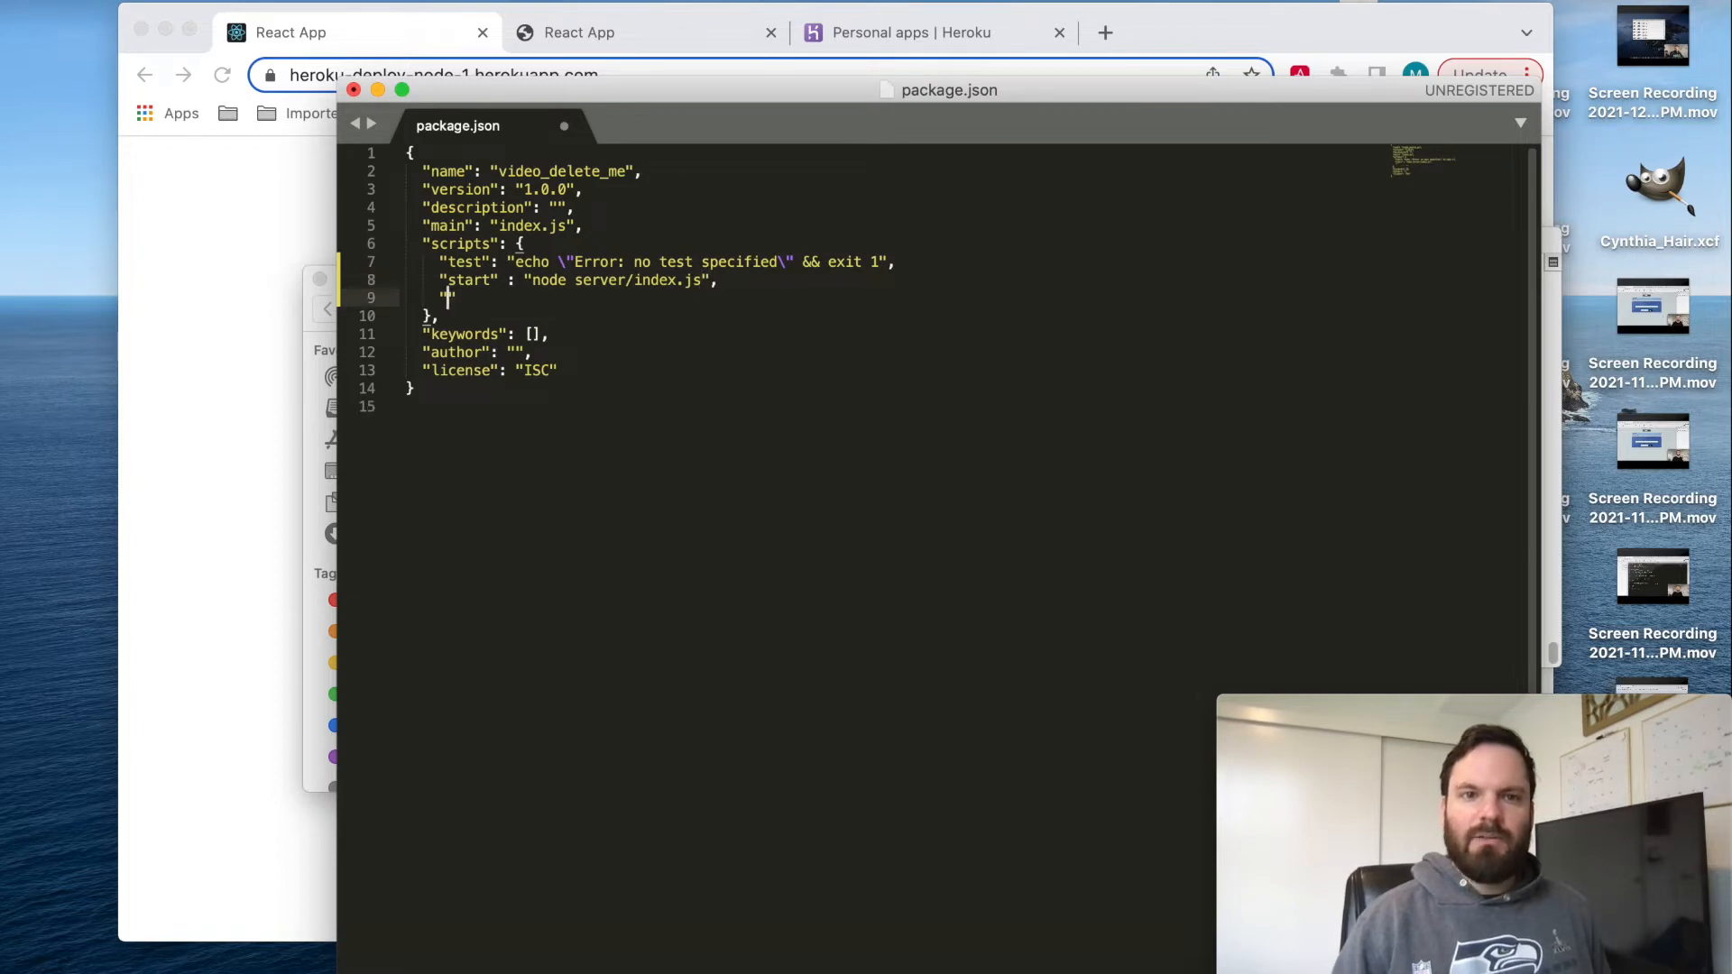
Add a "build": "cd client && npm install && npm run build" script.
{"action": "type", "text": "\"build\" :"}
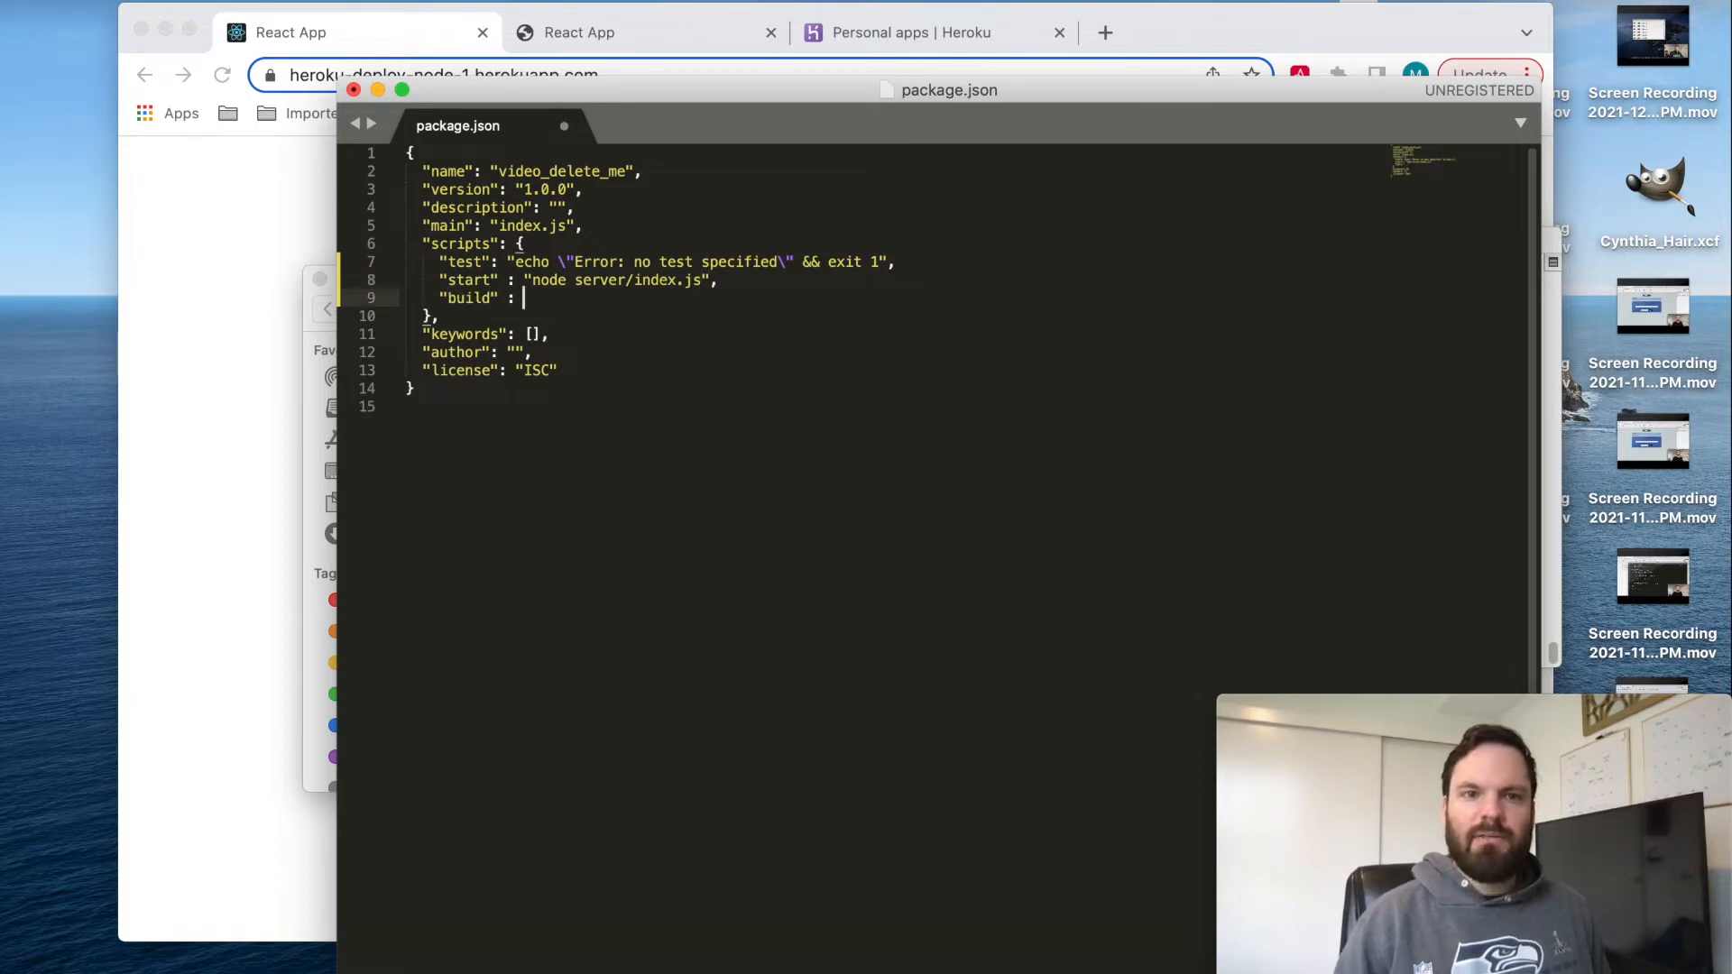
{"action": "type", "text": "\"\""}
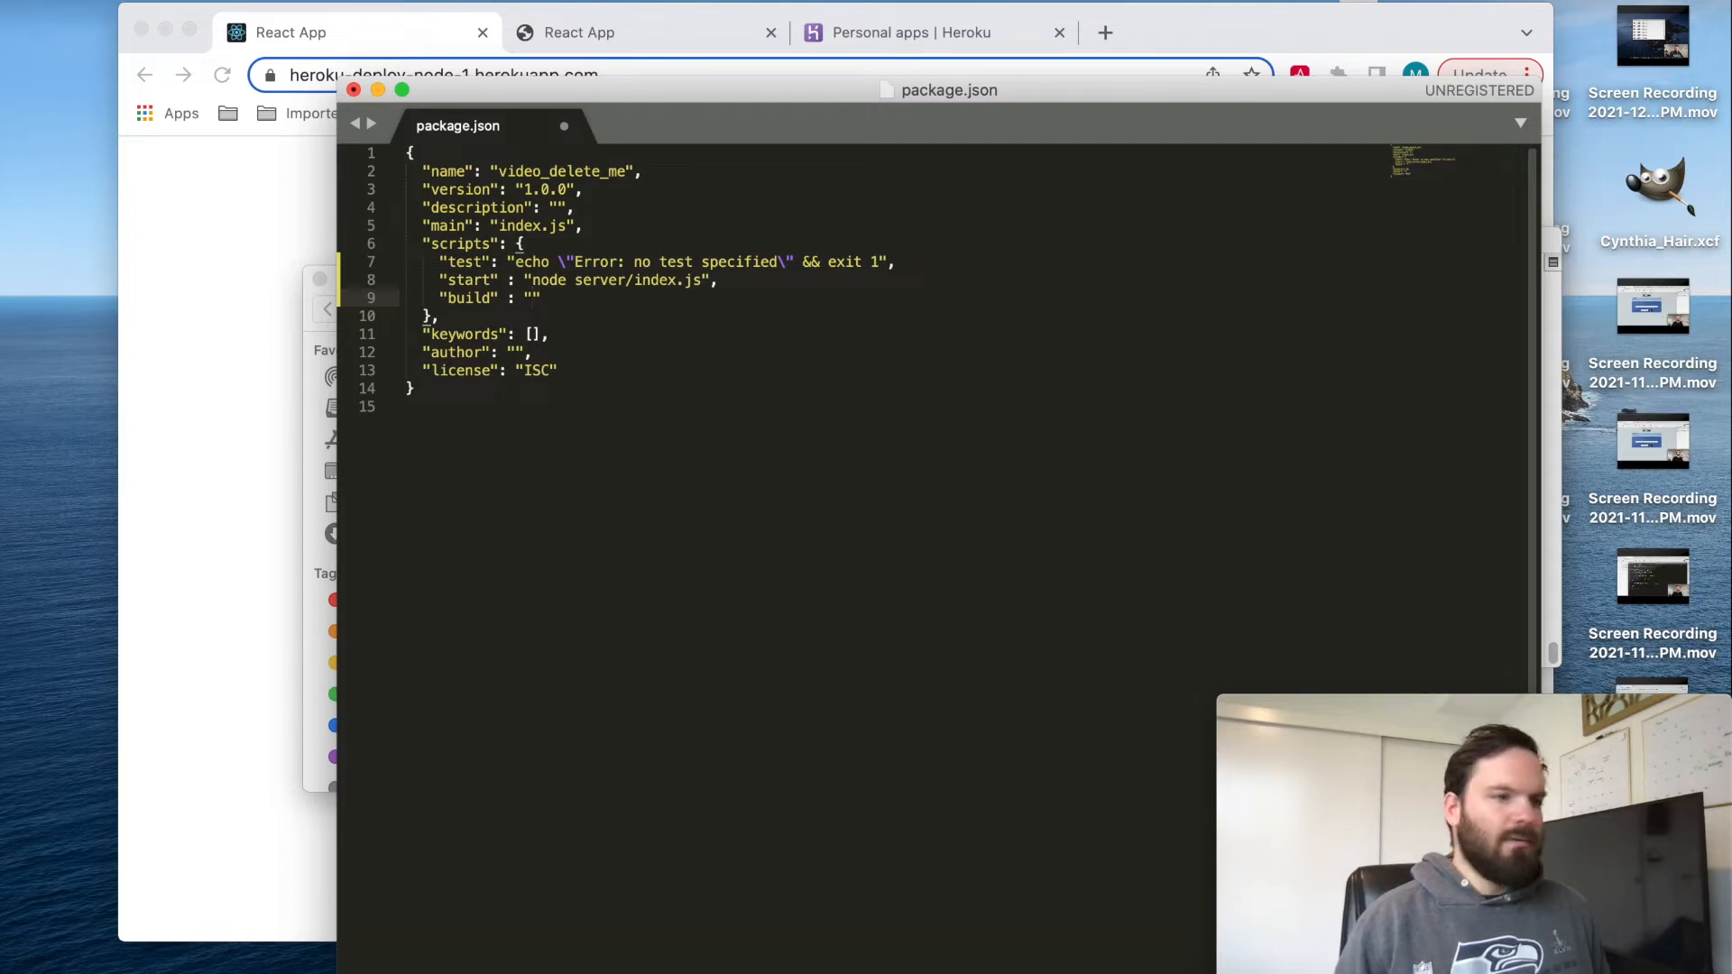
{"action": "type", "text": "cd client"}
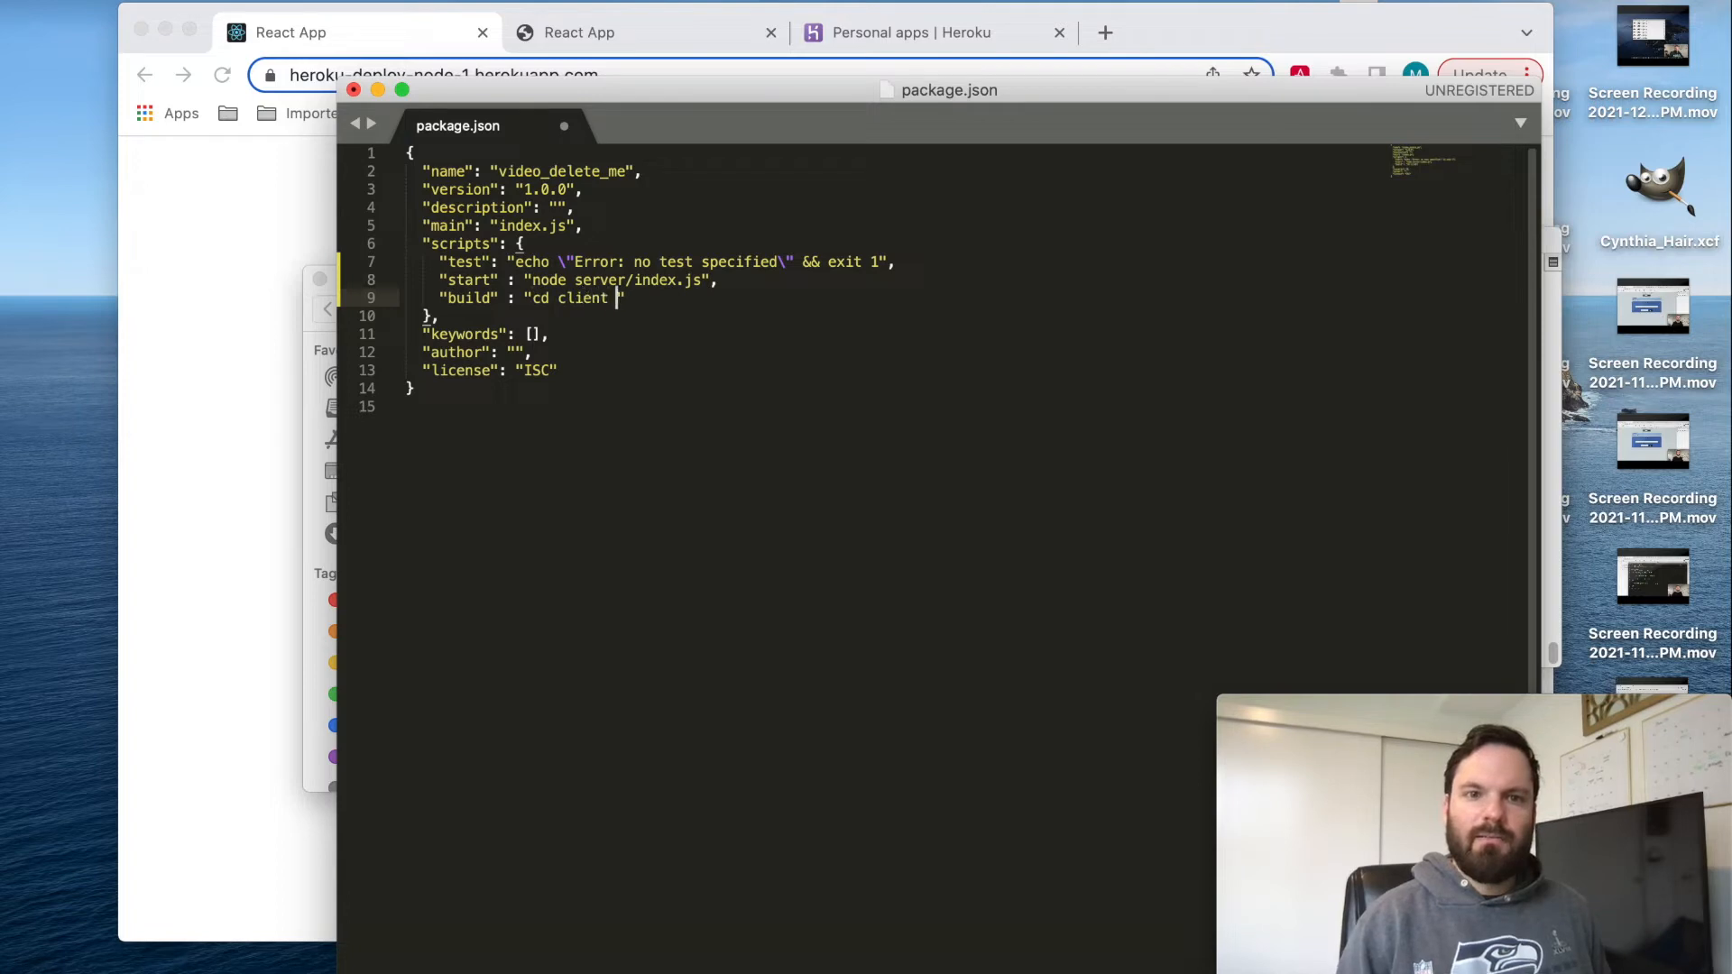
{"action": "type", "text": "&& npm inst"}
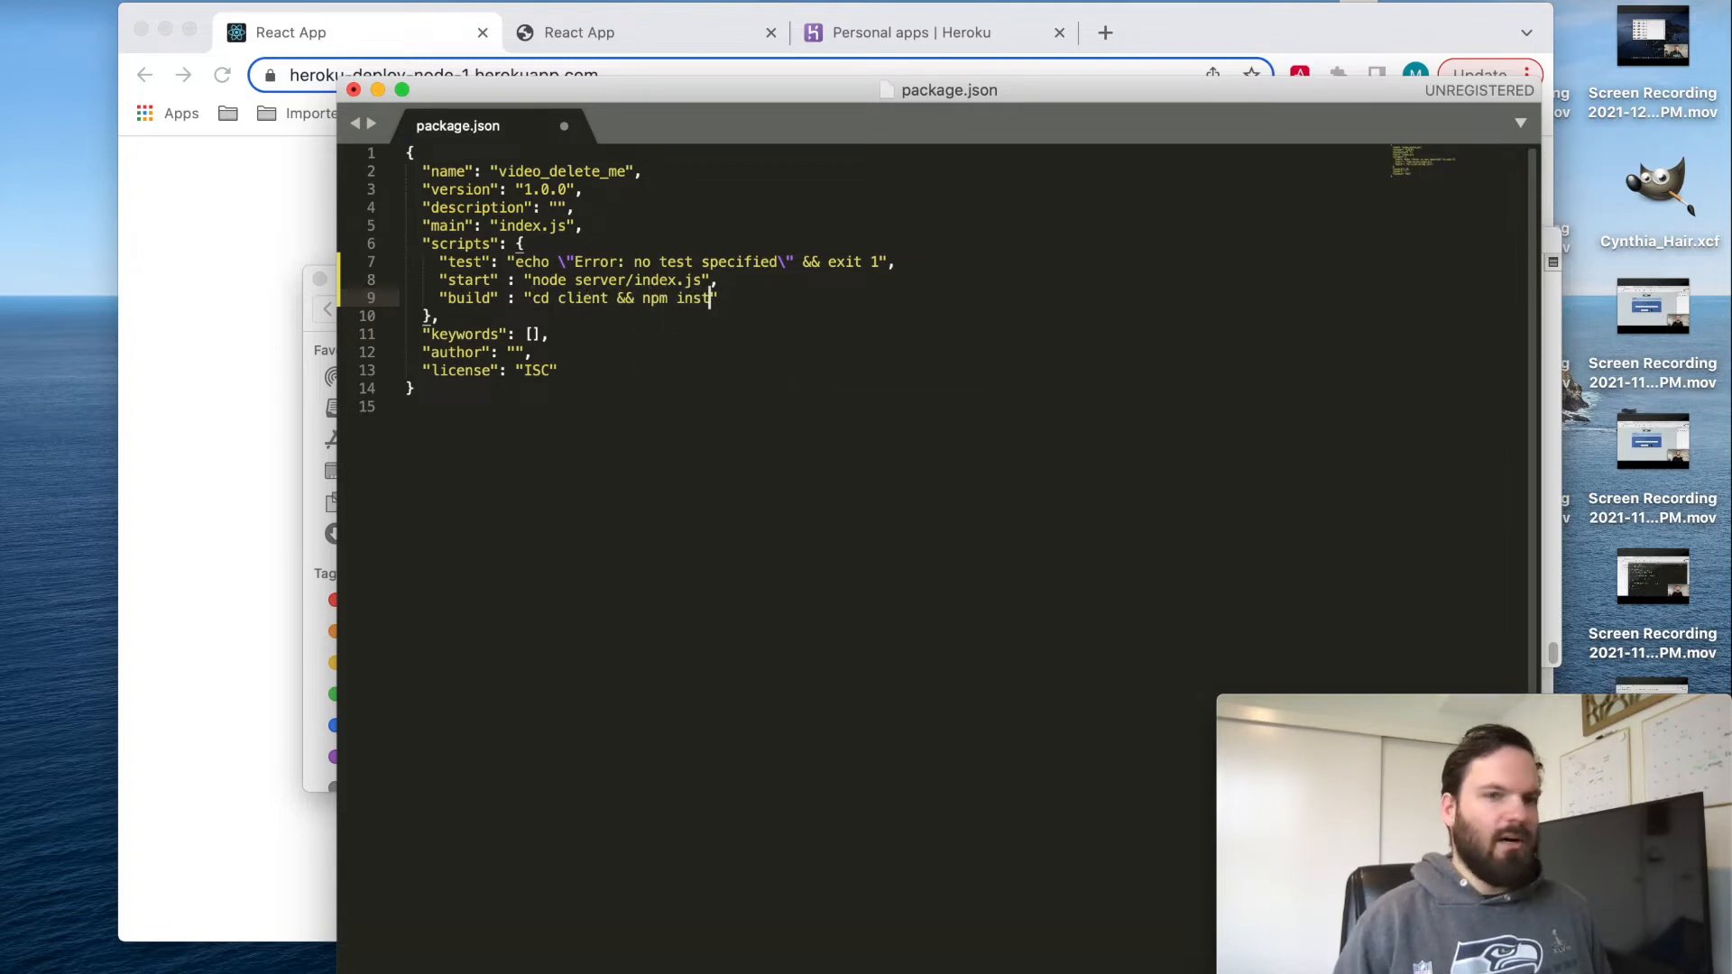
{"action": "type", "text": "all &&"}
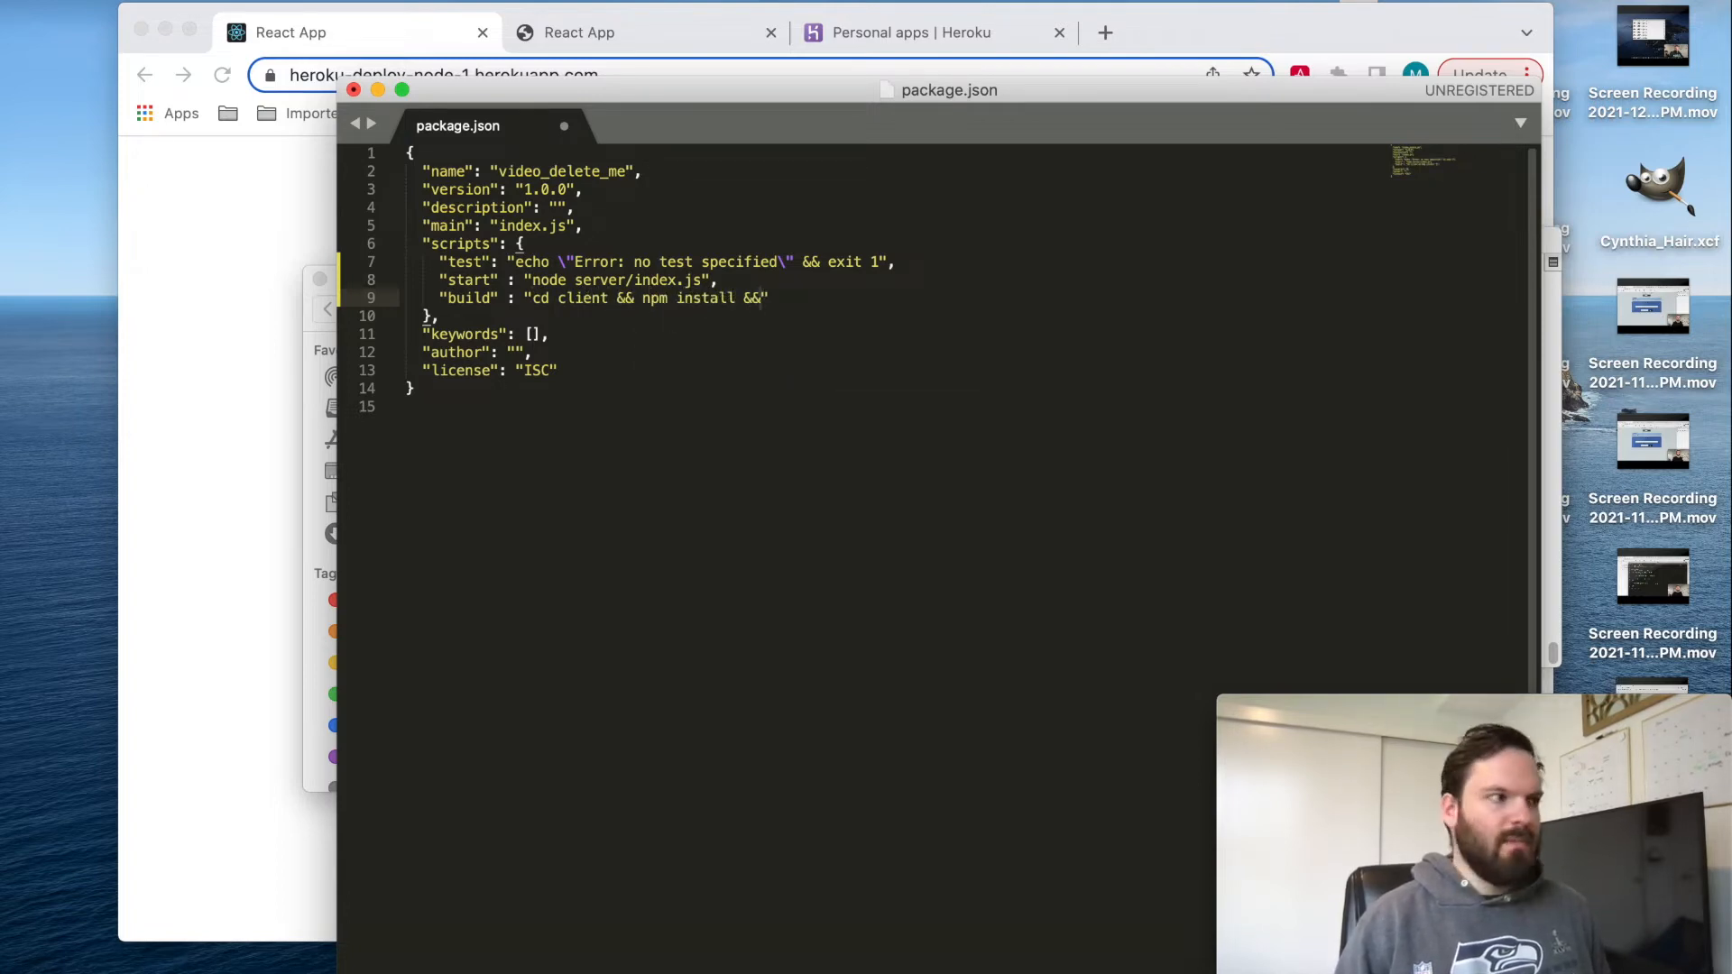
{"action": "type", "text": "npm run build"}
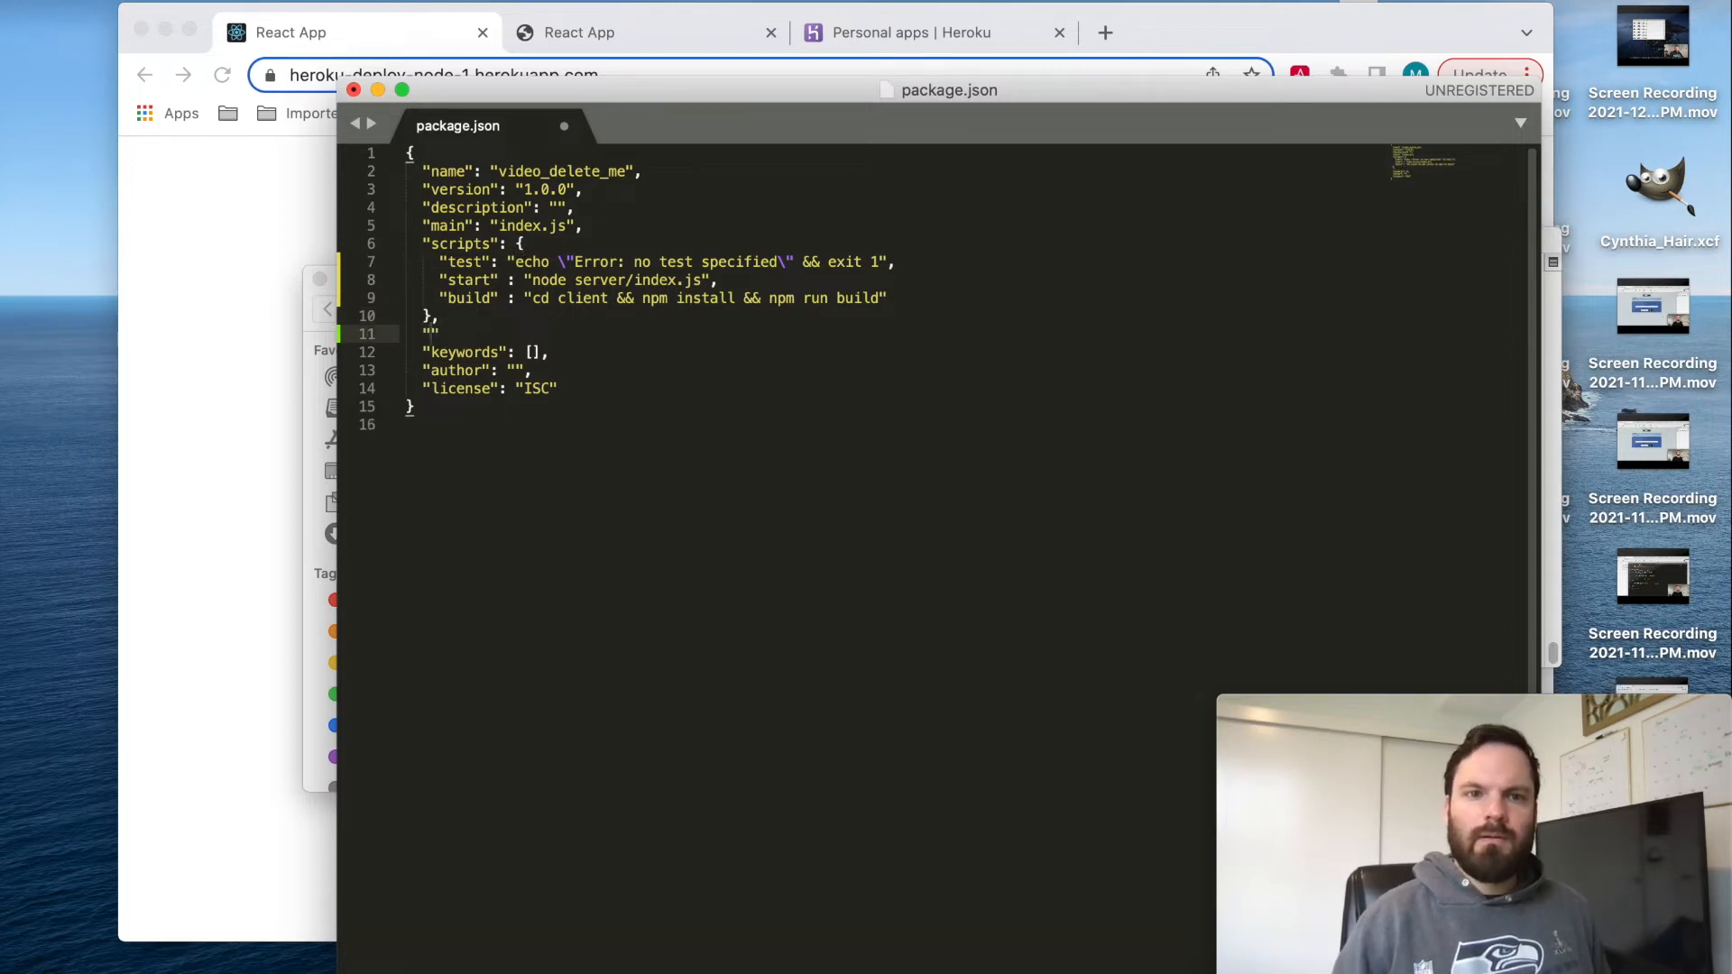
Add an "engines": {"node": "16.3.0"} entry to package.json.
{"action": "type", "text": "\"engines\""}
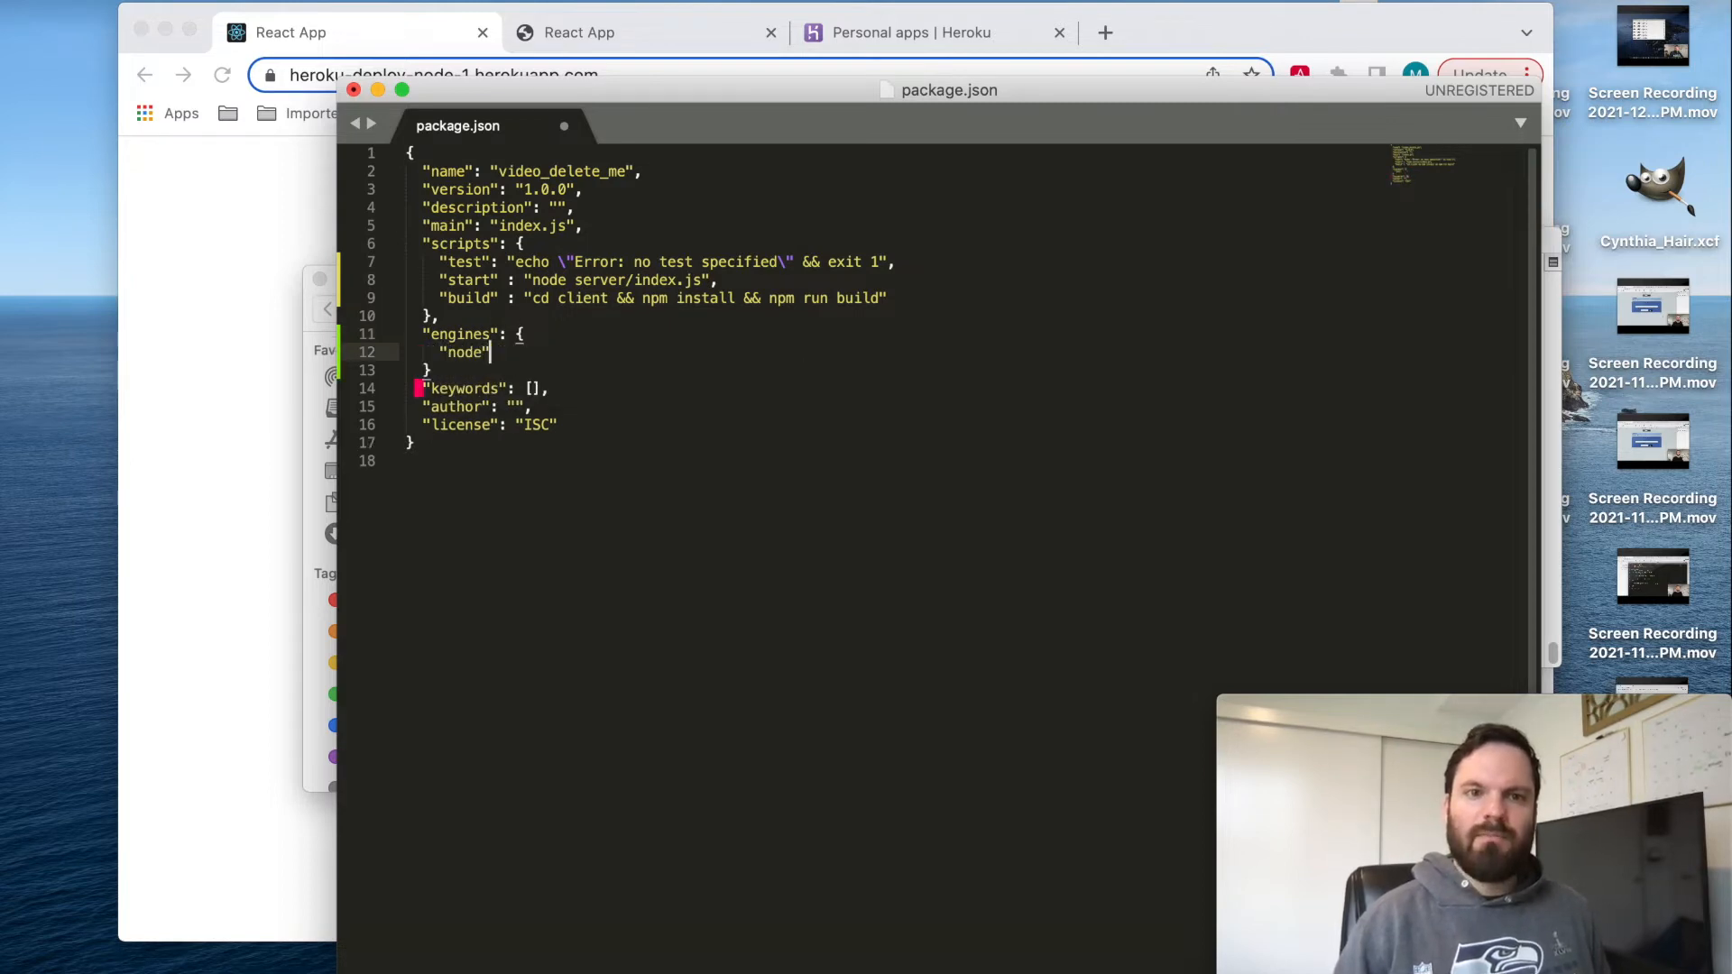
{"action": "type", "text": ": \"1\""}
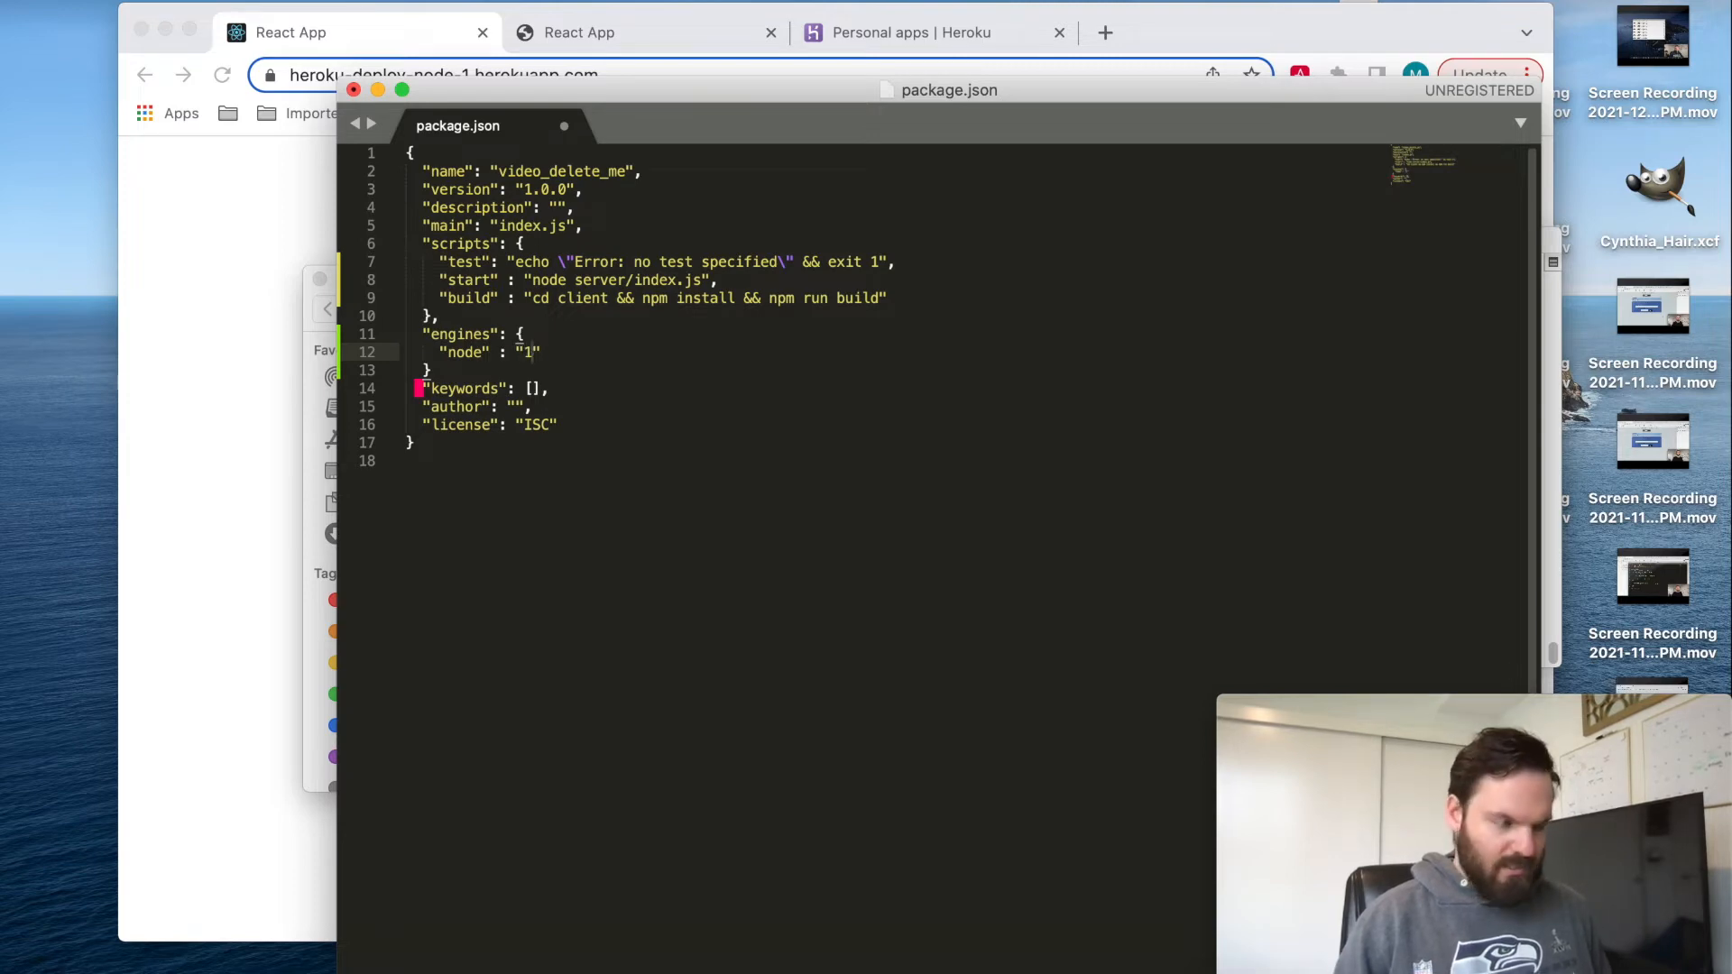
{"action": "type", "text": "16.3.0"}
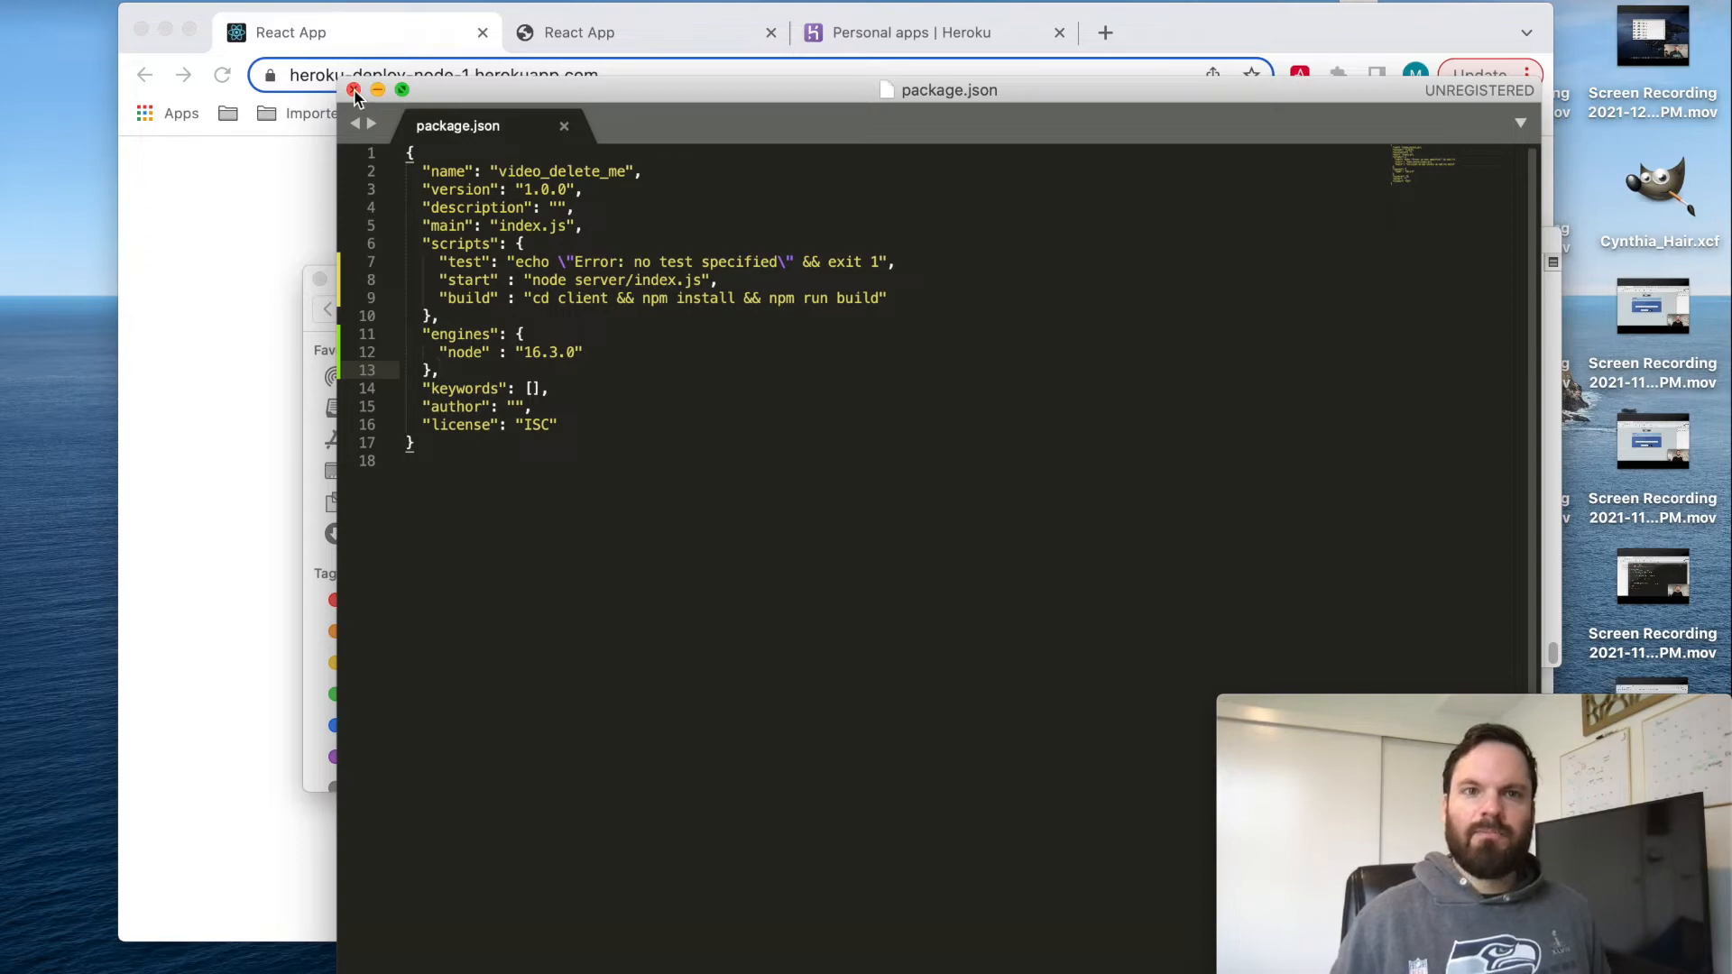
Close package.json and open server/index.js in Sublime Text from Finder.
{"action": "left_click", "coordinate": [353, 91]}
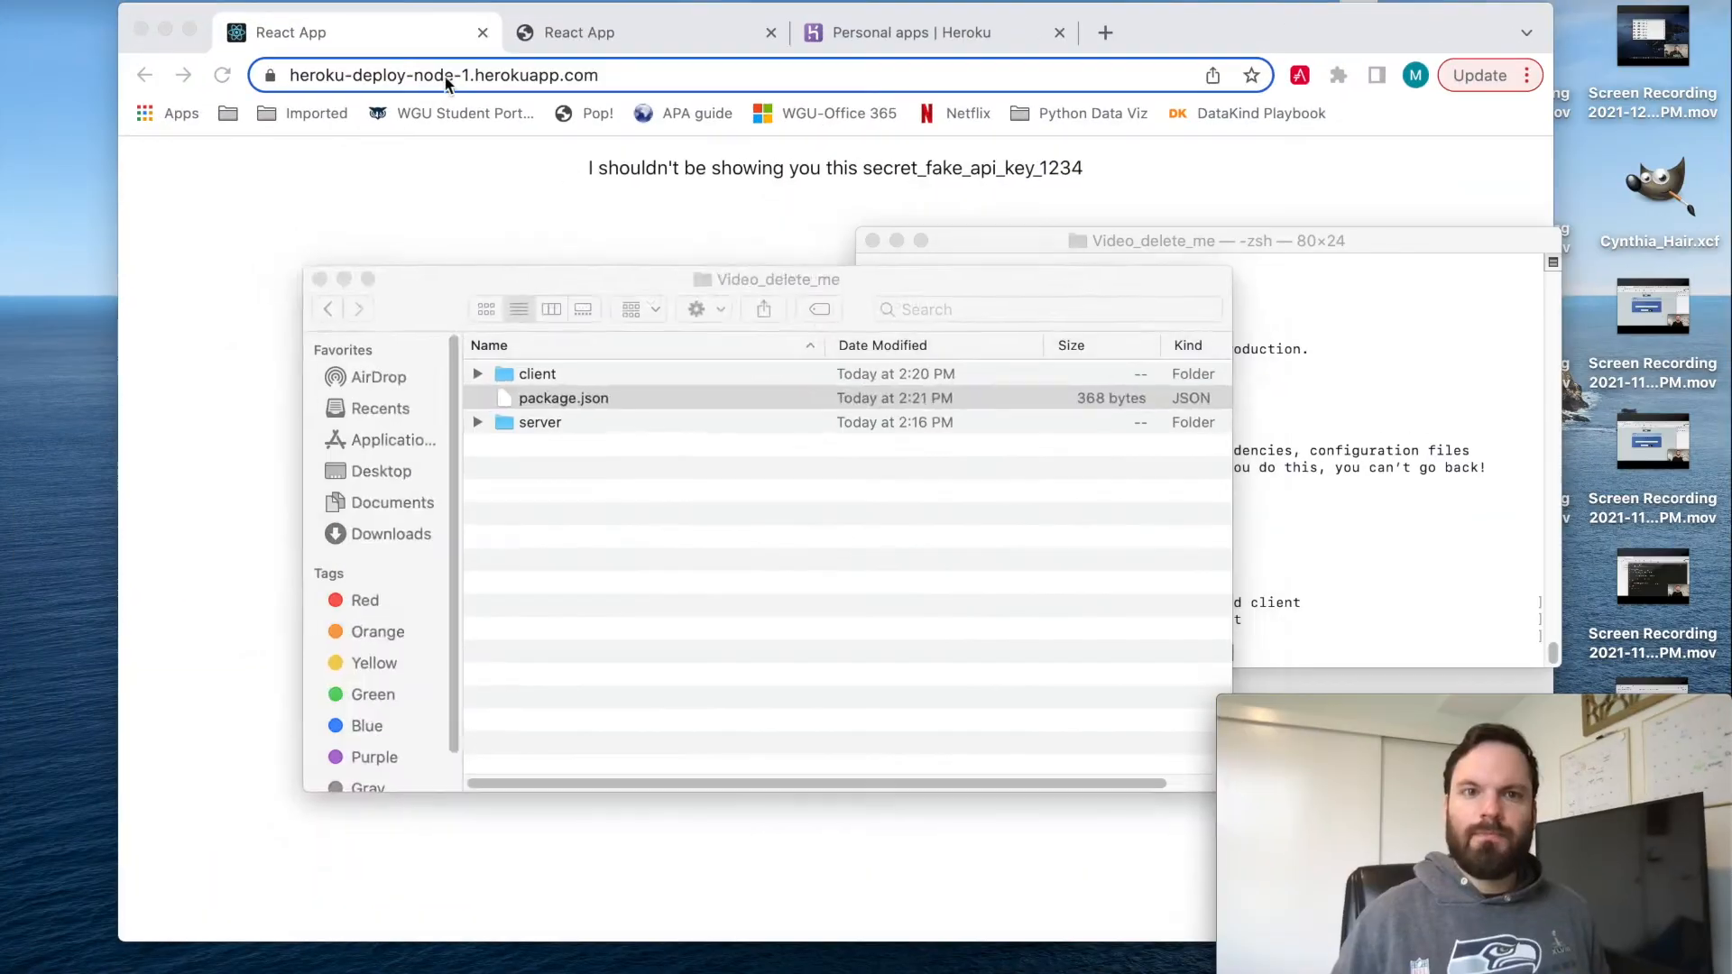
{"action": "double_click", "coordinate": [539, 422]}
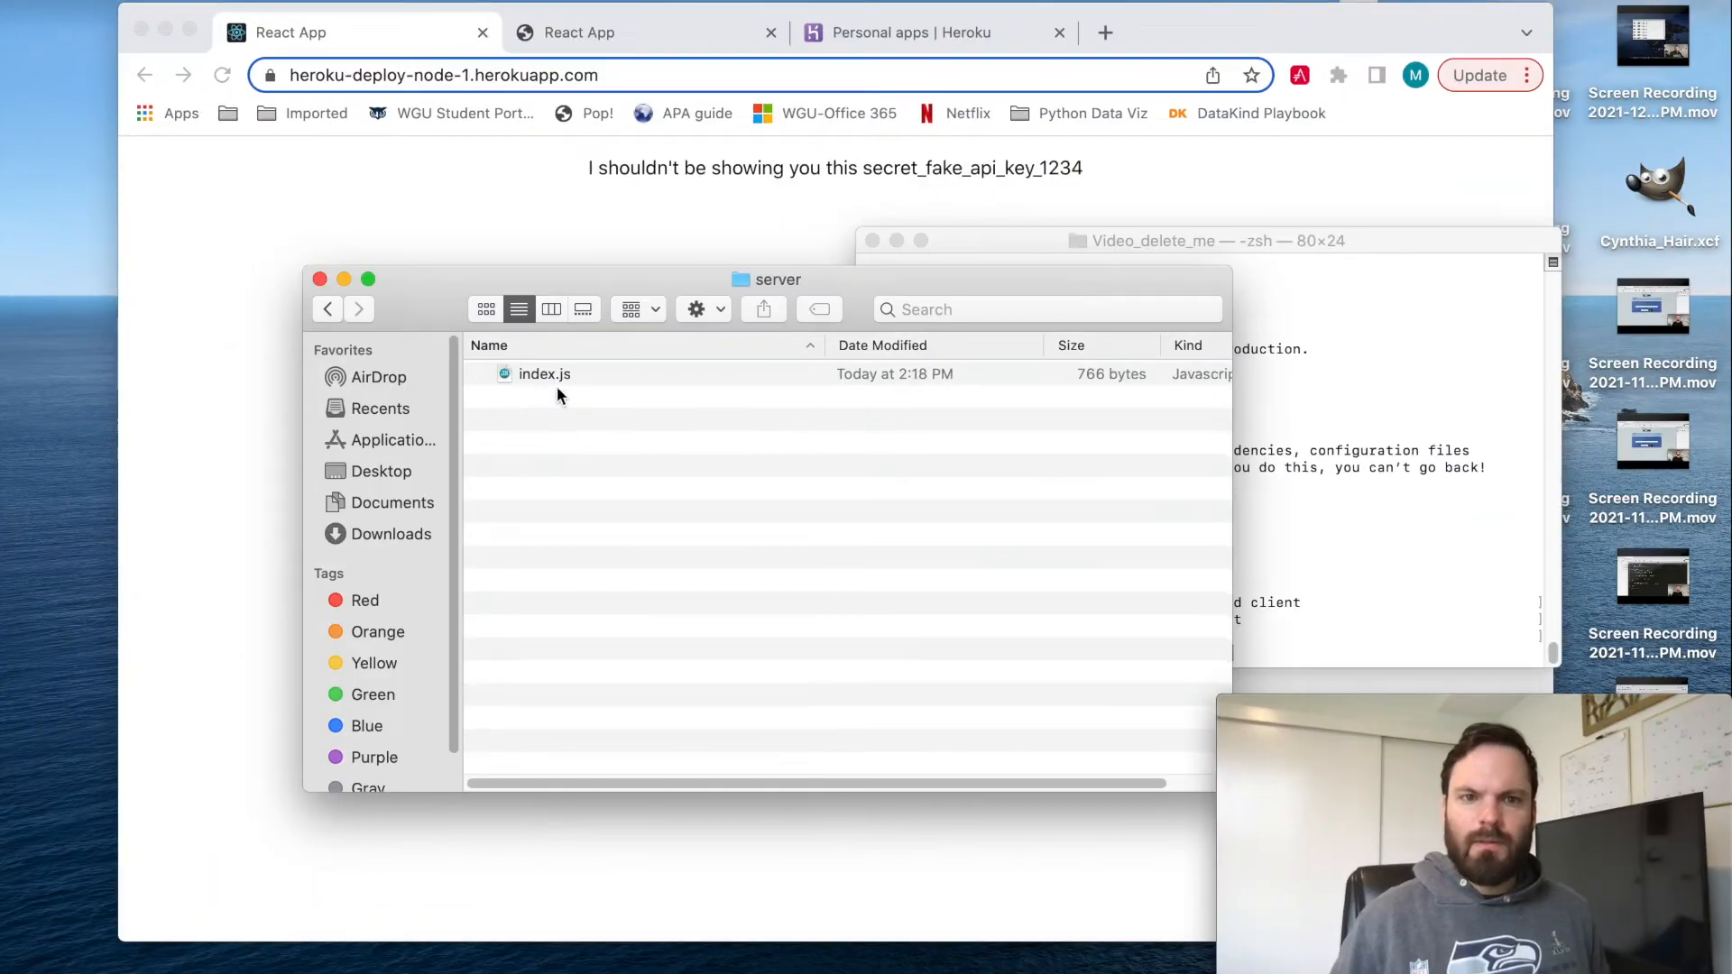
{"action": "right_click", "coordinate": [545, 374]}
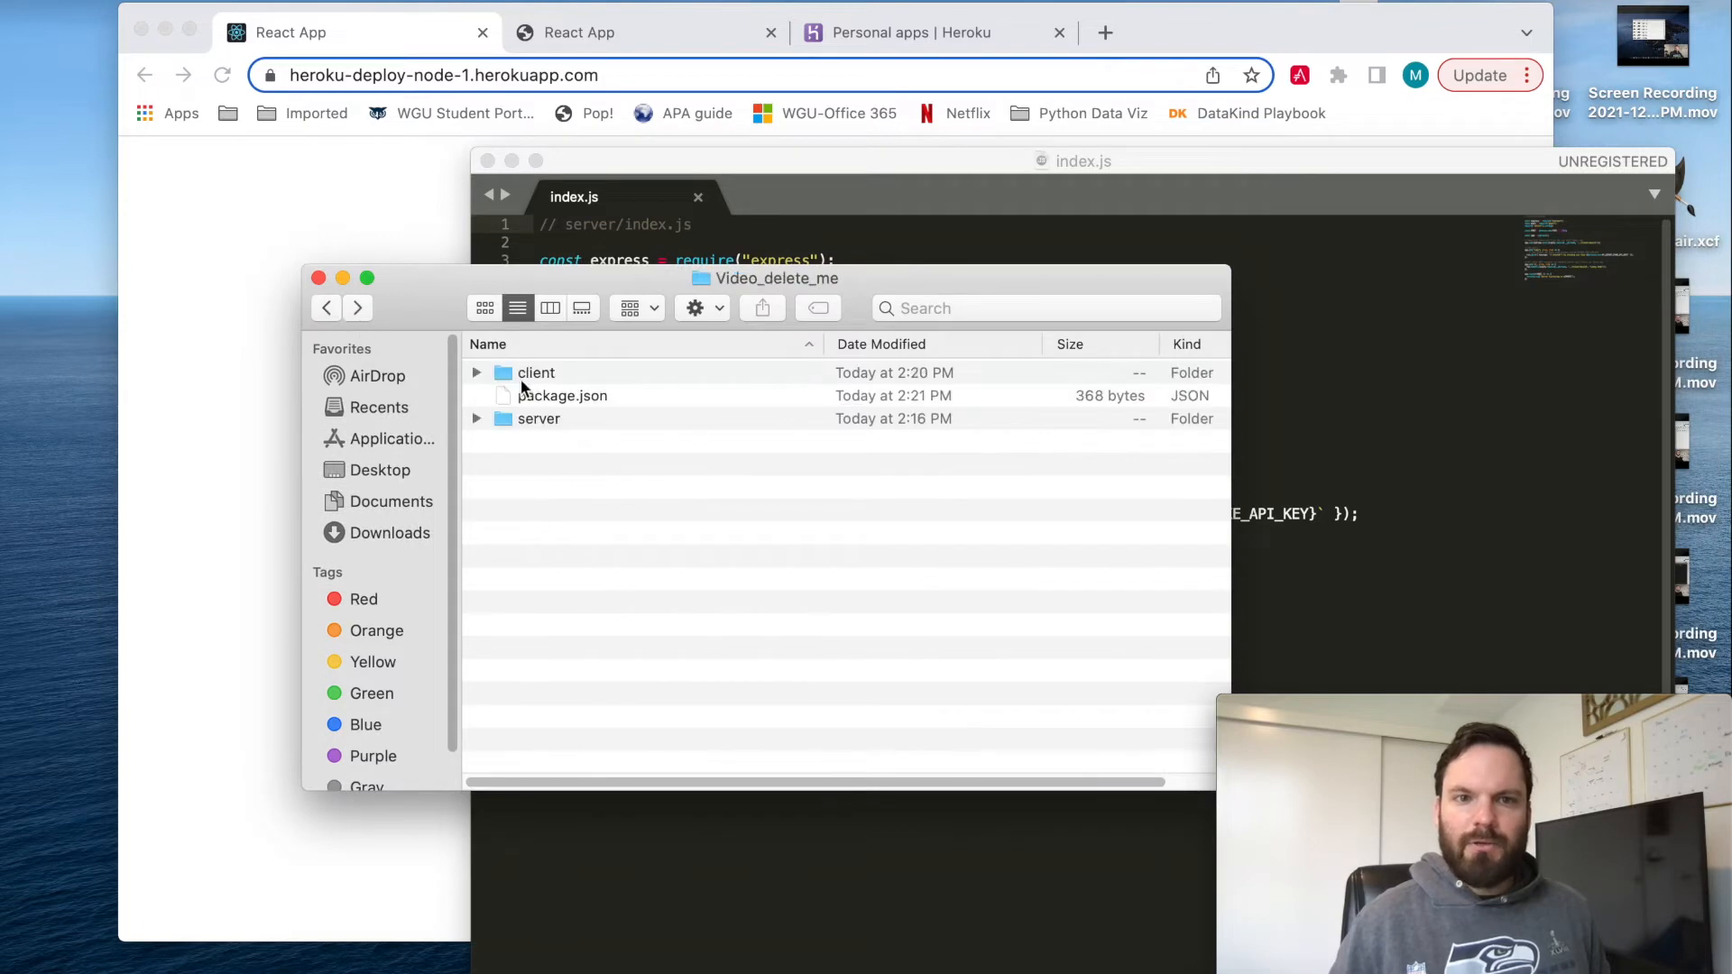
Open client/src/App.js in Sublime Text from Finder.
{"action": "double_click", "coordinate": [535, 372]}
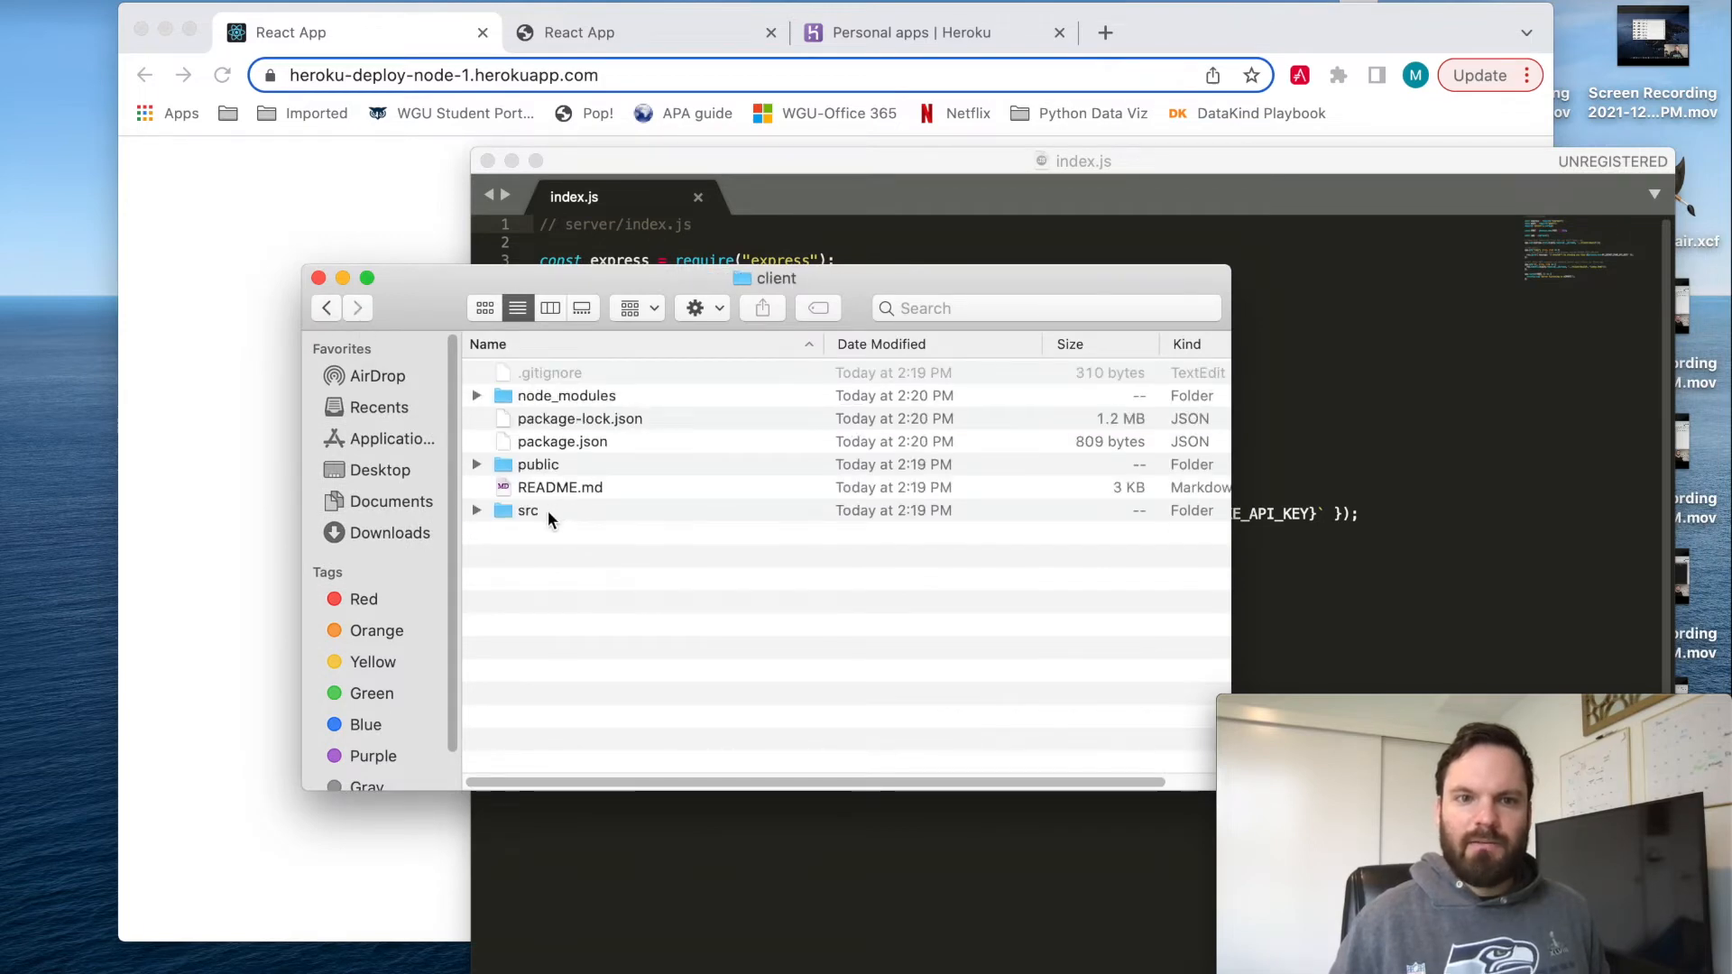
{"action": "double_click", "coordinate": [527, 510]}
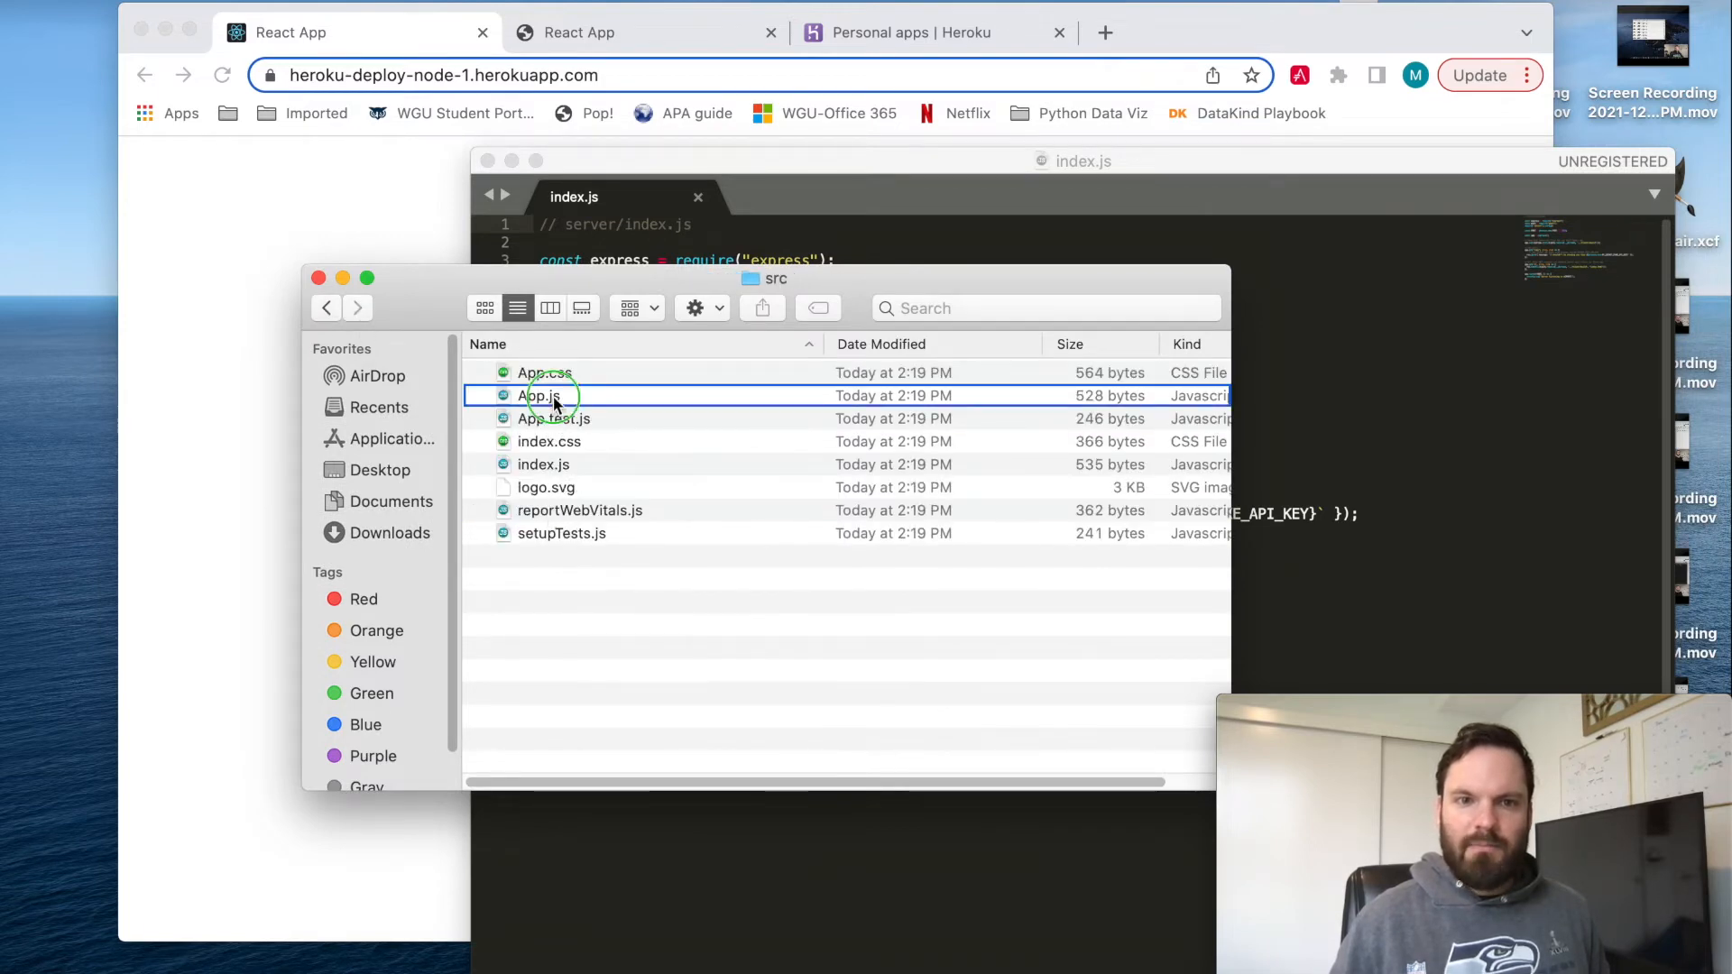
{"action": "right_click", "coordinate": [541, 395]}
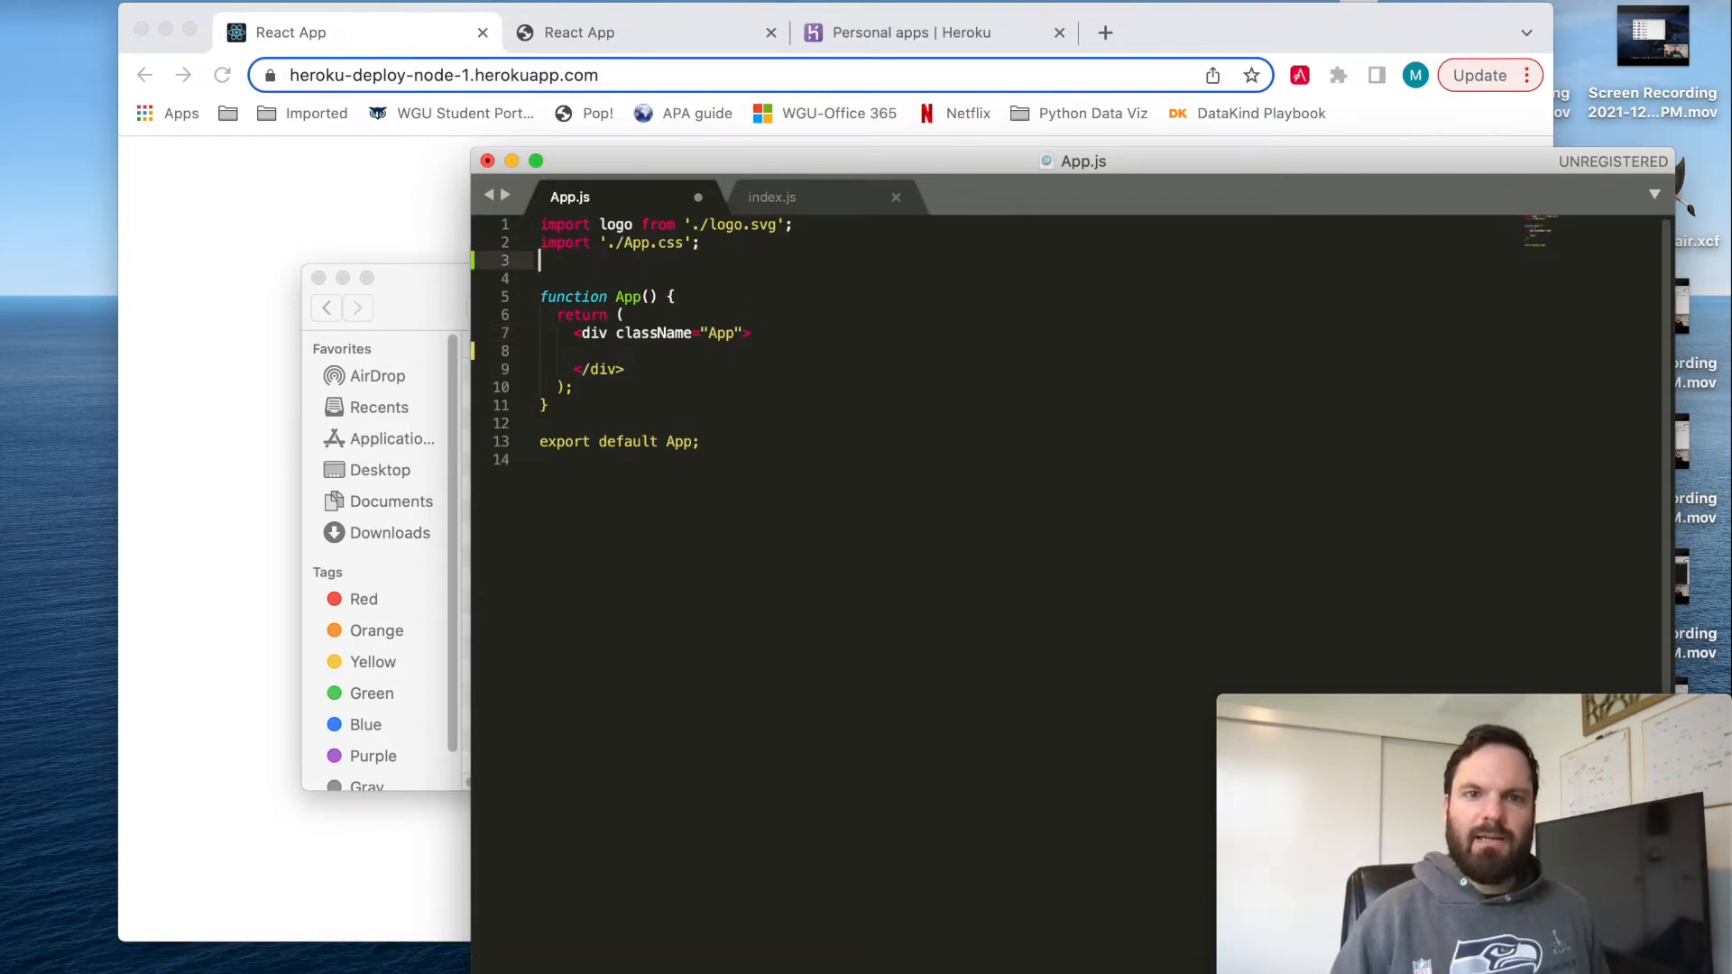
Import React with useEffect and useState from 'react' in App.js.
{"action": "type", "text": "import React,"}
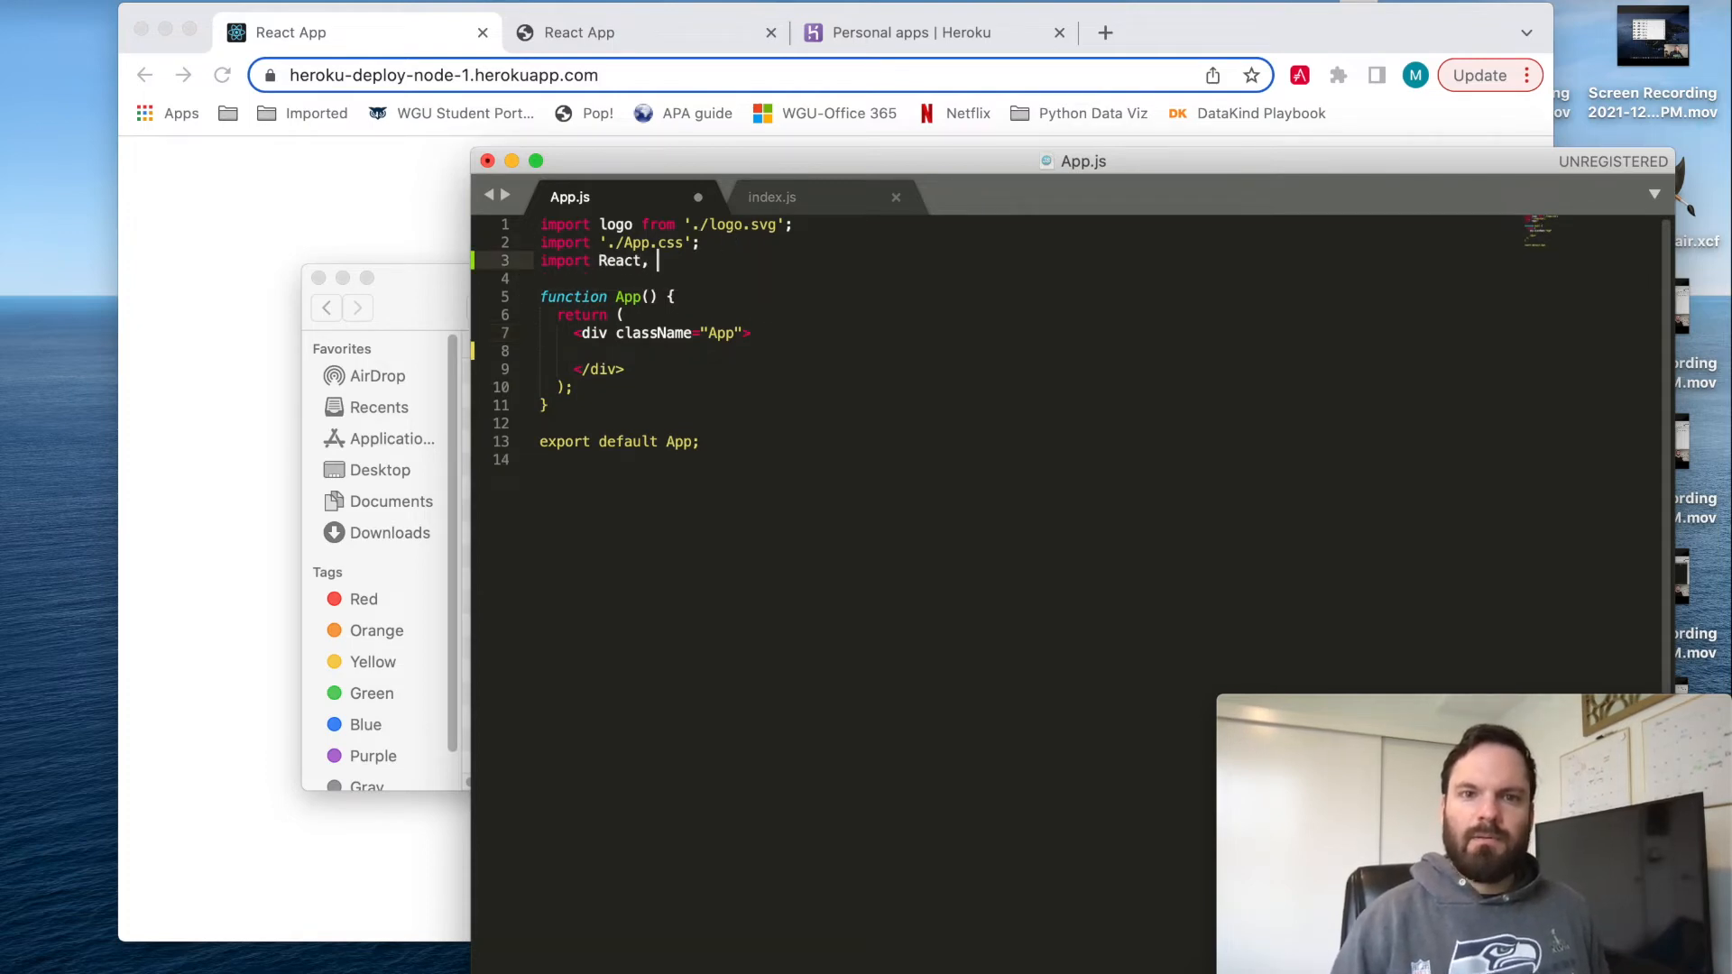
{"action": "type", "text": "{useEffect, useSt"}
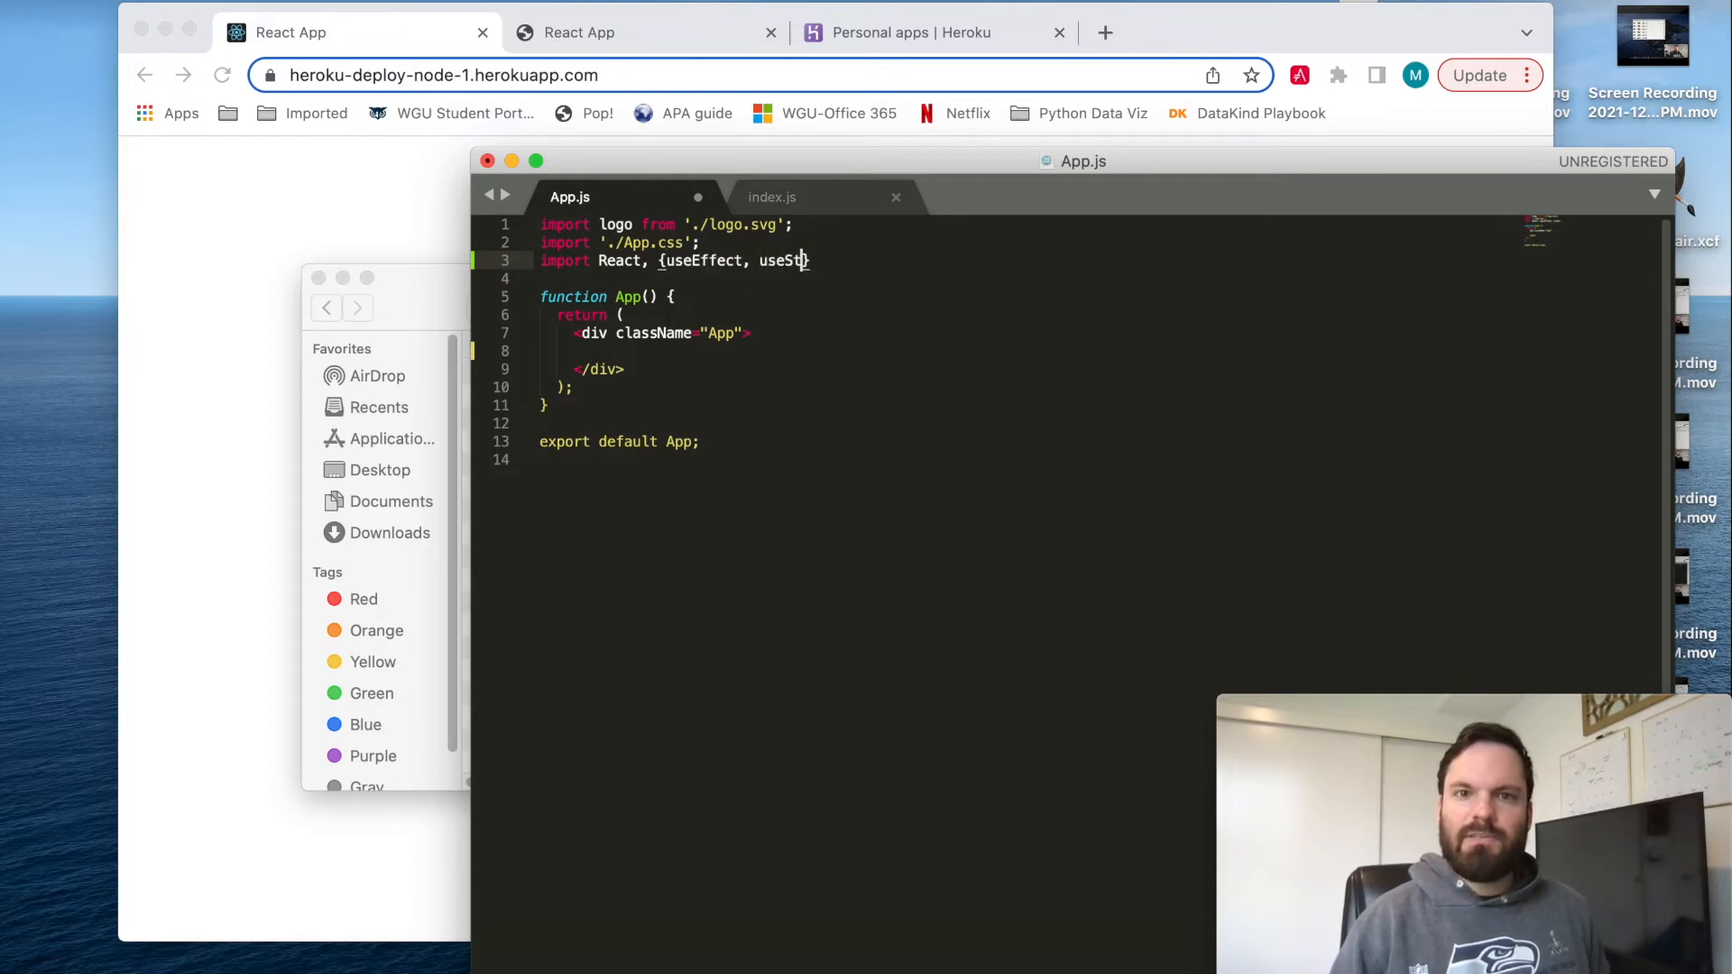
{"action": "type", "text": "ate"}
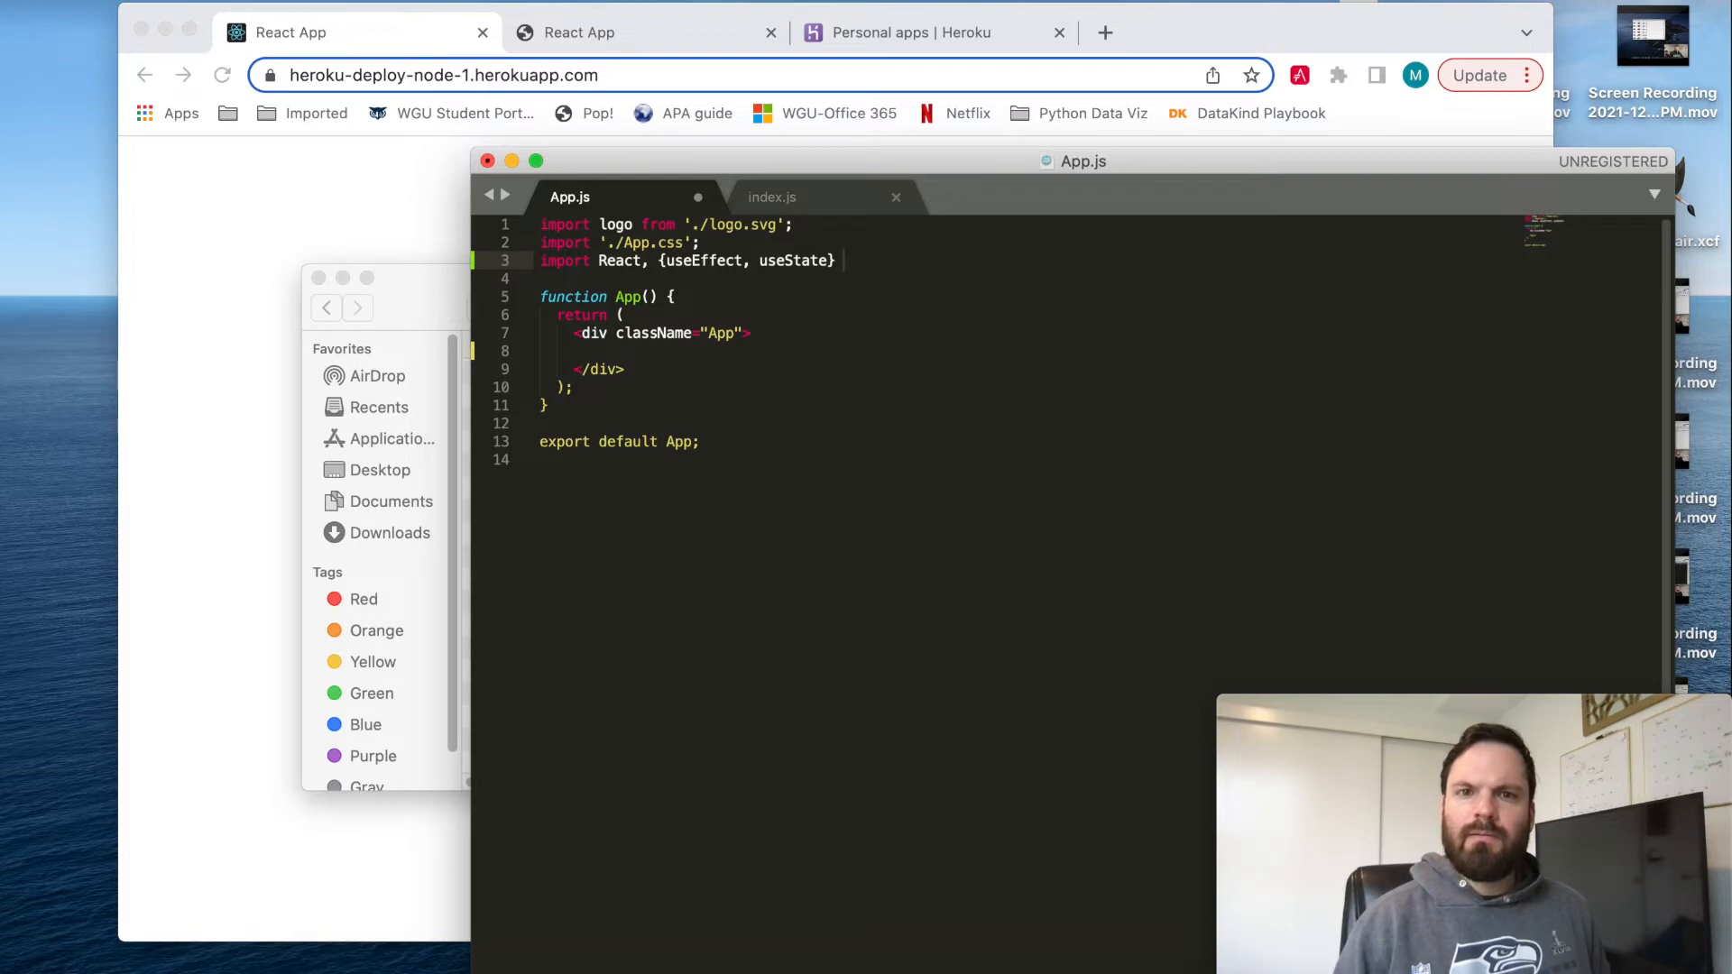
{"action": "type", "text": "from 'react'"}
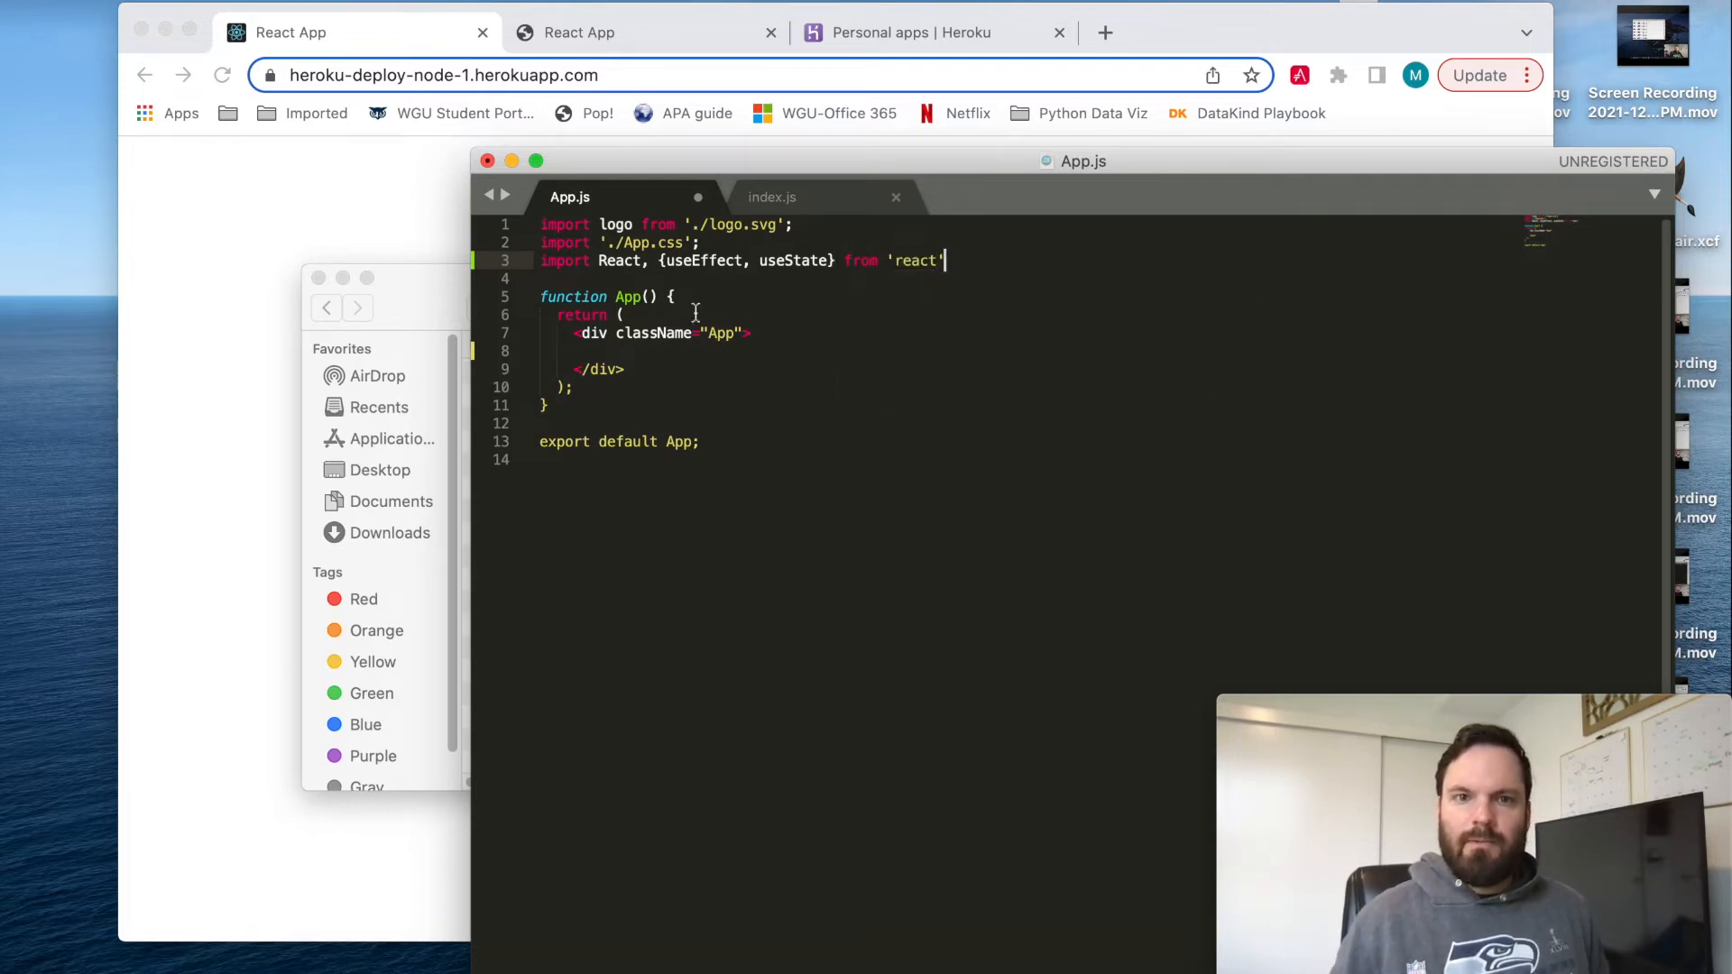
Add a useEffect fetching "/api" with .then(), then review the server's api route.
{"action": "type", "text": "useEffect(()=> {"}
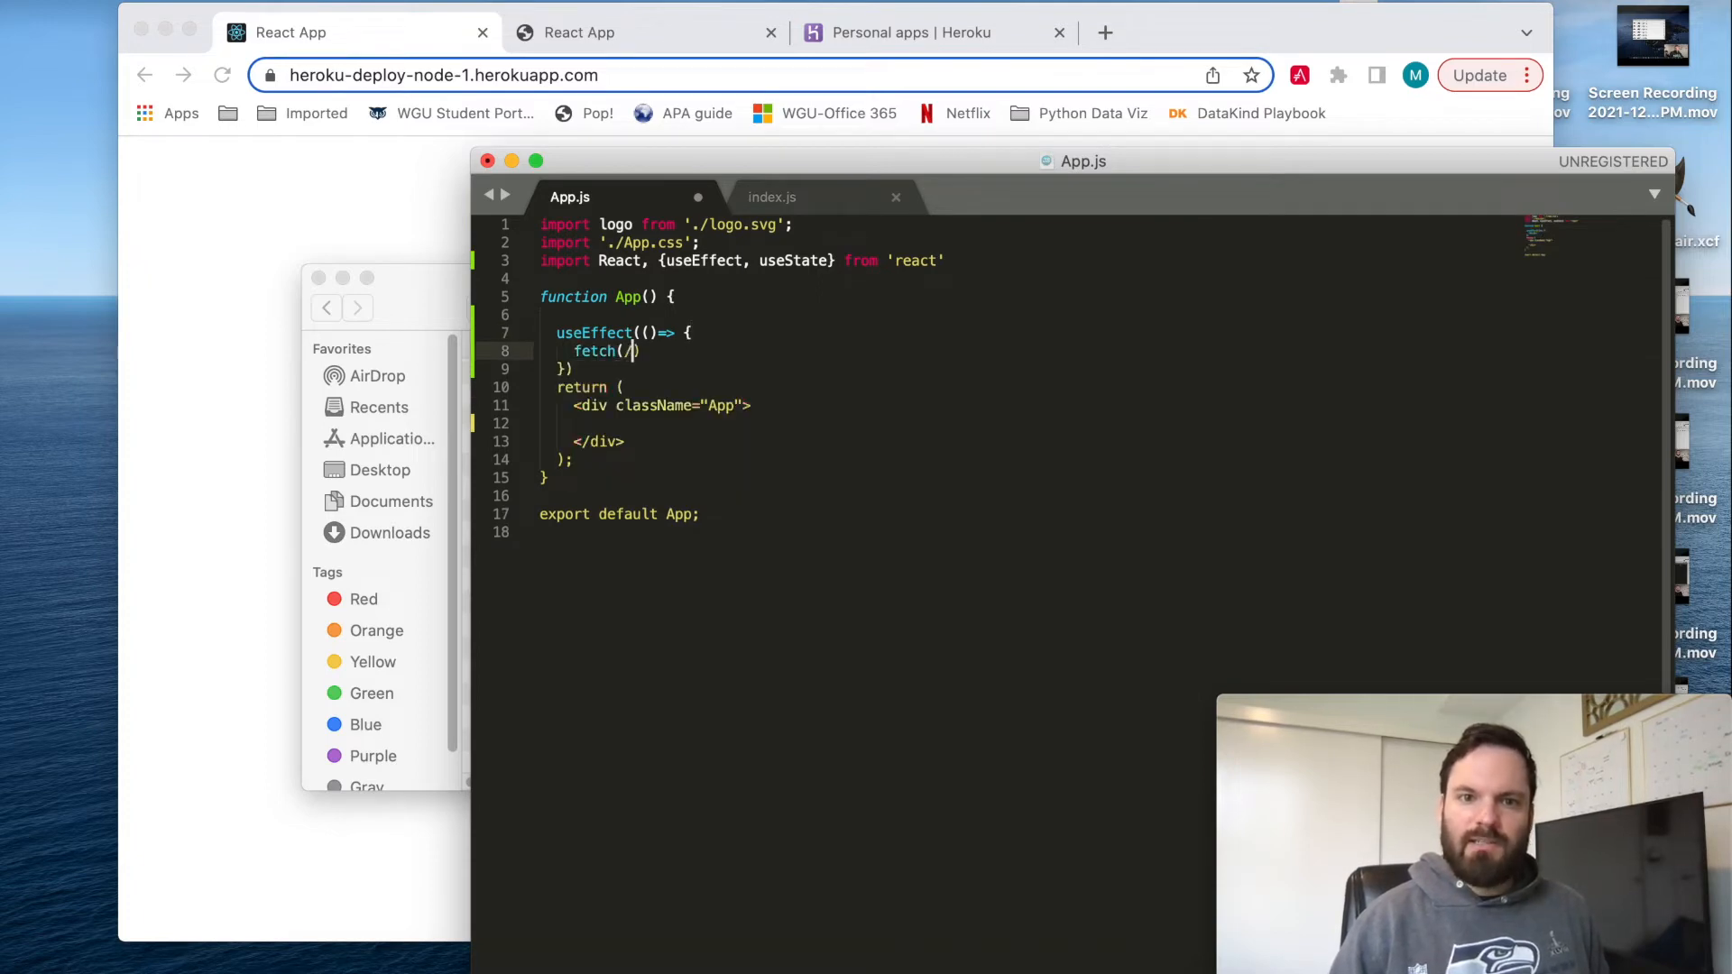
{"action": "type", "text": "api"}
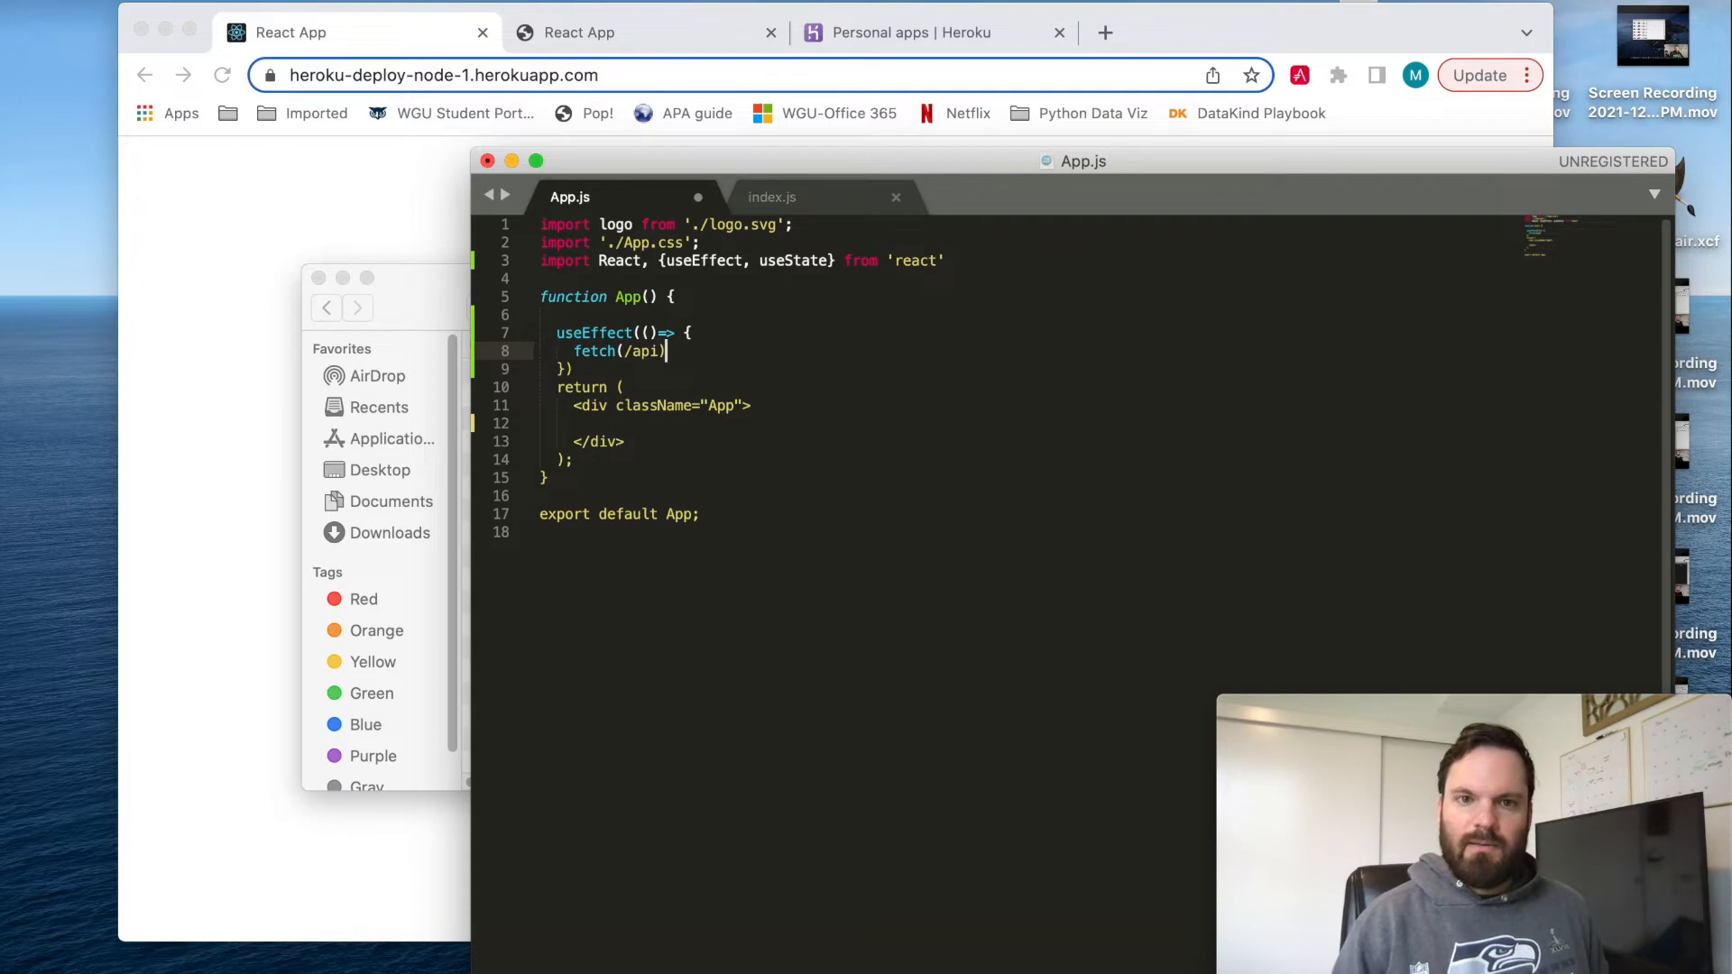
{"action": "type", "text": ".then()"}
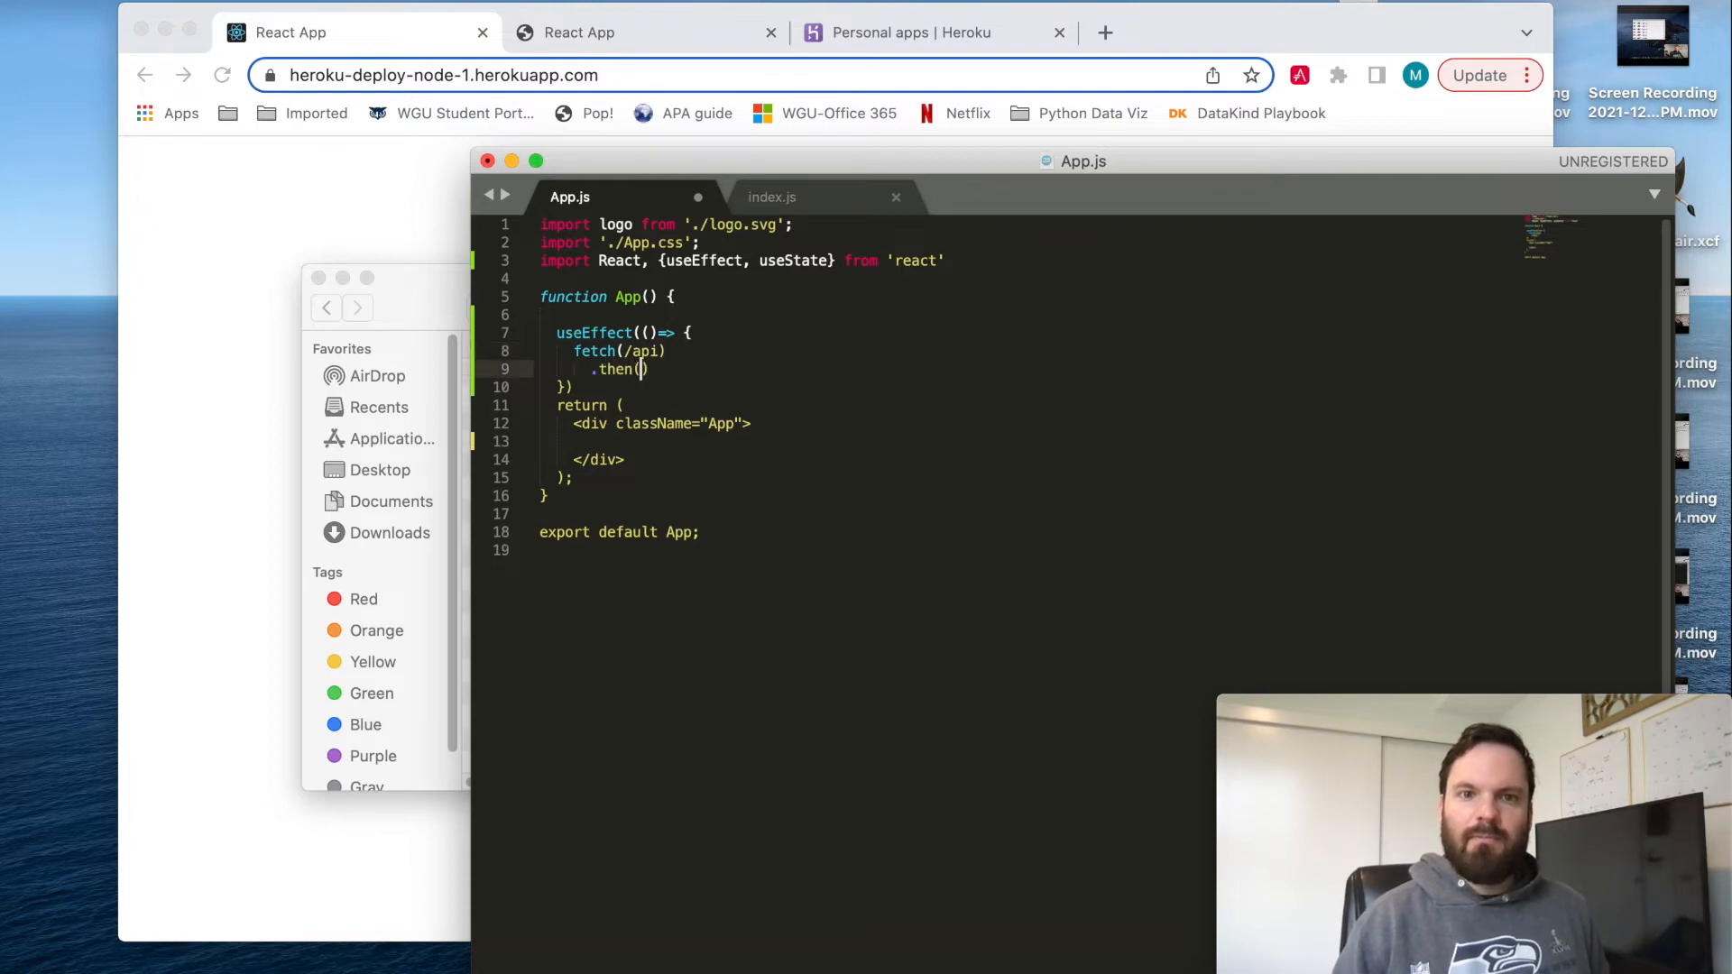
{"action": "mouse_move", "coordinate": [662, 356]}
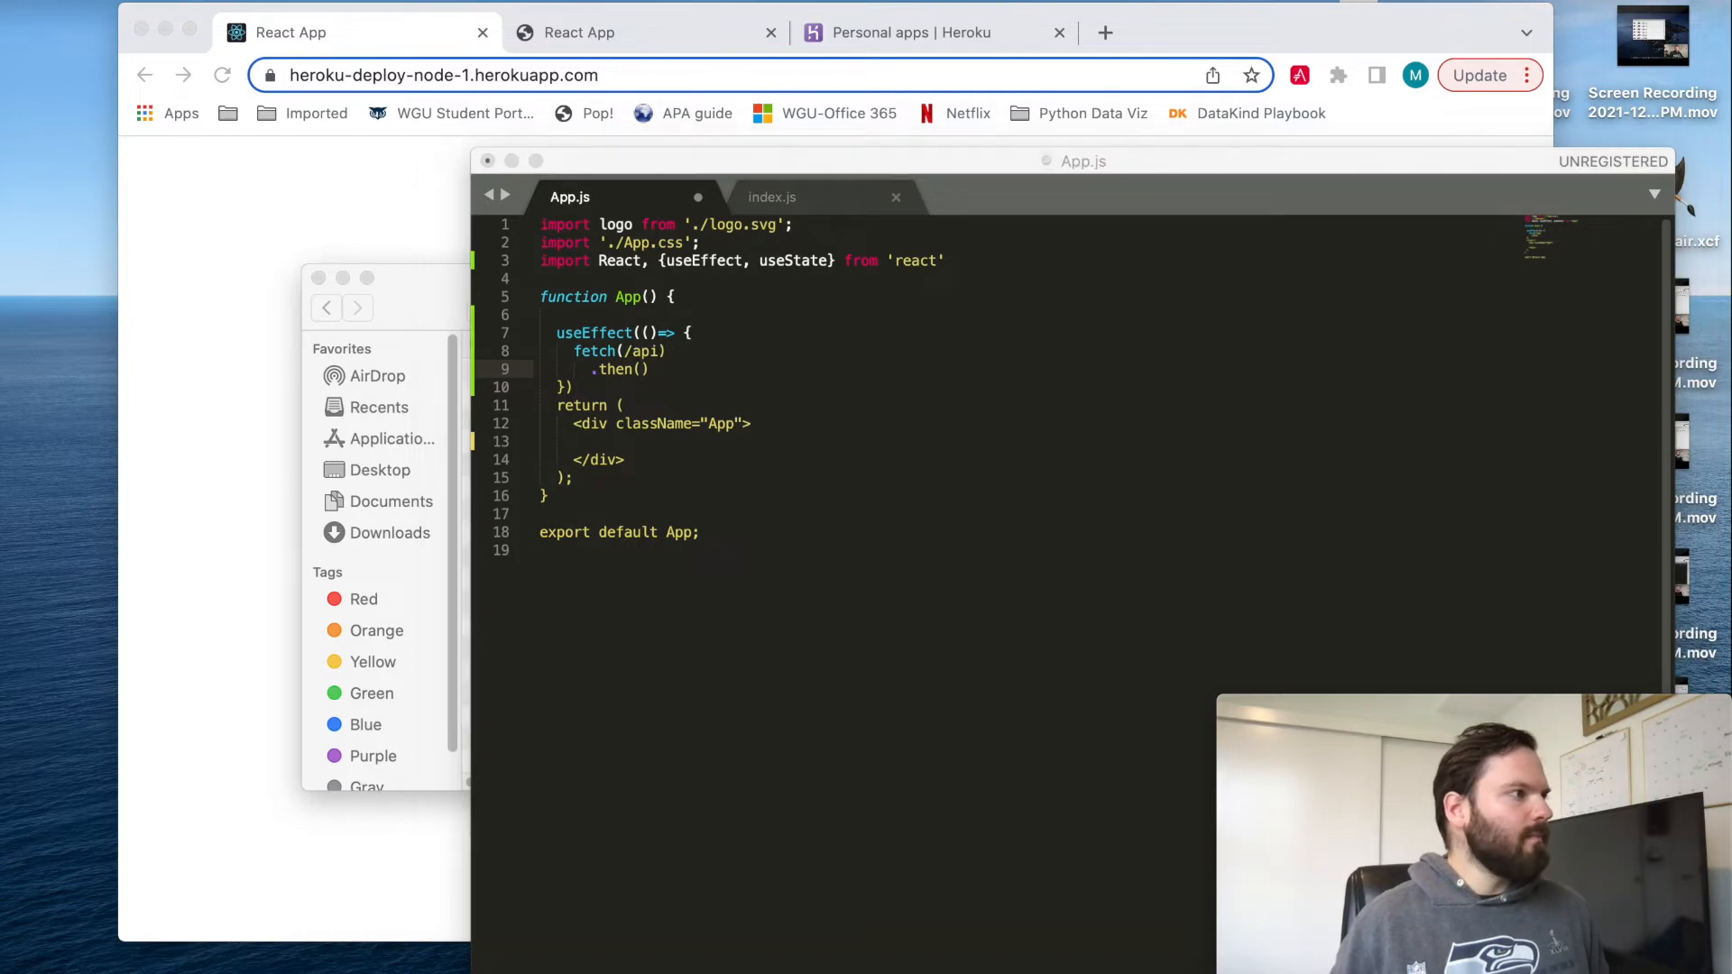
{"action": "mouse_move", "coordinate": [649, 361]}
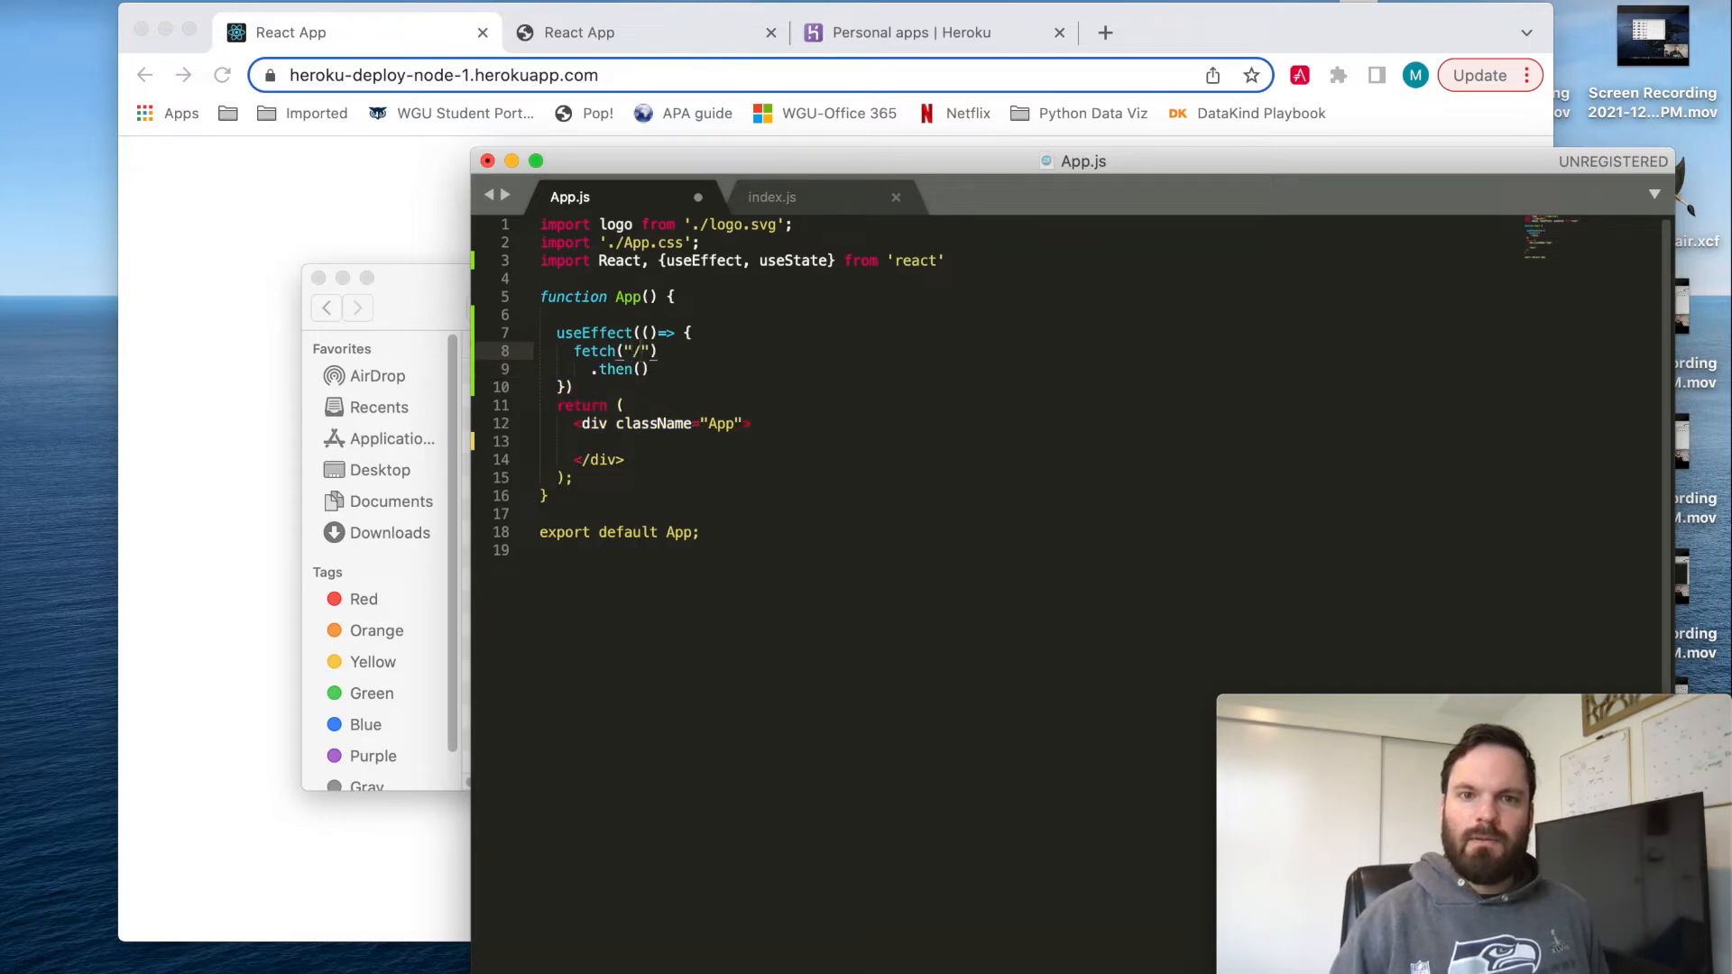
{"action": "type", "text": "api"}
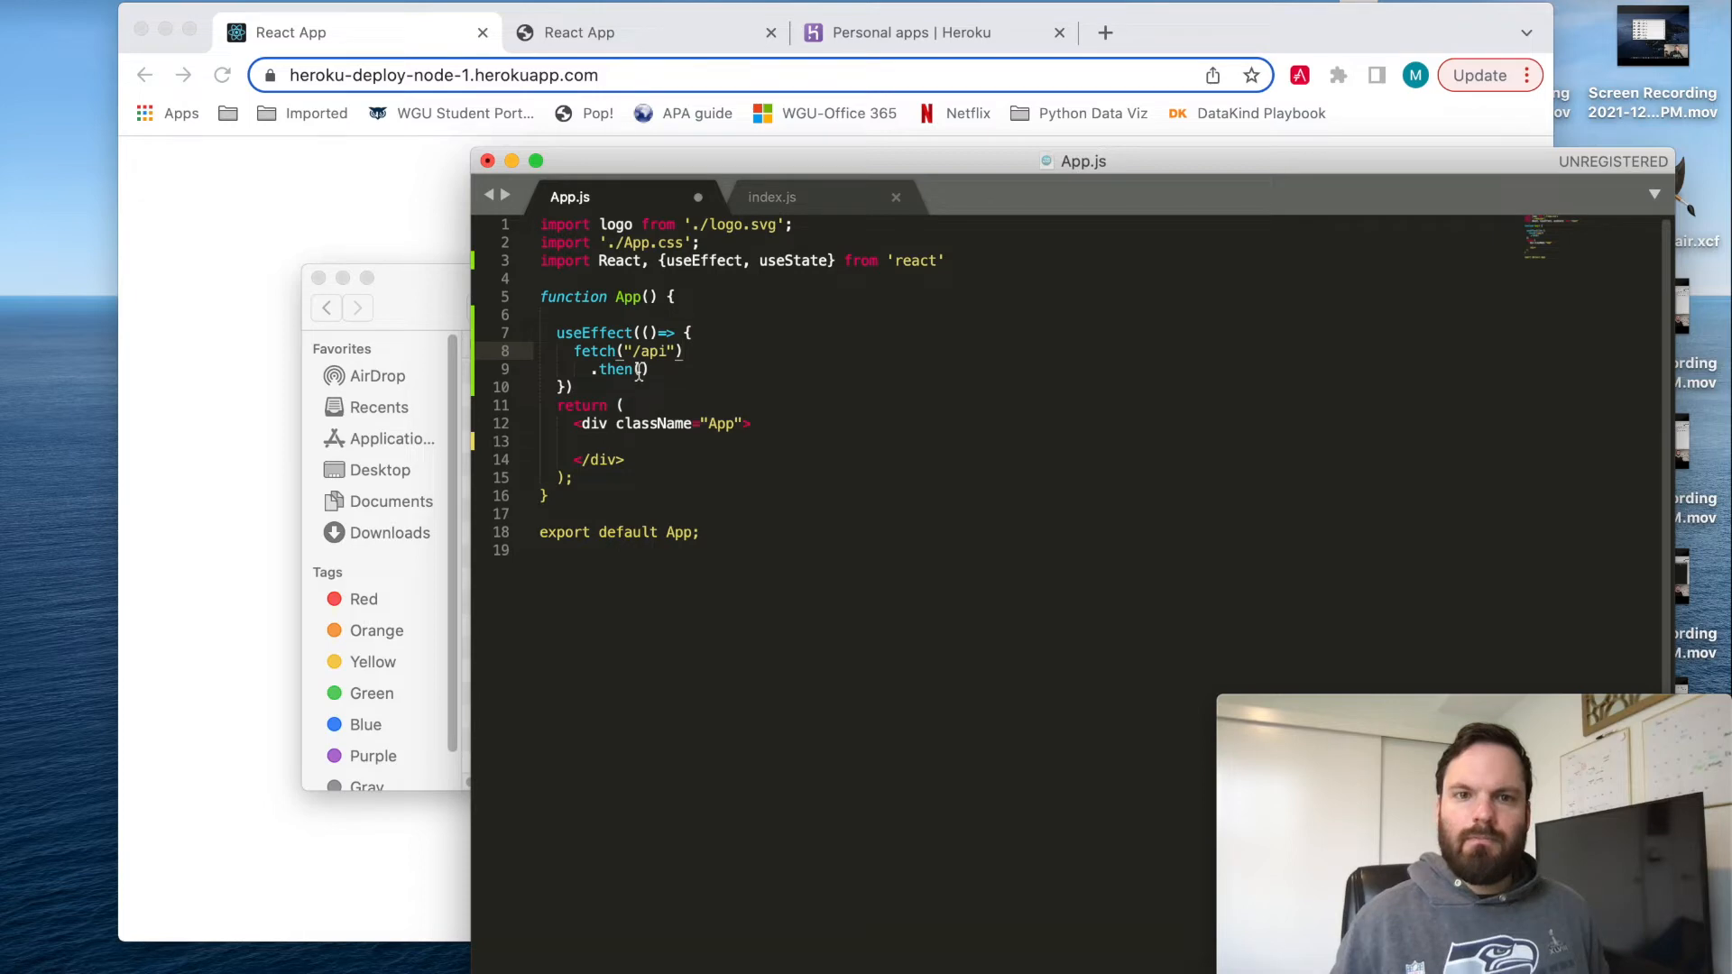
{"action": "left_click", "coordinate": [774, 196]}
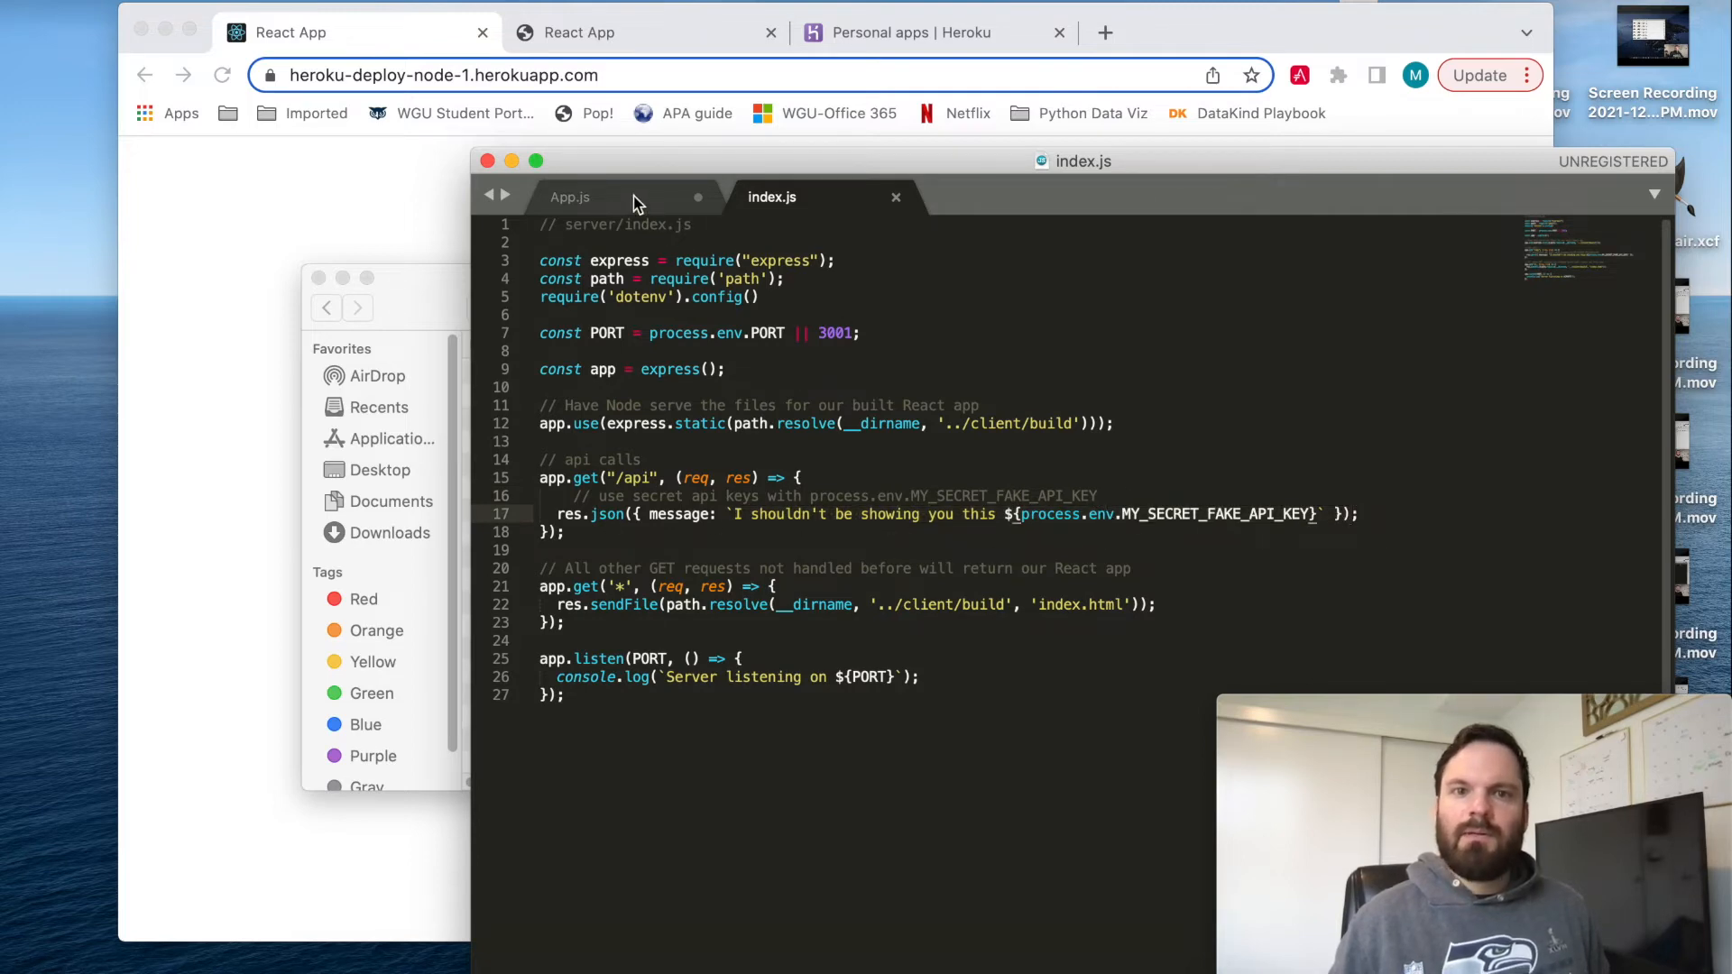
Complete the fetch chain with res => res.json() and setData, with an empty dependency array.
{"action": "left_click", "coordinate": [570, 197]}
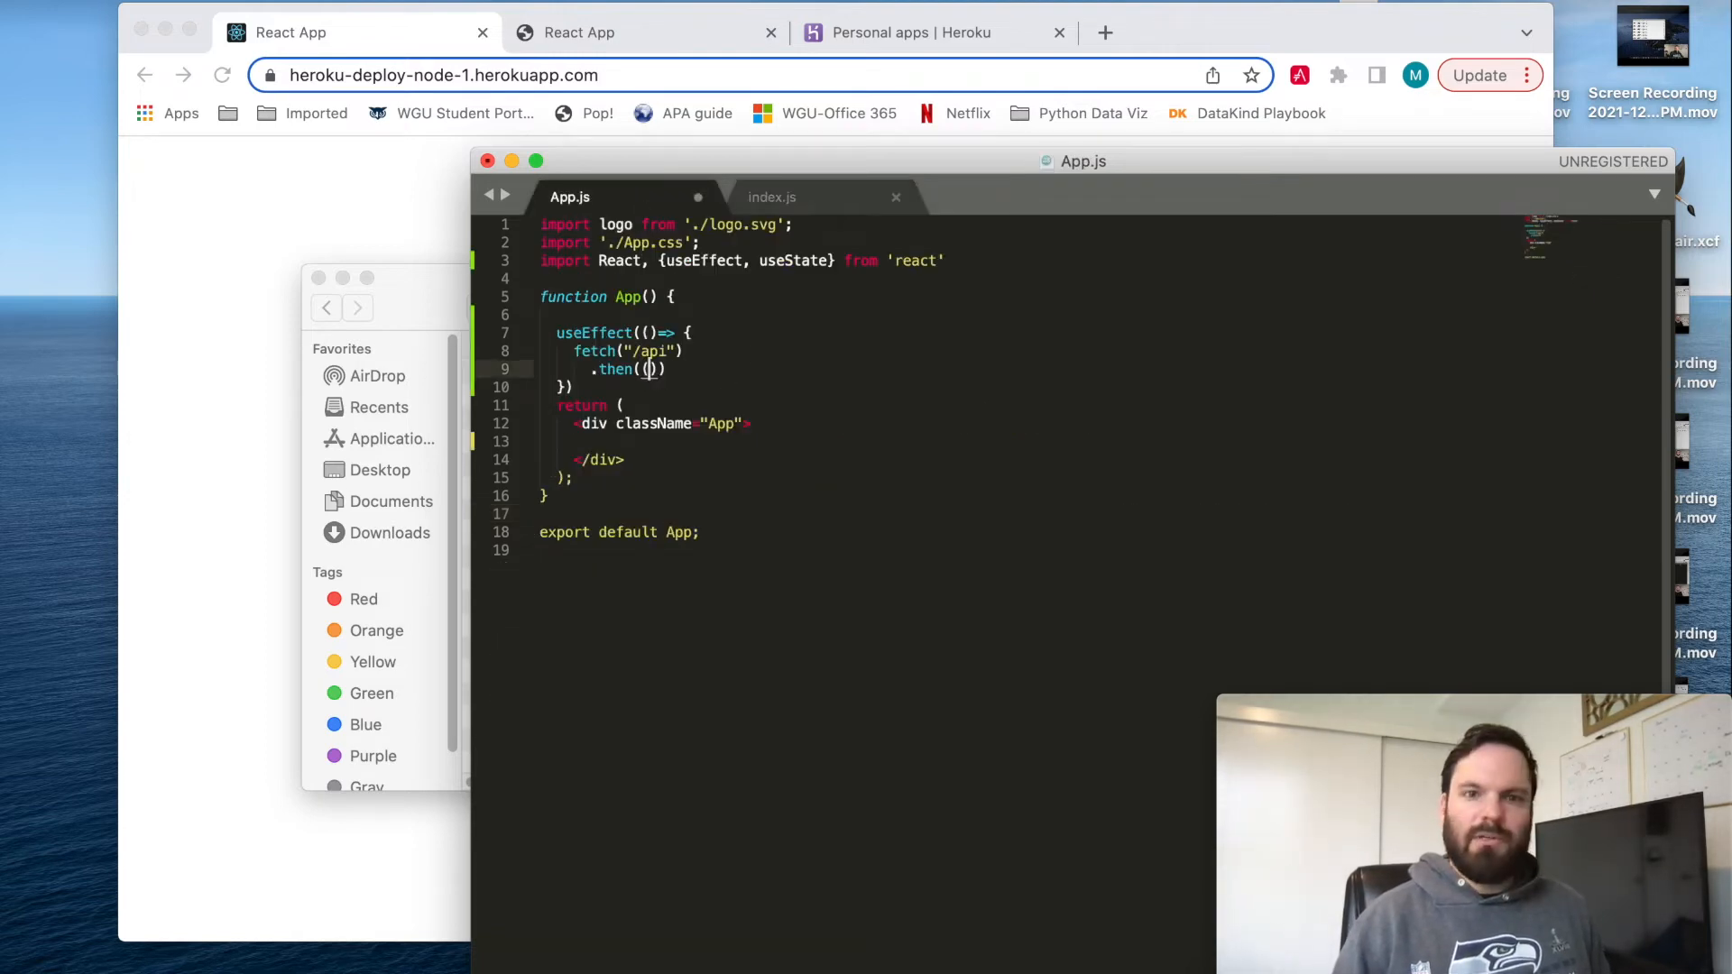
{"action": "type", "text": "res"}
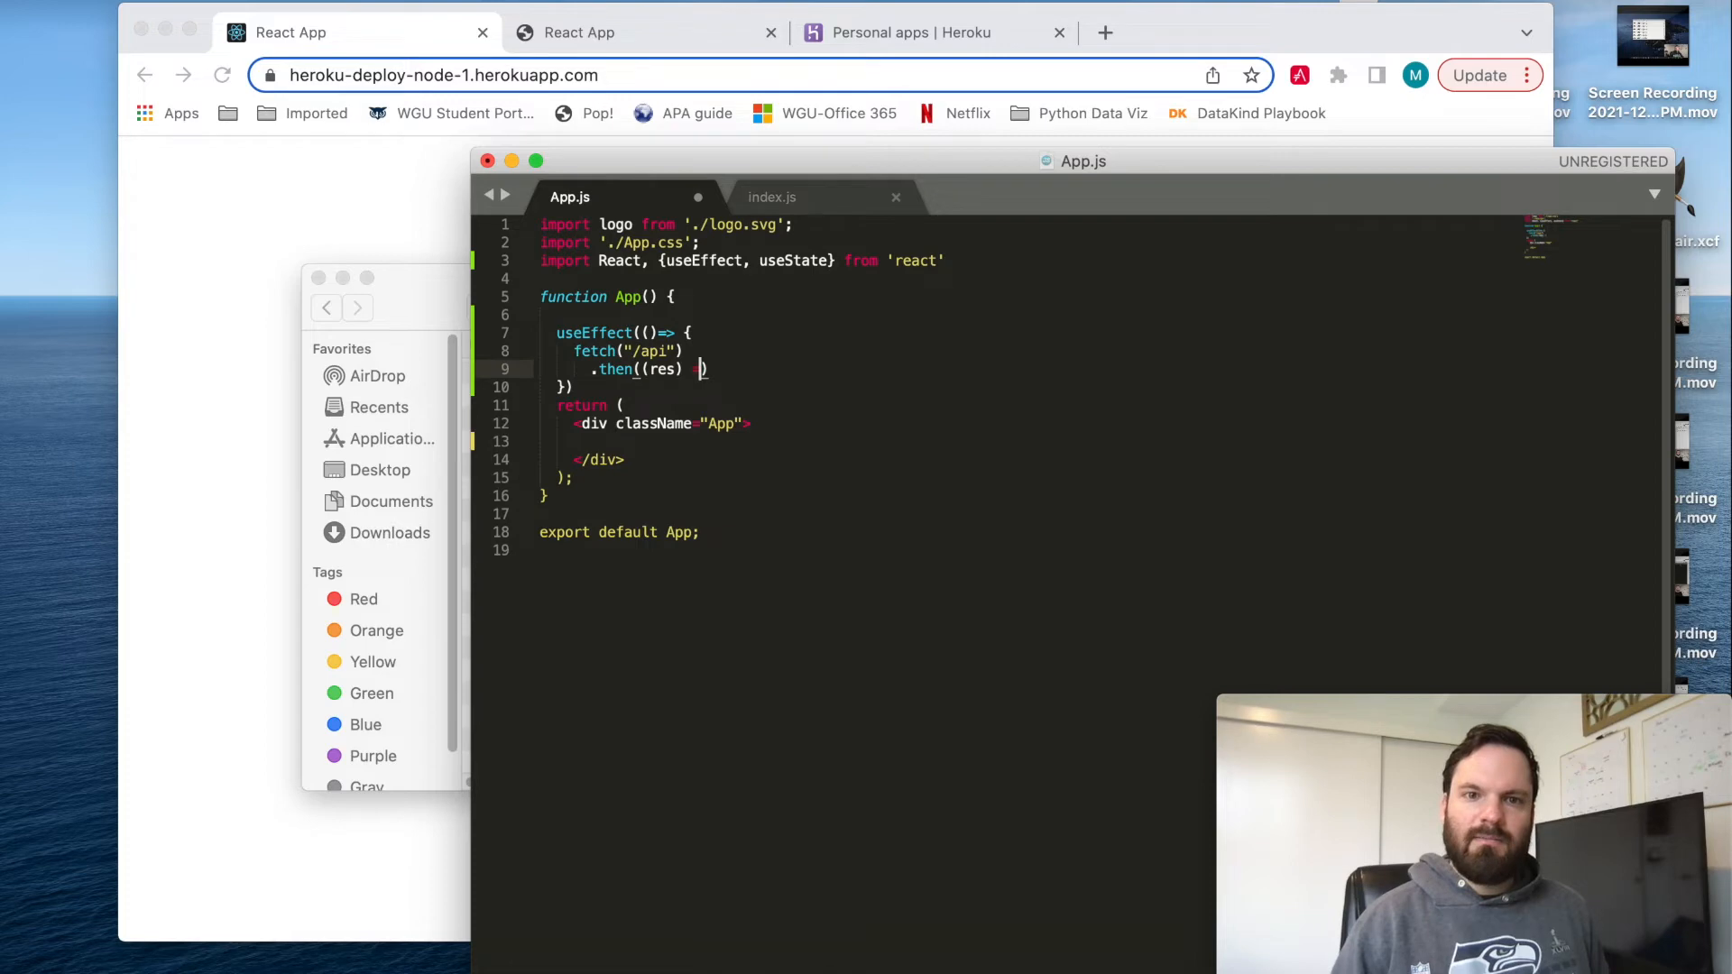
{"action": "type", "text": "=> res.json("}
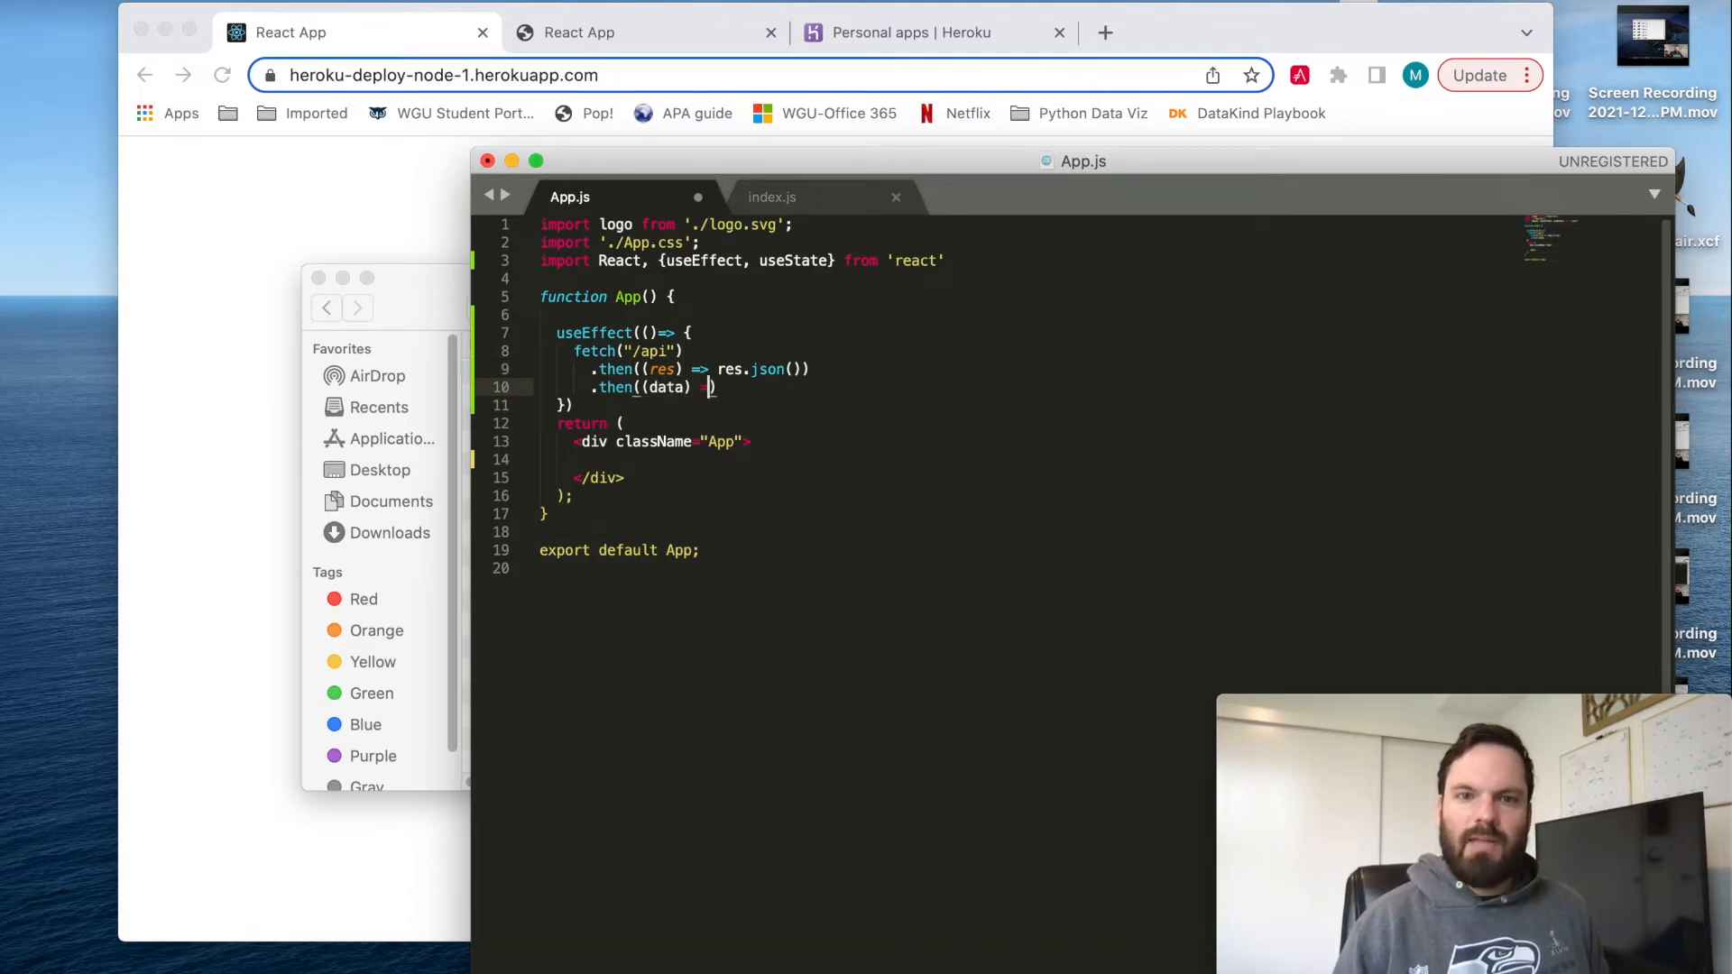
{"action": "type", "text": "=>"}
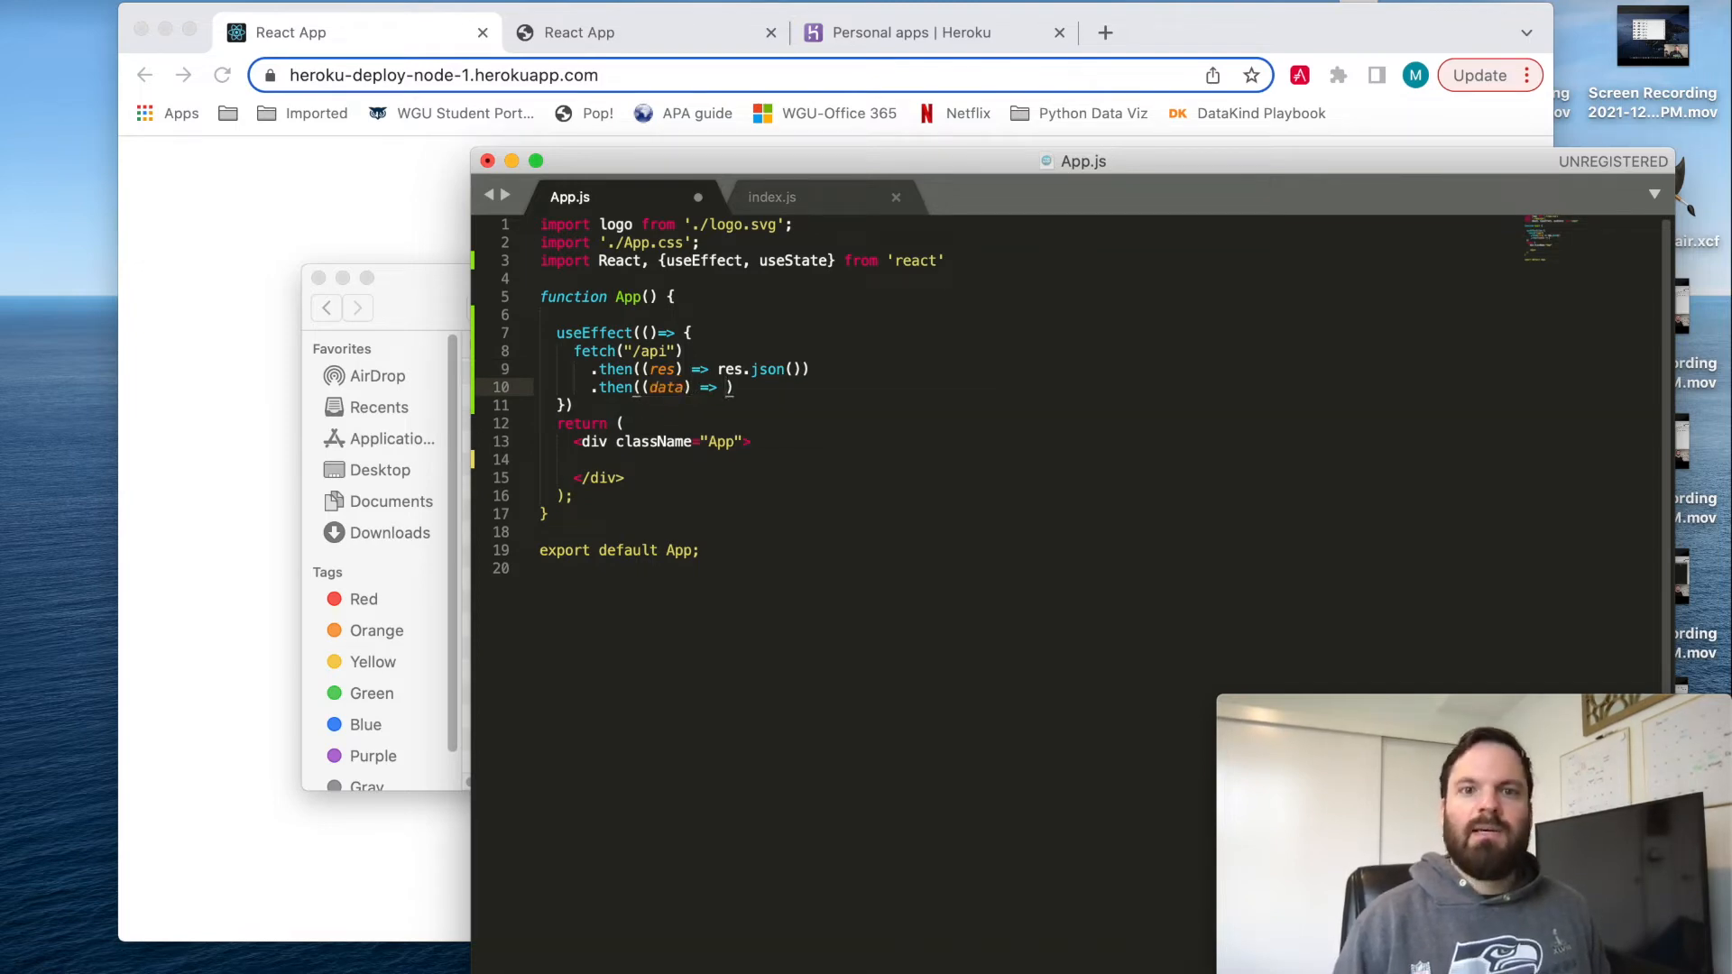
{"action": "type", "text": "setData(d"}
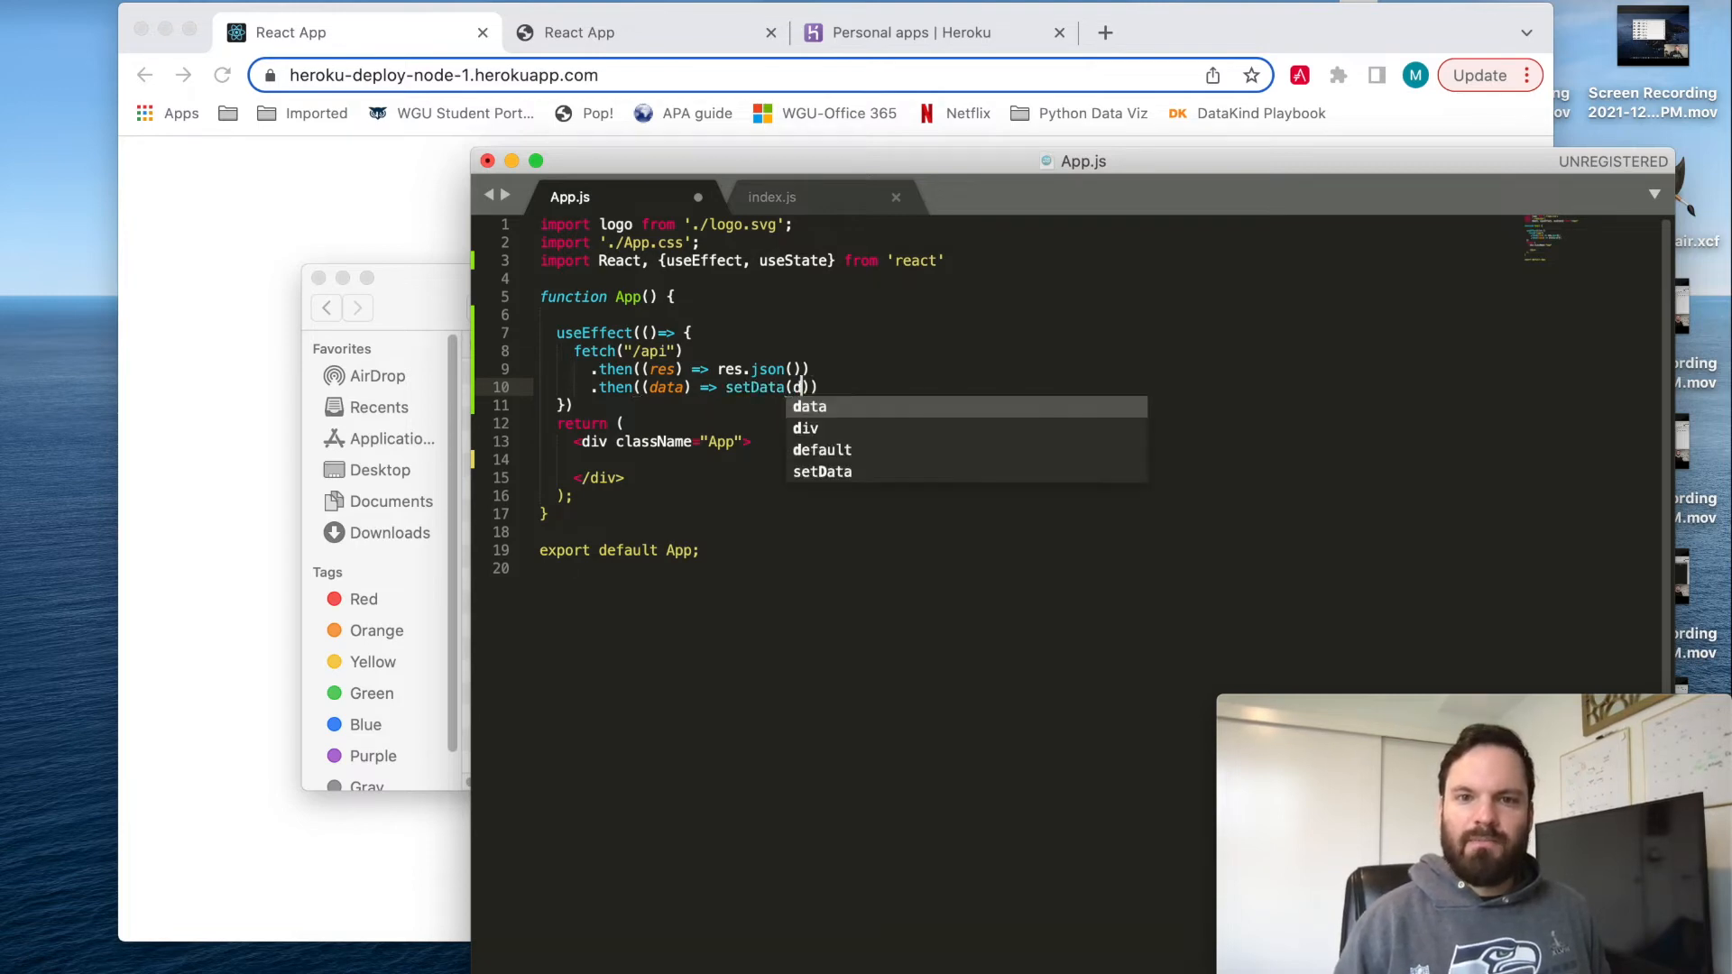
{"action": "type", "text": "ata"}
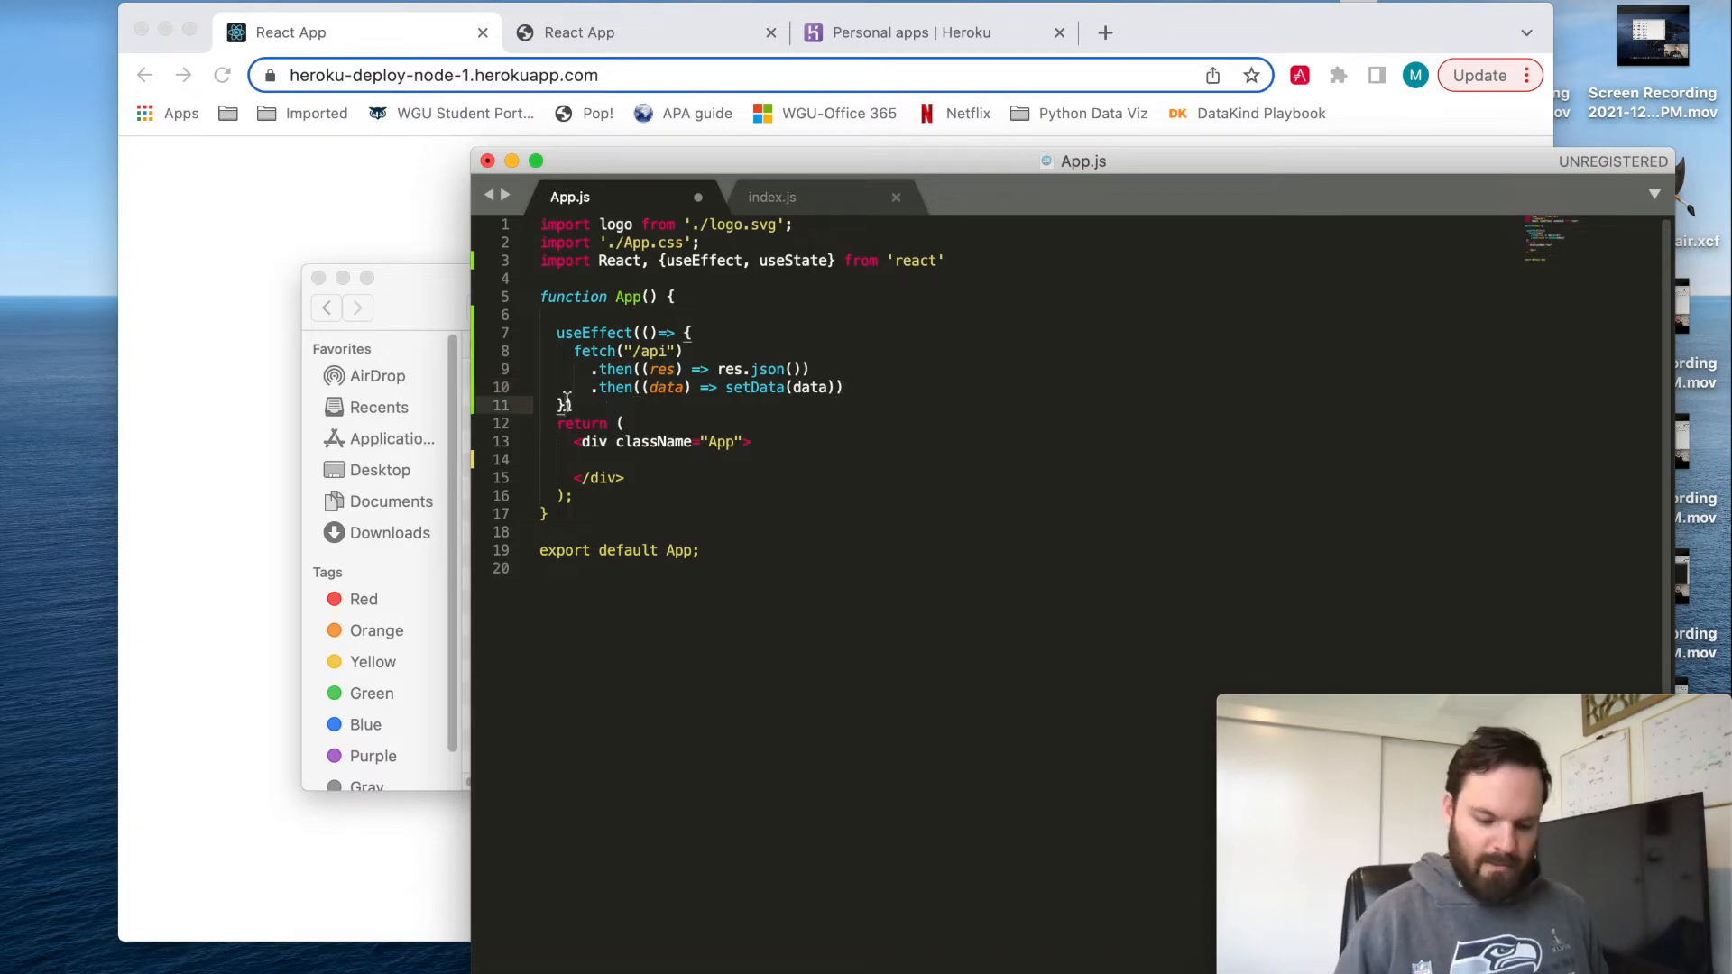
{"action": "type", "text": ", []"}
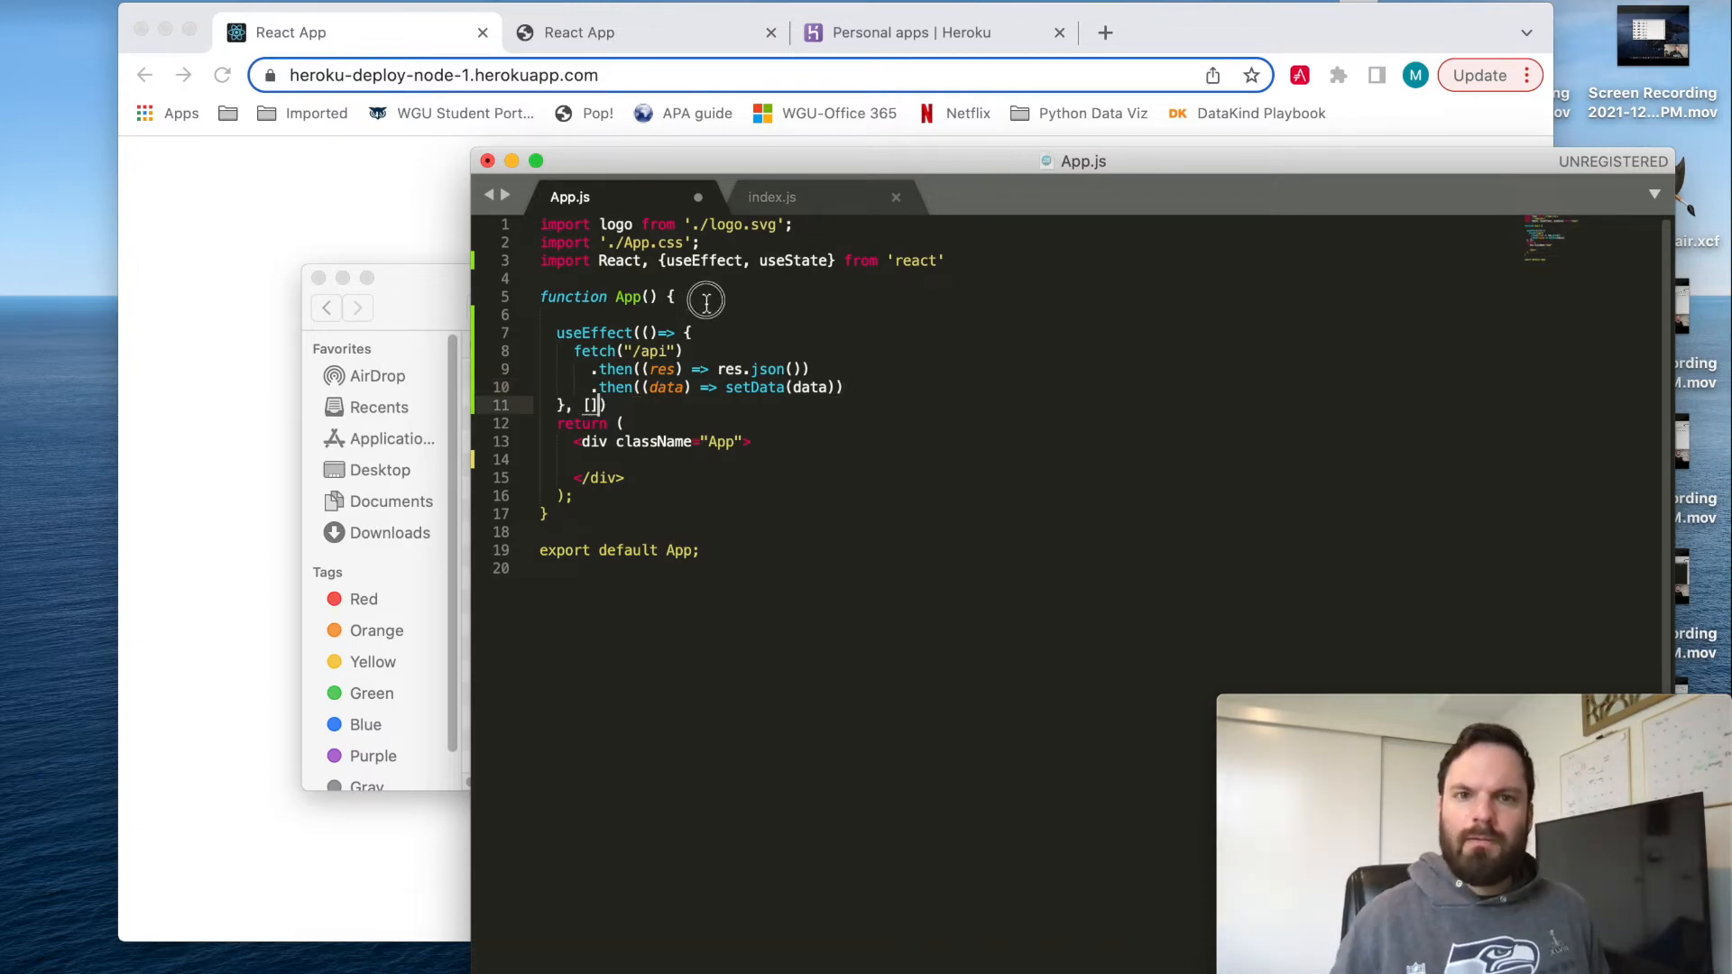
Declare const [data, setData] = useState() in App.js.
{"action": "type", "text": "const"}
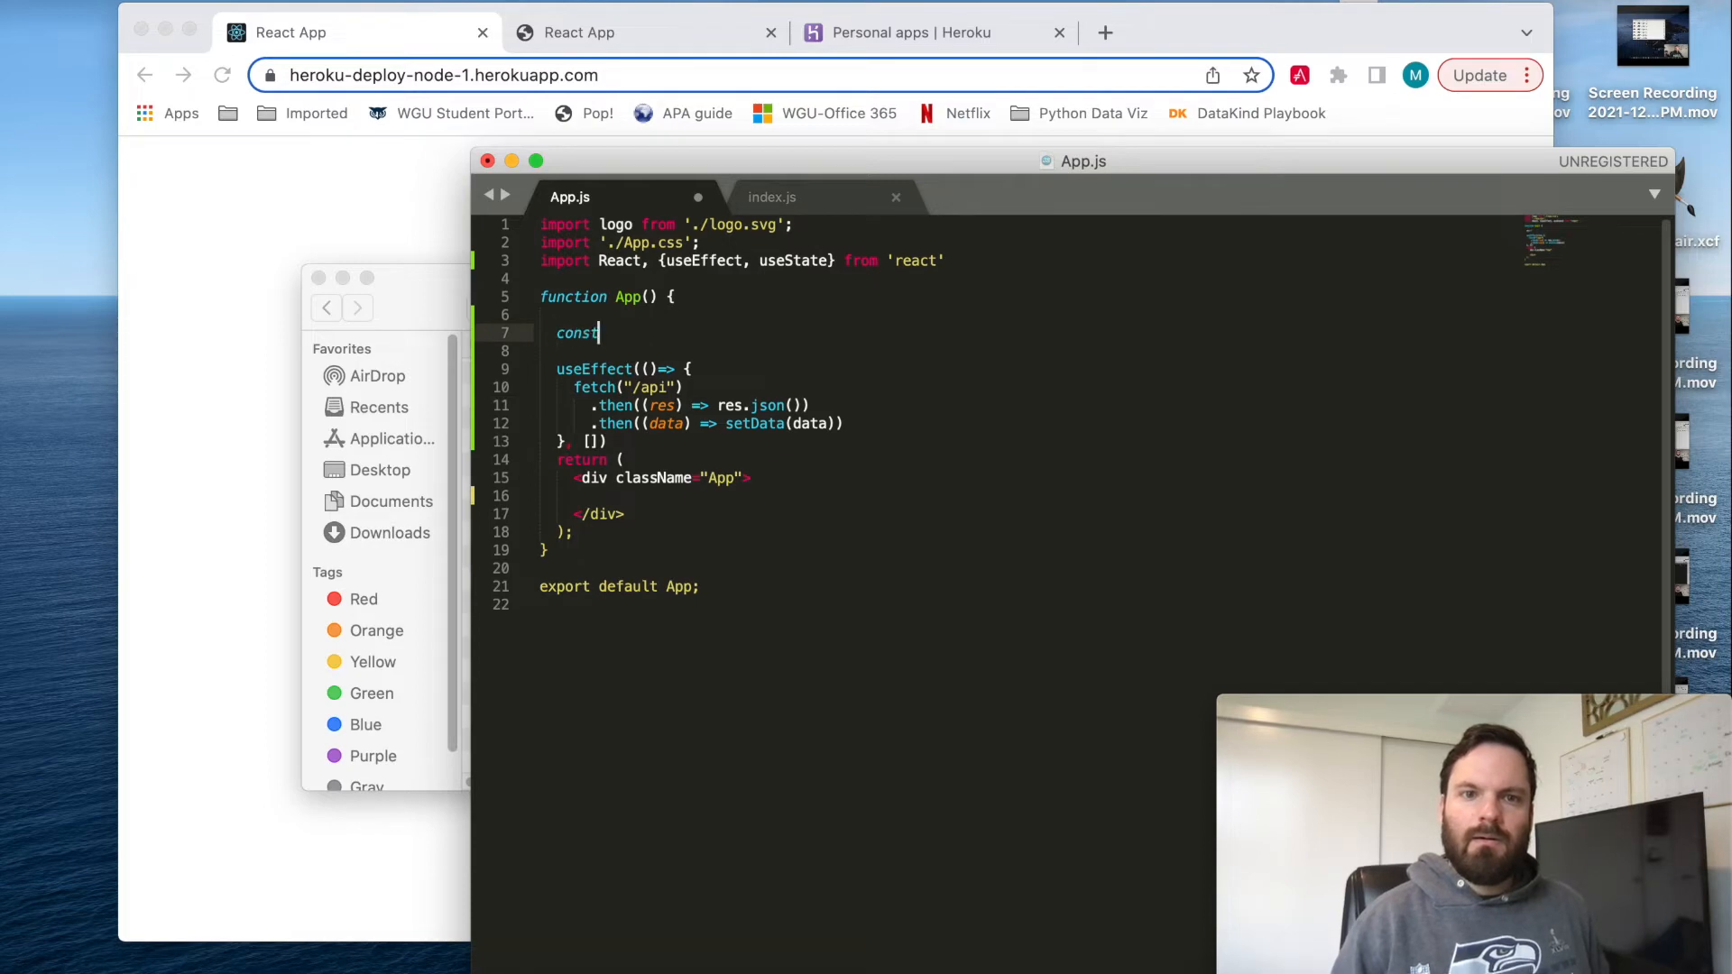
{"action": "type", "text": "[data,]"}
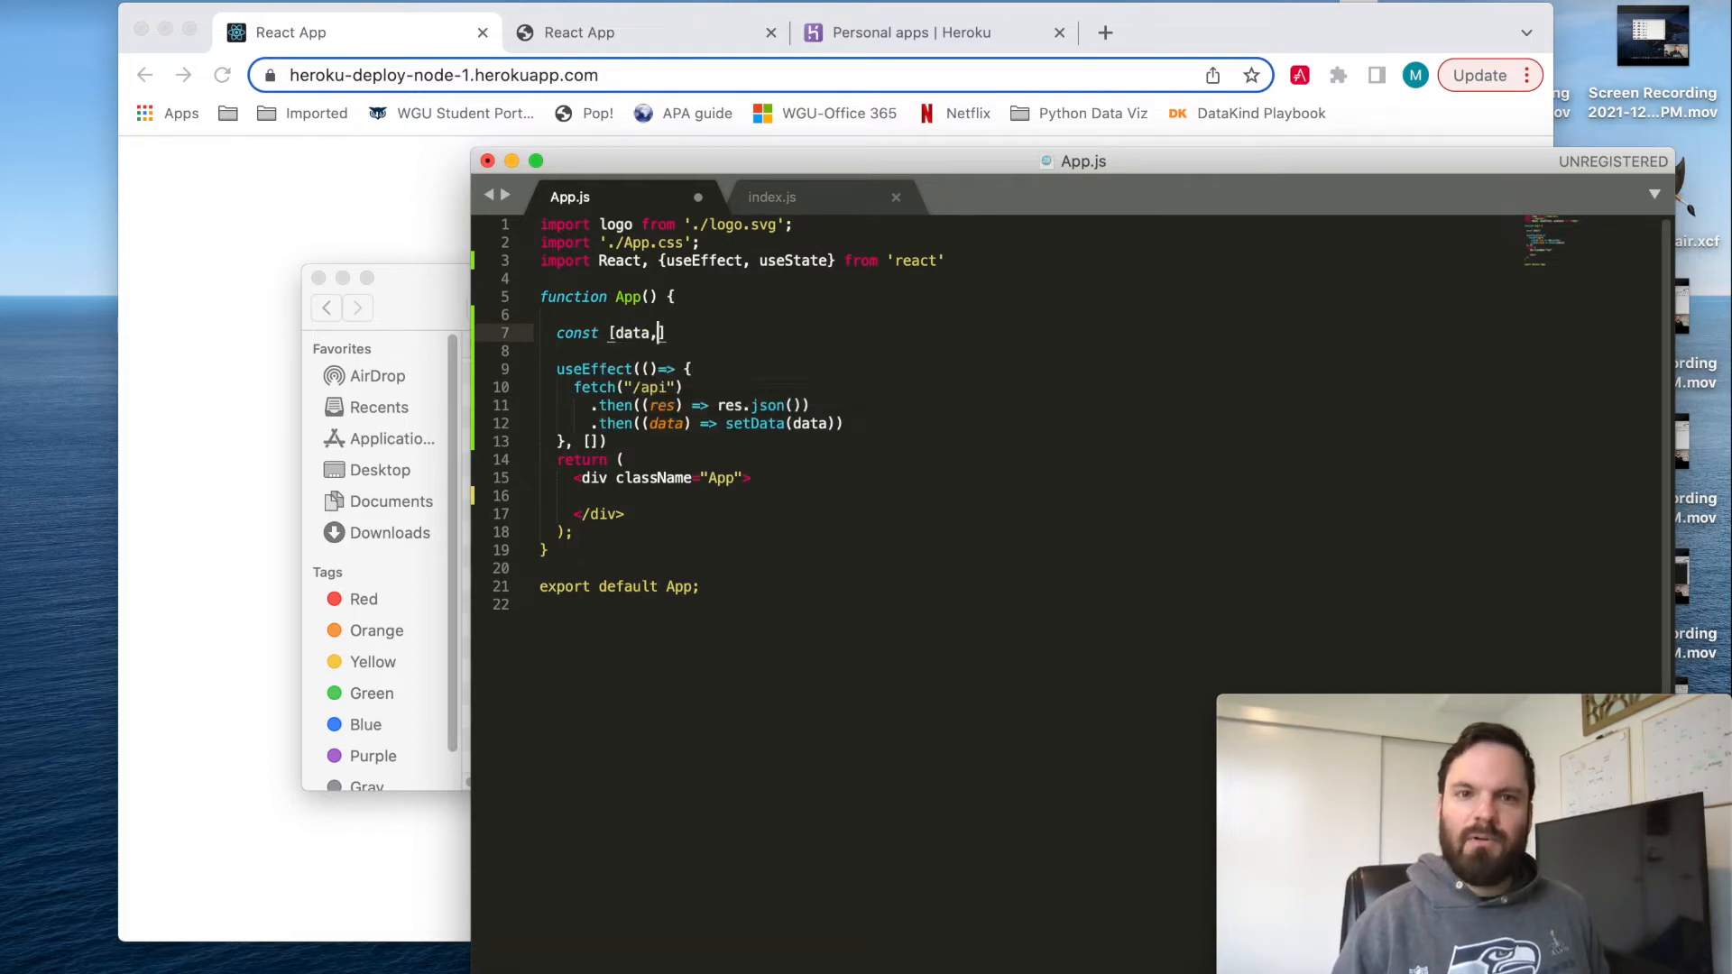
{"action": "type", "text": "setData"}
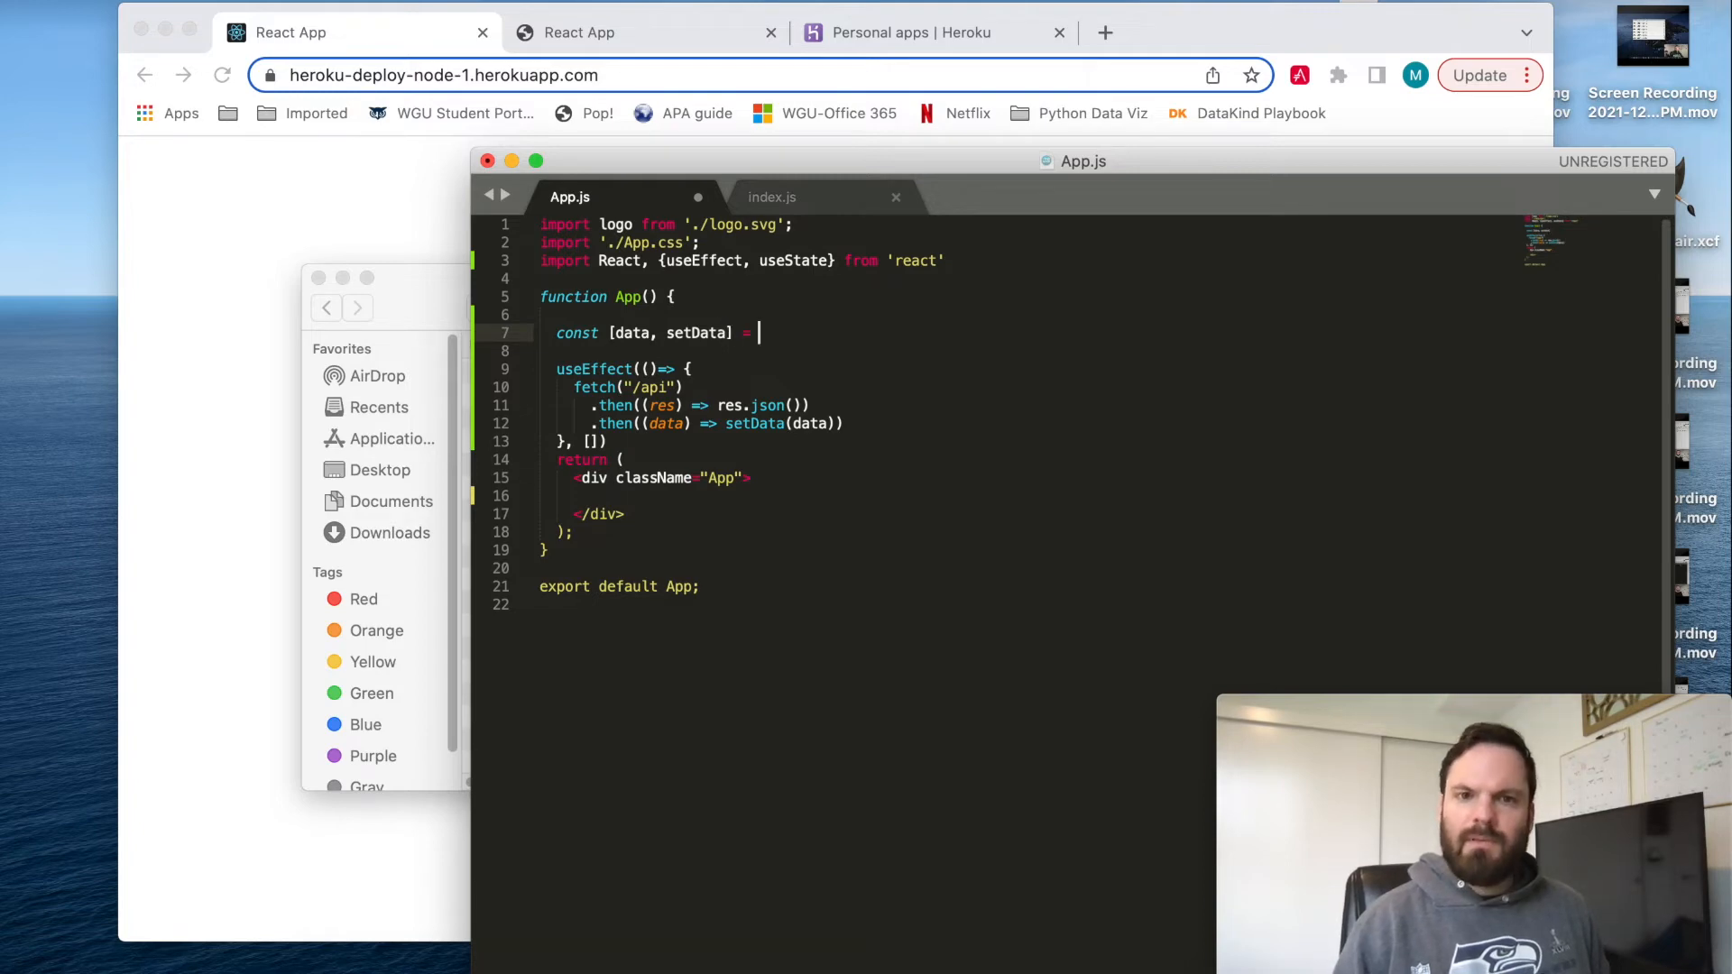
{"action": "type", "text": "useState();"}
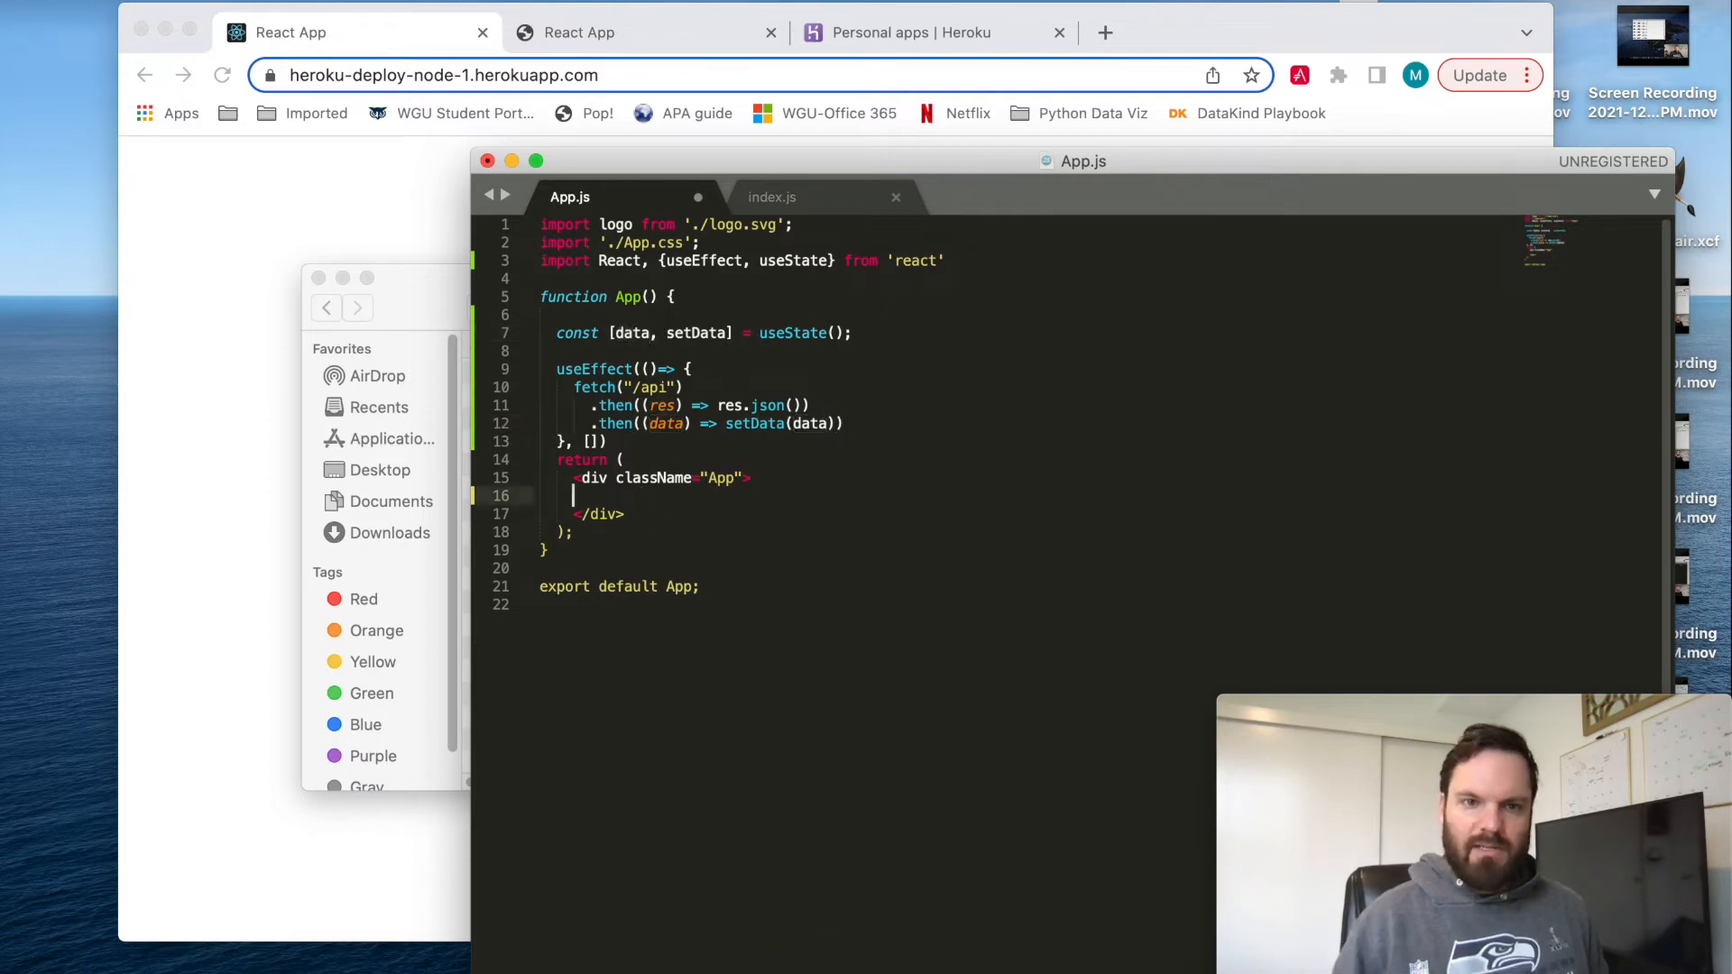
Render {!data ? "Loading..." : data} in the <p> and store data.message from the response.
{"action": "type", "text": "<p>"}
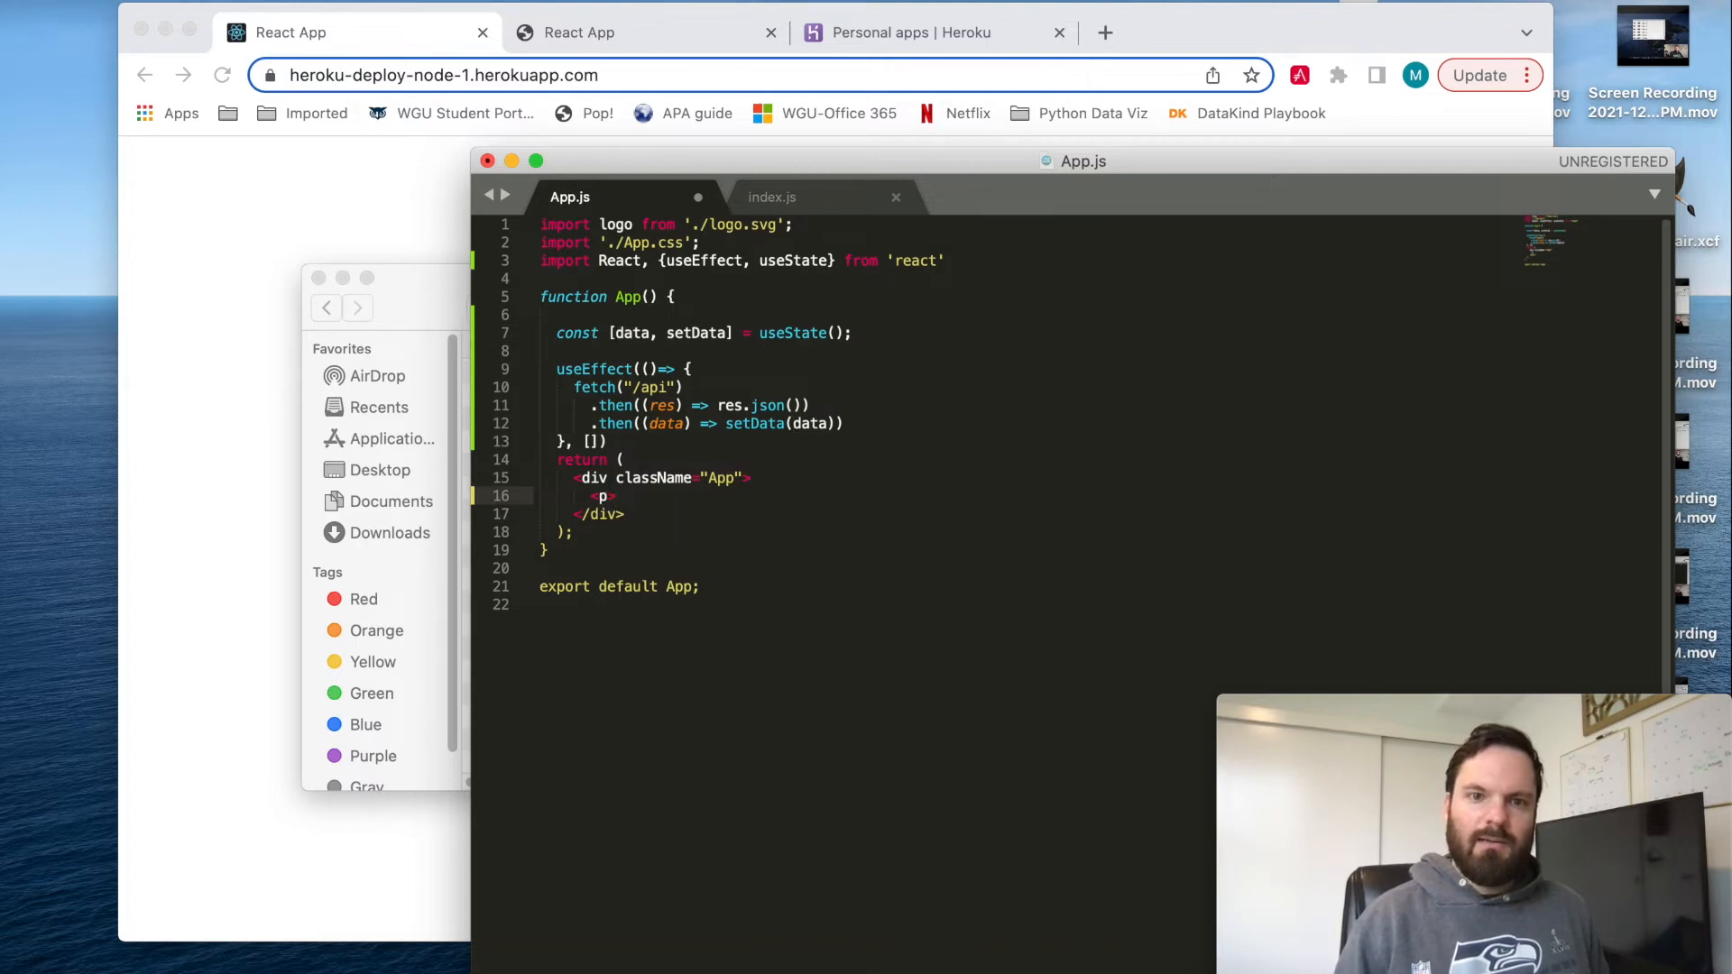
{"action": "type", "text": "{!data ? \""}
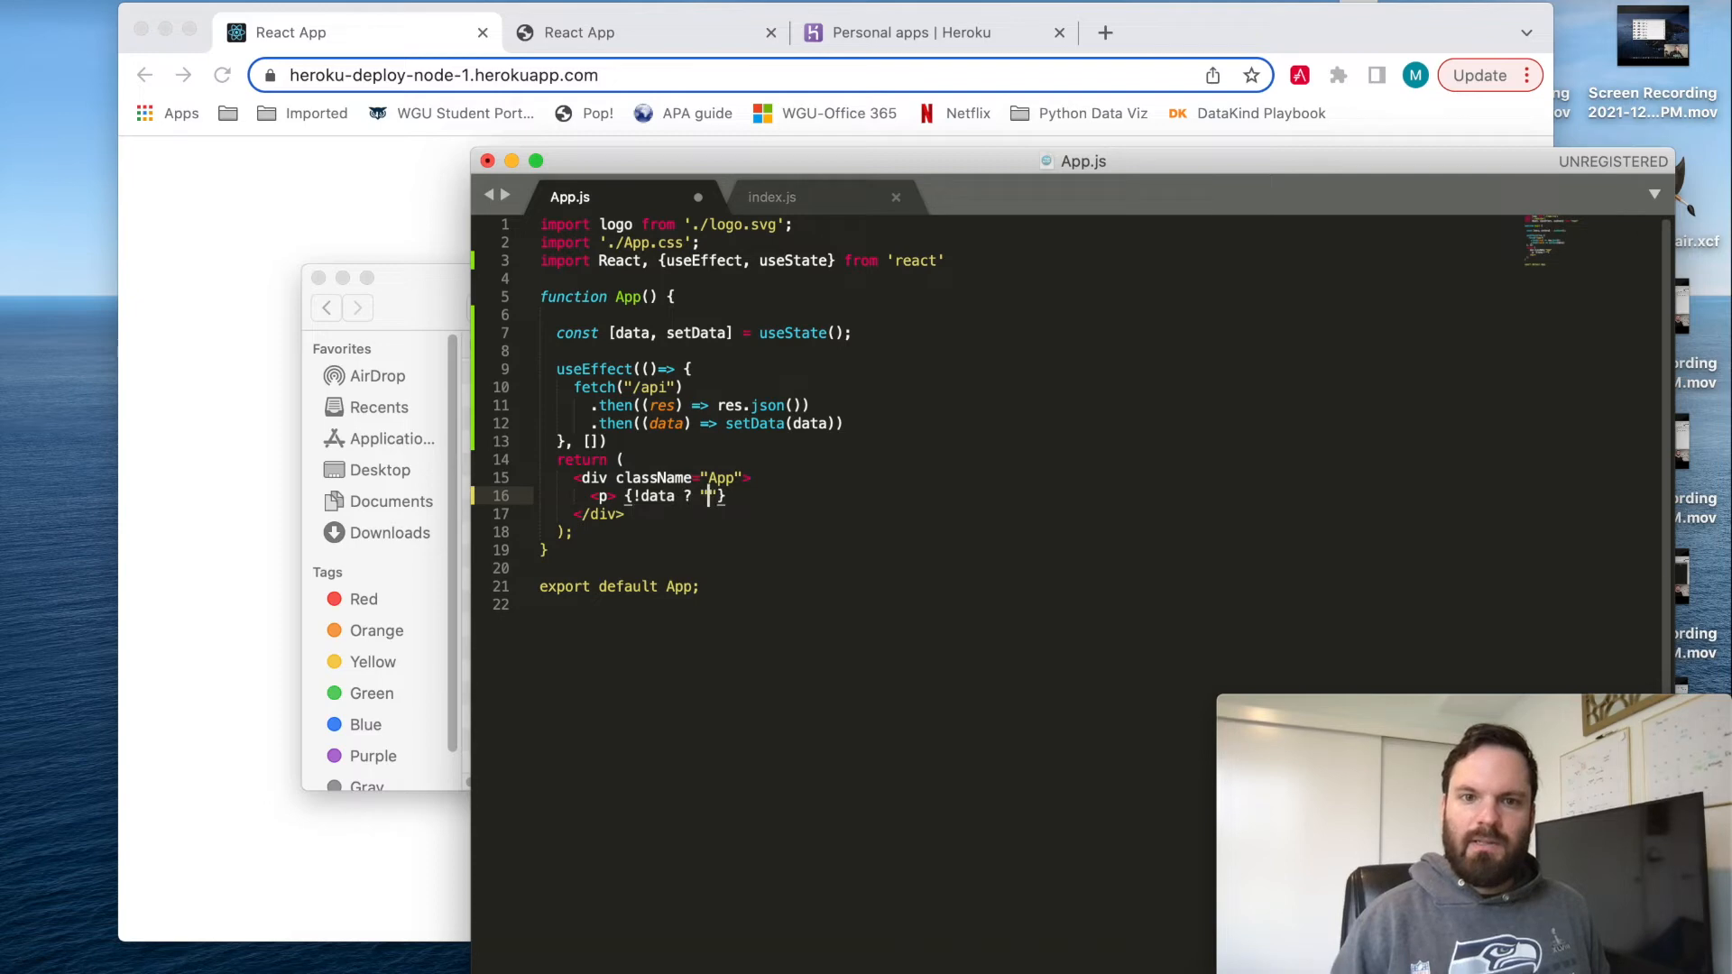
{"action": "type", "text": "Loading..."}
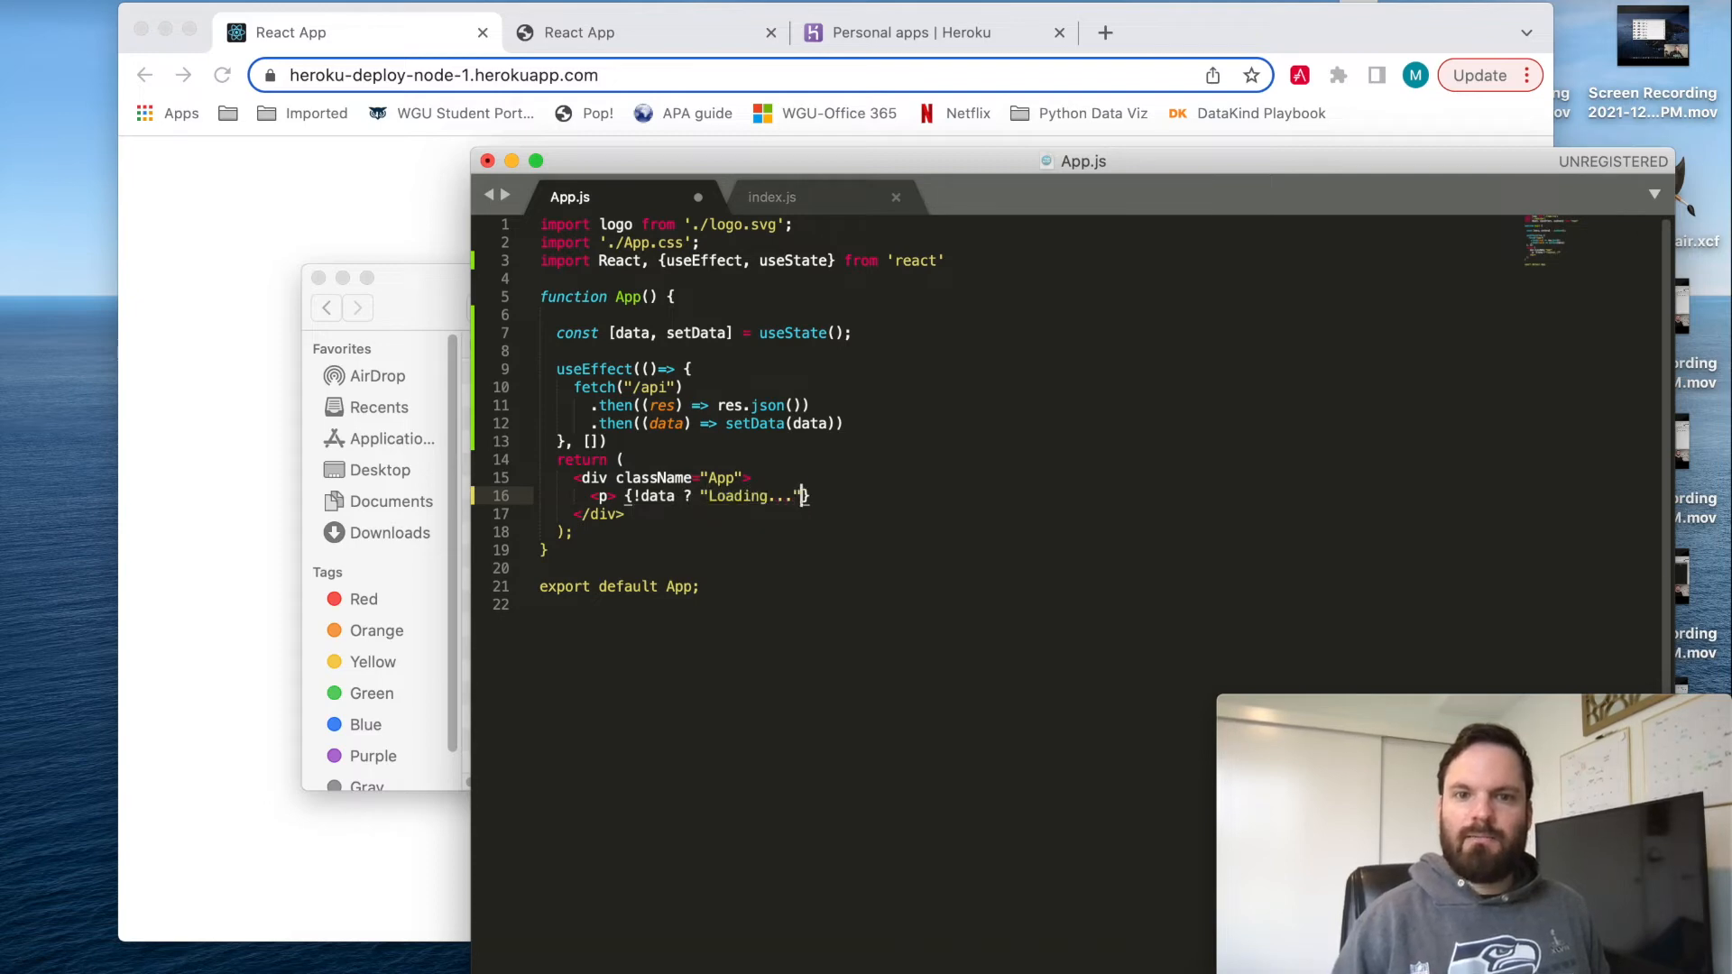
{"action": "type", "text": ": data"}
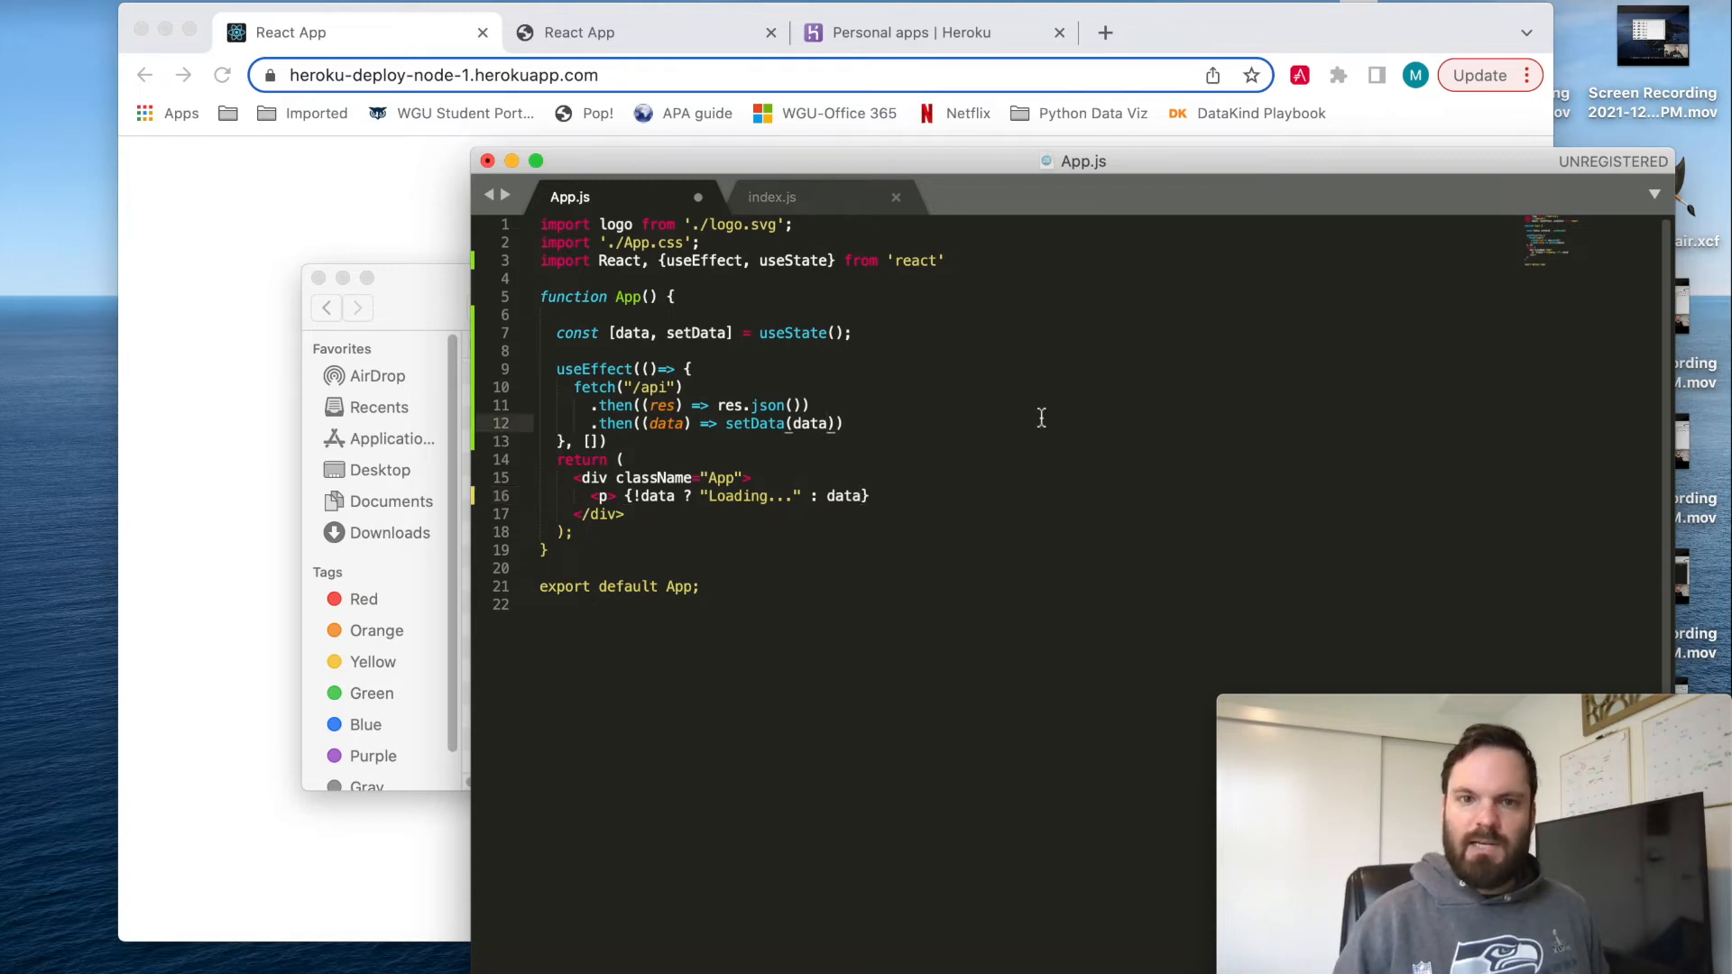
{"action": "type", "text": ".message"}
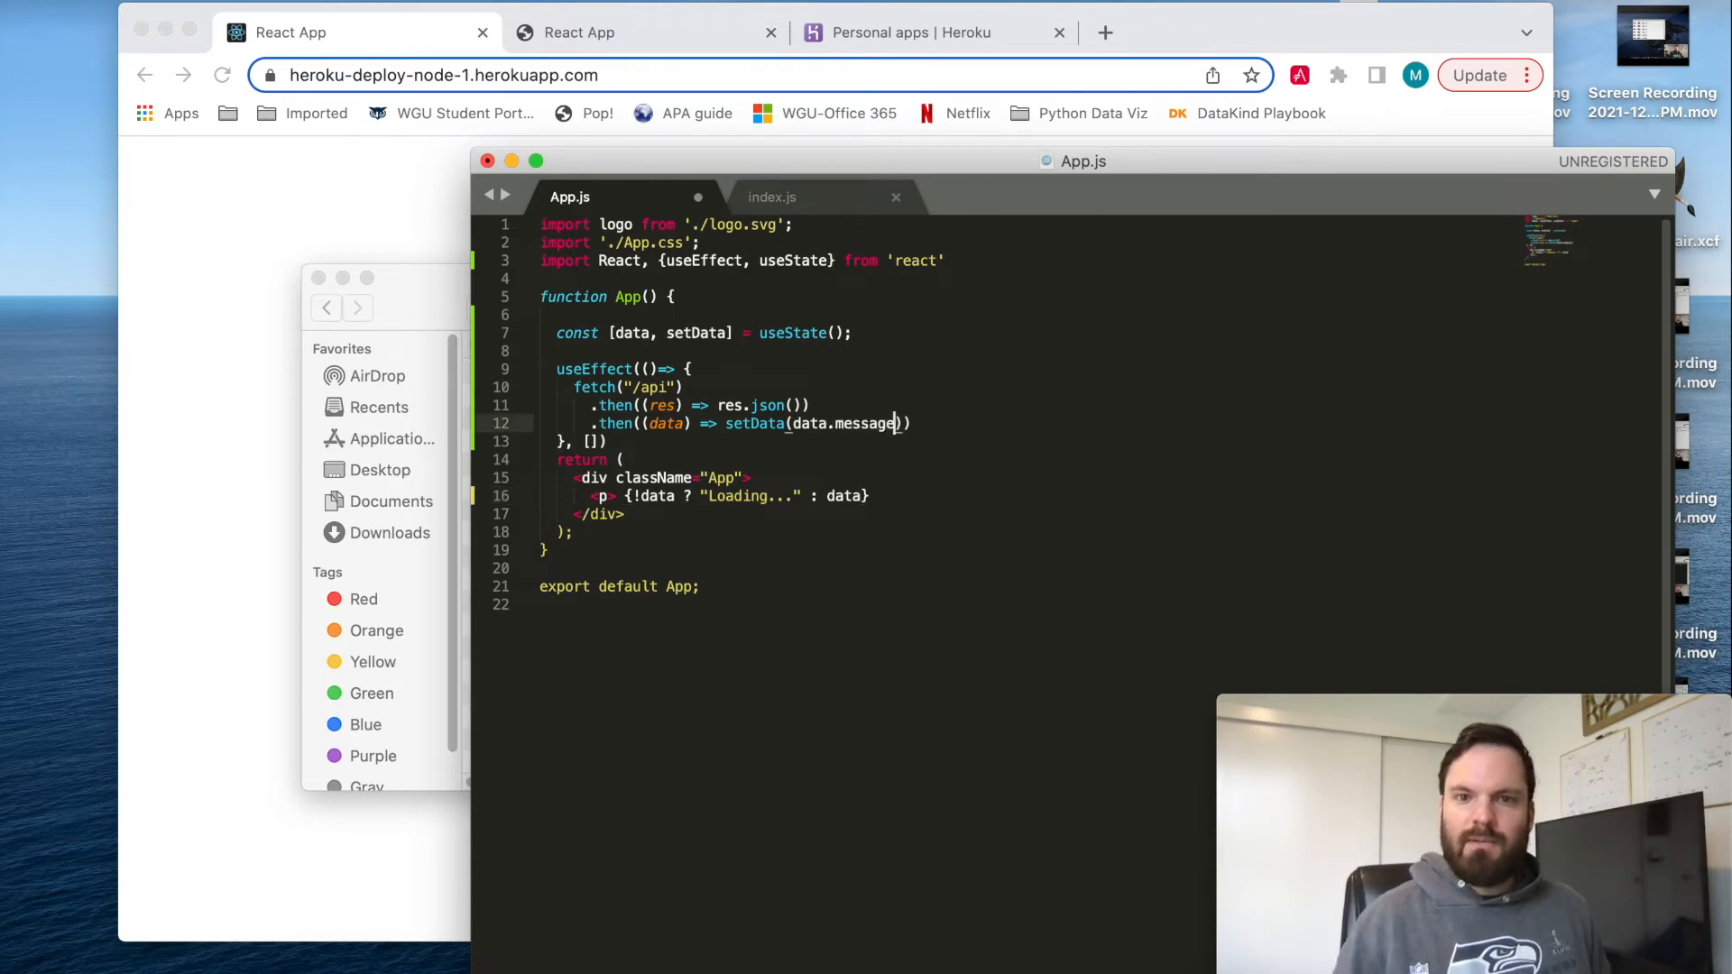
{"action": "left_click", "coordinate": [774, 196]}
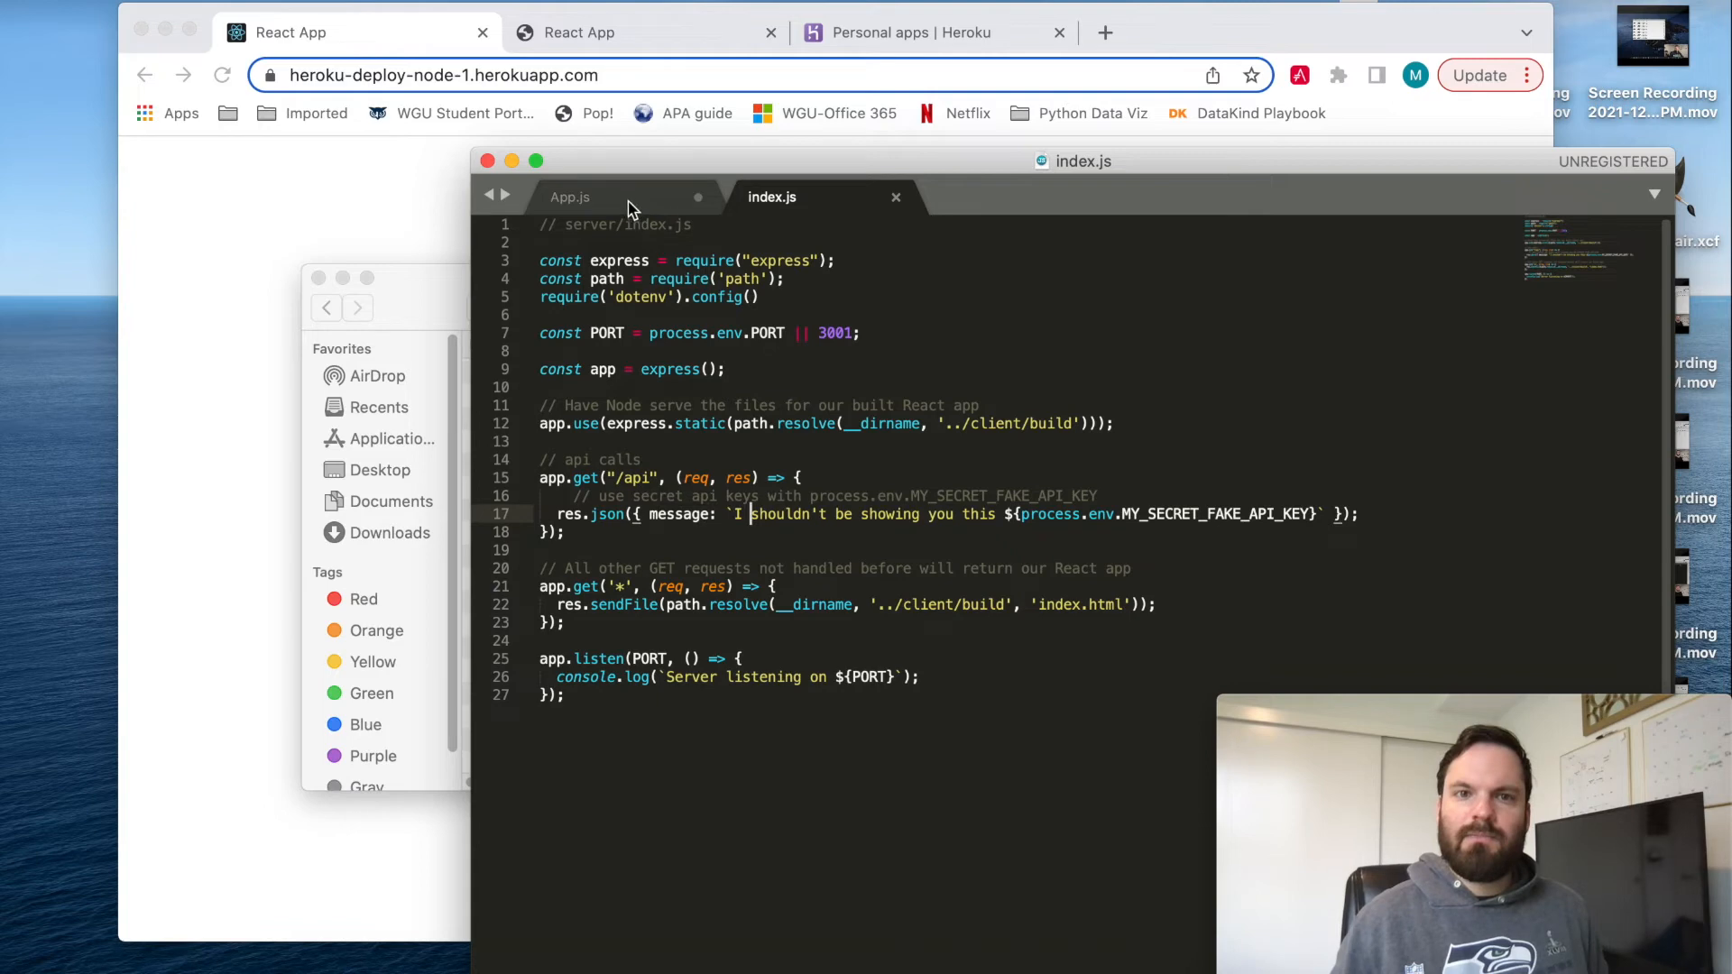
{"action": "left_click", "coordinate": [570, 196]}
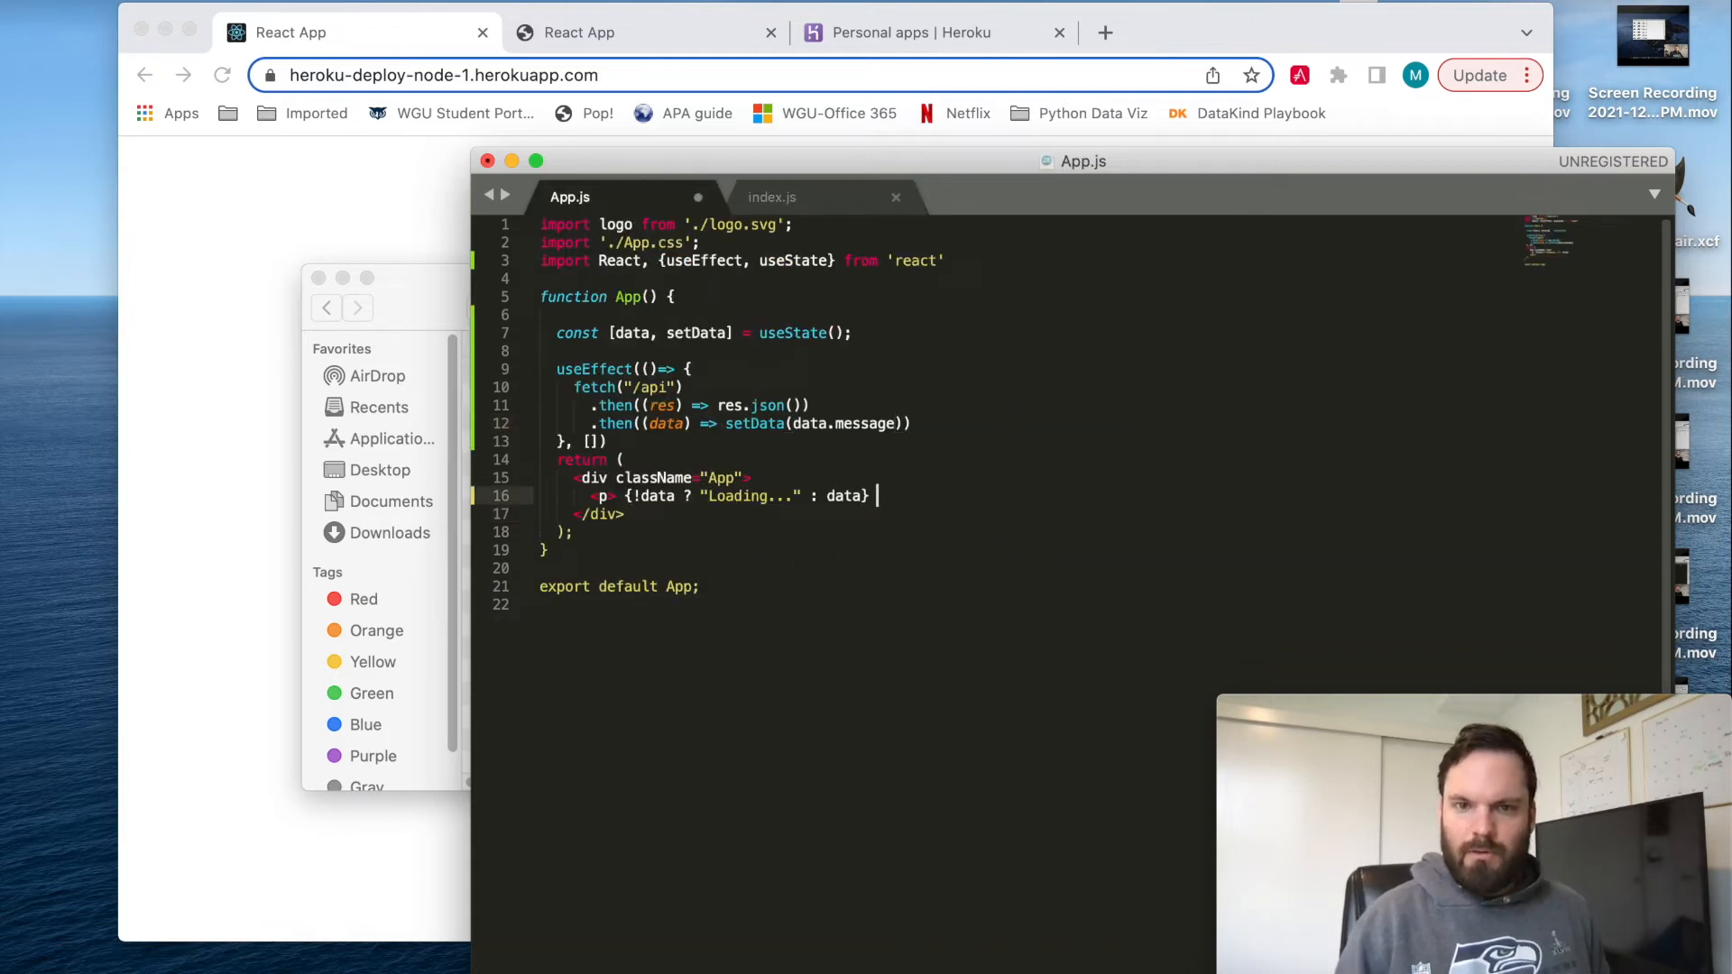
{"action": "type", "text": "<p"}
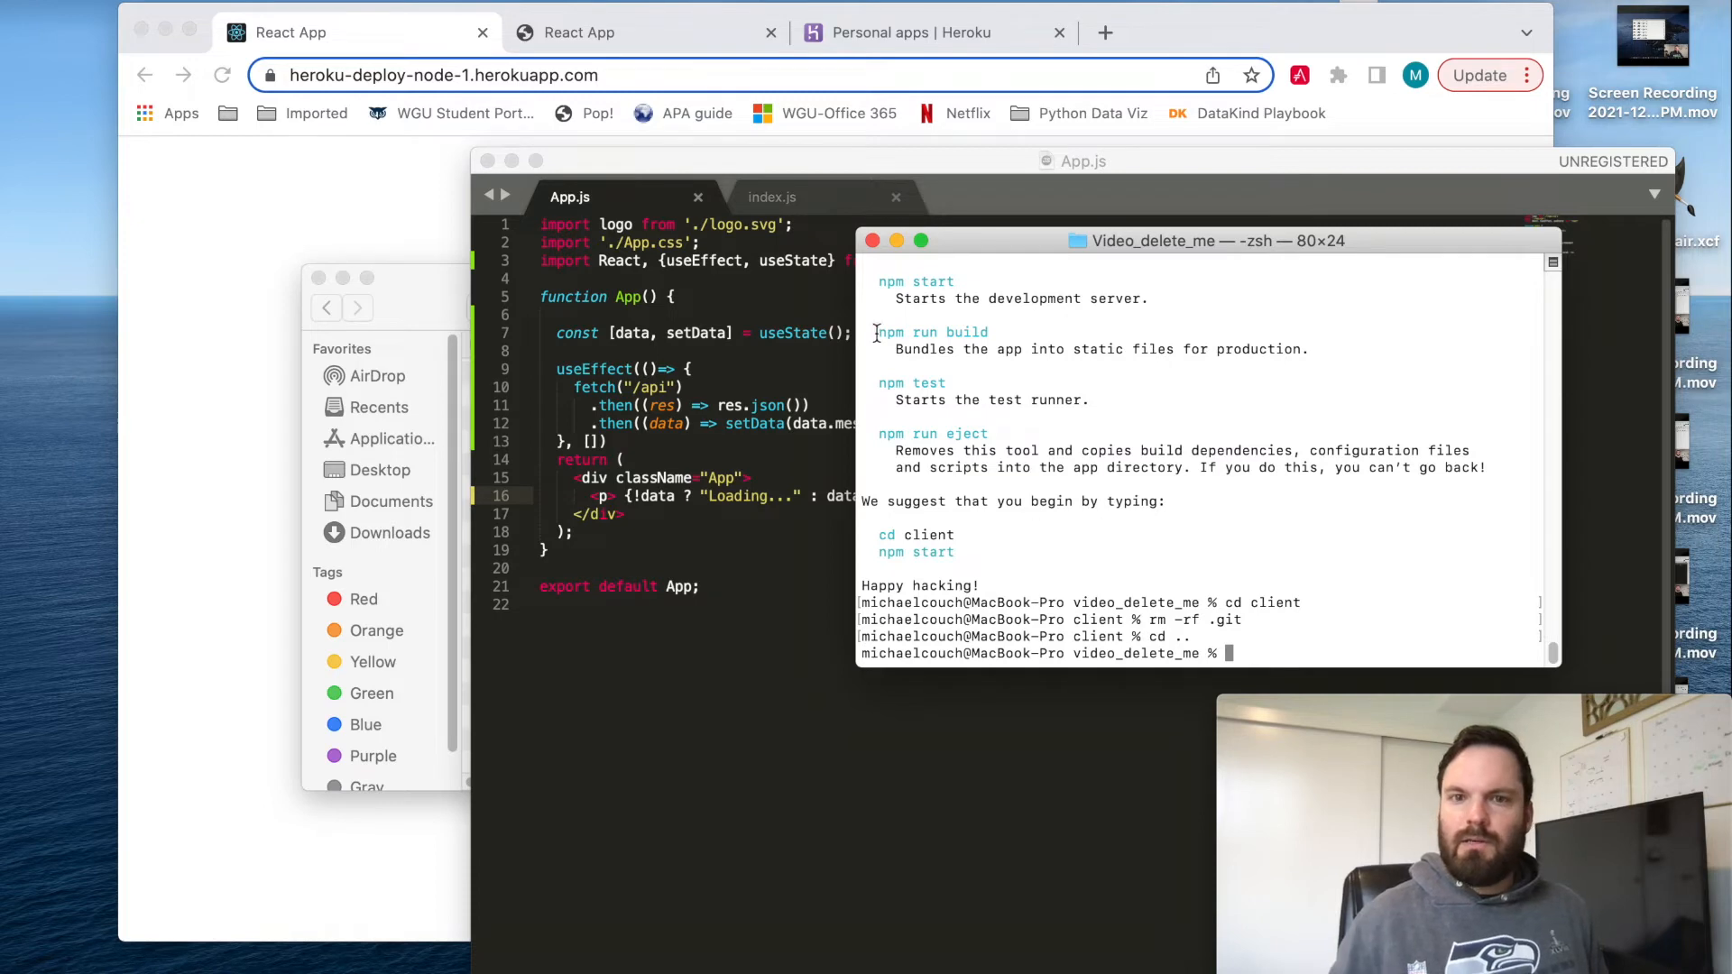
Run npm install dotenv express path in the project root, then begin npm start.
{"action": "left_click", "coordinate": [772, 197]}
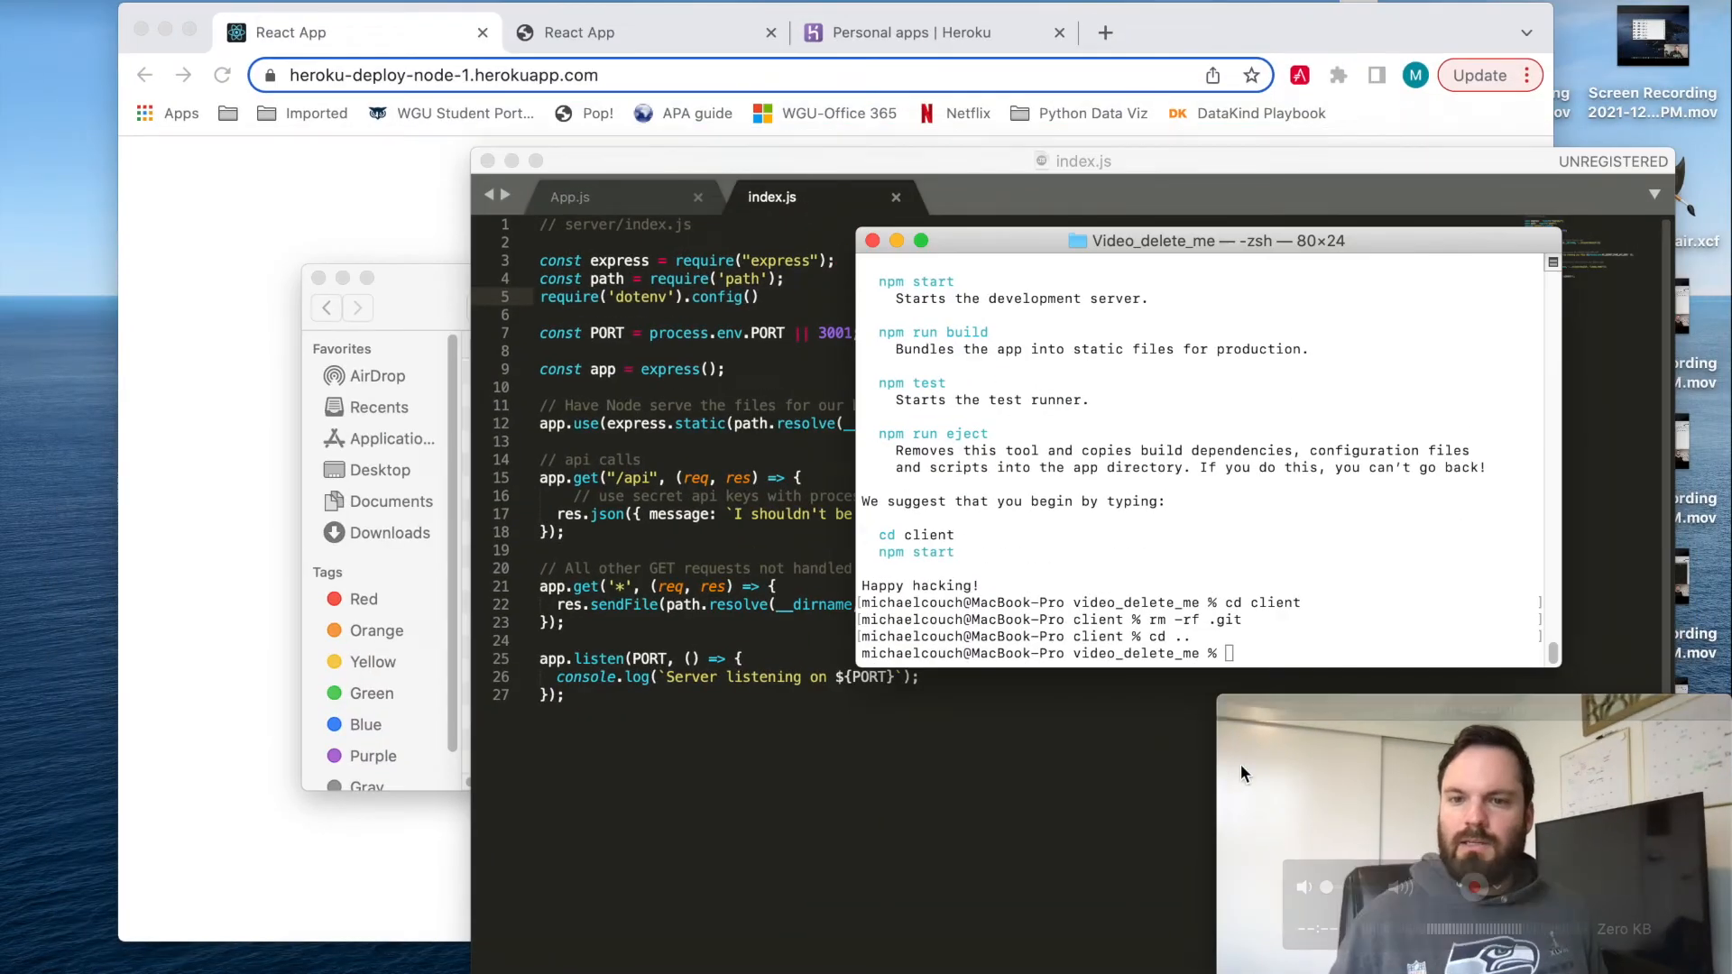
{"action": "type", "text": "npm"}
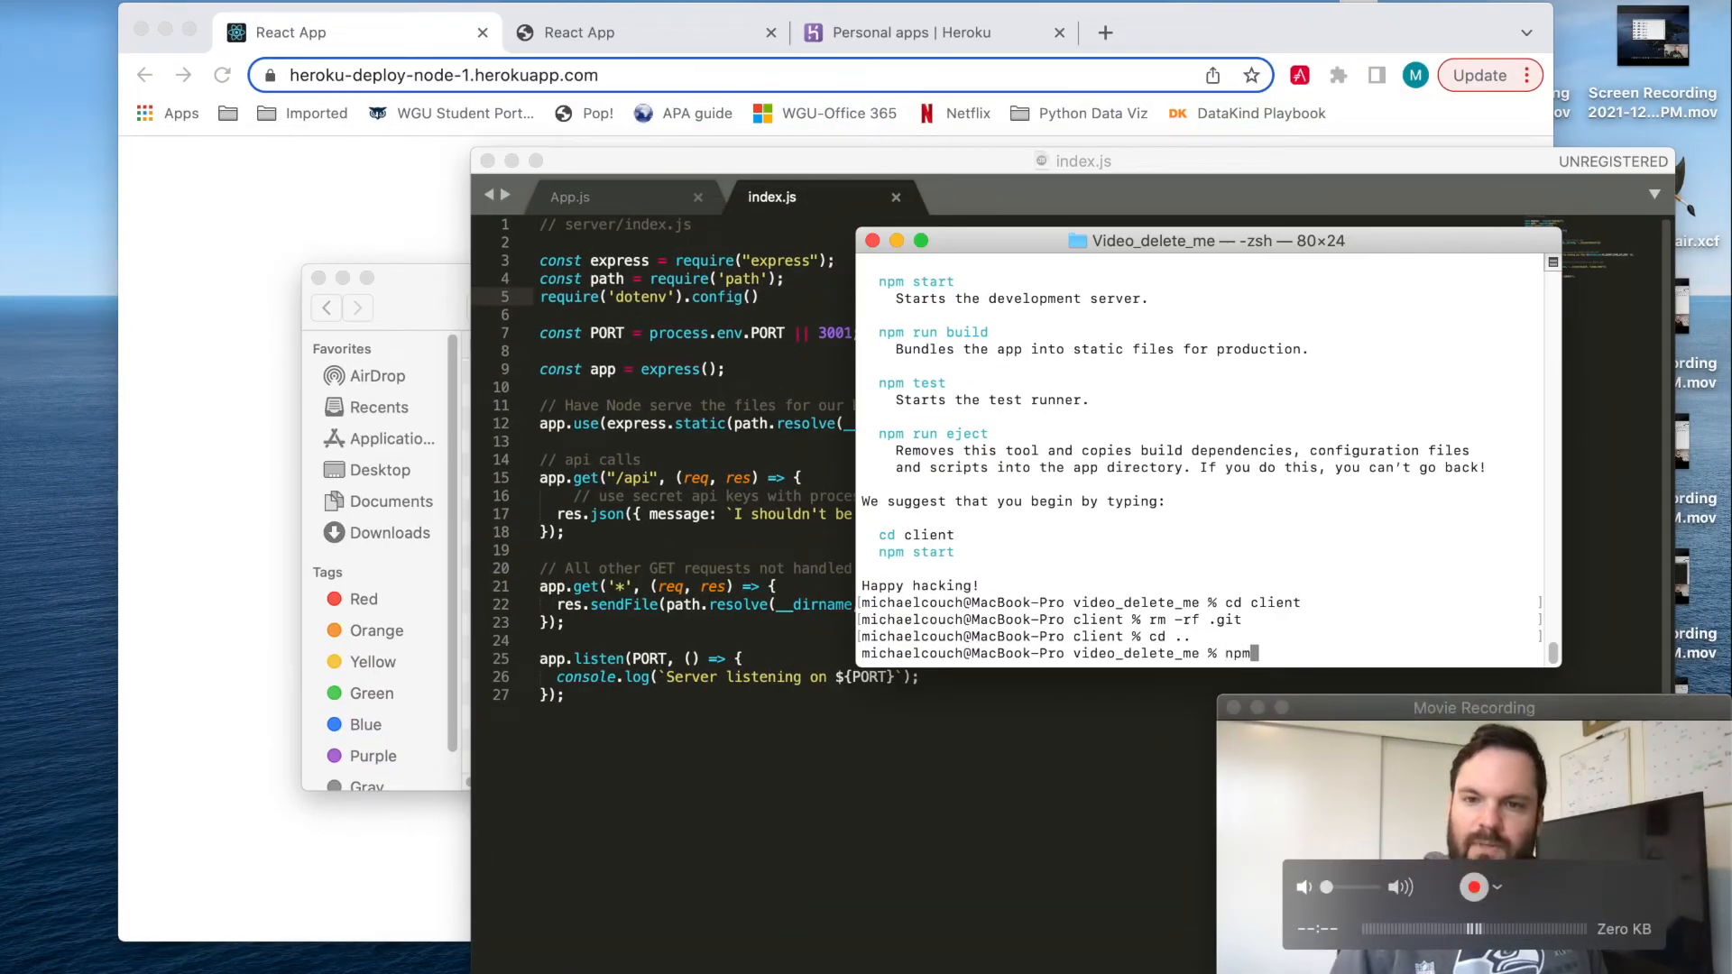
{"action": "type", "text": "install dotenv express path"}
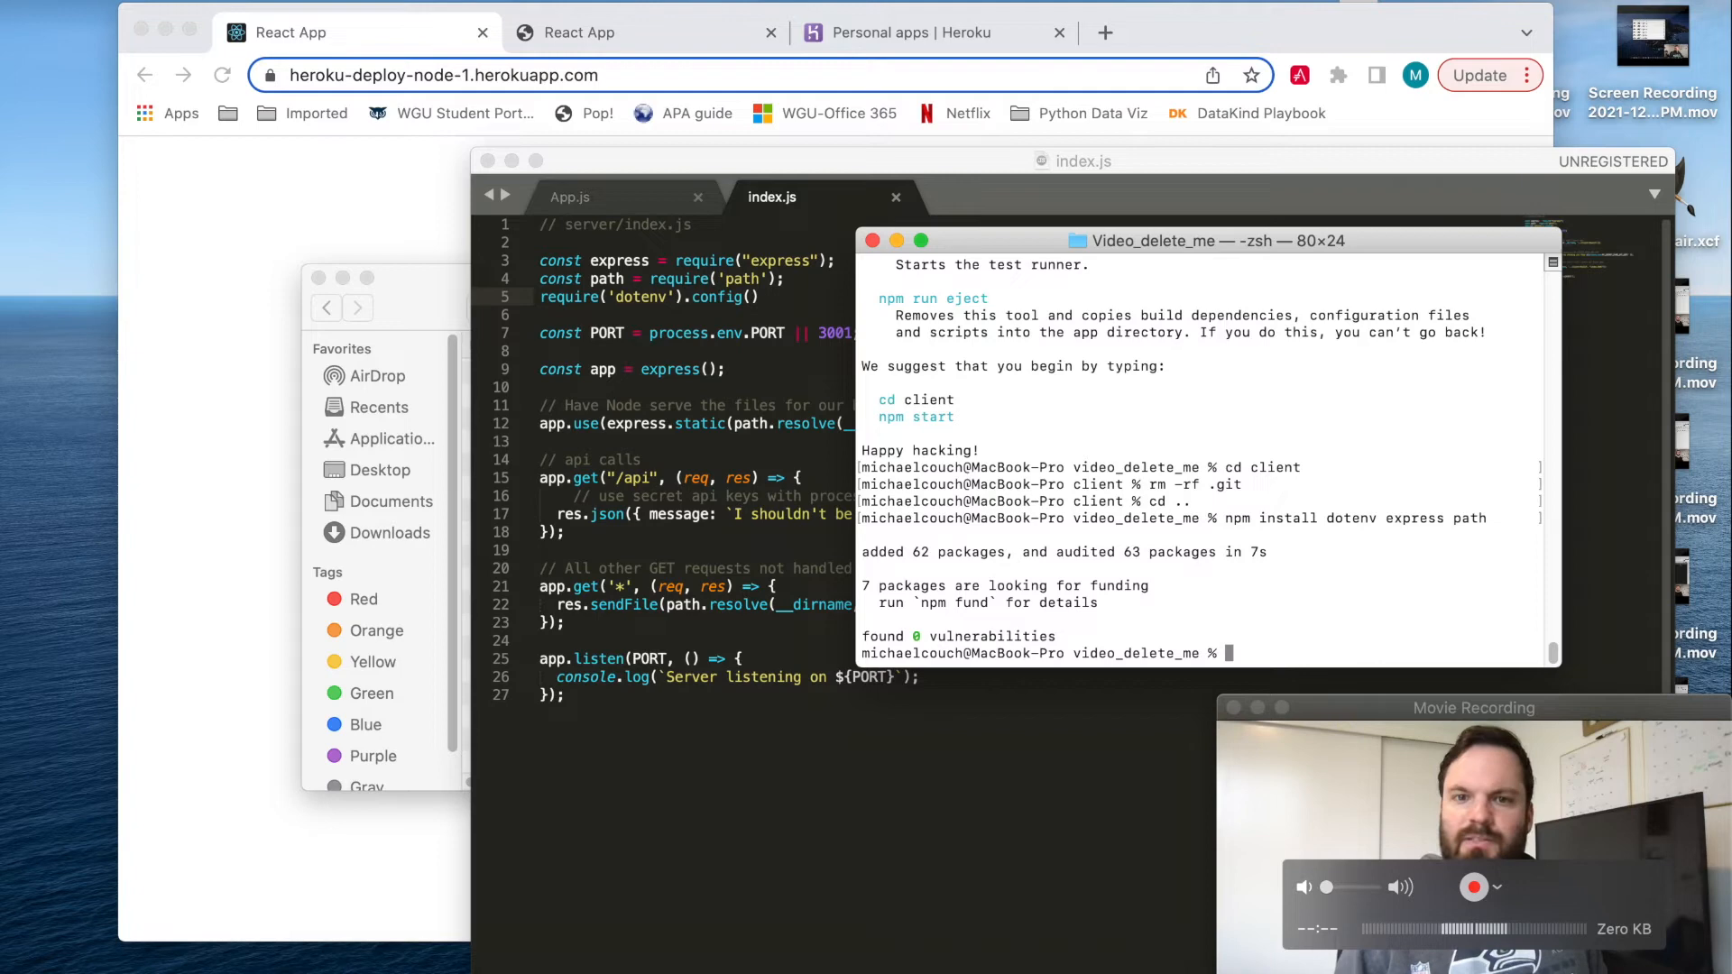
{"action": "type", "text": "npm start"}
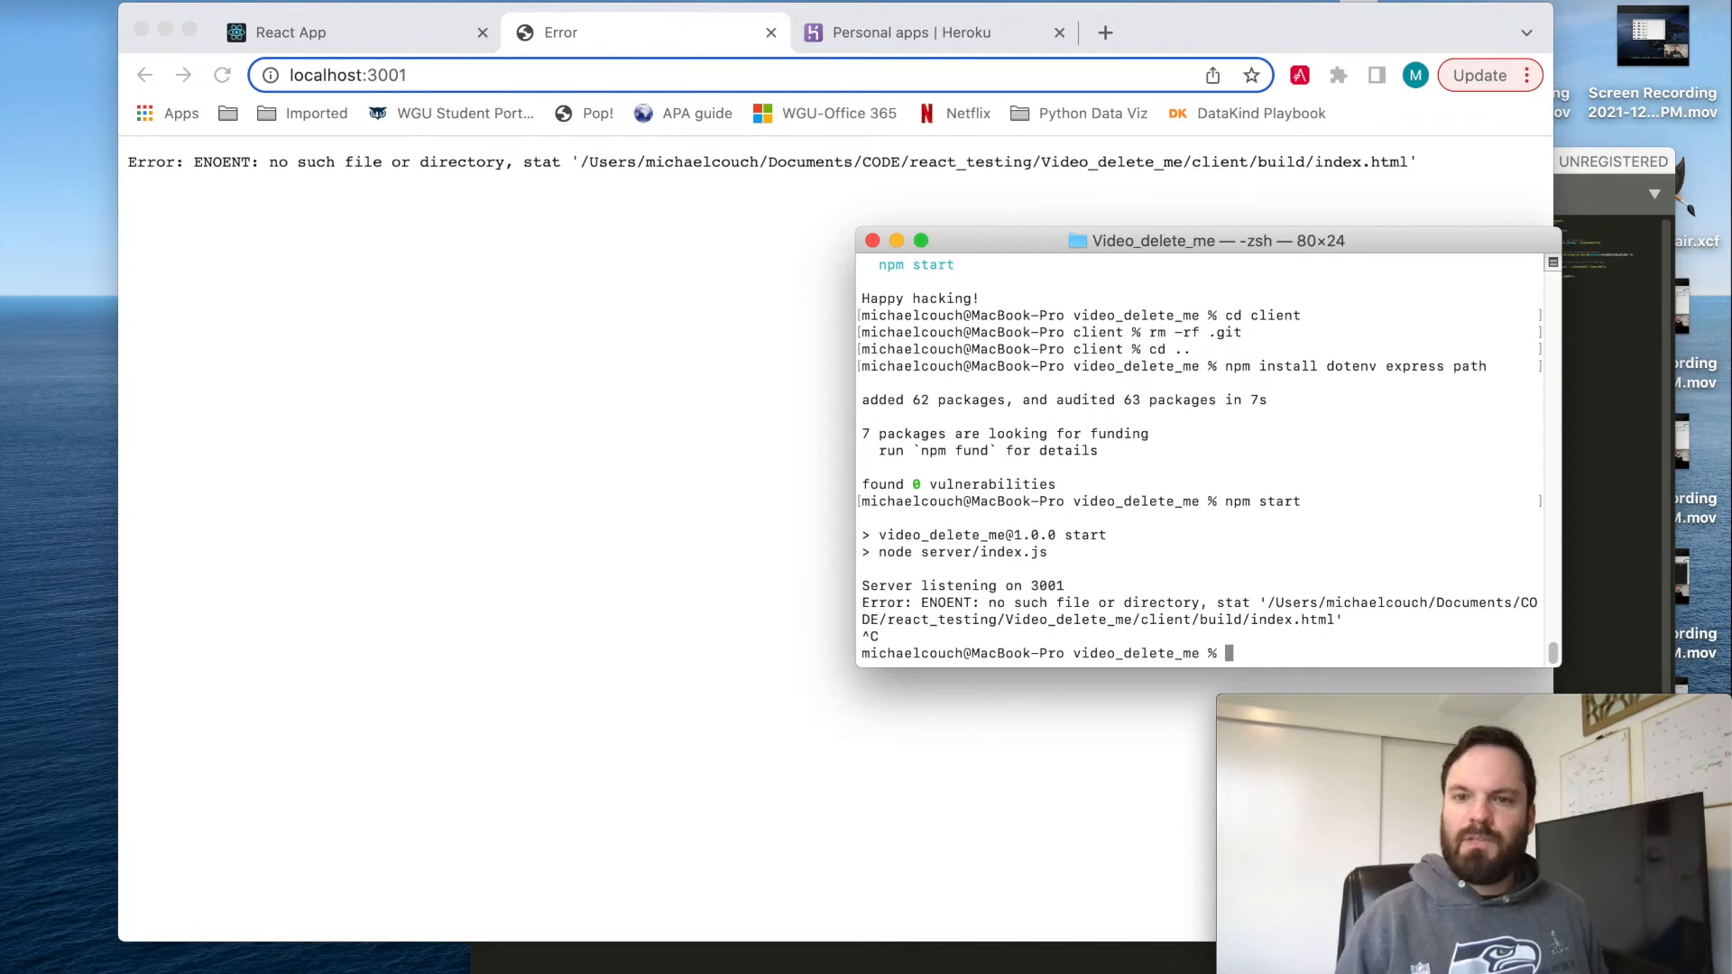
Run npm run build to make a production build of the client.
{"action": "type", "text": "npm run build"}
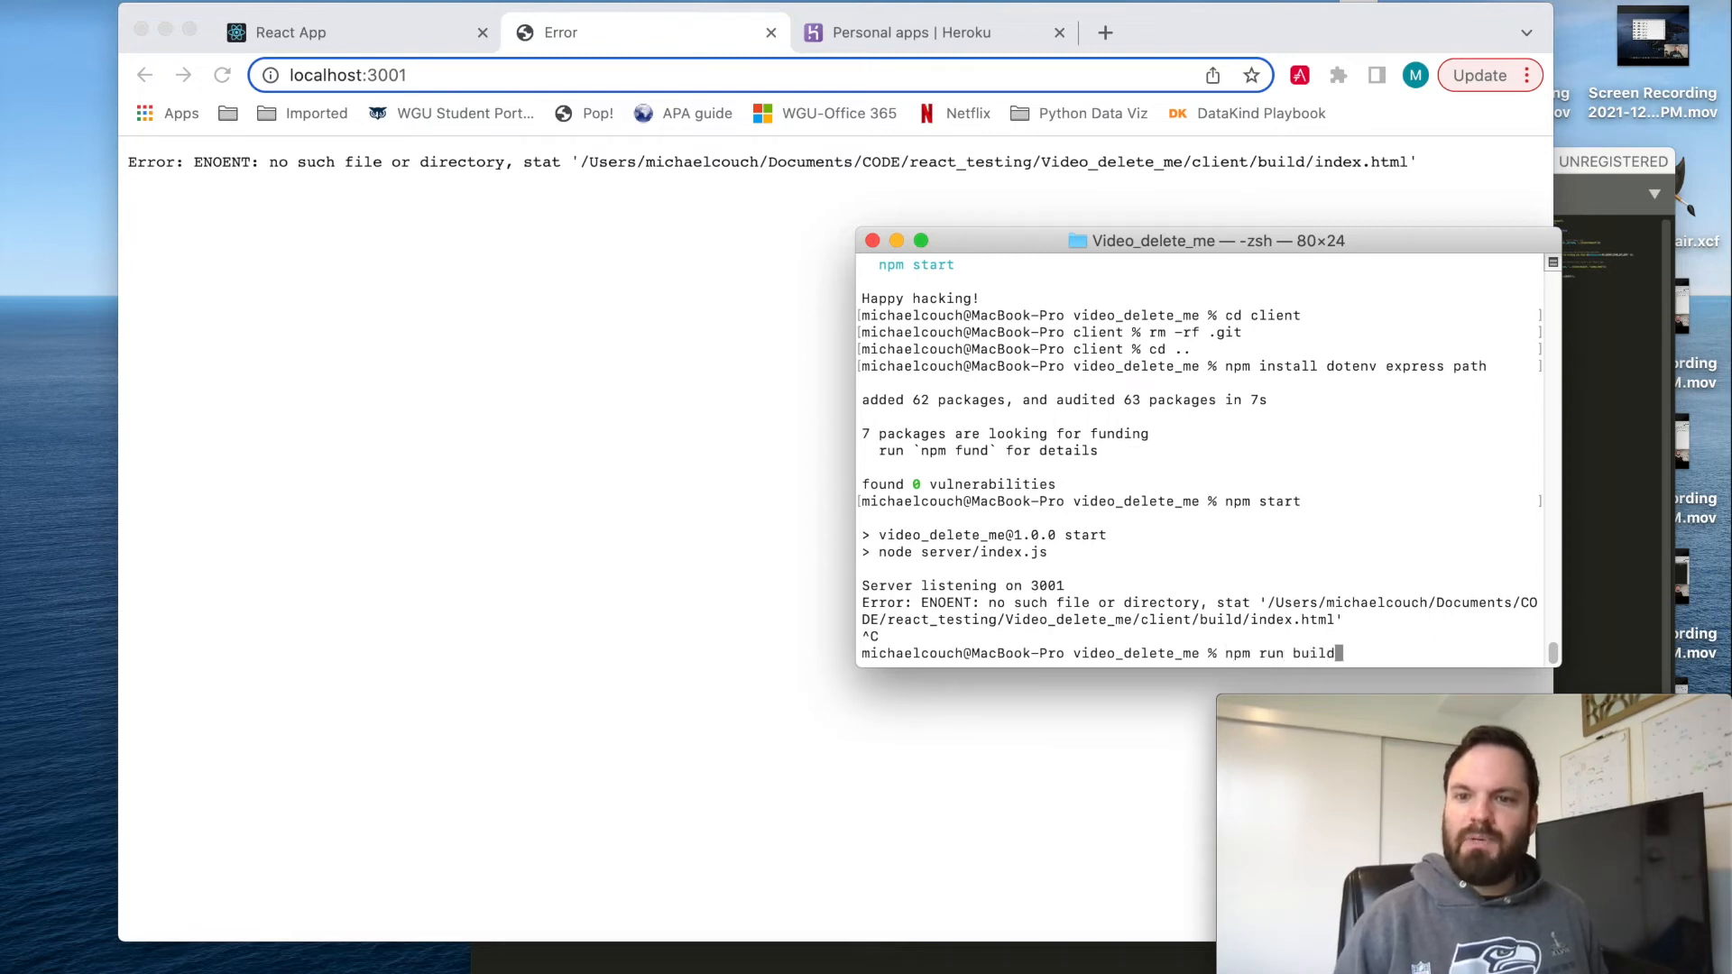
{"action": "key", "text": "Return"}
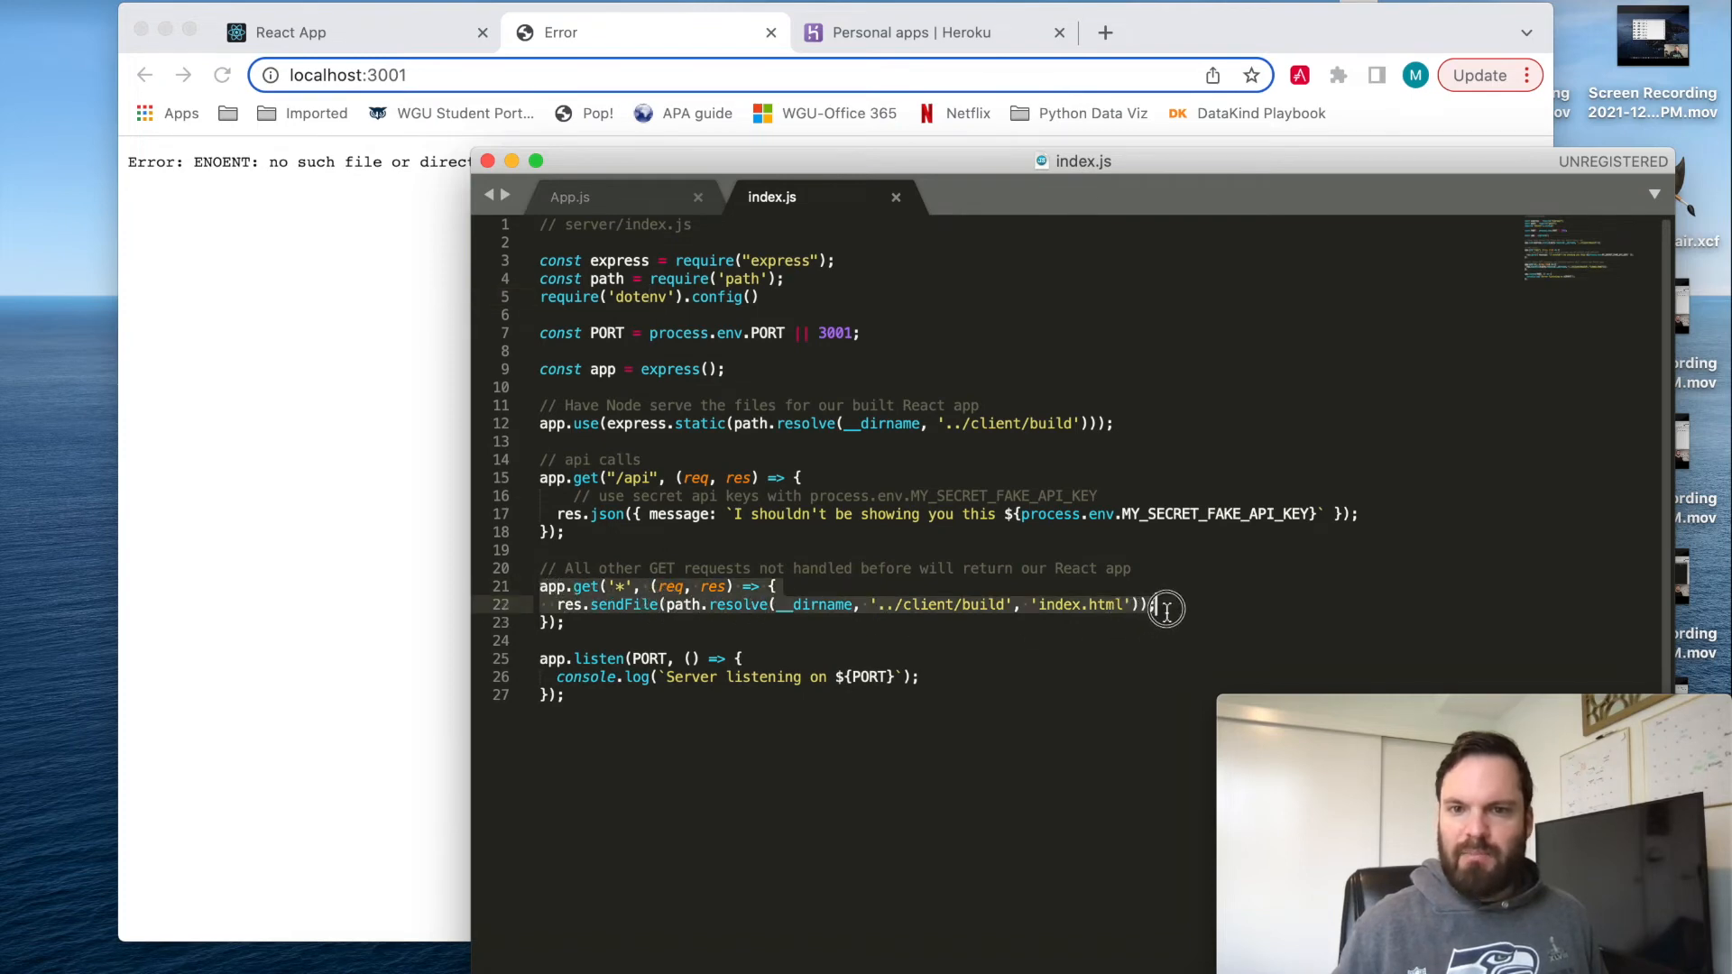
{"action": "mouse_move", "coordinate": [985, 608]}
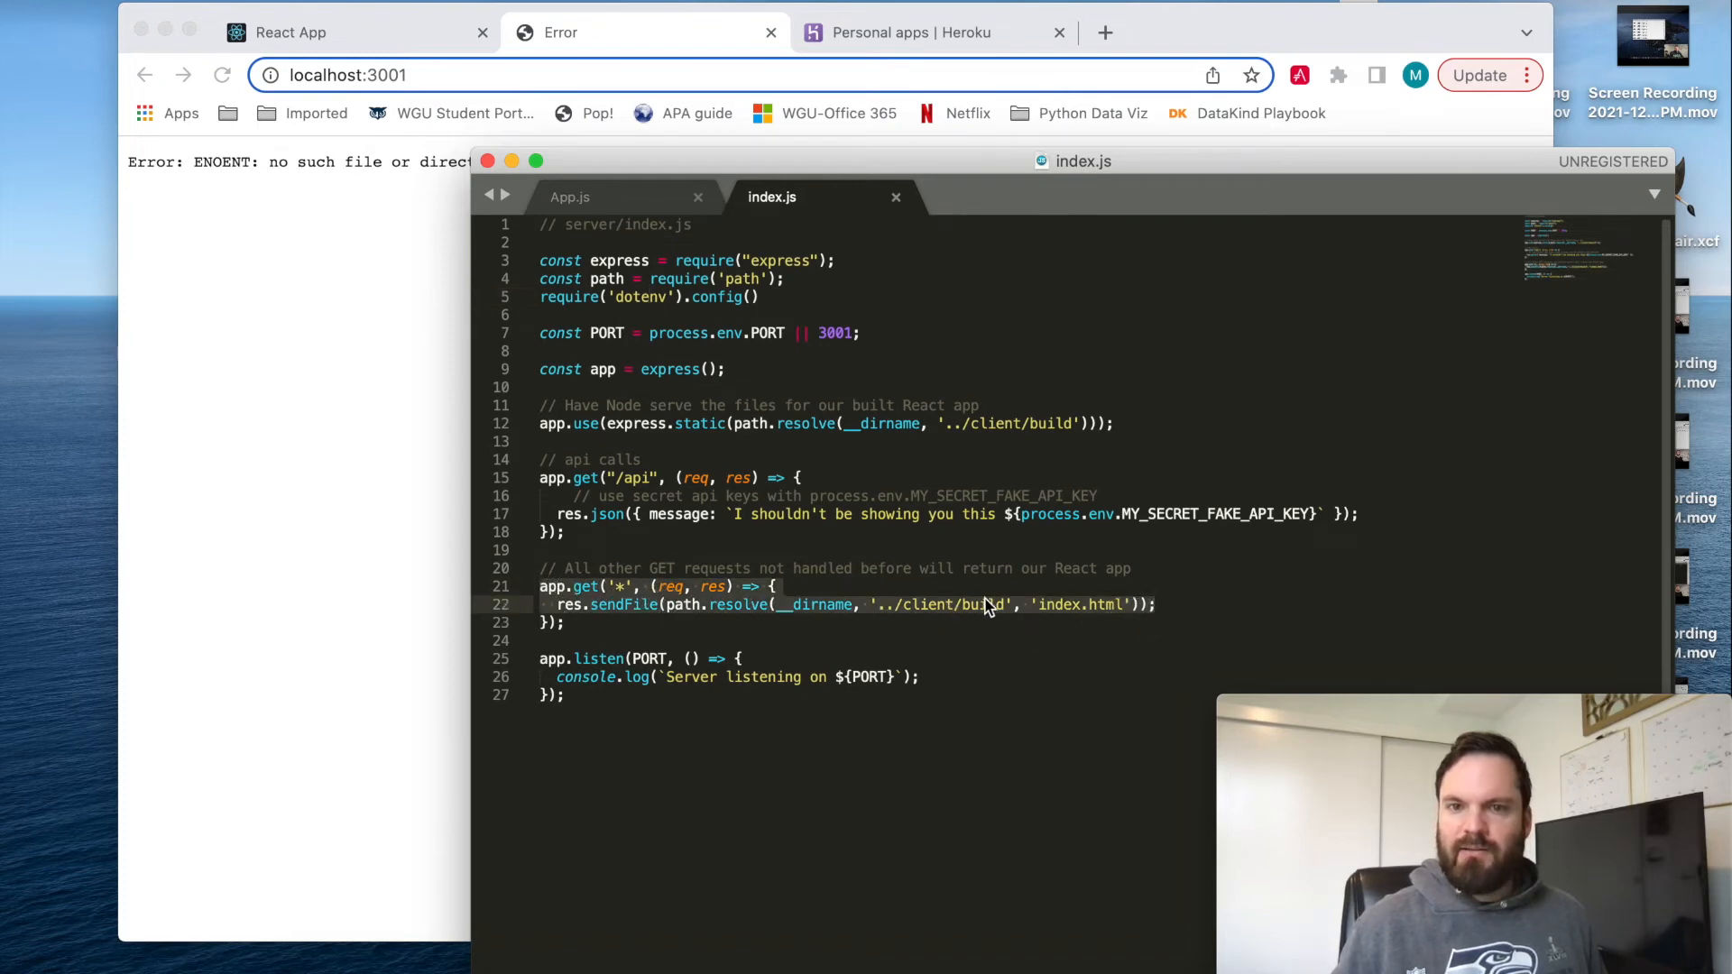
{"action": "mouse_move", "coordinate": [967, 597]}
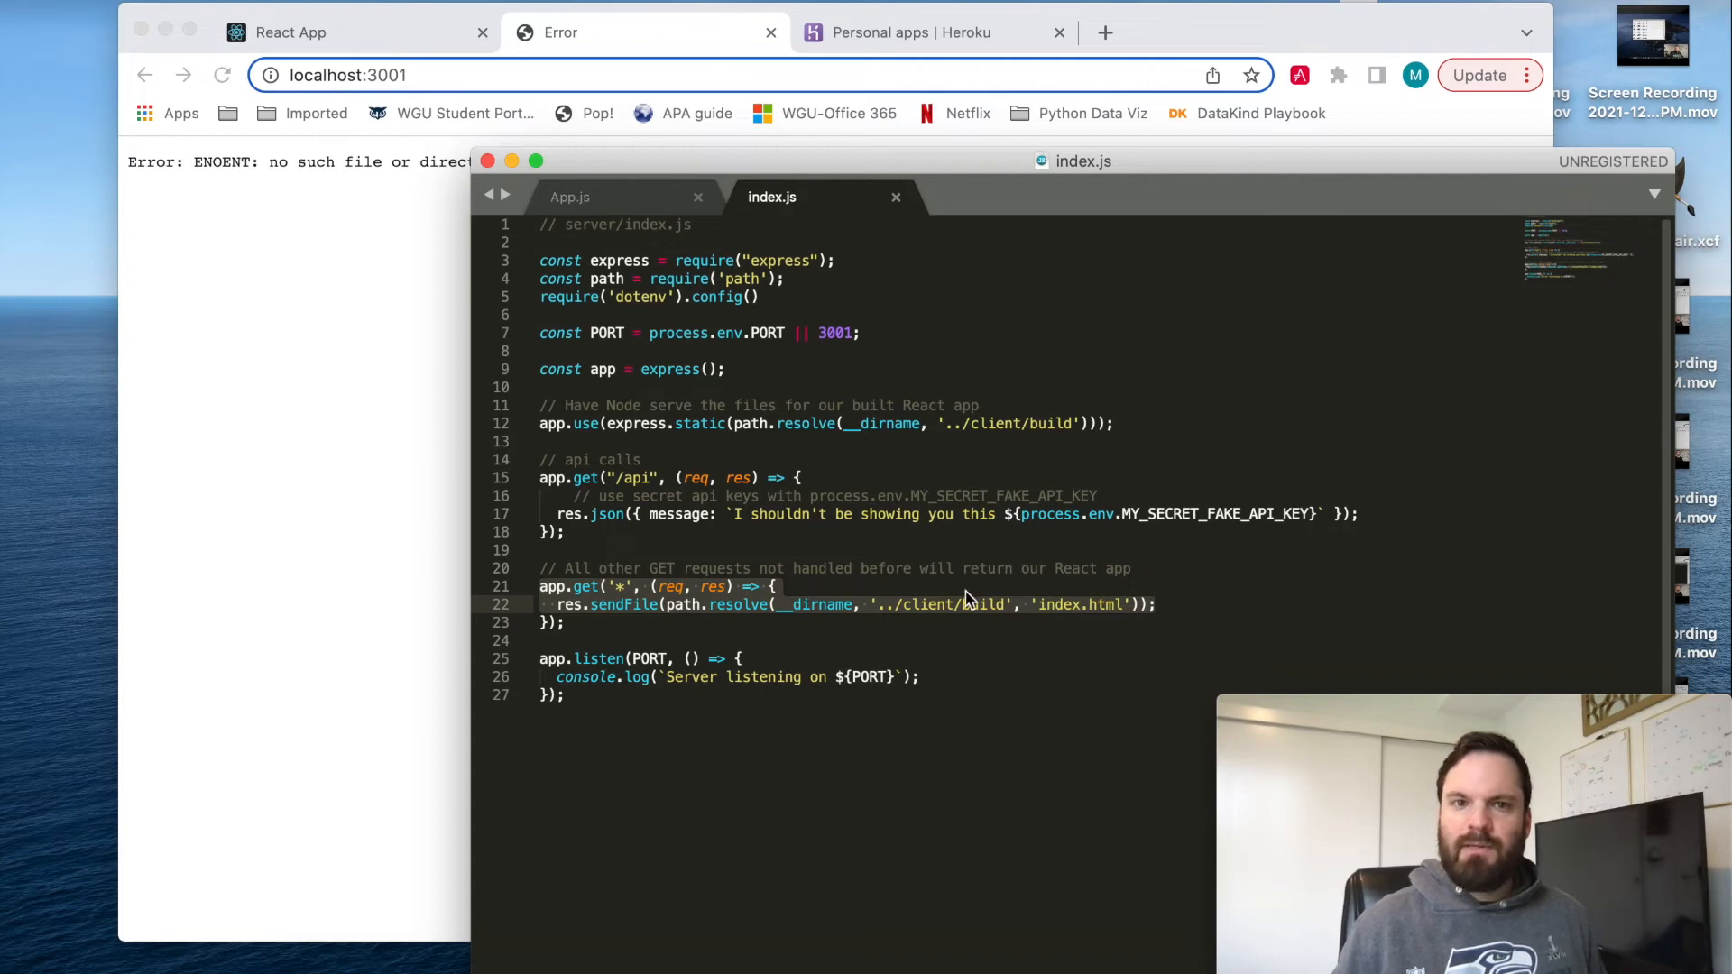
{"action": "mouse_move", "coordinate": [740, 583]}
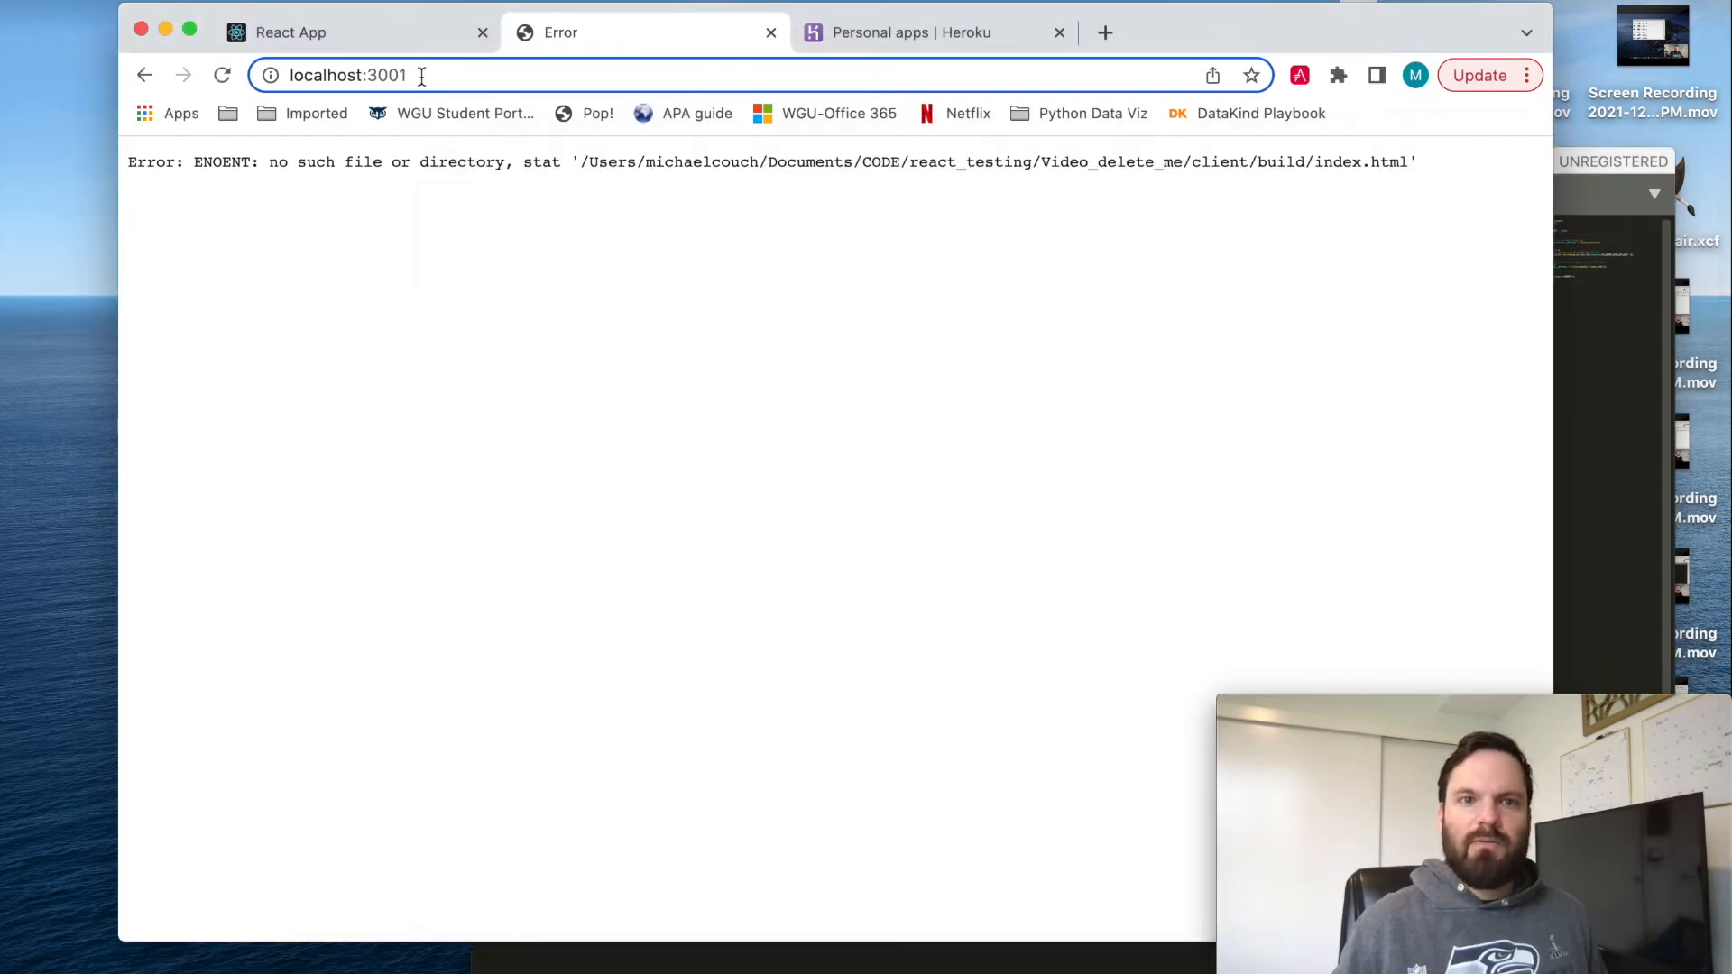
{"action": "mouse_move", "coordinate": [1003, 171]}
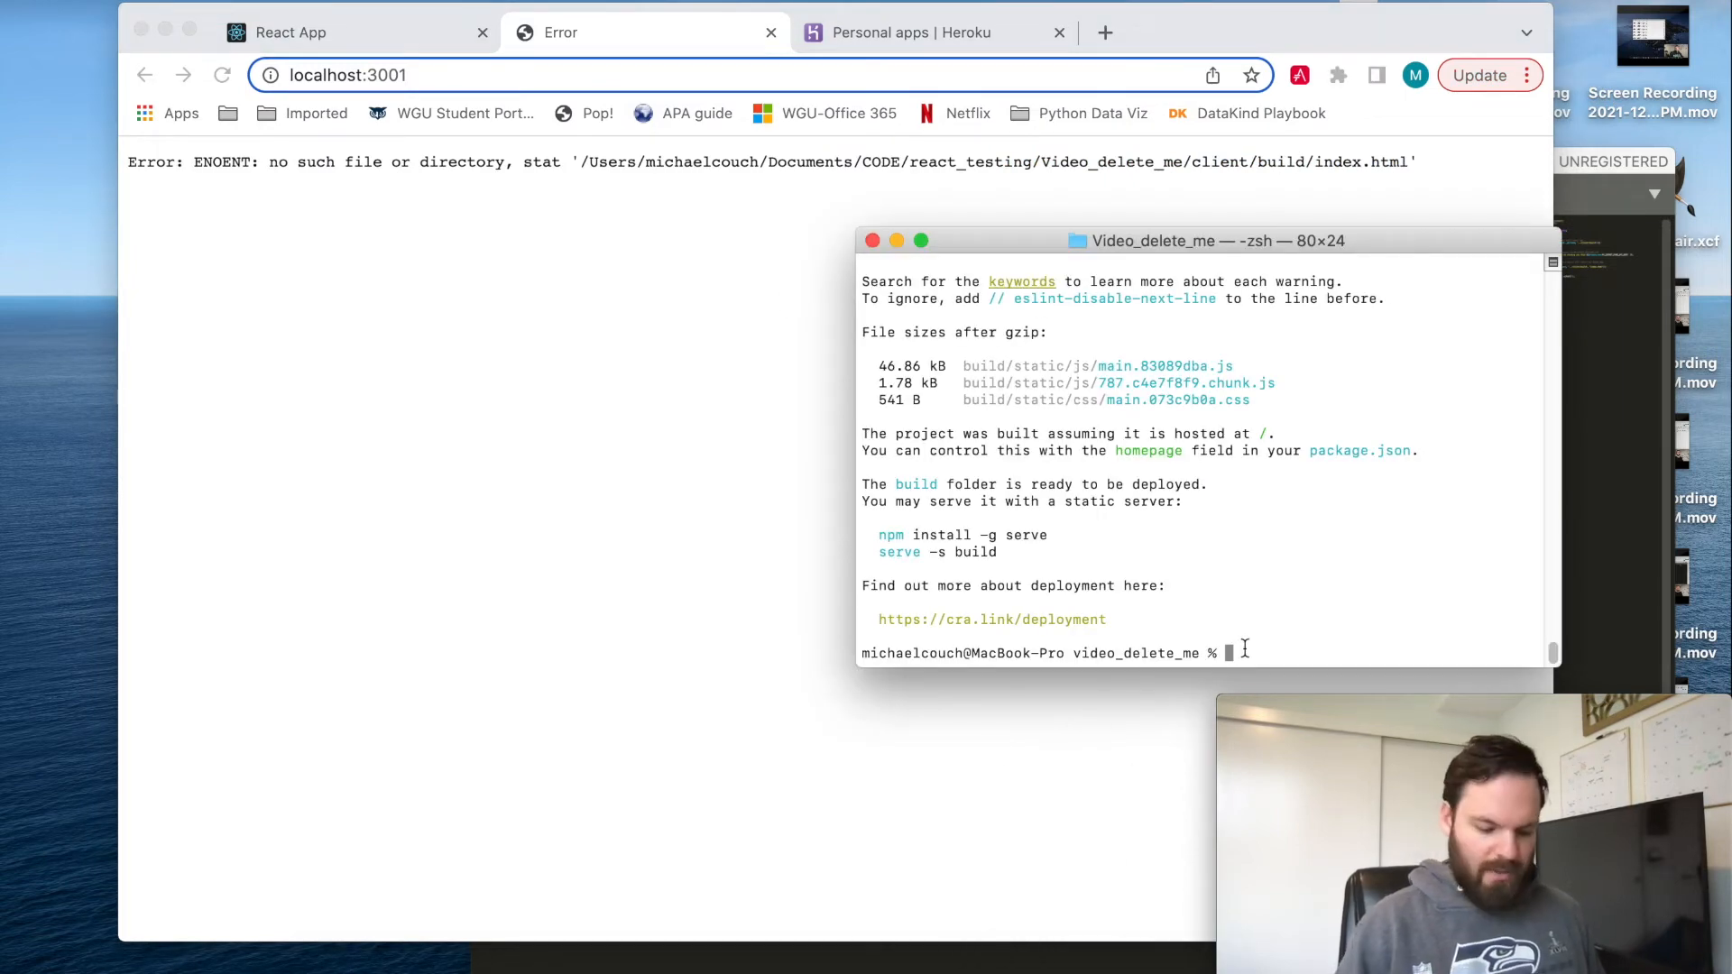
Run npm start, reload localhost:3001 and browse back from src to the client build folder in Finder.
{"action": "type", "text": "npm start"}
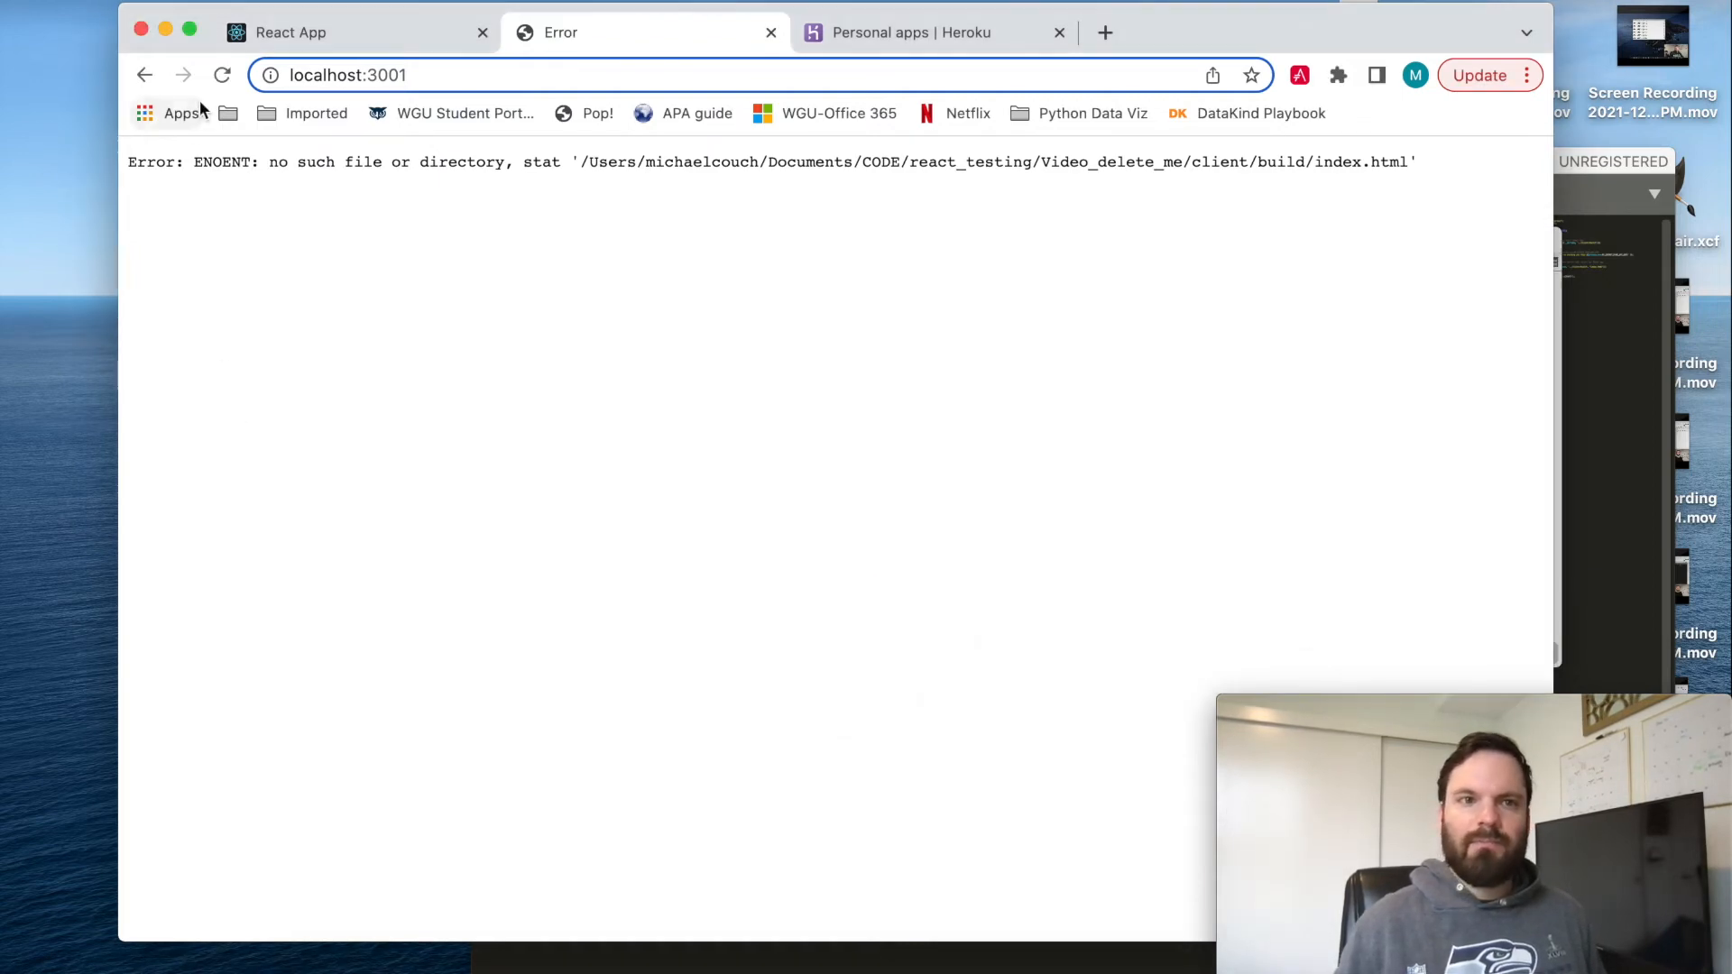
{"action": "left_click", "coordinate": [220, 76]}
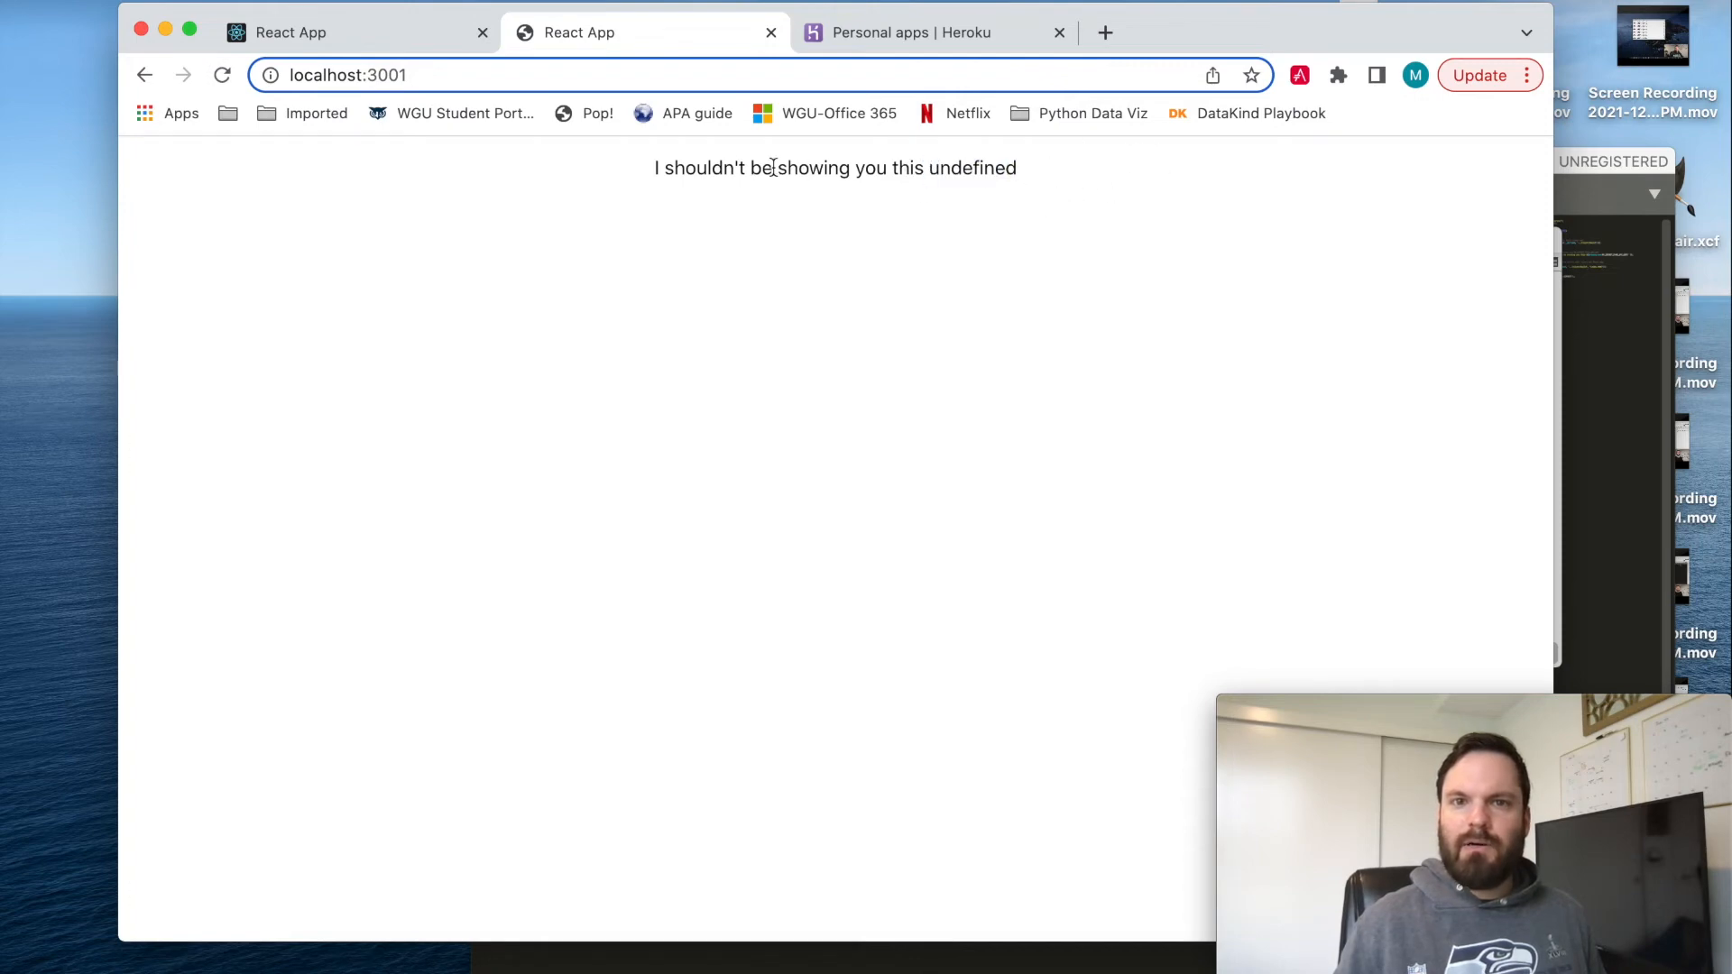
{"action": "mouse_move", "coordinate": [1078, 247]}
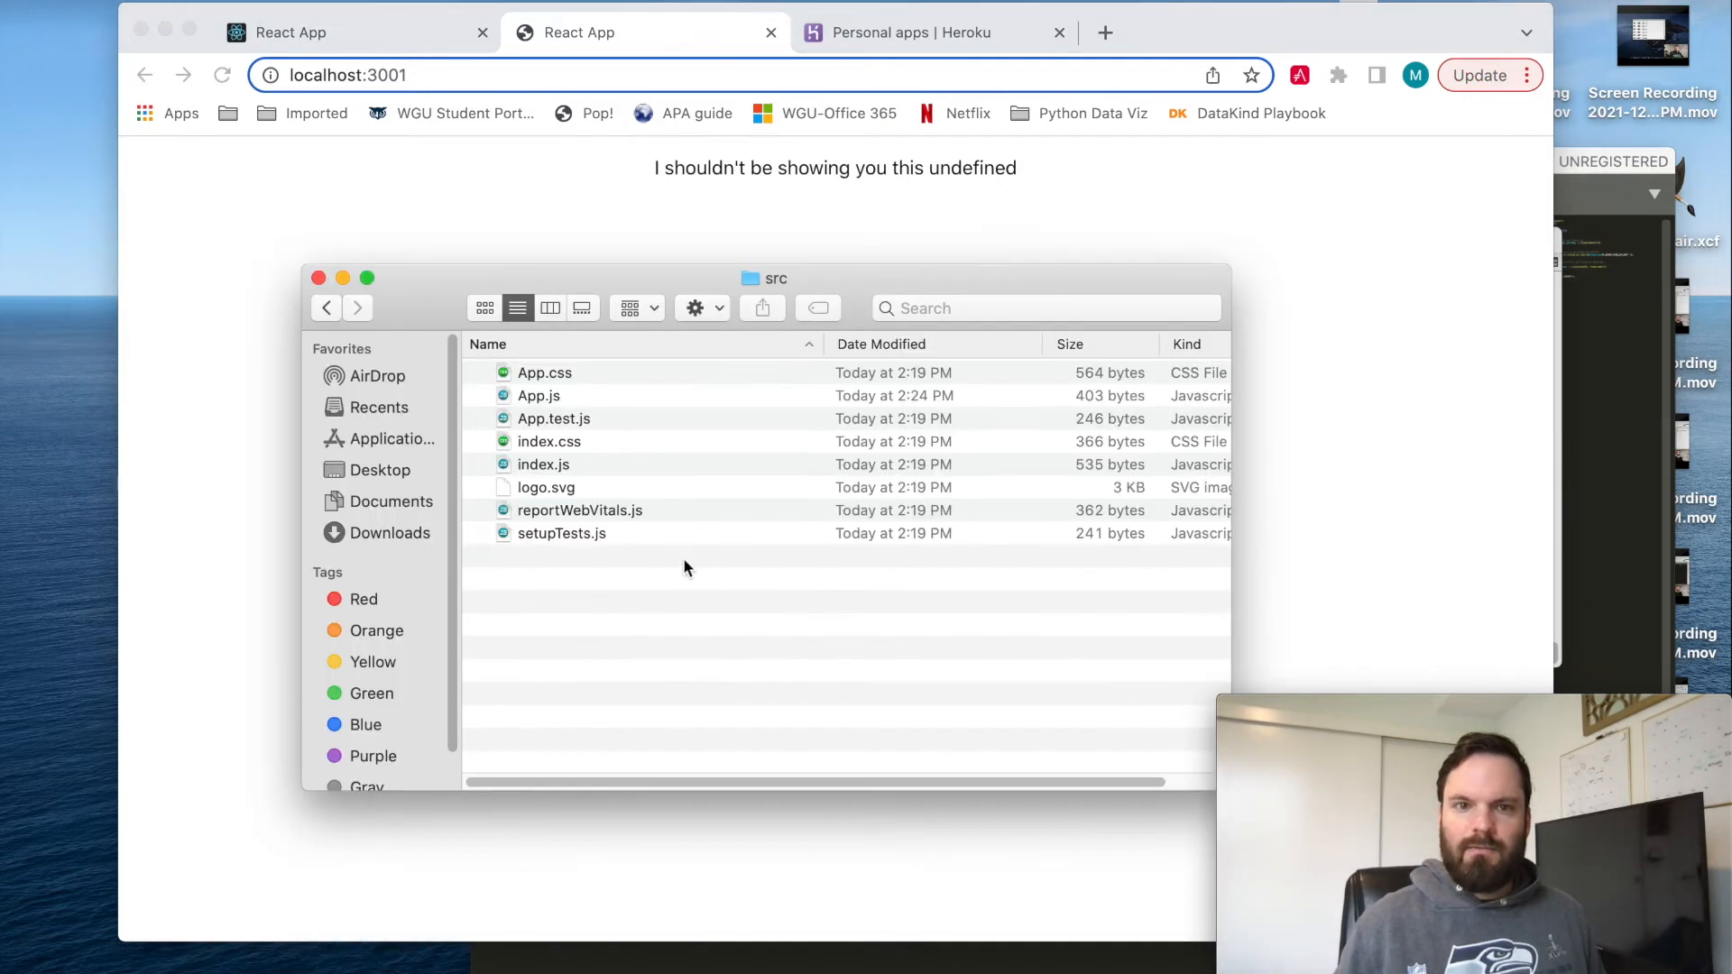
{"action": "left_click", "coordinate": [327, 307]}
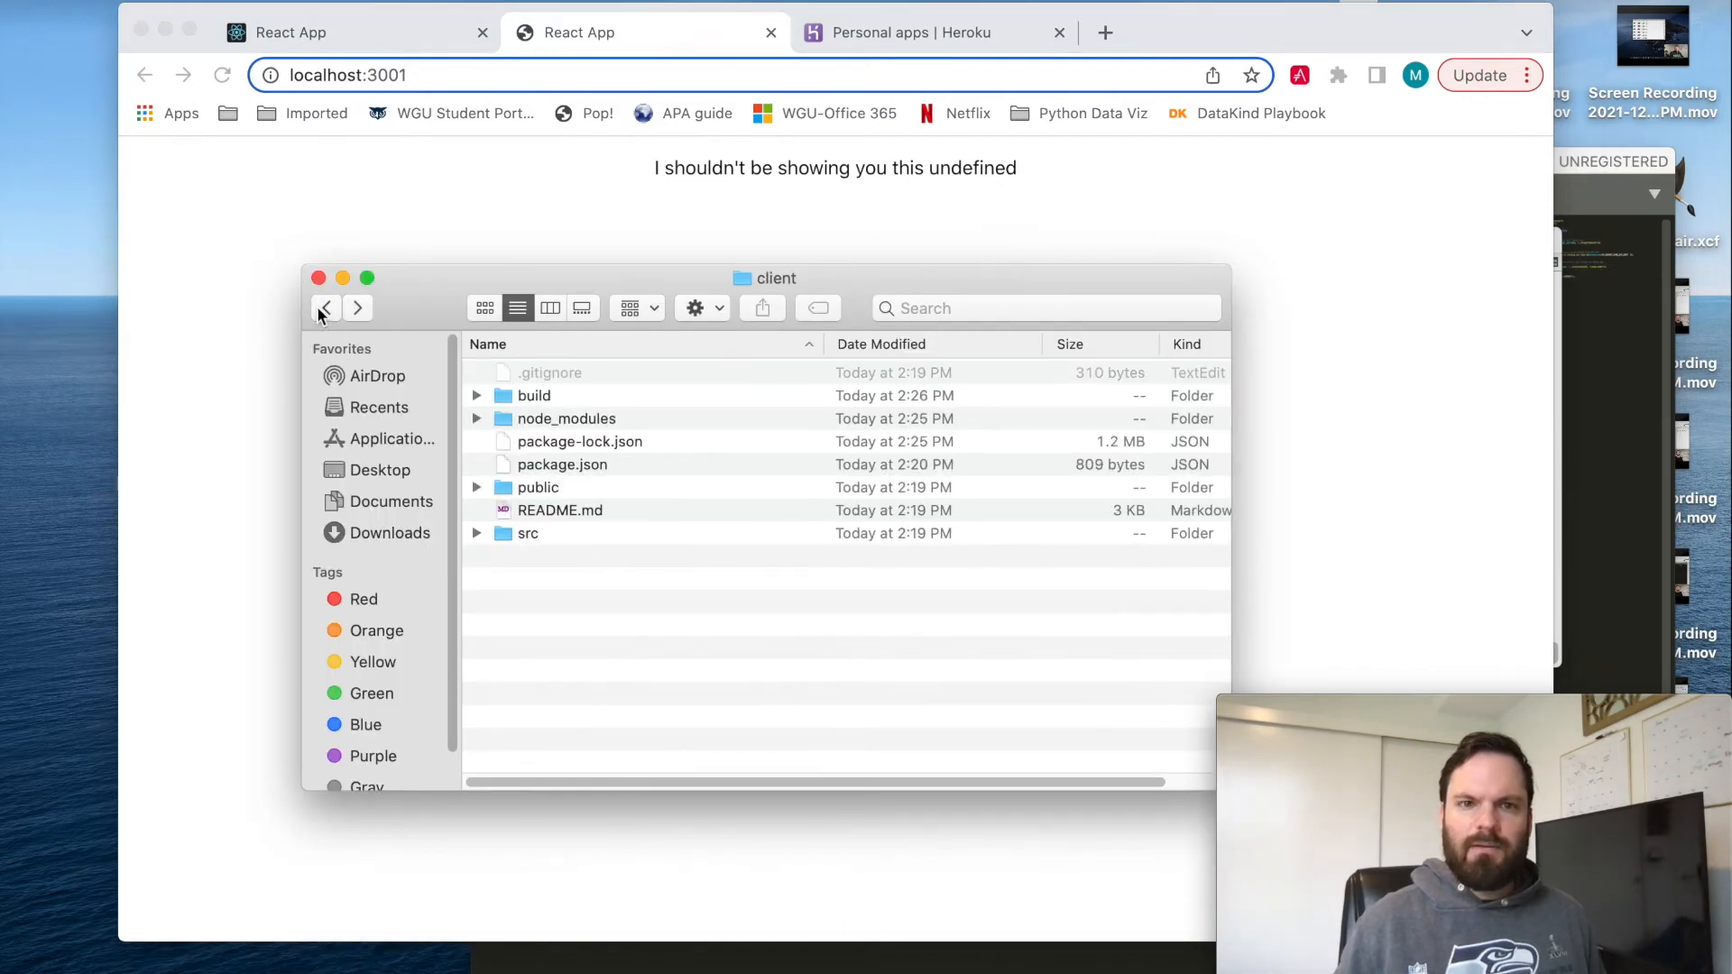
{"action": "left_click", "coordinate": [325, 307]}
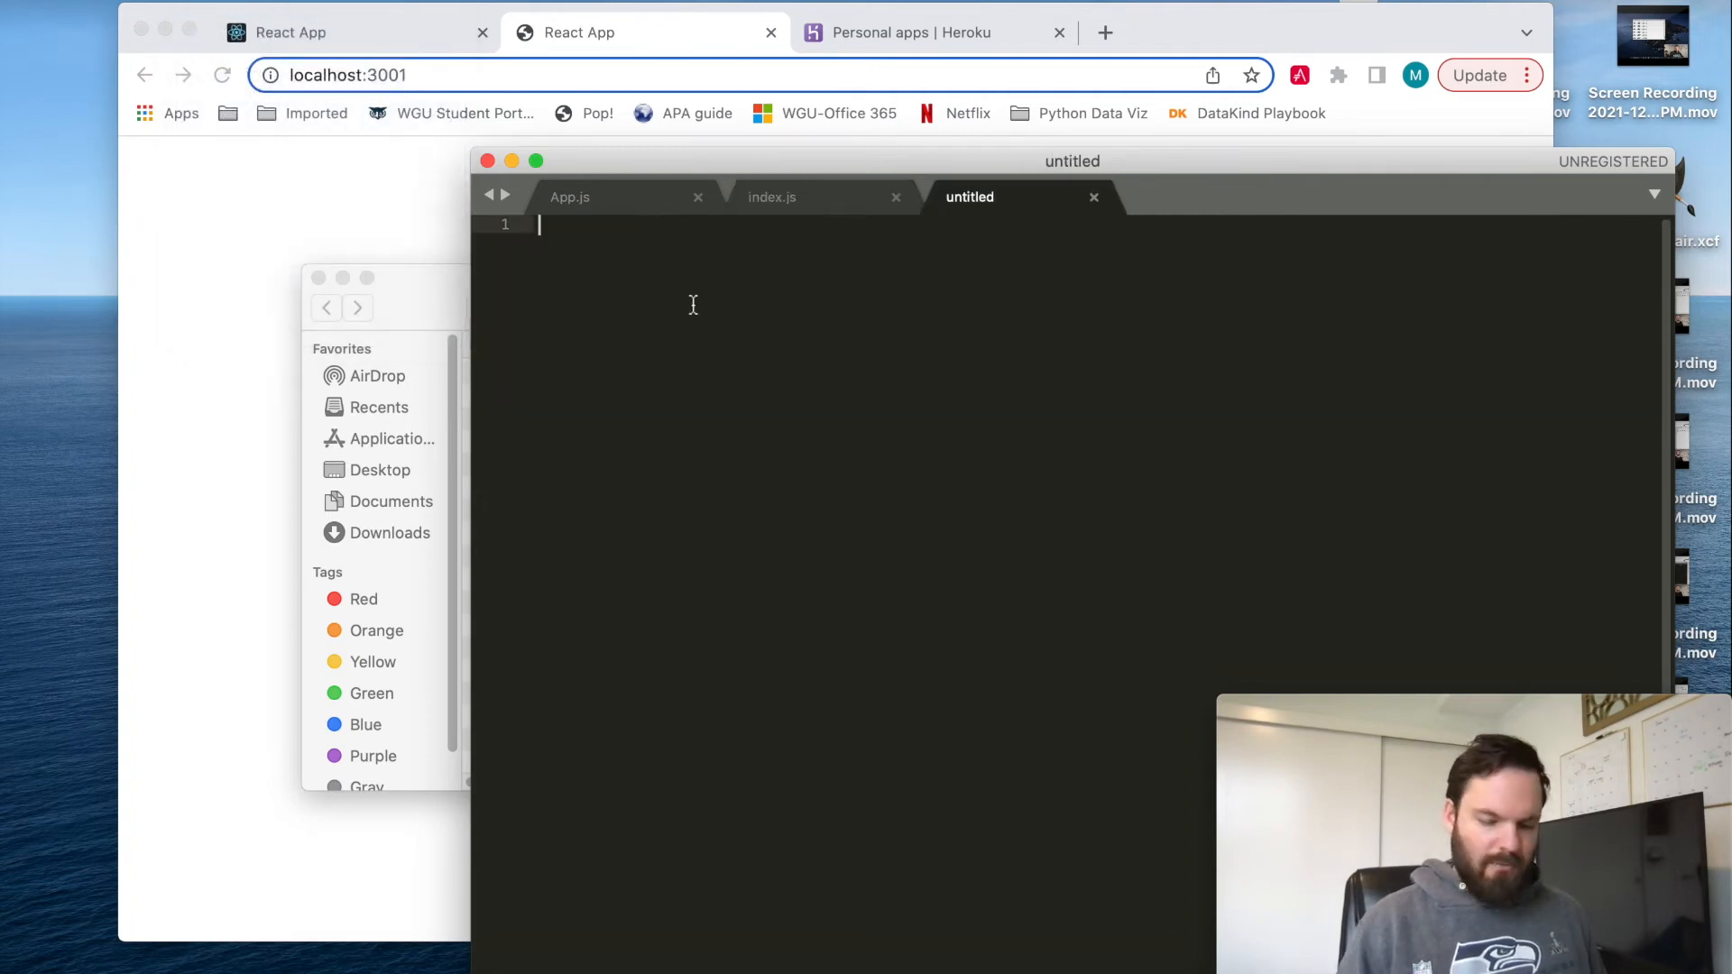
{"action": "left_click", "coordinate": [774, 197]}
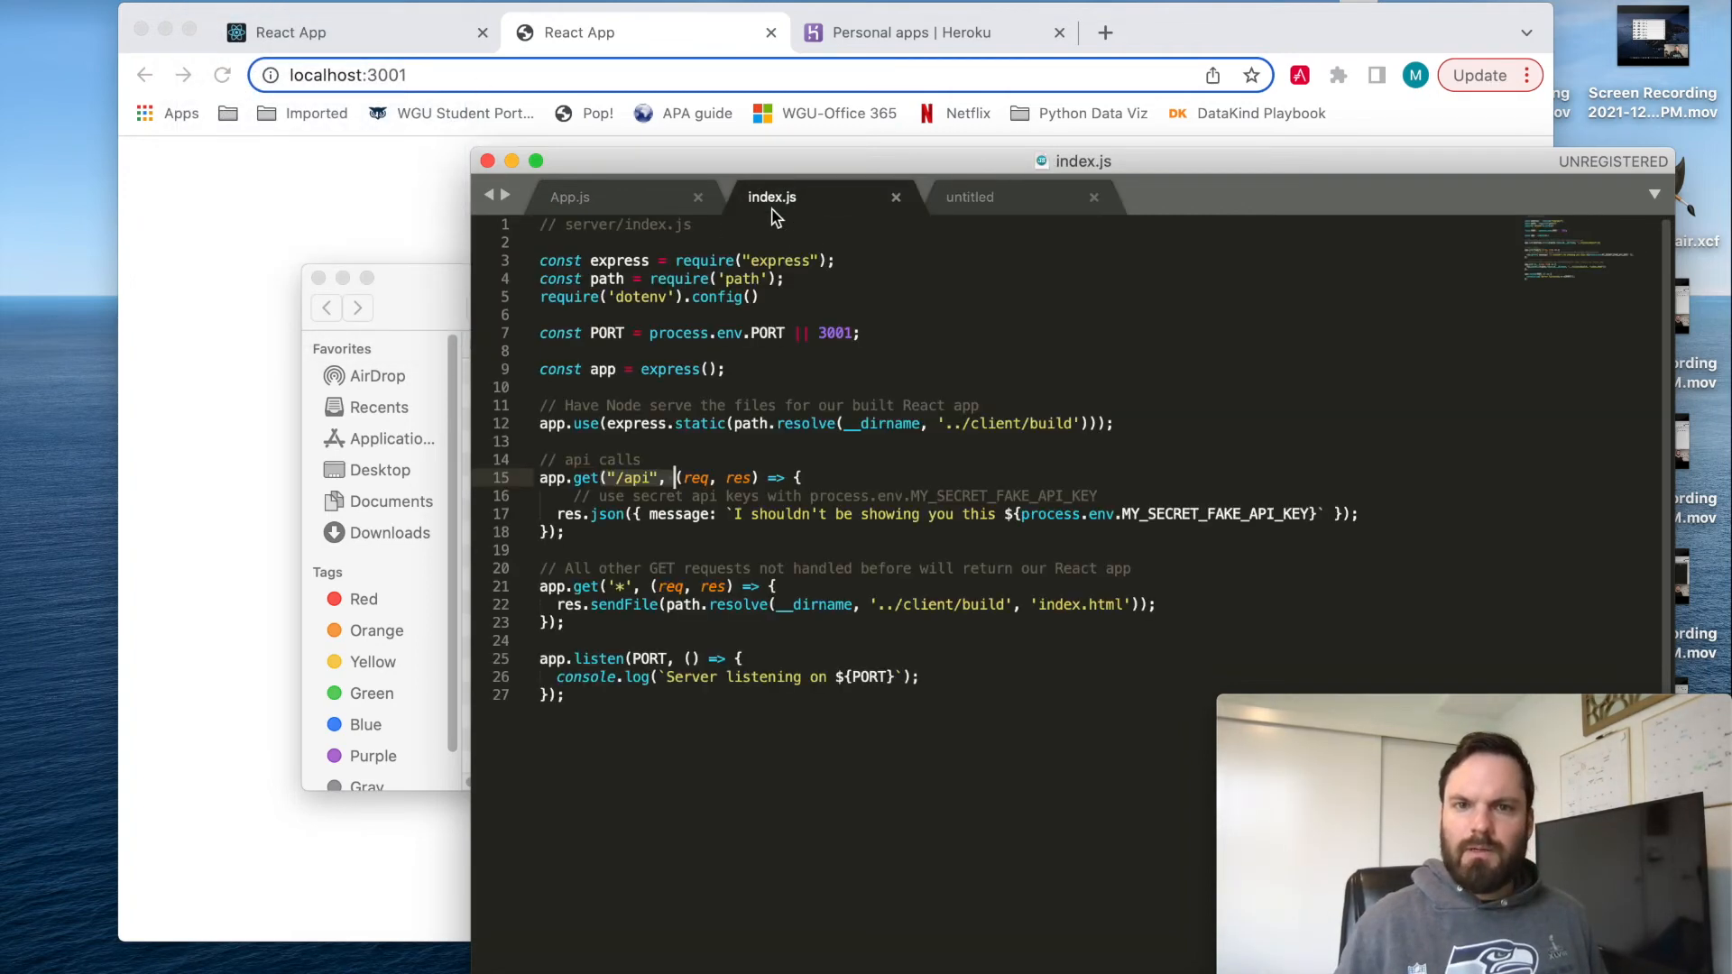
{"action": "double_click", "coordinate": [1001, 494]}
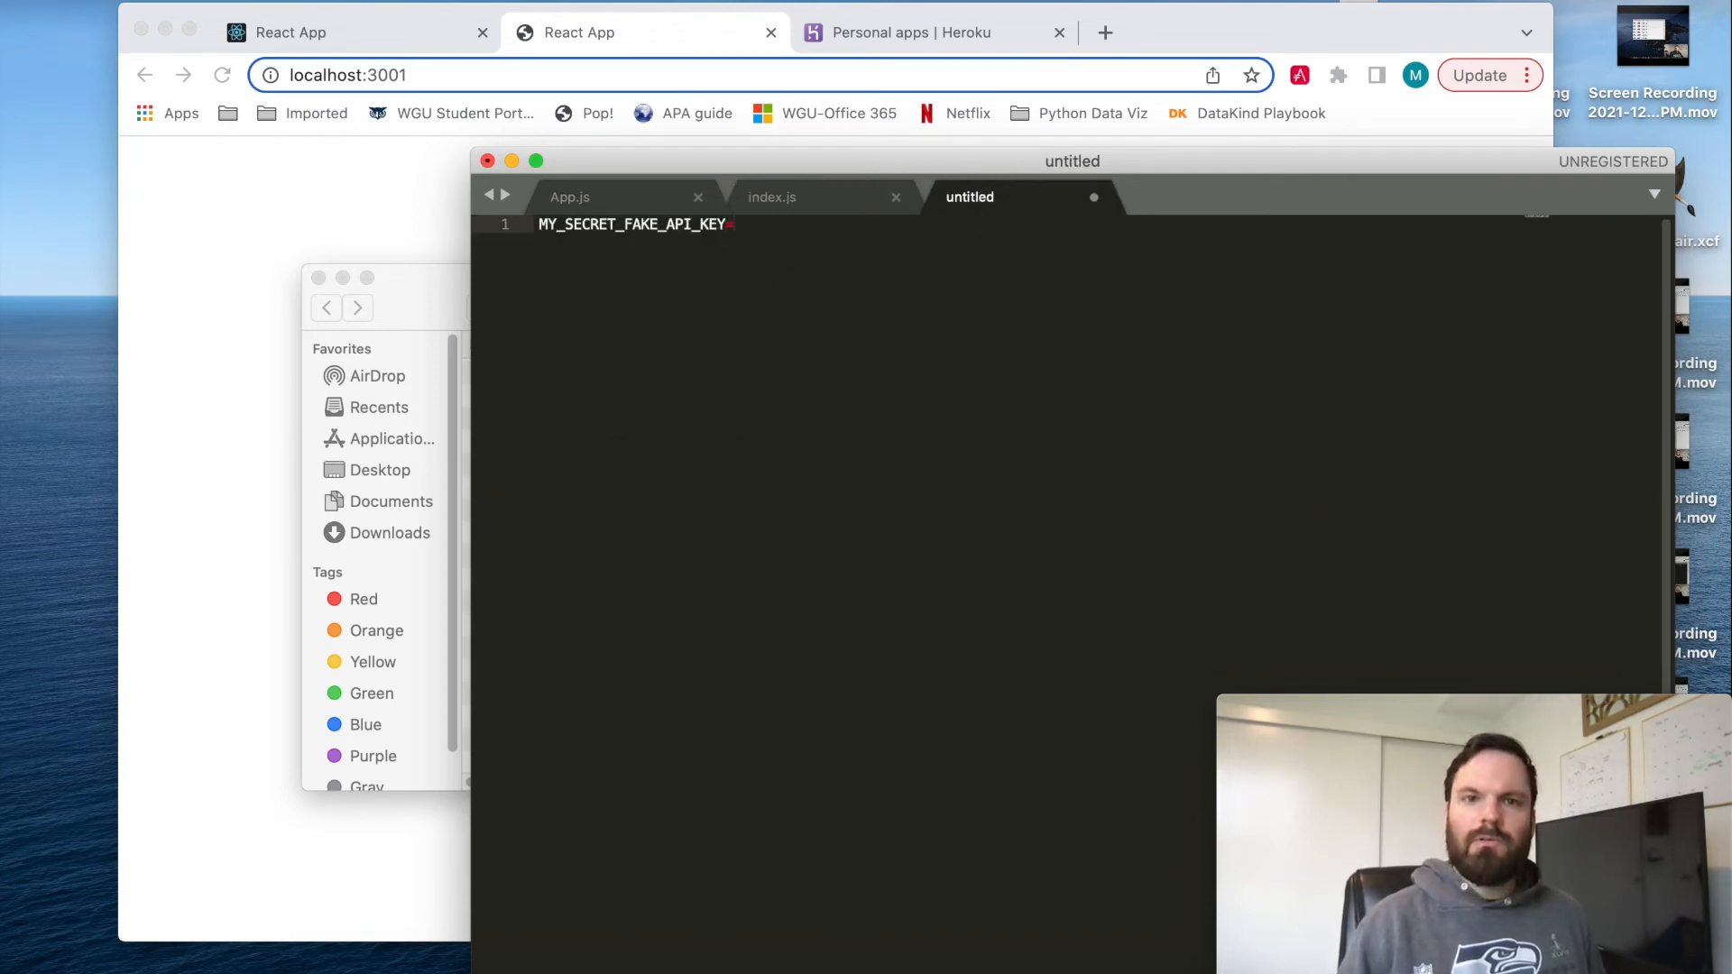
{"action": "type", "text": "=secret_a"}
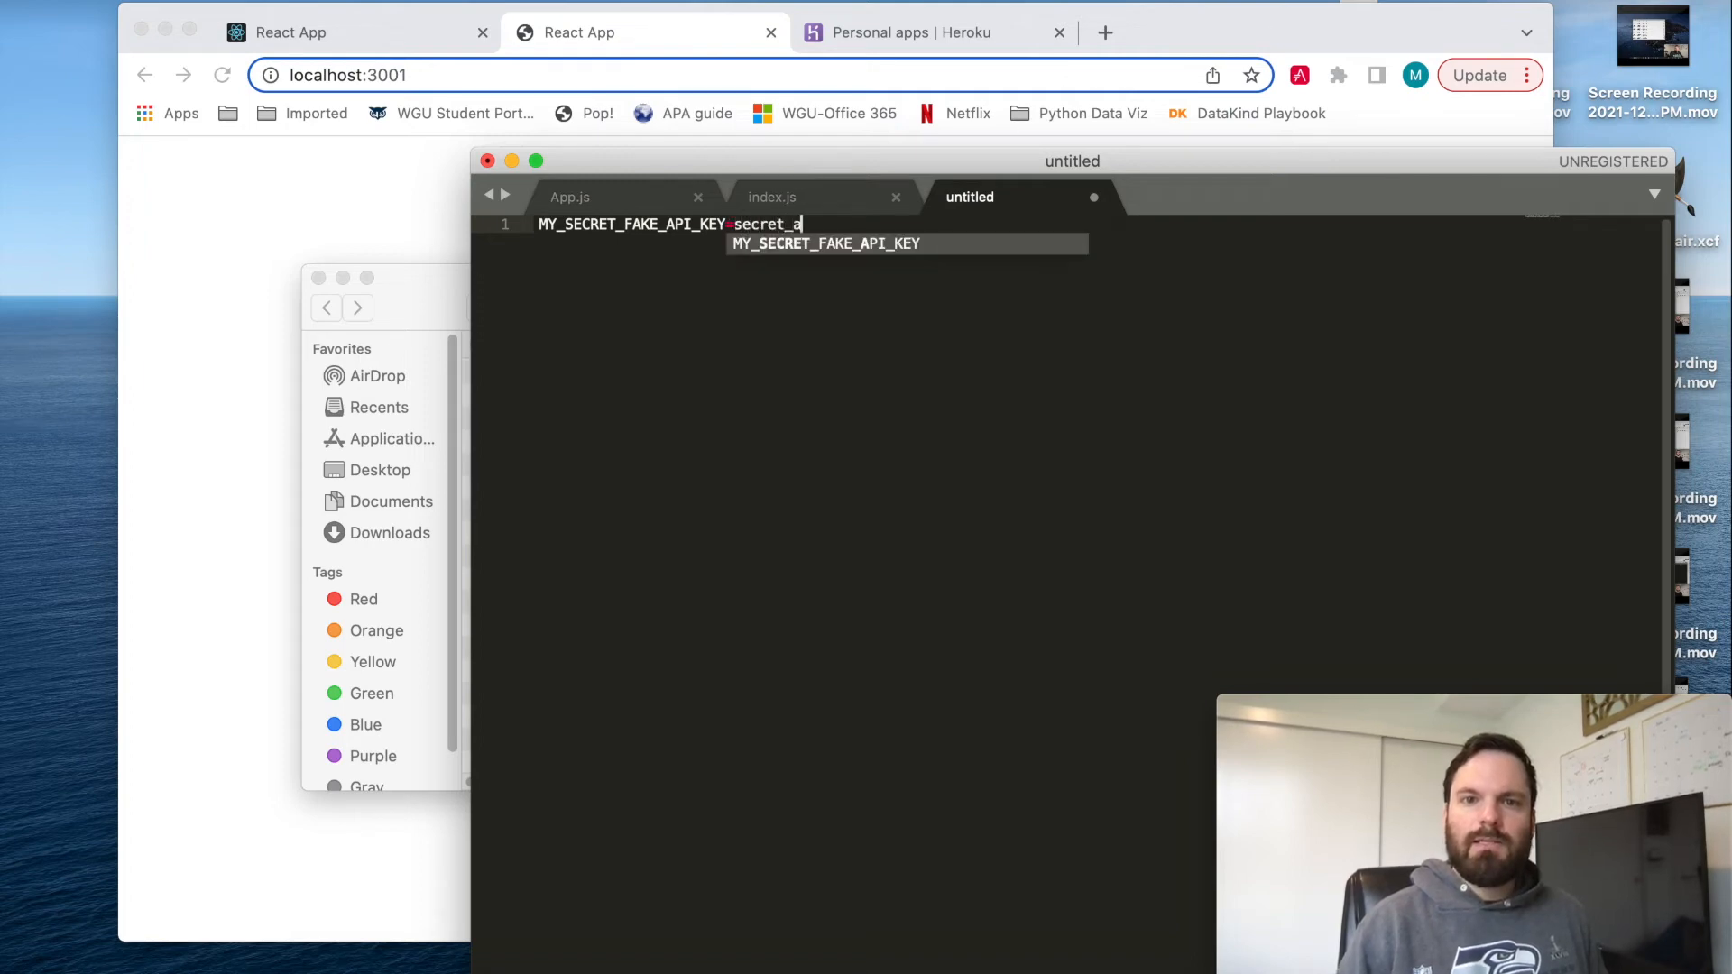
{"action": "type", "text": "fake_api_ke"}
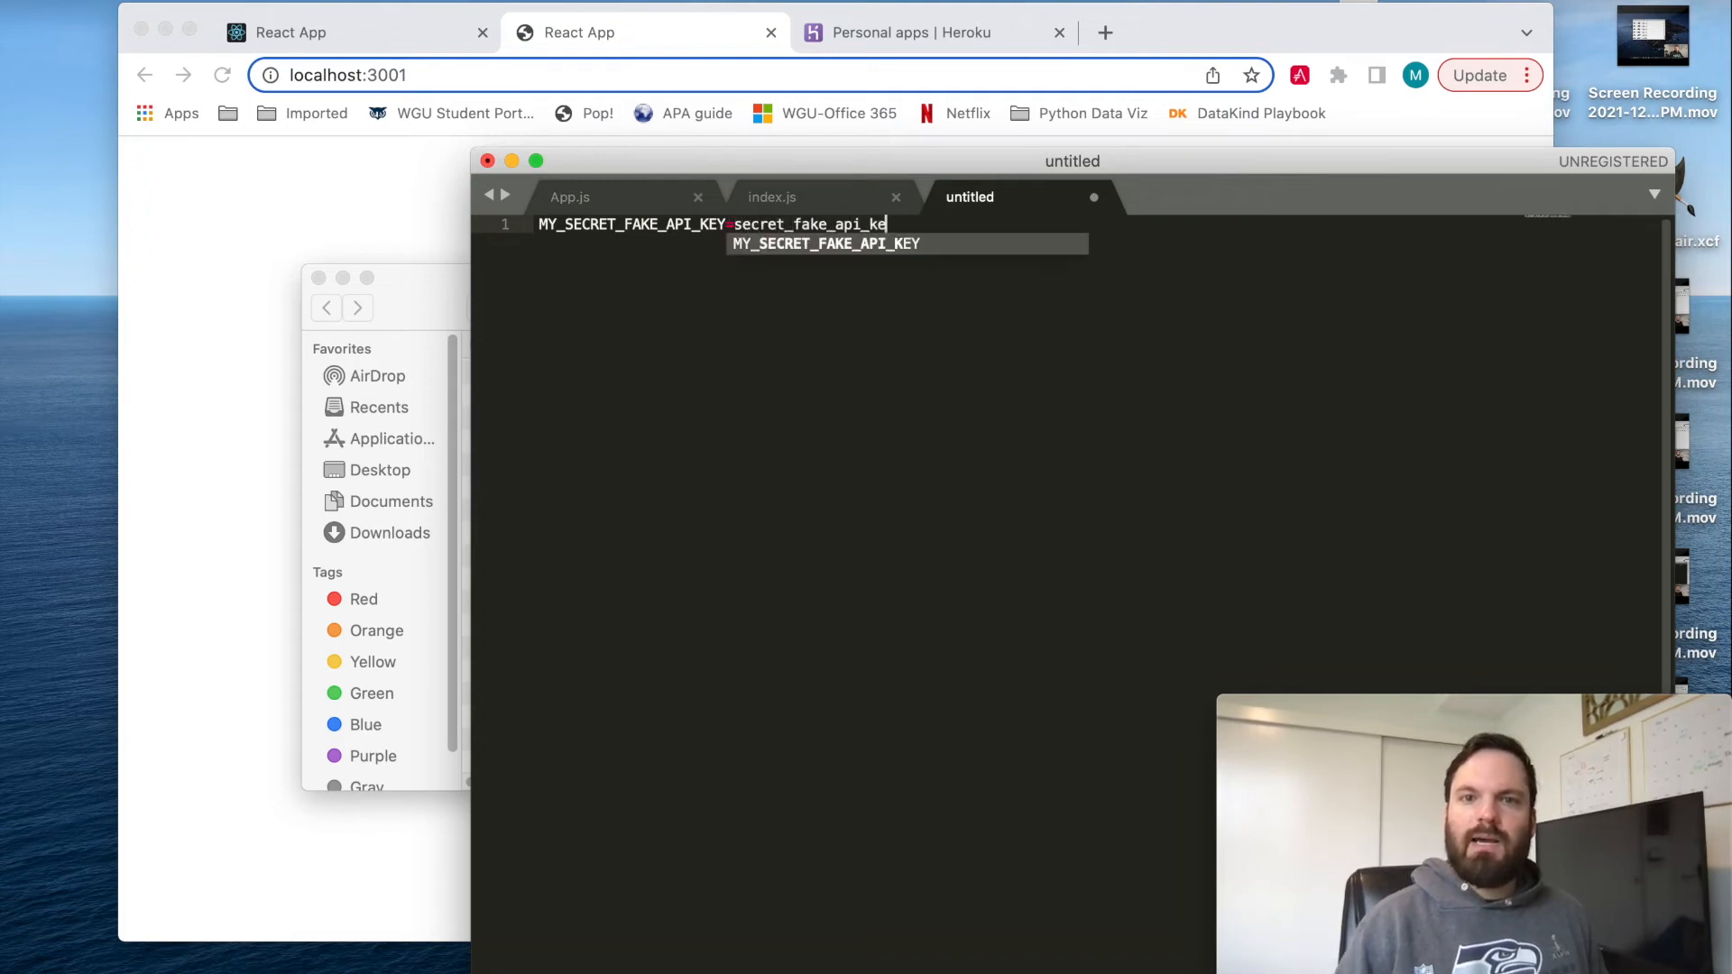
{"action": "type", "text": "_1234"}
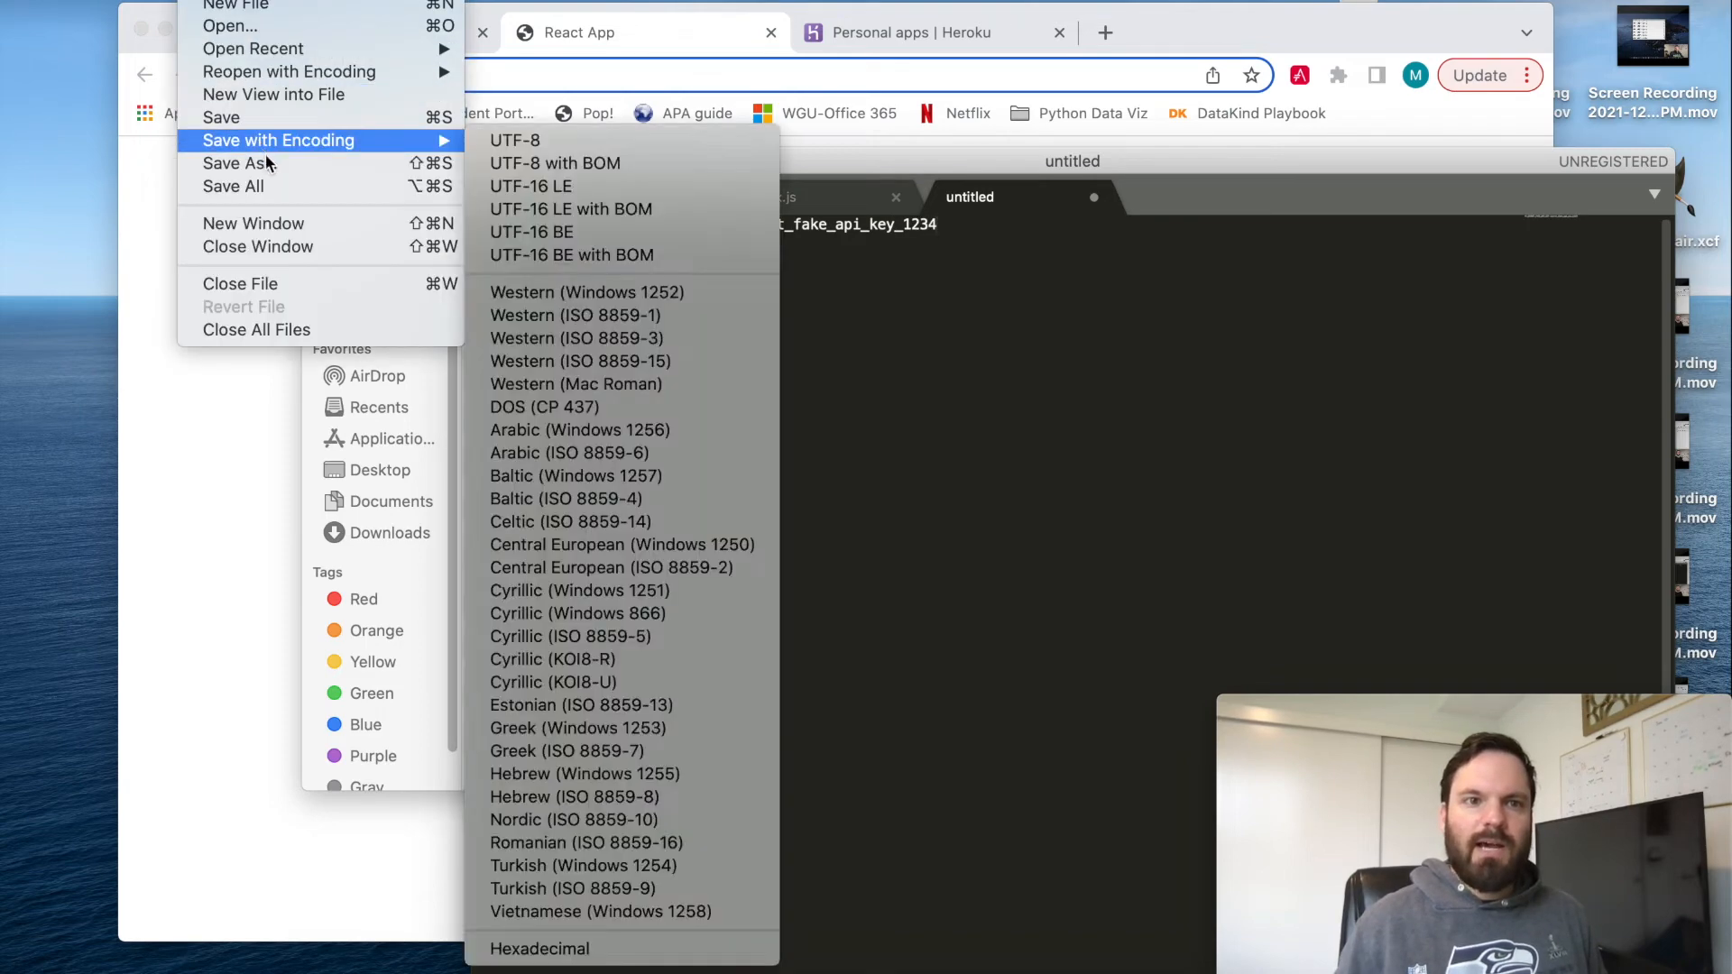
Save the file as .env in the Video_delete_me project folder, accepting the dot-prefixed name.
{"action": "left_click", "coordinate": [234, 164]}
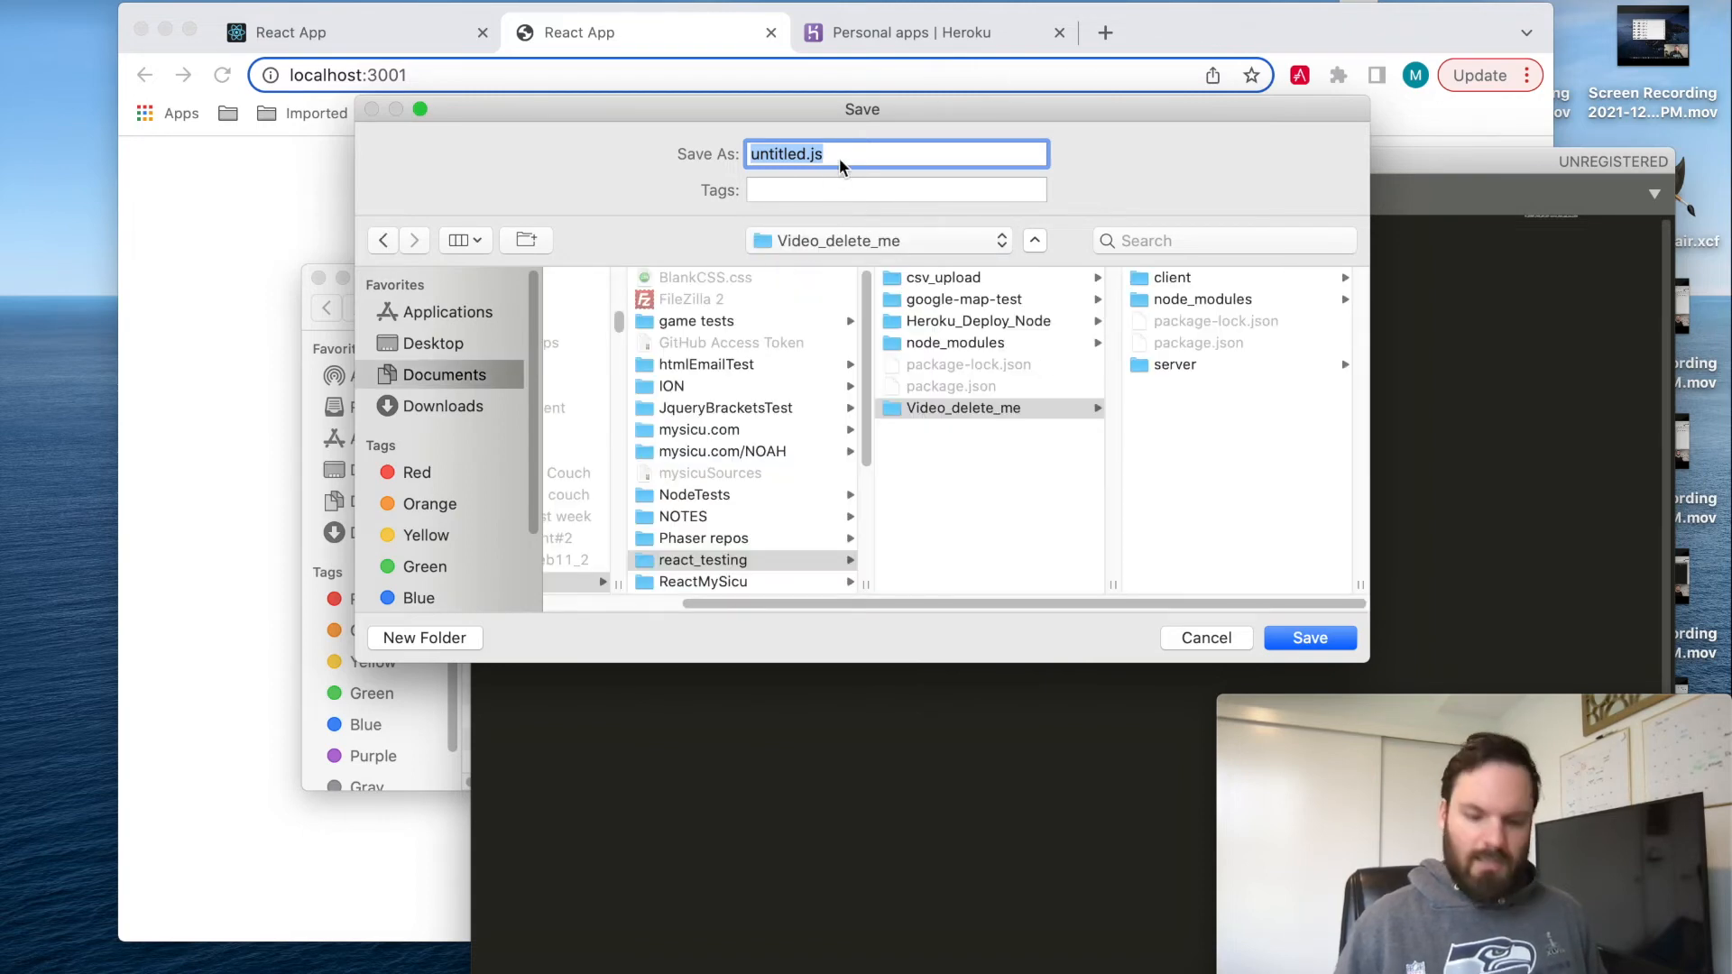
{"action": "type", "text": ".env"}
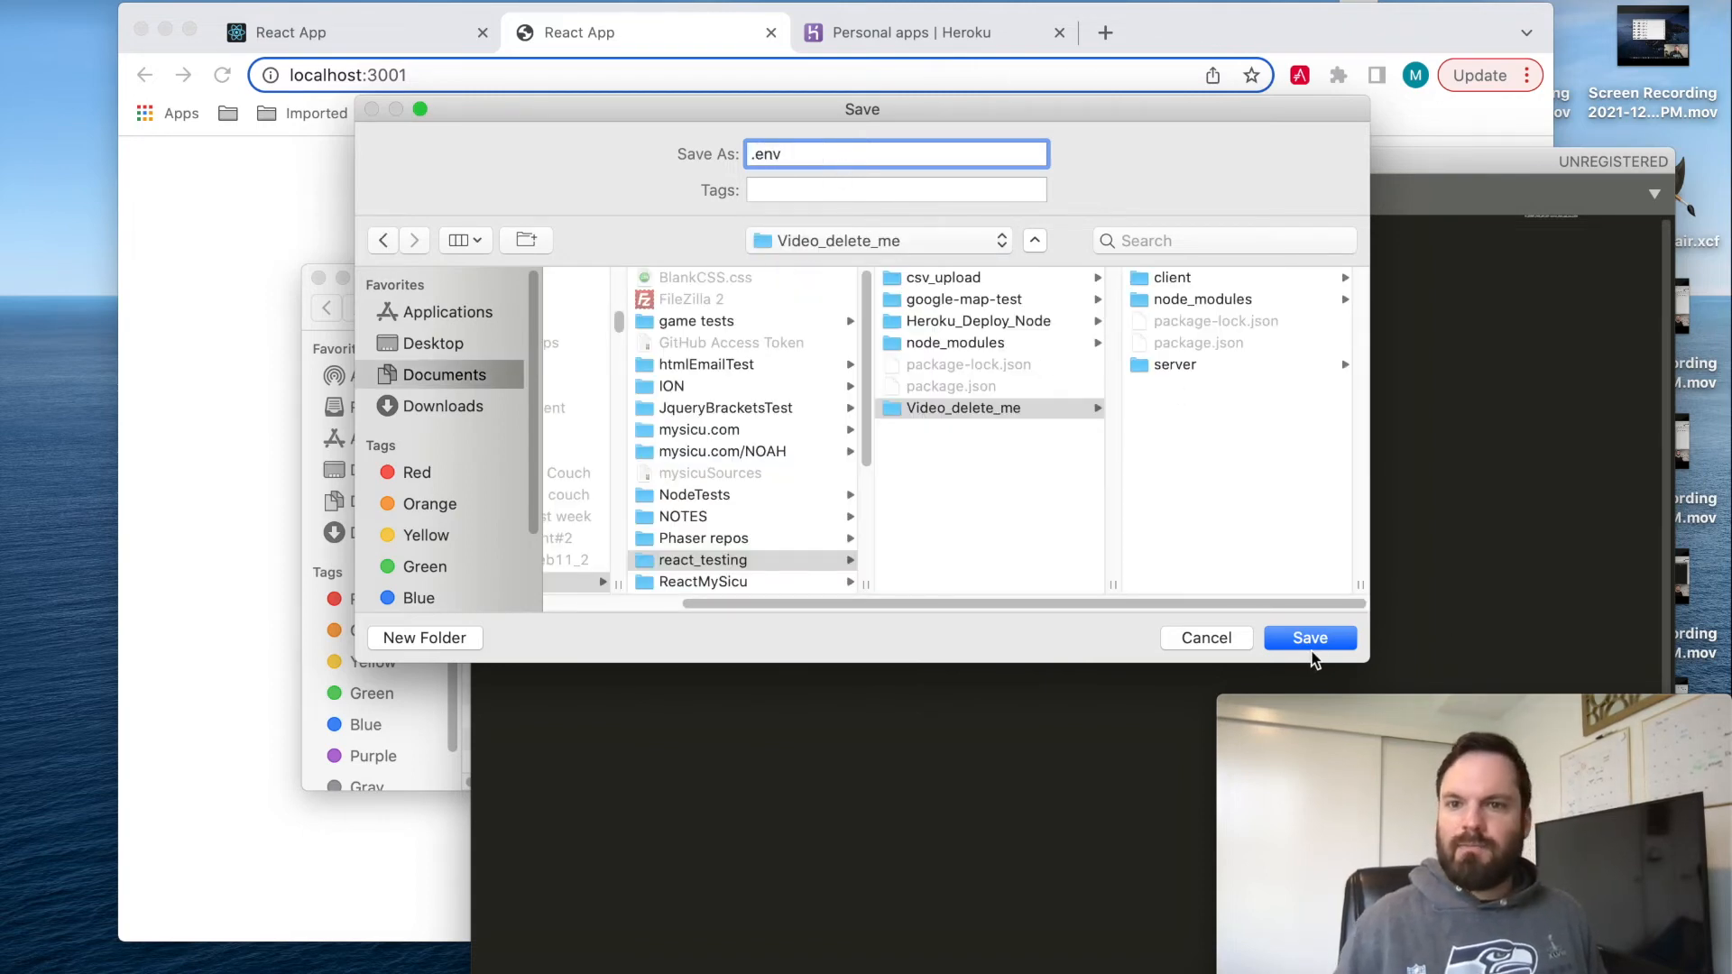
{"action": "left_click", "coordinate": [1310, 637]}
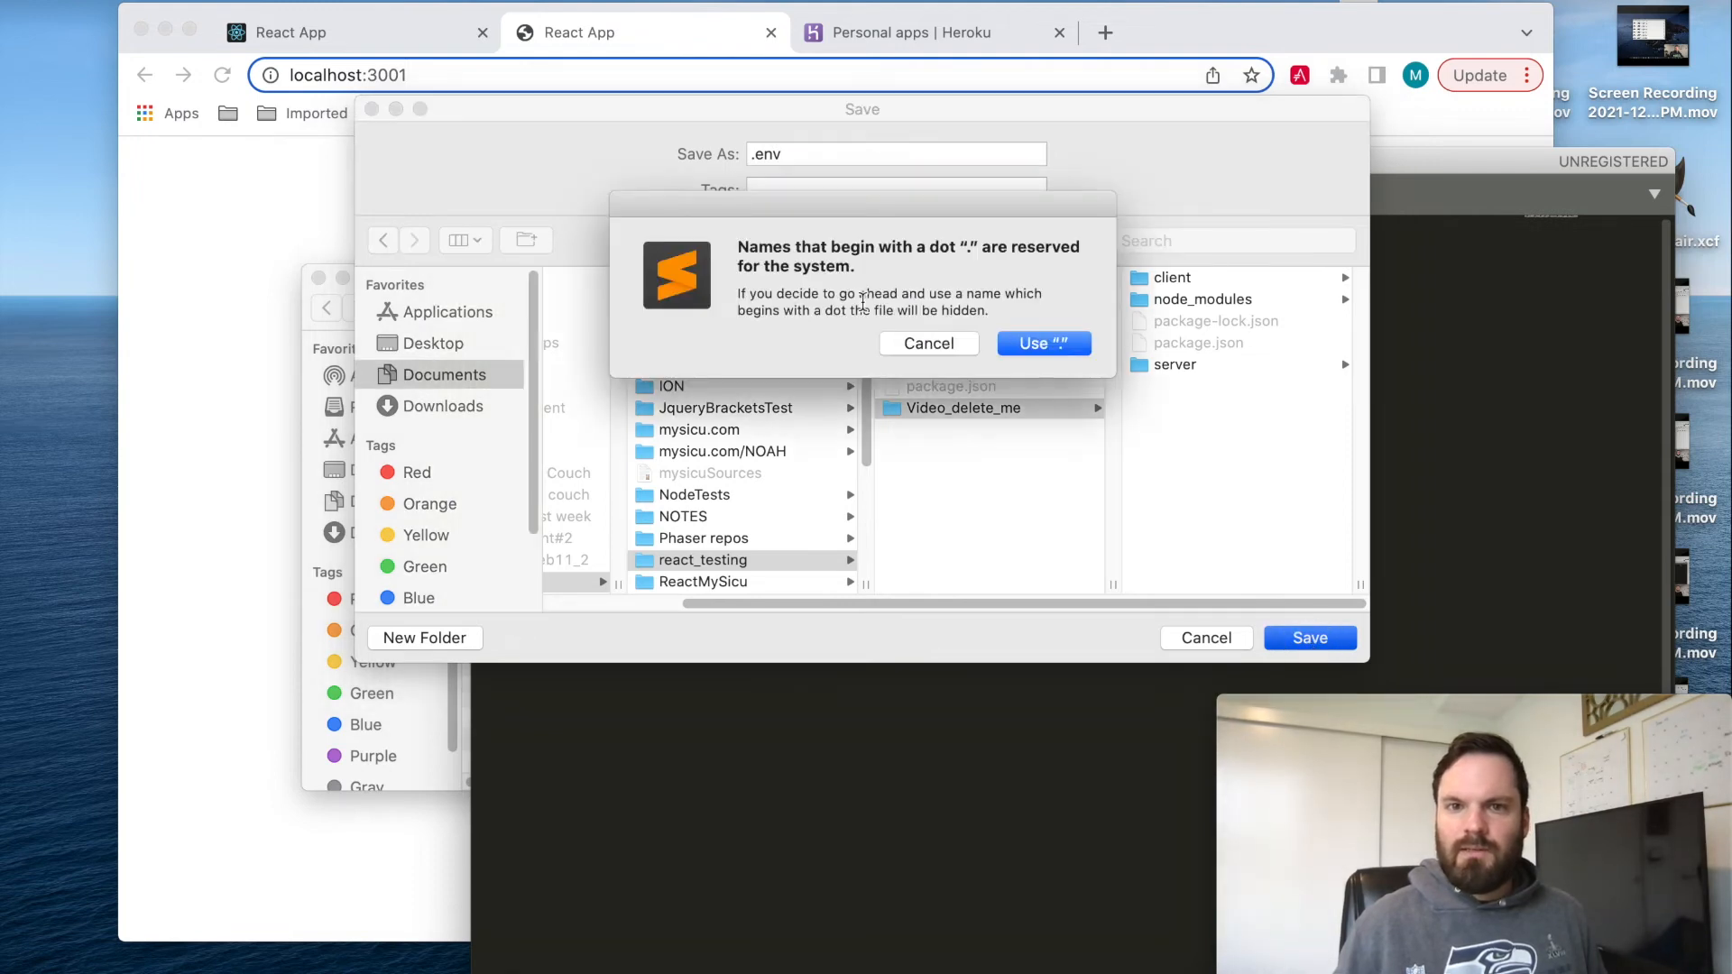
{"action": "left_click", "coordinate": [1042, 342]}
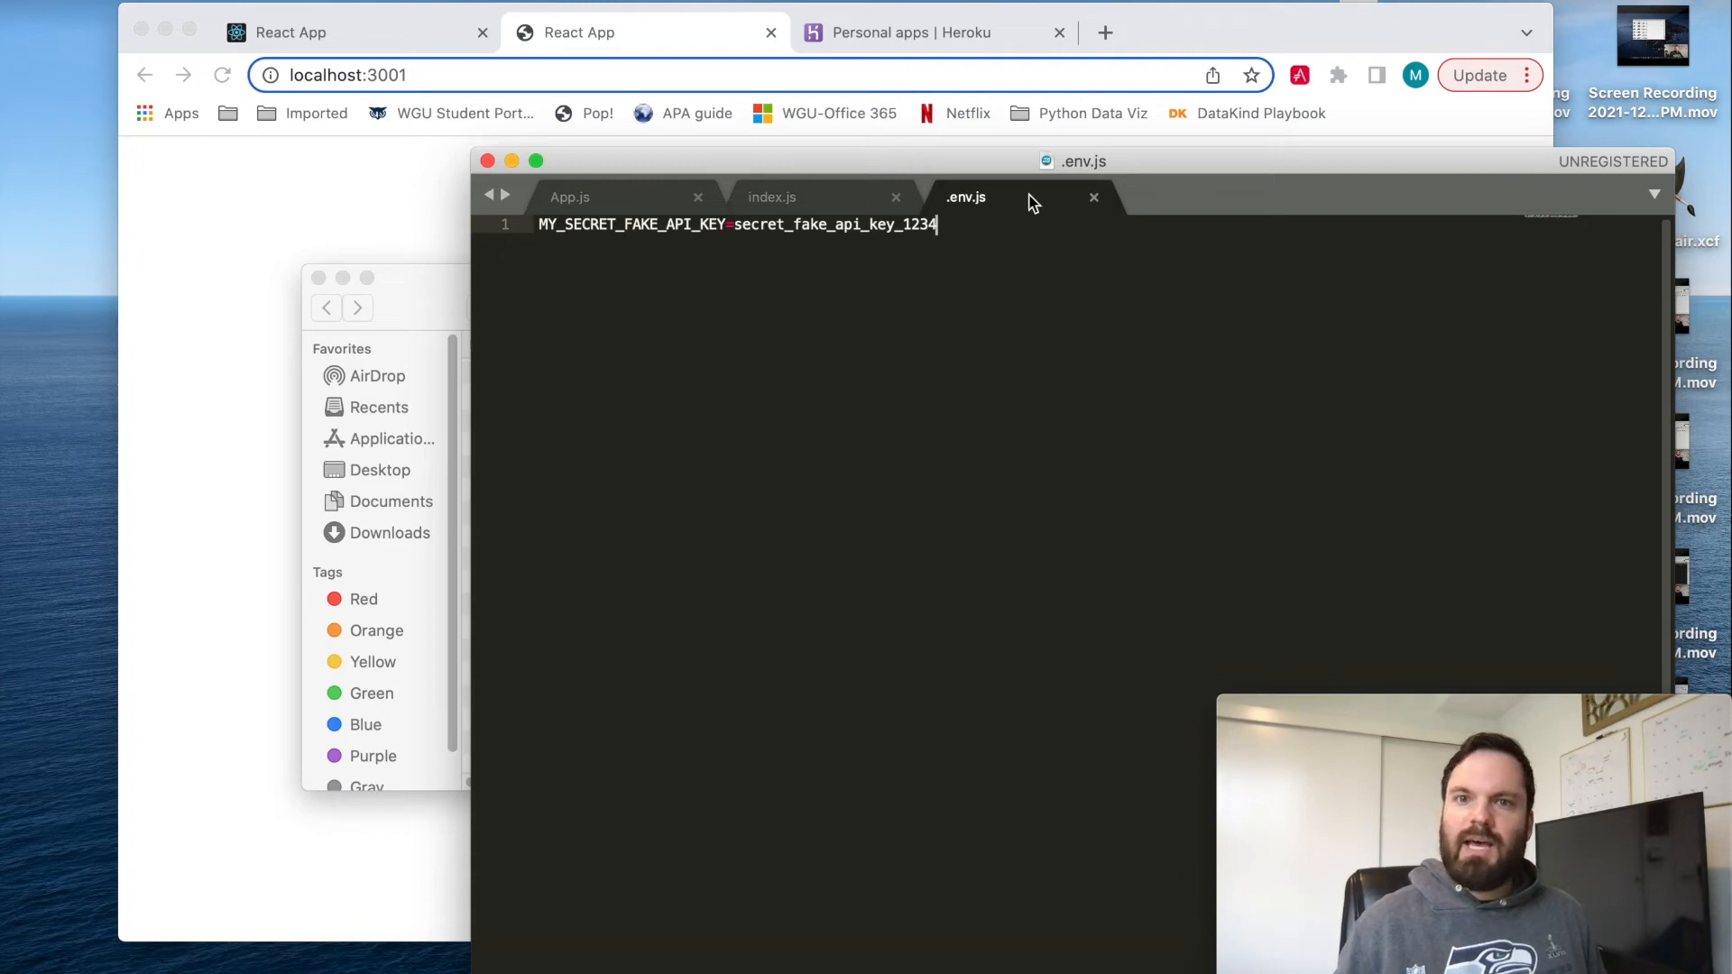
{"action": "mouse_move", "coordinate": [1095, 206]}
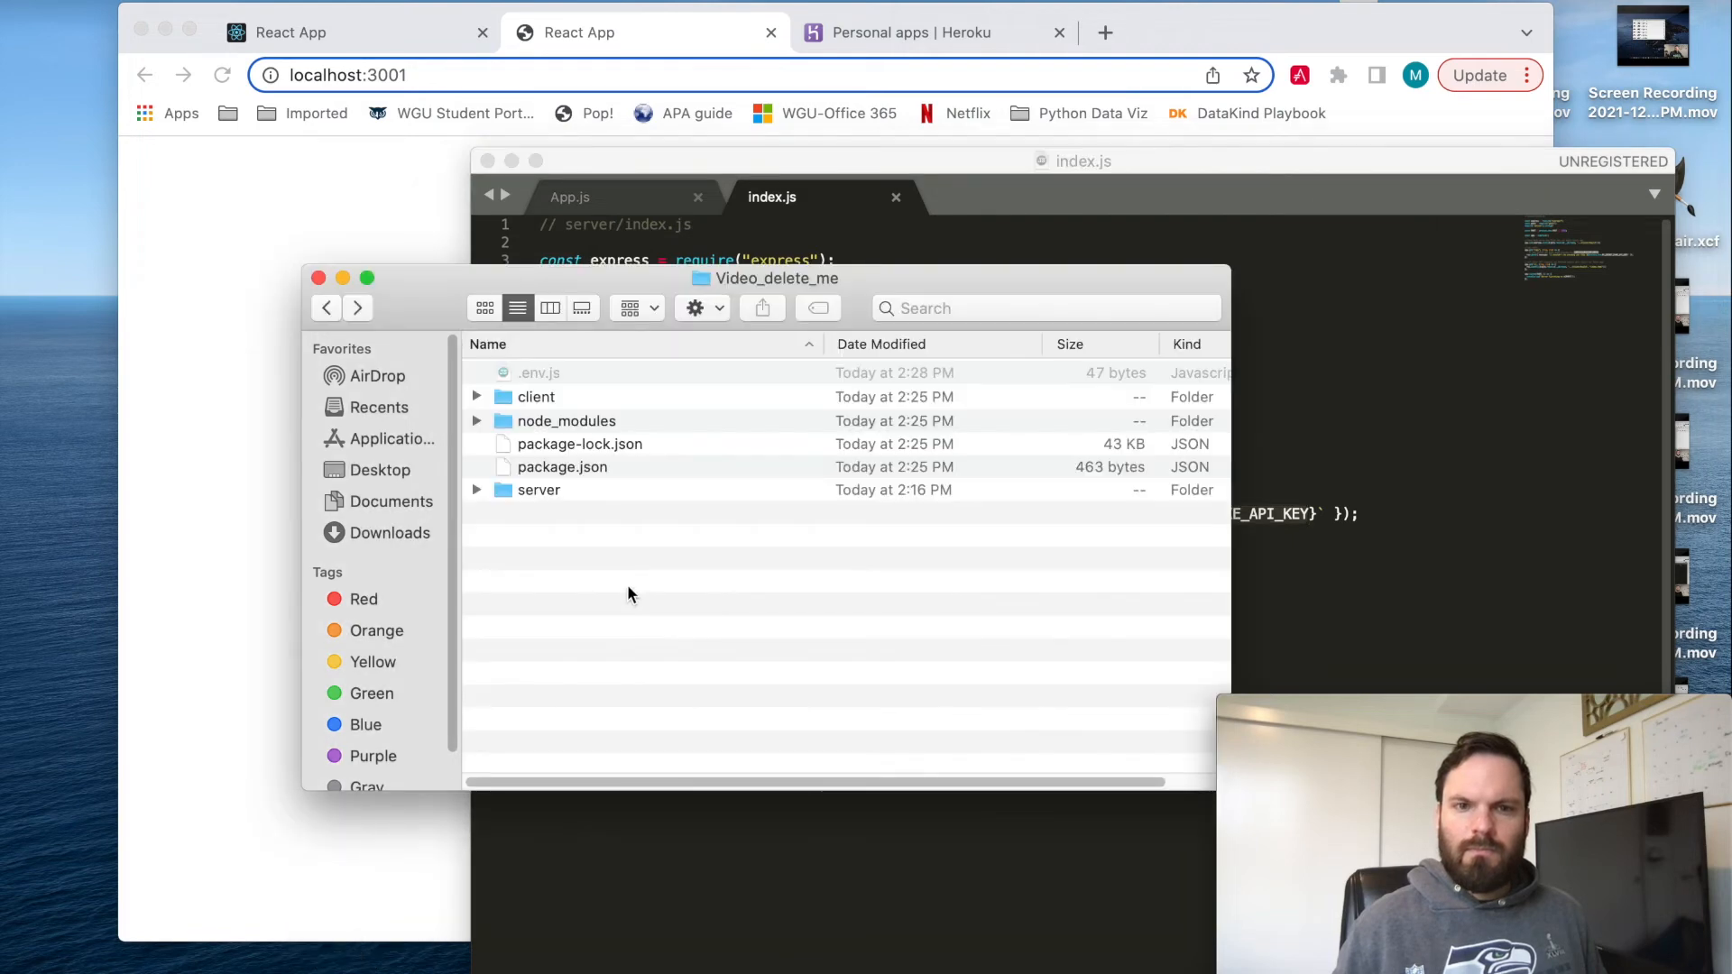
Create a .gitignore containing .env and save it into the Video_delete_me folder.
{"action": "left_click", "coordinate": [537, 372]}
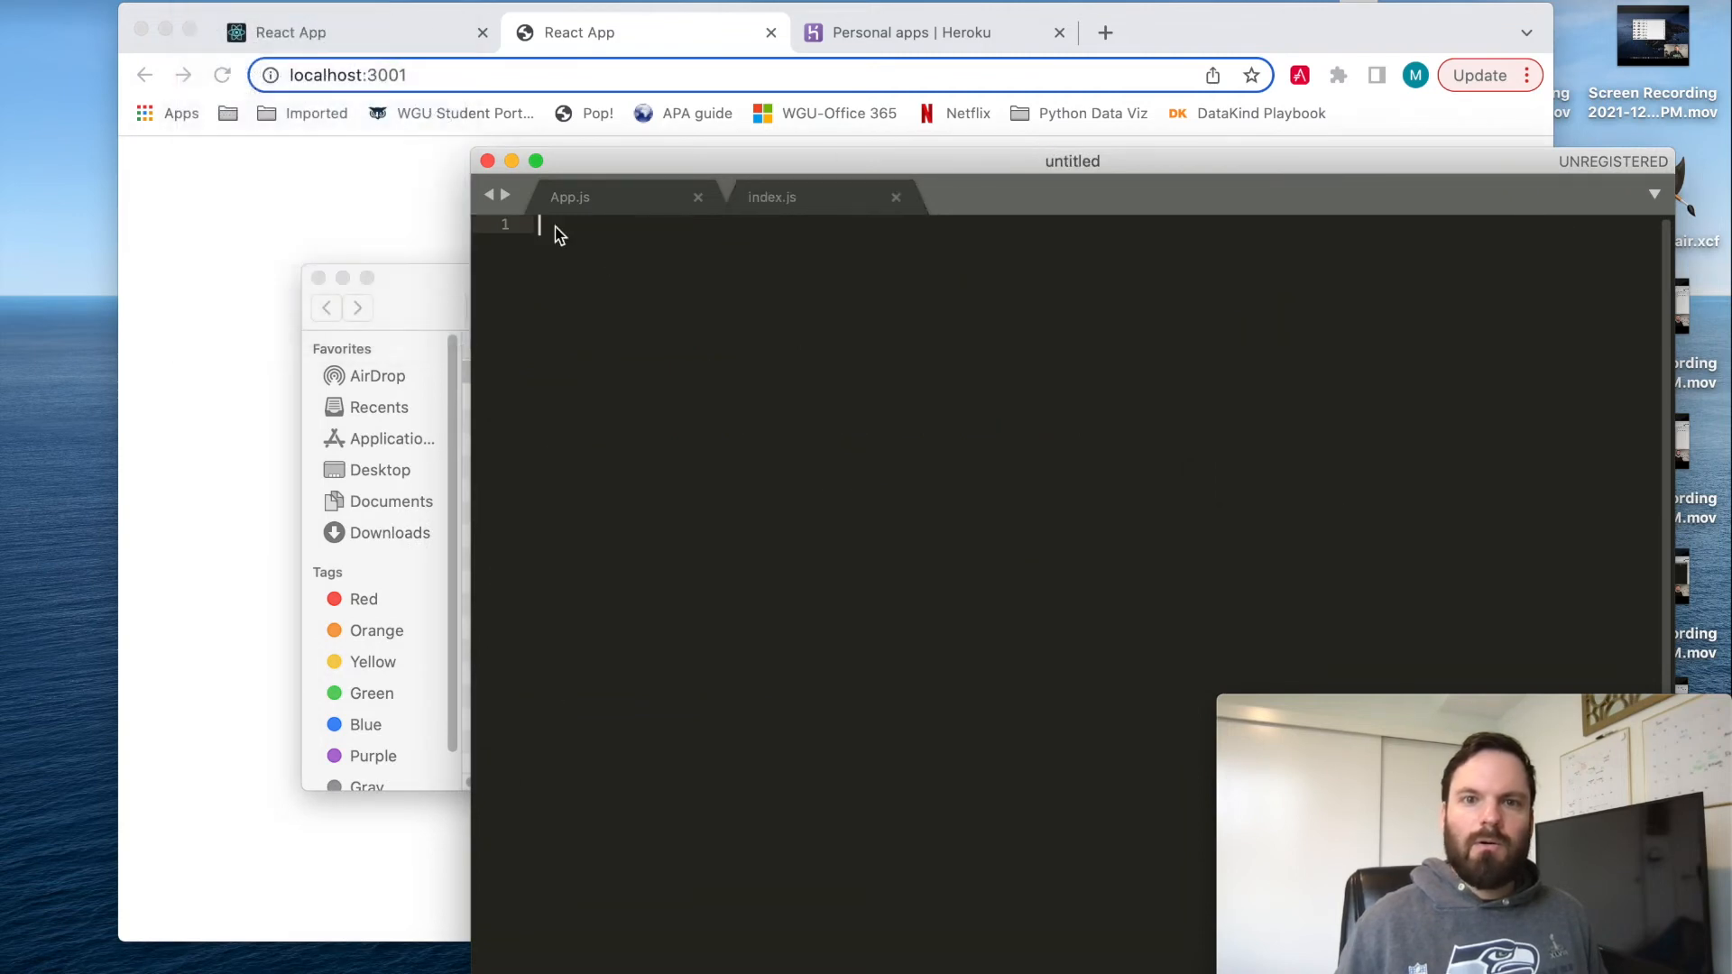
{"action": "type", "text": ".env"}
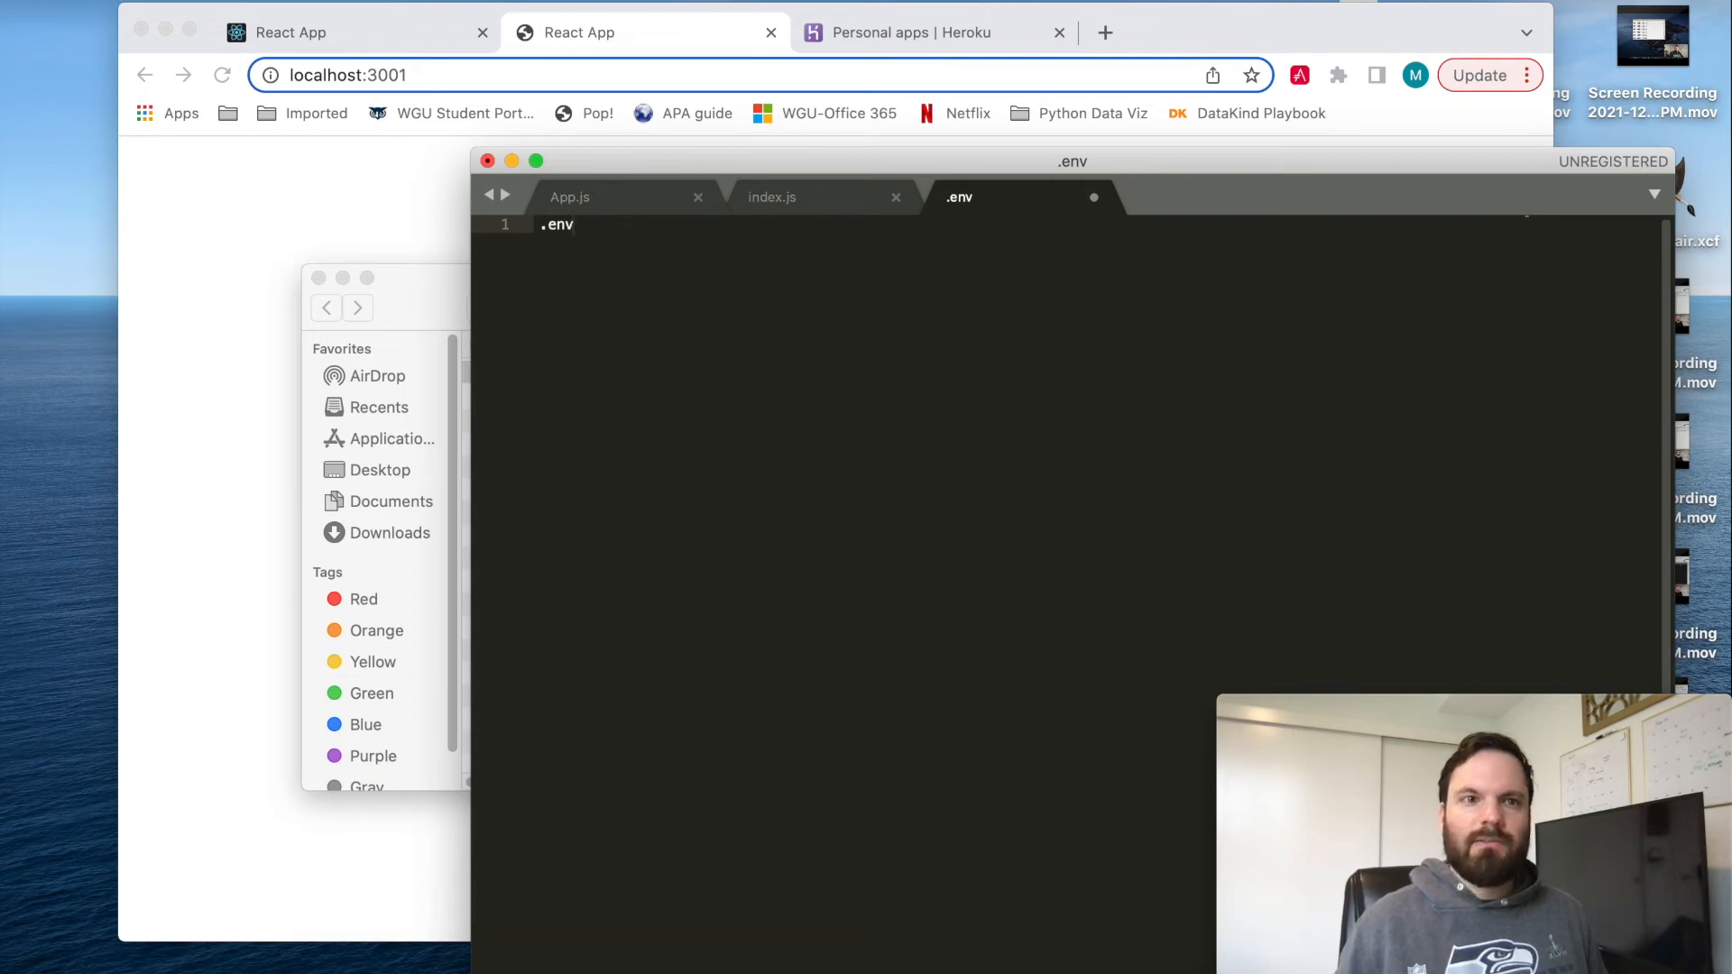
{"action": "key", "text": "cmd+s"}
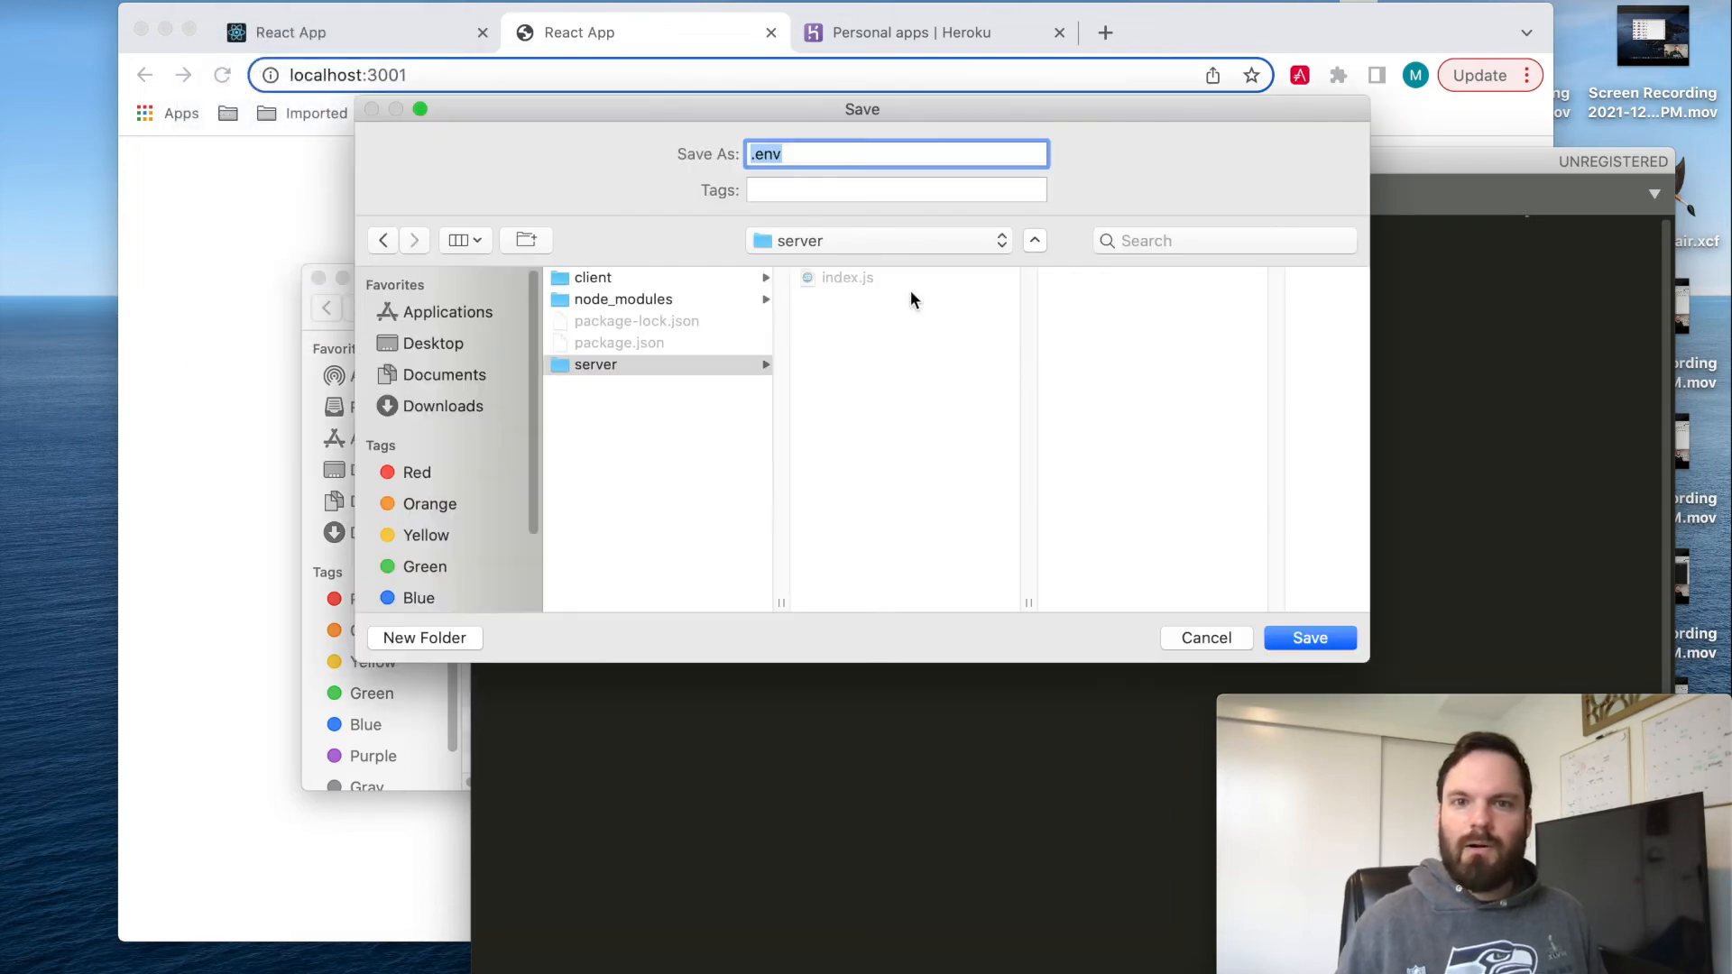
{"action": "left_click", "coordinate": [879, 240]}
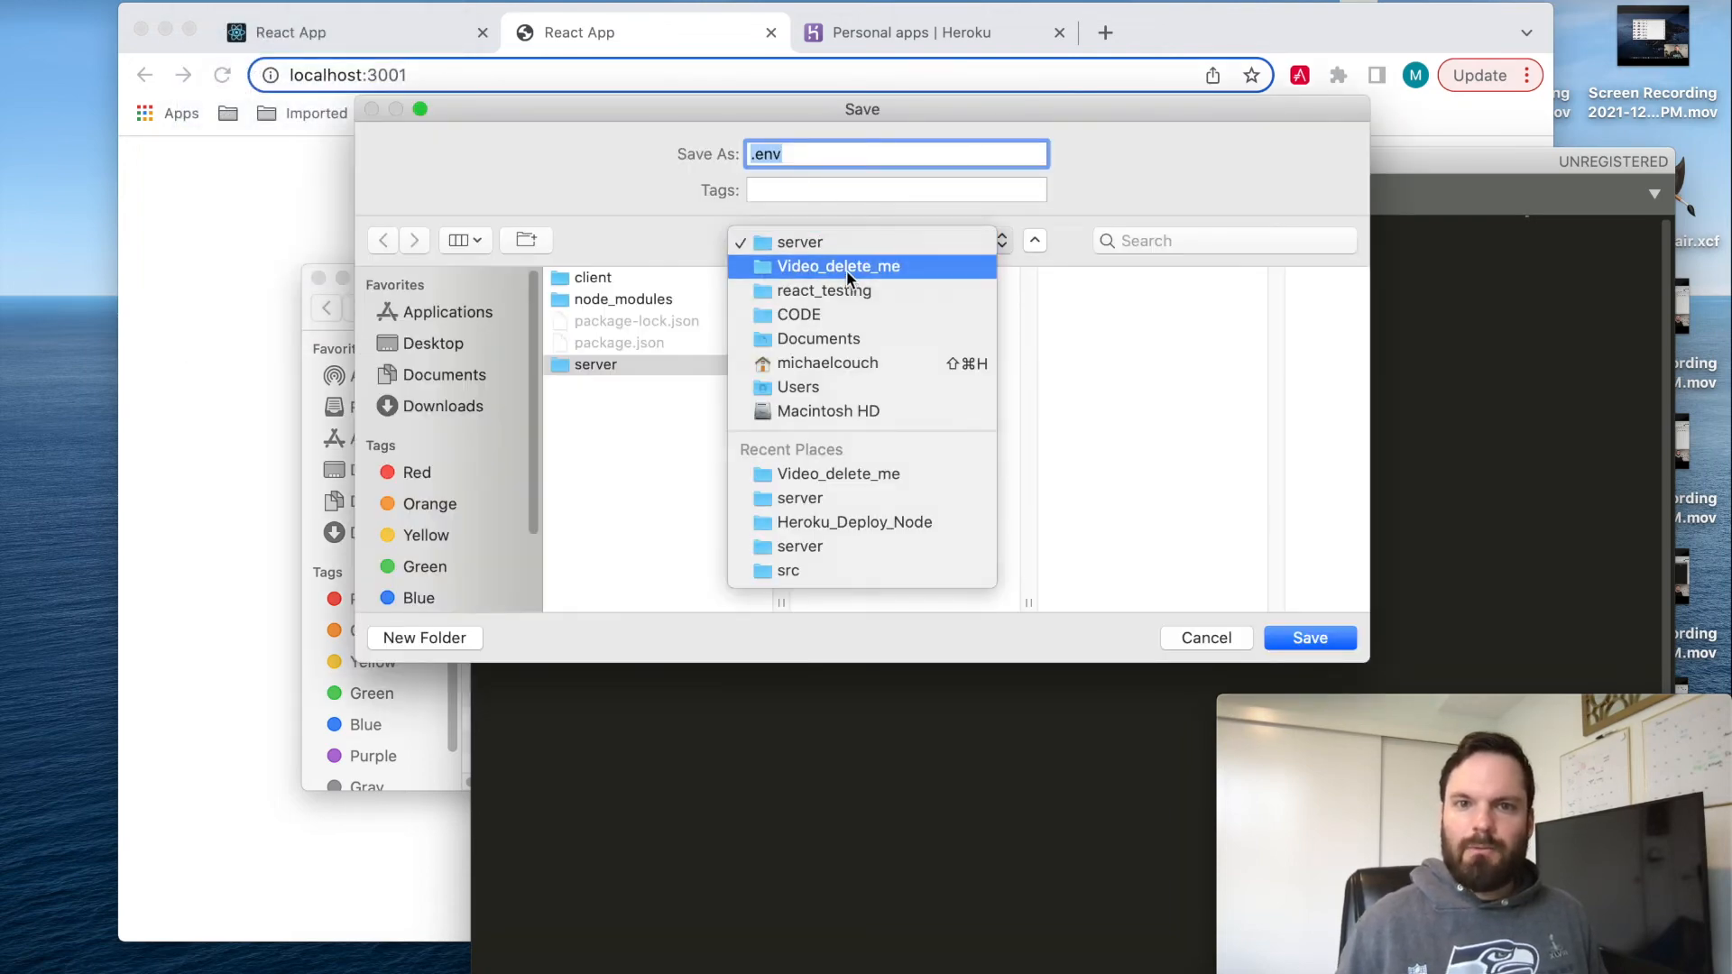
{"action": "left_click", "coordinate": [838, 265]}
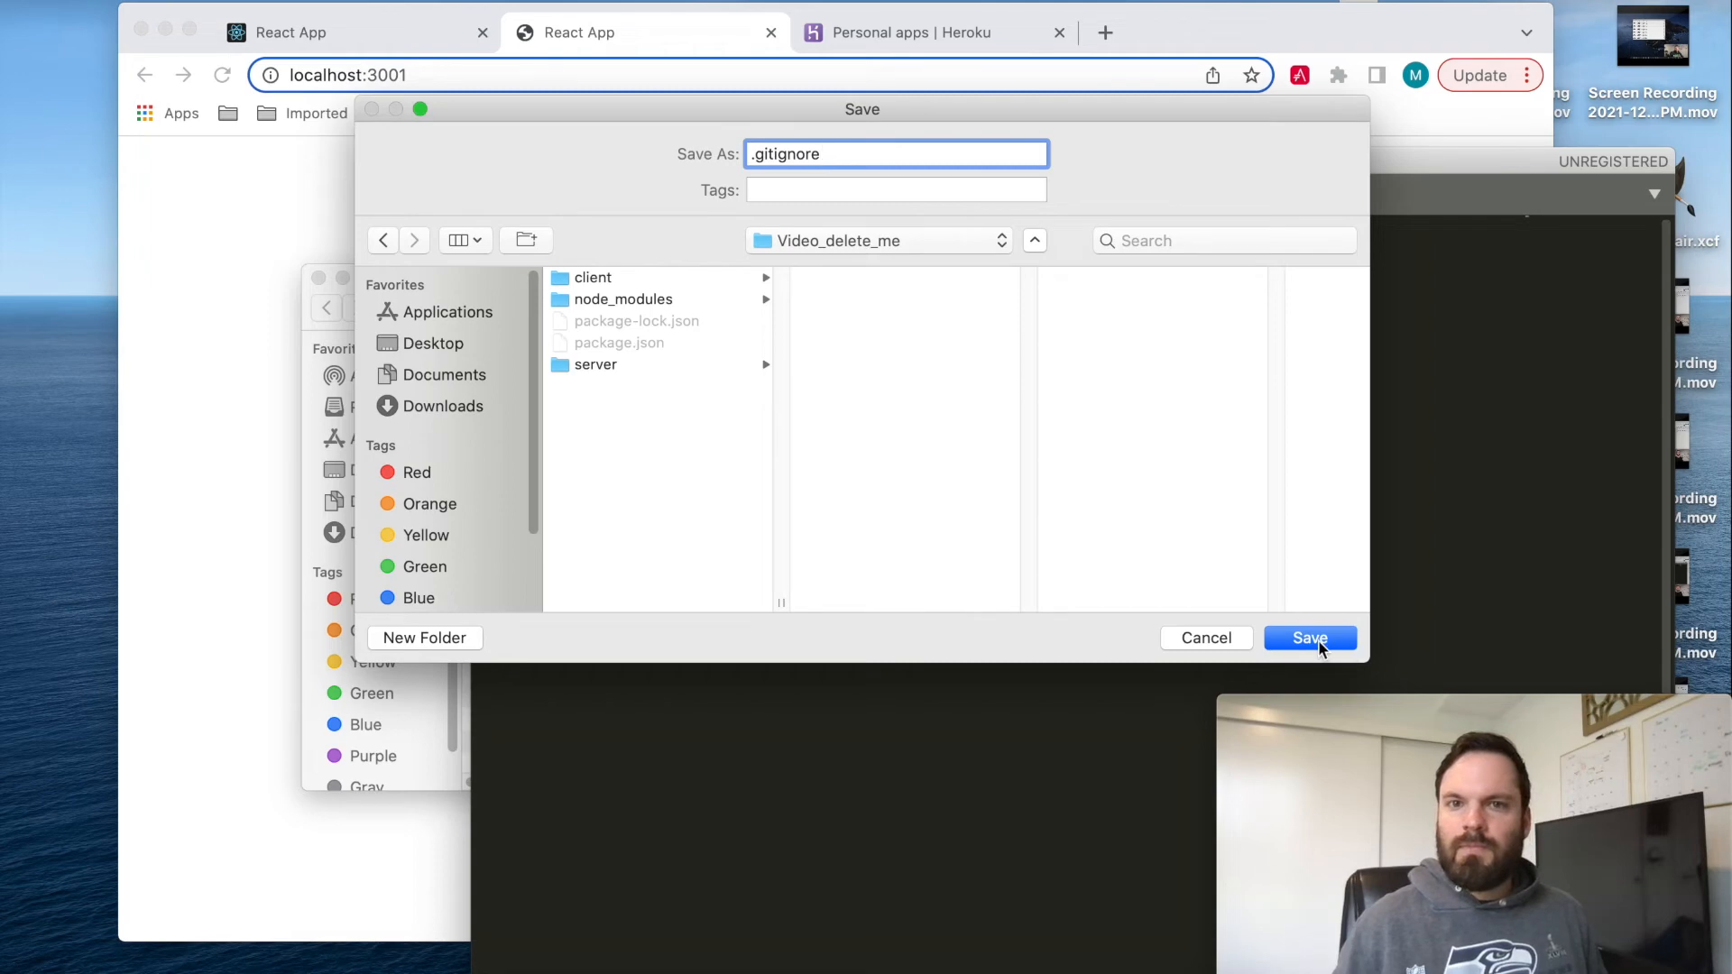
{"action": "left_click", "coordinate": [1310, 638]}
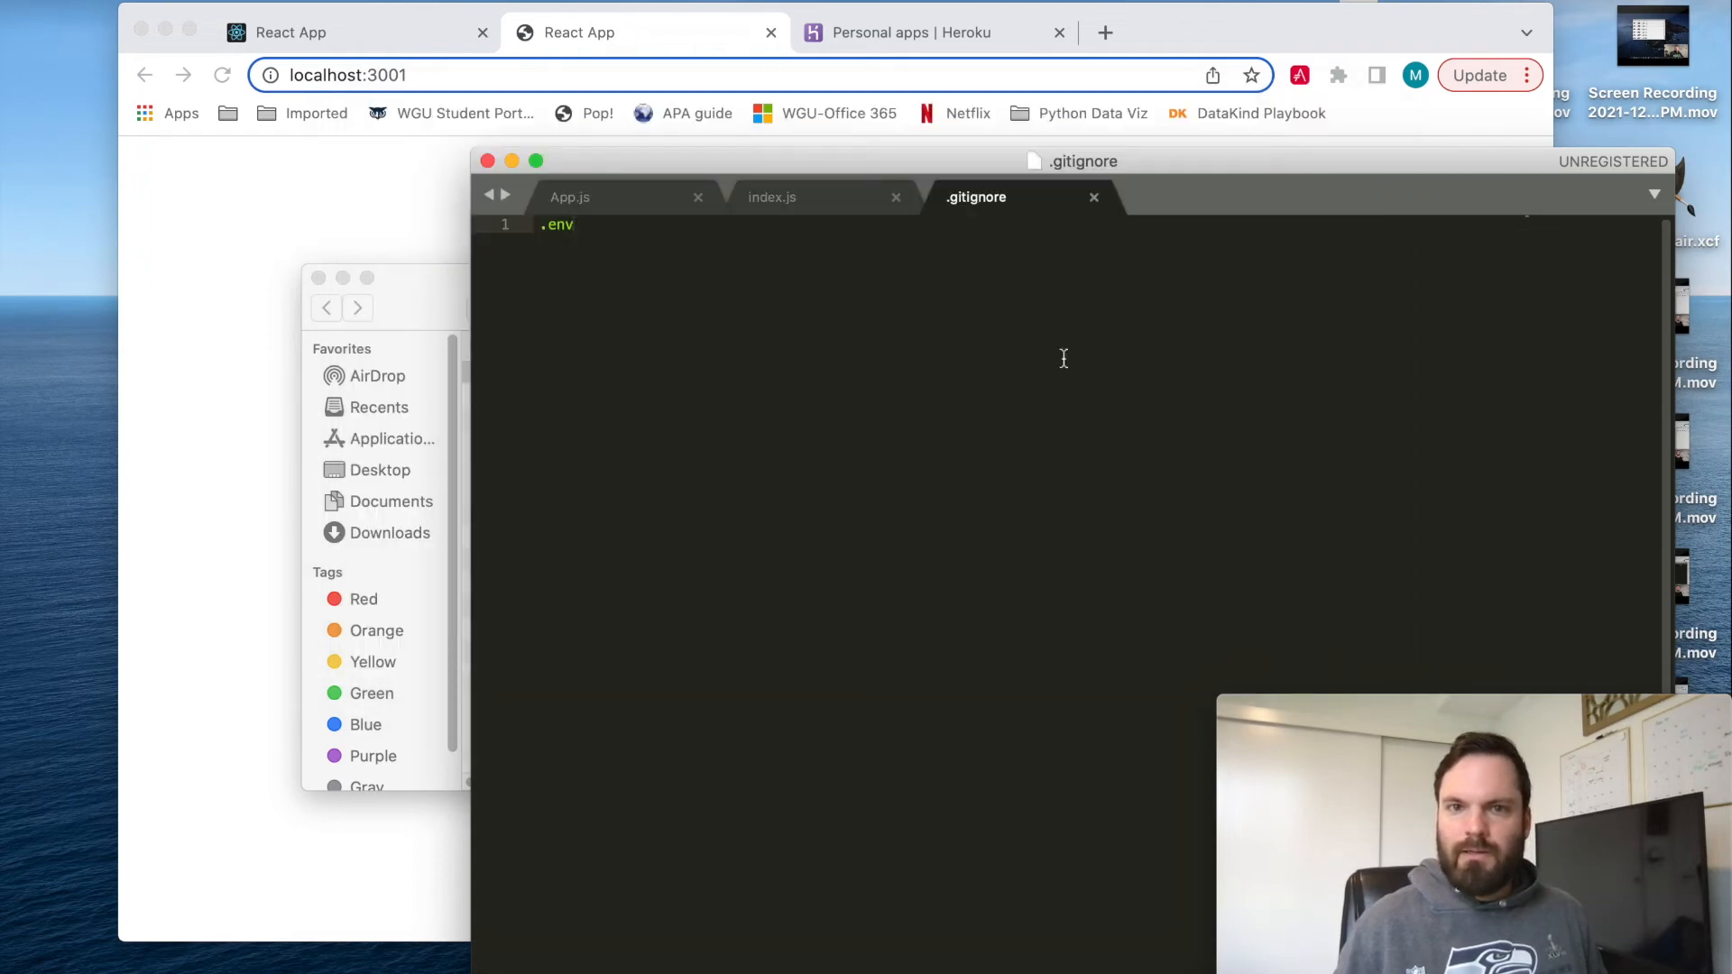
{"action": "left_click", "coordinate": [772, 197]}
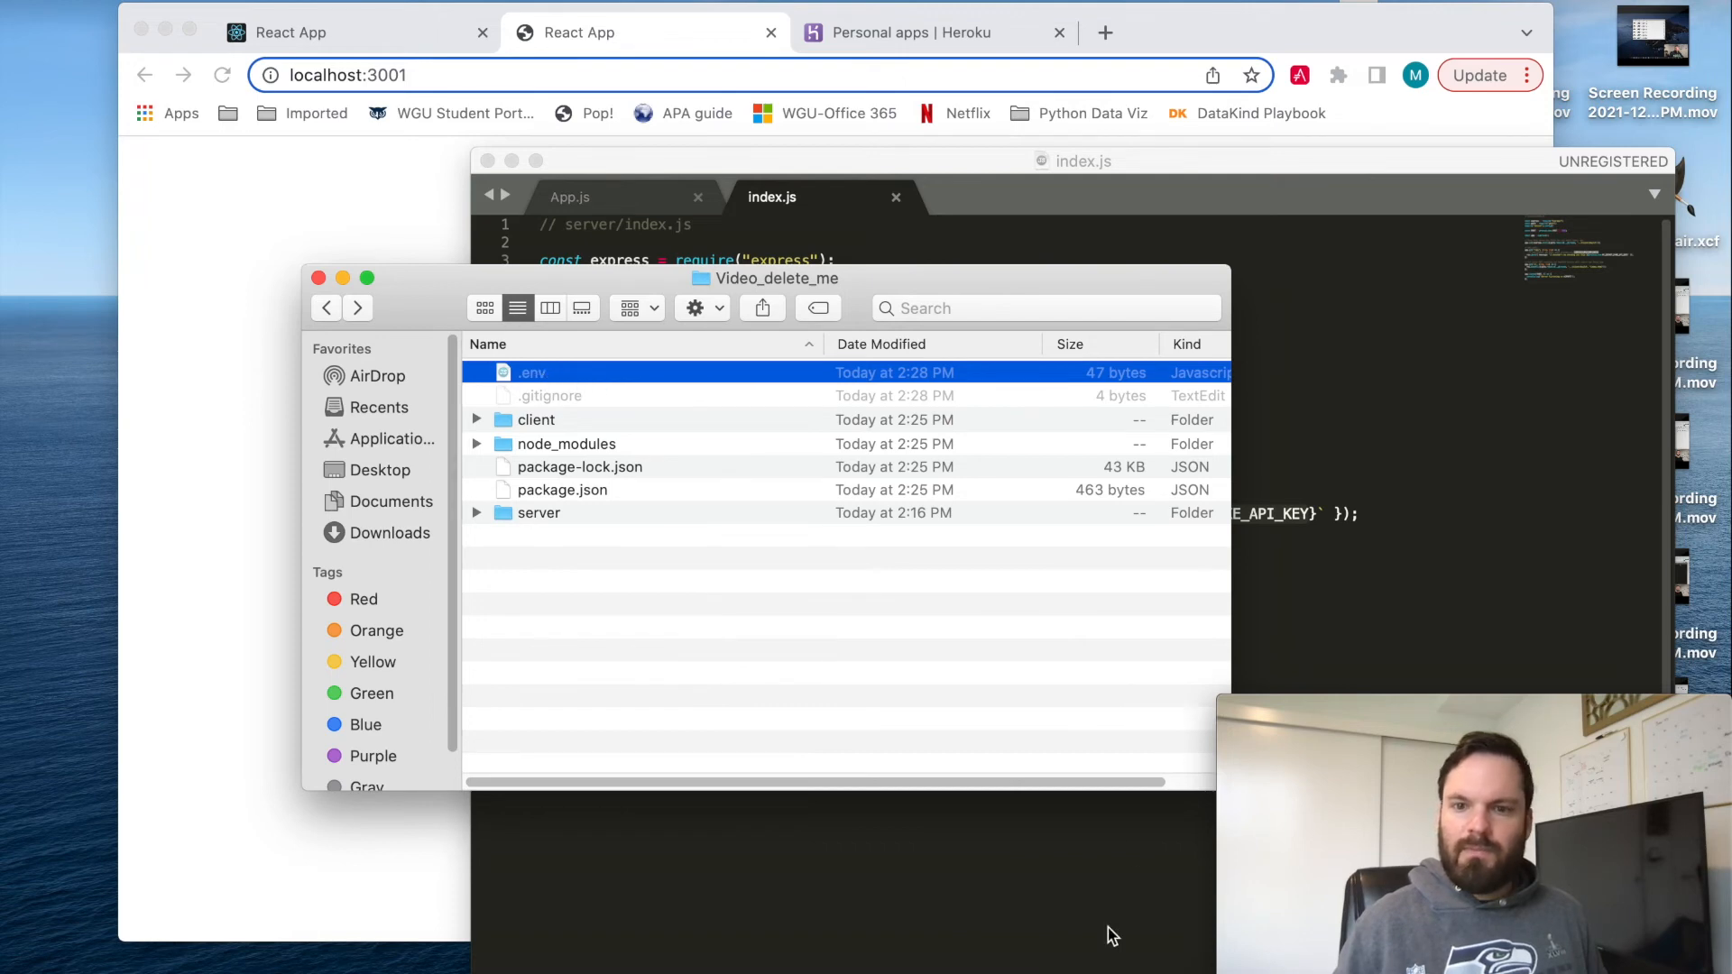
Stop the running server with Ctrl+C and start it again with npm start.
{"action": "left_click", "coordinate": [1204, 240]}
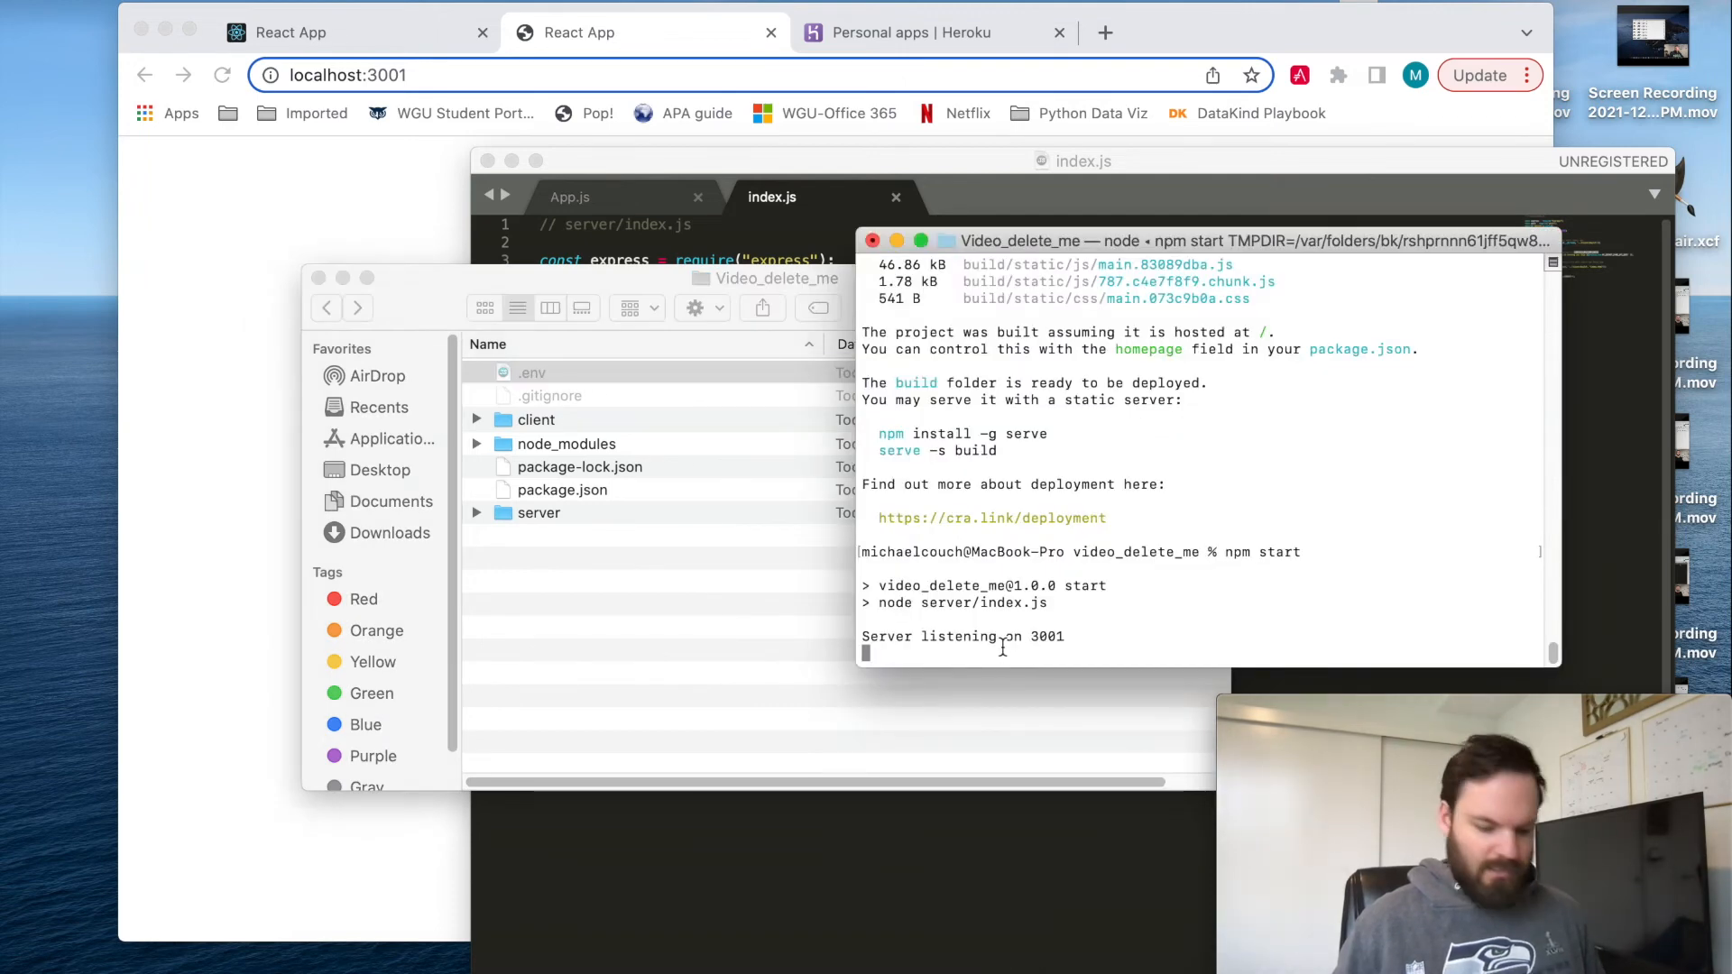
{"action": "key", "text": "ctrl+c"}
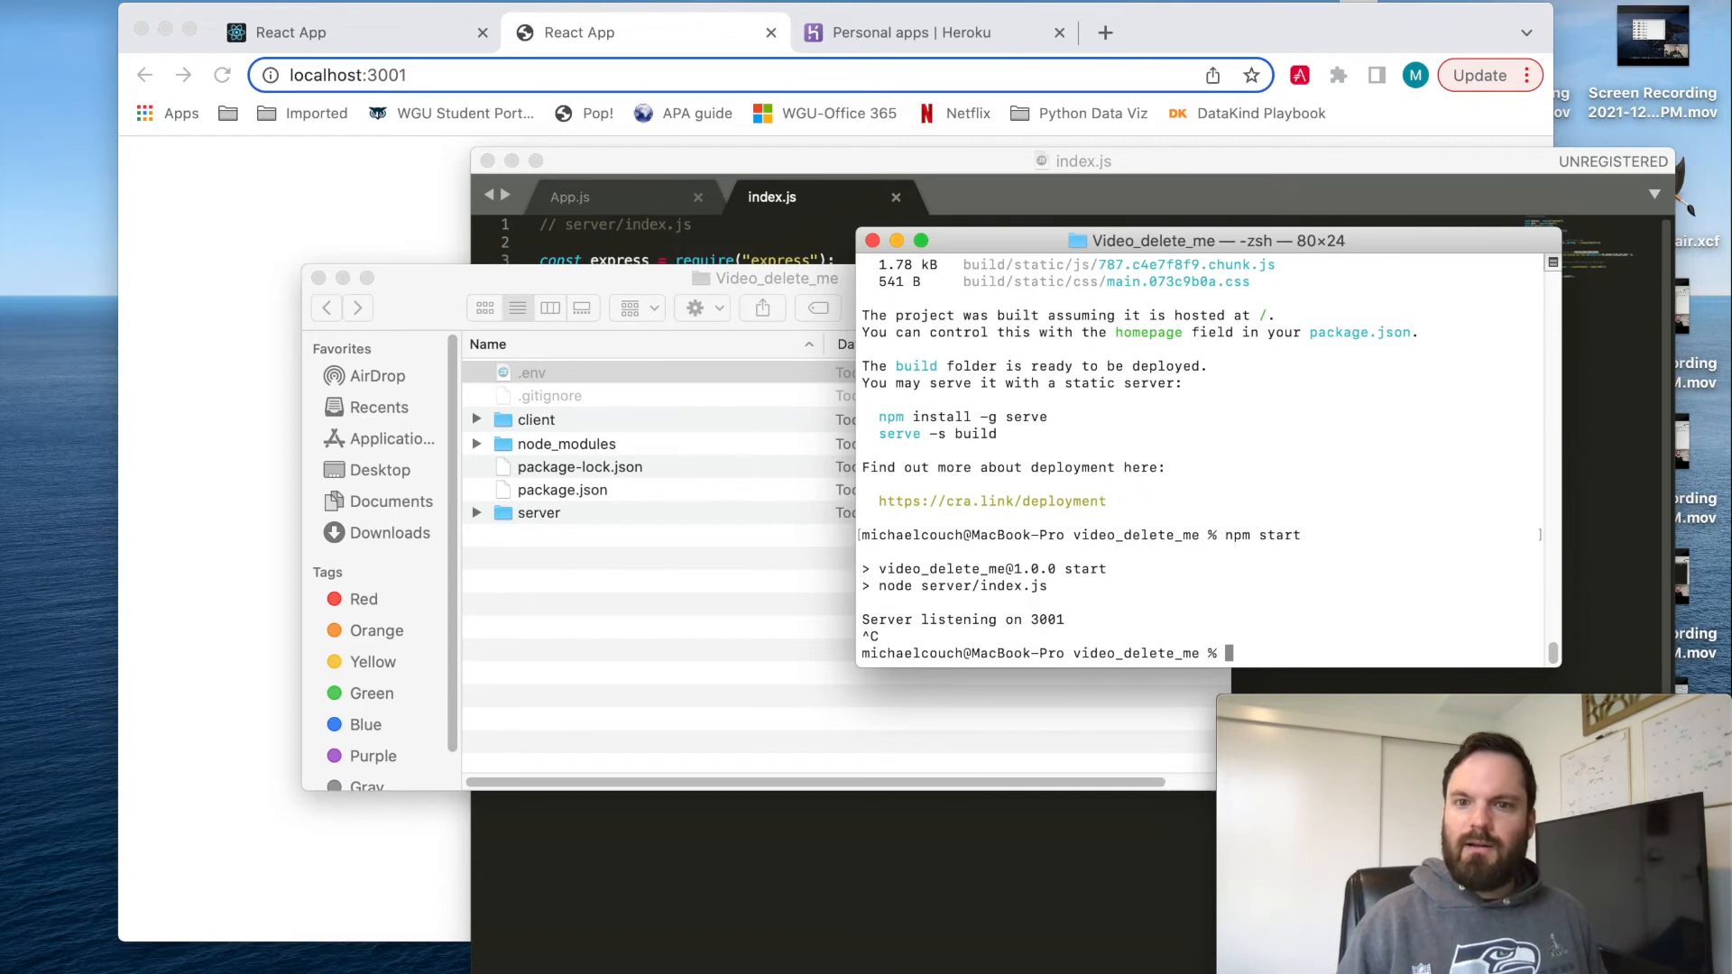
{"action": "type", "text": "npm start"}
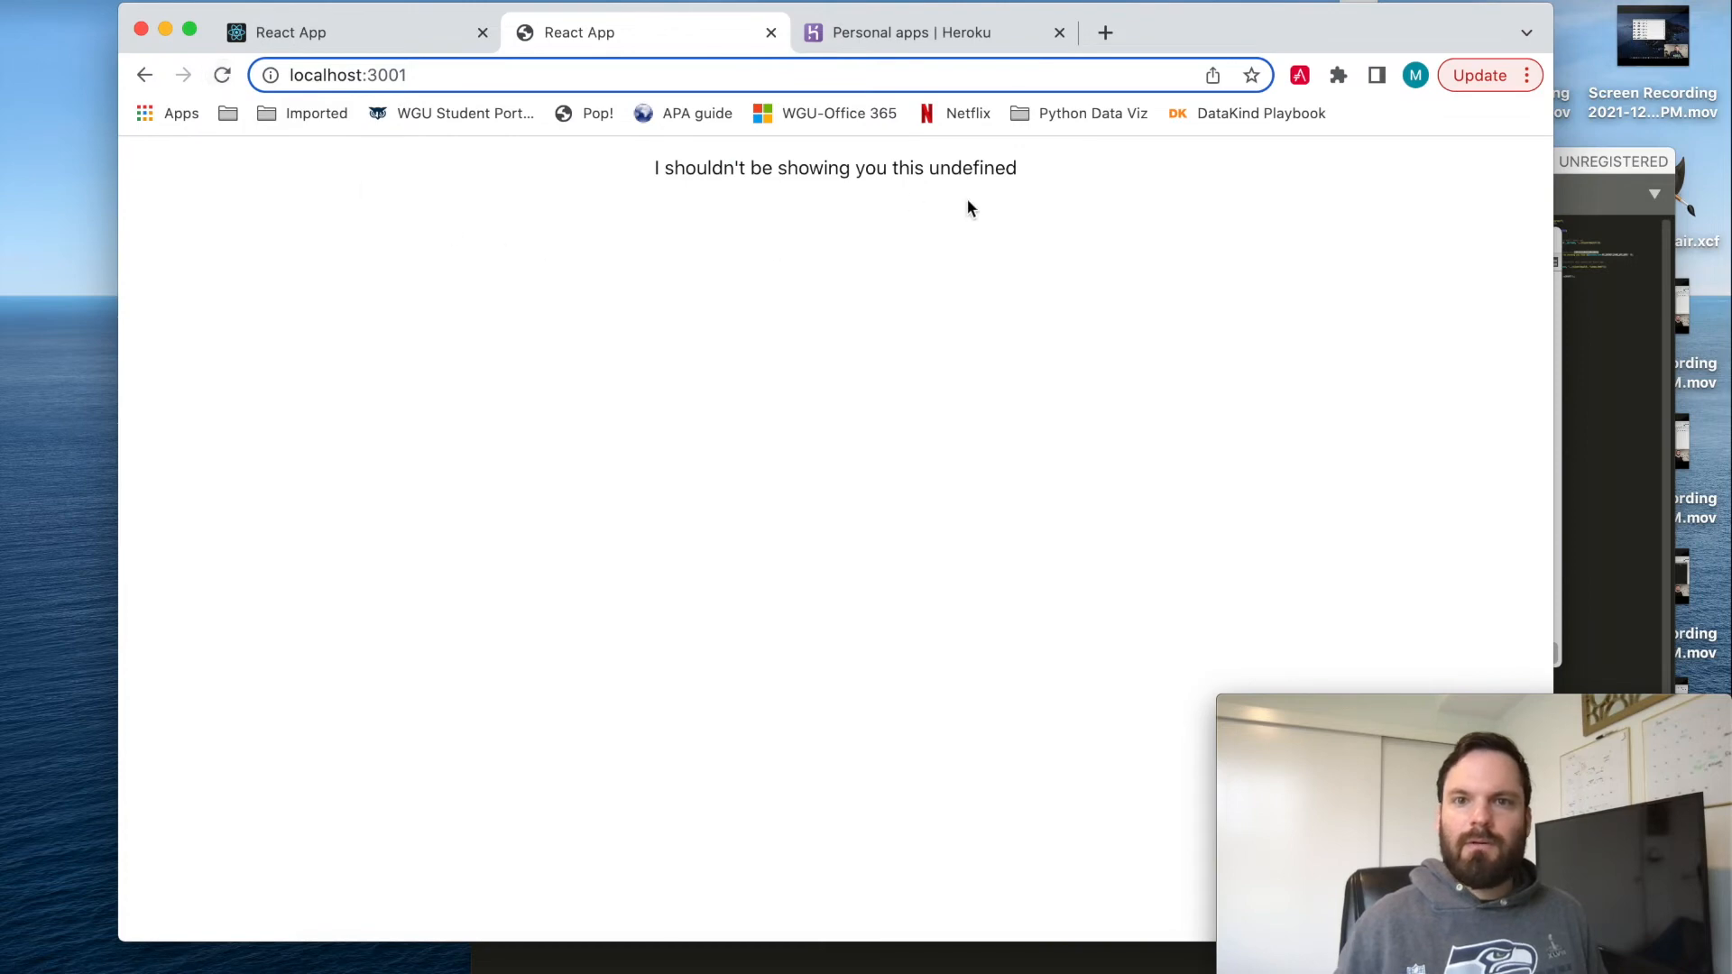
{"action": "mouse_move", "coordinate": [619, 168]}
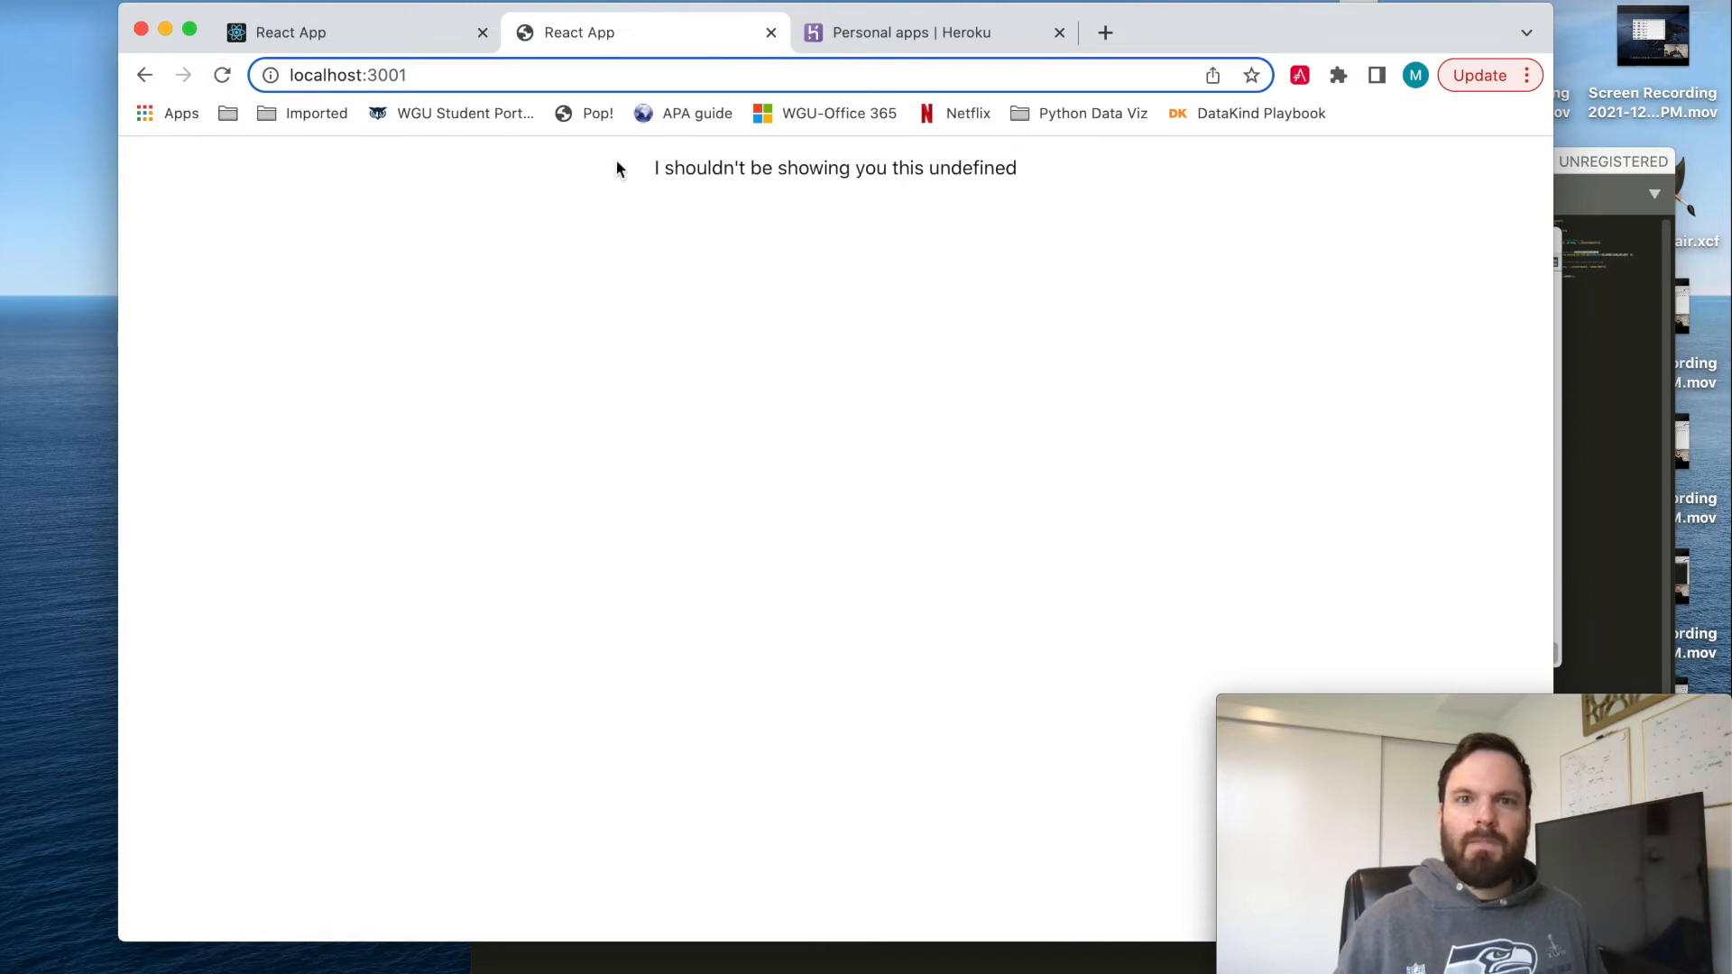
{"action": "mouse_move", "coordinate": [572, 297]}
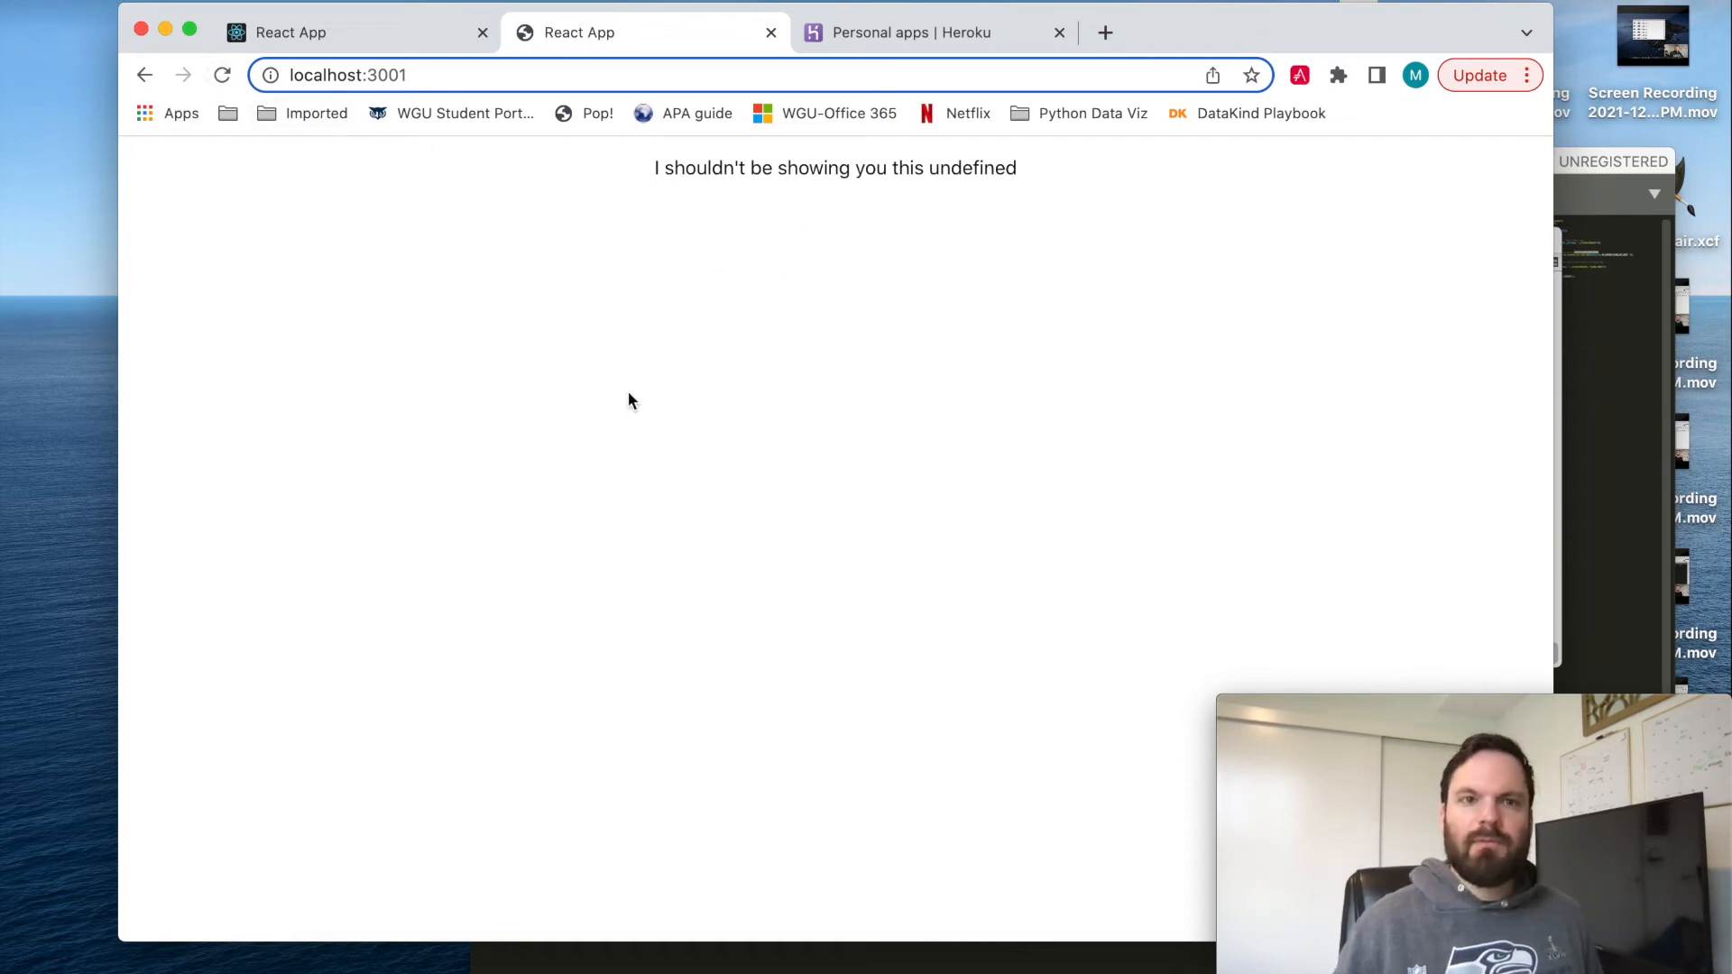
{"action": "mouse_move", "coordinate": [806, 224]}
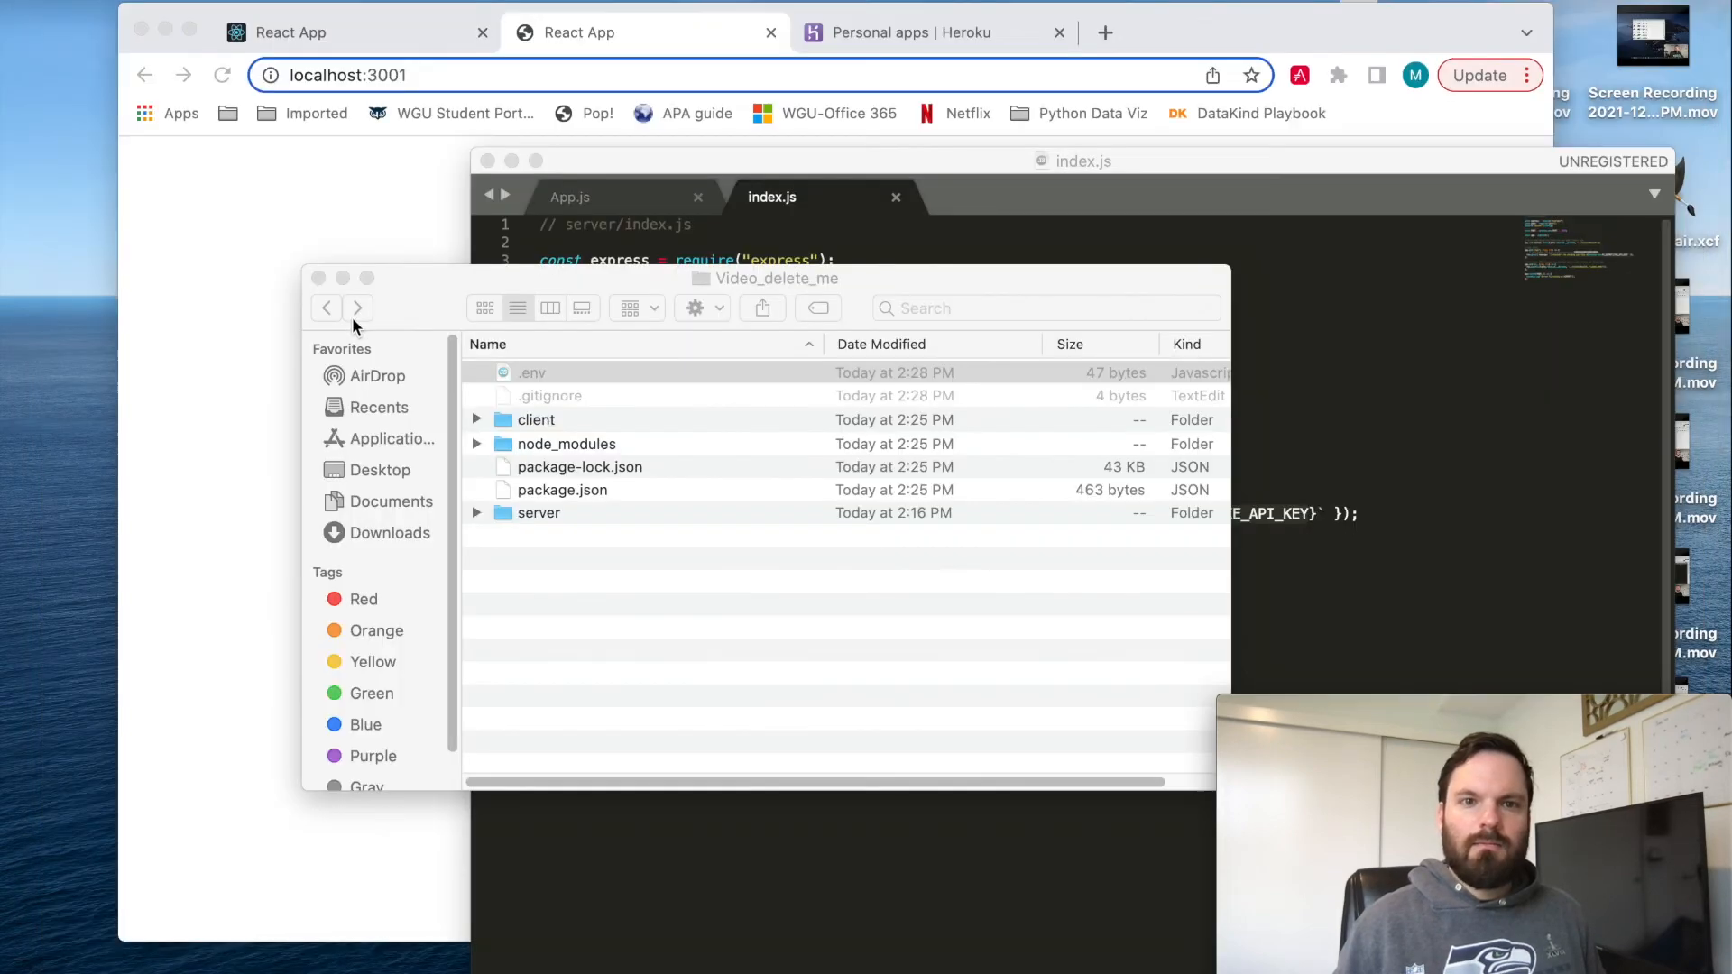
Open .env.js in Sublime Text and save a copy named .env without the .js extension.
{"action": "right_click", "coordinate": [530, 372]}
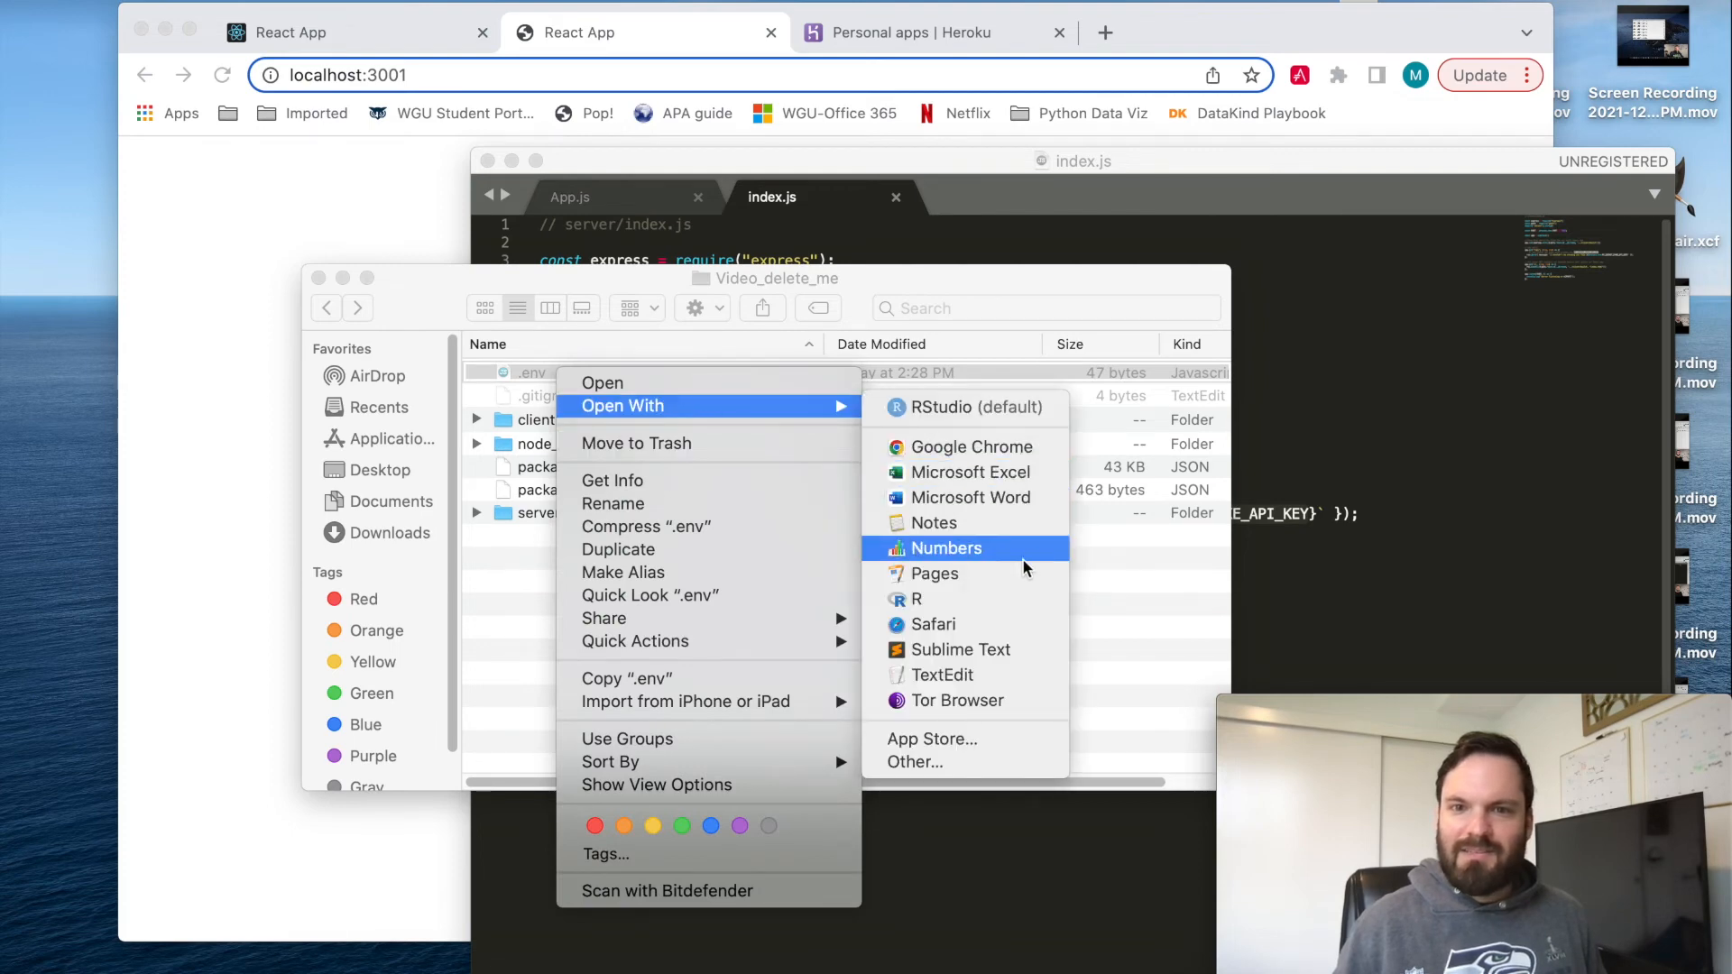
{"action": "left_click", "coordinate": [958, 648]}
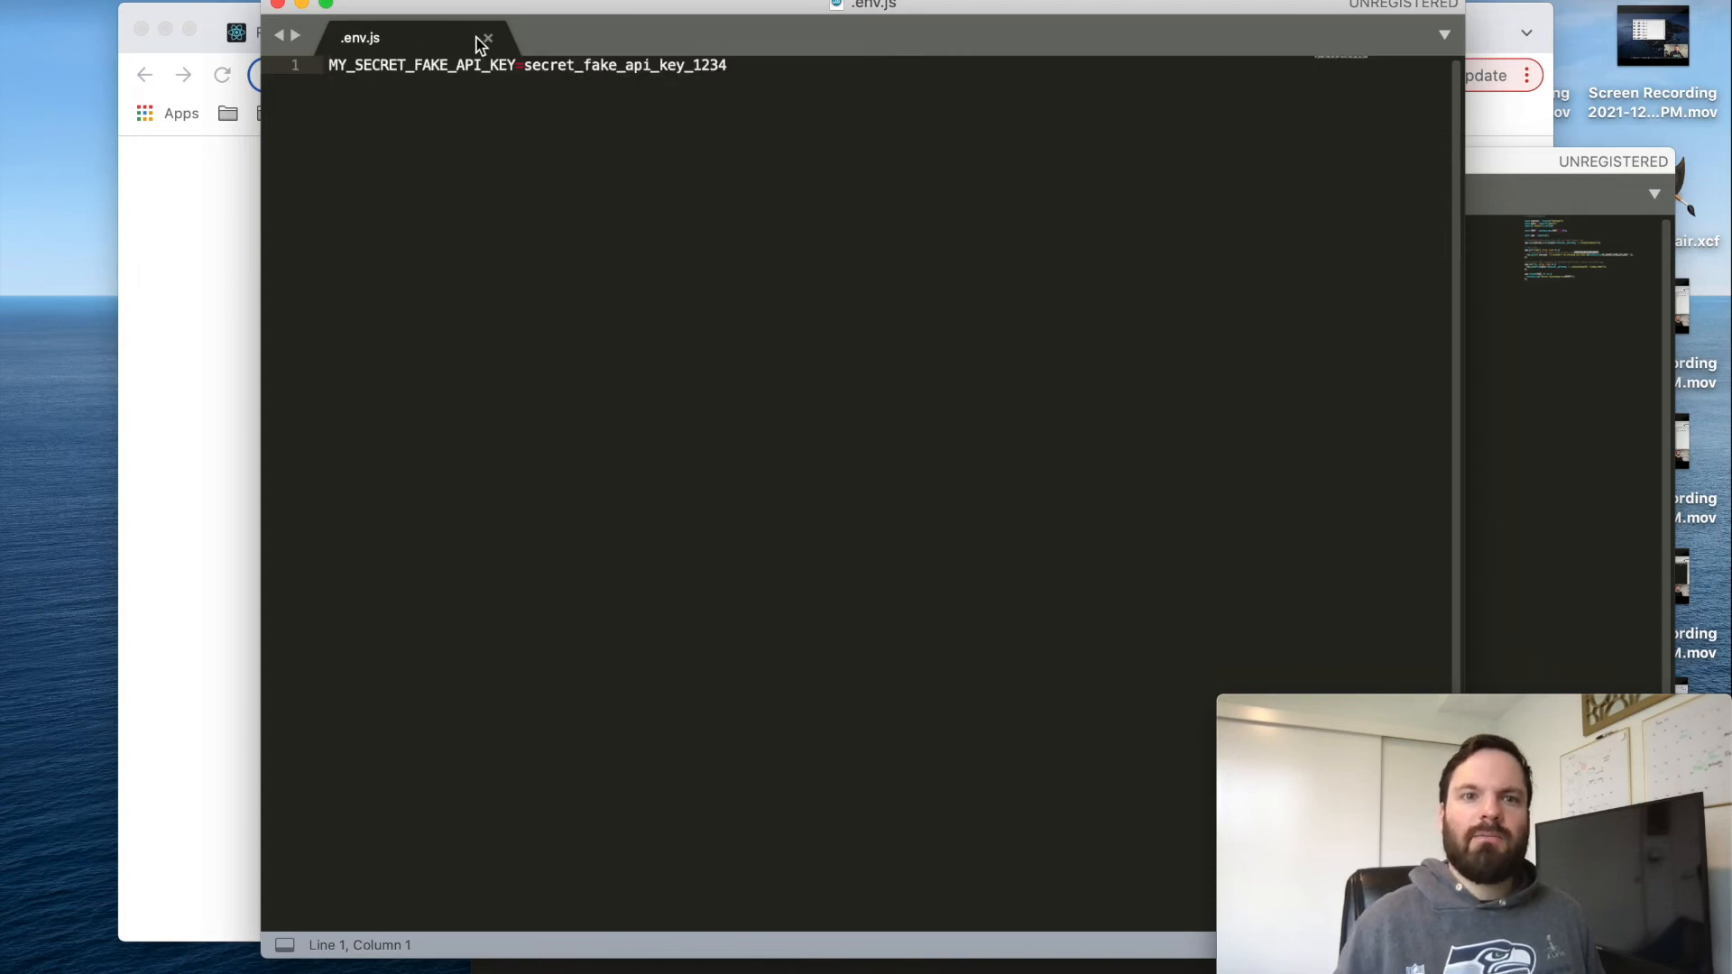
{"action": "left_click", "coordinate": [252, 47]}
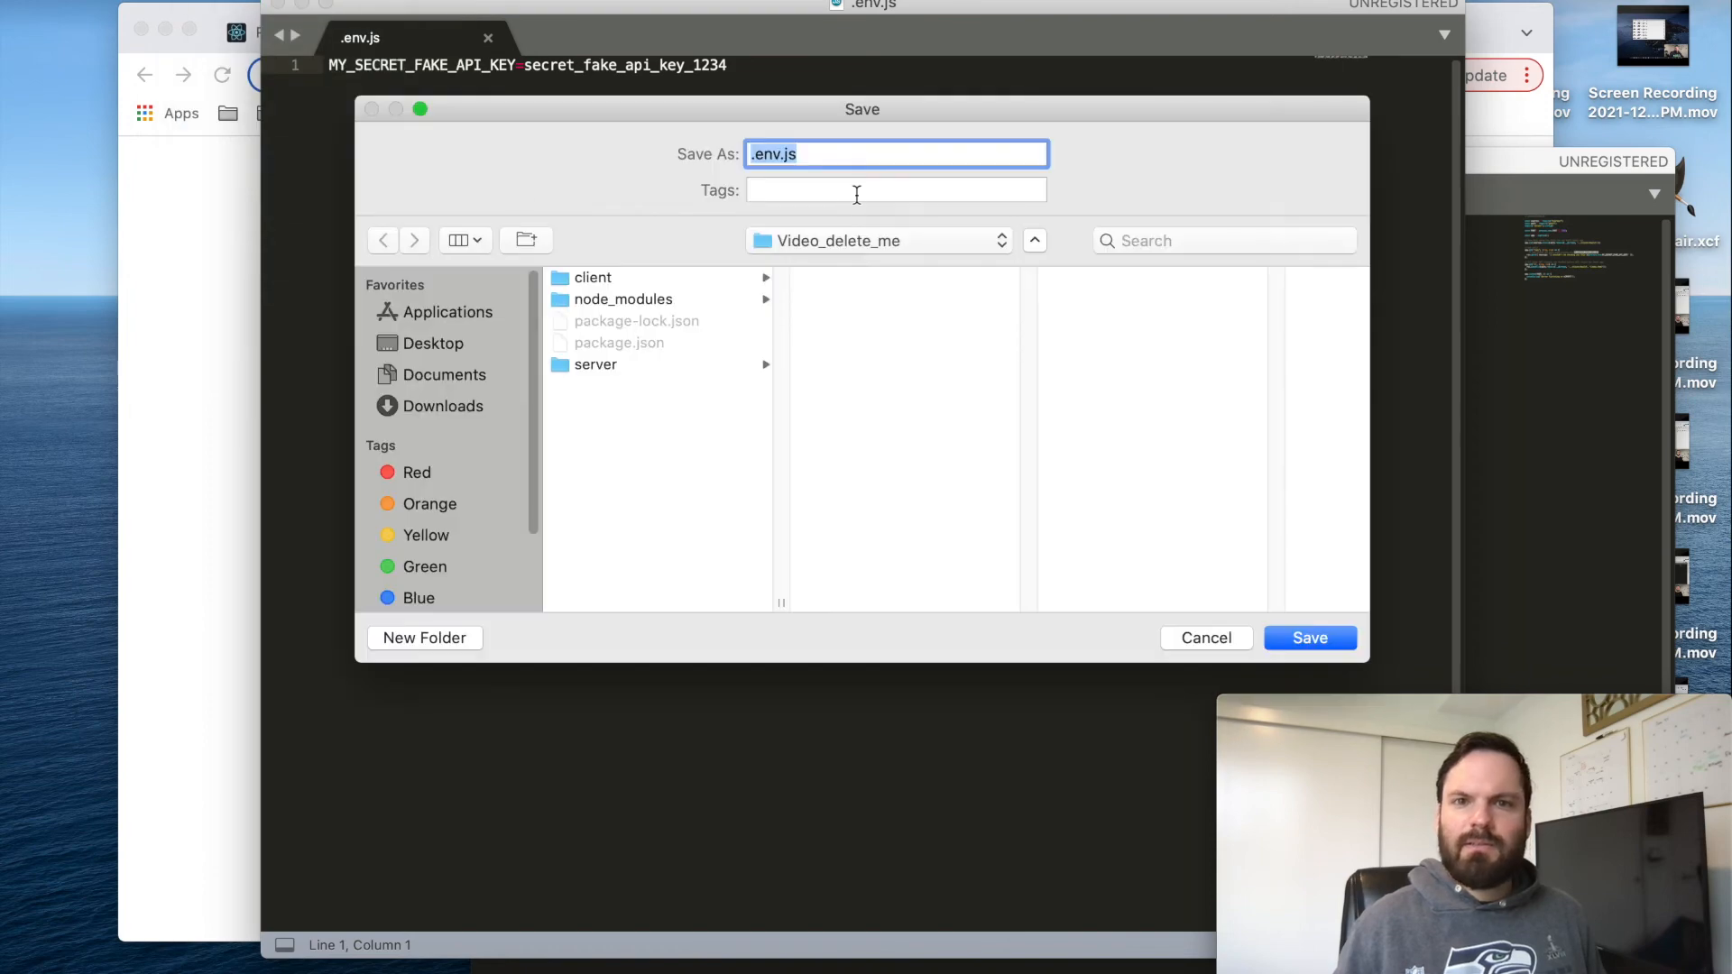
{"action": "key", "text": "Backspace"}
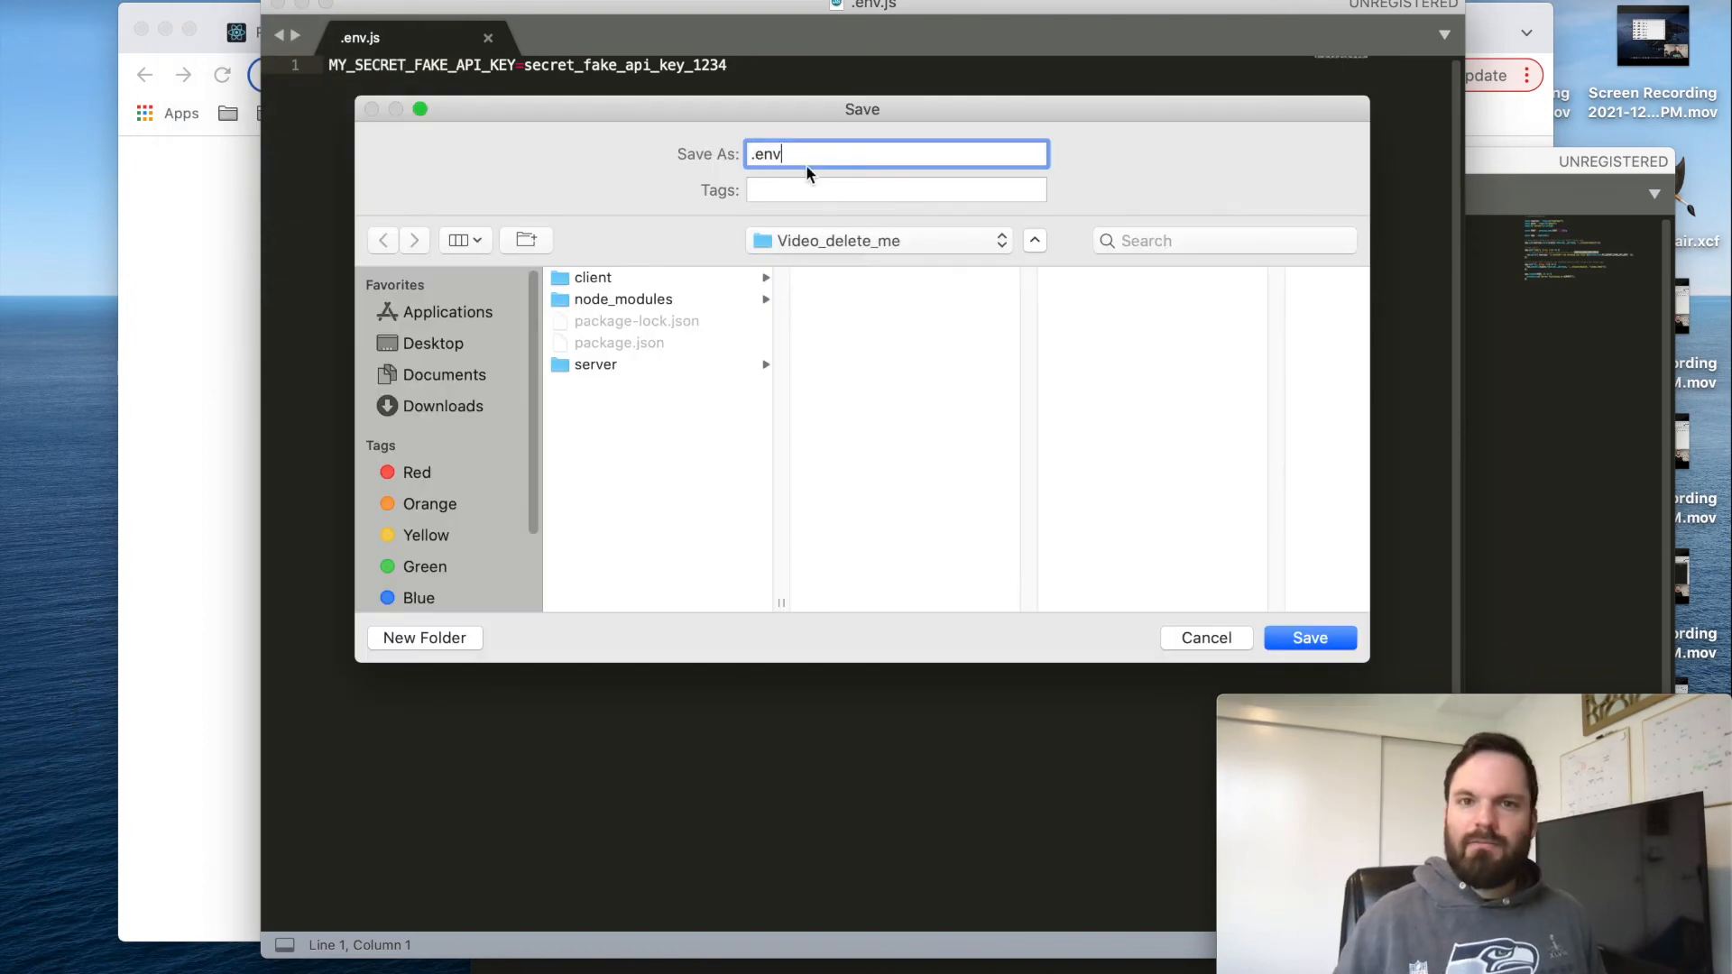
{"action": "left_click", "coordinate": [1310, 637]}
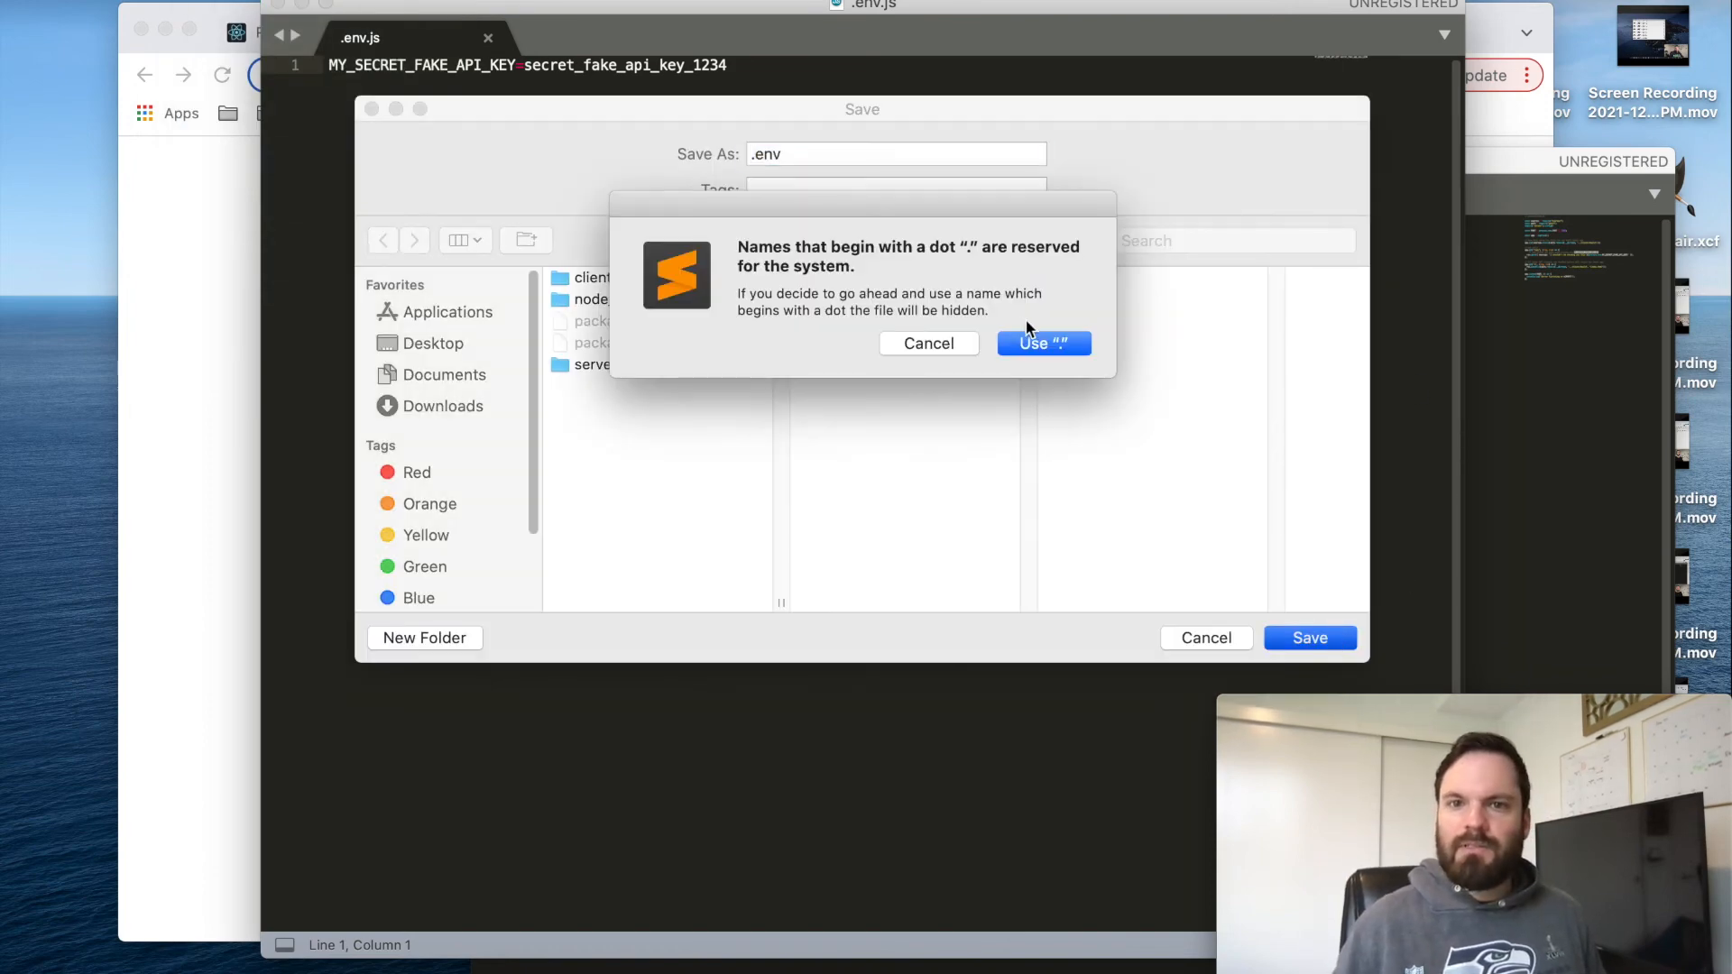
{"action": "left_click", "coordinate": [1041, 343]}
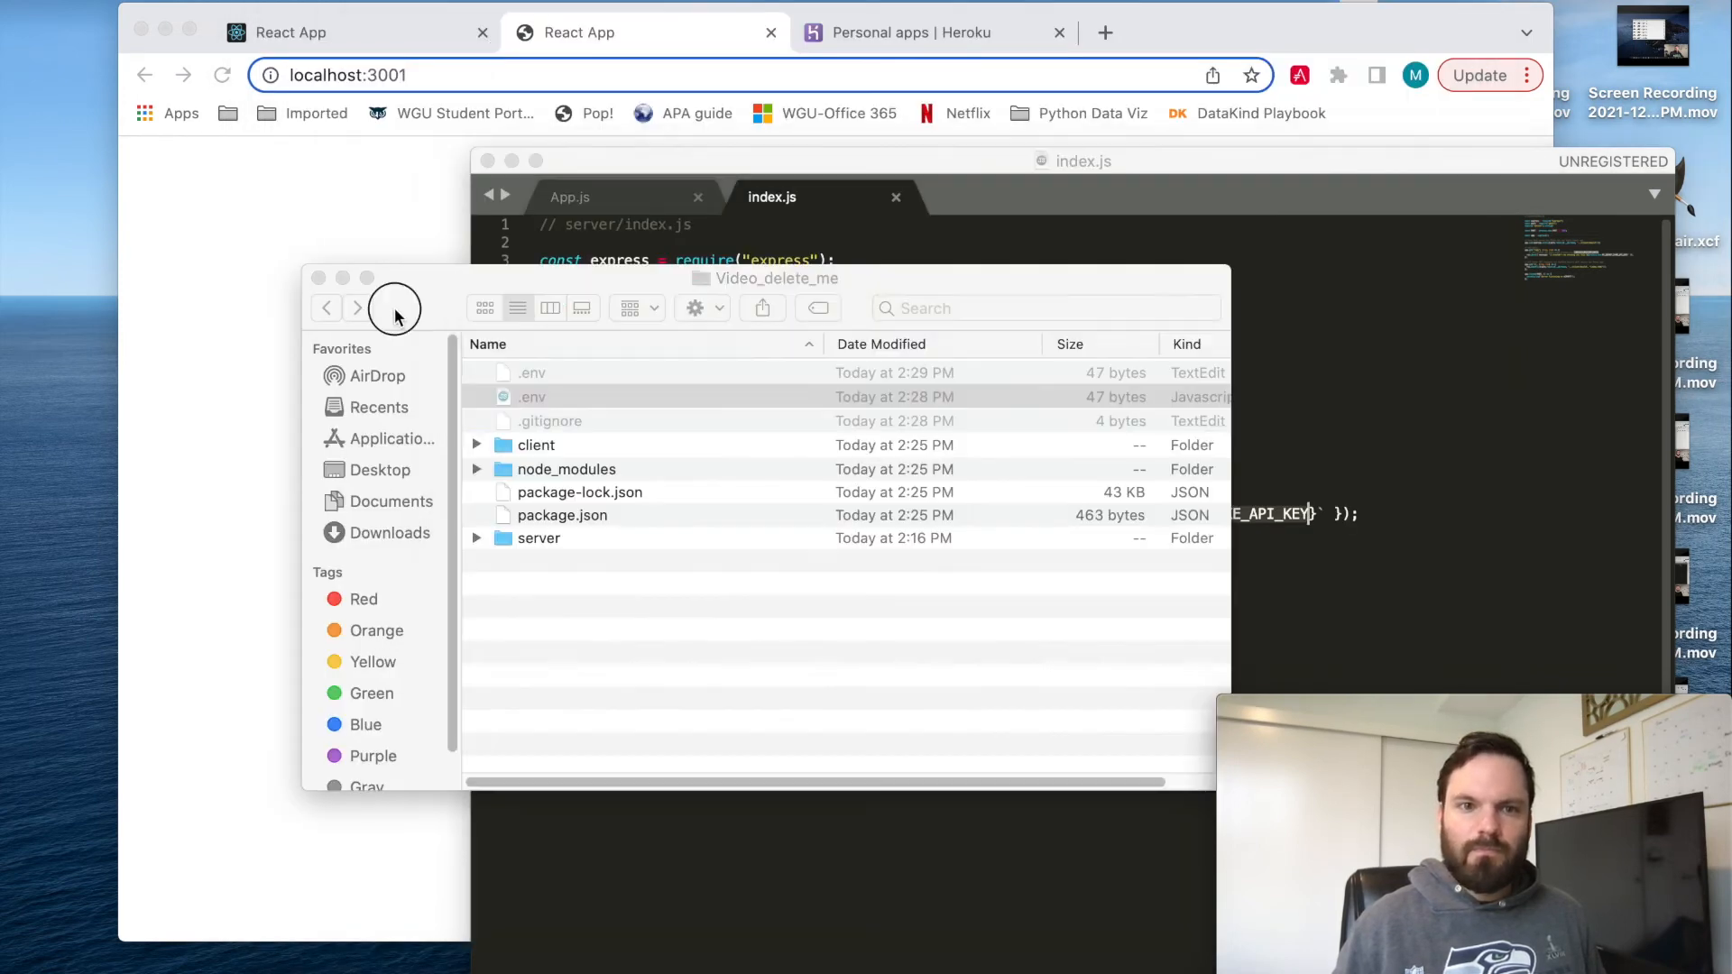
{"action": "left_click", "coordinate": [552, 397]}
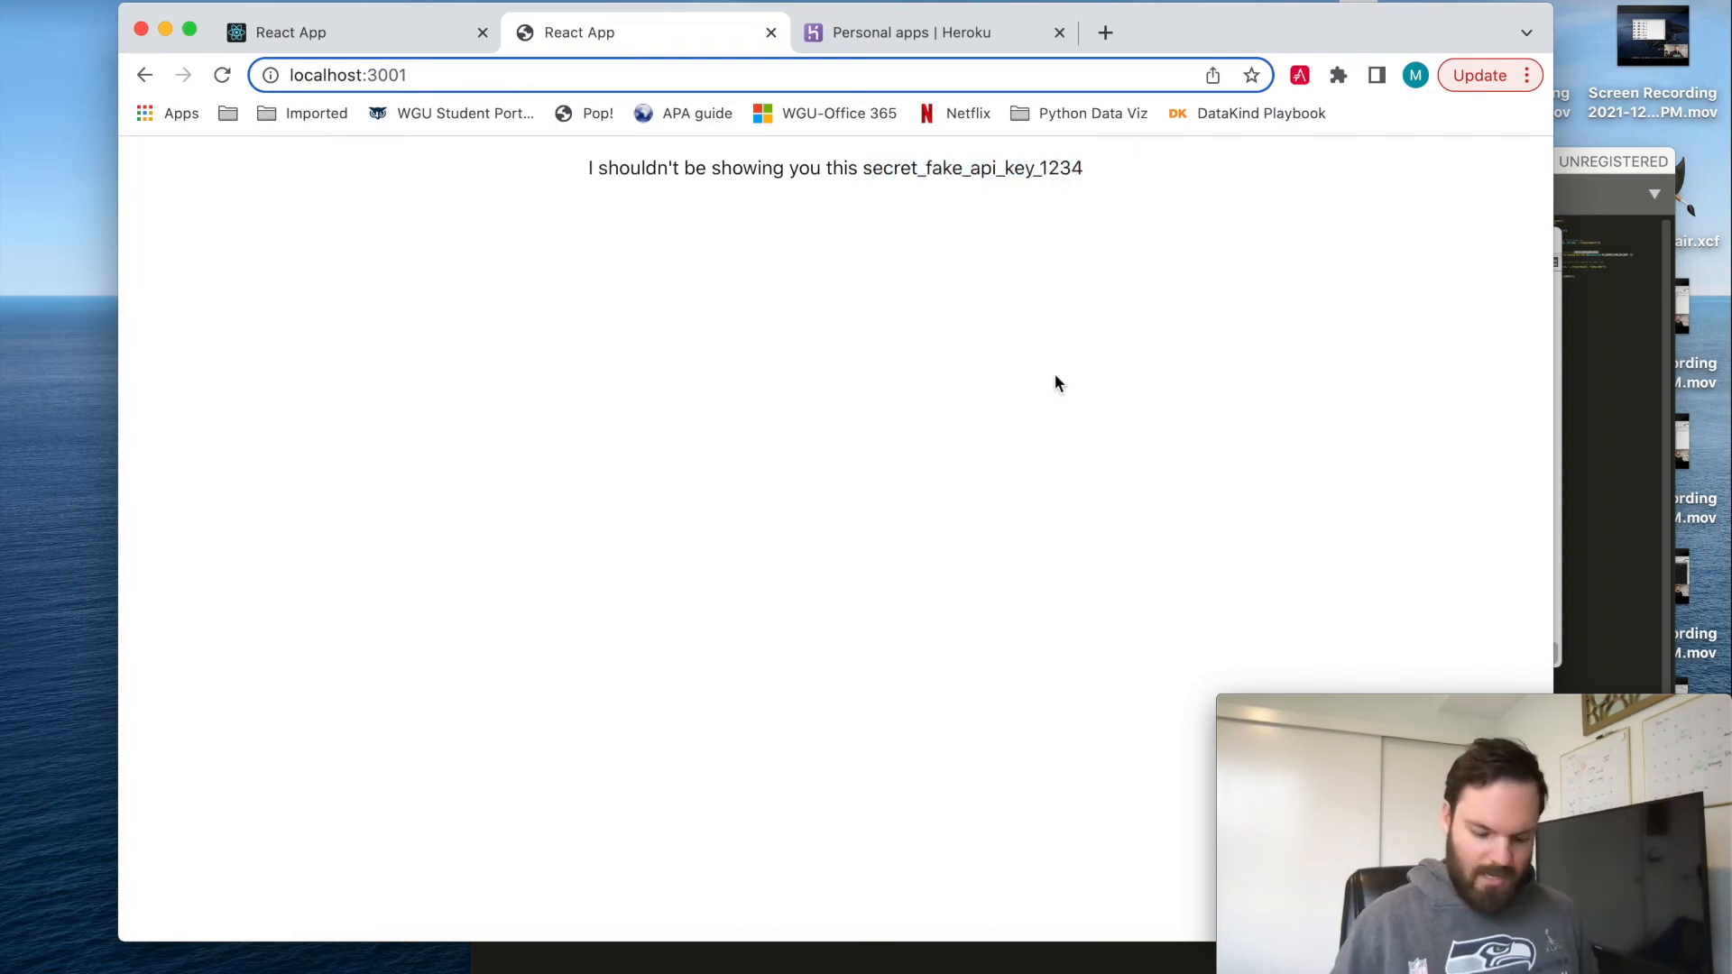
{"action": "mouse_move", "coordinate": [978, 368]}
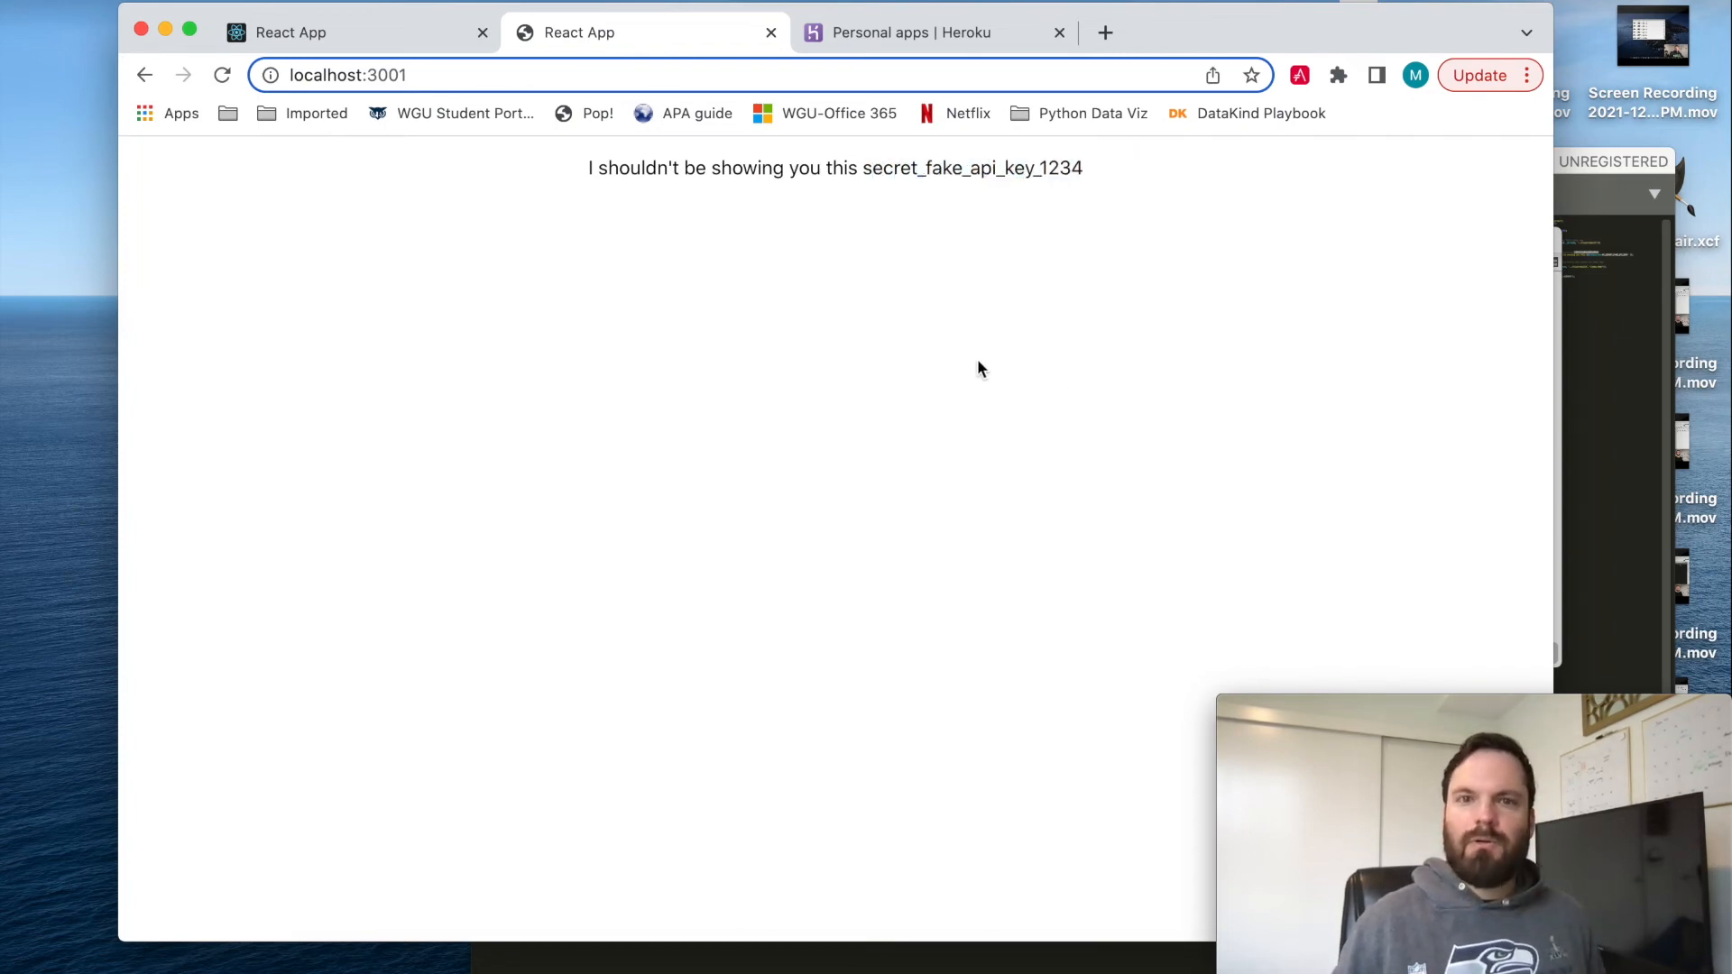
{"action": "mouse_move", "coordinate": [938, 429]}
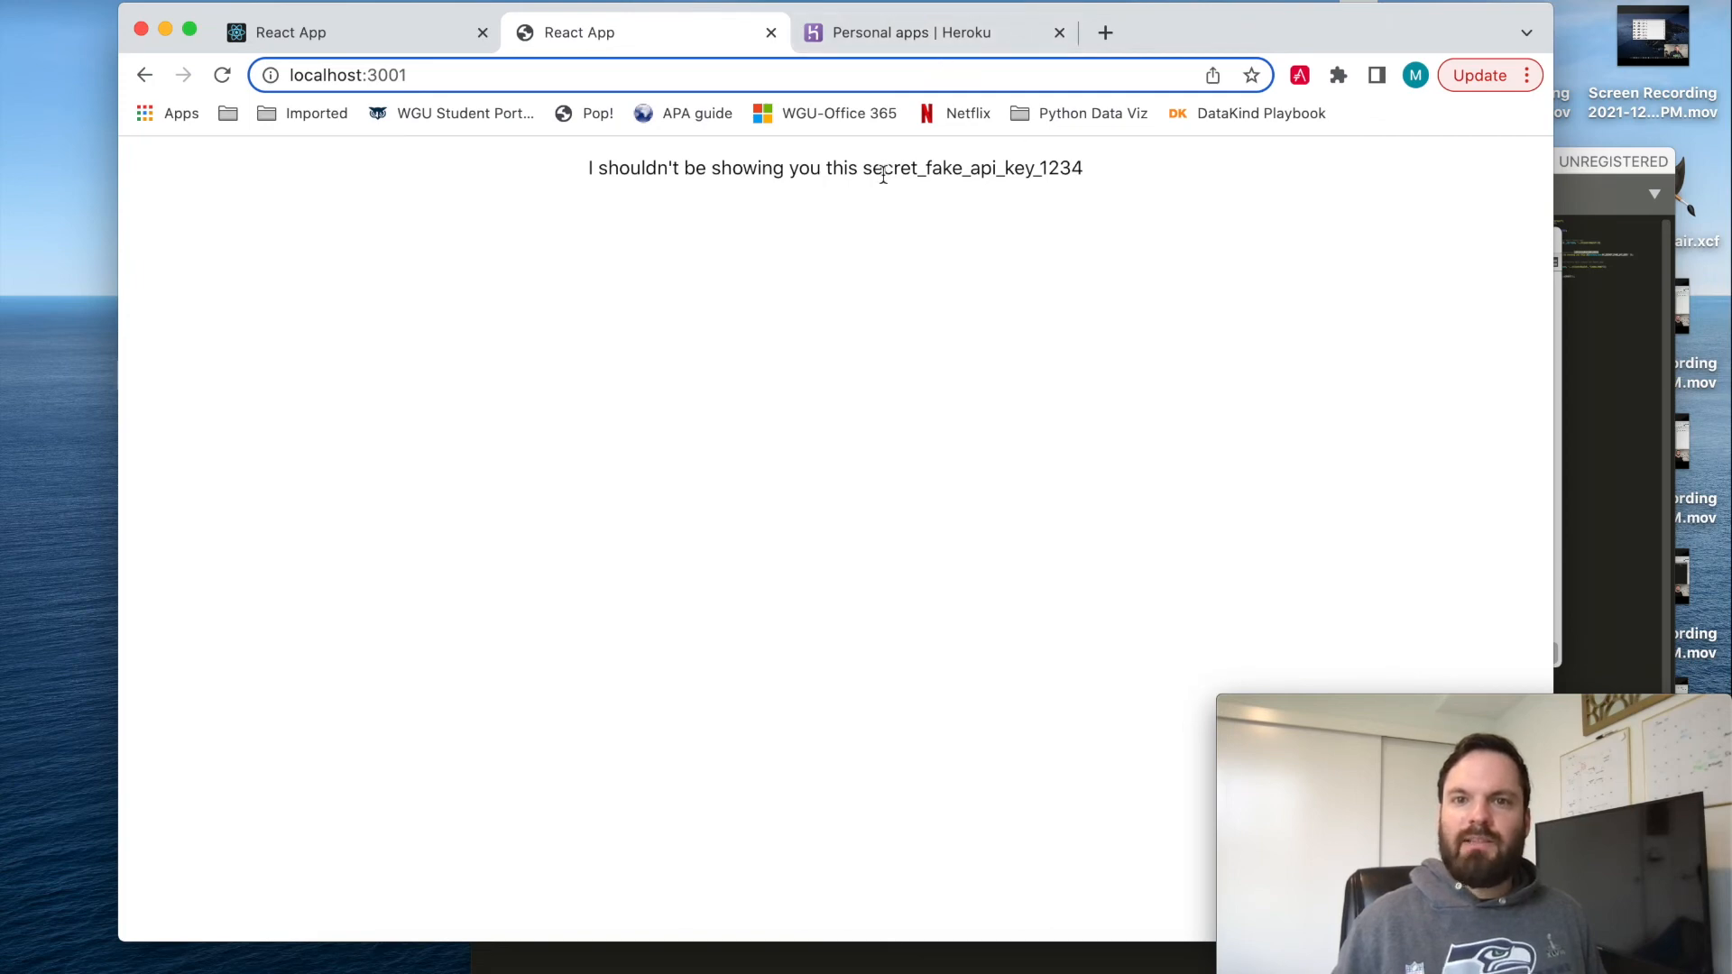
{"action": "left_click_drag", "start_coordinate": [863, 168], "coordinate": [1083, 168]}
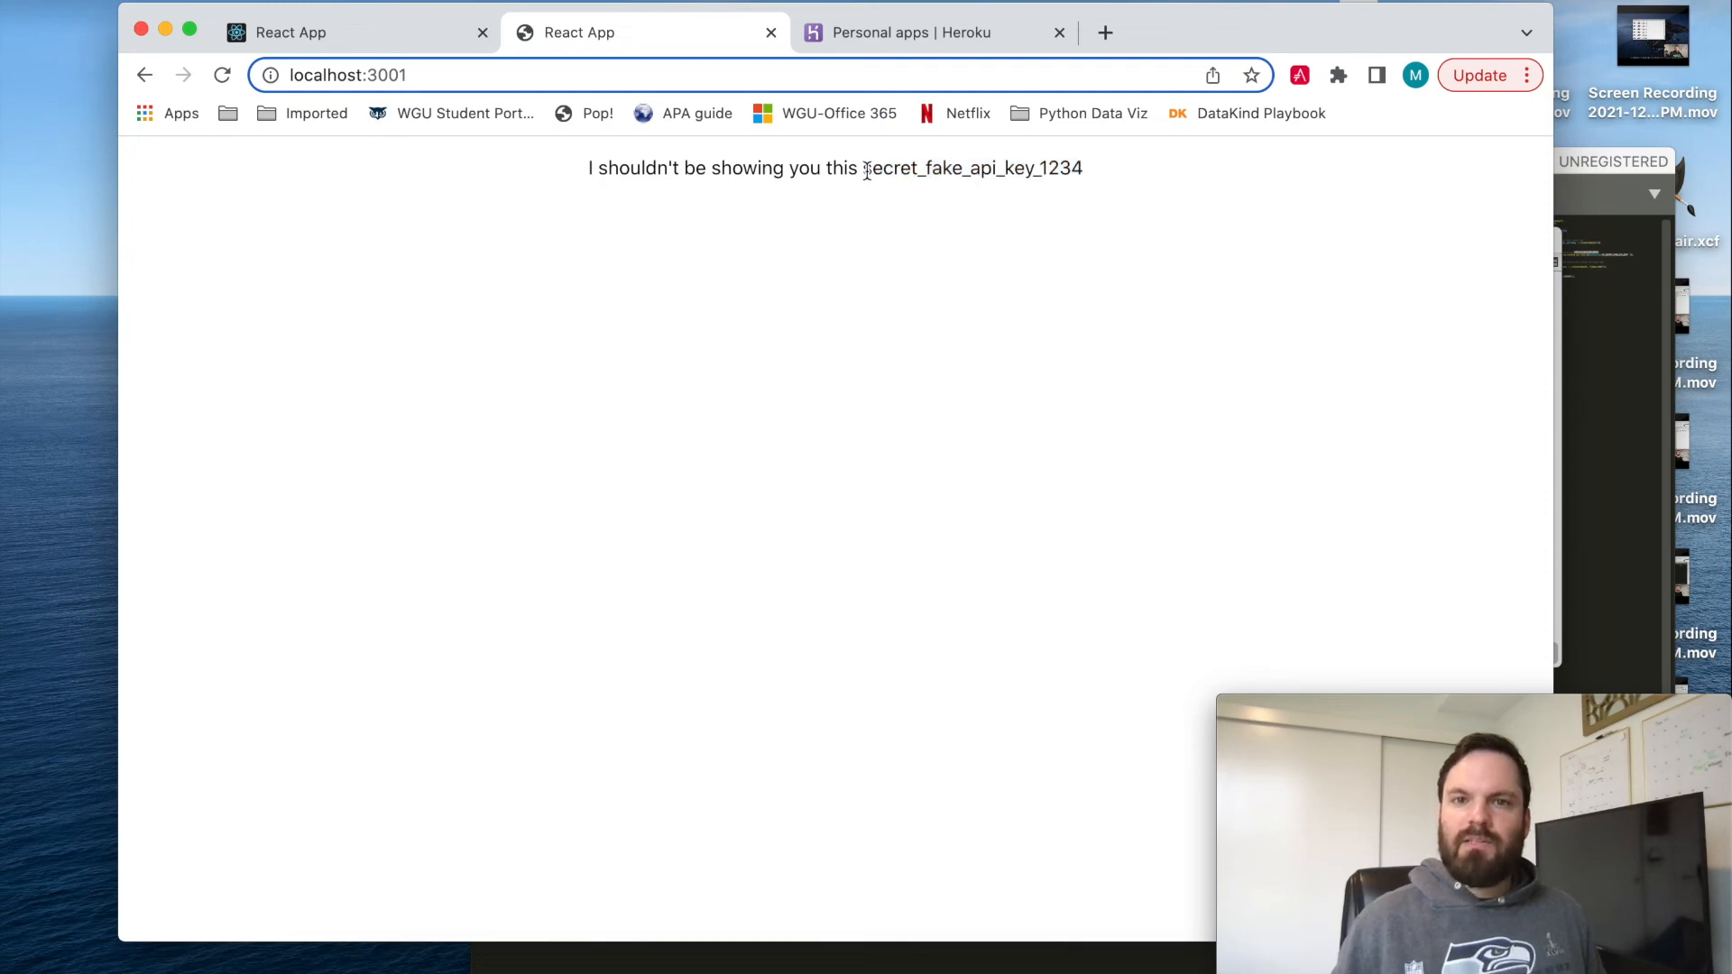
{"action": "left_click_drag", "start_coordinate": [862, 168], "coordinate": [1083, 168]}
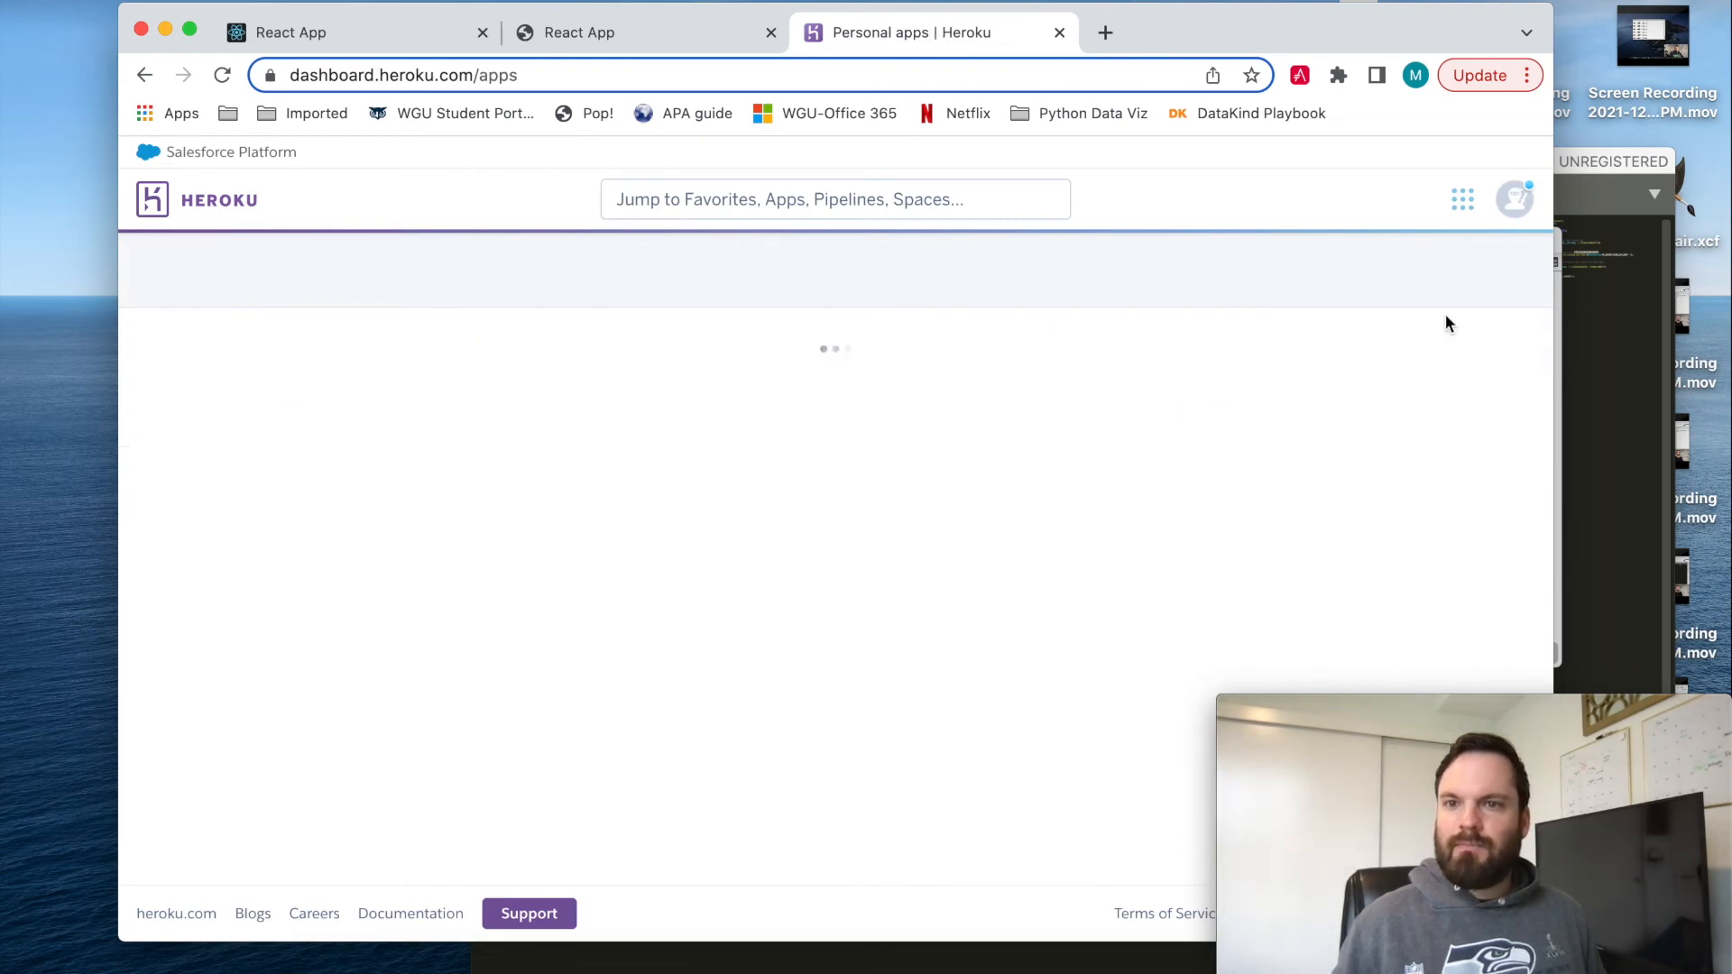
Name the new Heroku app delete-me-1, create it and scroll its Deploy instructions.
{"action": "type", "text": "delete-me-1"}
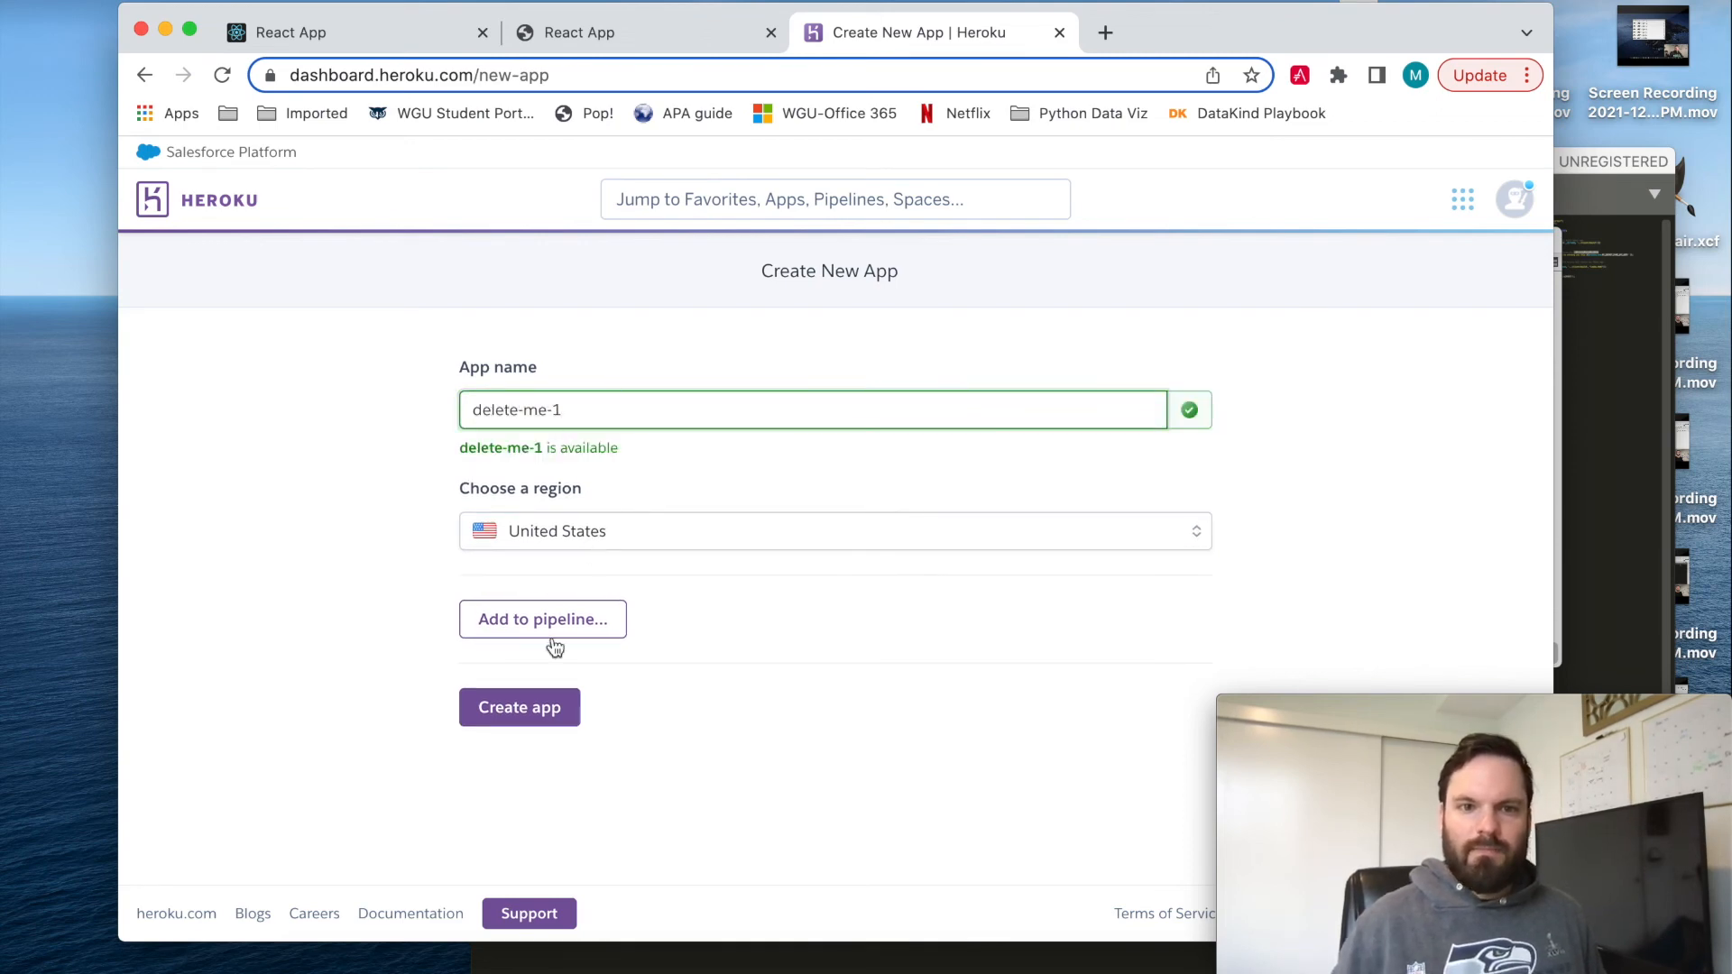
{"action": "left_click", "coordinate": [519, 708]}
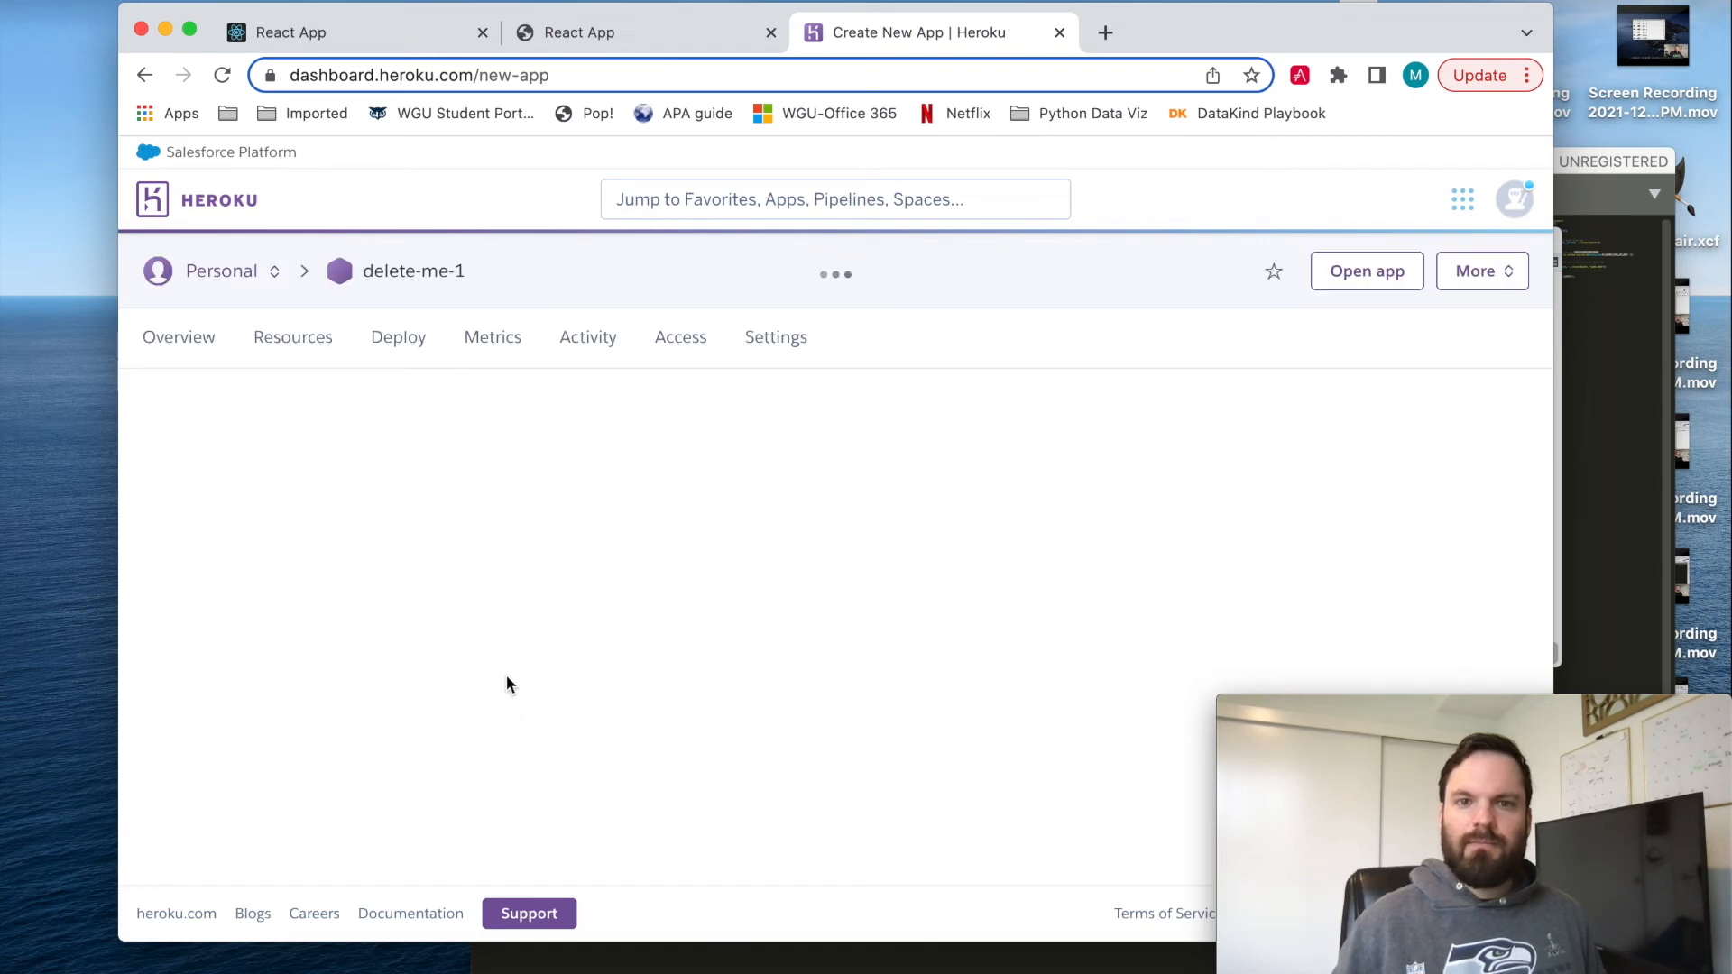
{"action": "left_click", "coordinate": [397, 337]}
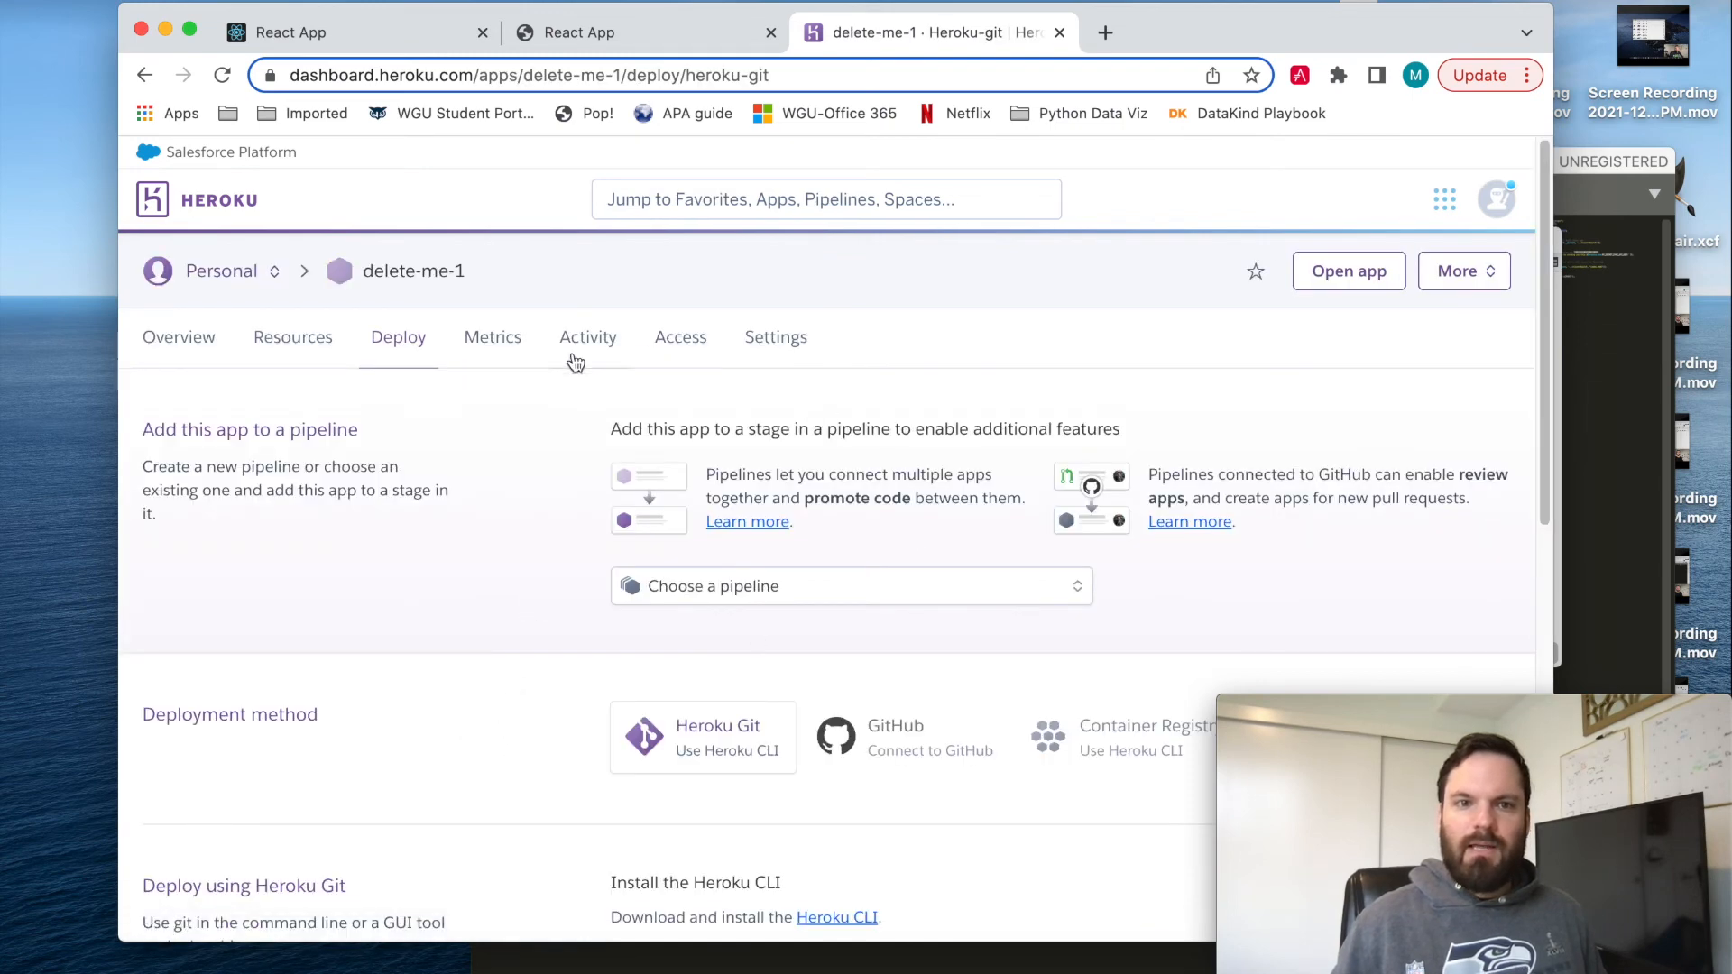
{"action": "scroll", "scroll_direction": "down", "scroll_amount": 3}
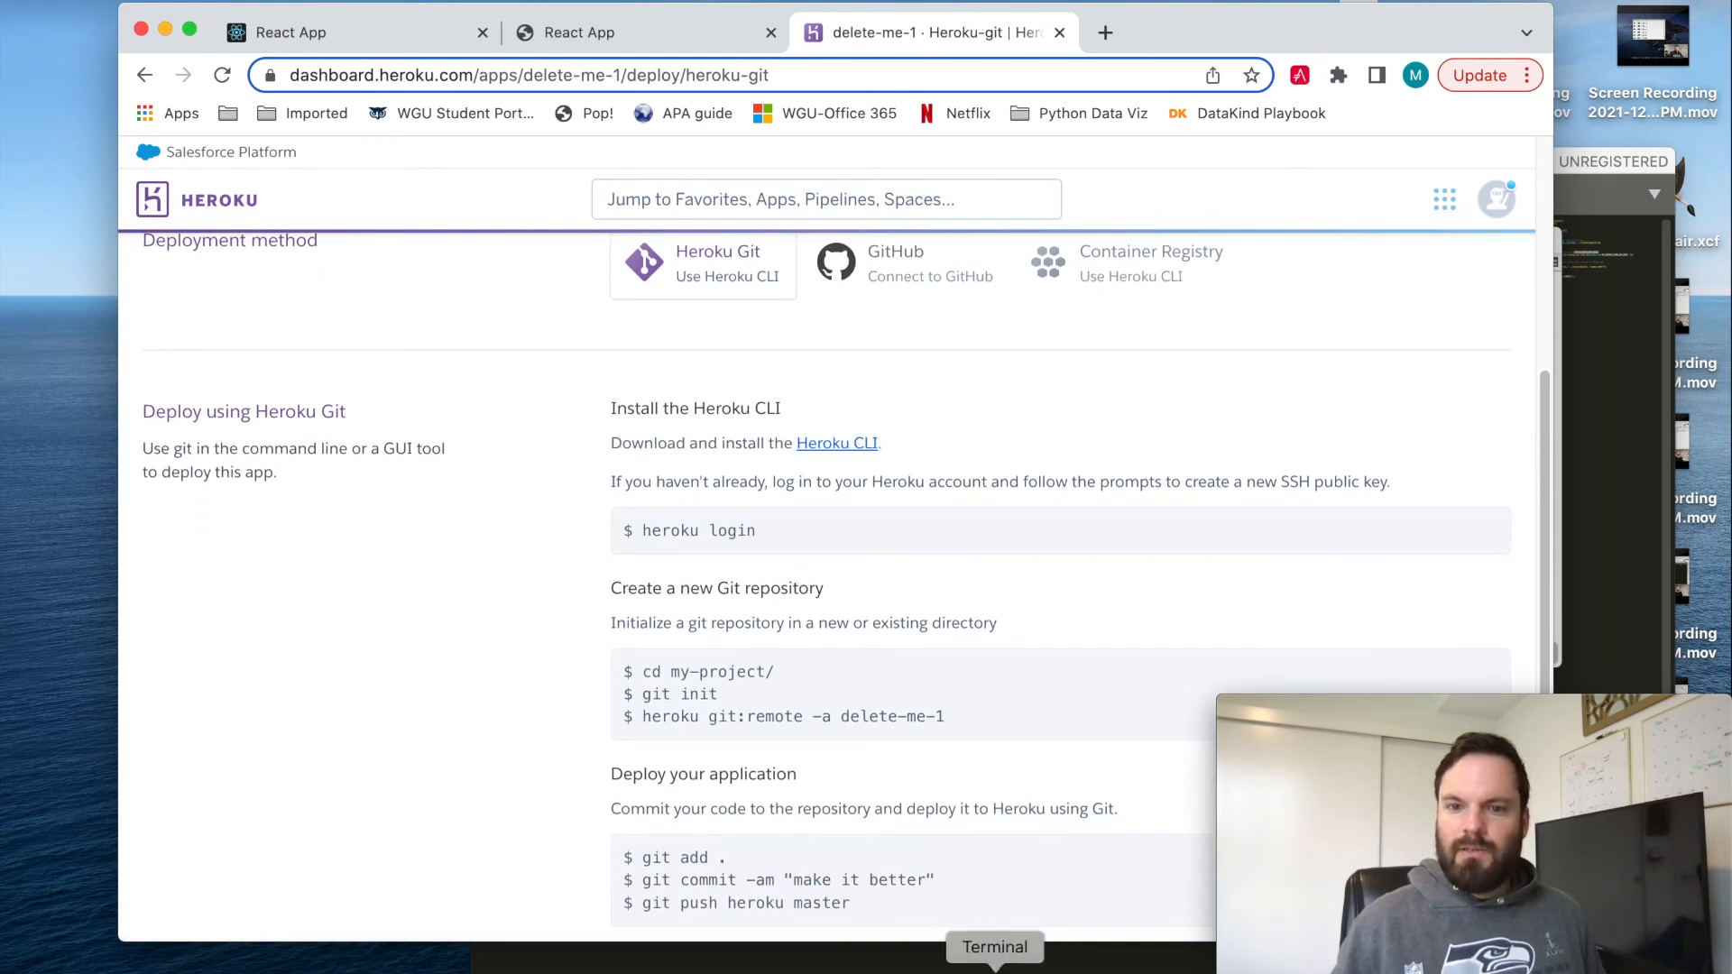
Install the Heroku CLI globally with sudo npm i -g heroku and run heroku login.
{"action": "left_click", "coordinate": [992, 947]}
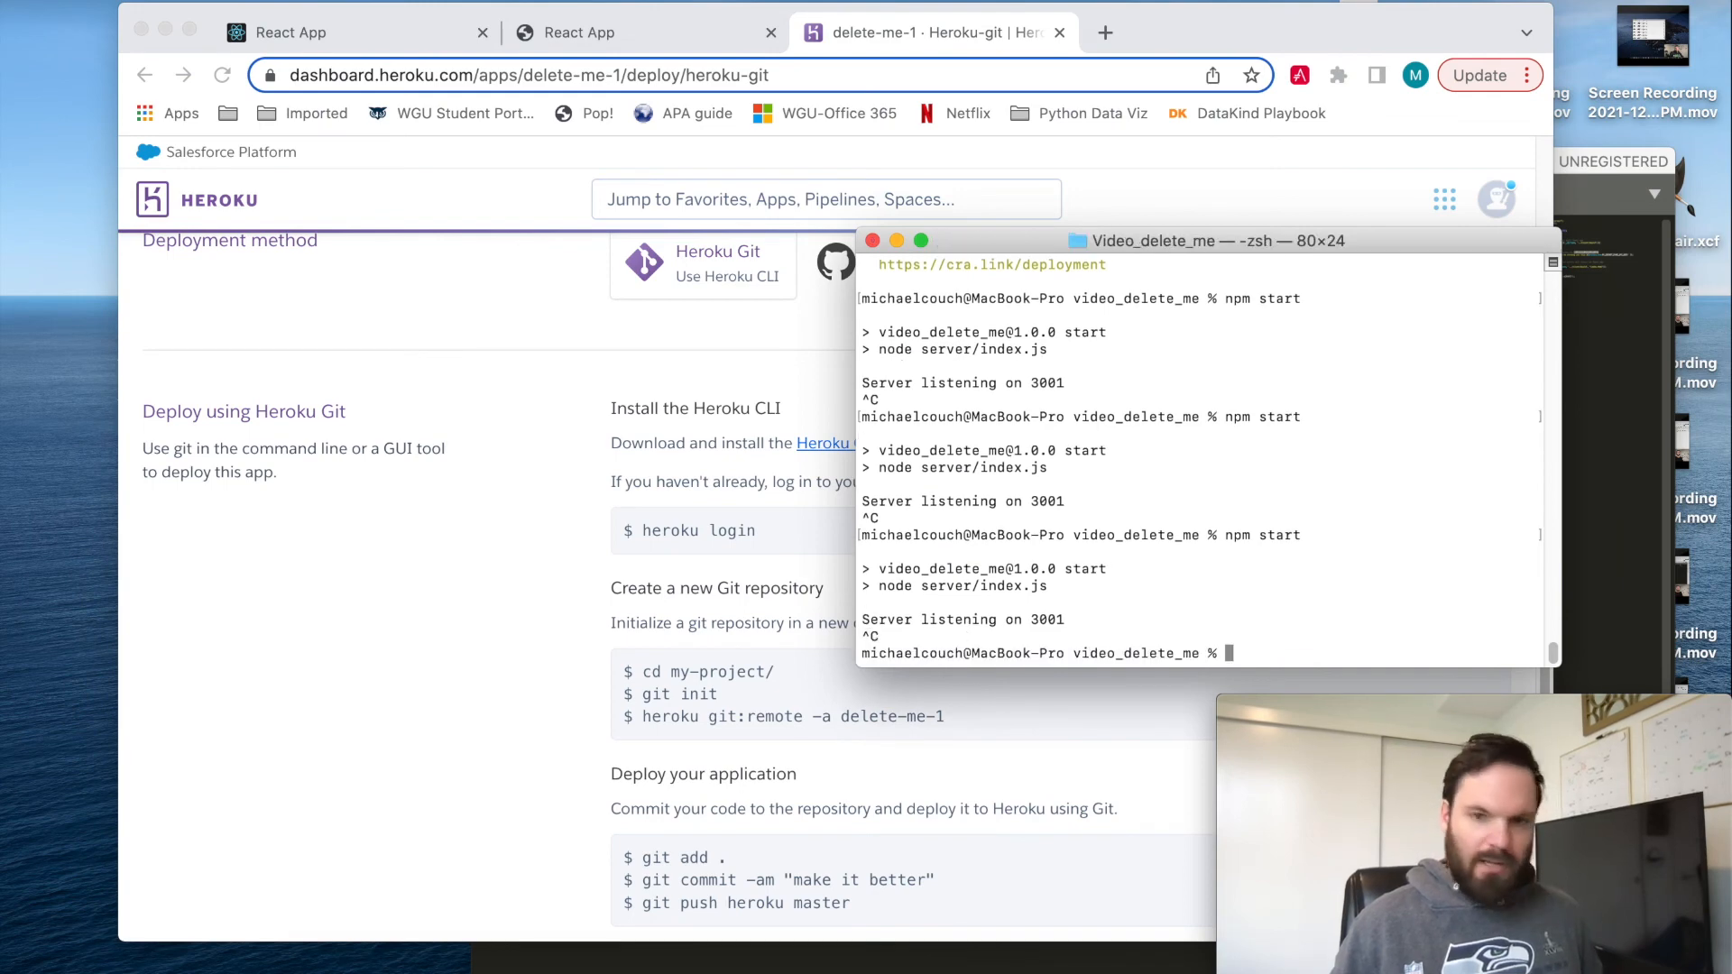
{"action": "type", "text": "sudo"}
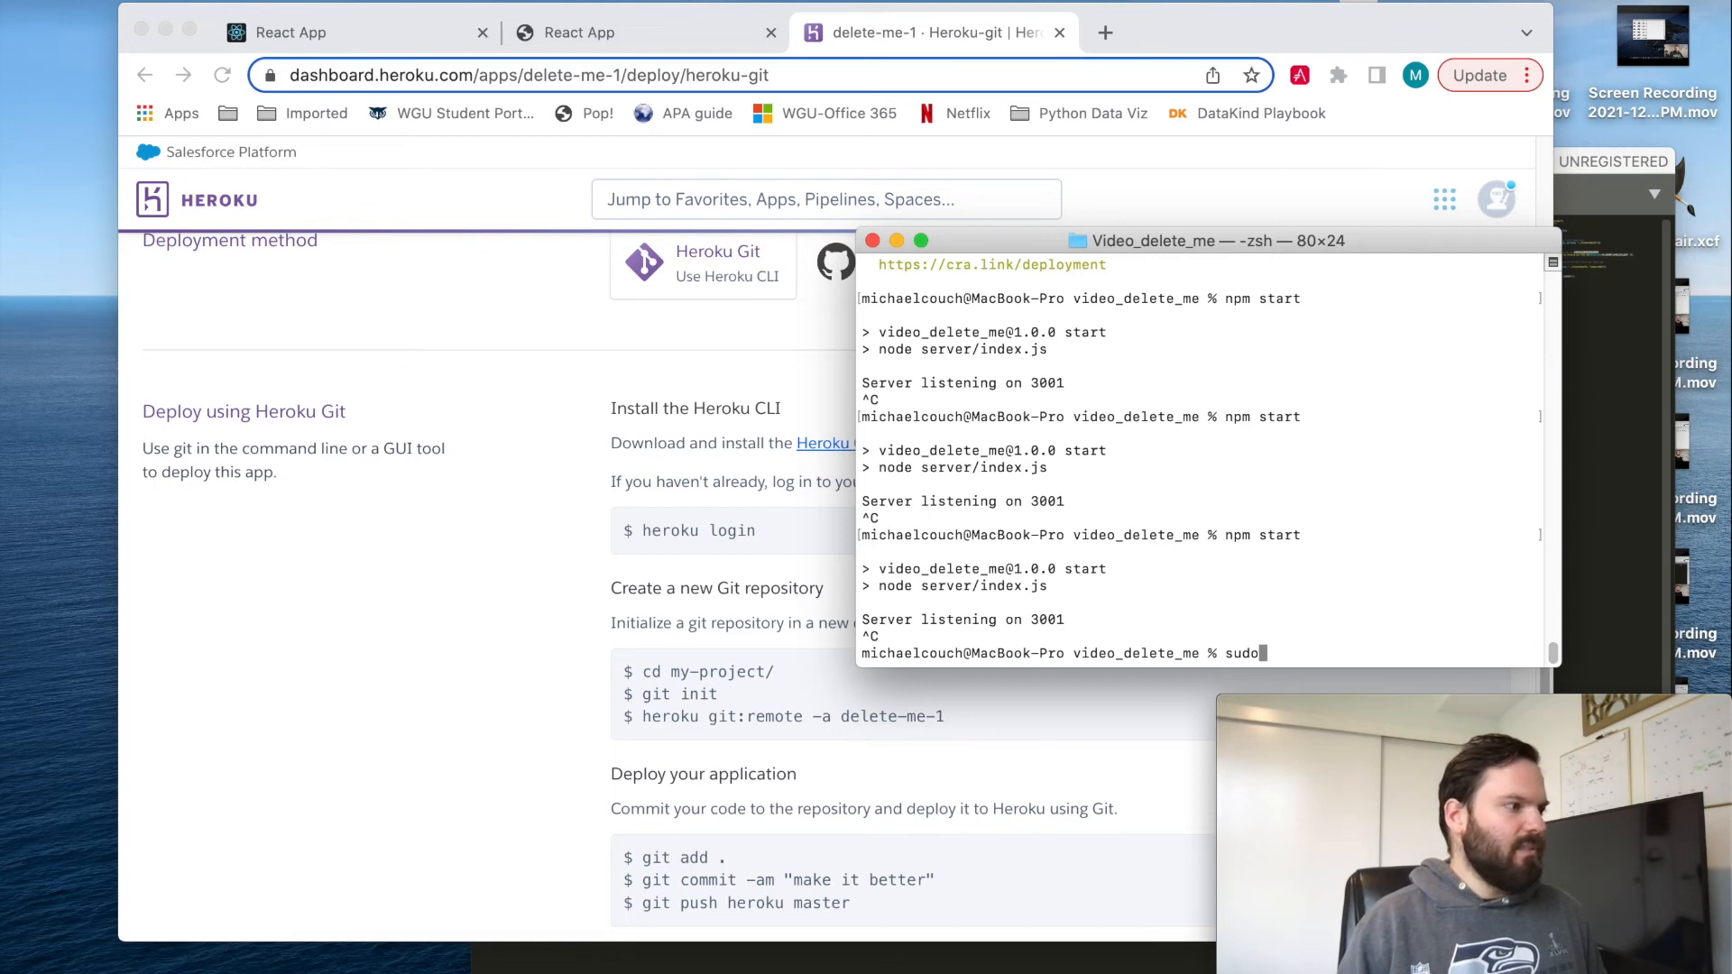
{"action": "type", "text": "npm i"}
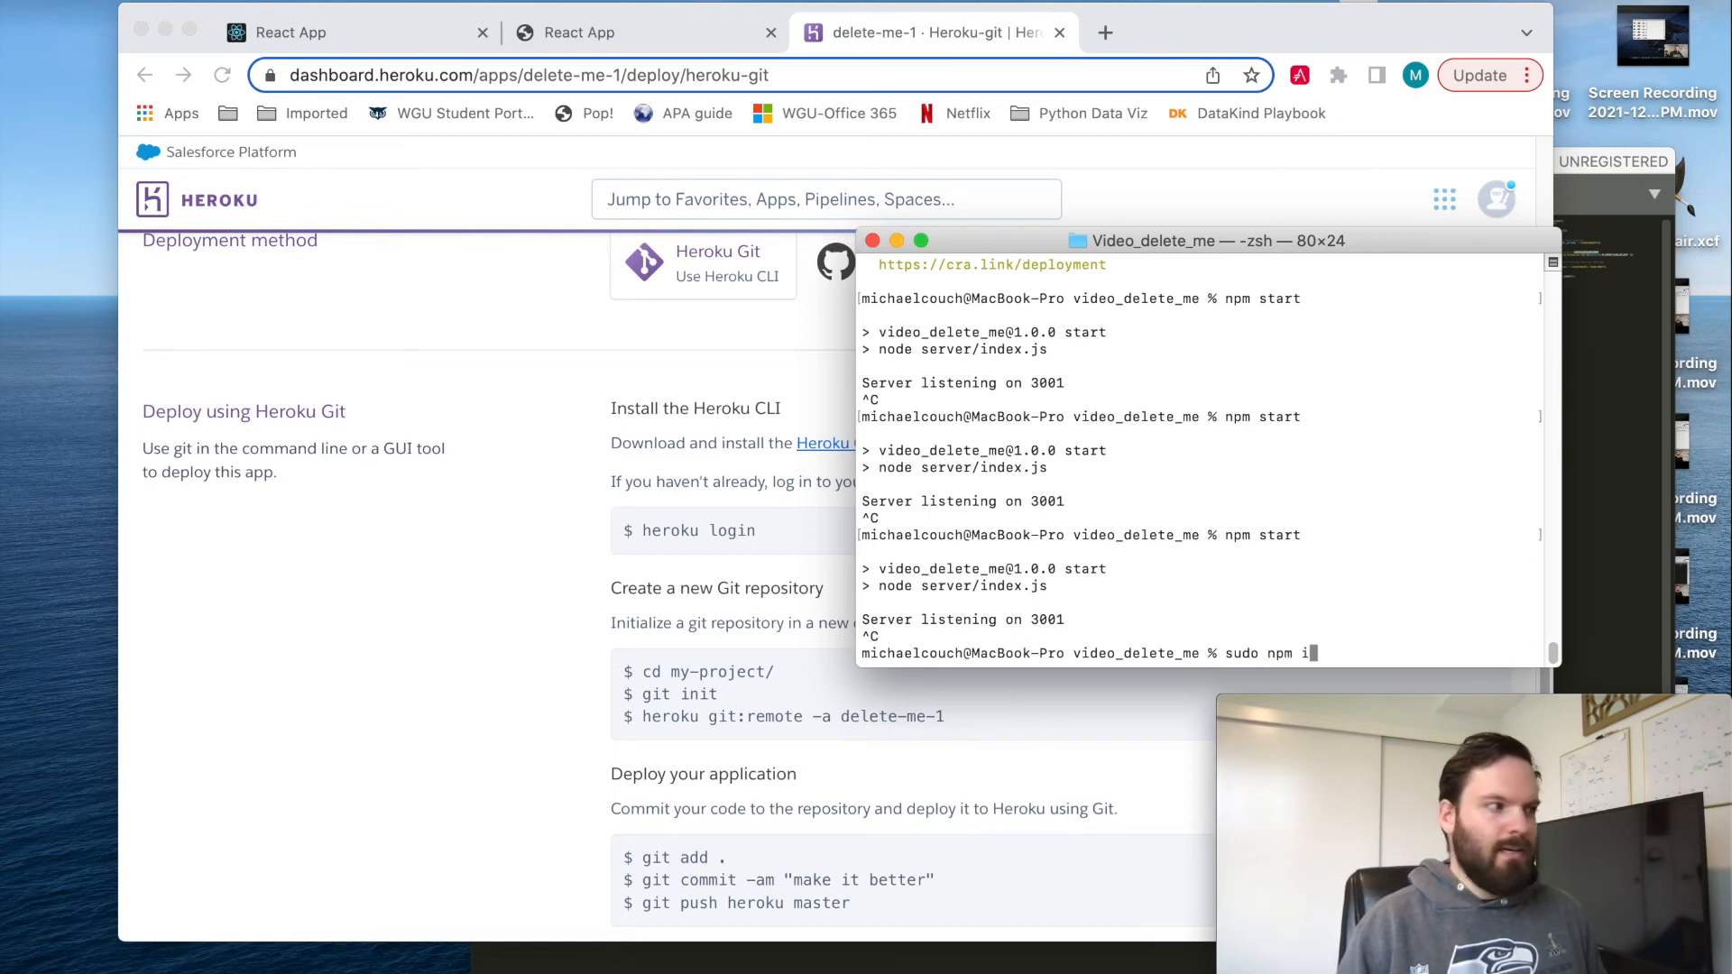
{"action": "type", "text": "-g"}
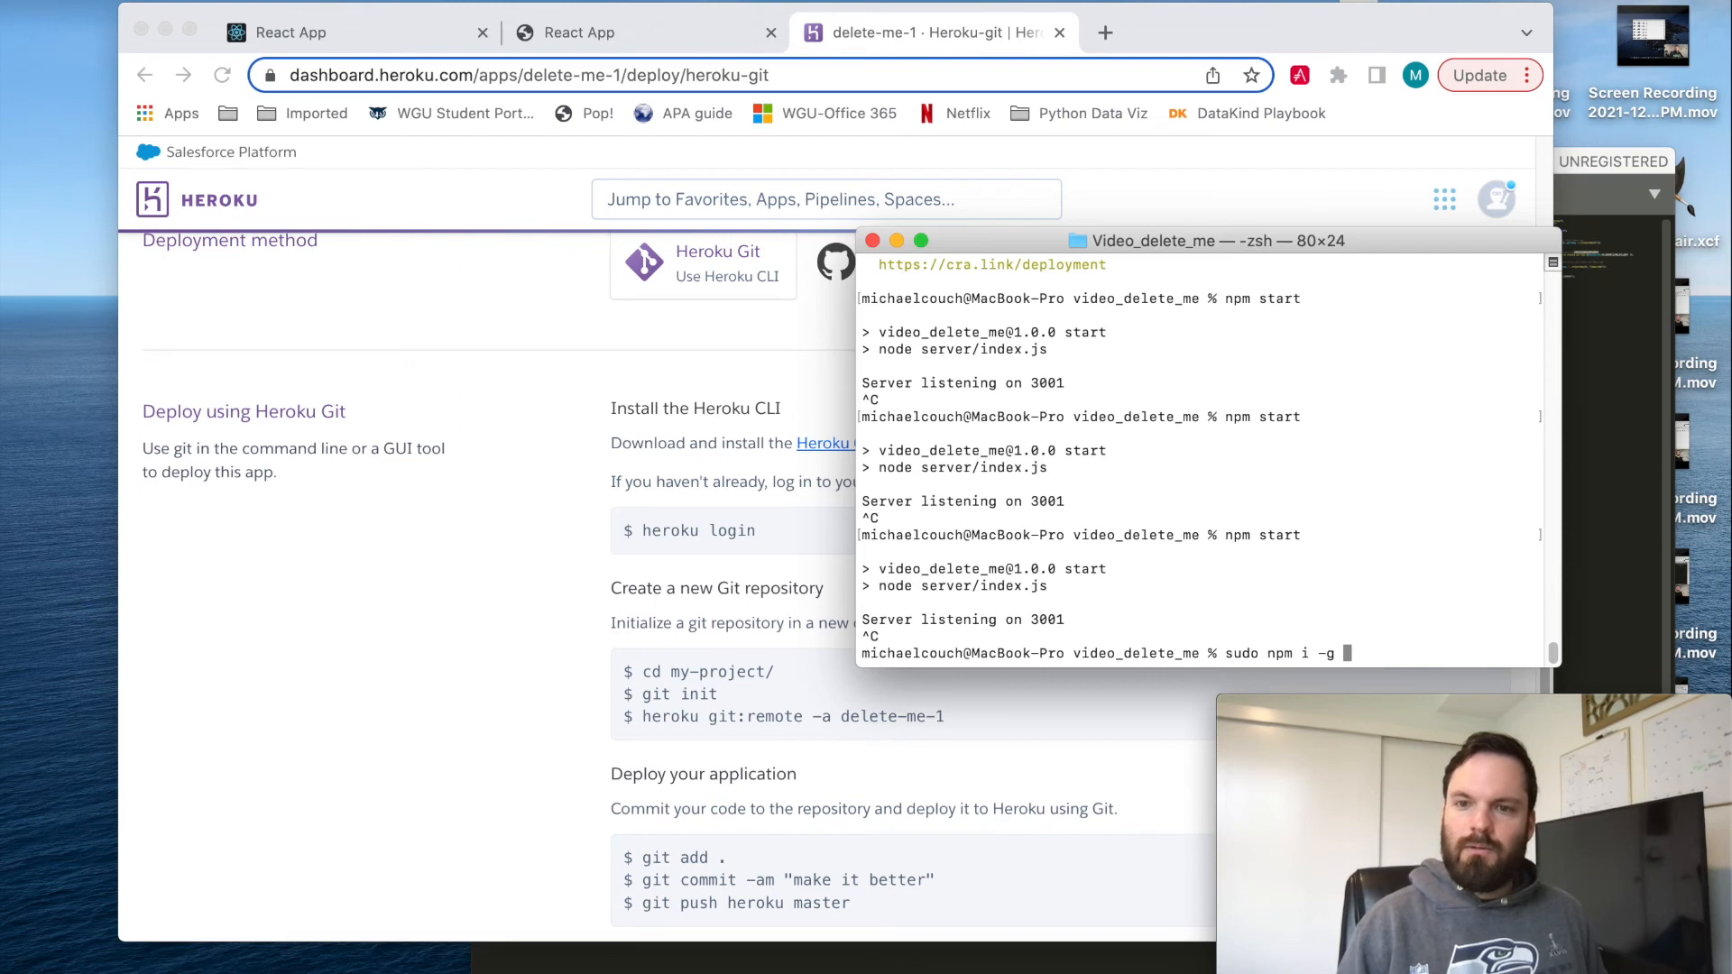
{"action": "type", "text": "herok"}
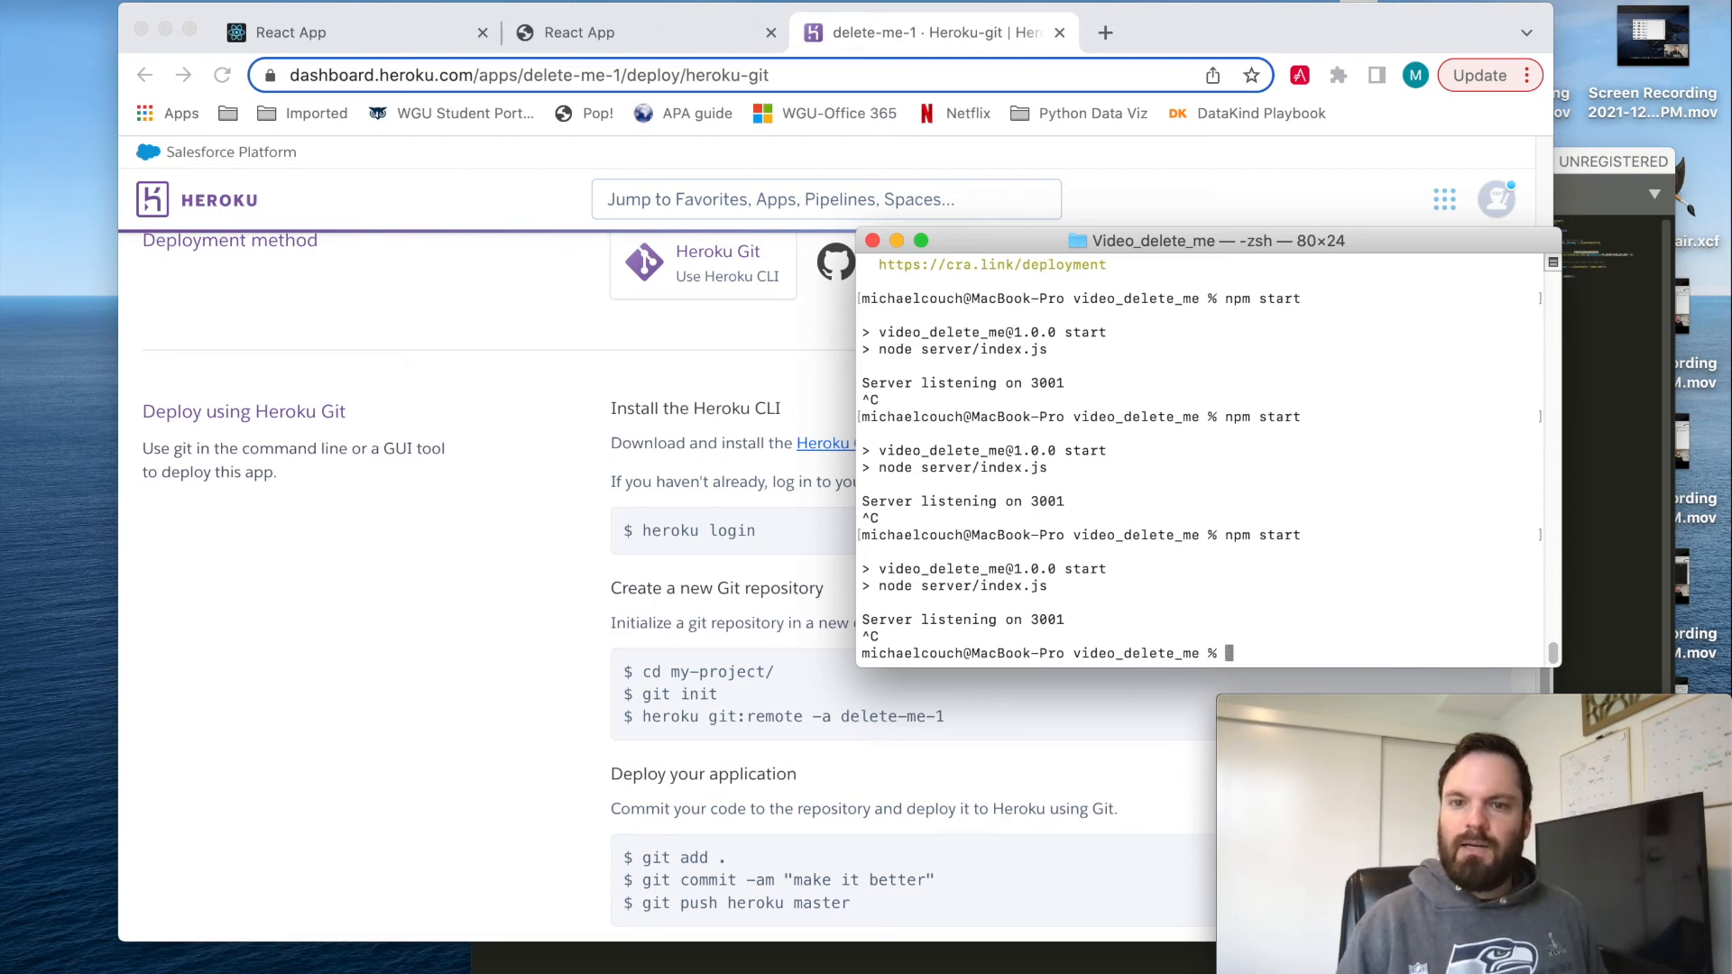
{"action": "type", "text": "heroku login"}
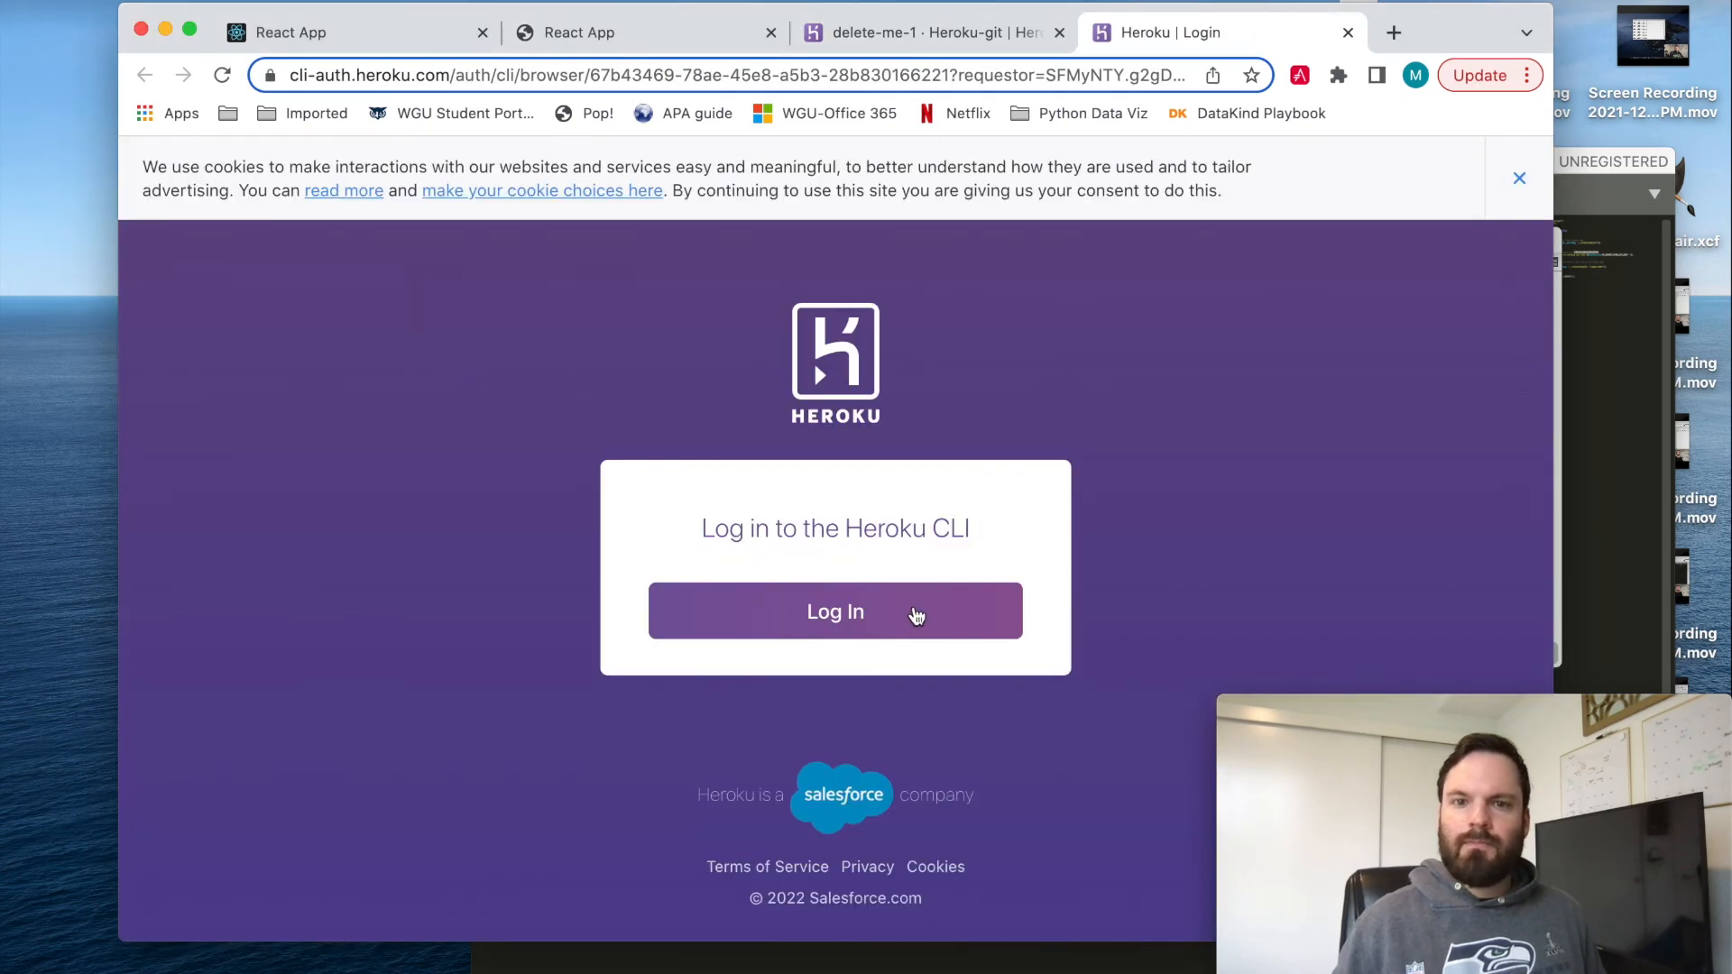
Approve the CLI login in the browser, close the login page and return to Terminal.
{"action": "left_click", "coordinate": [833, 612]}
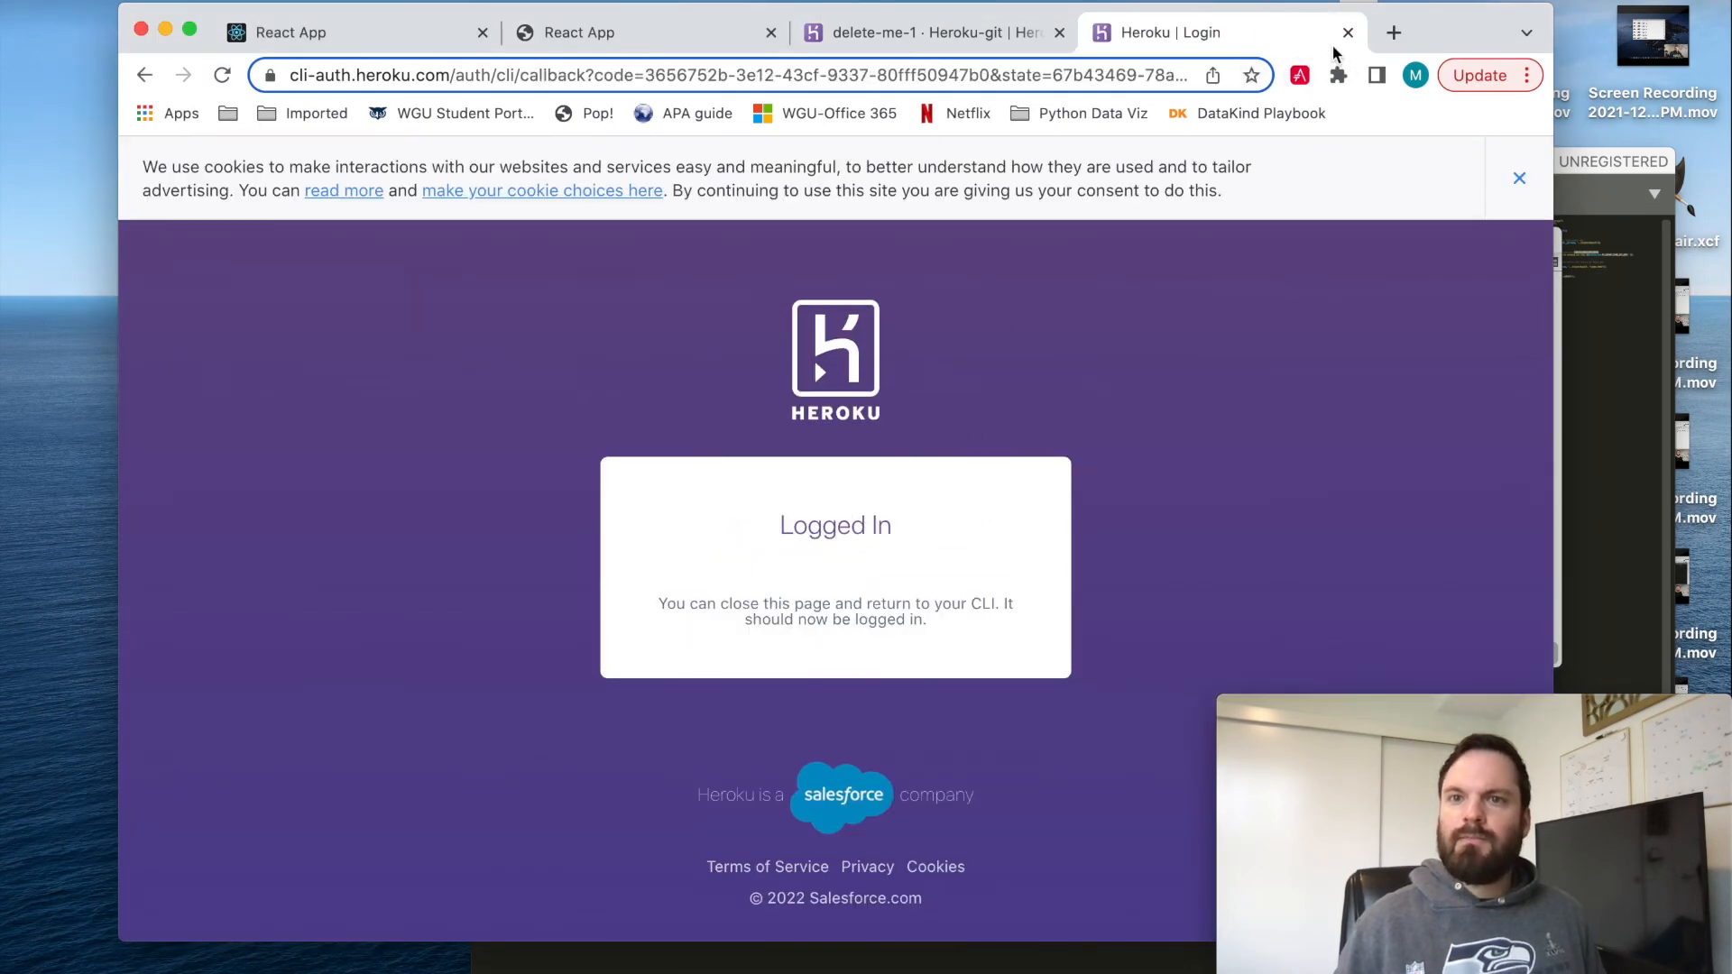
{"action": "left_click", "coordinate": [1346, 33]}
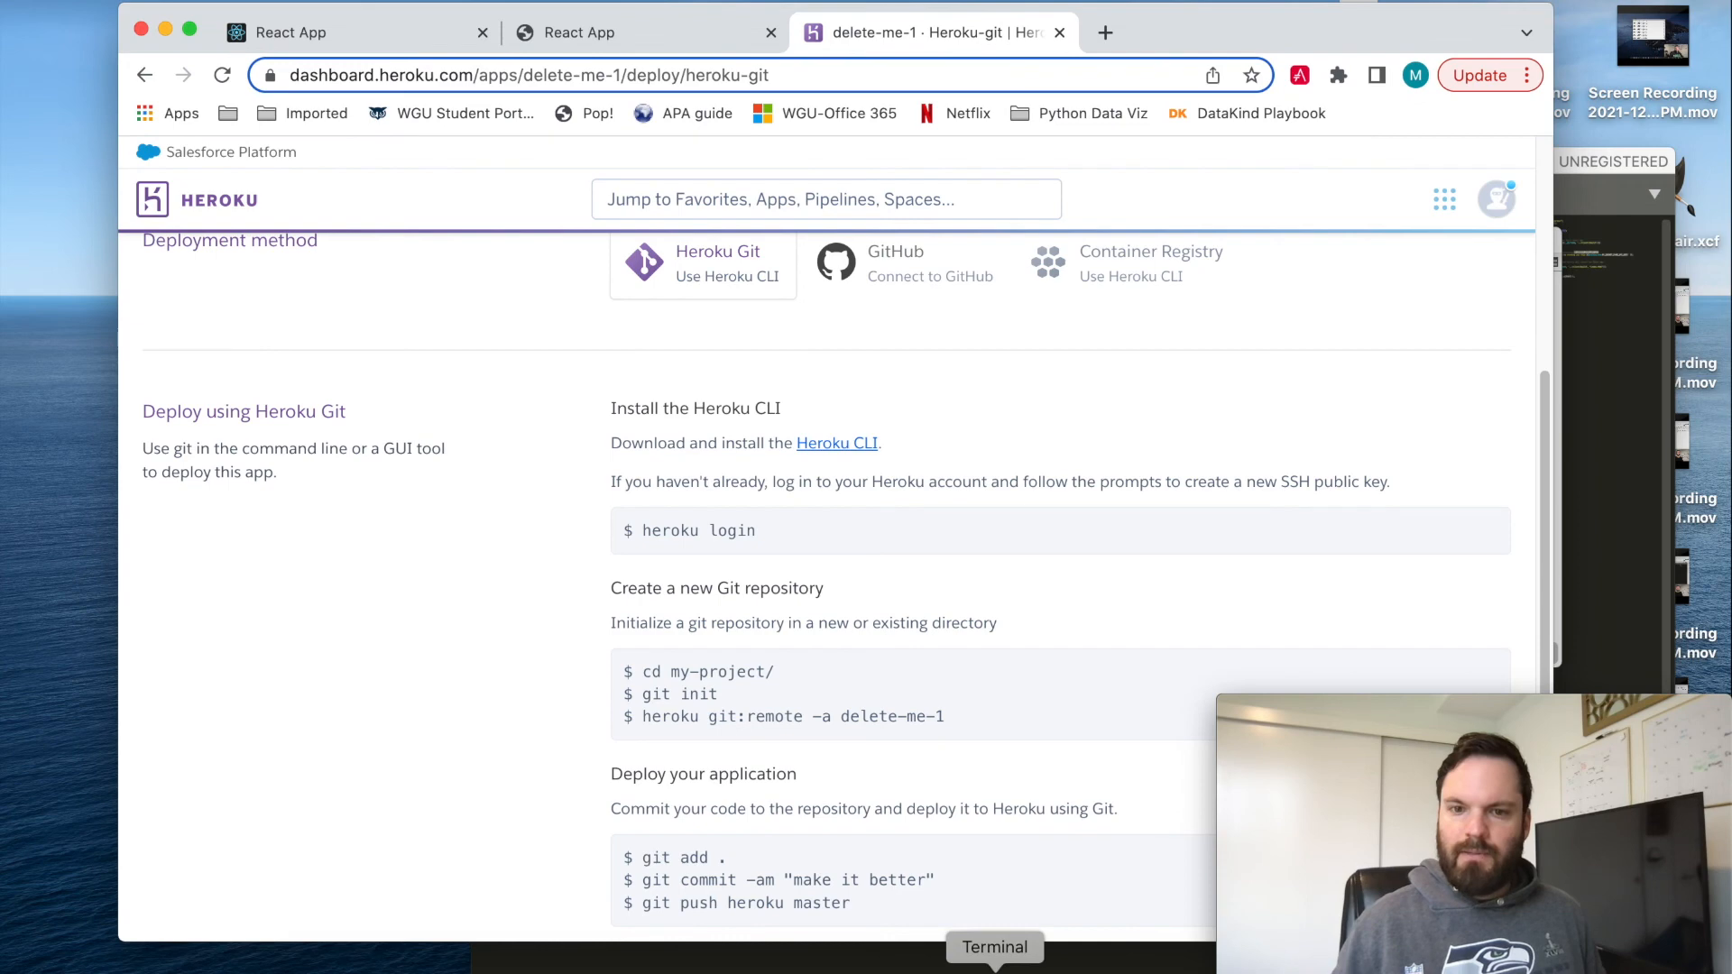
{"action": "left_click", "coordinate": [993, 948]}
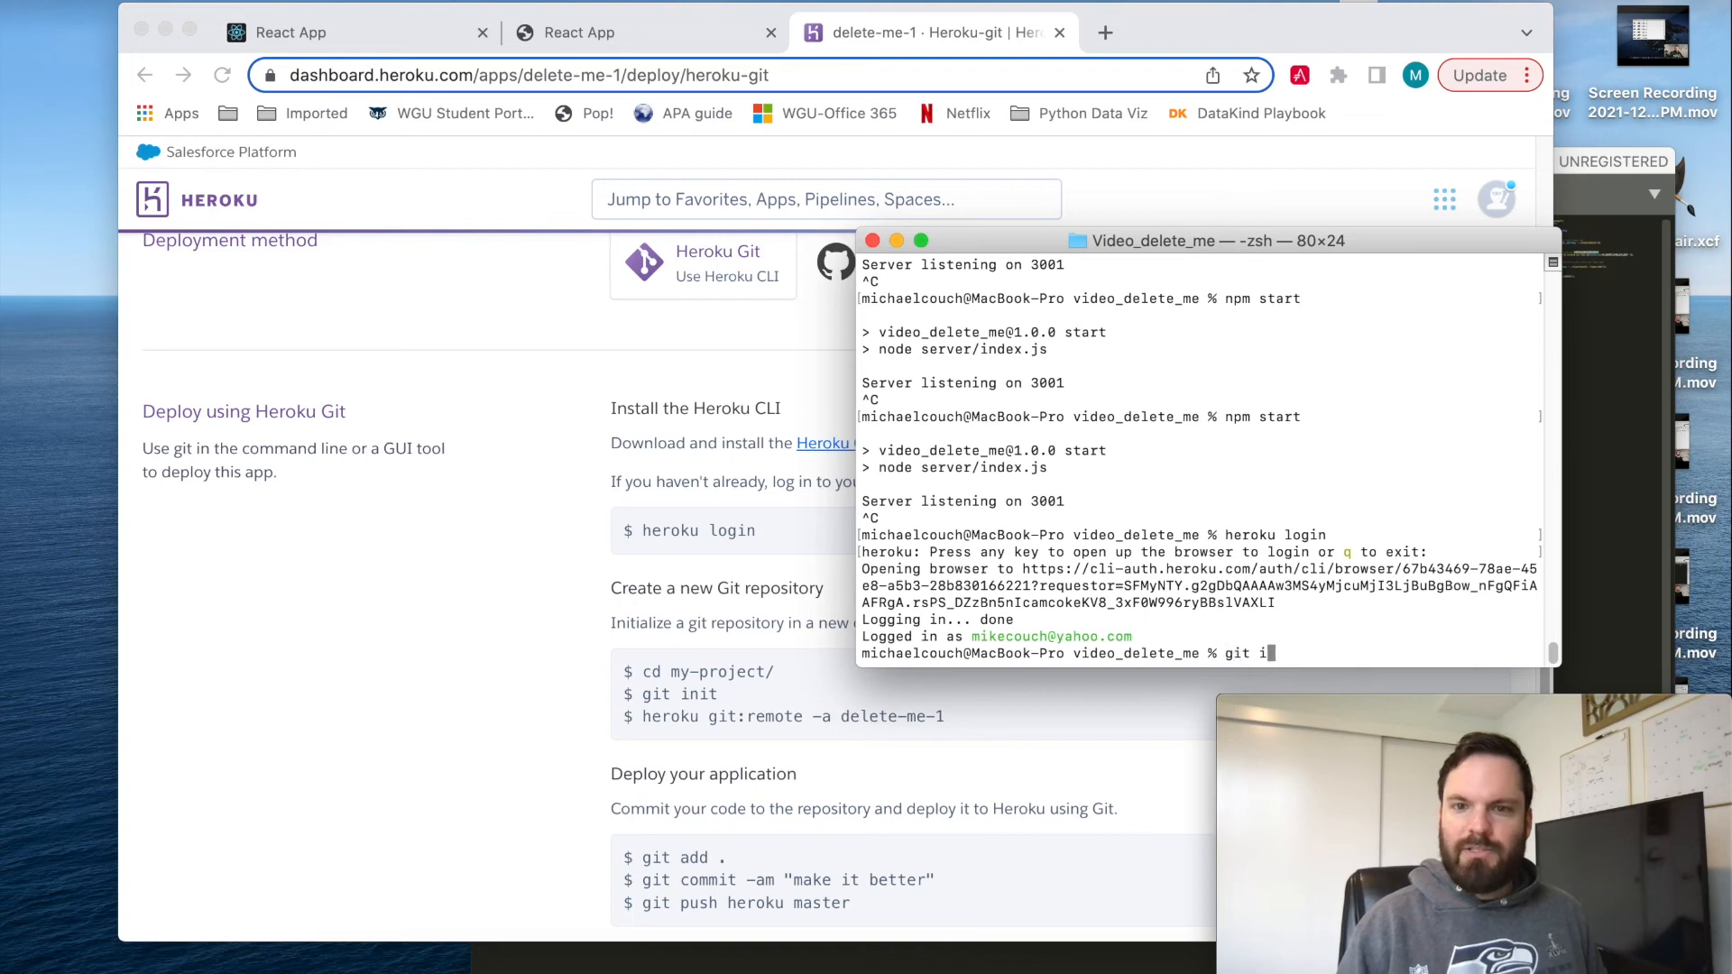
Run git init and copy the heroku git:remote -a delete-me-1 command from the instructions.
{"action": "key", "text": "Return"}
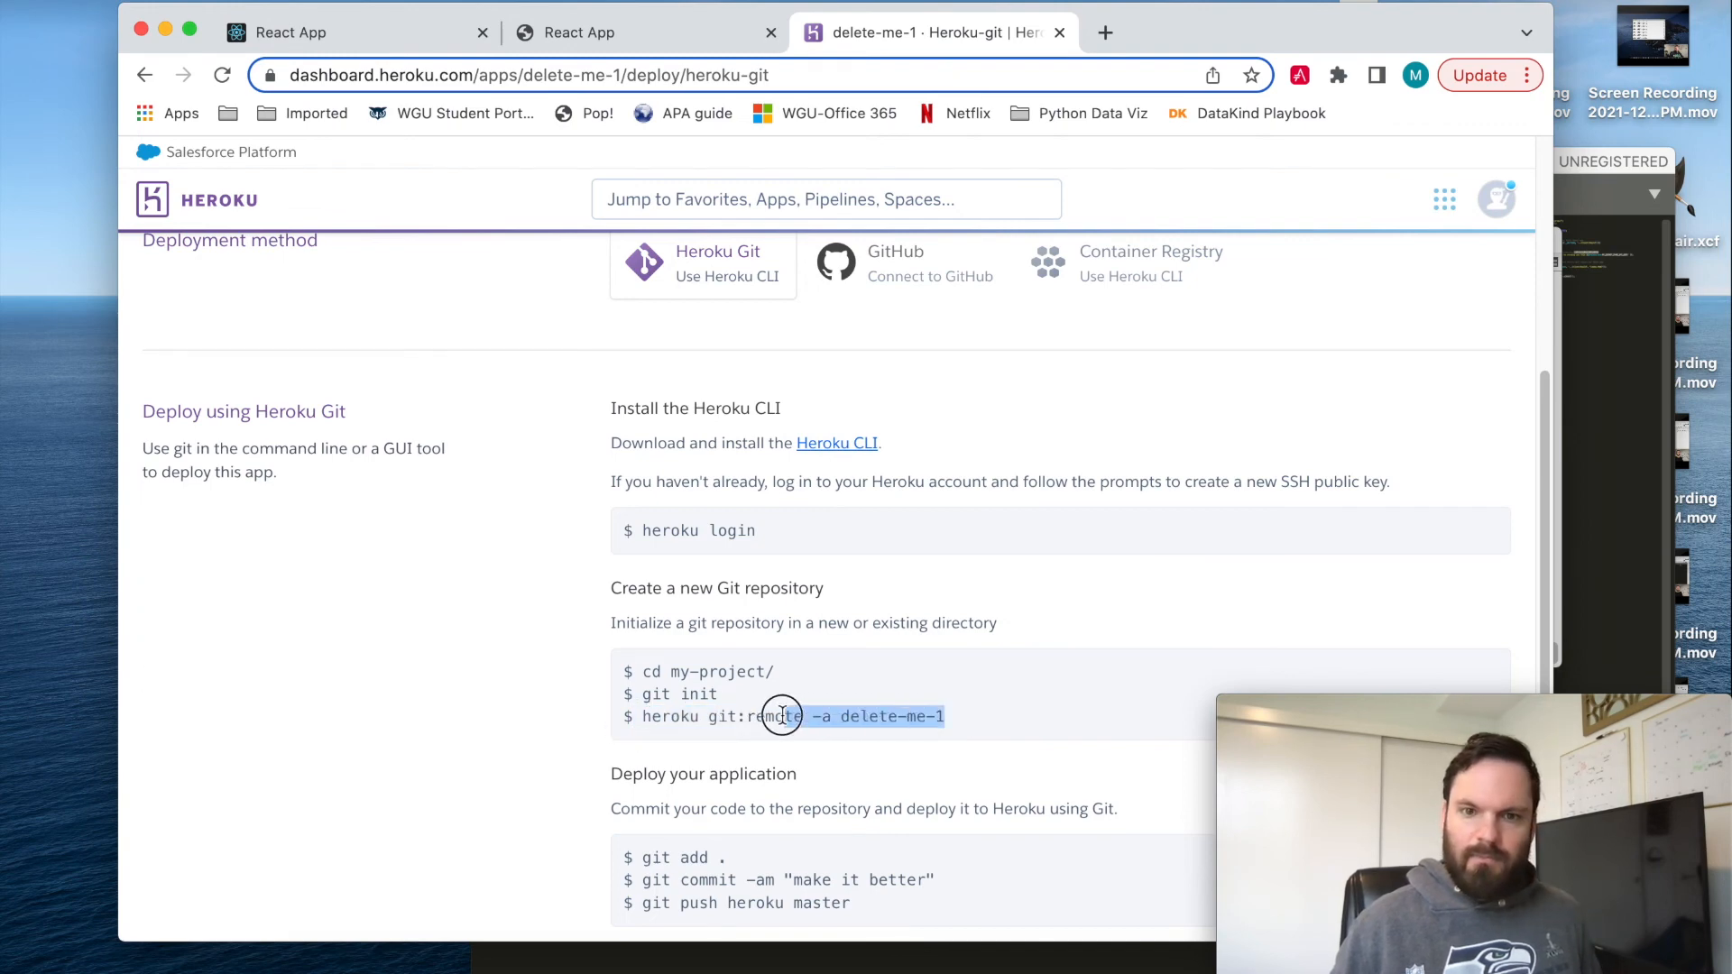
{"action": "left_click_drag", "start_coordinate": [785, 717], "coordinate": [646, 716]}
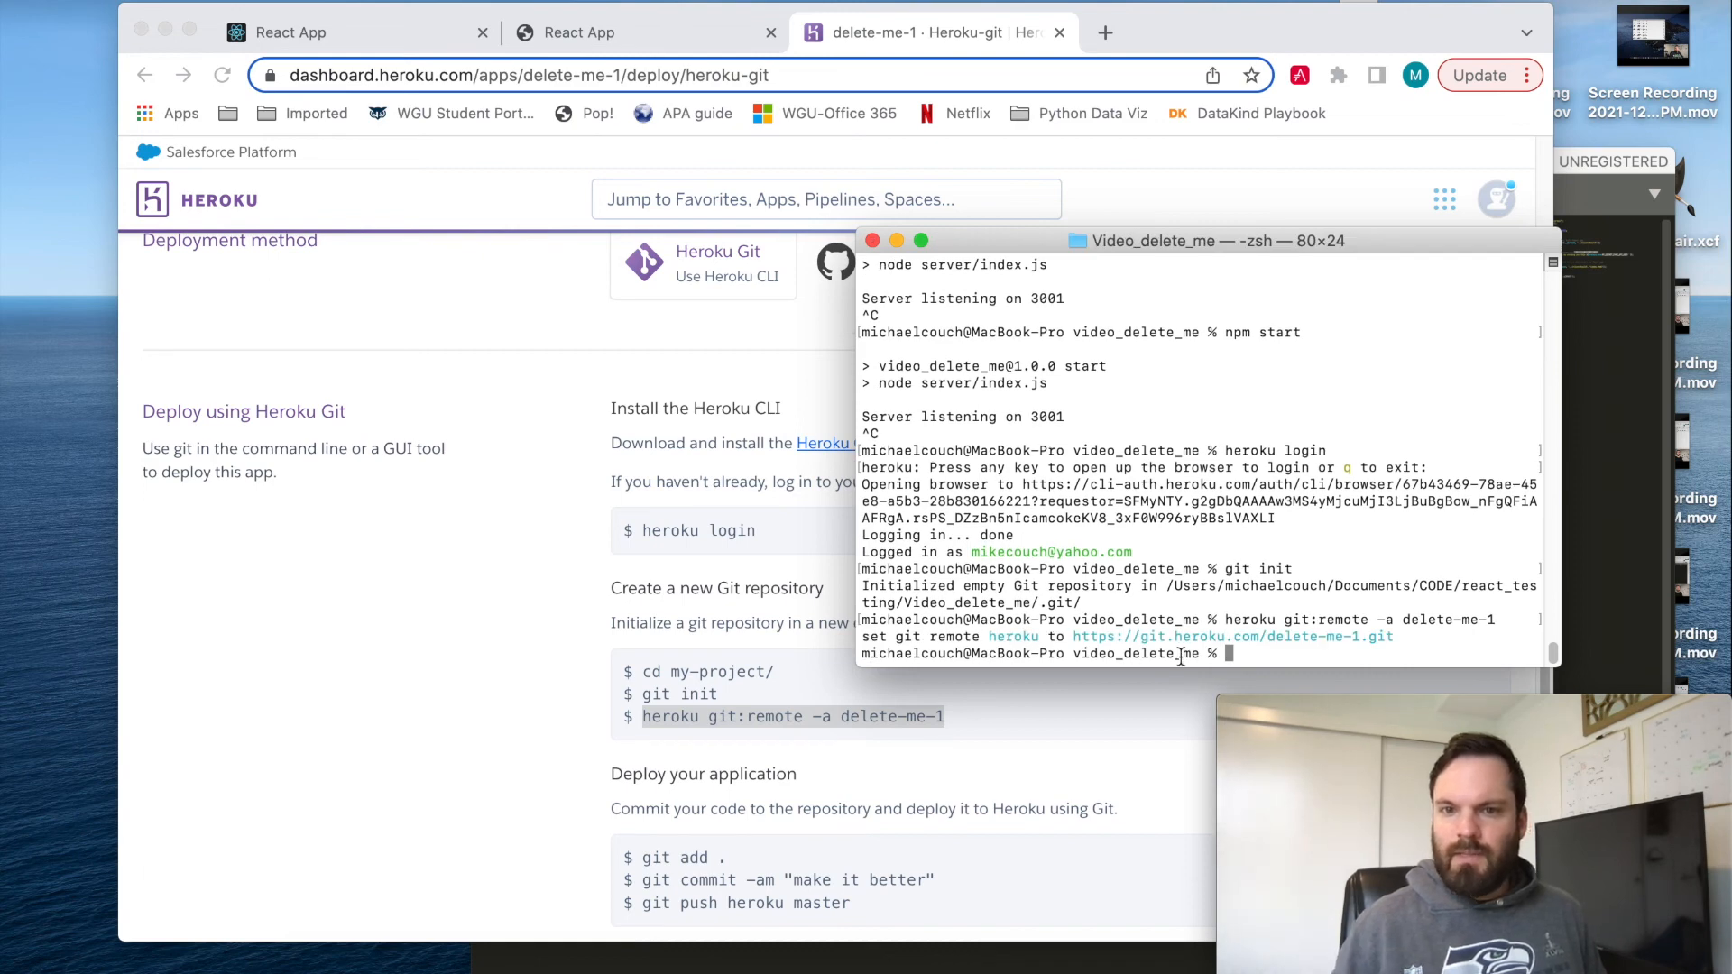
{"action": "scroll", "scroll_direction": "down", "scroll_amount": 3}
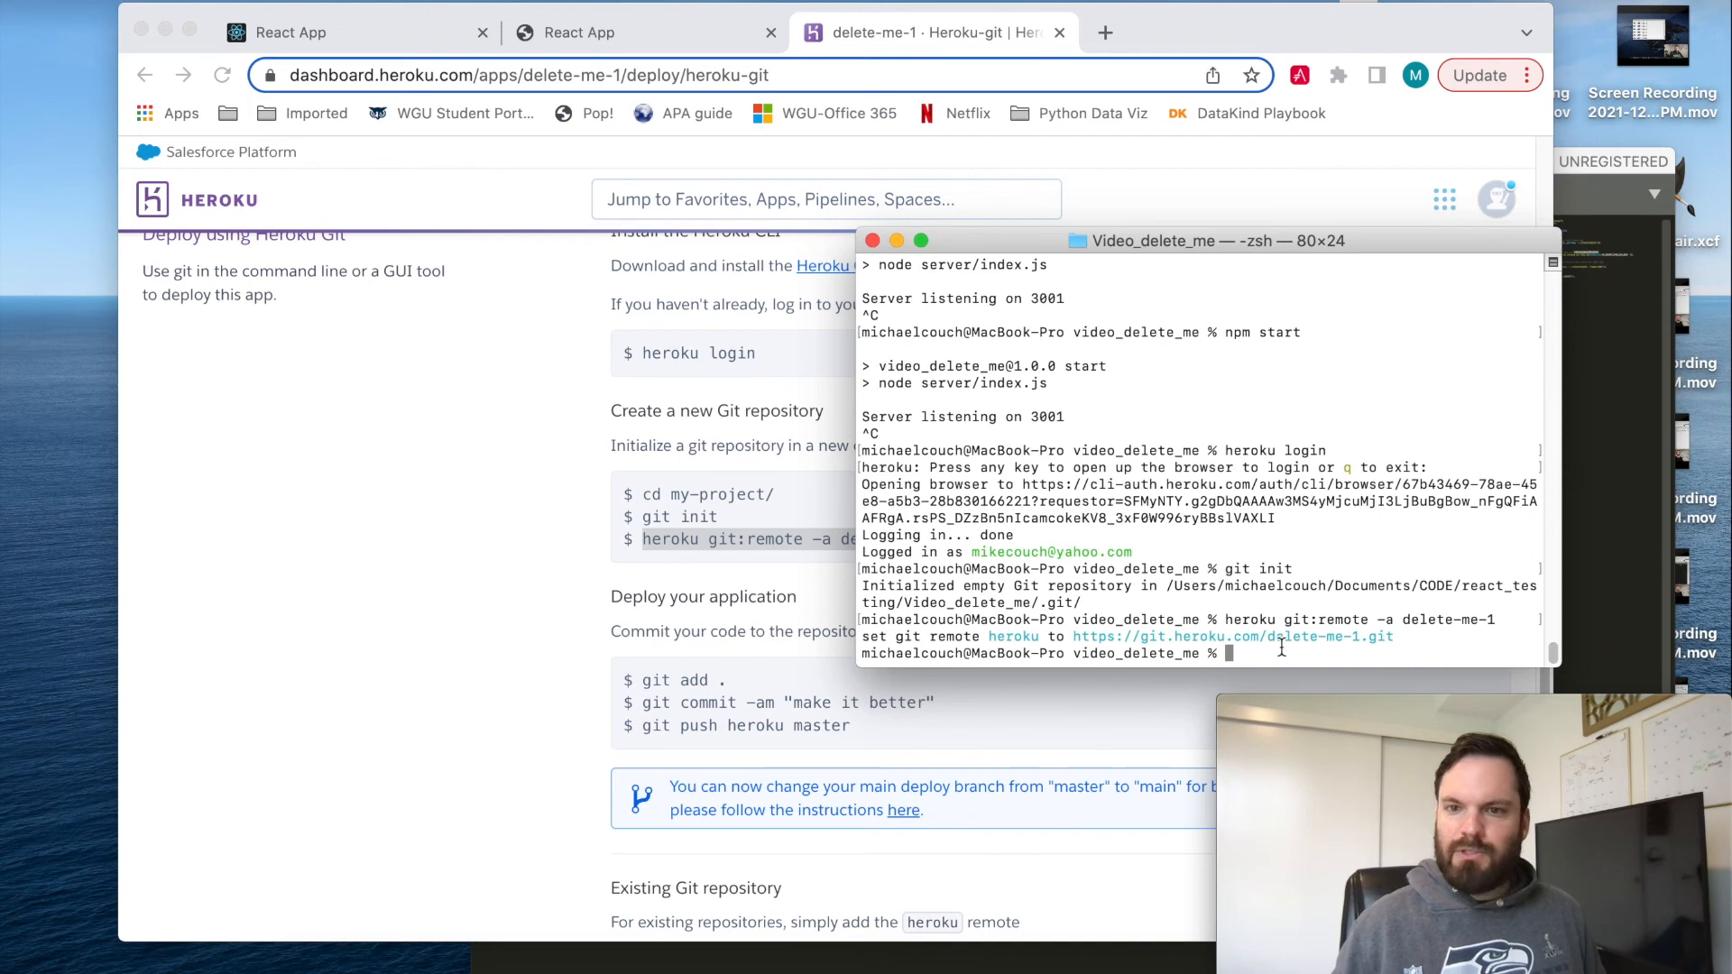
Stage everything with git add ., commit as "initial commit" and push to heroku.
{"action": "type", "text": "git add ."}
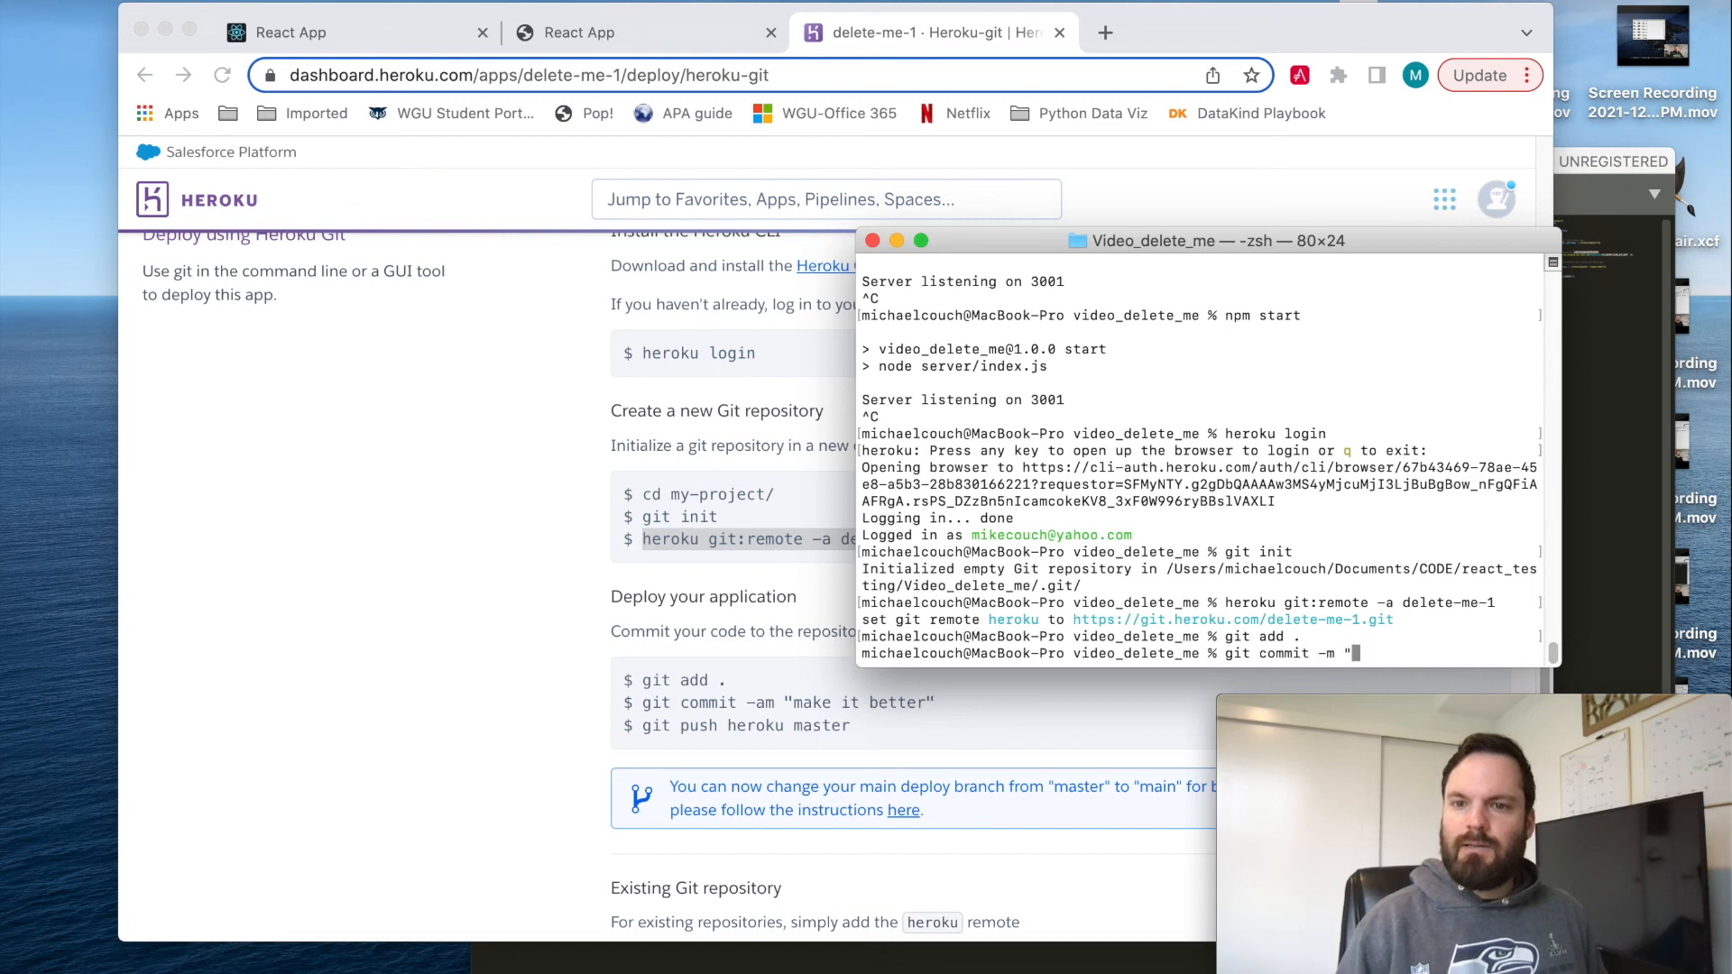
{"action": "type", "text": "initial commit"}
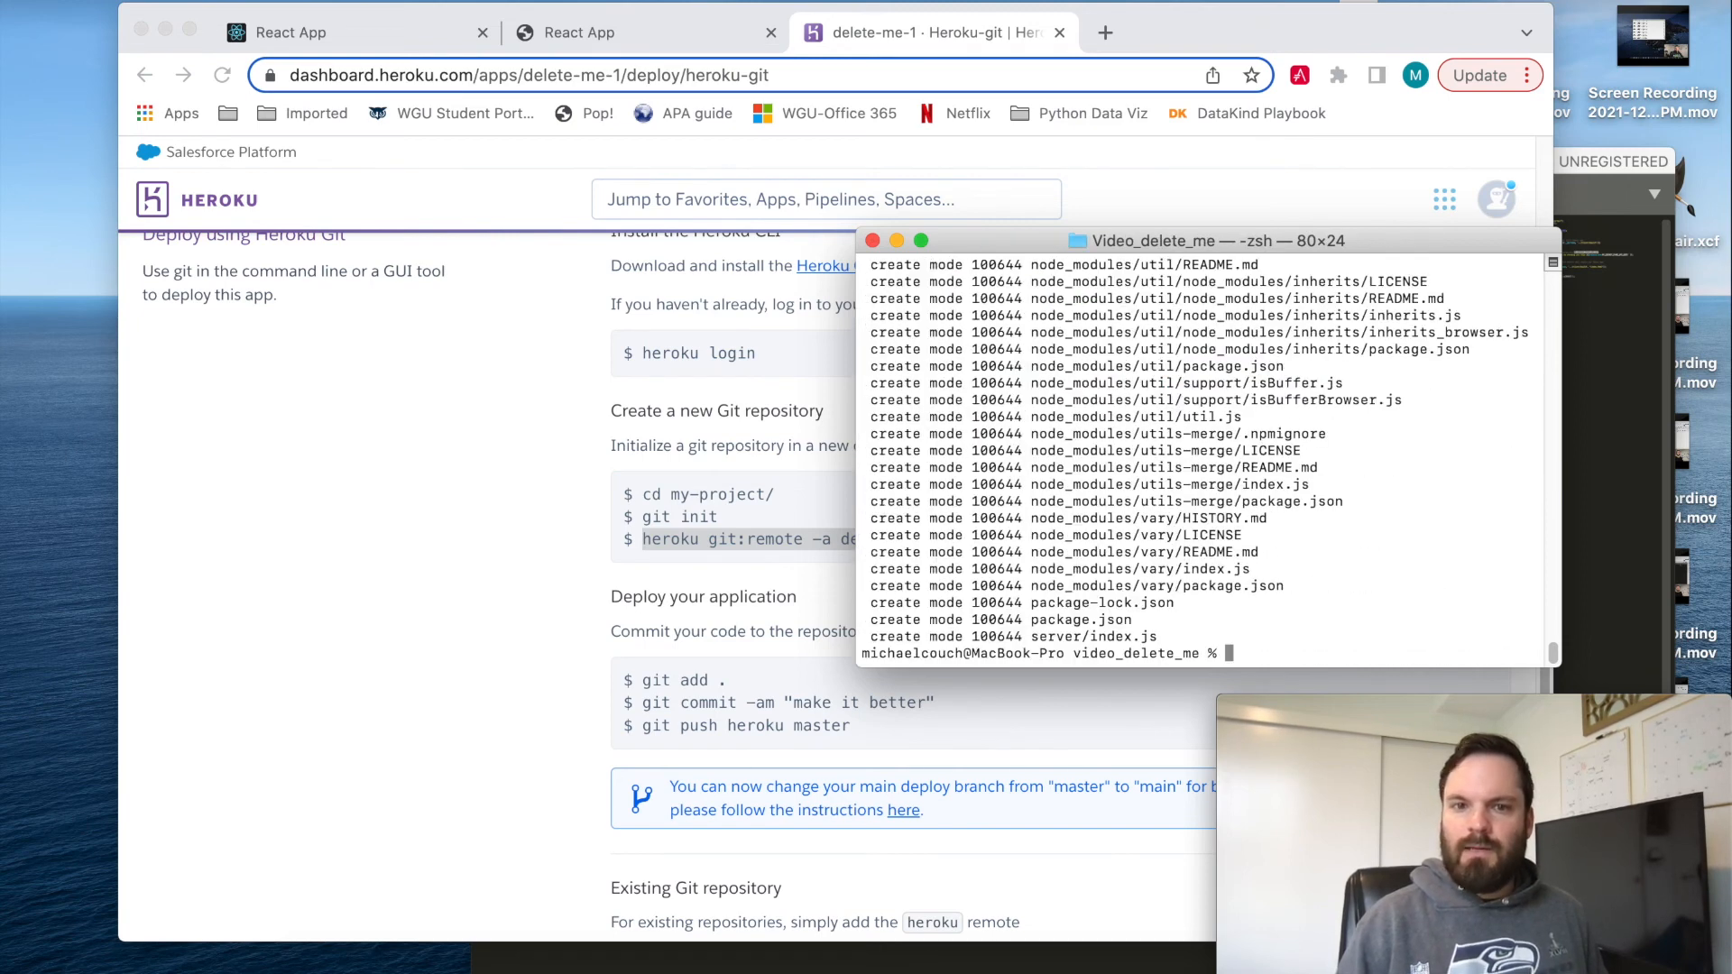
{"action": "type", "text": "git push heroku"}
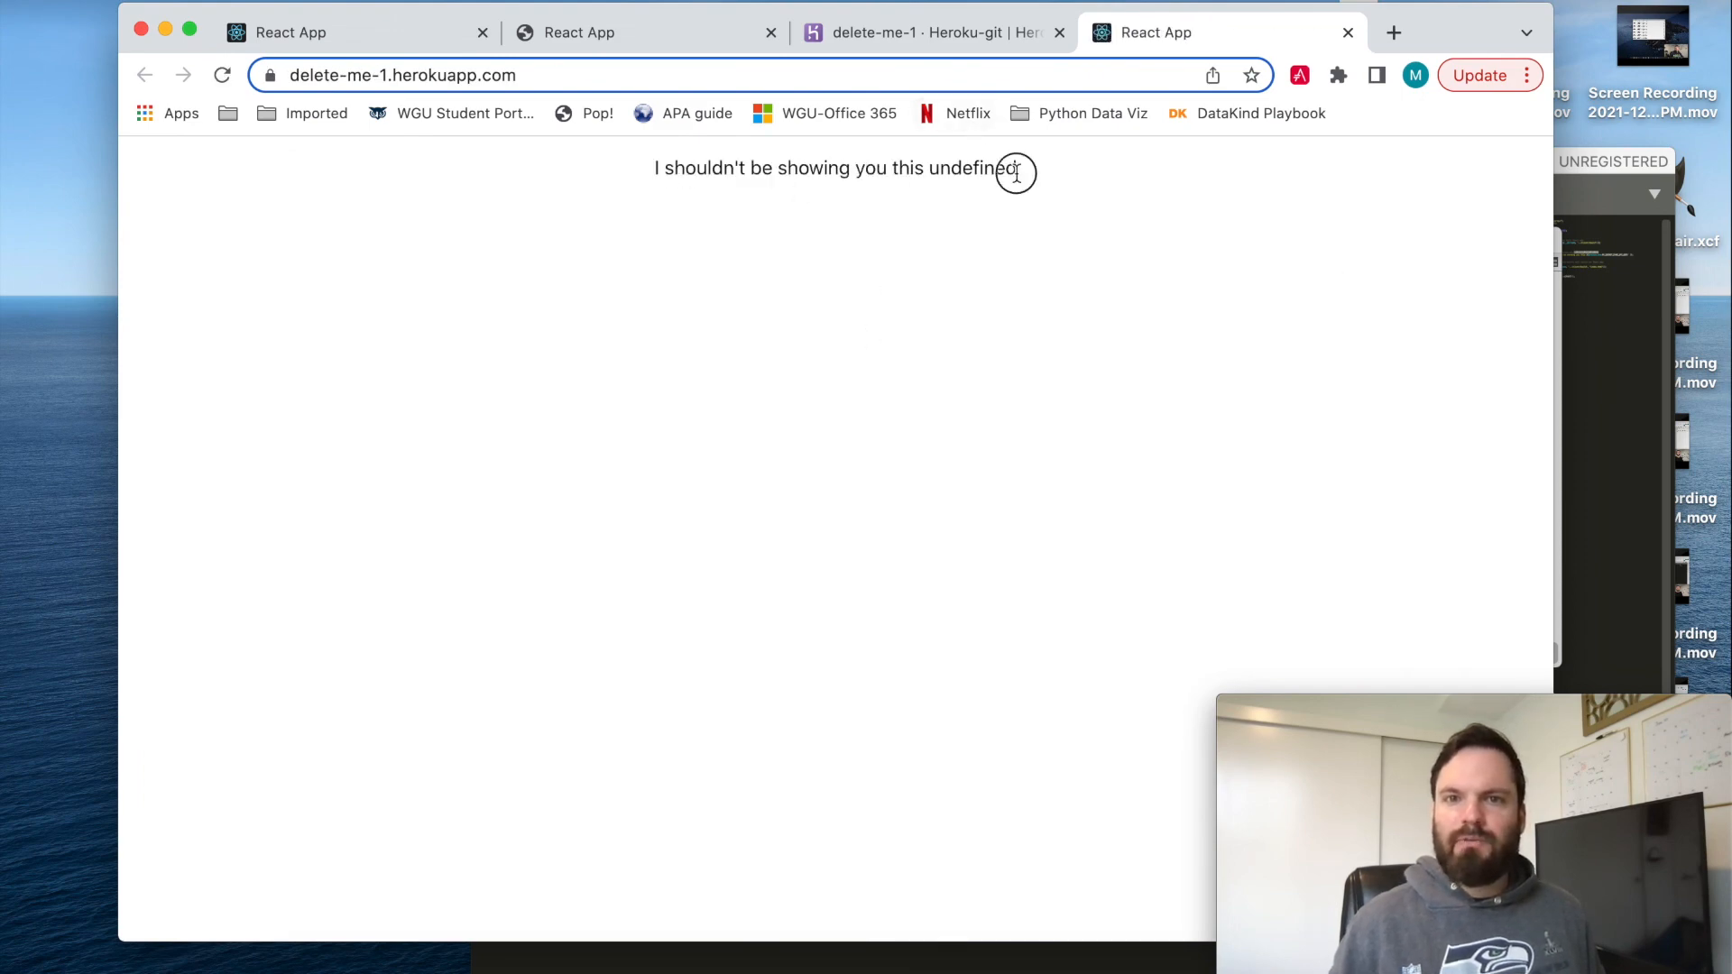
Highlight undefined on delete-me-1.herokuapp.com and return to the app's Heroku deploy page.
{"action": "double_click", "coordinate": [974, 168]}
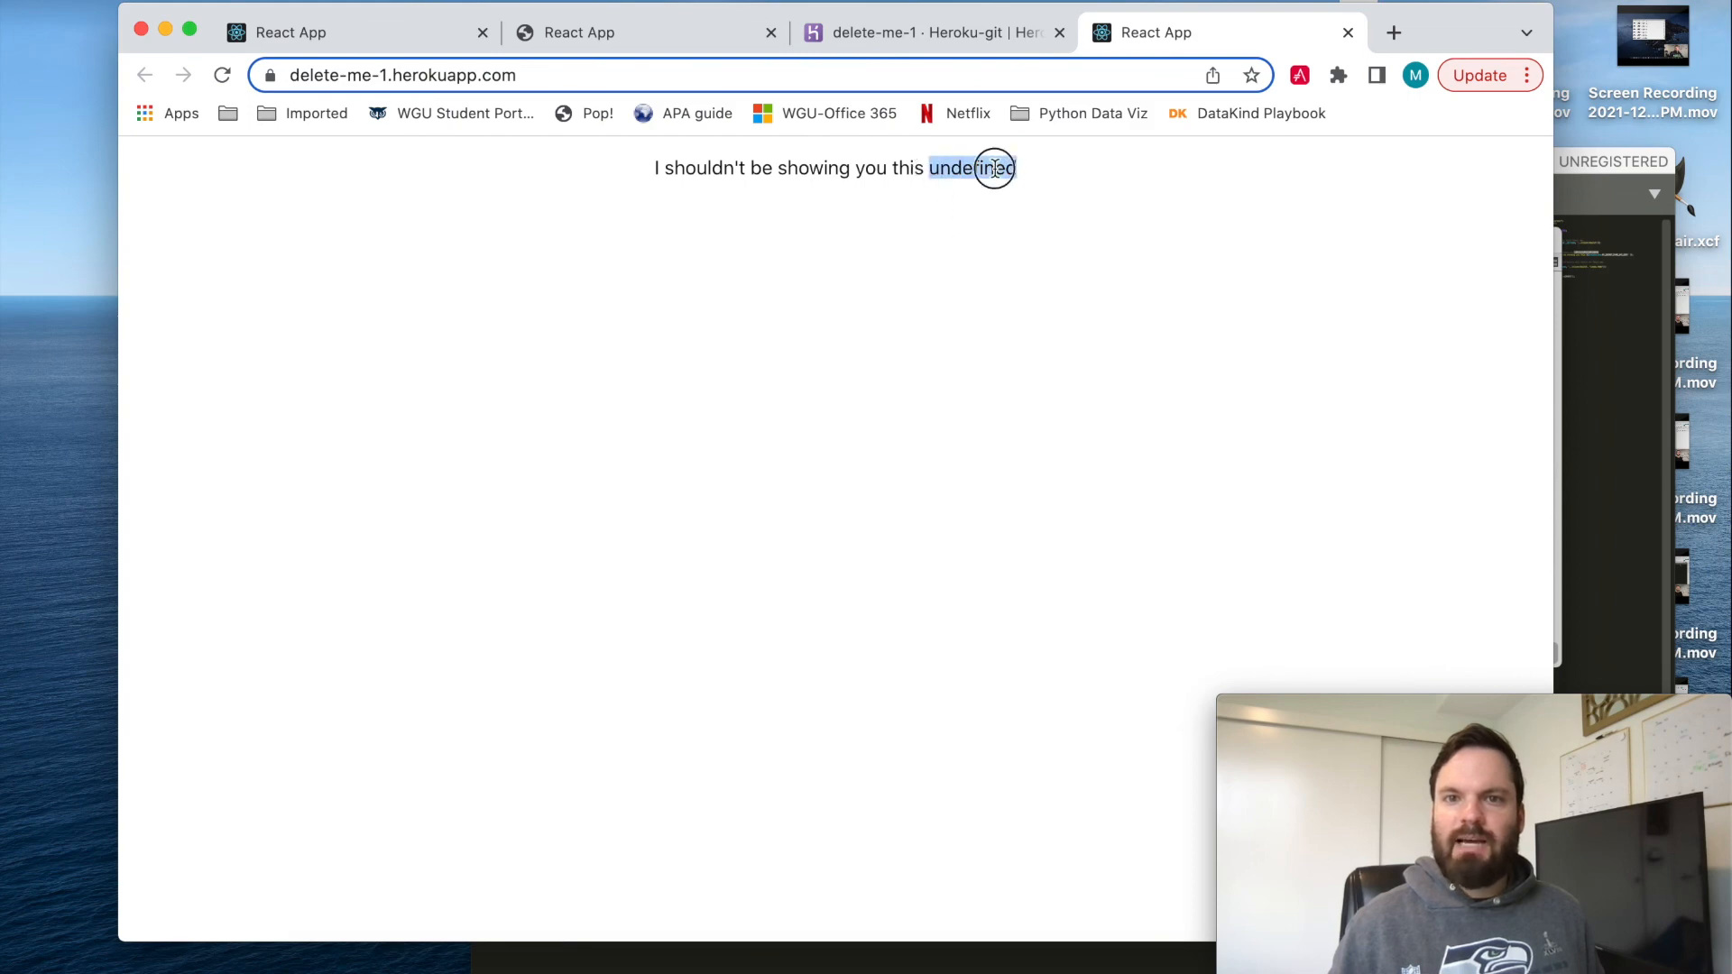
{"action": "left_click", "coordinate": [927, 32]}
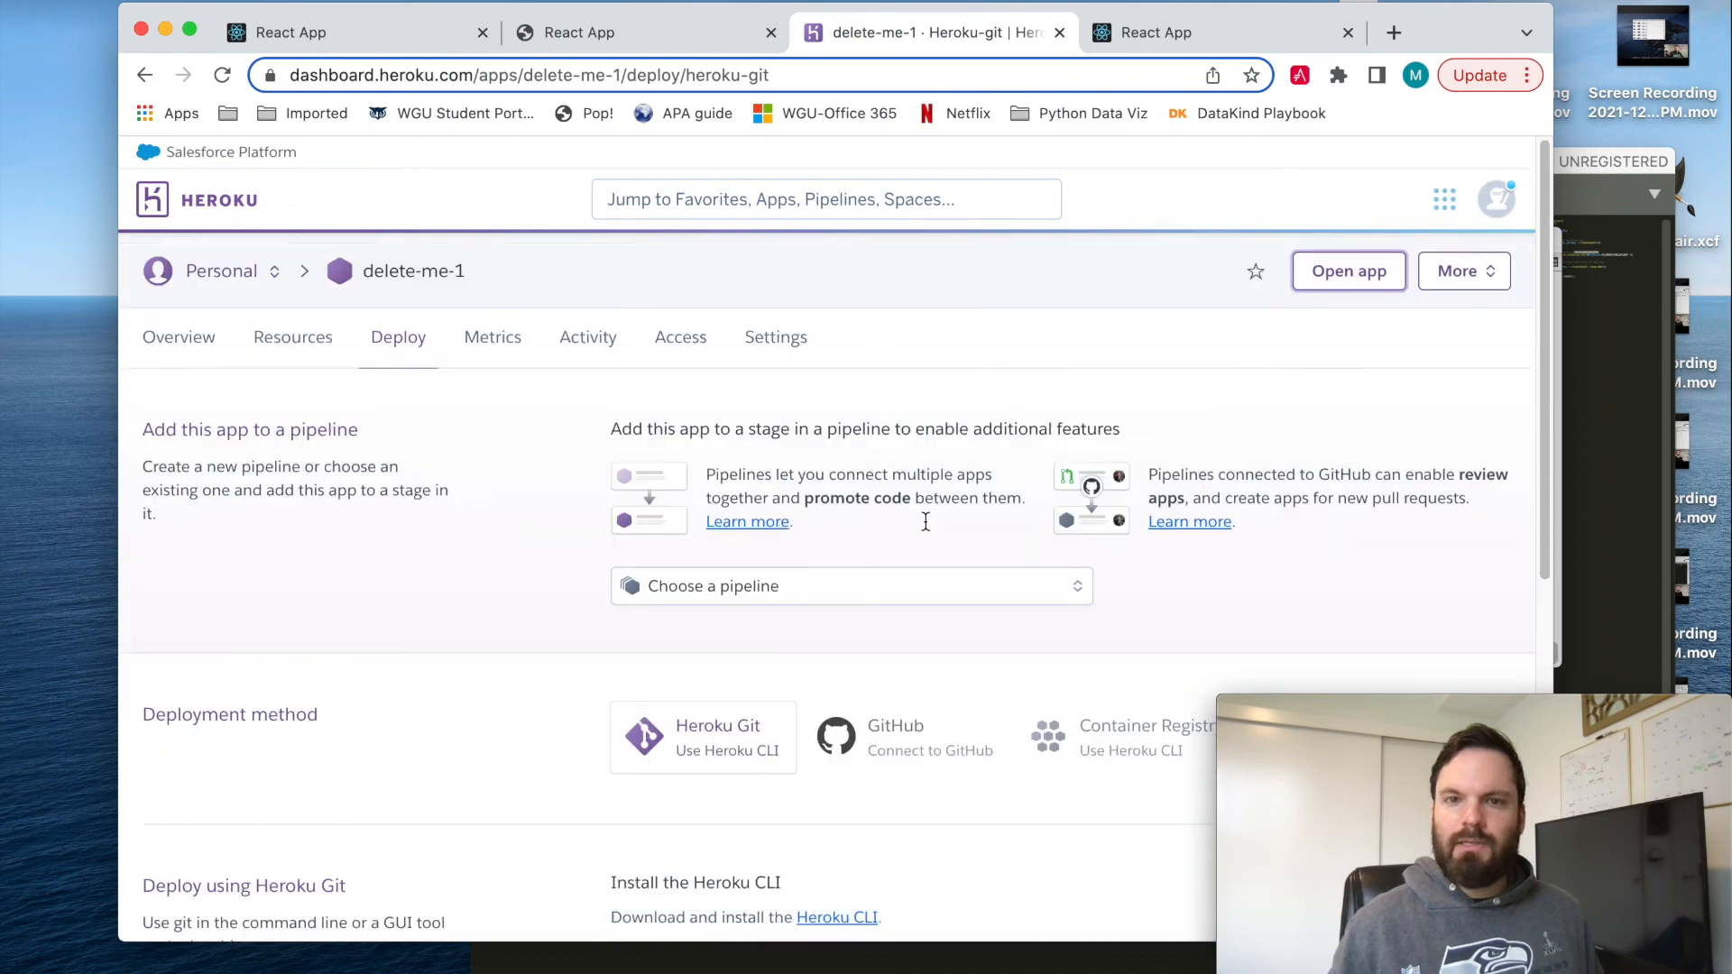
Reveal the config vars editor in the delete-me-1 app's Heroku settings.
{"action": "left_click", "coordinate": [776, 337]}
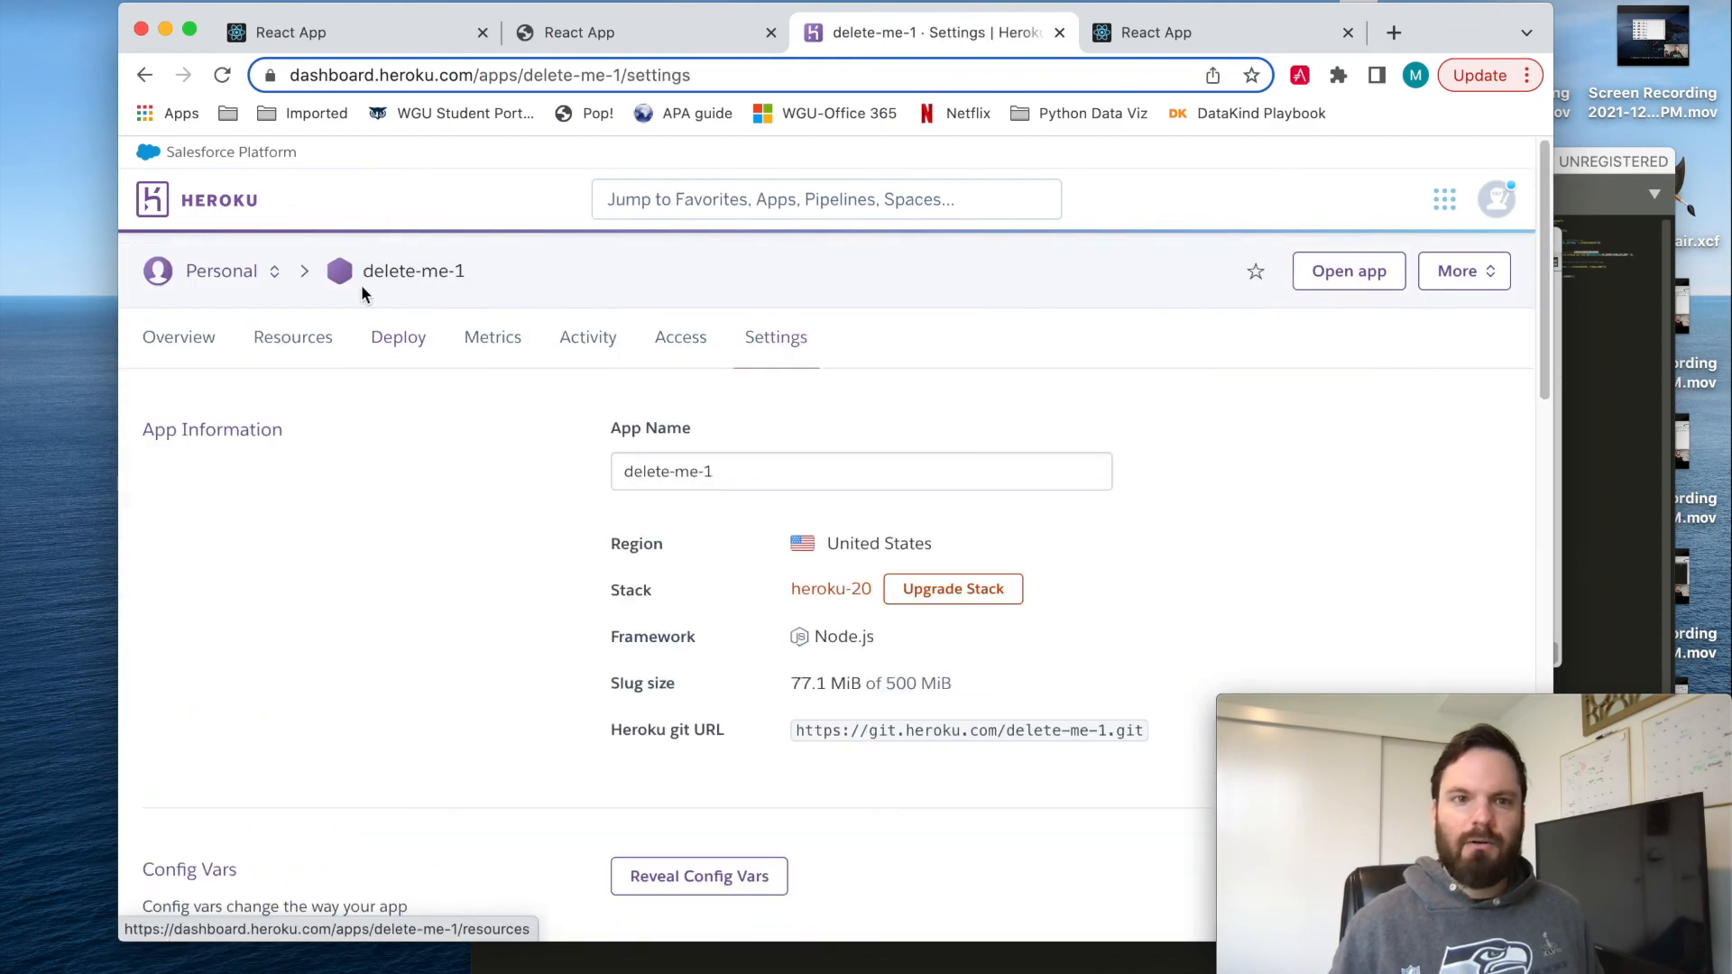
{"action": "scroll", "scroll_direction": "down", "scroll_amount": 3}
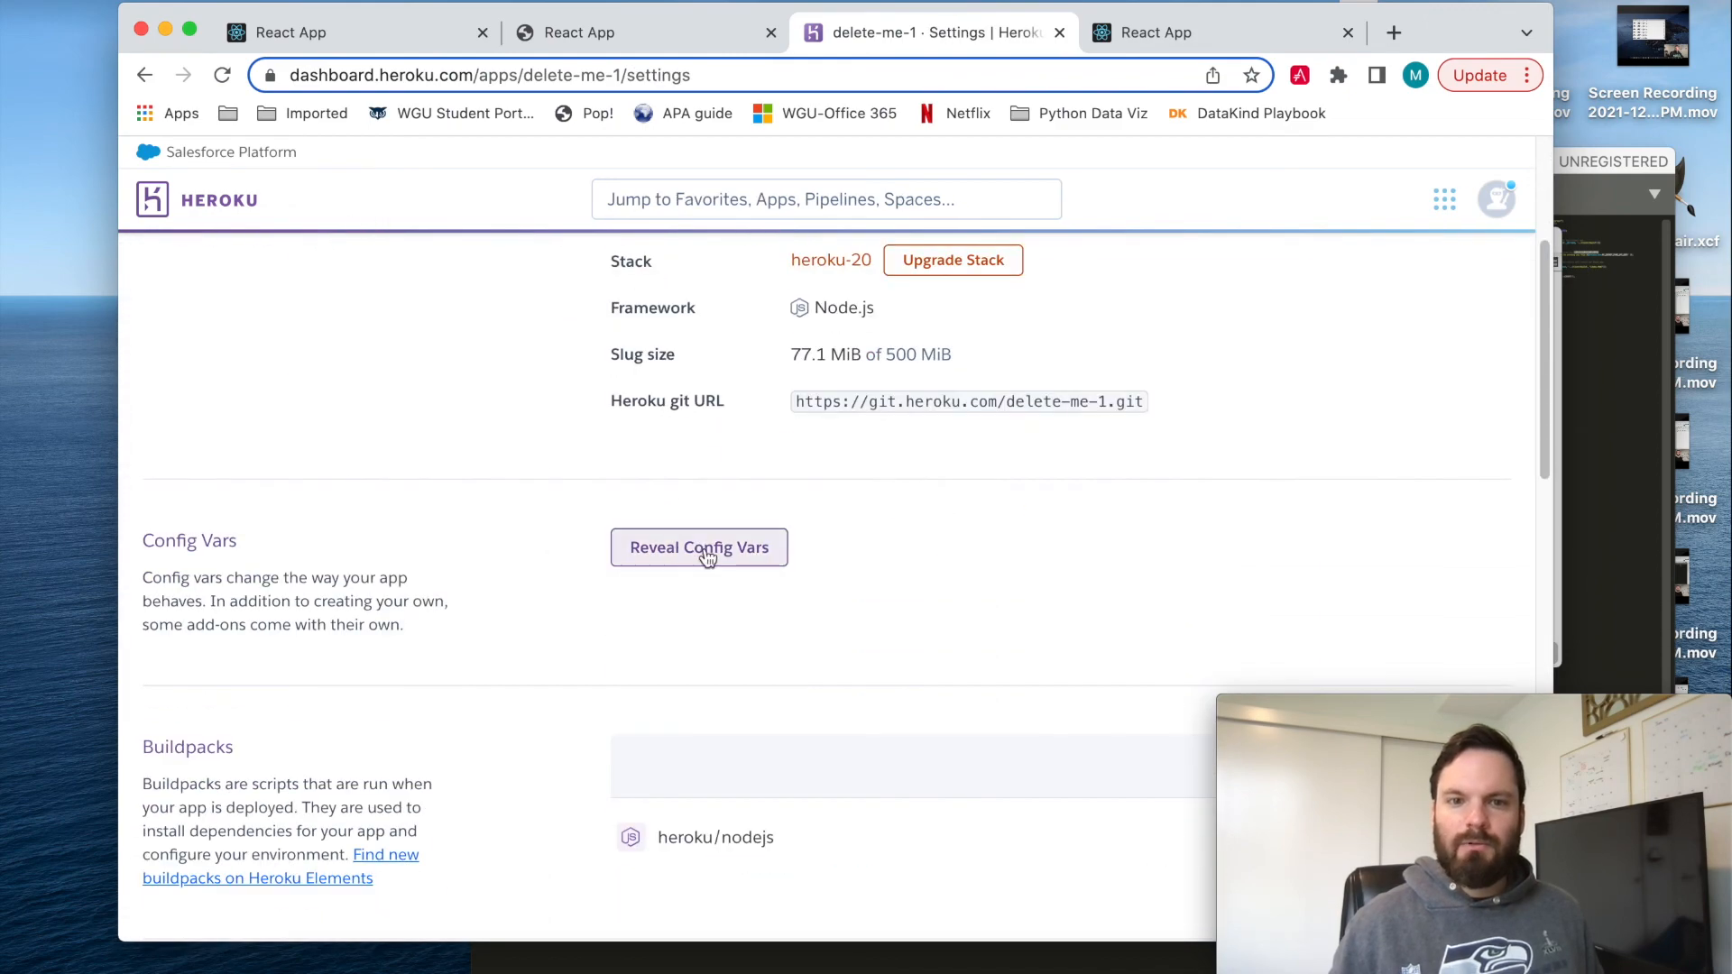
{"action": "left_click", "coordinate": [699, 547]}
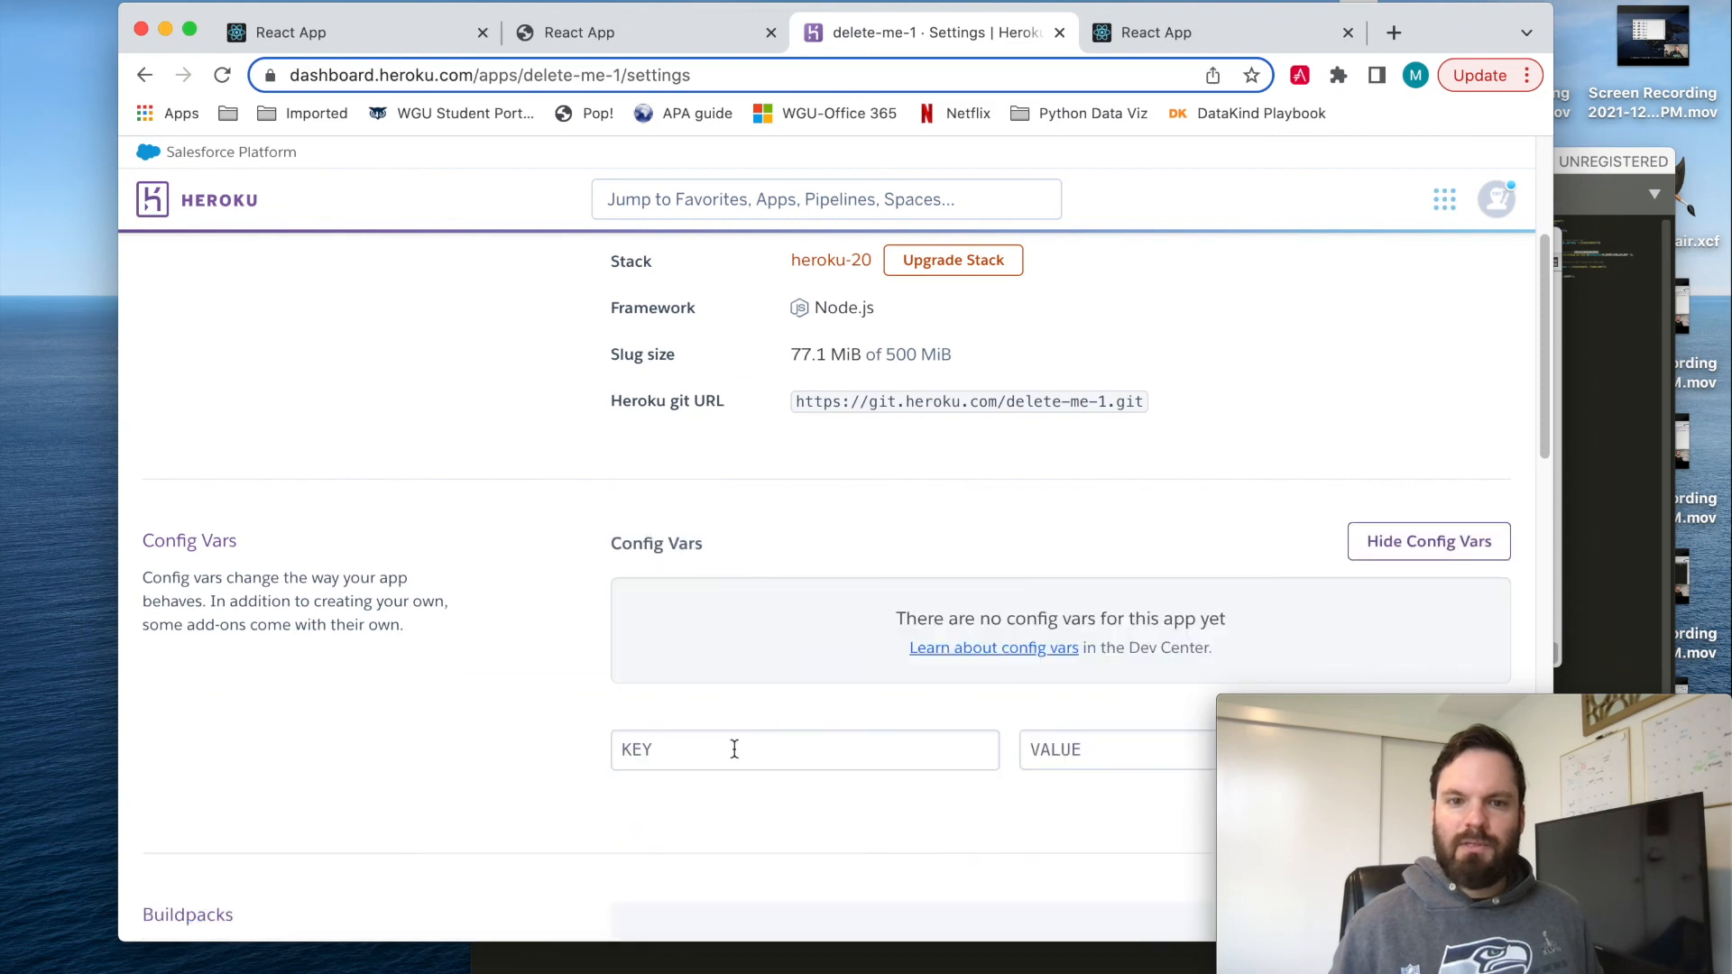
{"action": "type", "text": "heroku git:remote -a delete-me-1"}
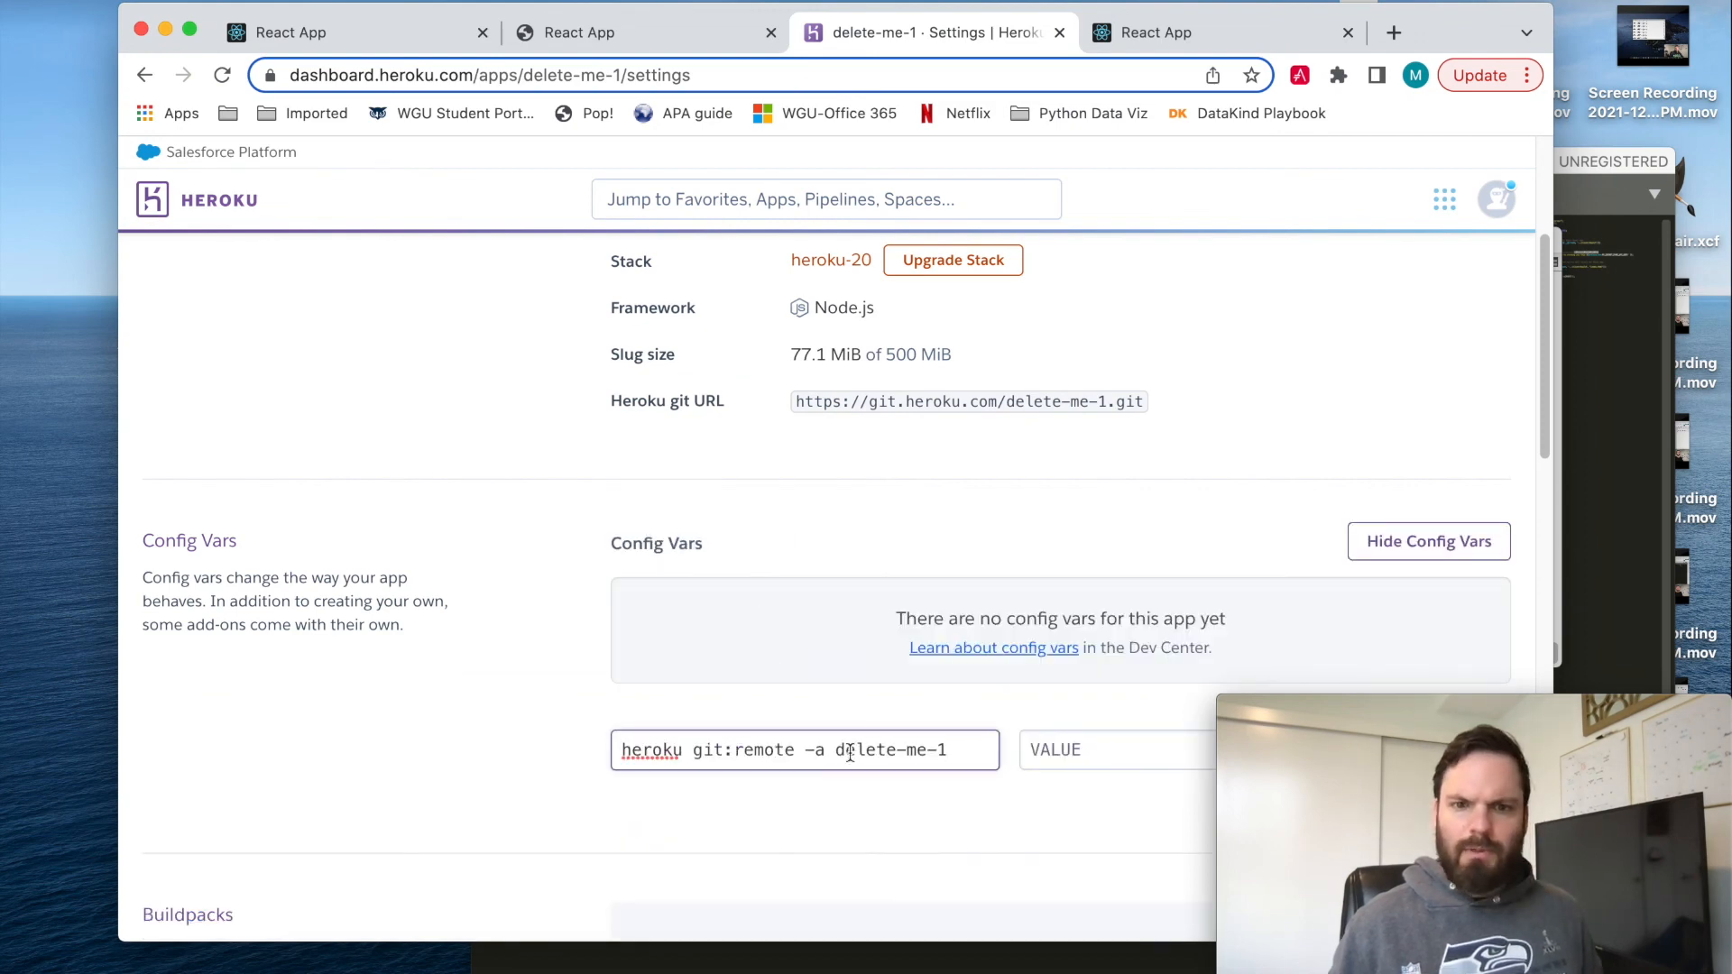
{"action": "type", "text": "M"}
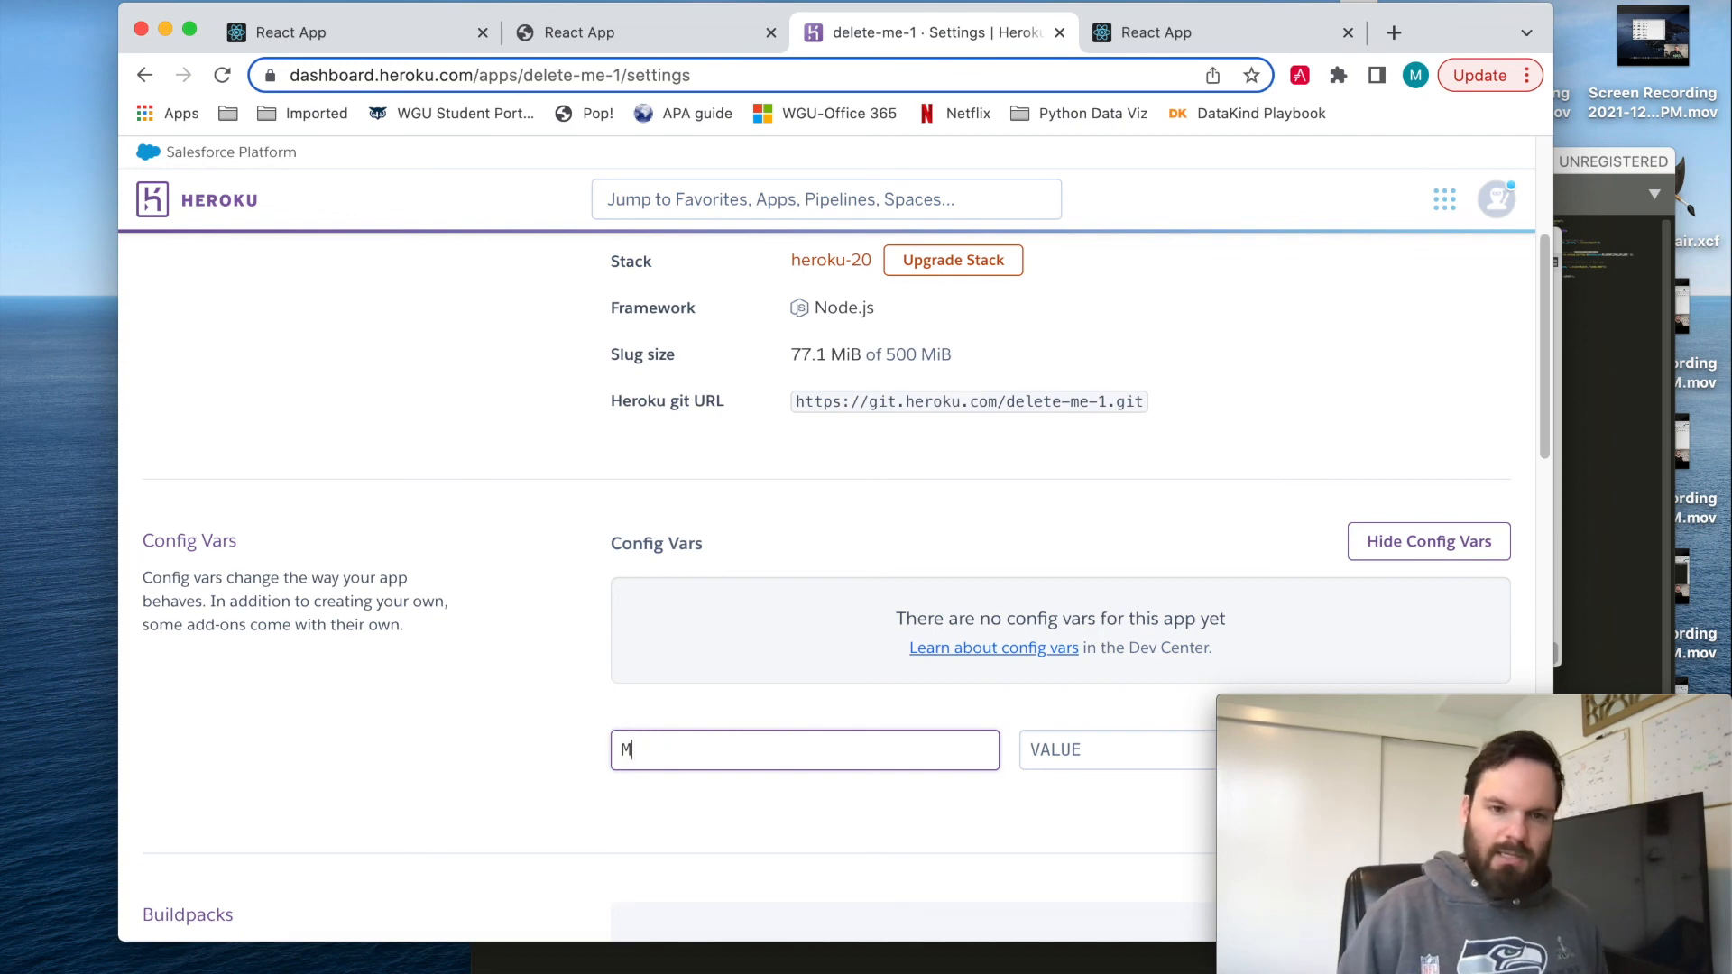
{"action": "type", "text": "Y_SER"}
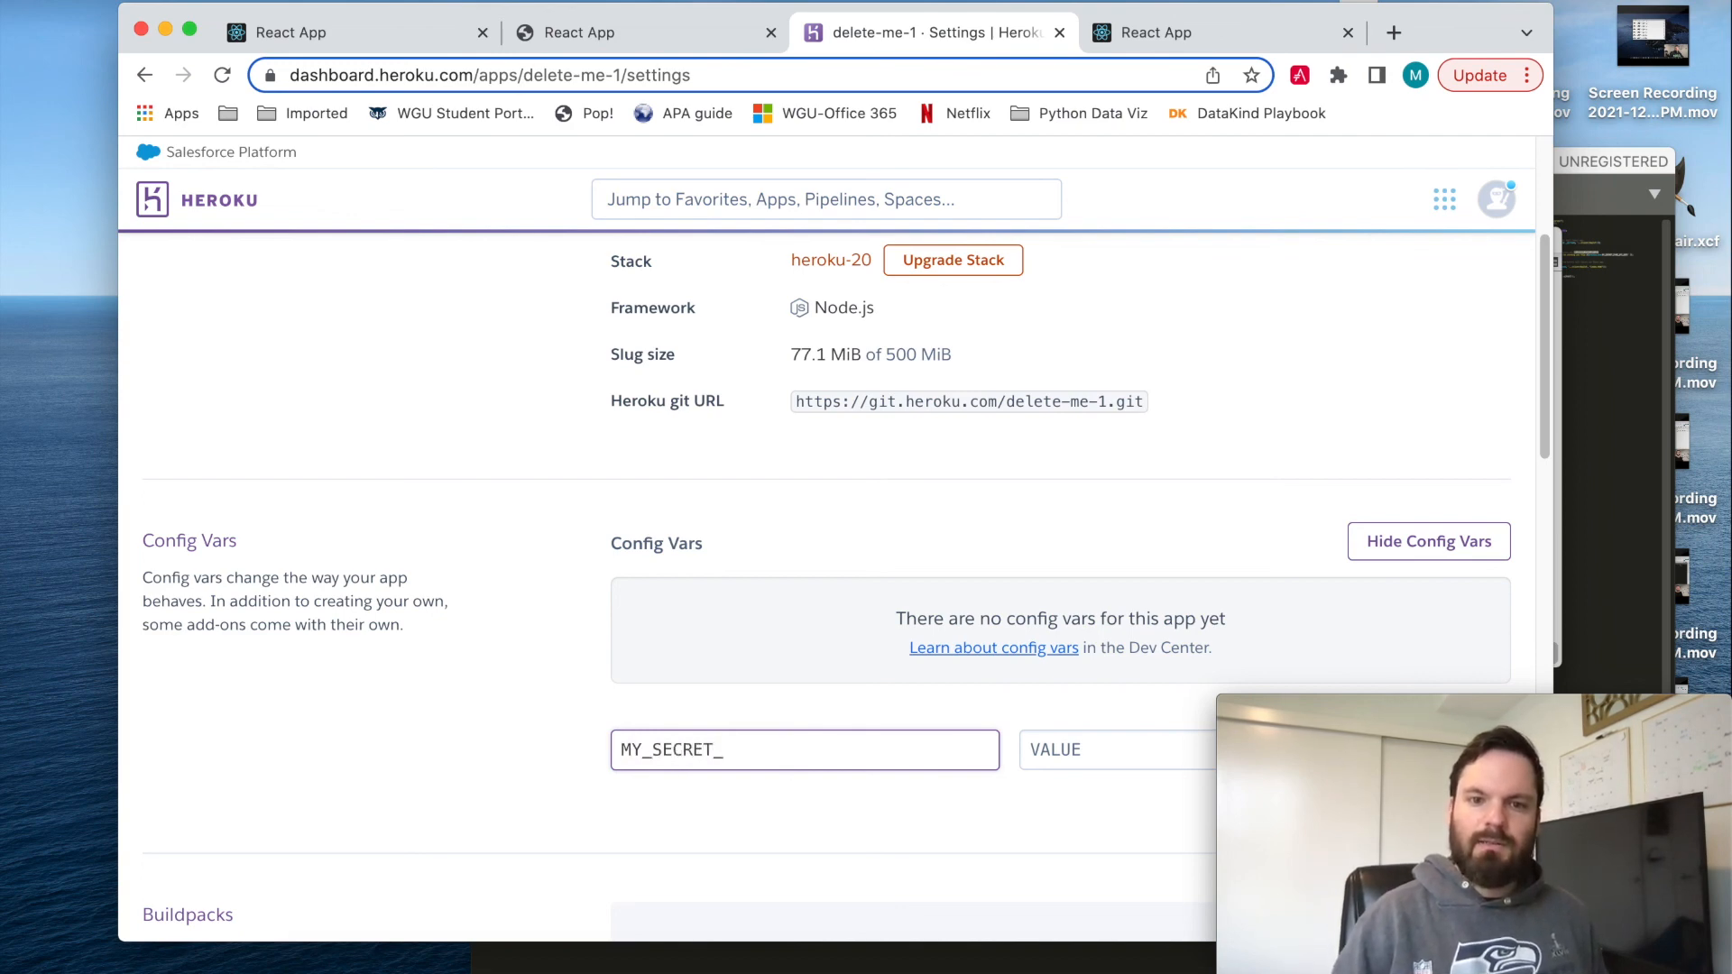
{"action": "type", "text": "FAKE_API_KEY"}
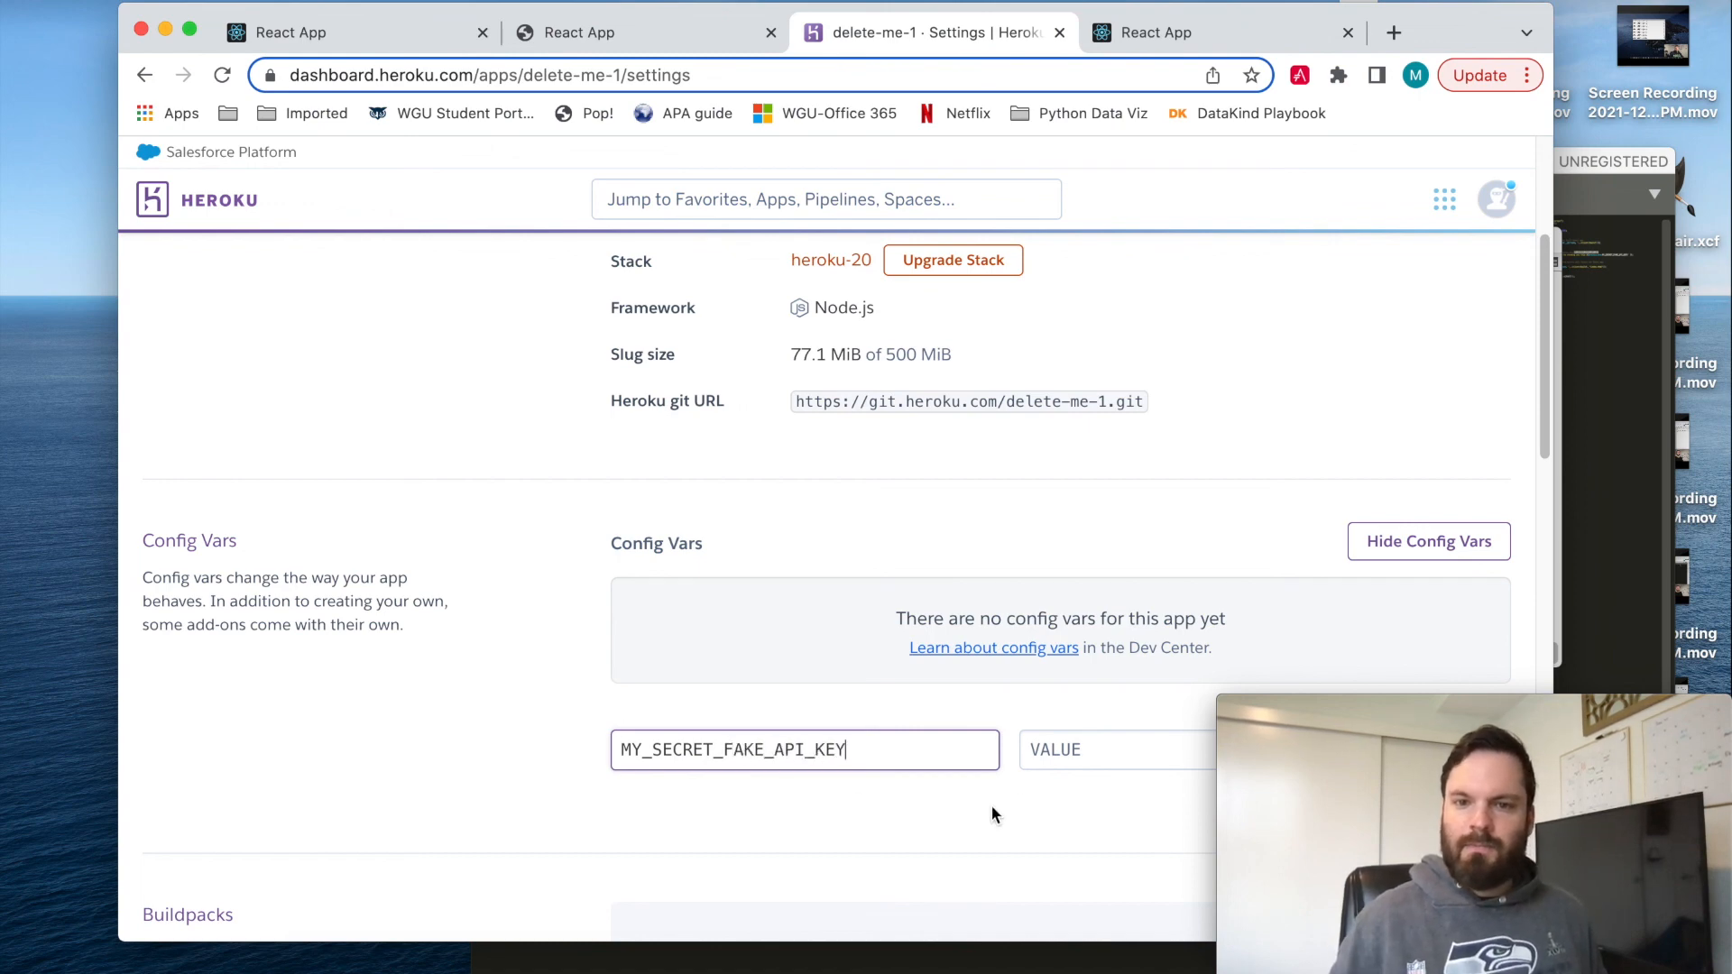
{"action": "type", "text": "secre"}
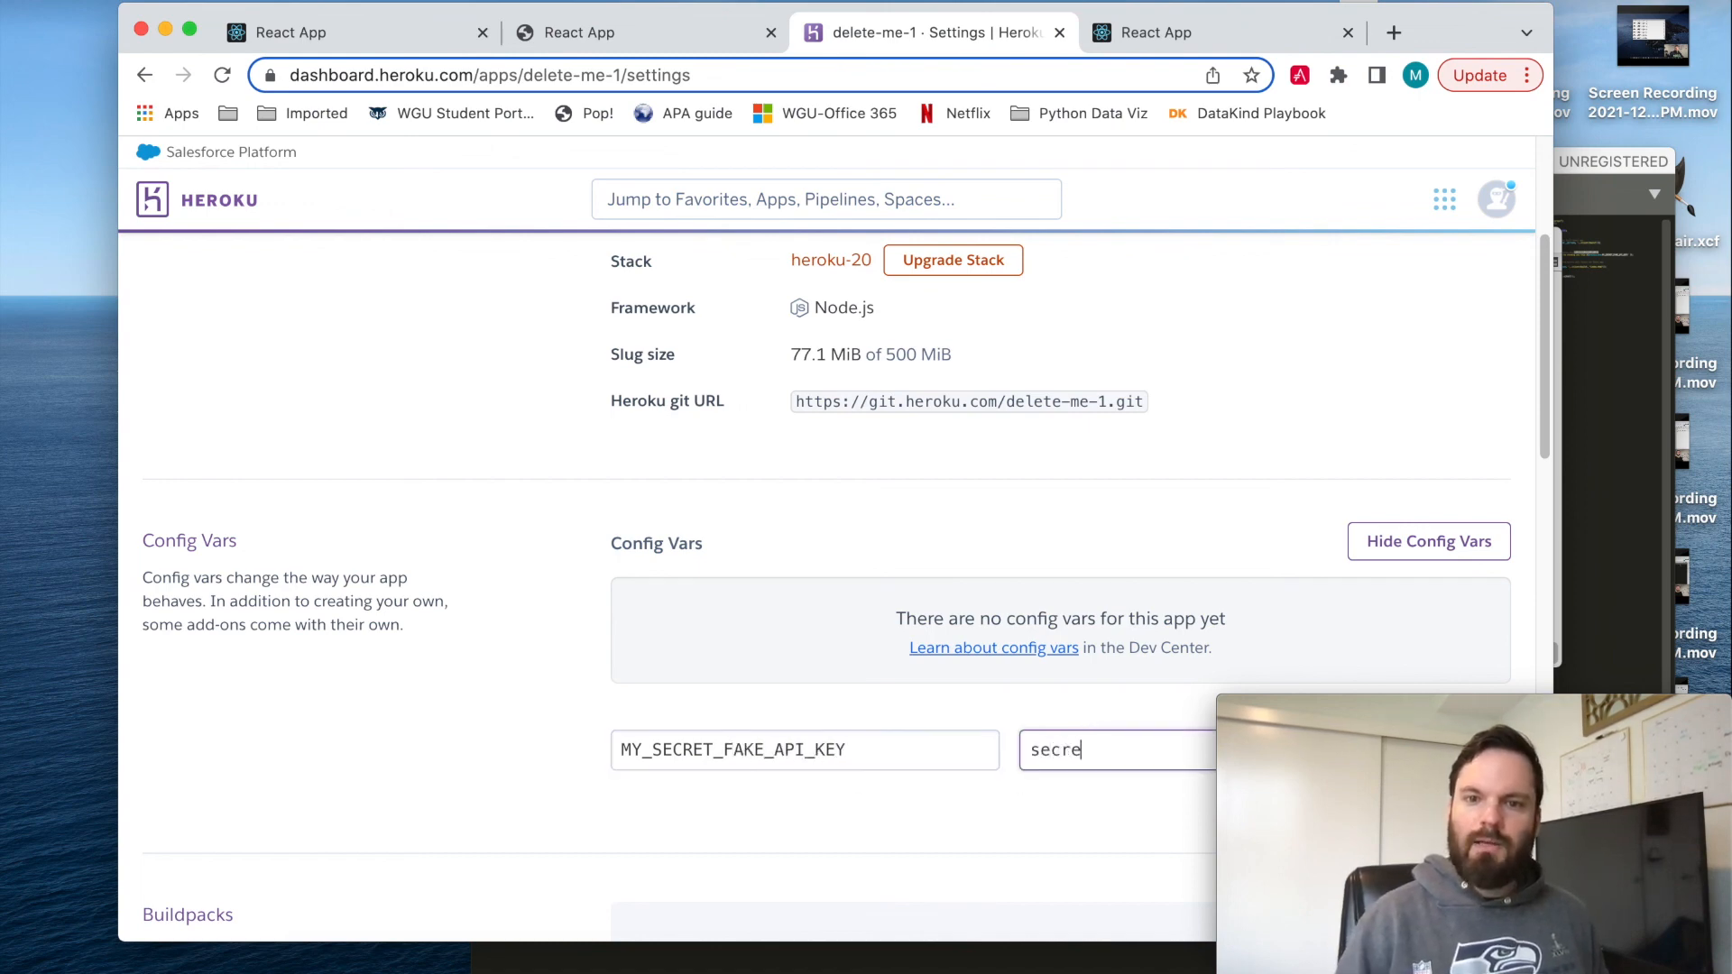
{"action": "type", "text": "t_fake"}
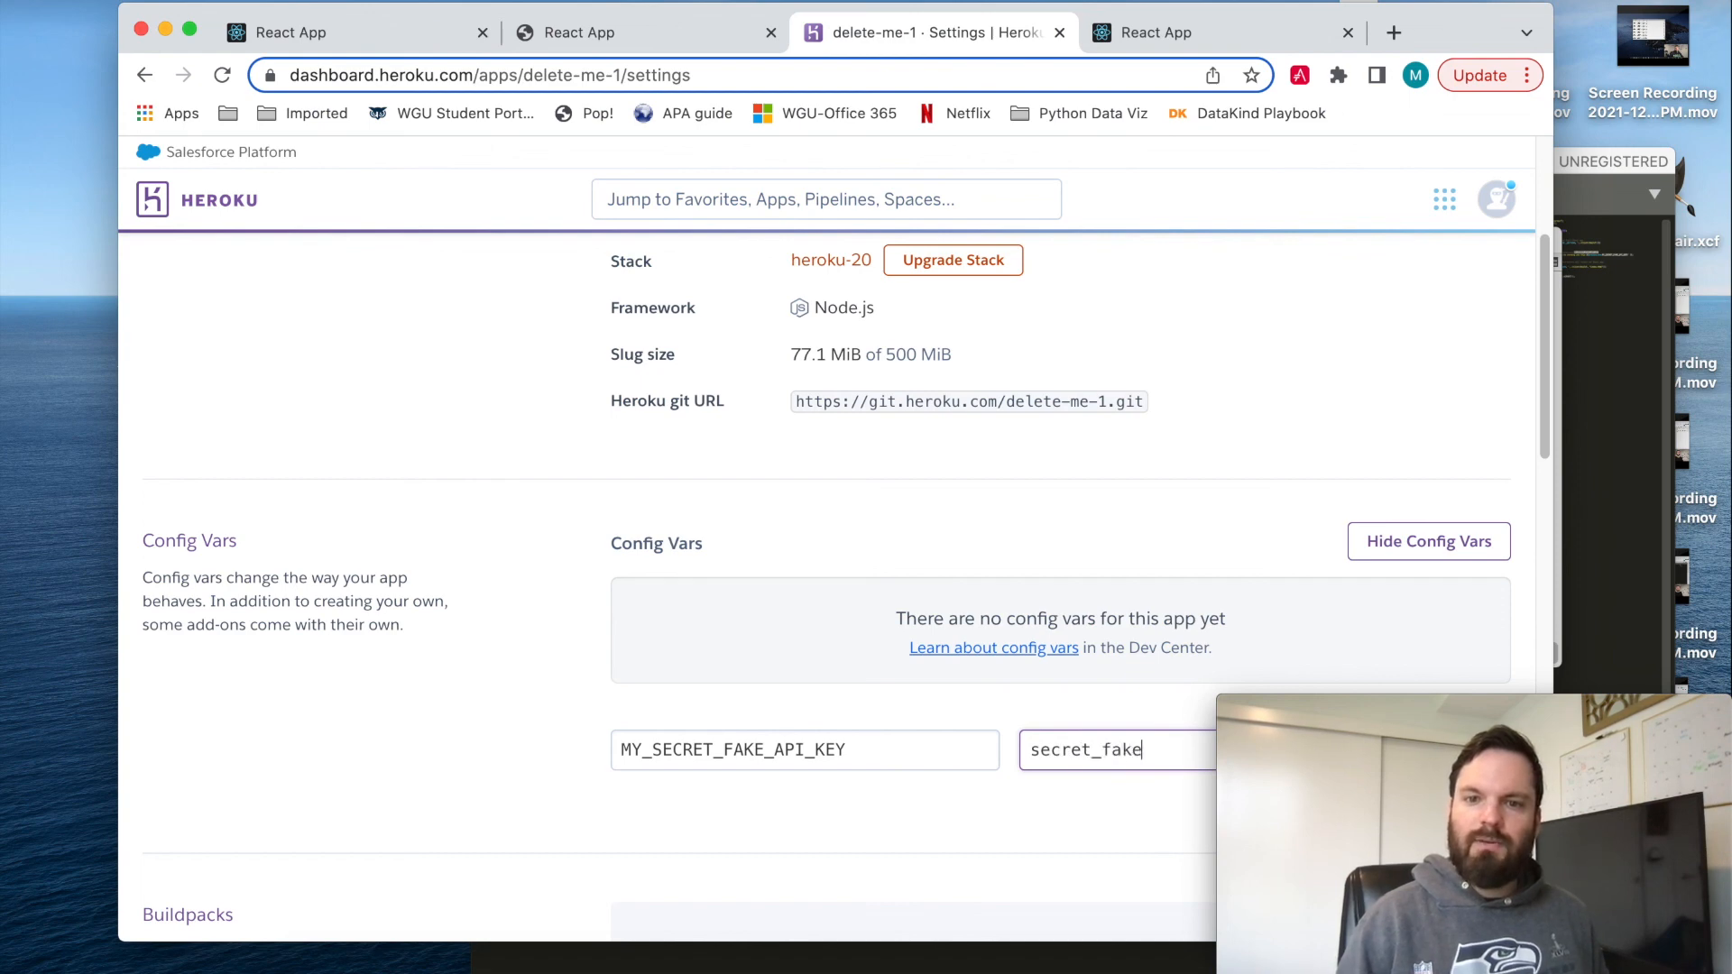
{"action": "type", "text": "_api_key_1234"}
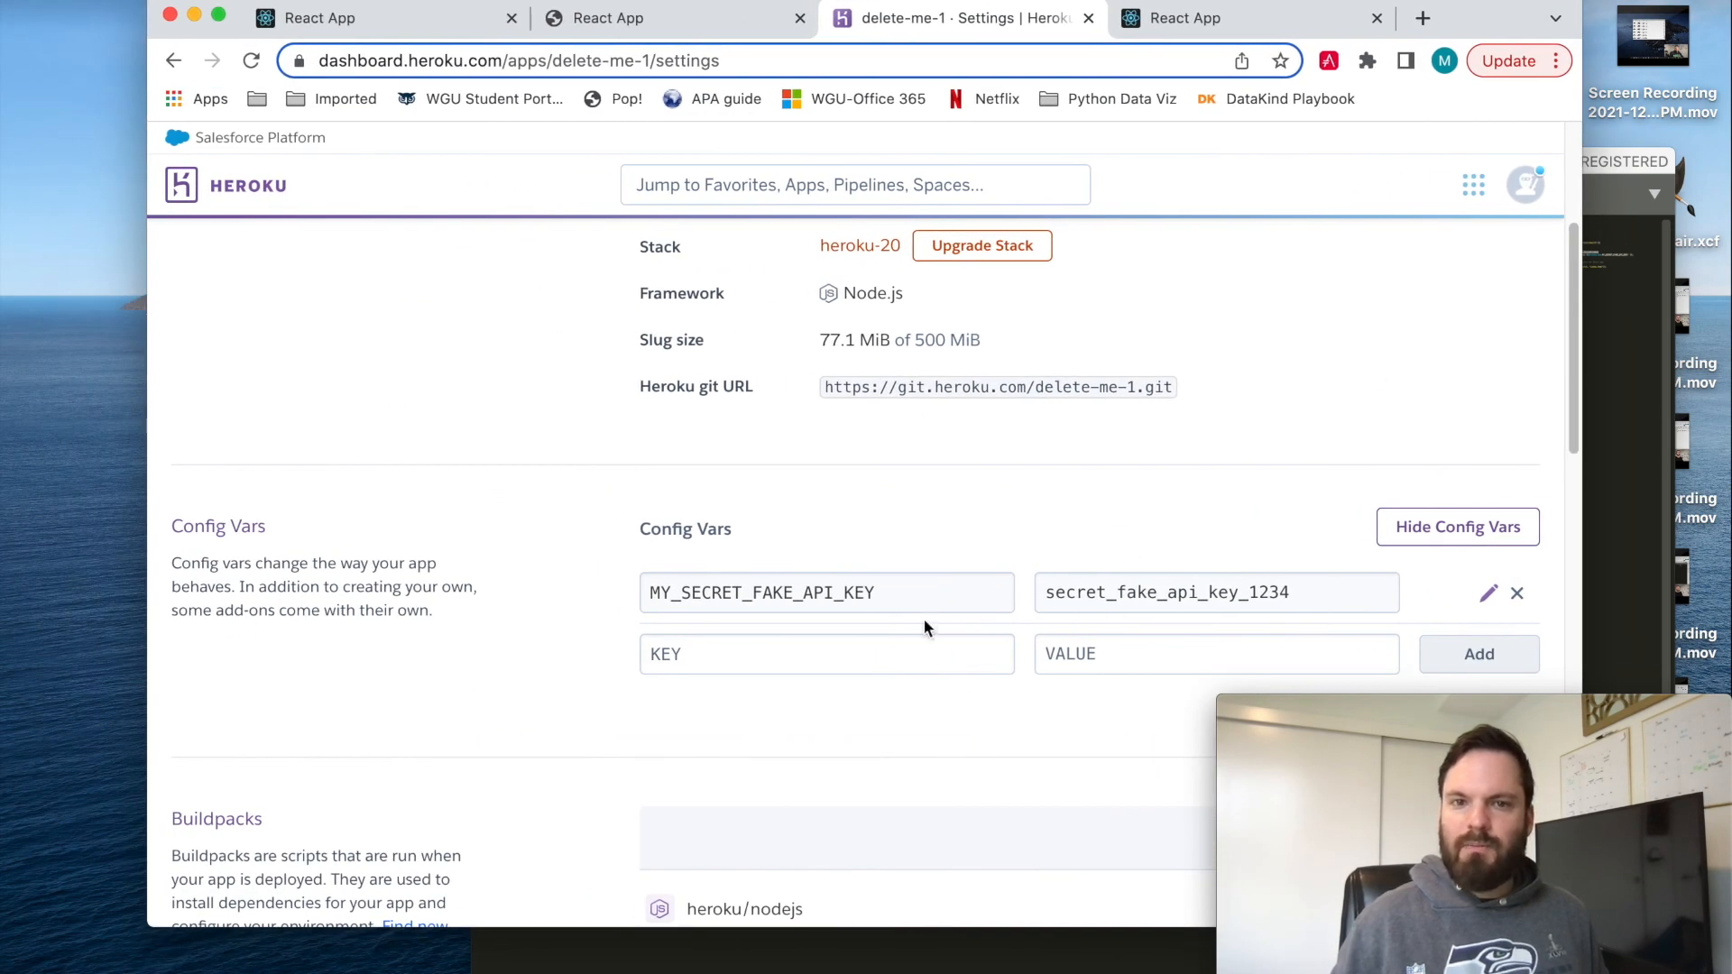
{"action": "left_click", "coordinate": [1184, 18]}
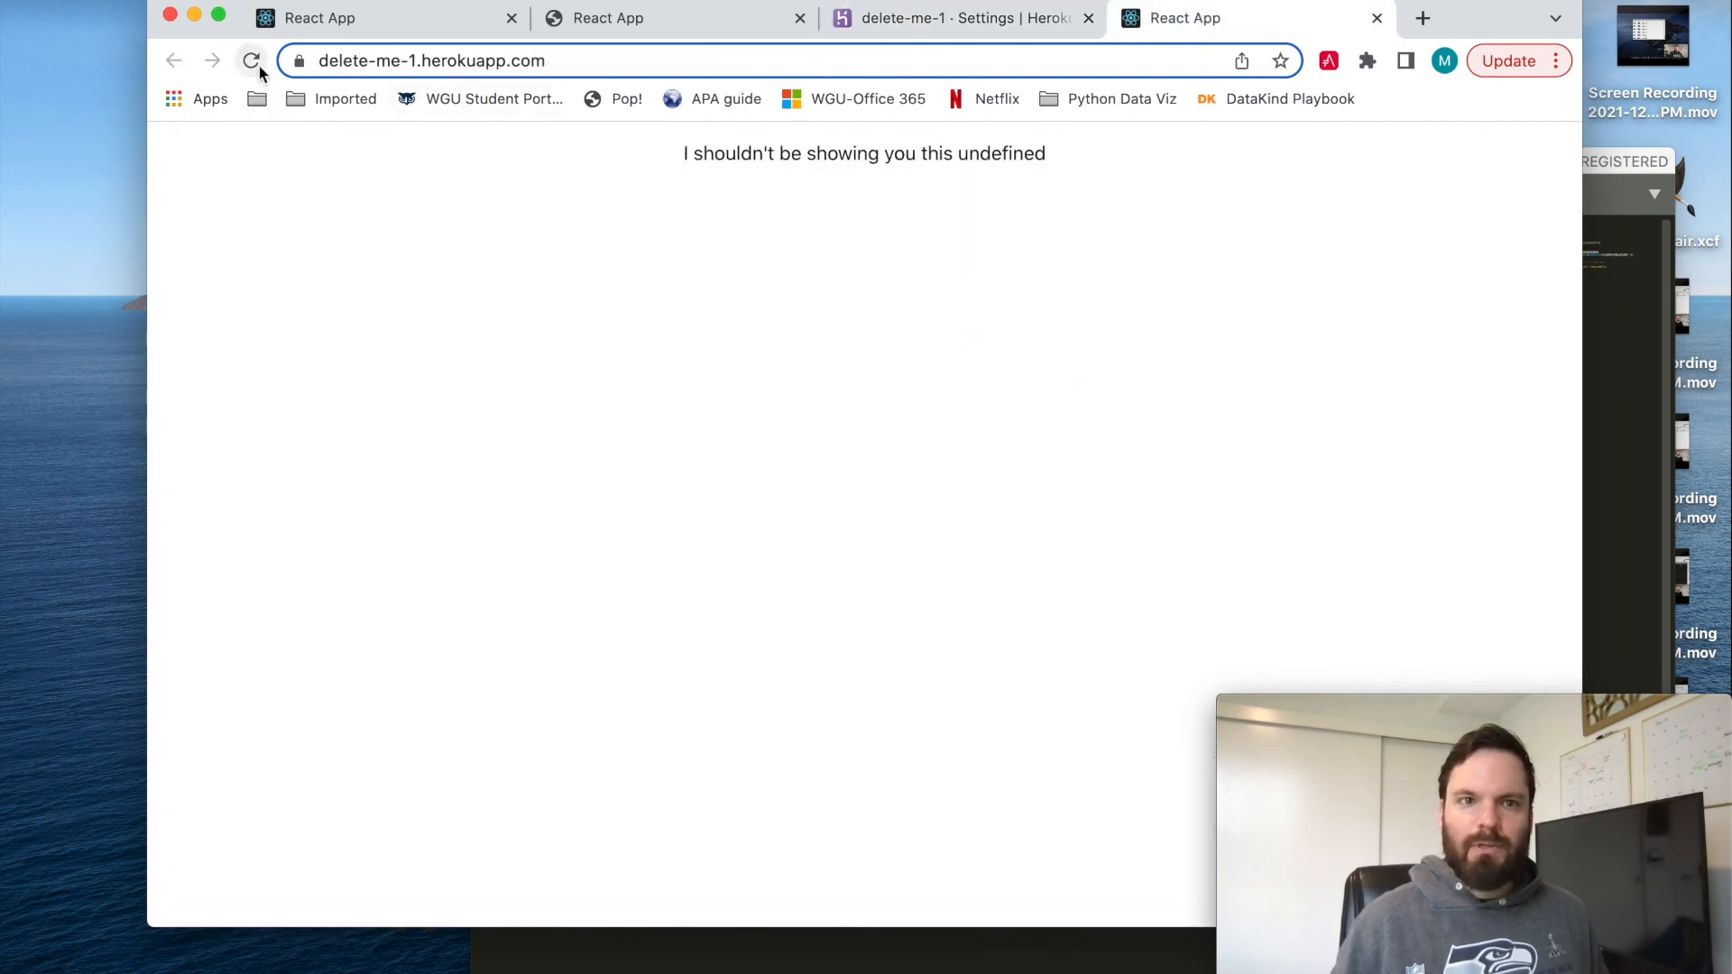
{"action": "left_click", "coordinate": [251, 61]}
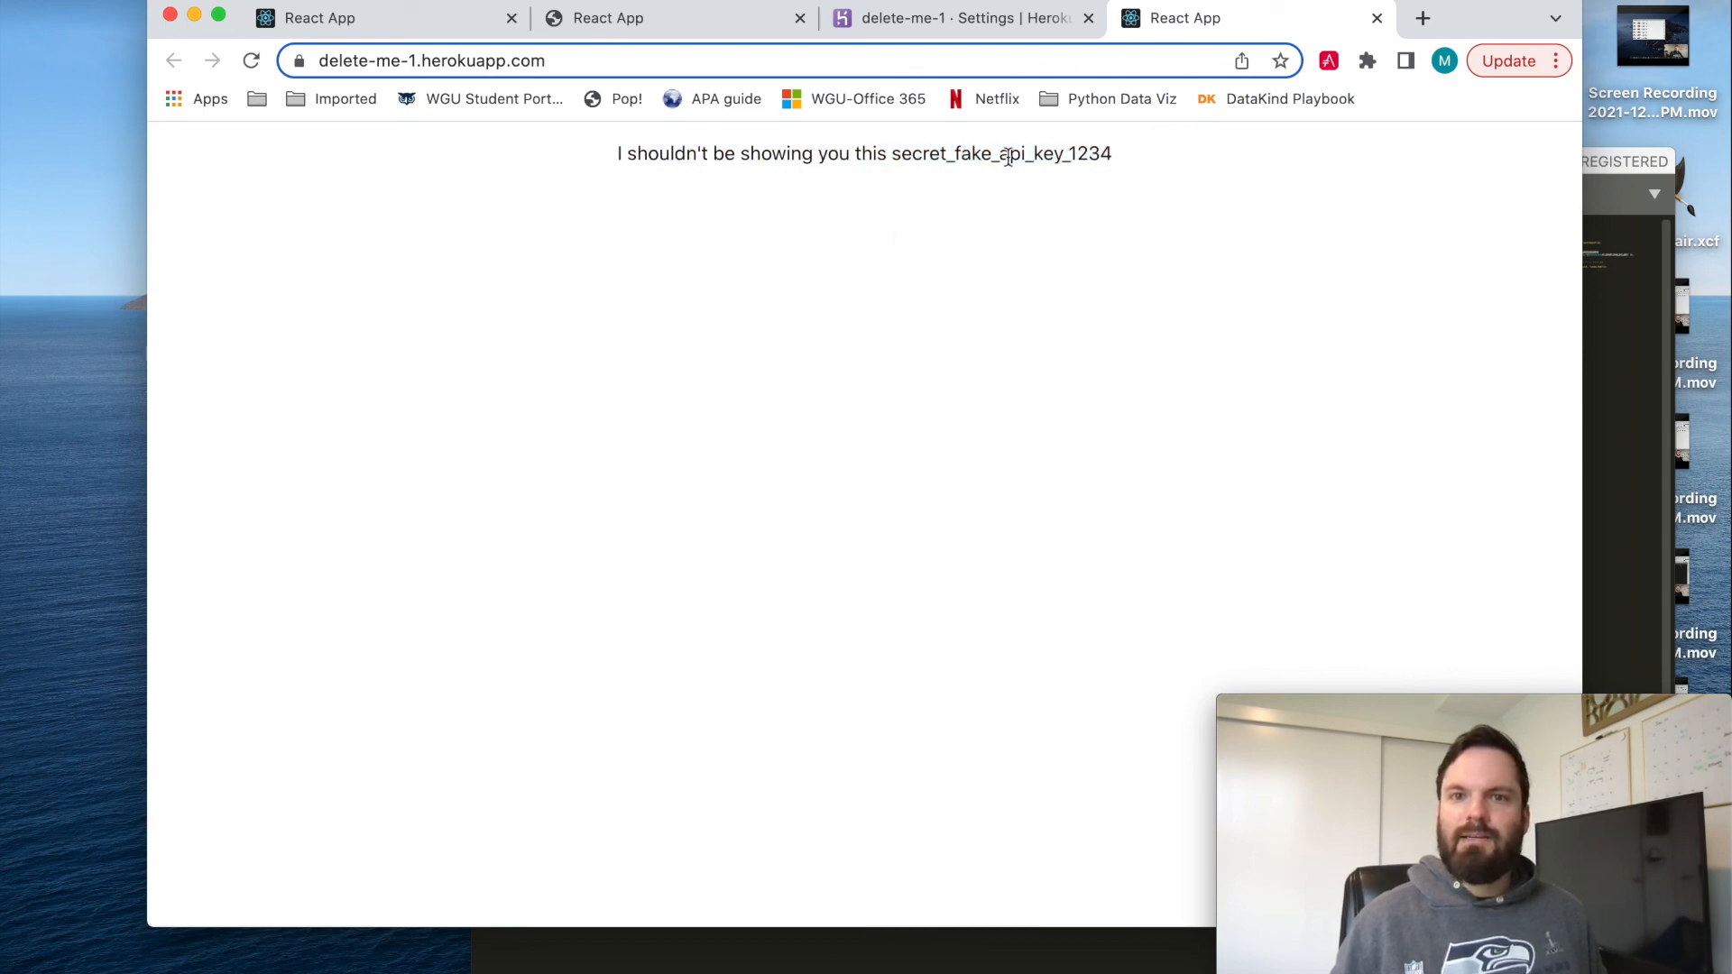
{"action": "mouse_move", "coordinate": [1584, 420]}
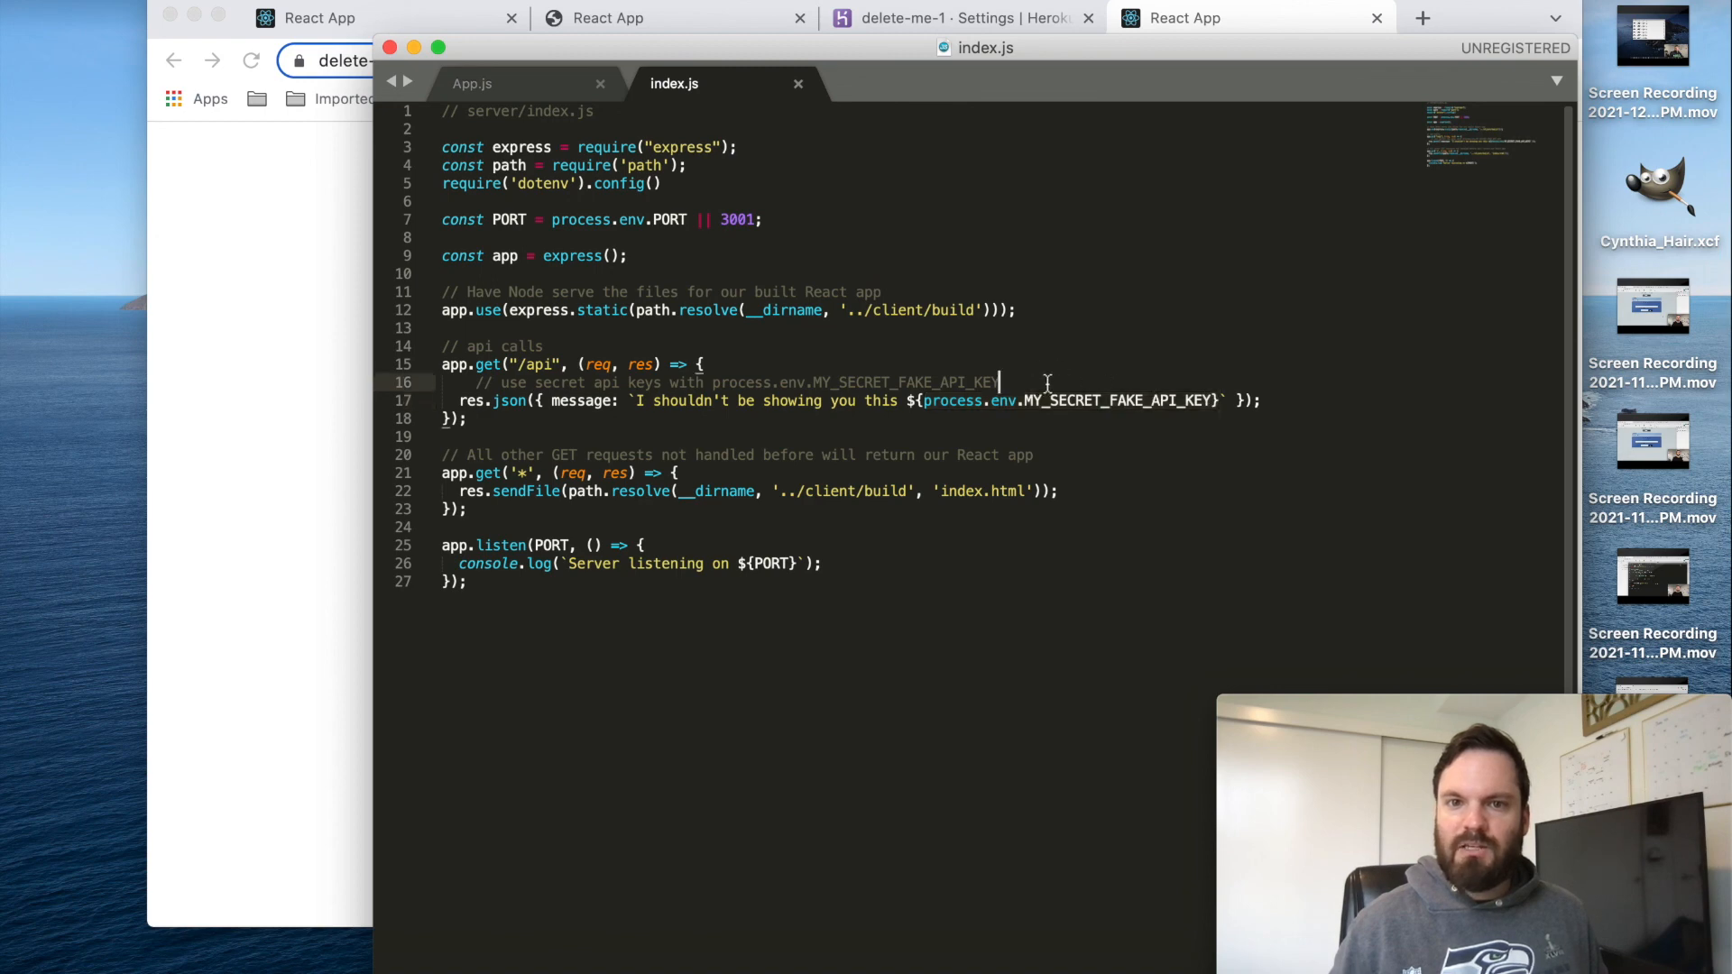
{"action": "mouse_move", "coordinate": [962, 411]}
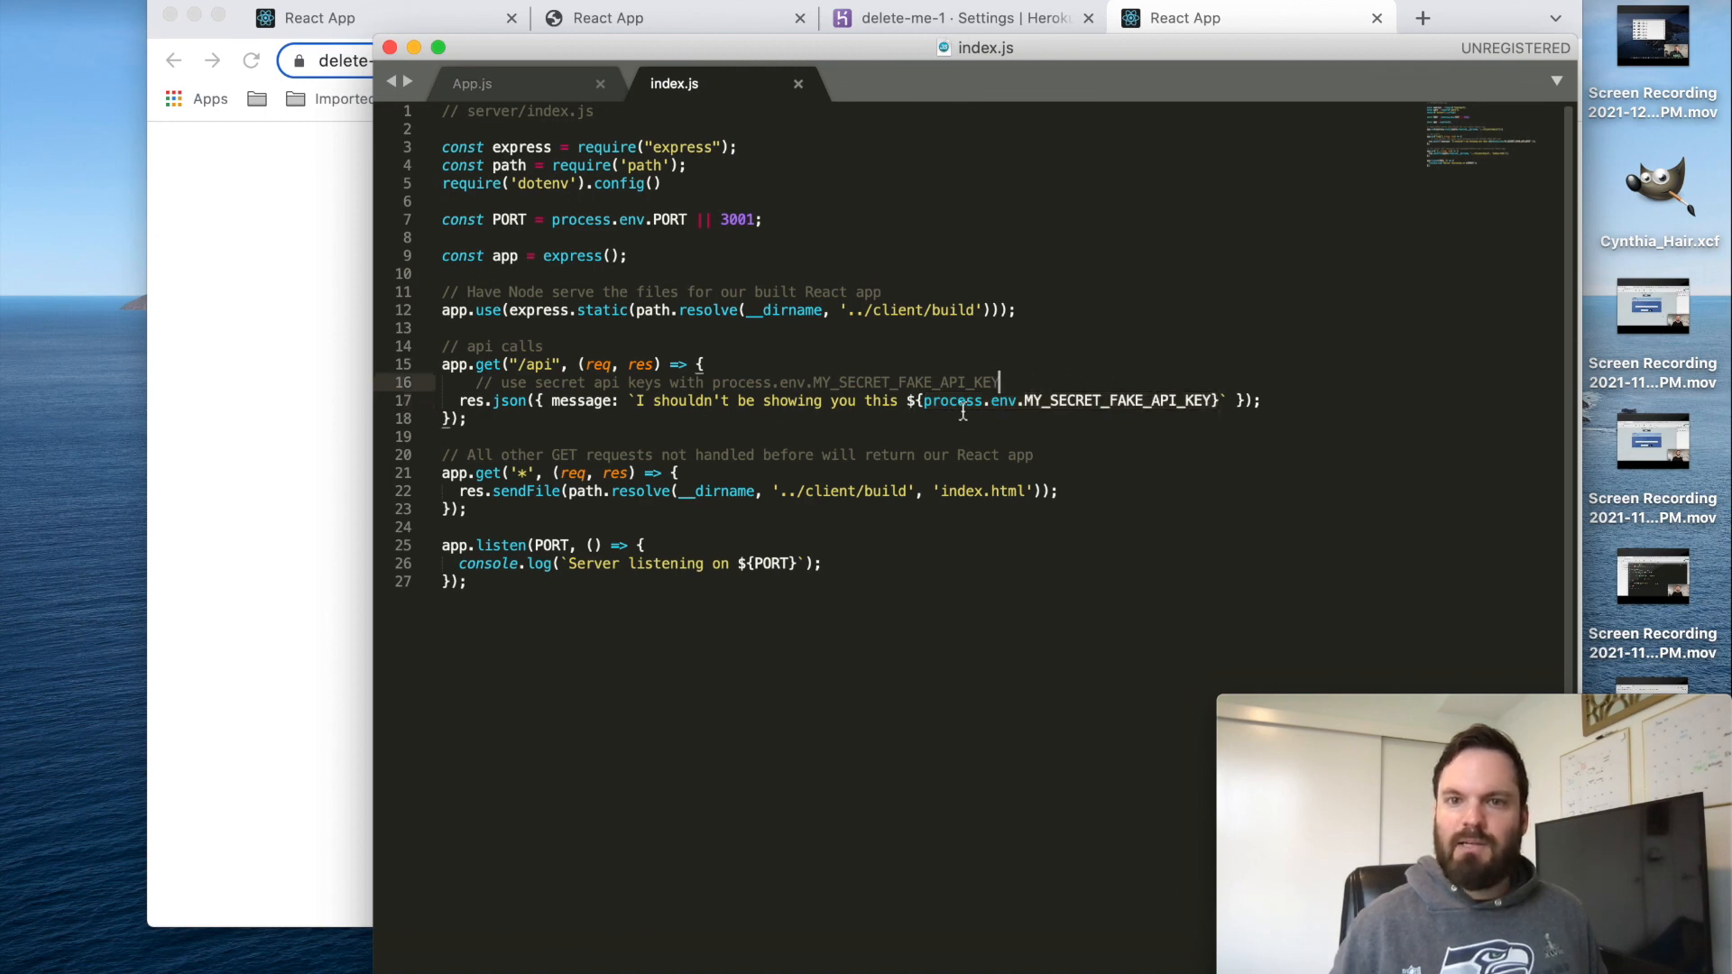